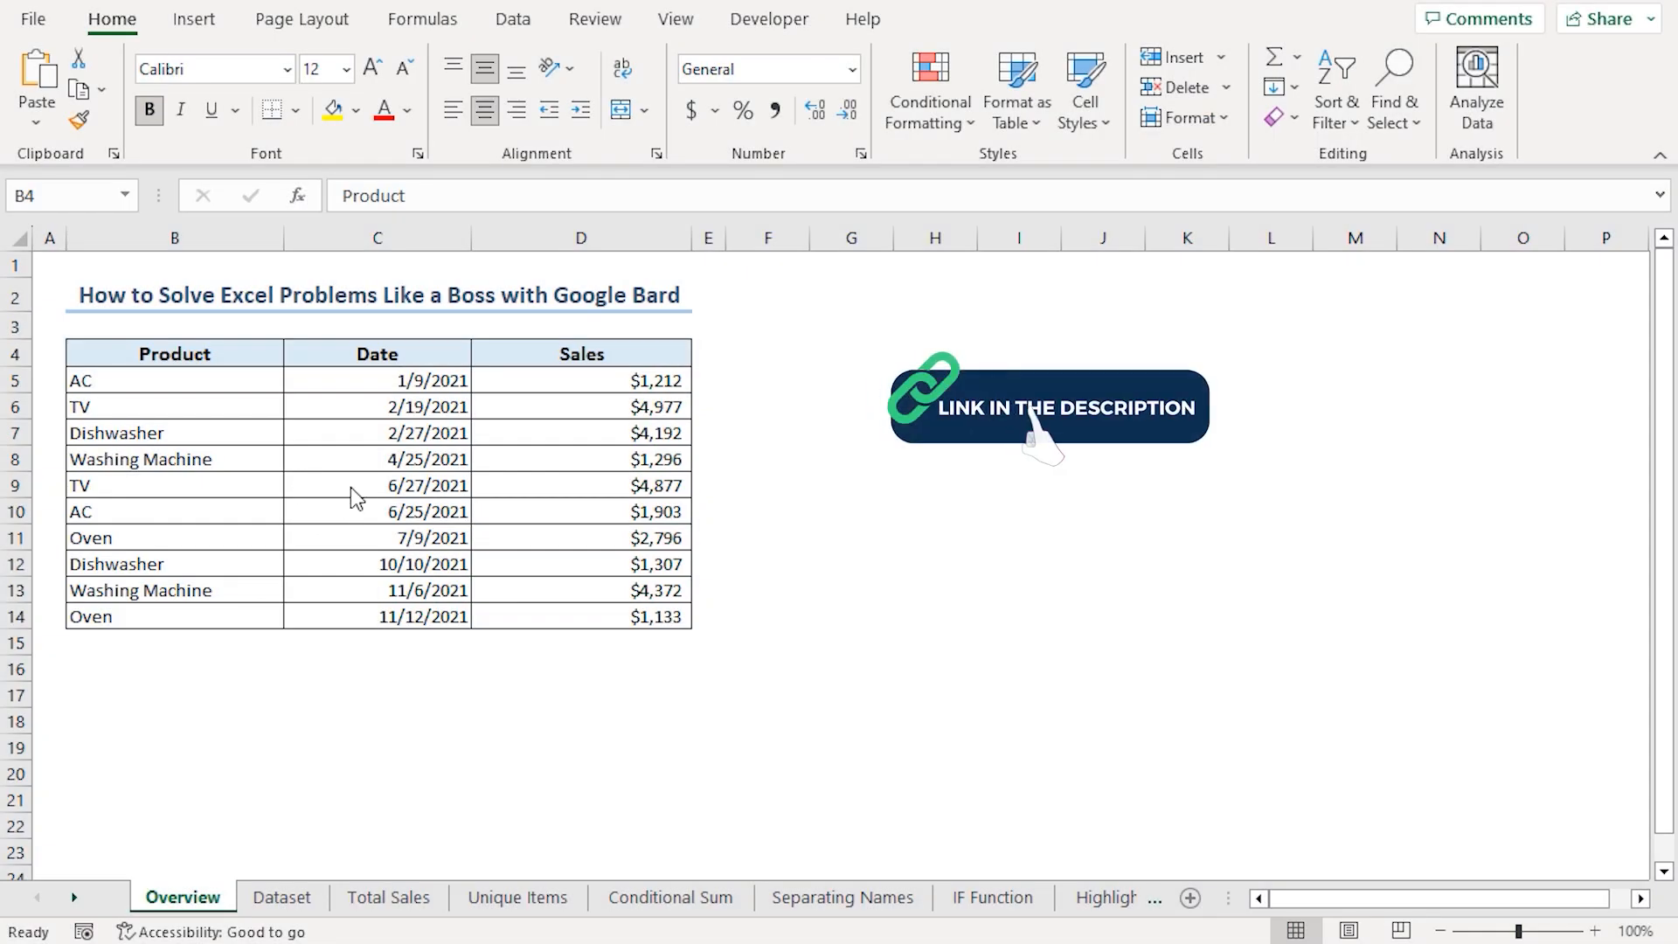
pyautogui.moveTo(299, 524)
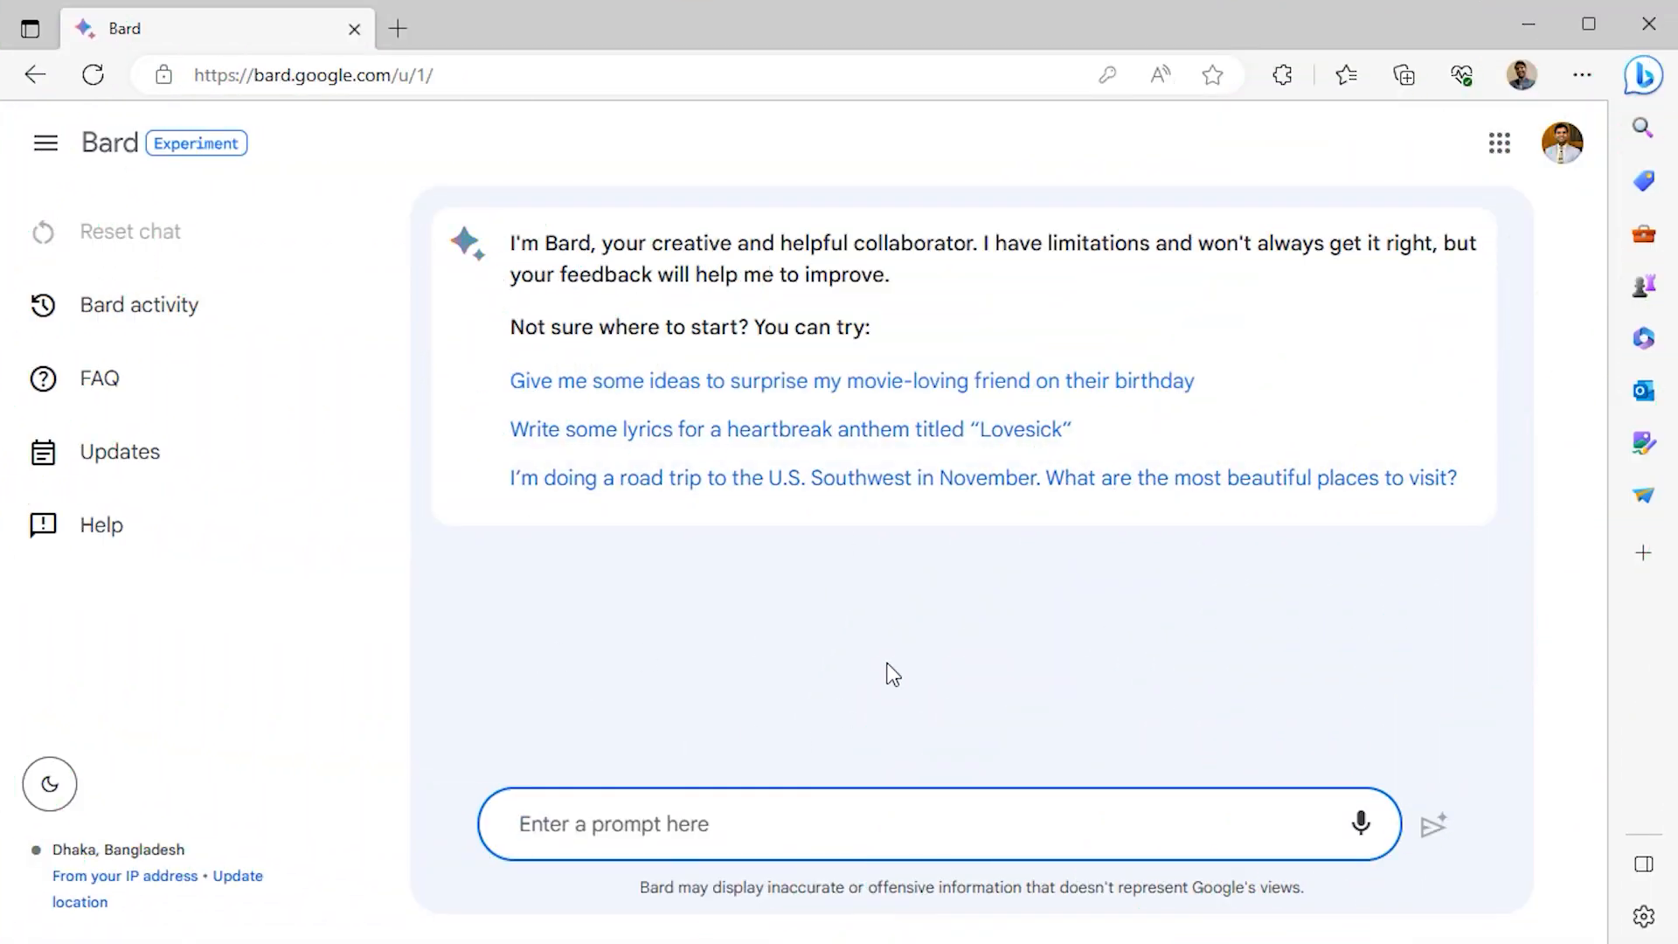
pyautogui.moveTo(251, 711)
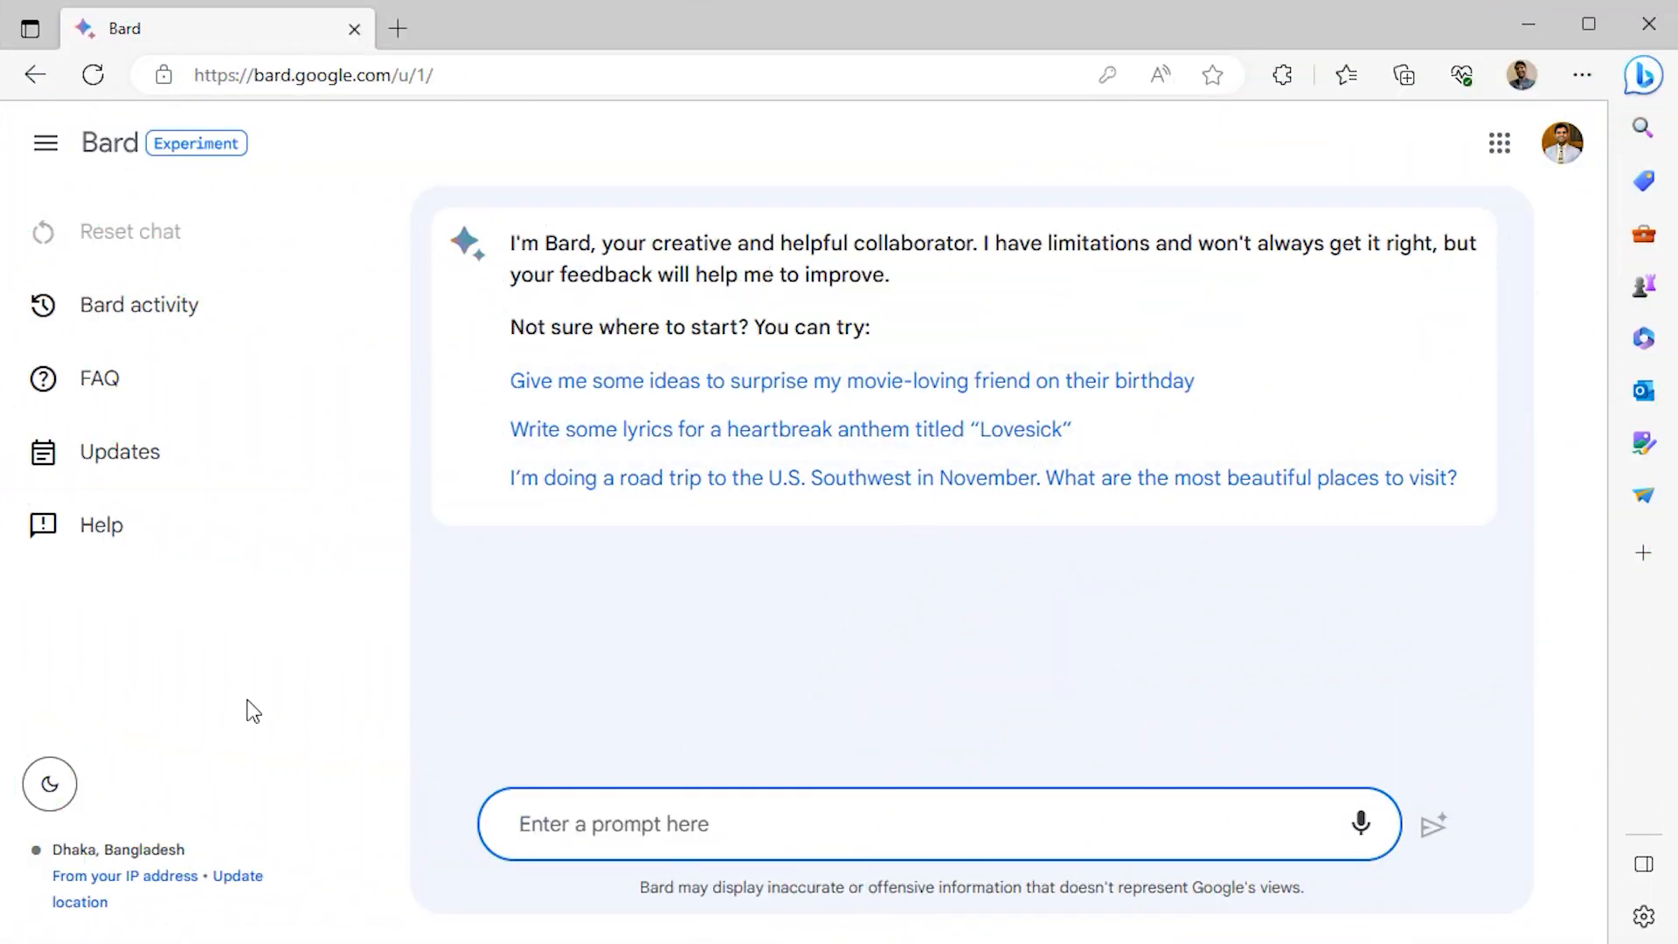
pyautogui.moveTo(515, 619)
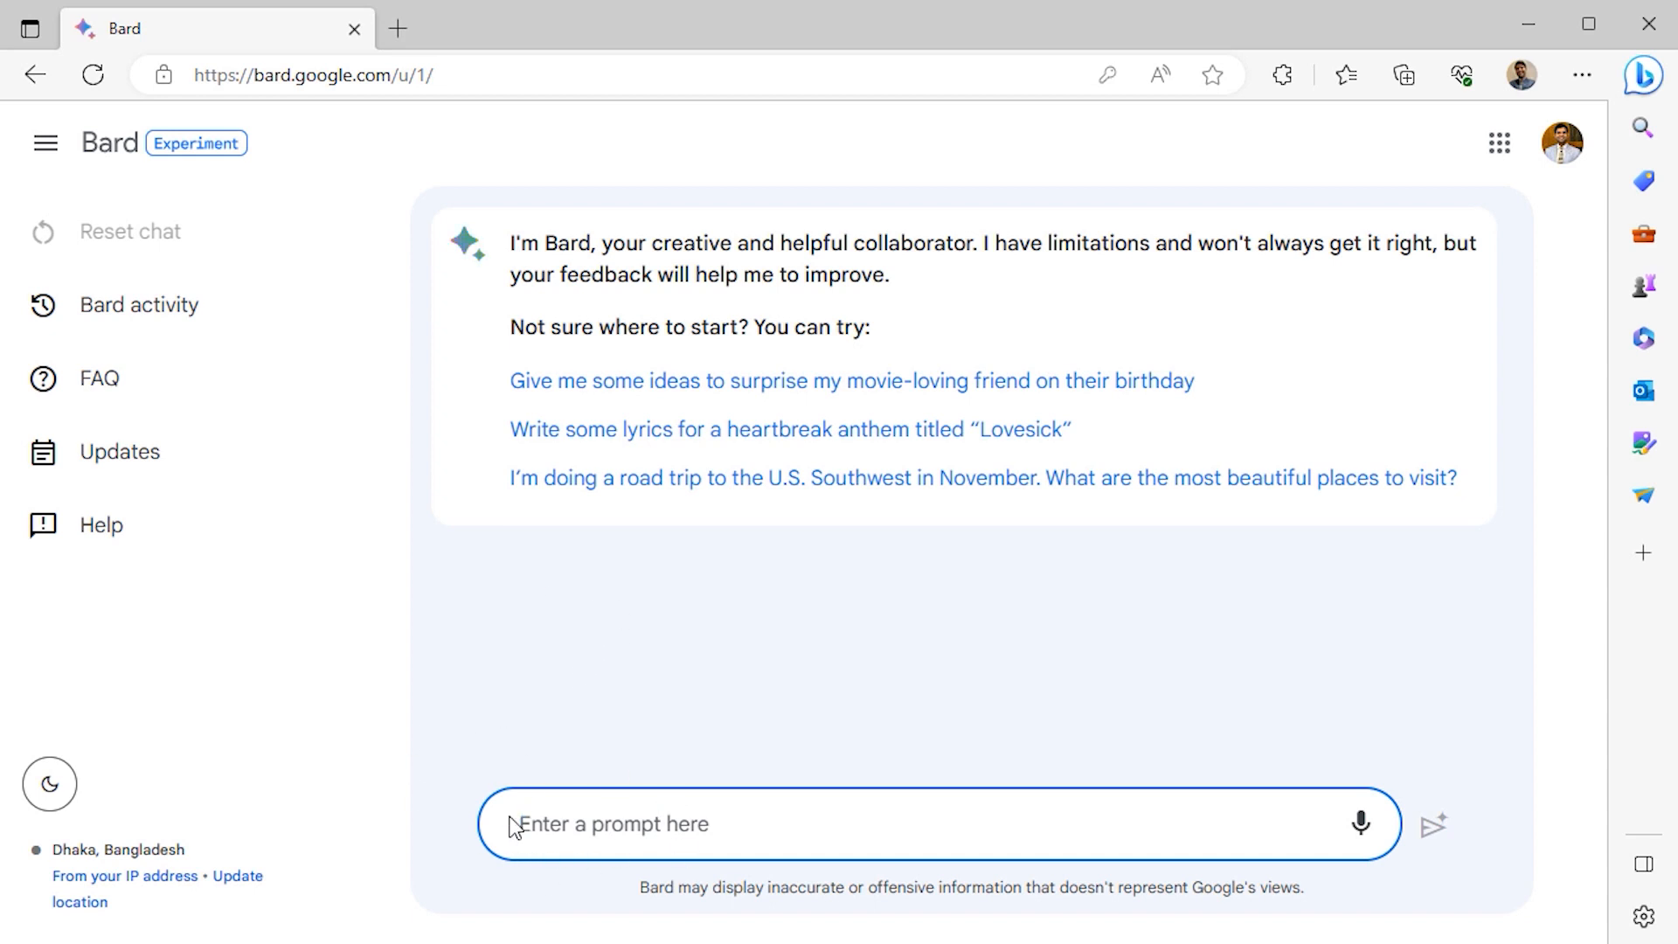
pyautogui.moveTo(727, 881)
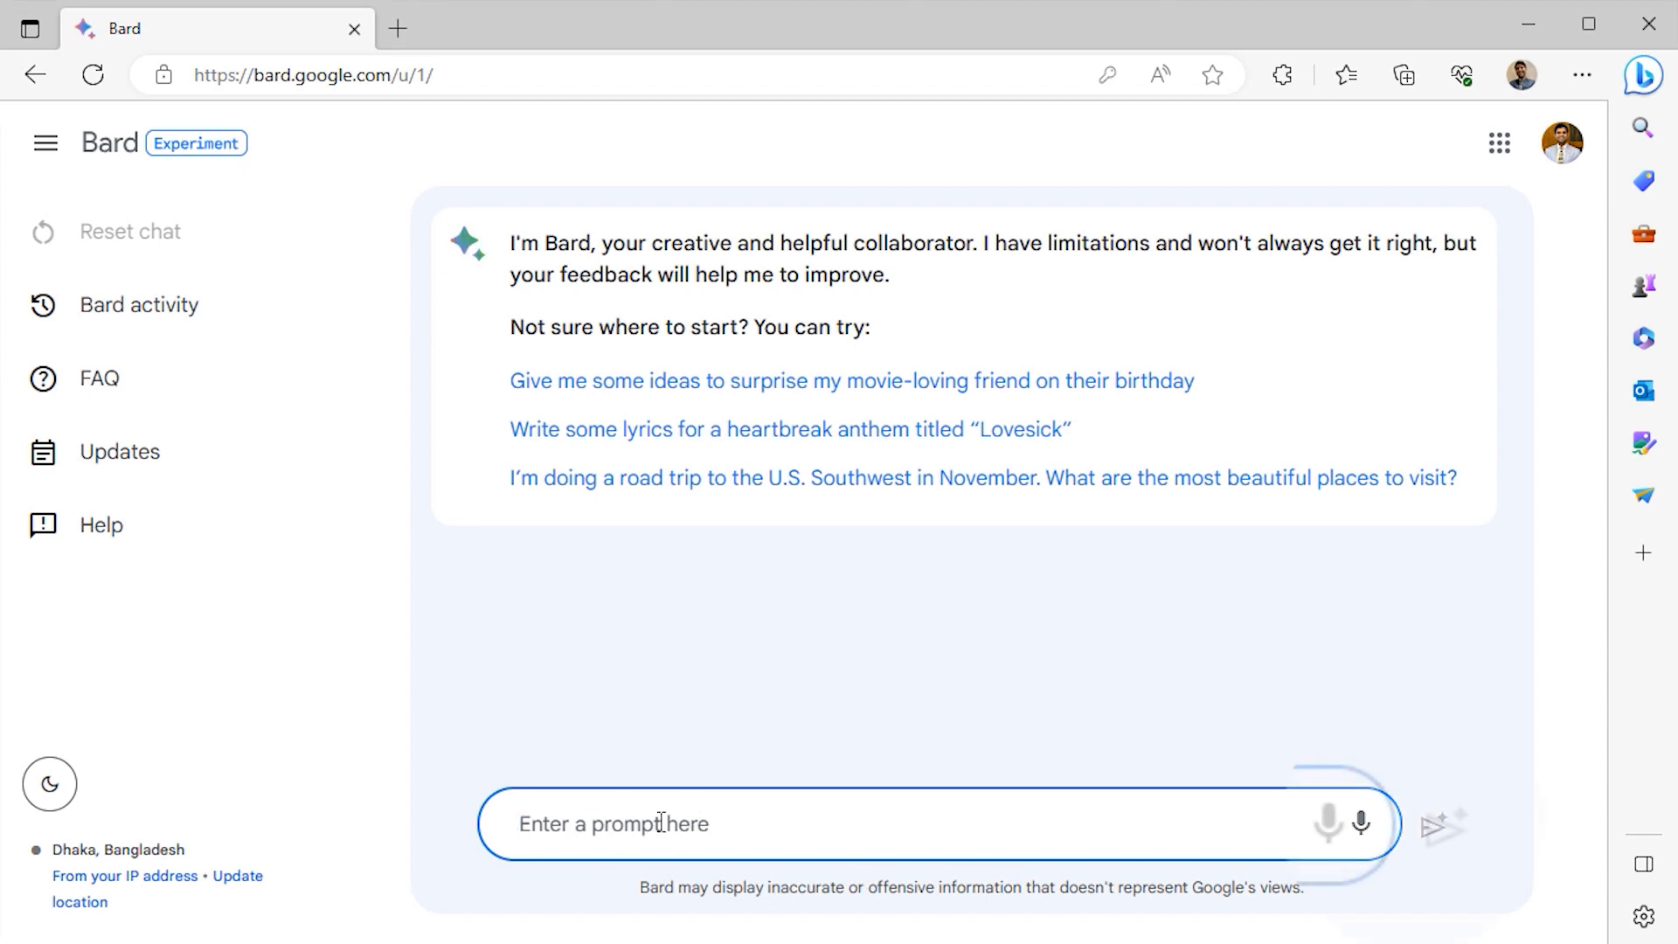
pyautogui.moveTo(1486, 853)
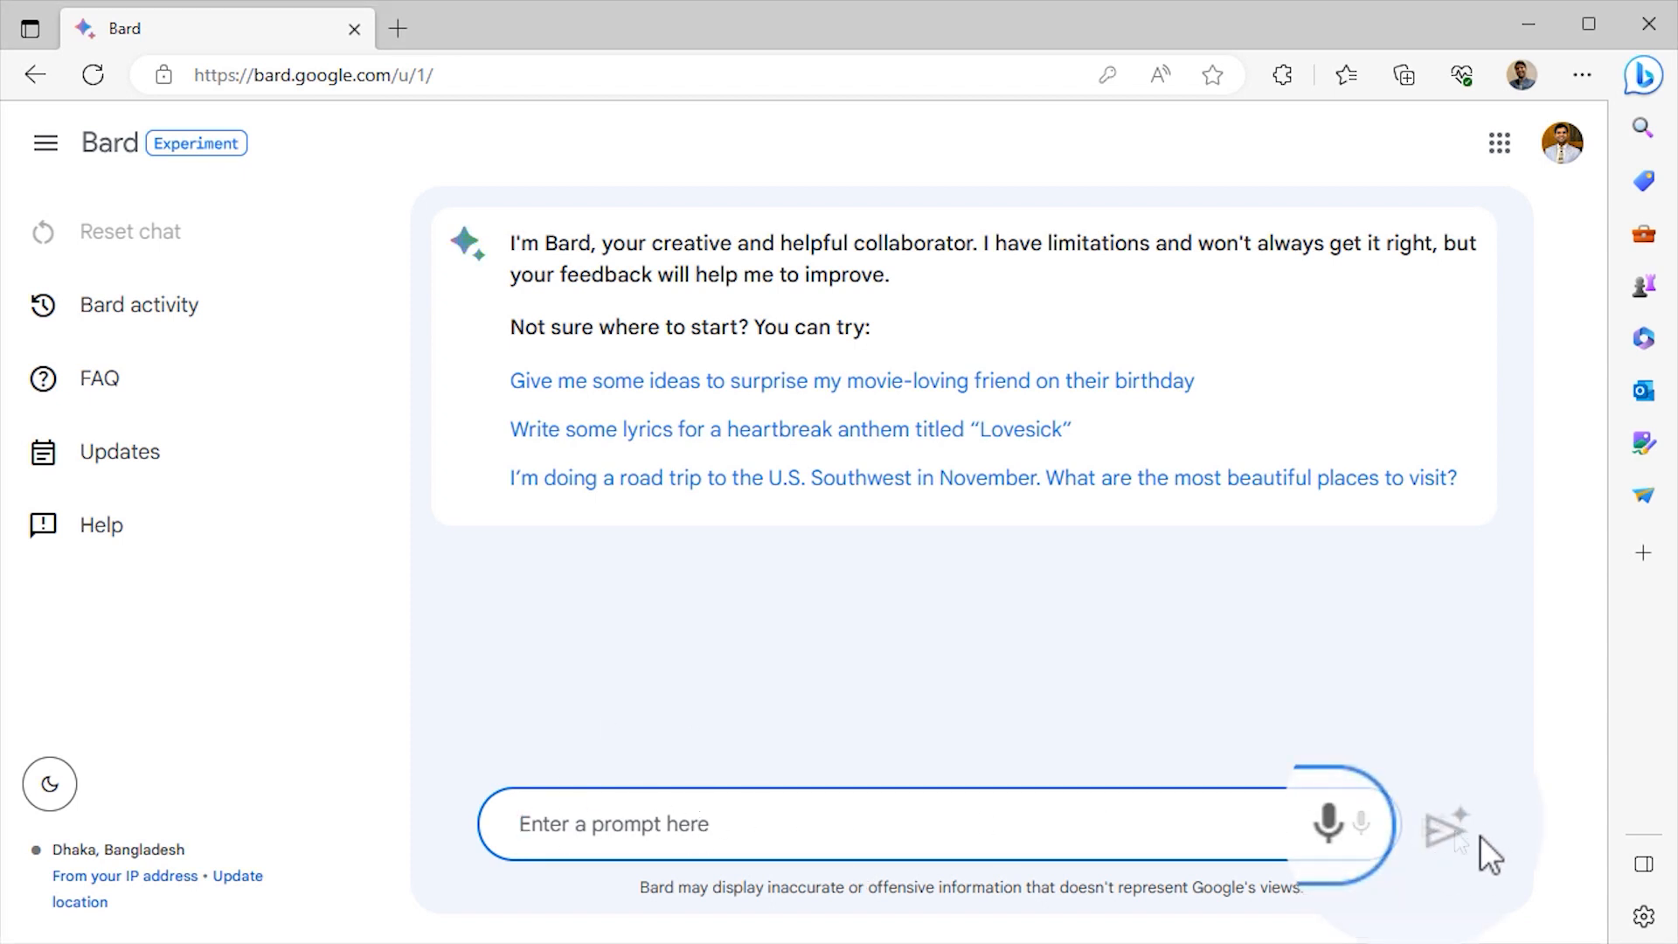
pyautogui.moveTo(507, 715)
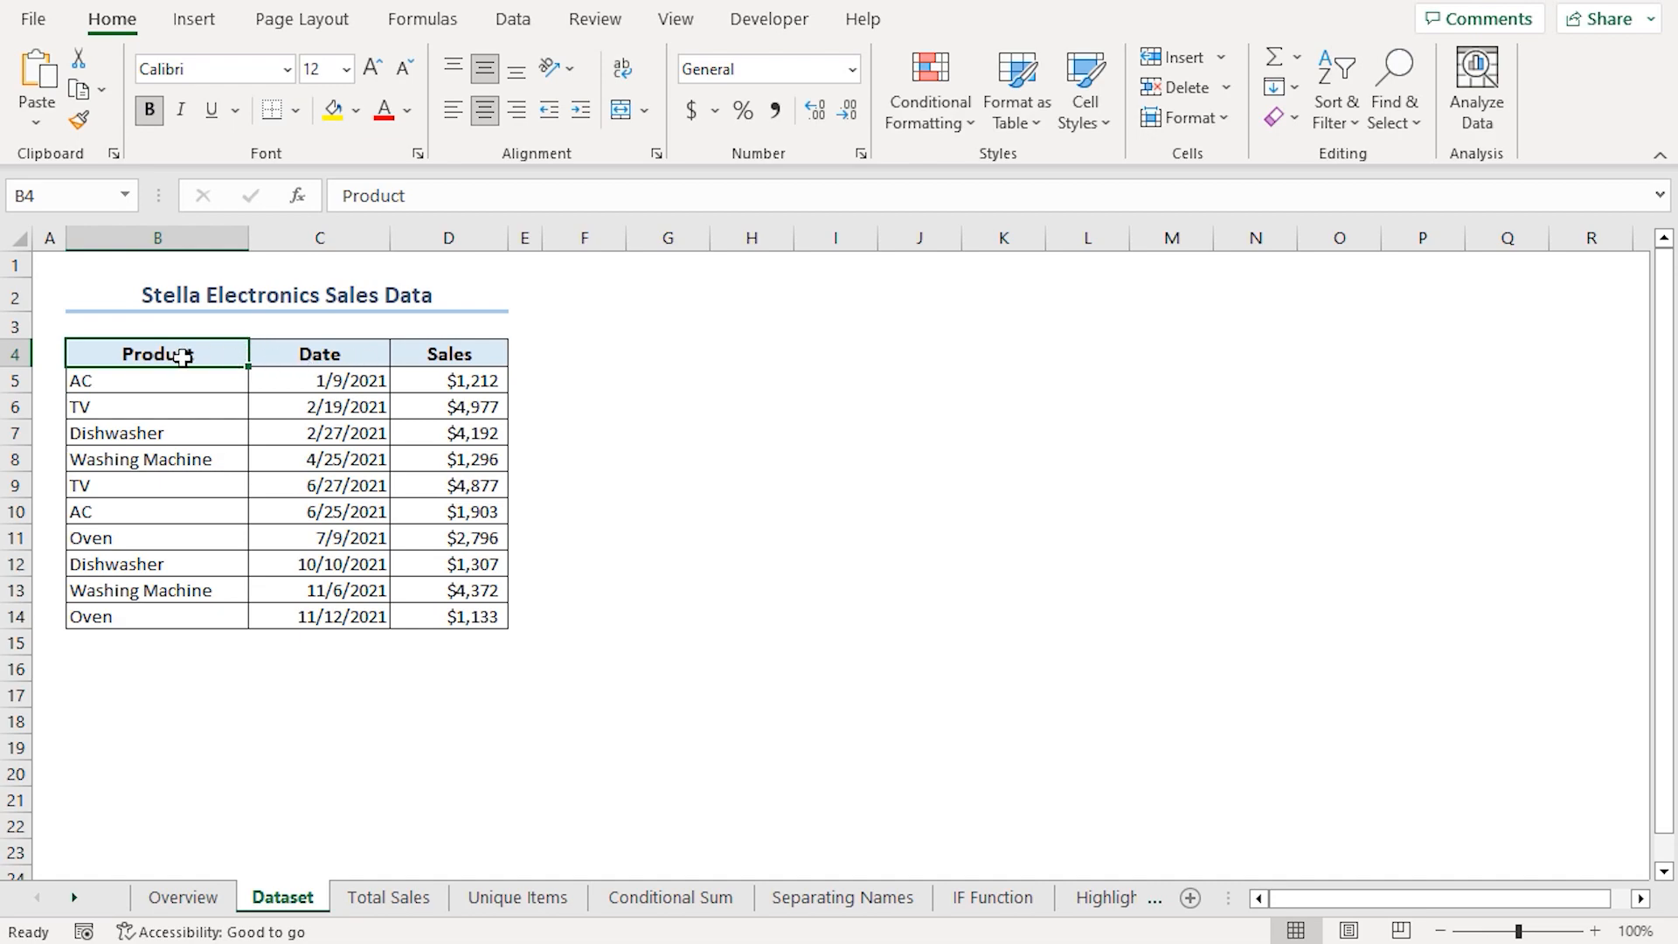
# Review the Date and Sales headers on the Dataset sheet, then move to the Total Sales sheet.
pyautogui.click(318, 353)
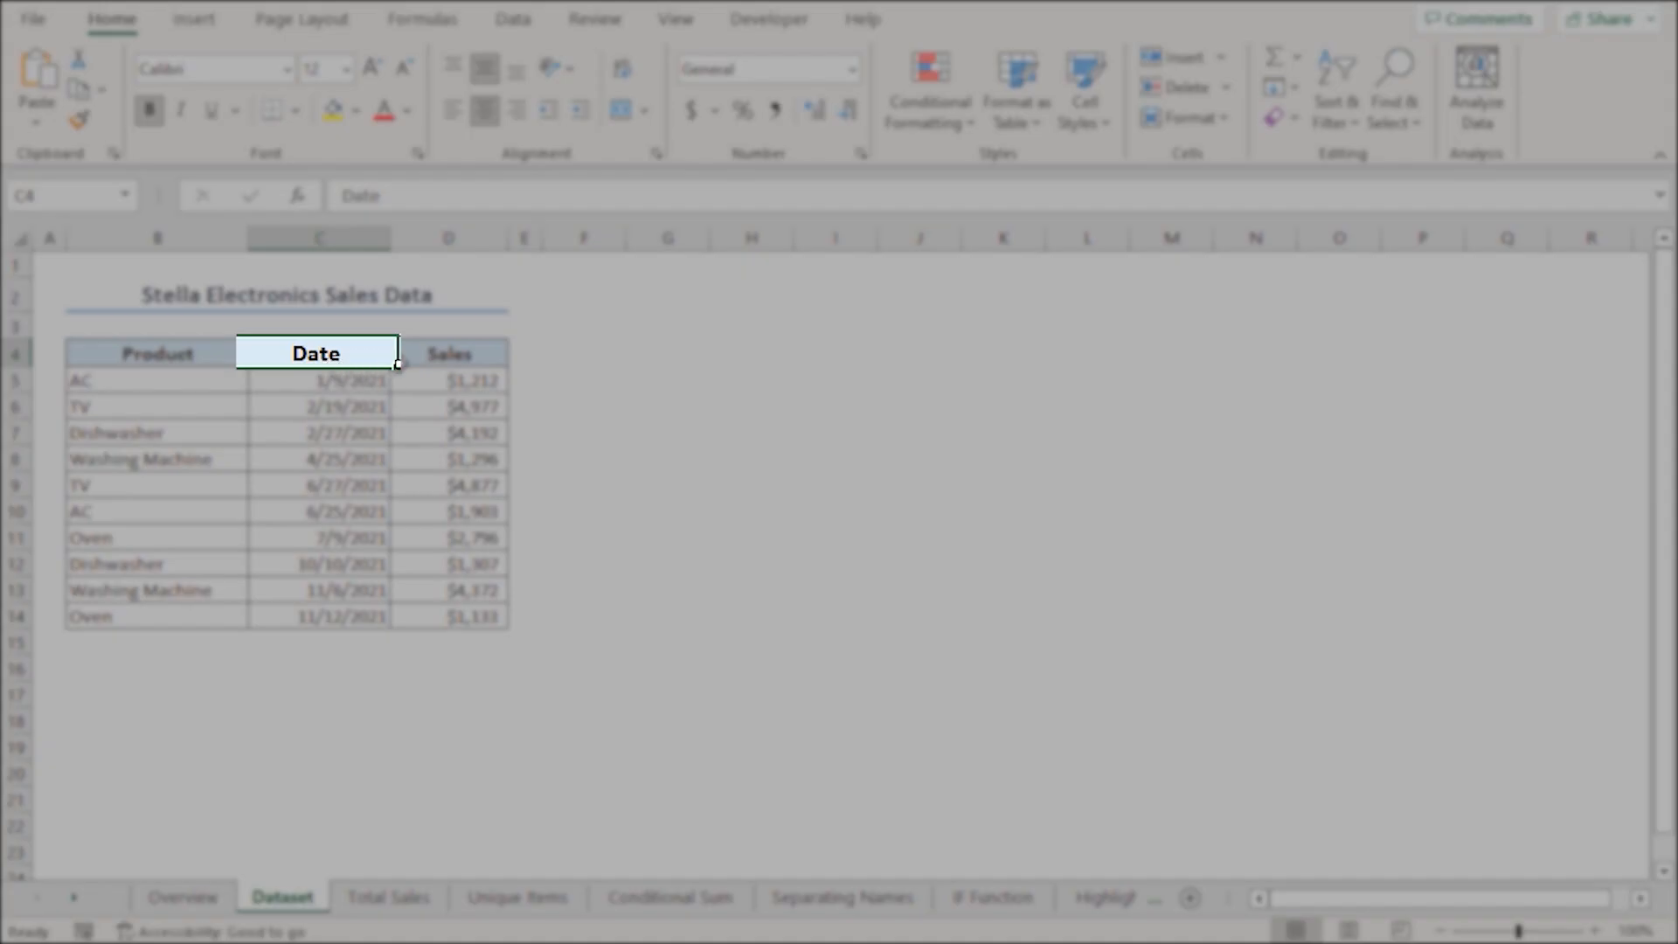
pyautogui.click(447, 353)
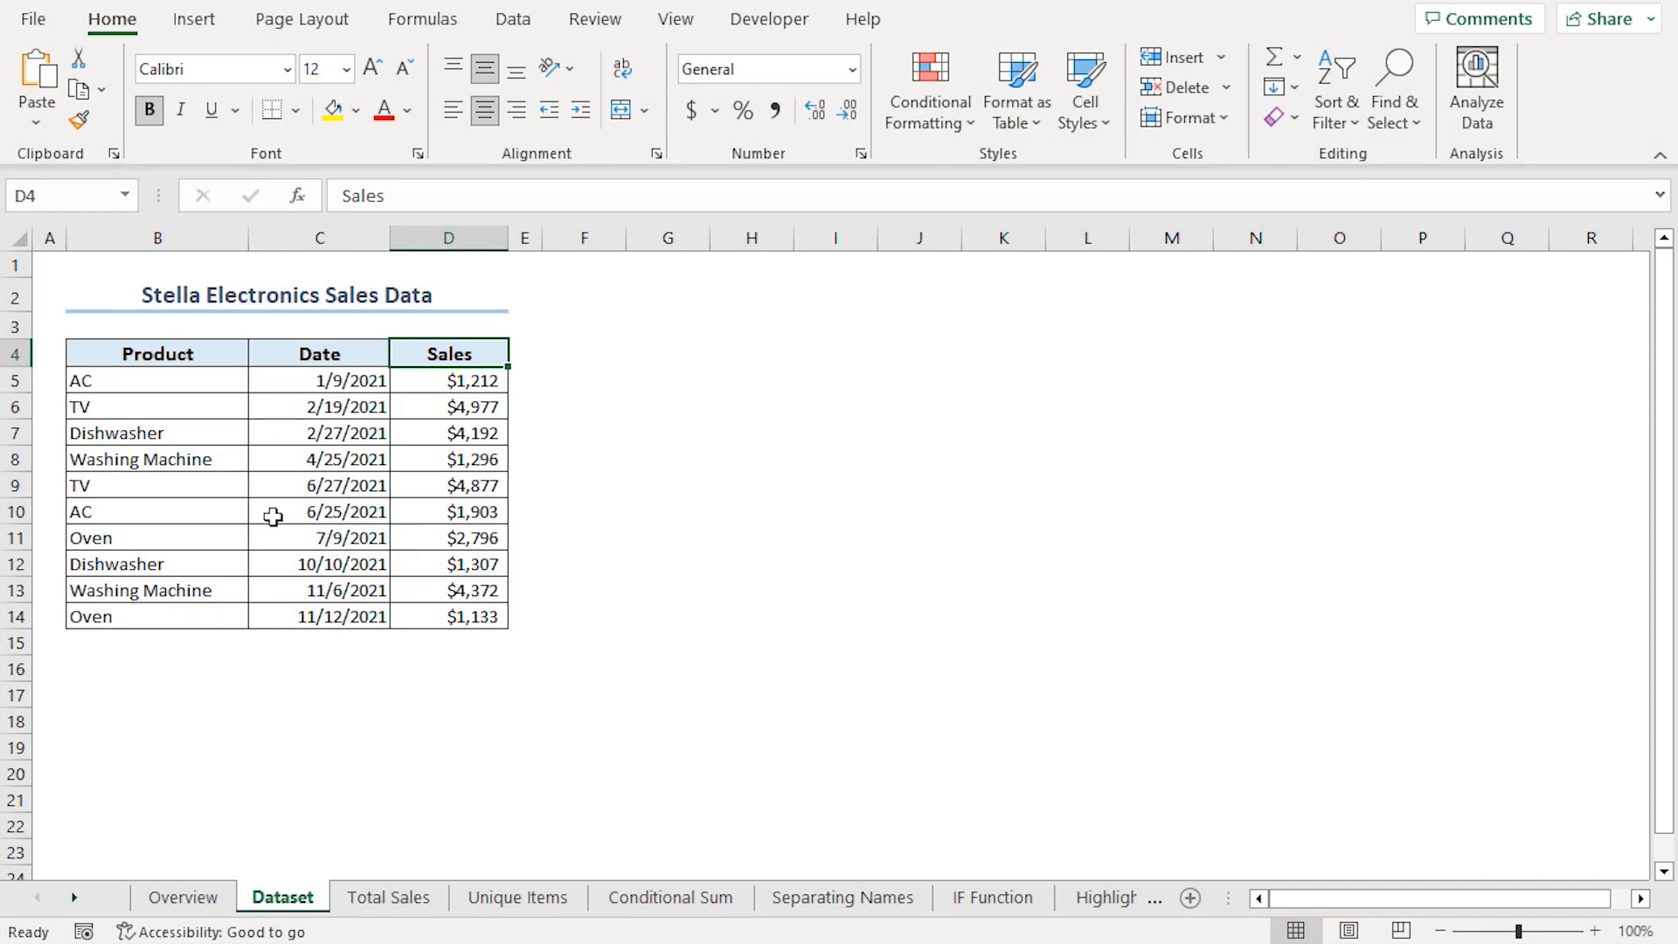
pyautogui.moveTo(378, 547)
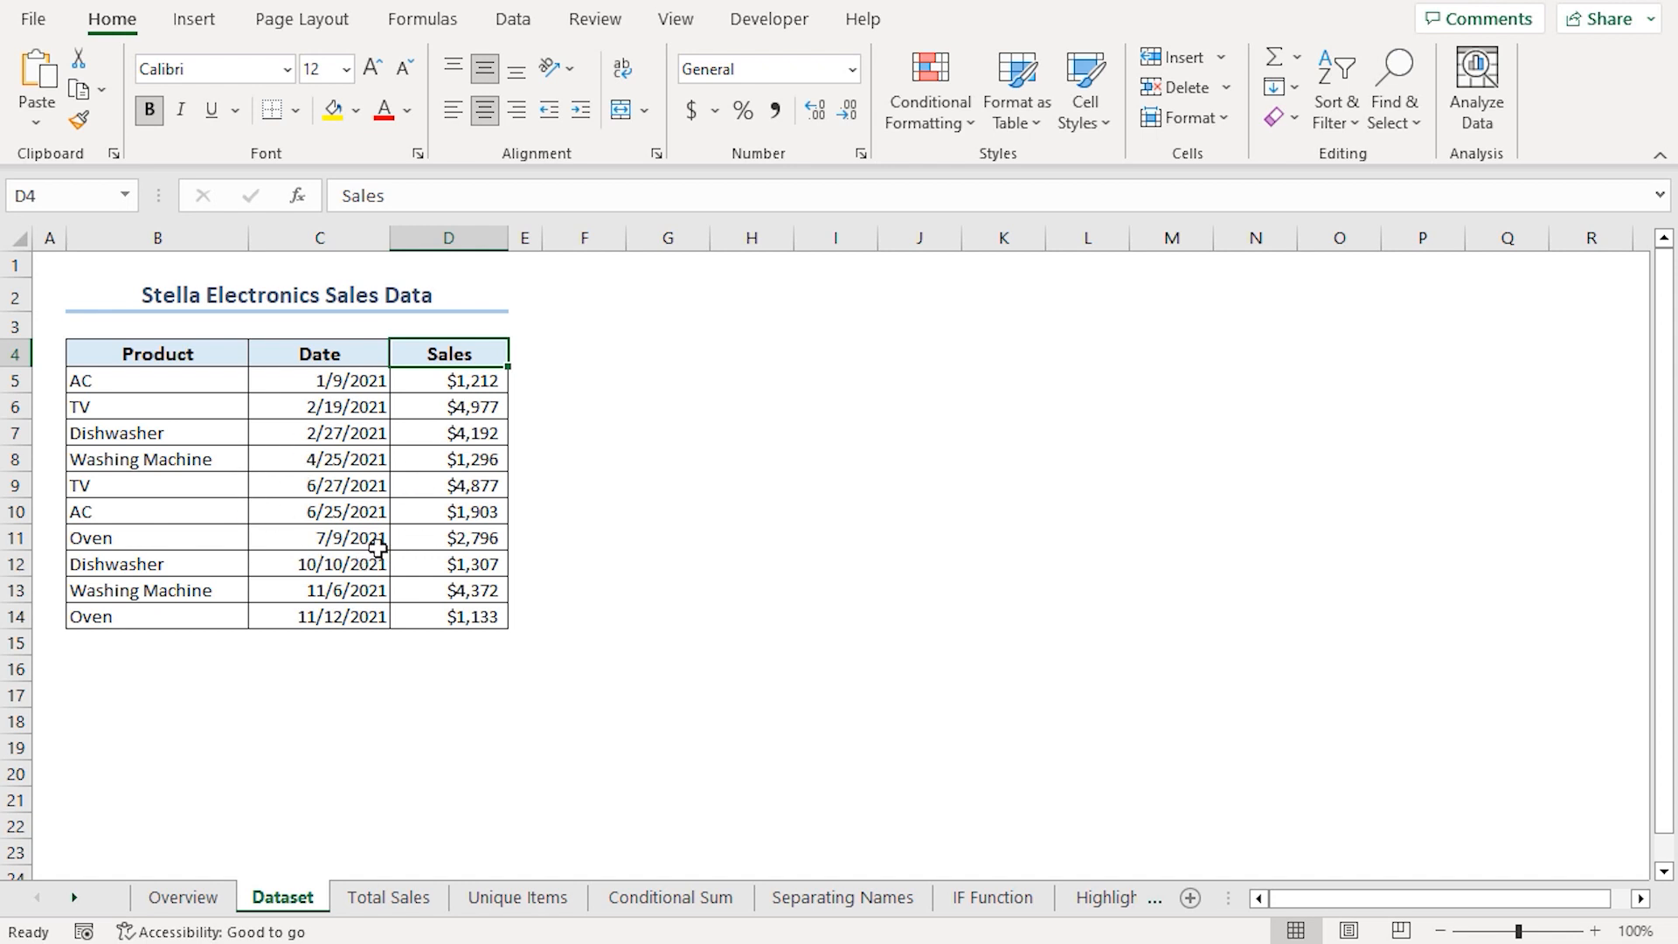
pyautogui.moveTo(240, 465)
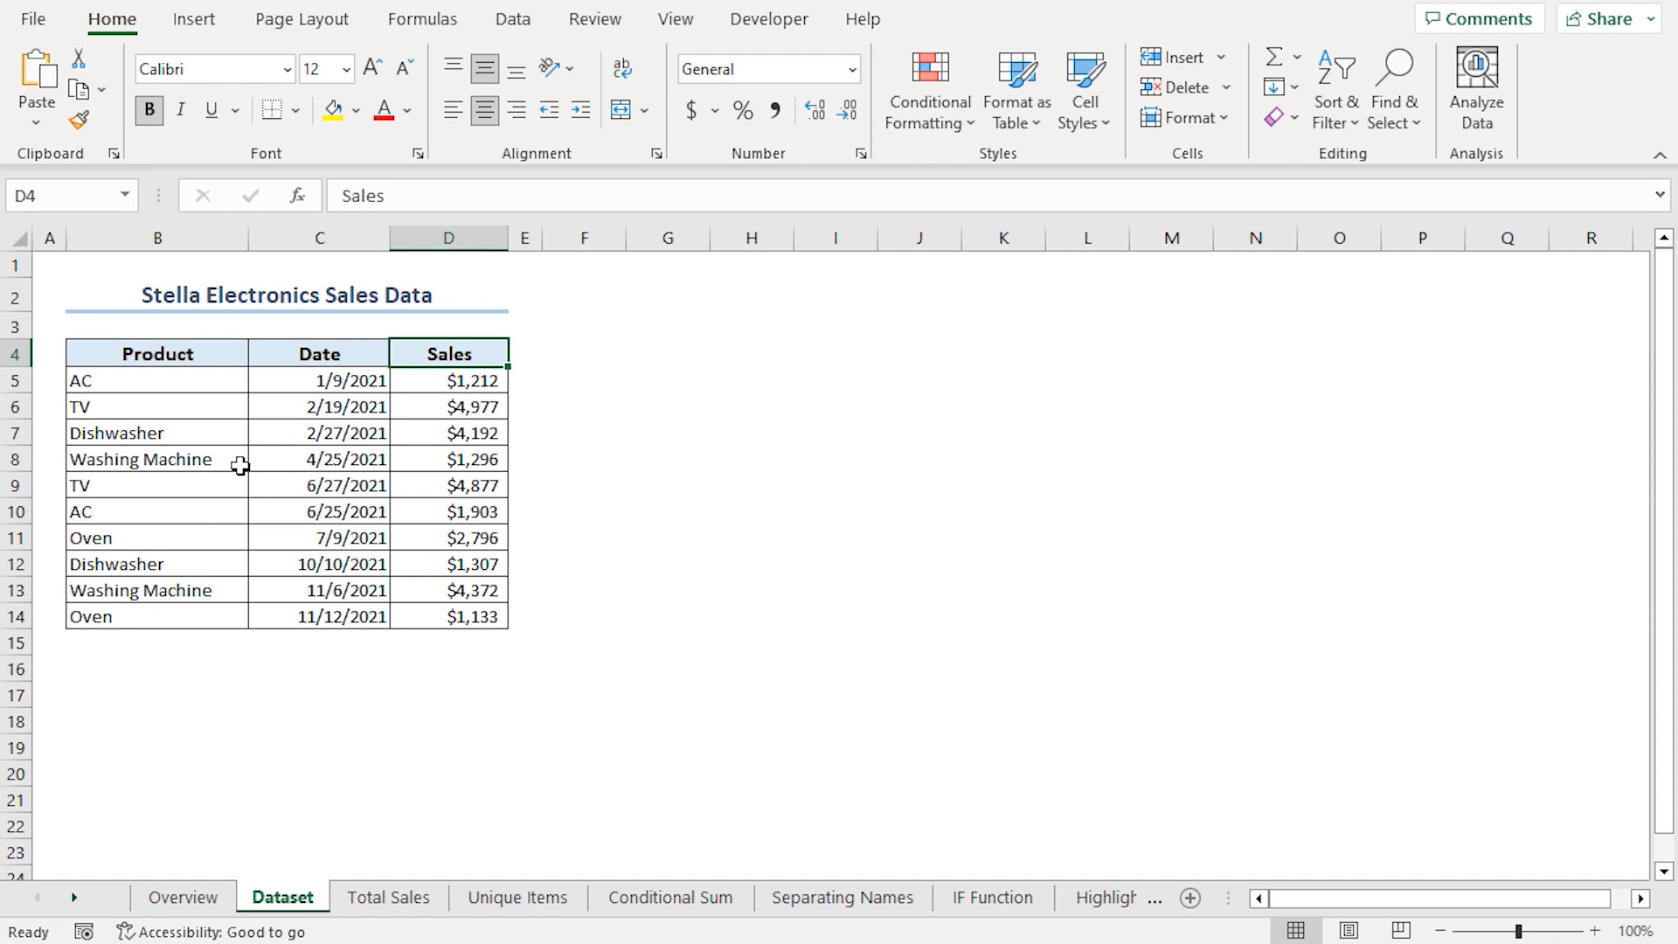
pyautogui.moveTo(336, 537)
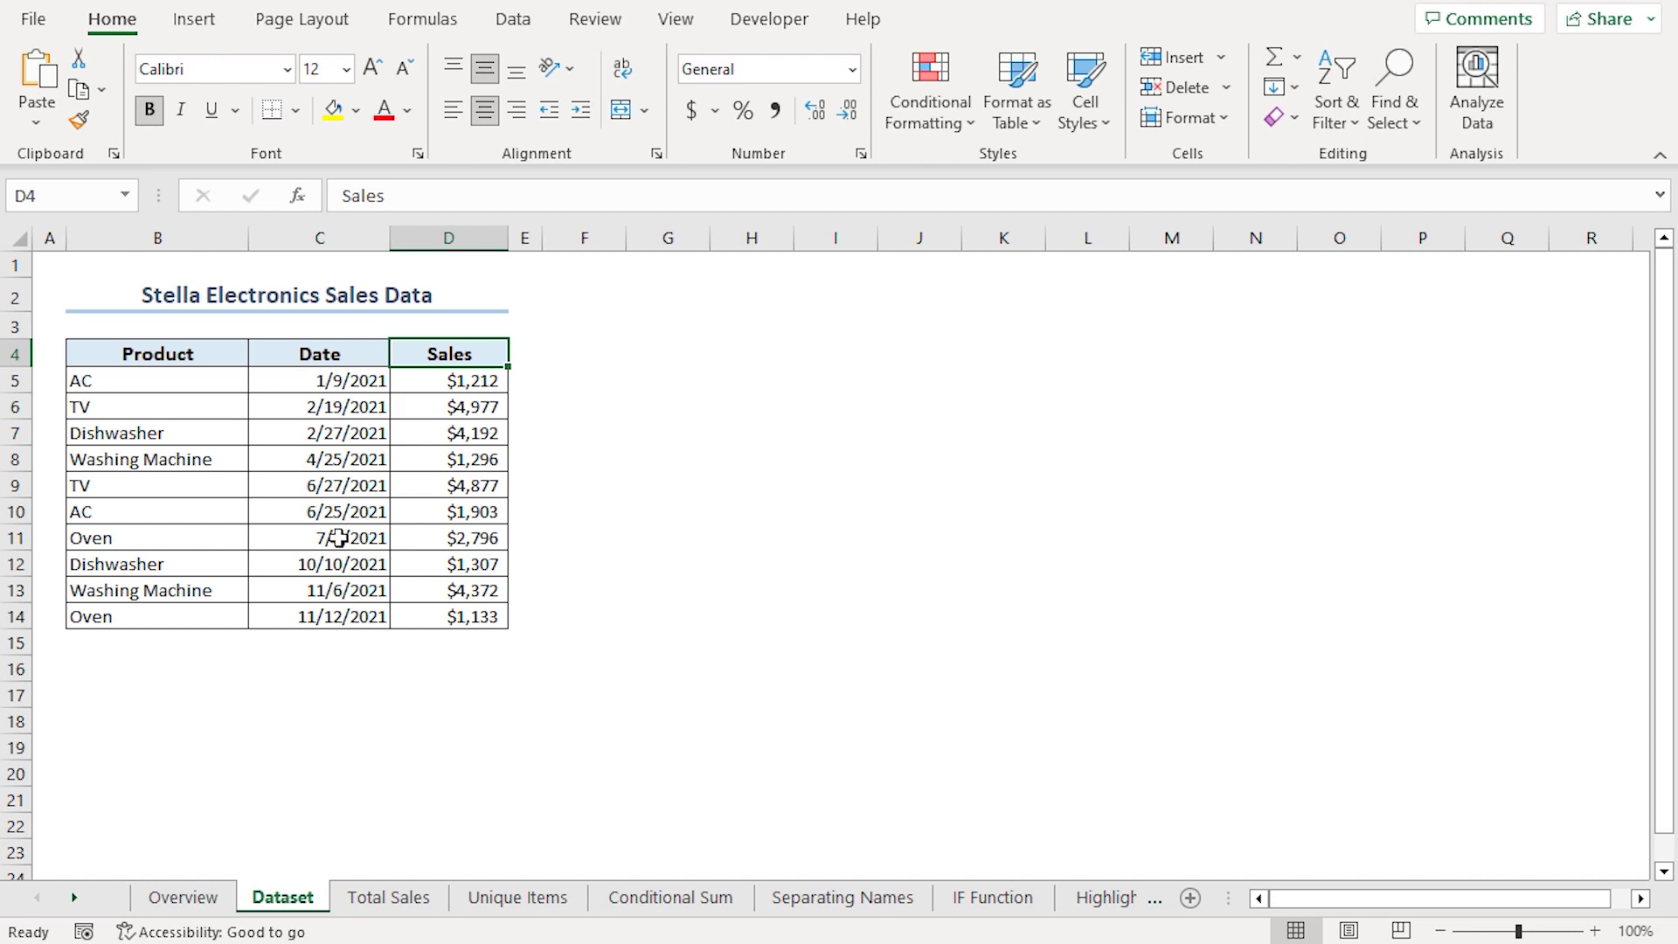
pyautogui.click(388, 896)
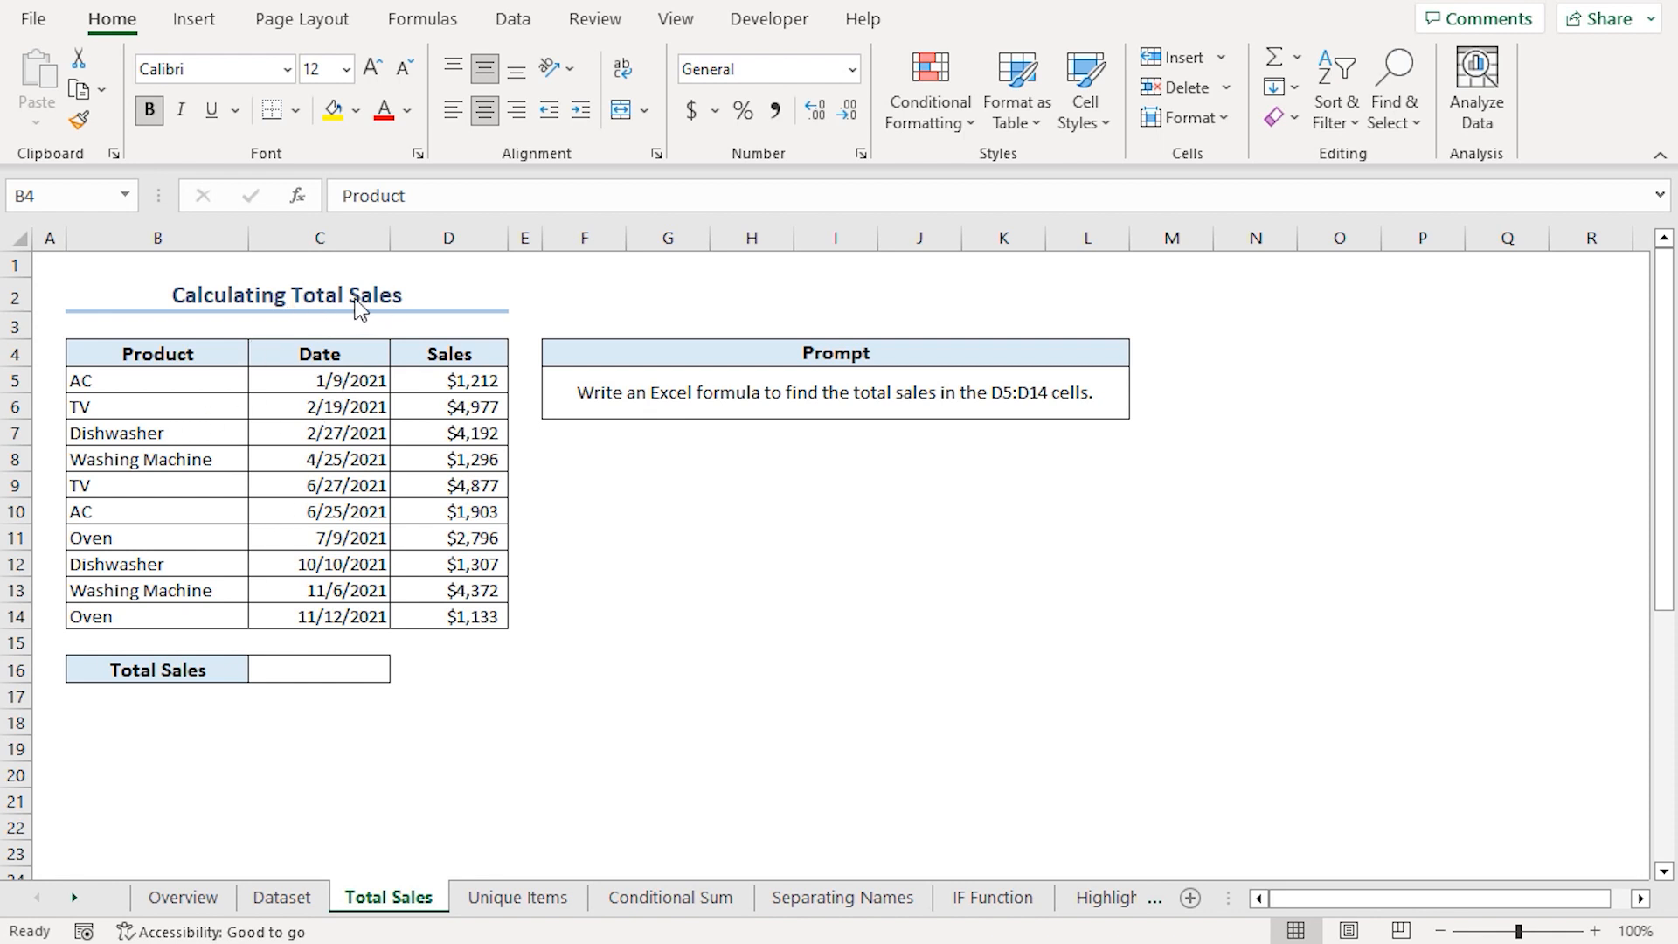
pyautogui.moveTo(301, 453)
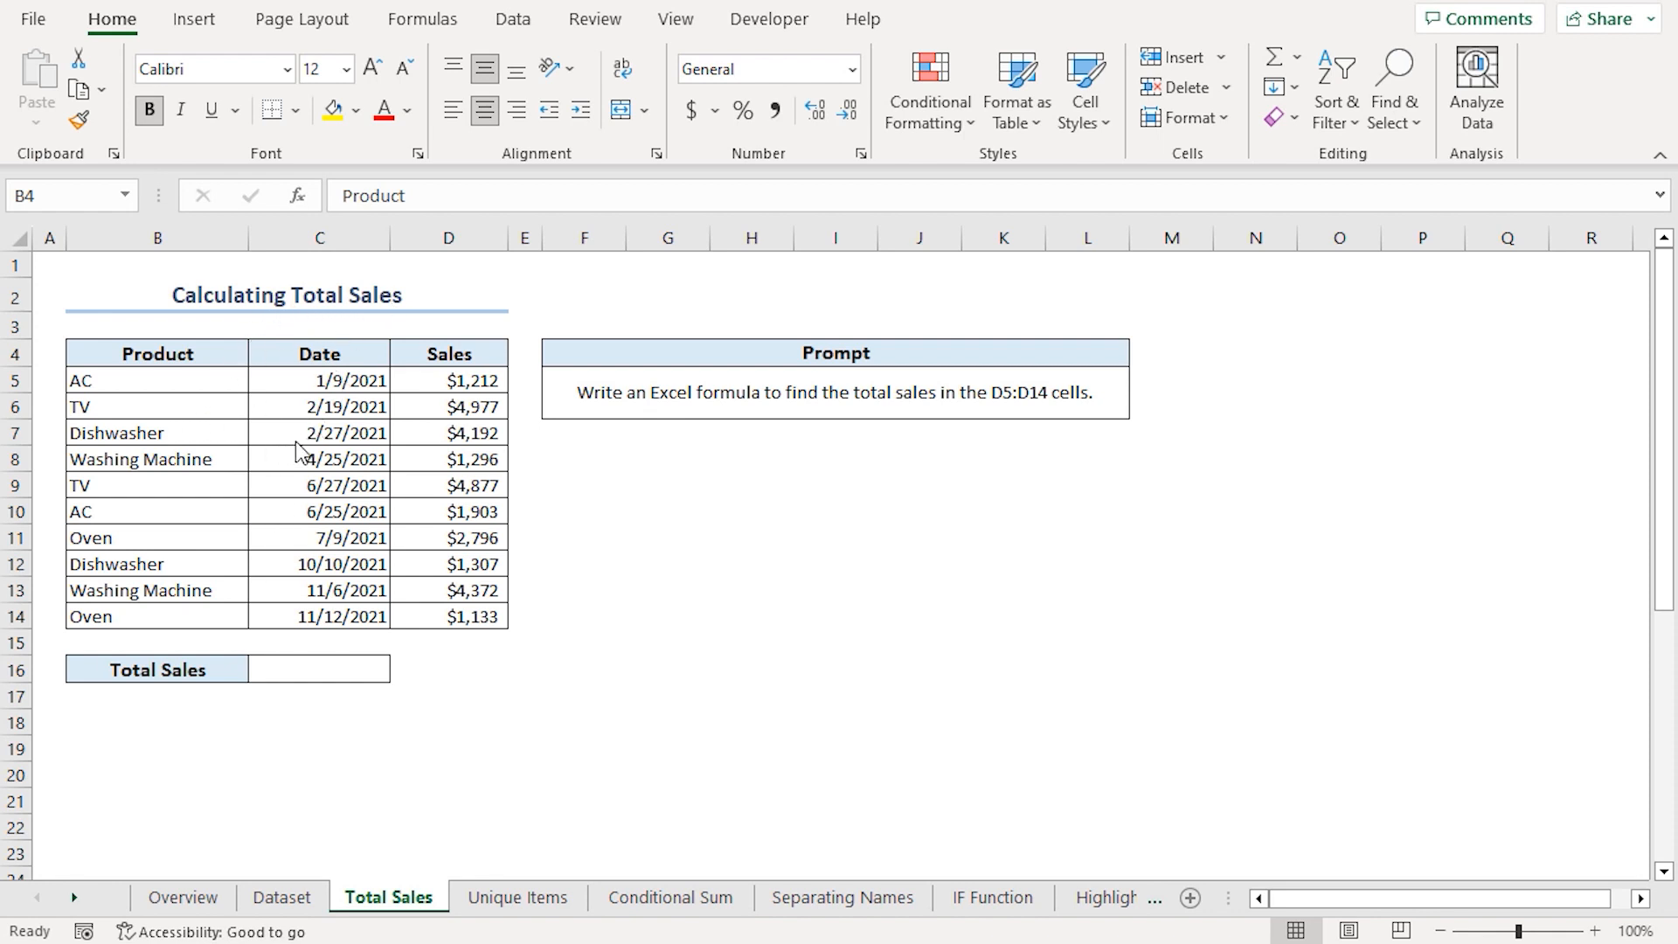
pyautogui.moveTo(447, 447)
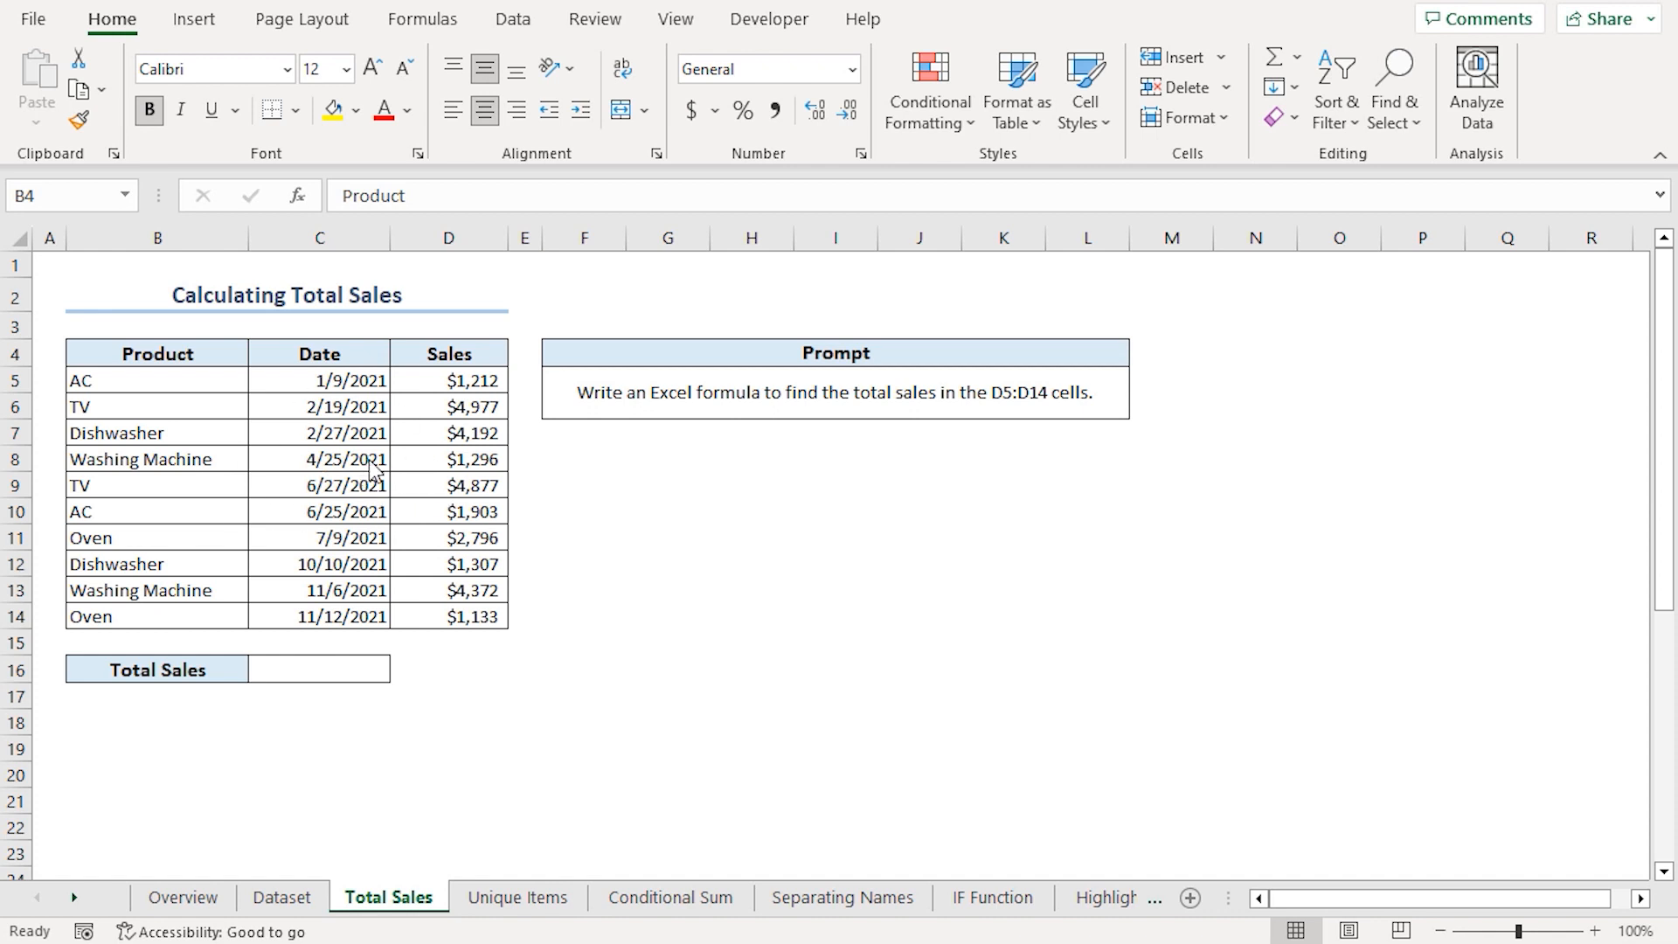
# Copy the Total Sales prompt asking for a formula summing D5:D14.
pyautogui.press('ctrl+c')
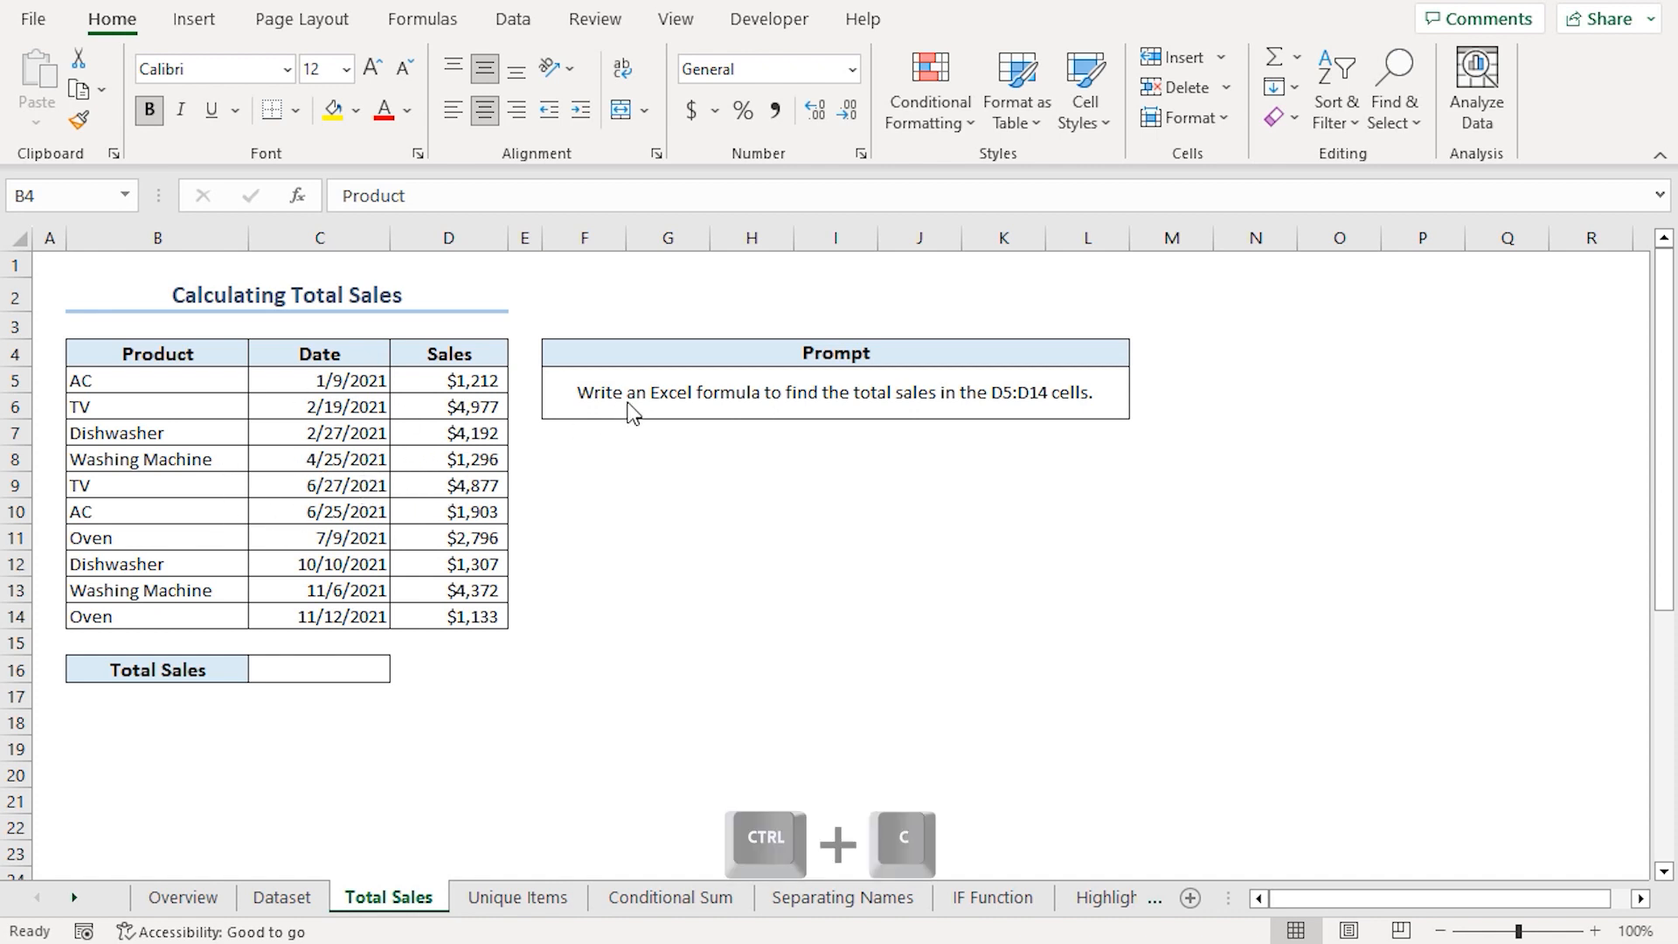
pyautogui.press('ctrl+c')
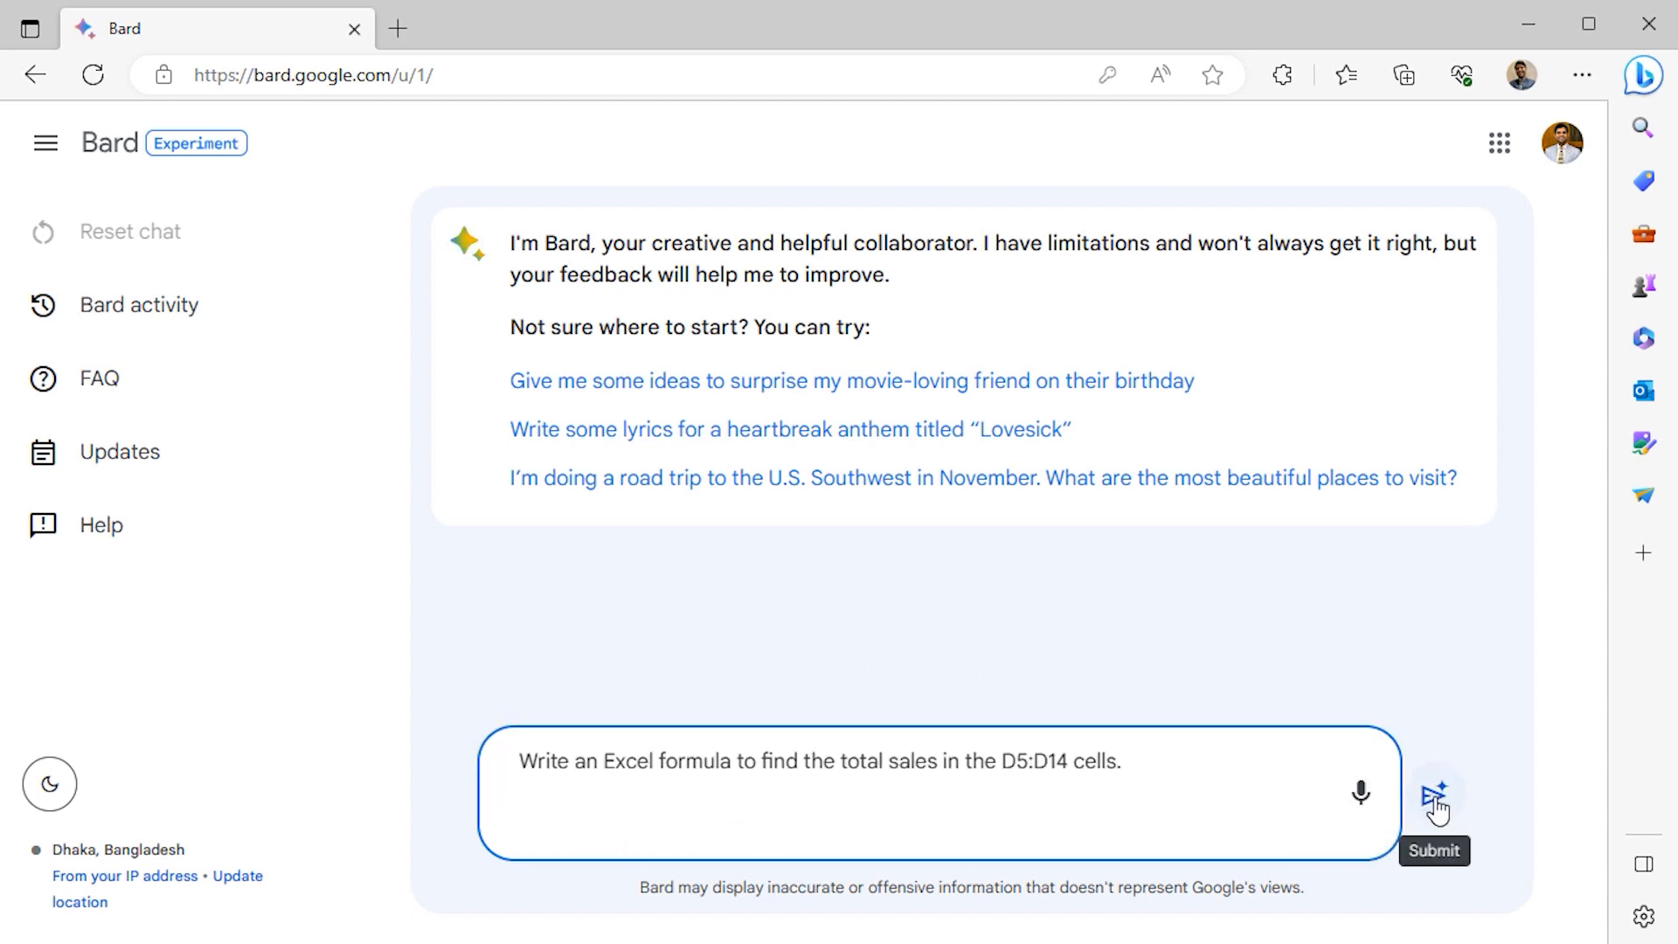
# Submit the total-sales prompt to Bard and copy its suggested =SUM(D5:D14) formula.
pyautogui.click(1432, 797)
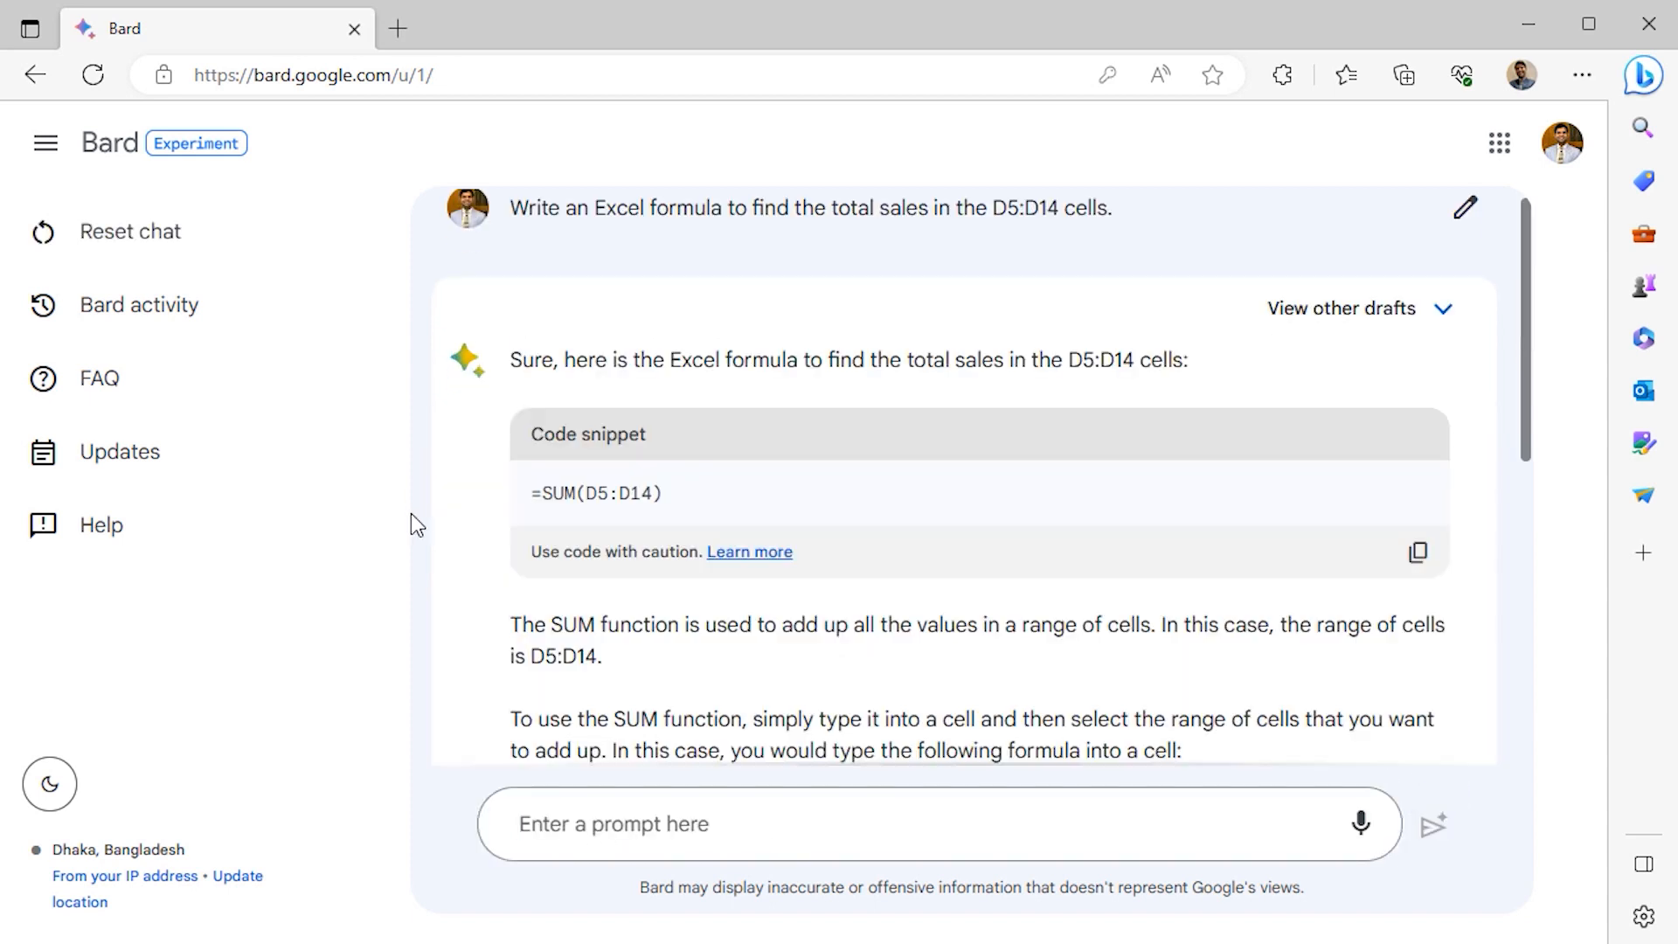
pyautogui.moveTo(509, 500)
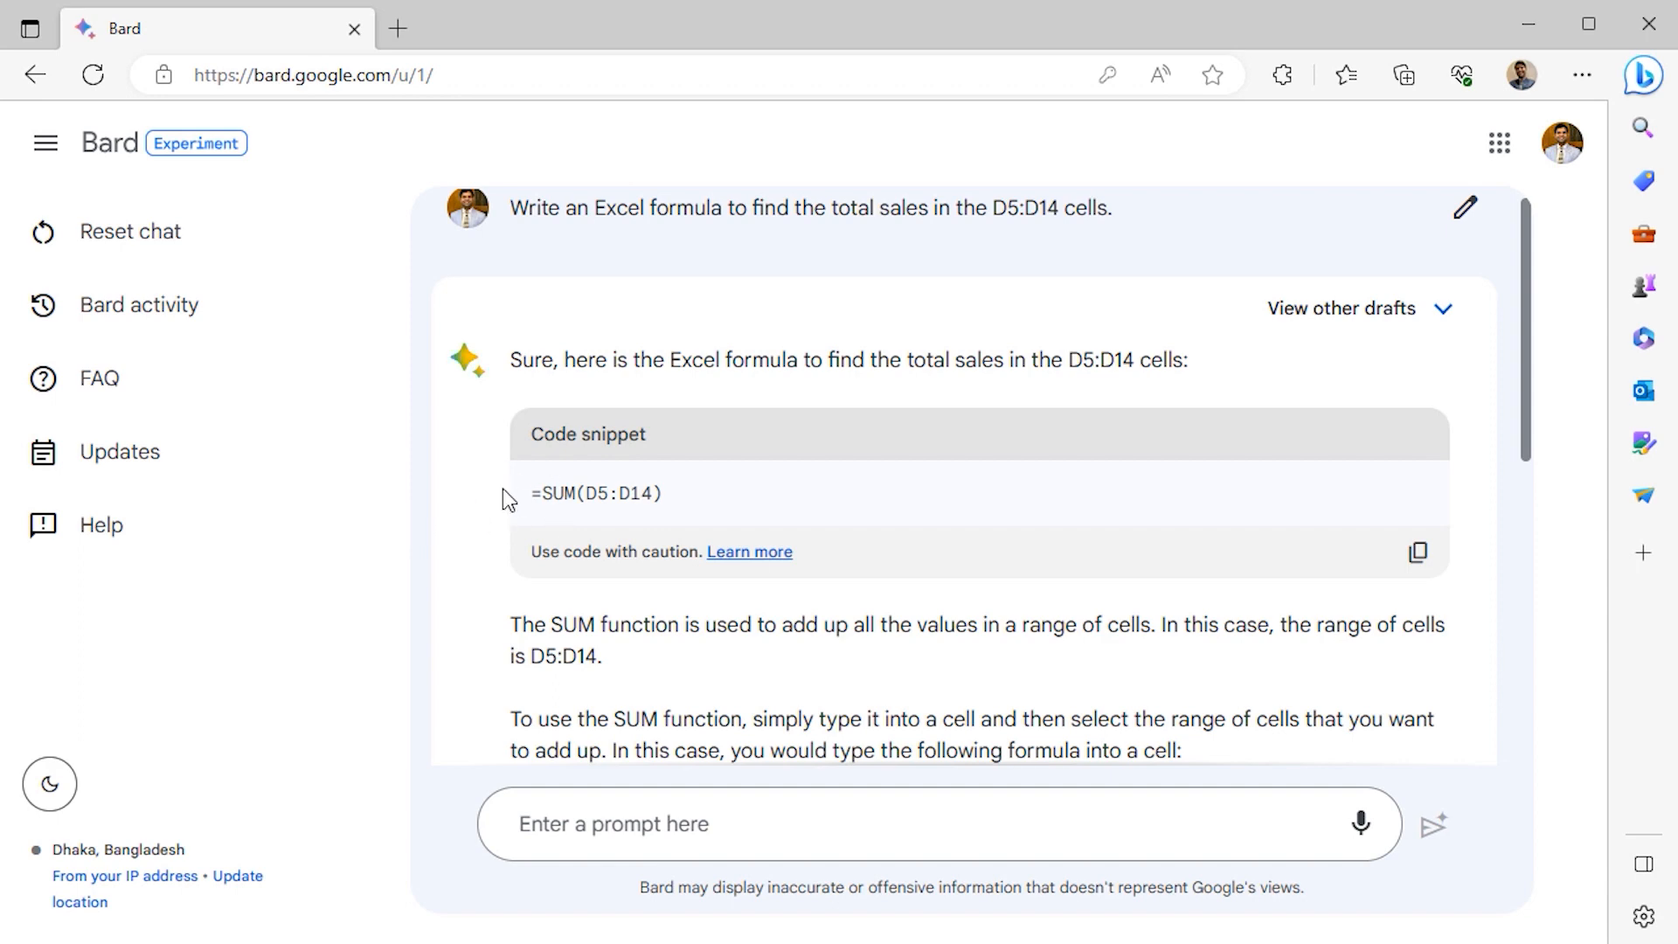
pyautogui.doubleClick(593, 493)
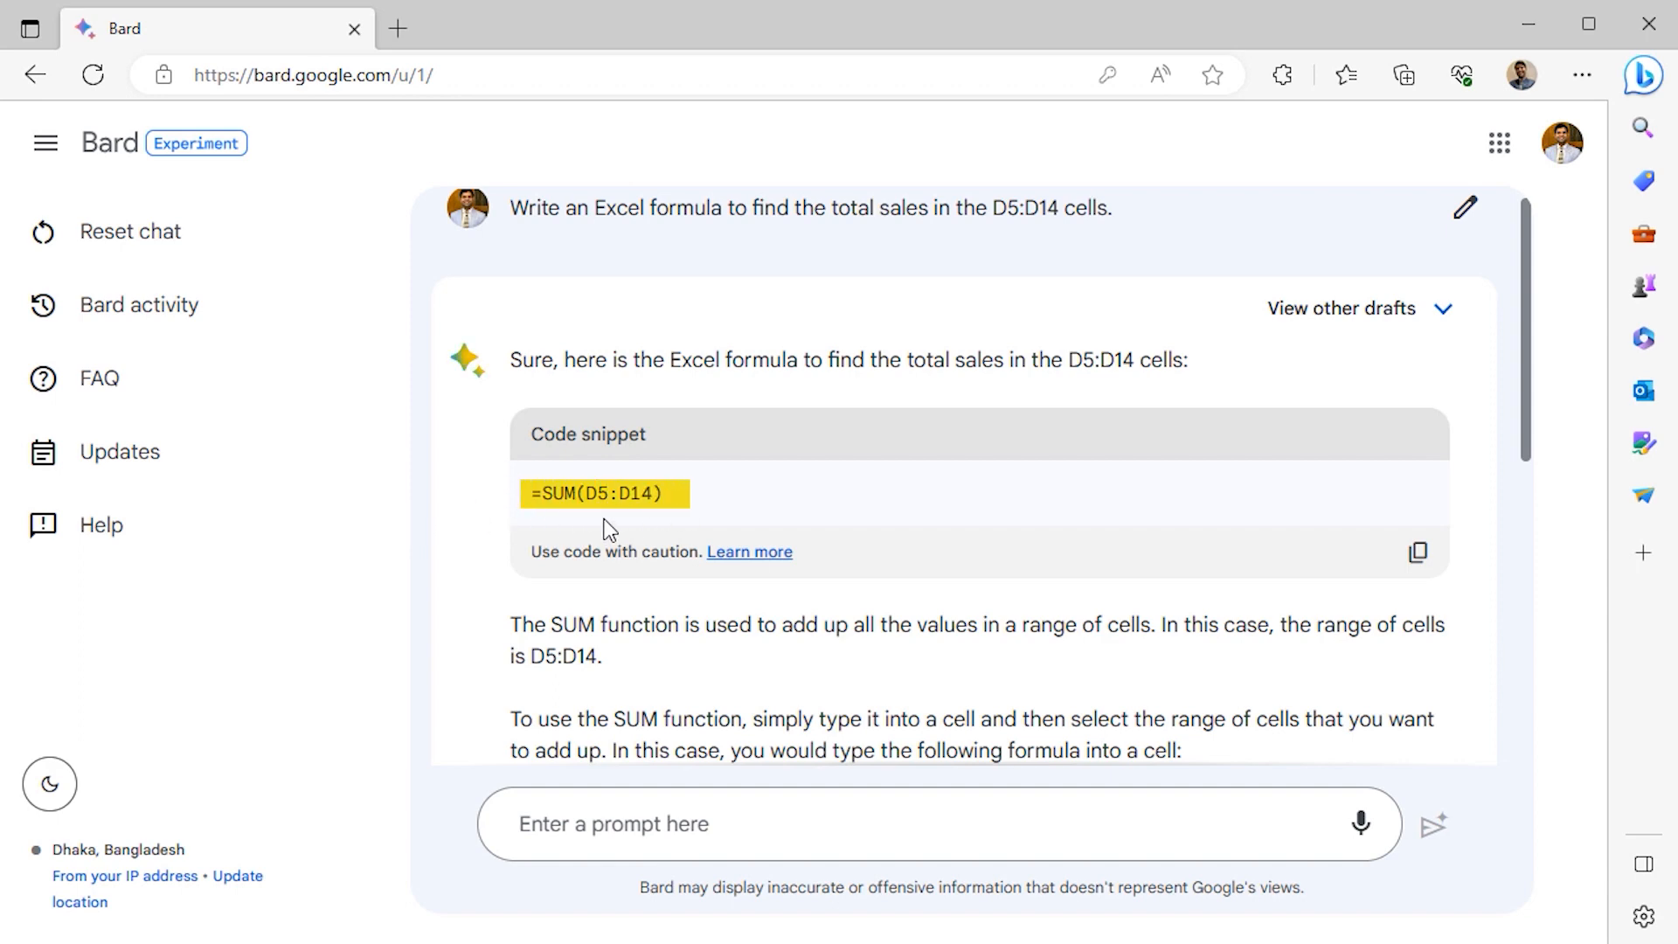
pyautogui.scroll(-3)
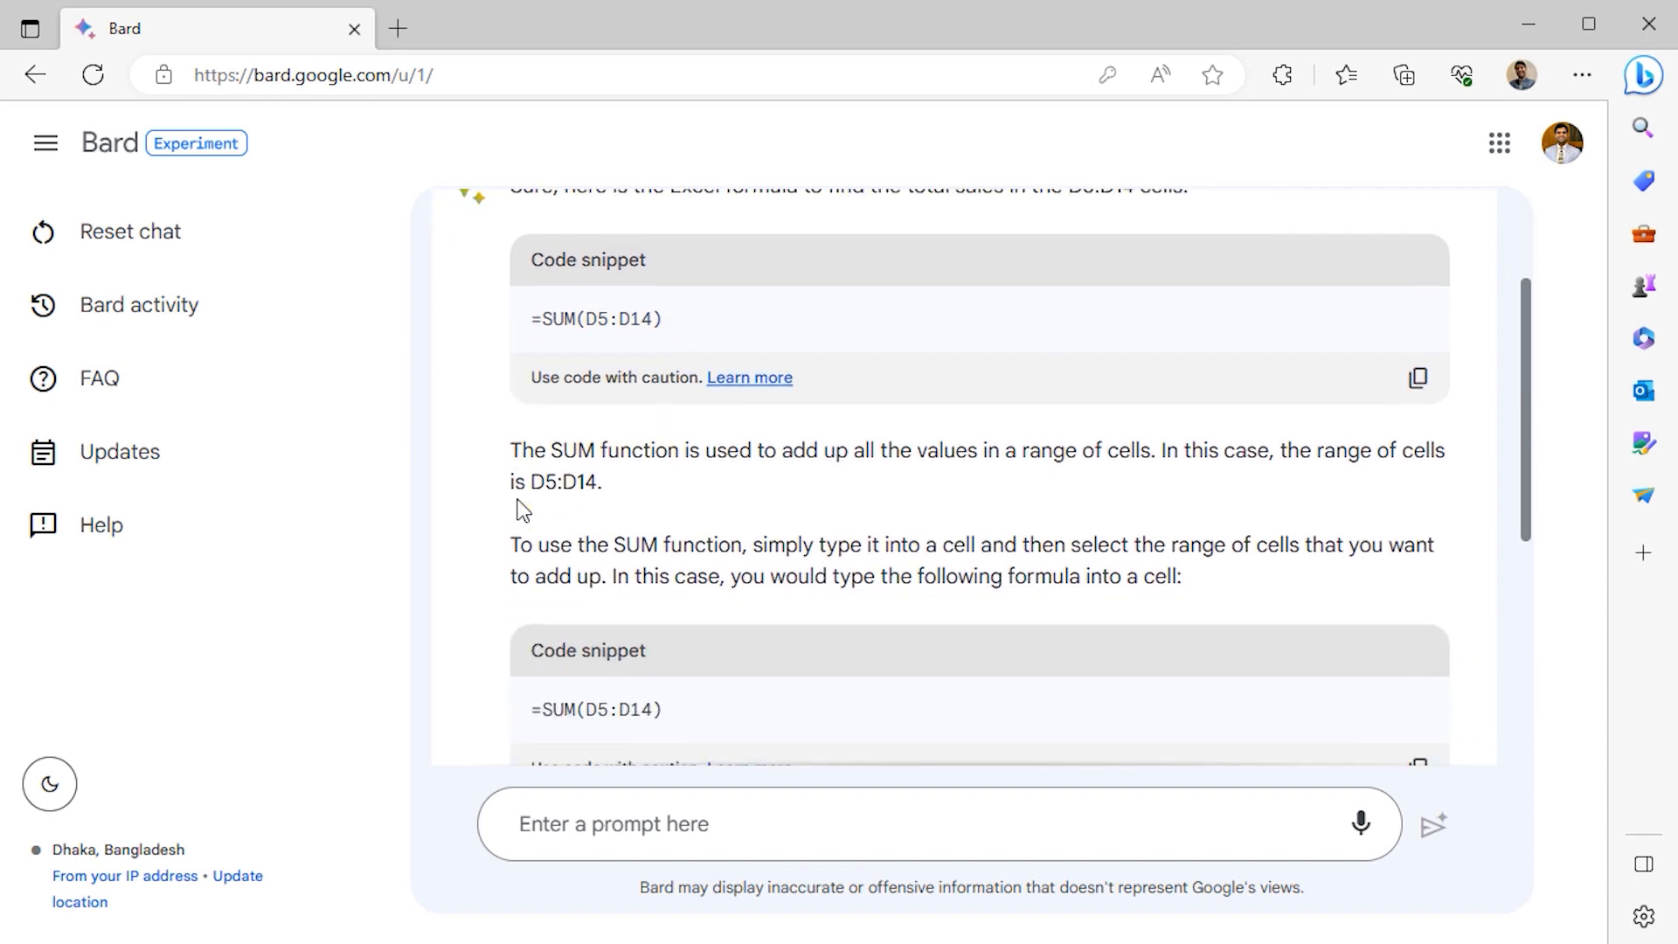
pyautogui.scroll(-3)
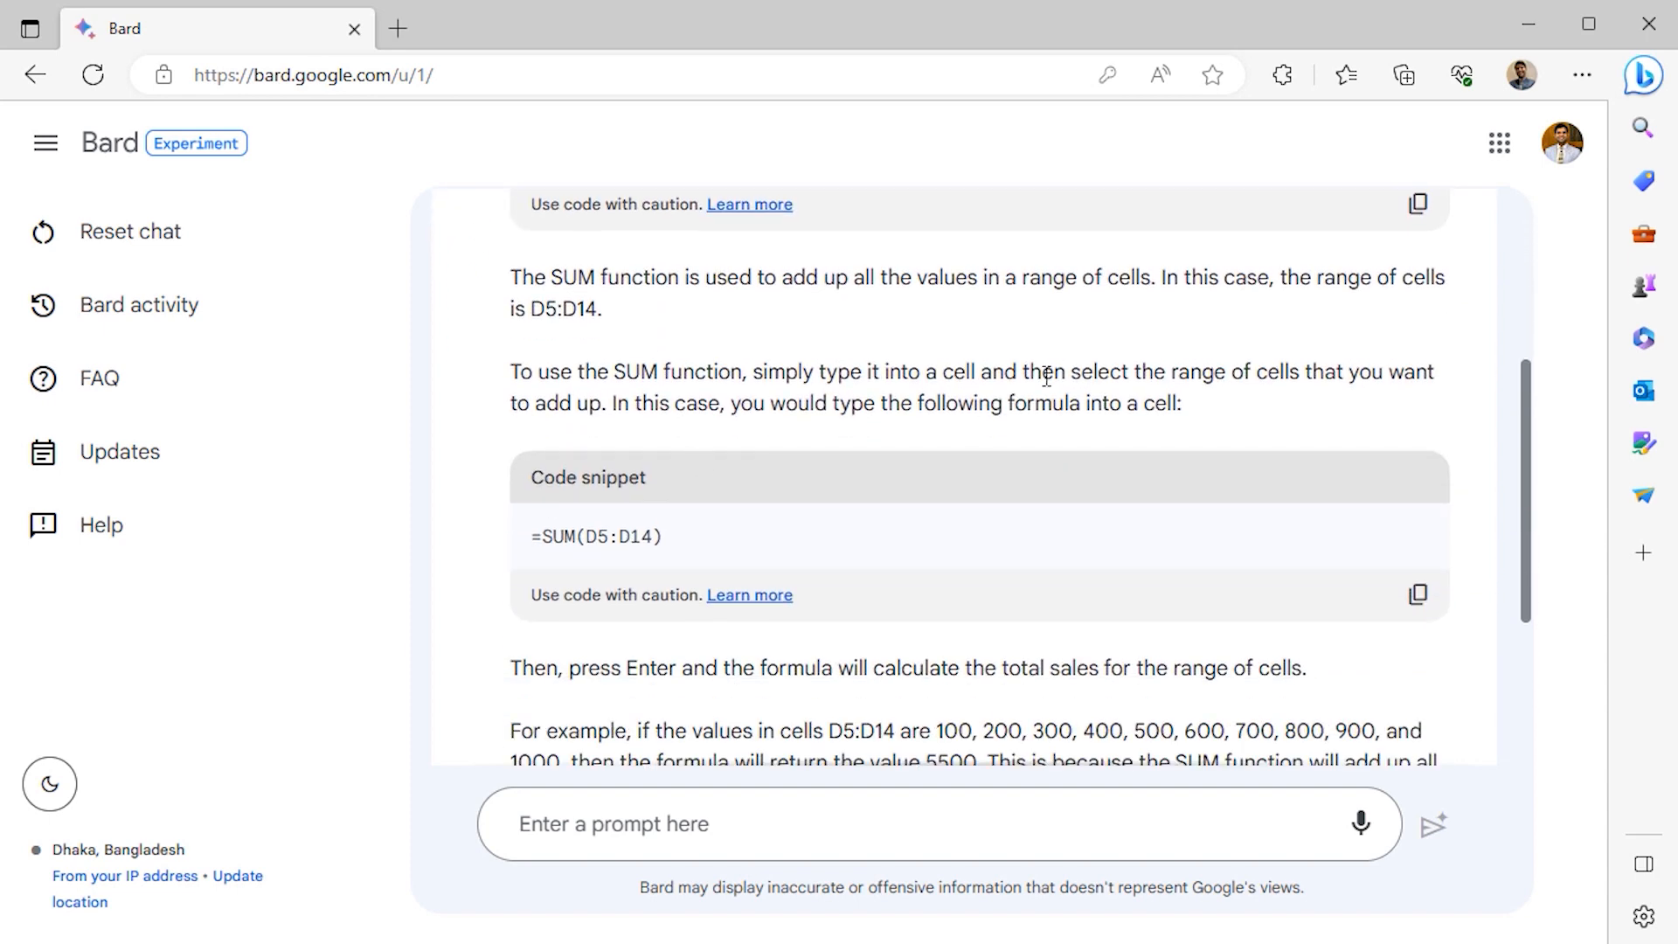
pyautogui.scroll(-3)
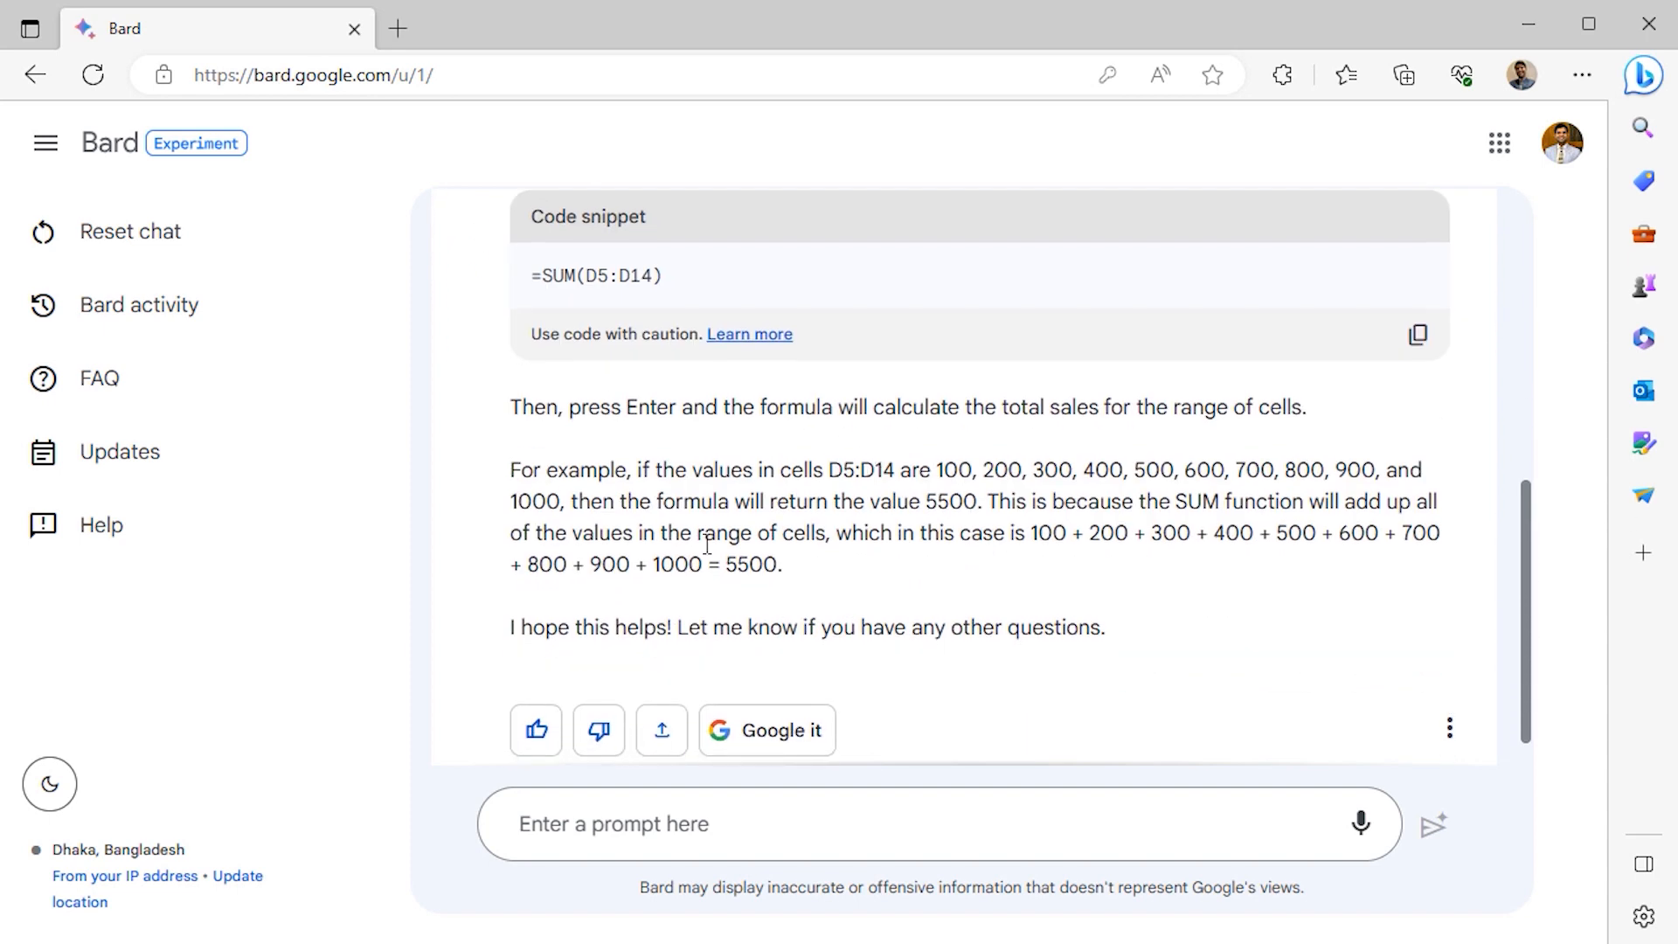
pyautogui.scroll(3)
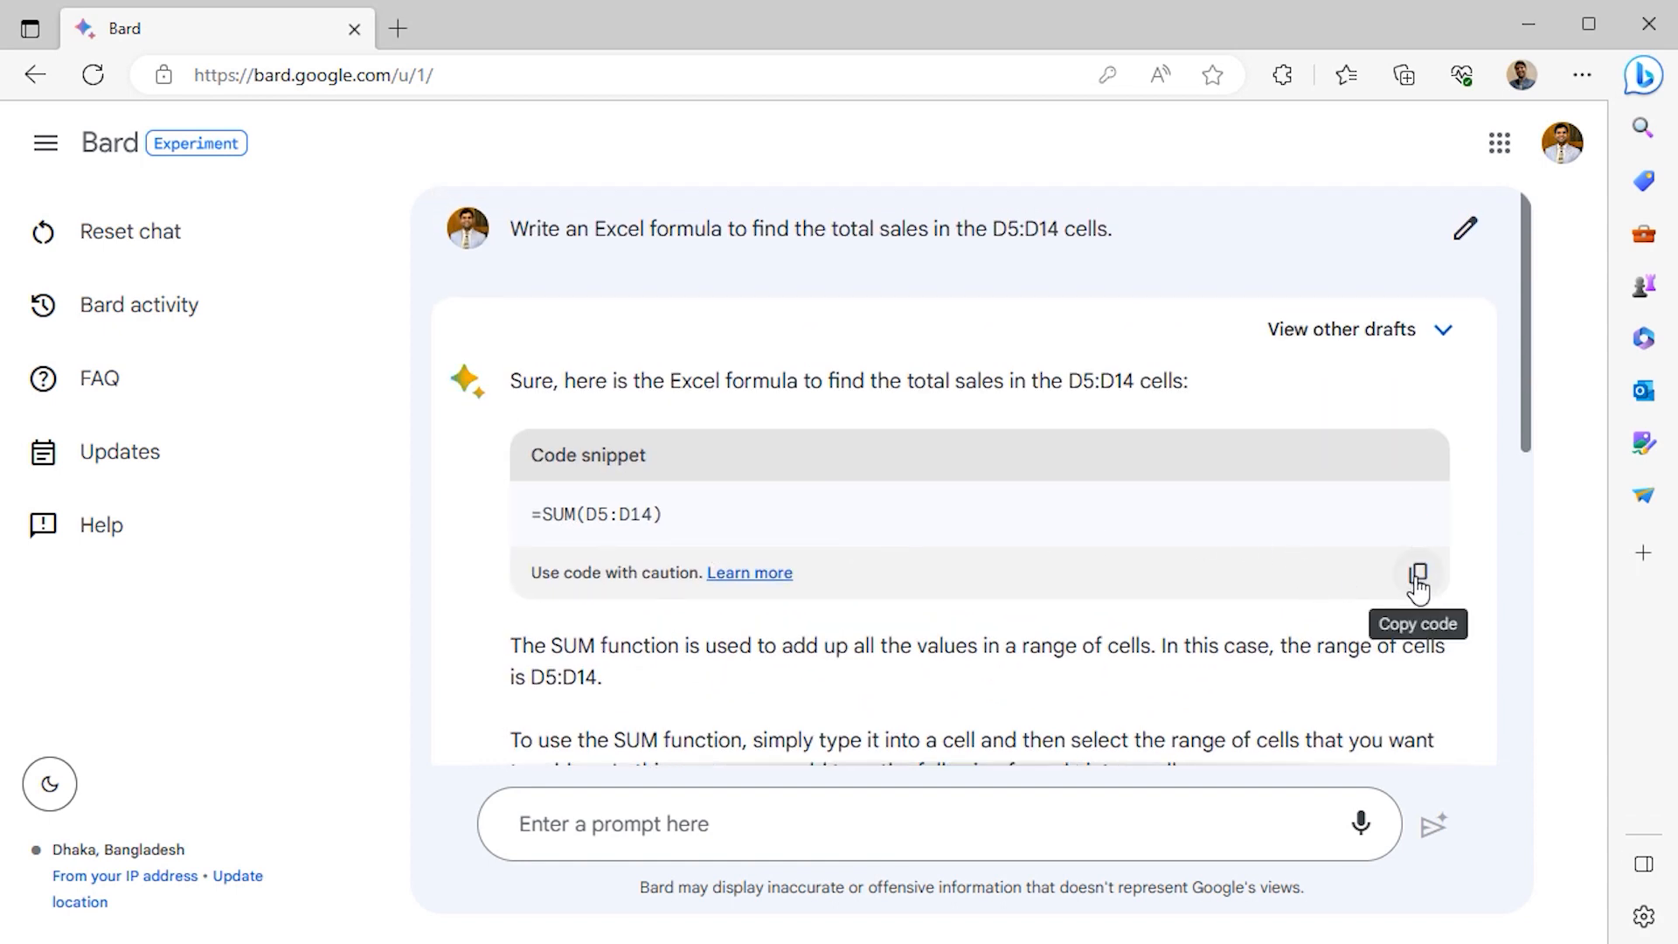
pyautogui.click(1417, 573)
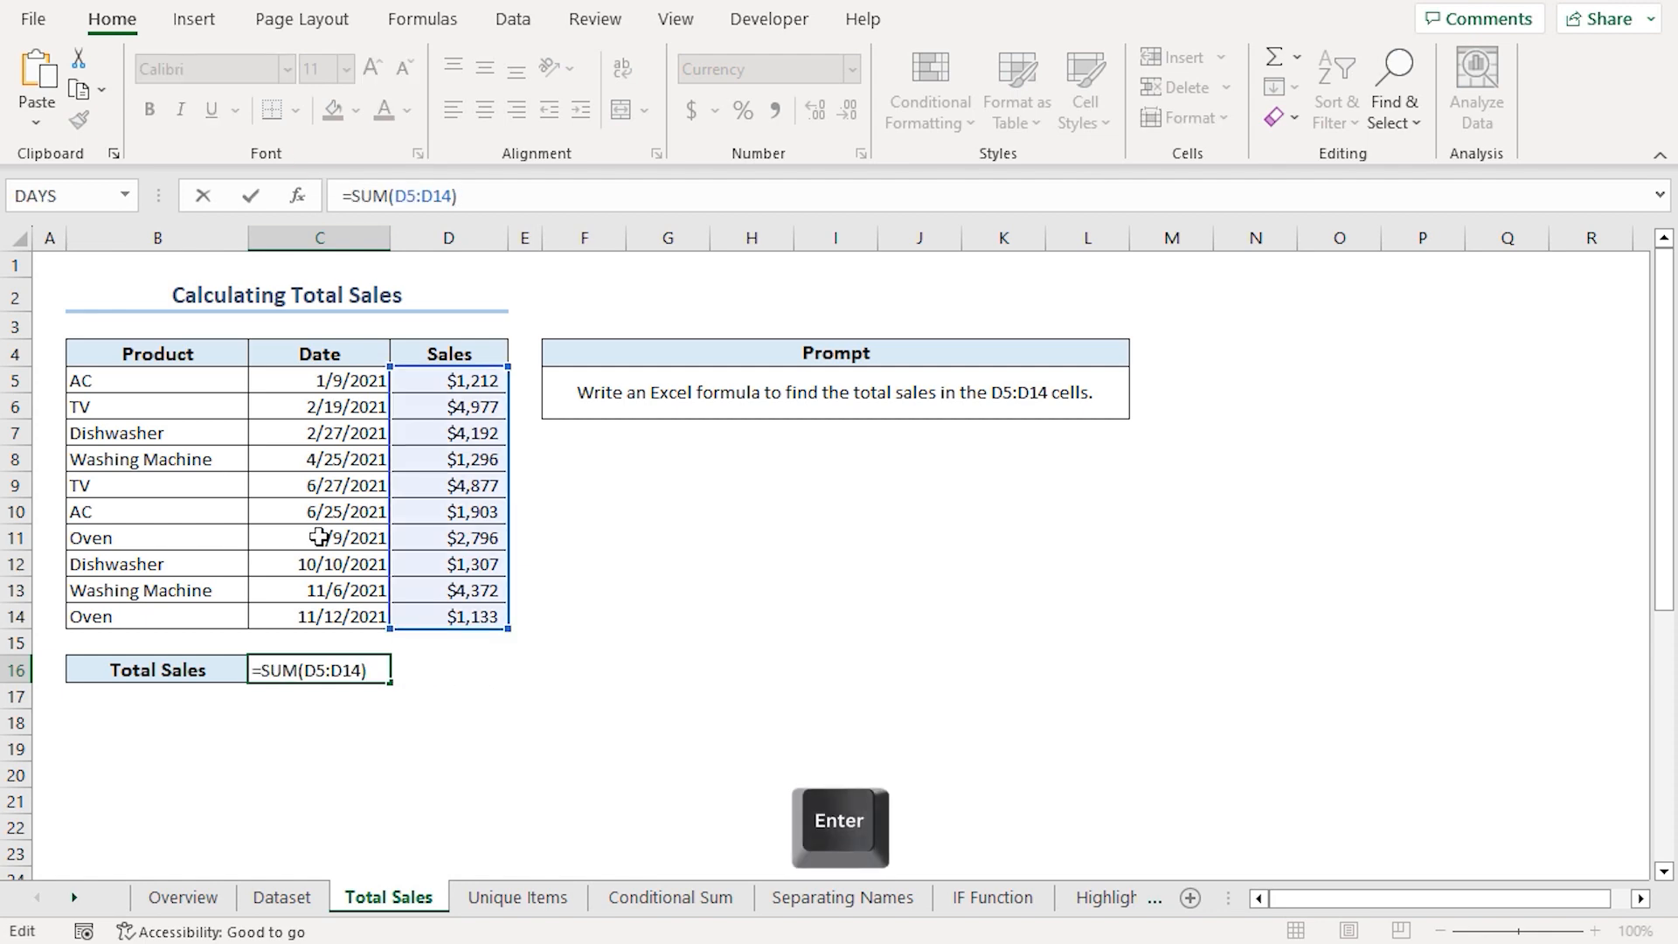
# Confirm =SUM(D5:D14) in the Total Sales cell, verify $28,065, and move to the Unique Items sheet.
pyautogui.press('Enter')
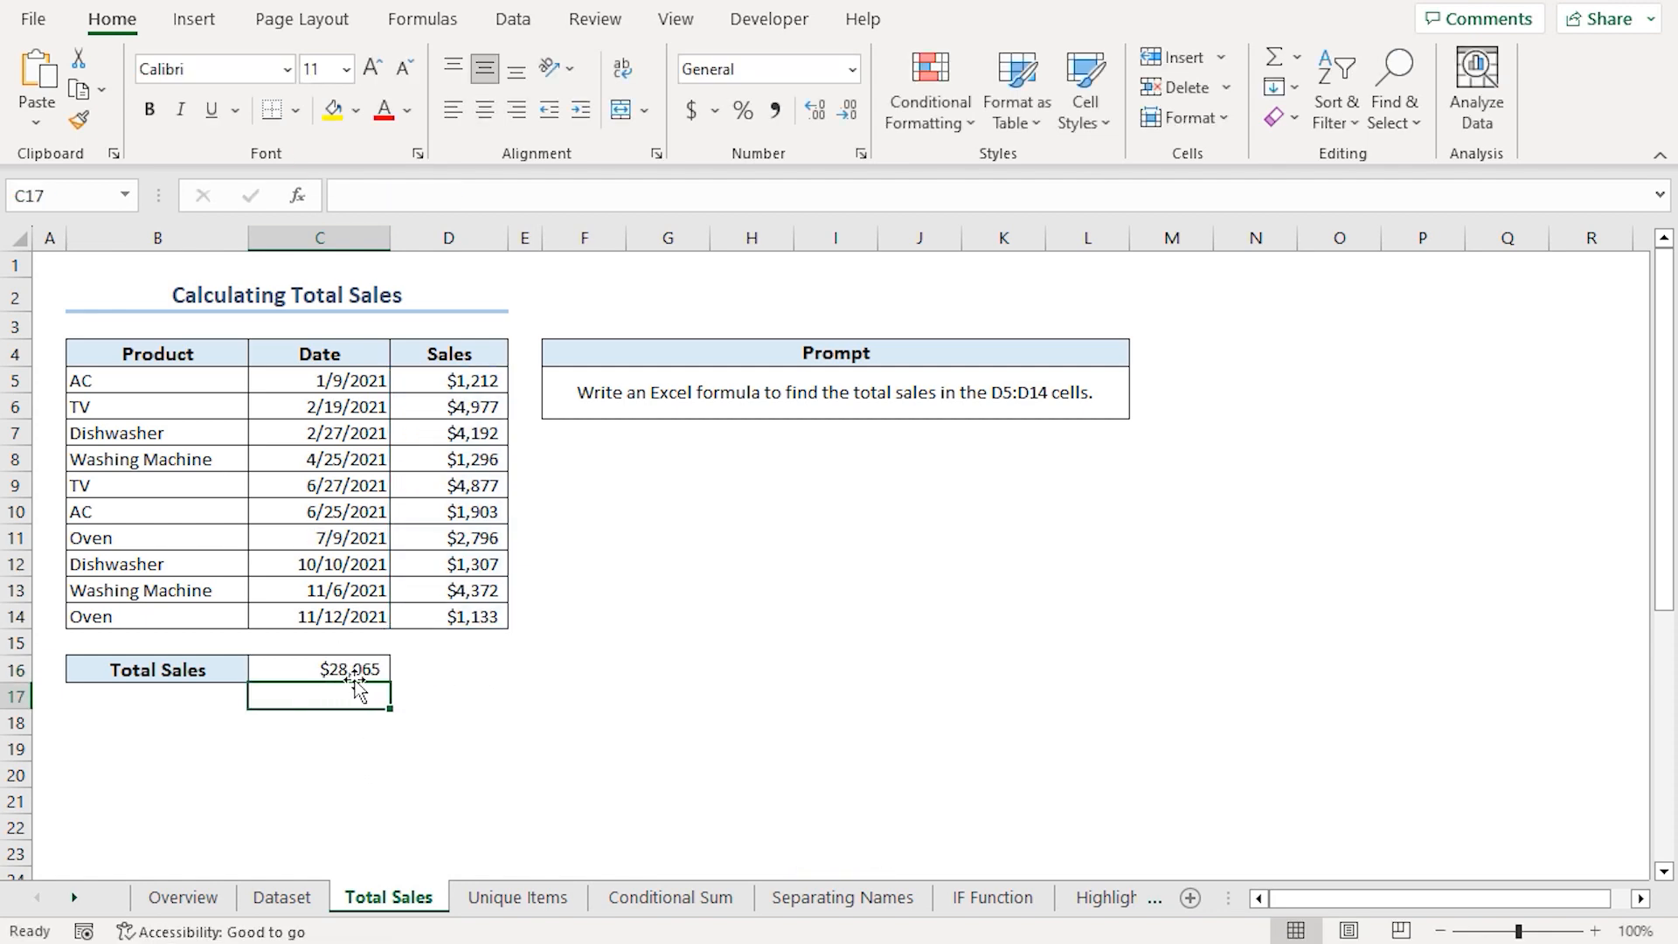
pyautogui.click(318, 669)
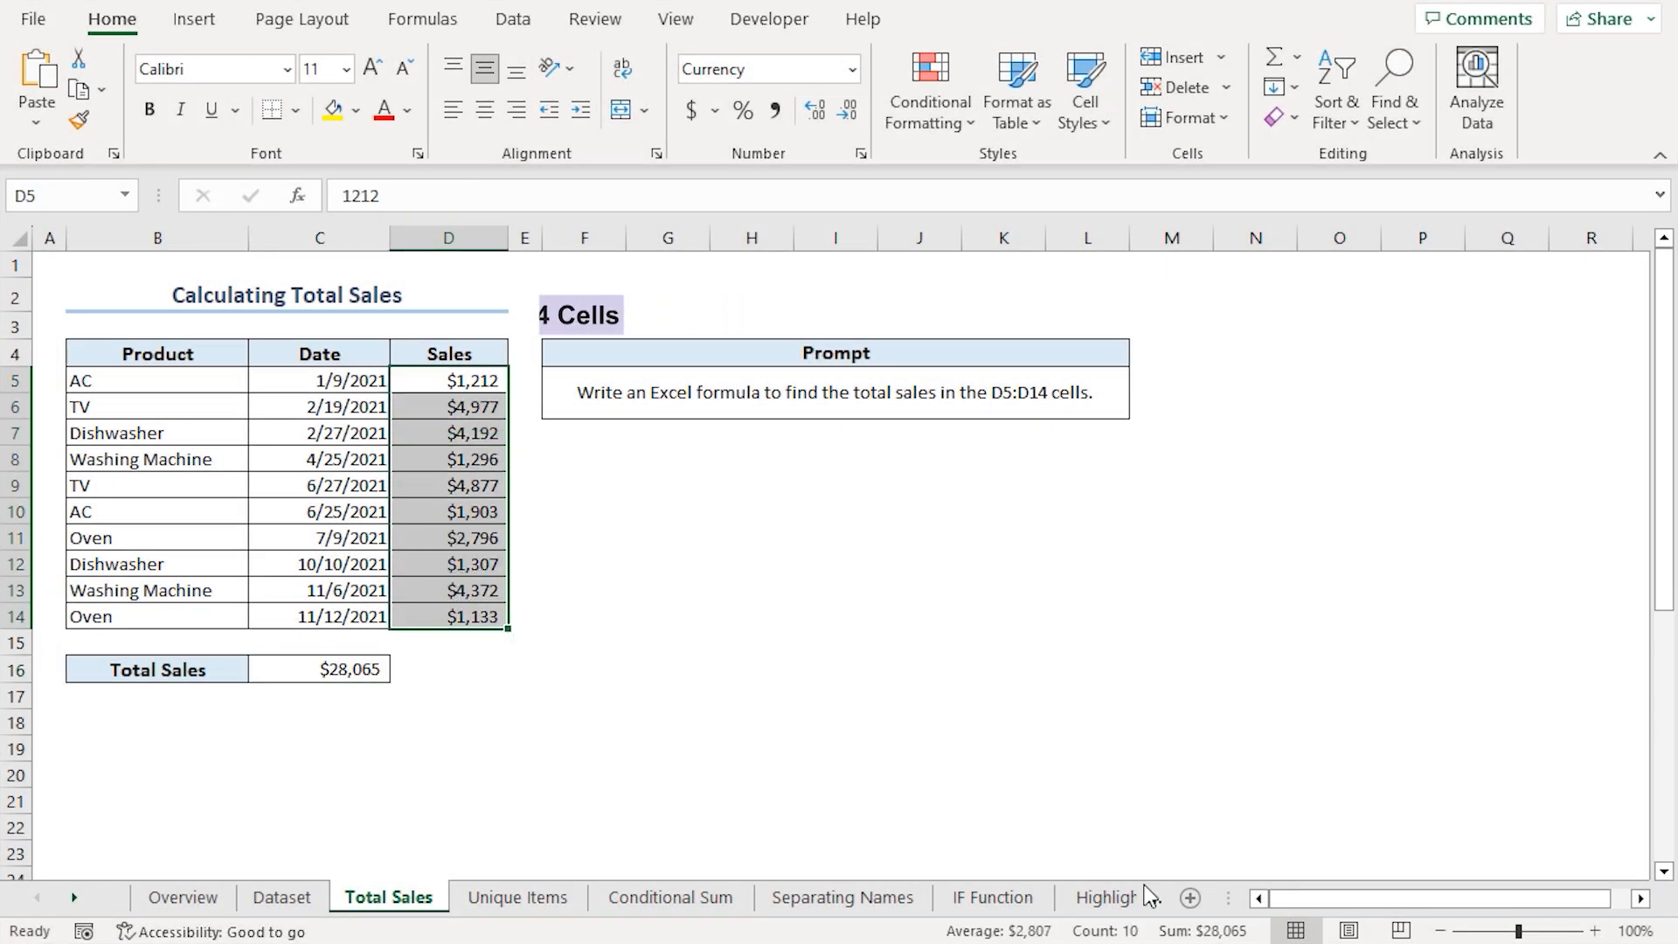
pyautogui.click(318, 670)
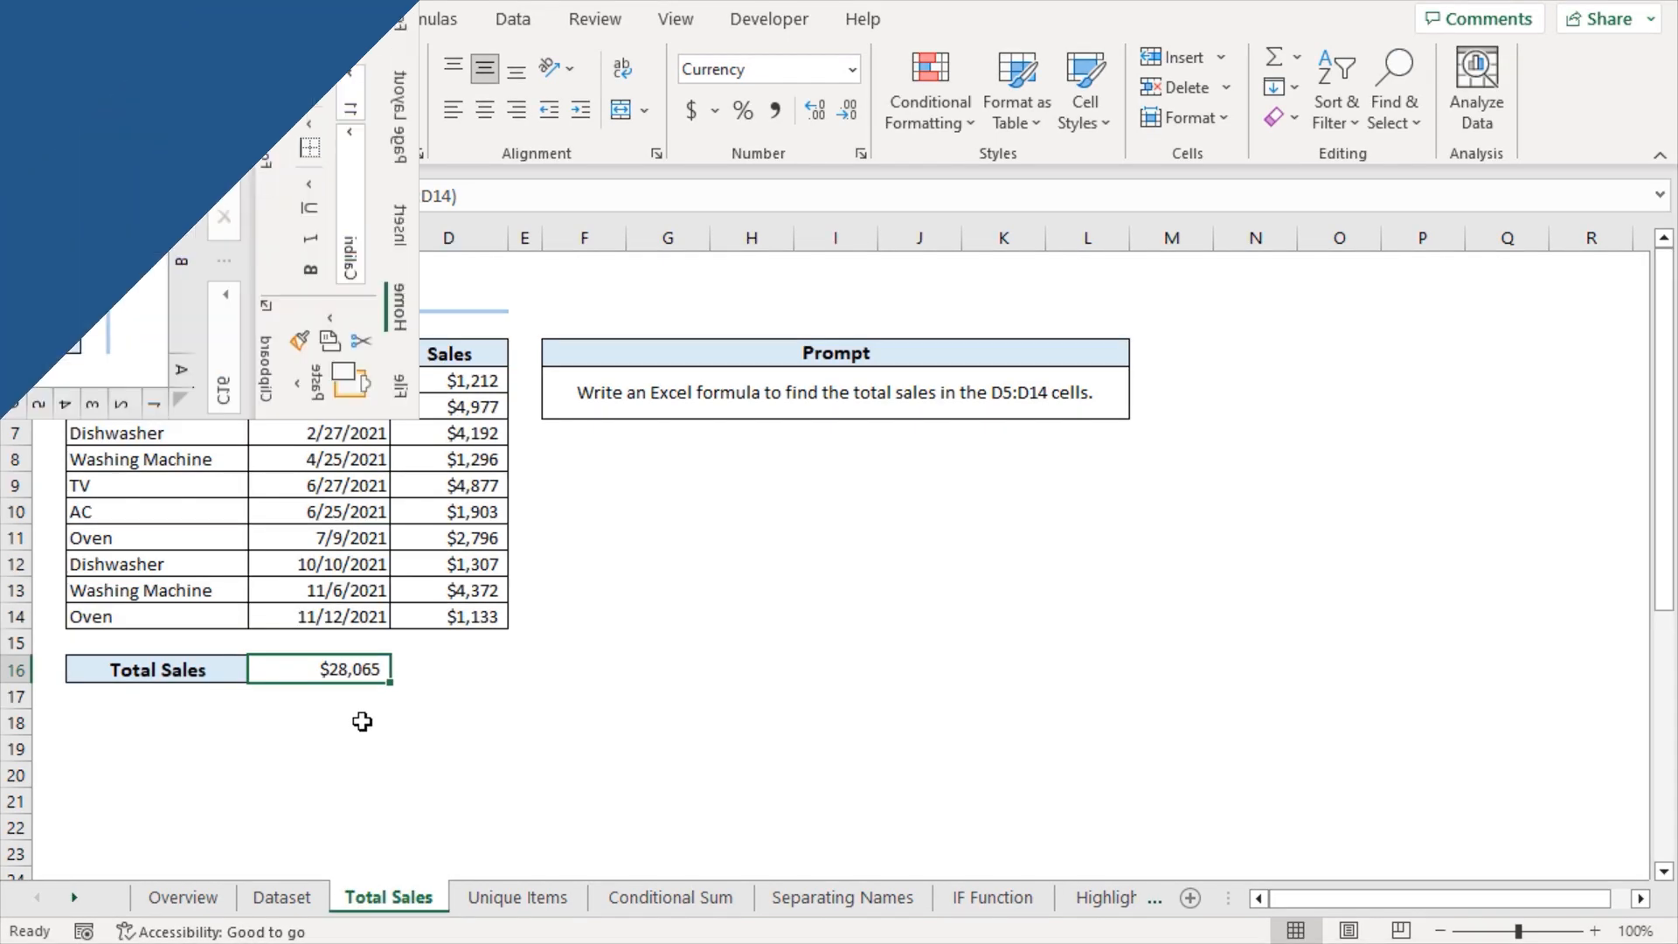
pyautogui.click(518, 896)
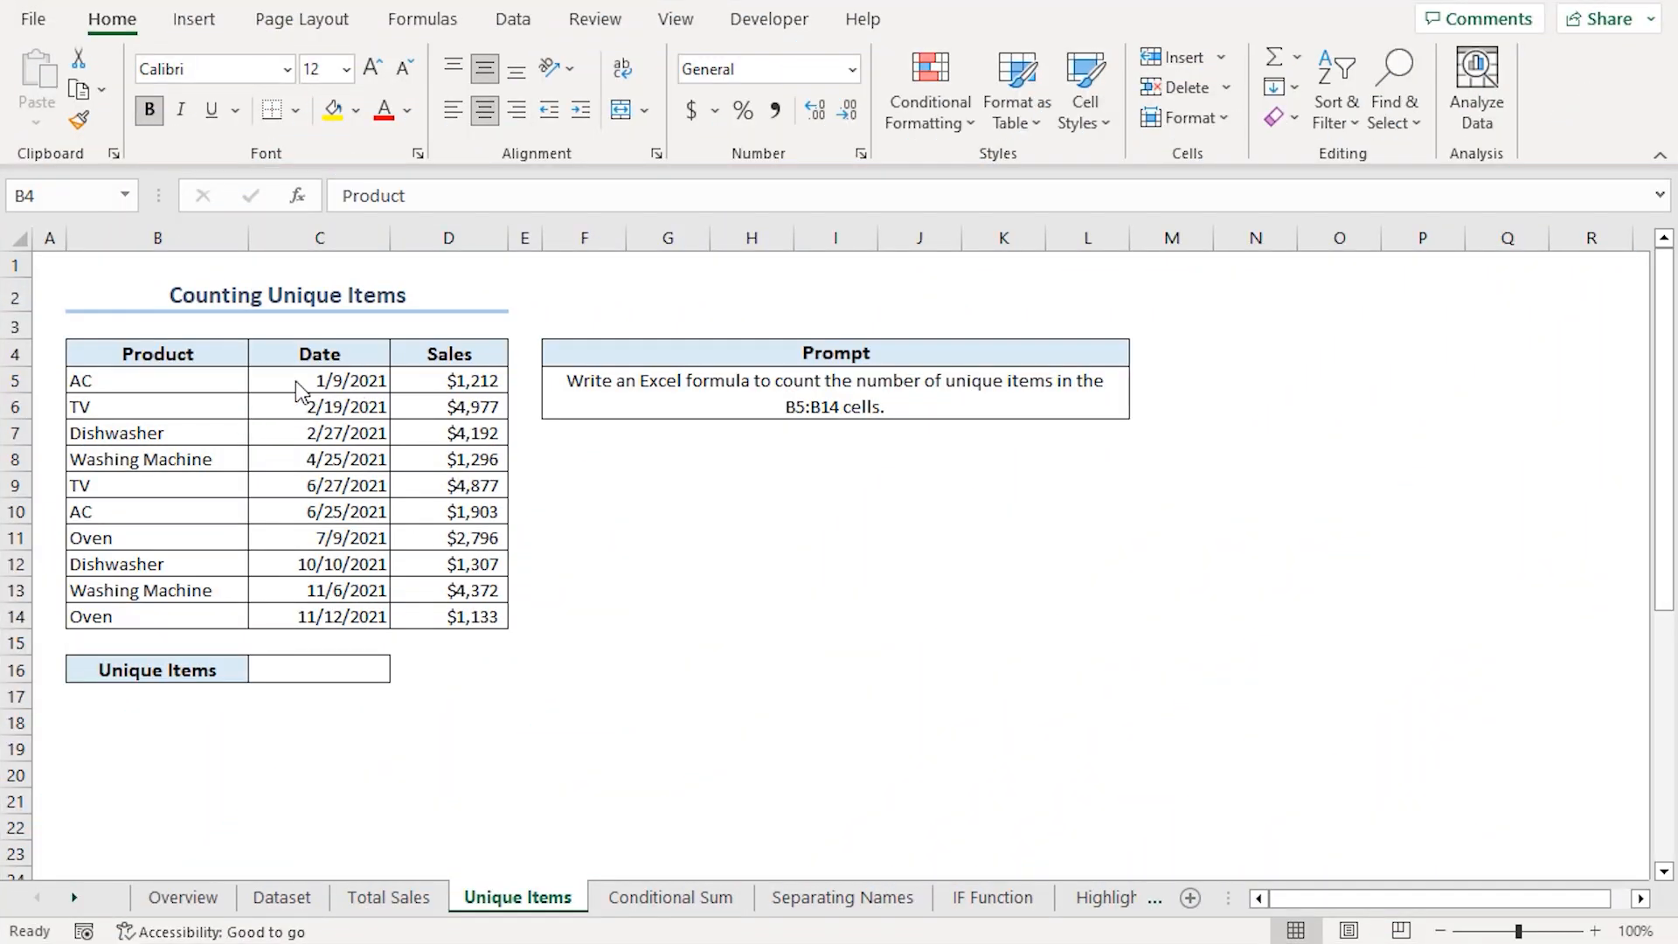
# Check the products in B5:B14 and copy the unique-items prompt for Bard.
pyautogui.click(156, 353)
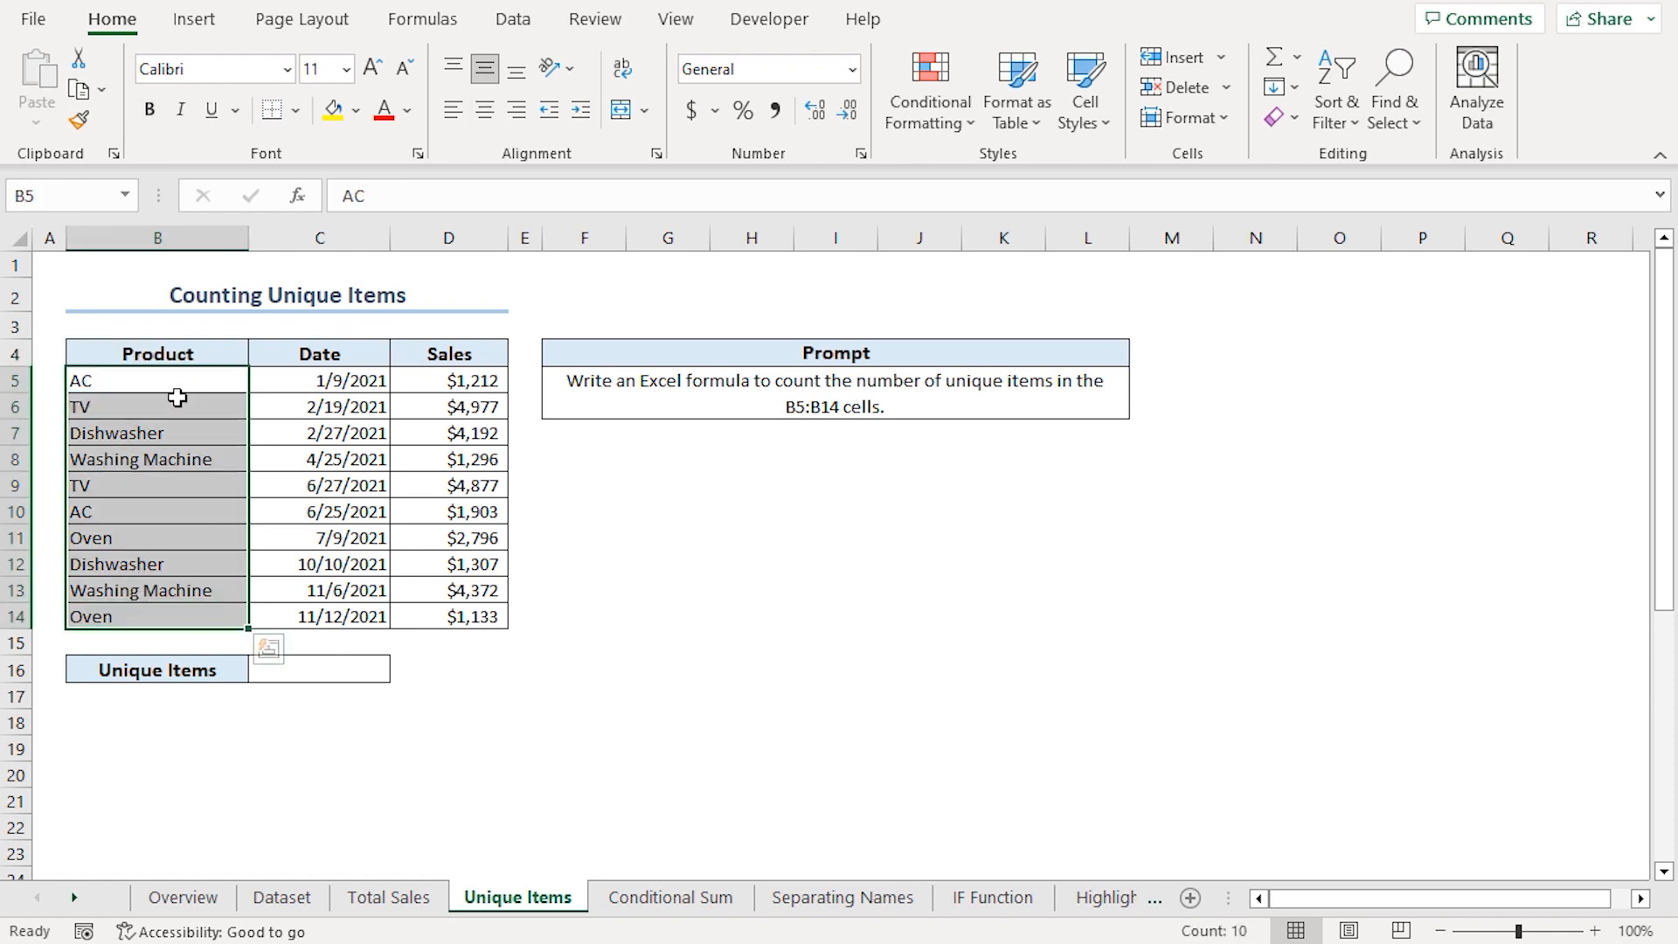
pyautogui.moveTo(345, 436)
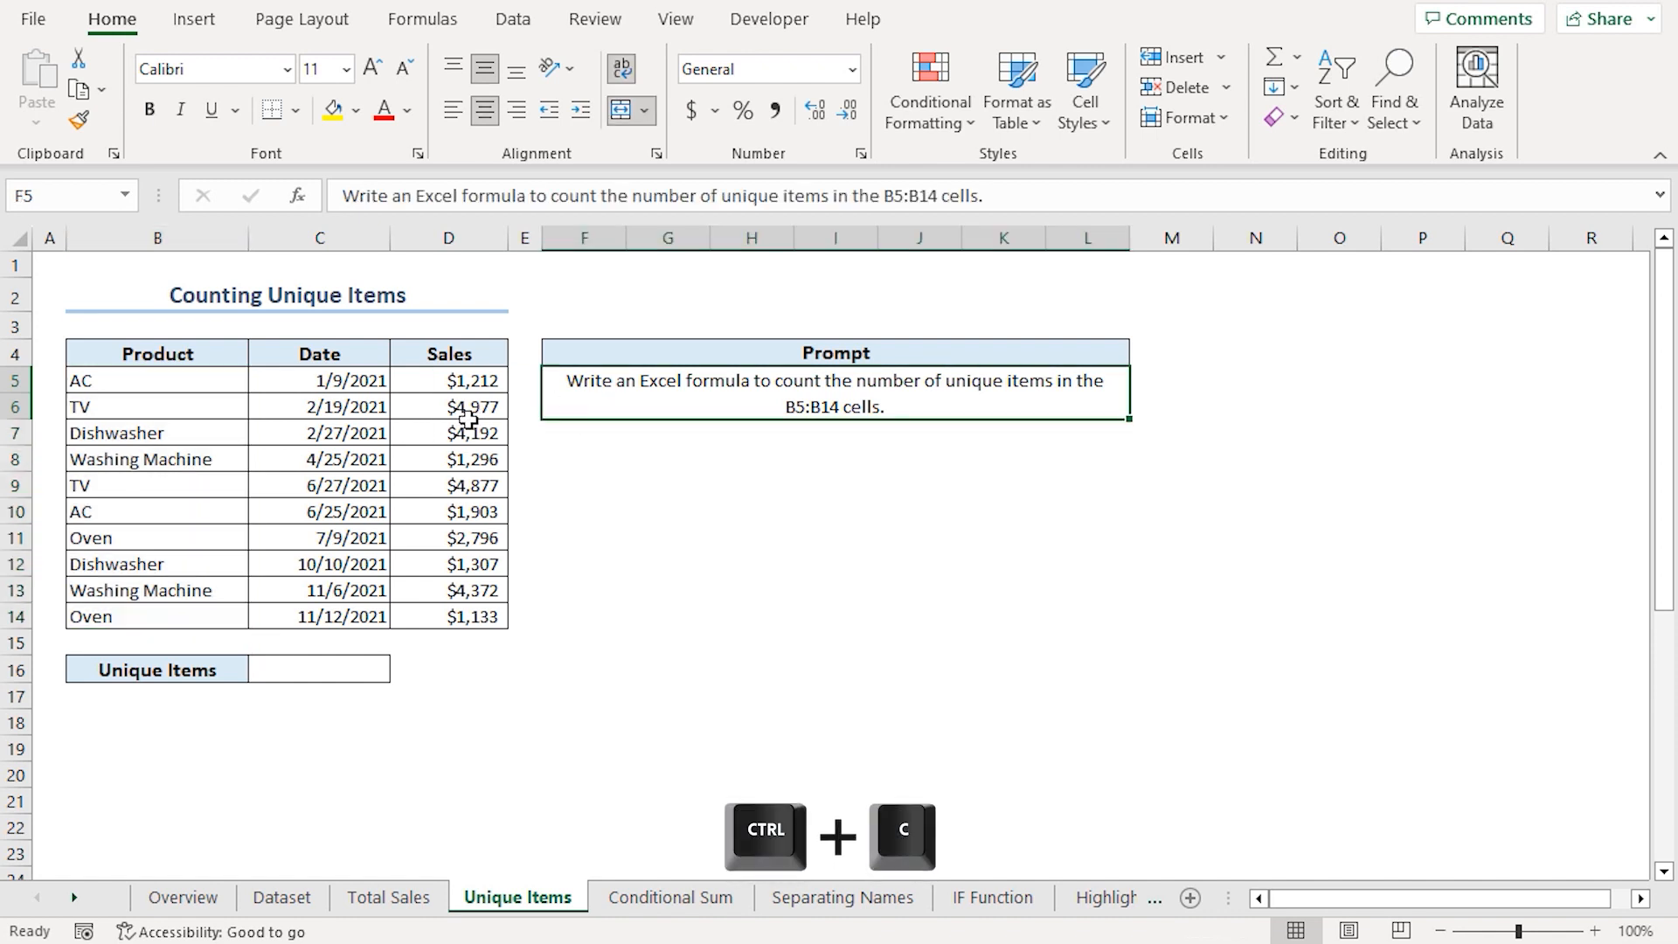
pyautogui.press('ctrl+c')
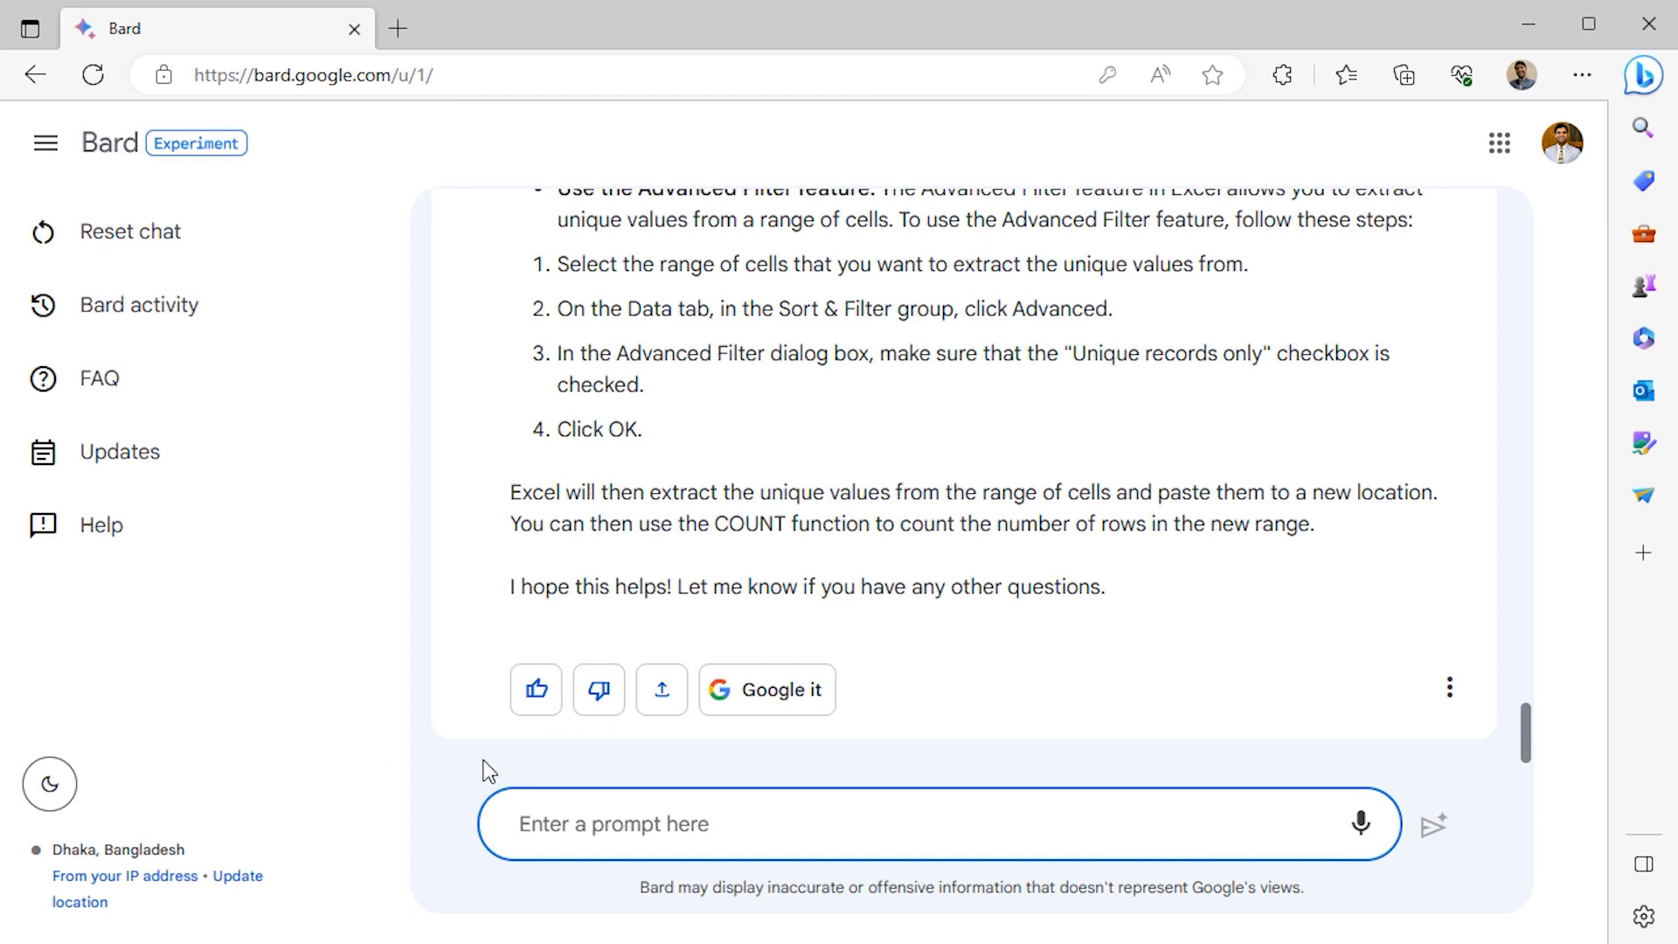
# Ask Bard for a formula counting unique items in B5:B14 and copy =COUNTA(UNIQUE(B5:B14)).
pyautogui.write('Write an Excel formula to count the number of unique items in the B5:B14 cells.')
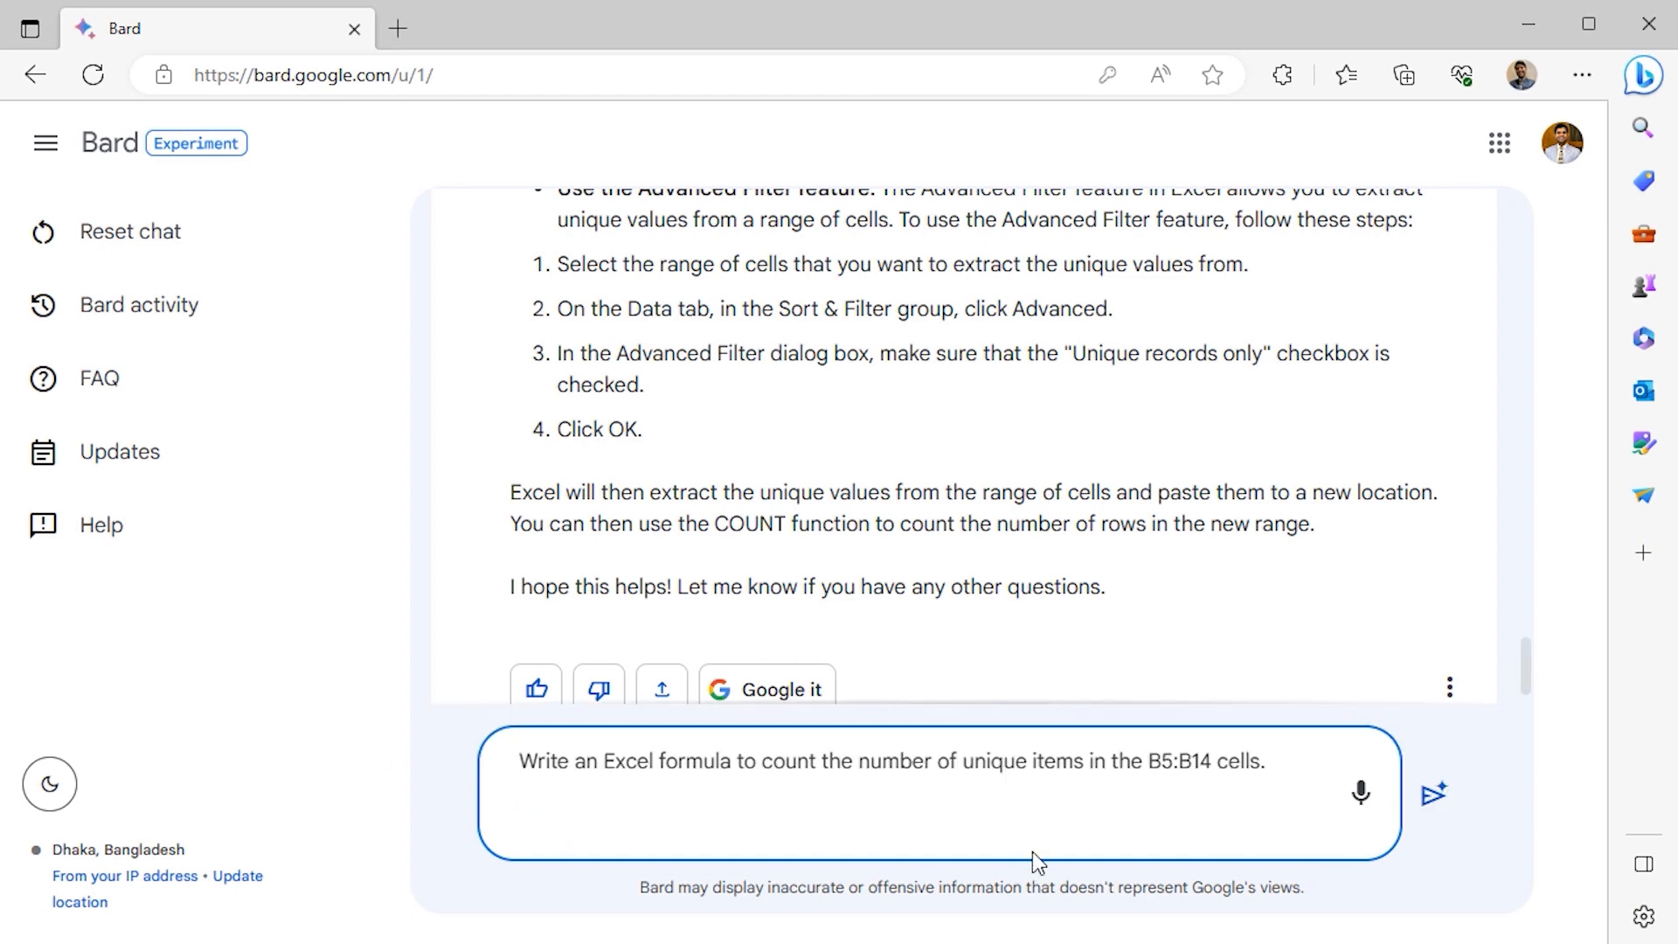
pyautogui.moveTo(1433, 797)
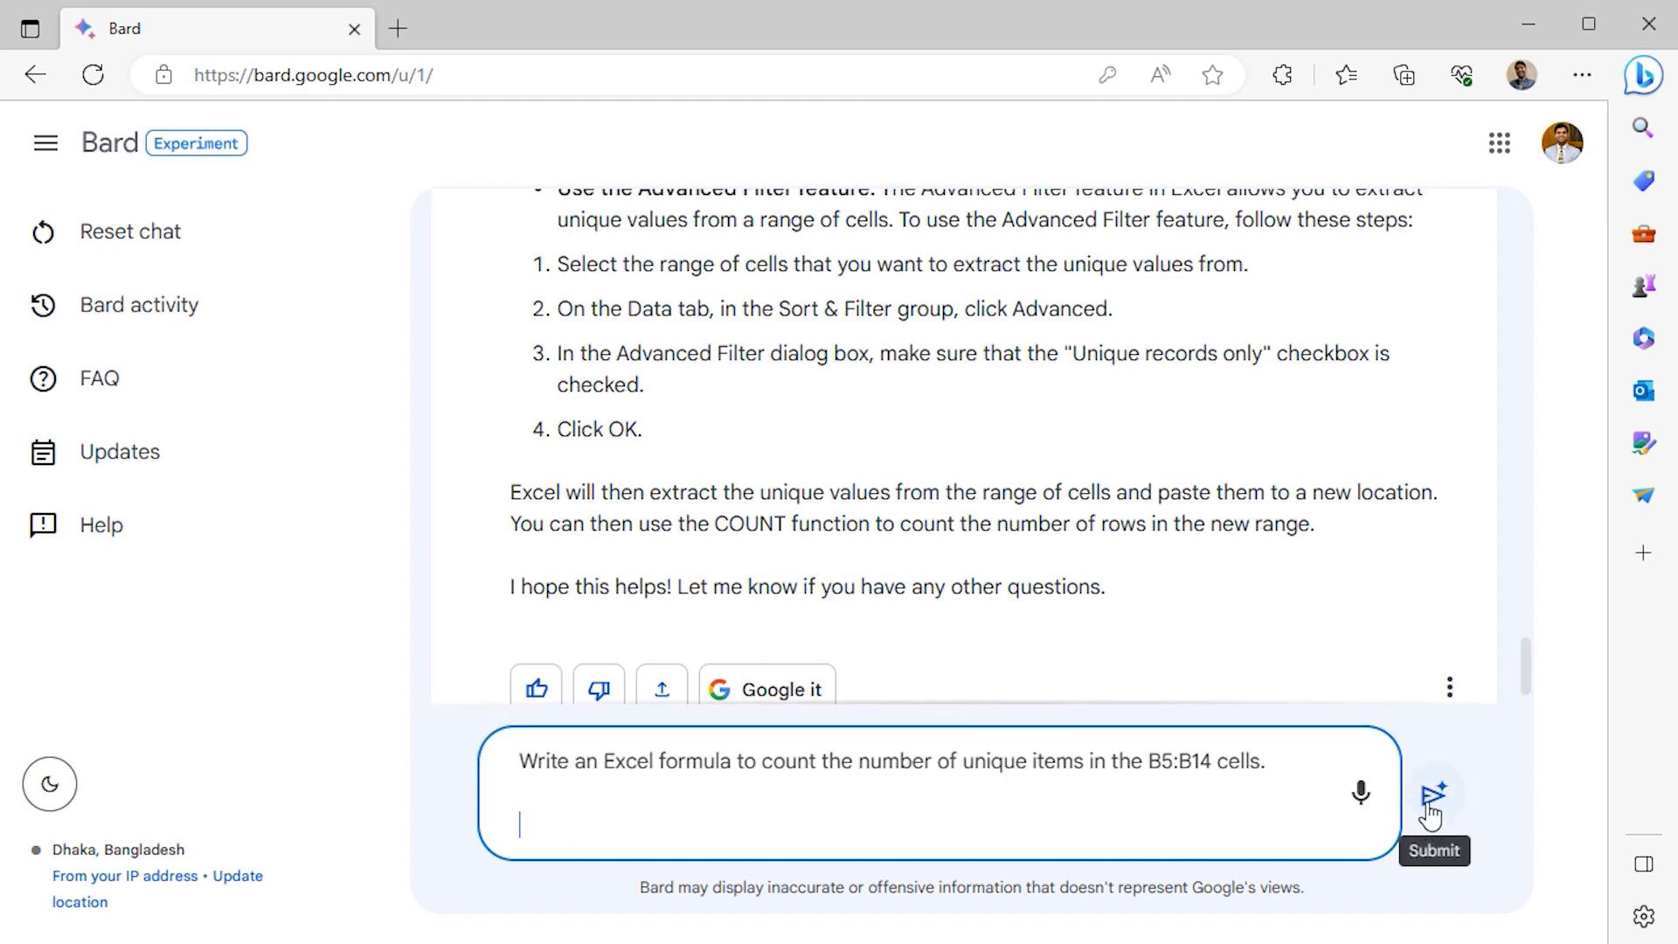
pyautogui.click(1433, 797)
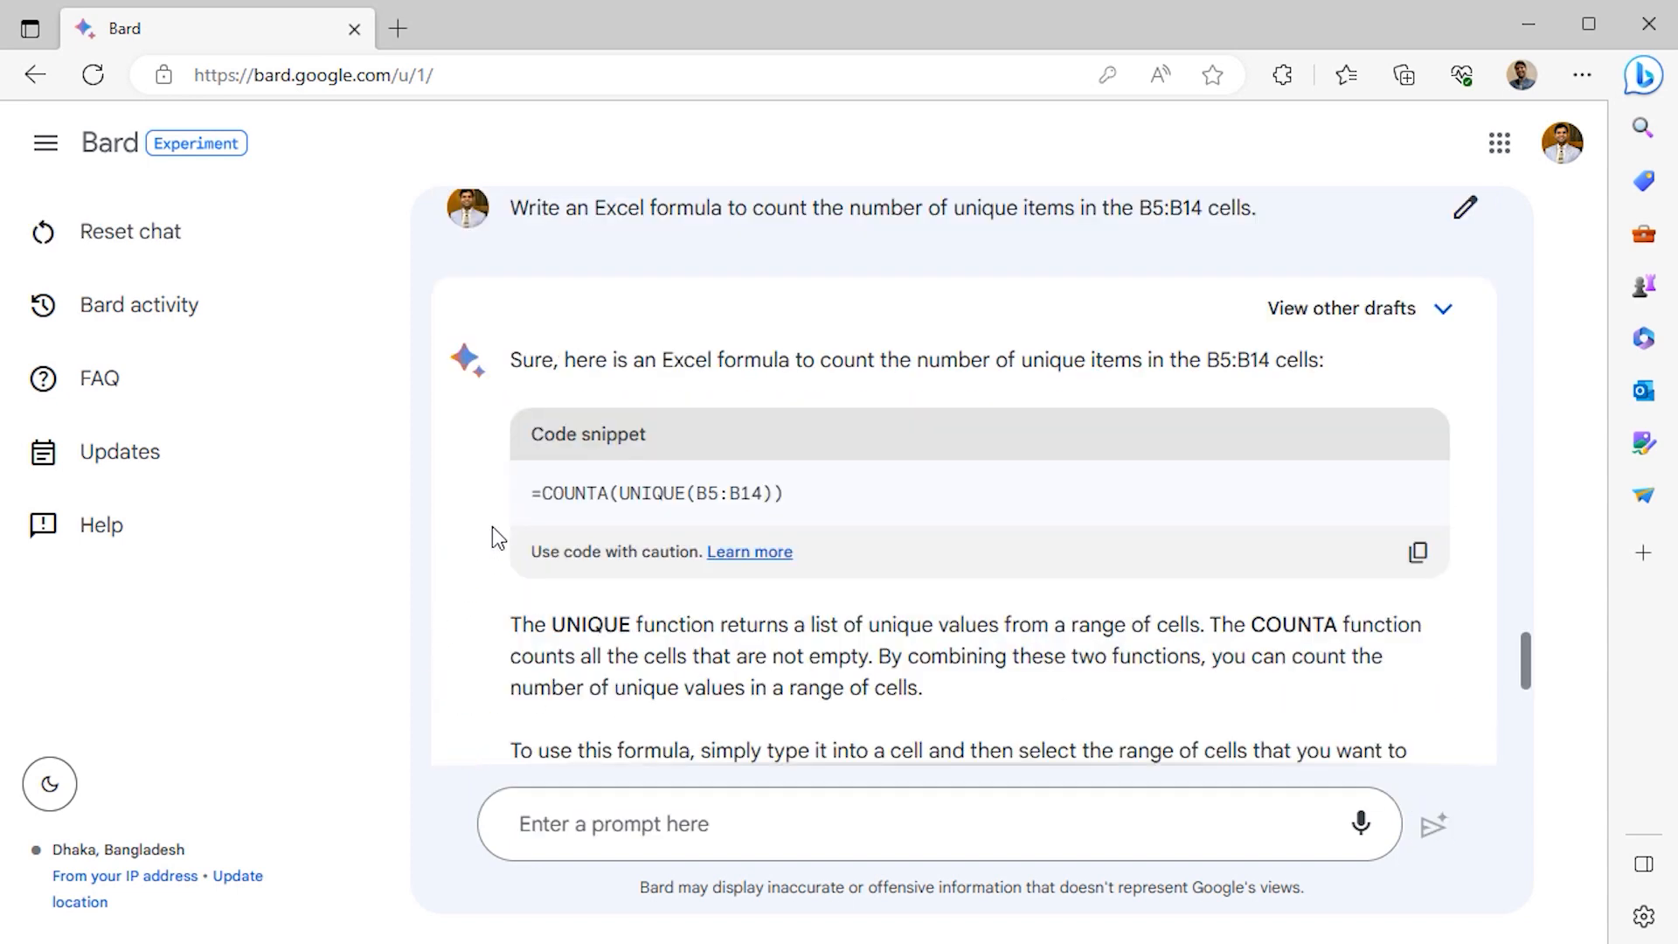
pyautogui.moveTo(595, 522)
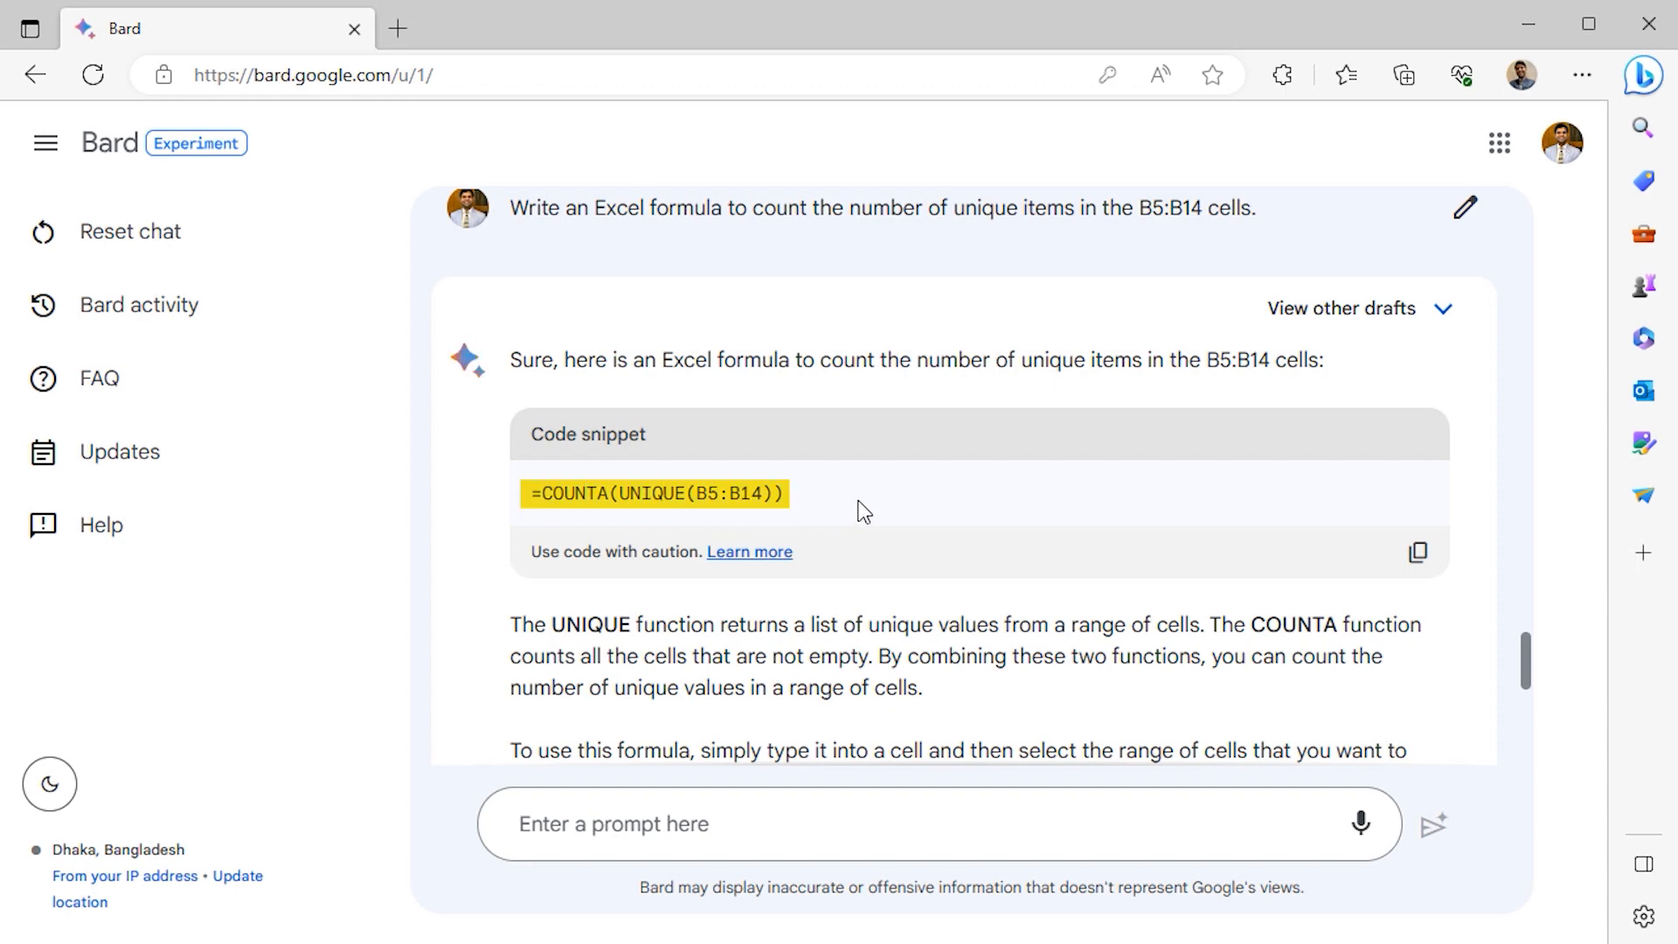
pyautogui.scroll(-3)
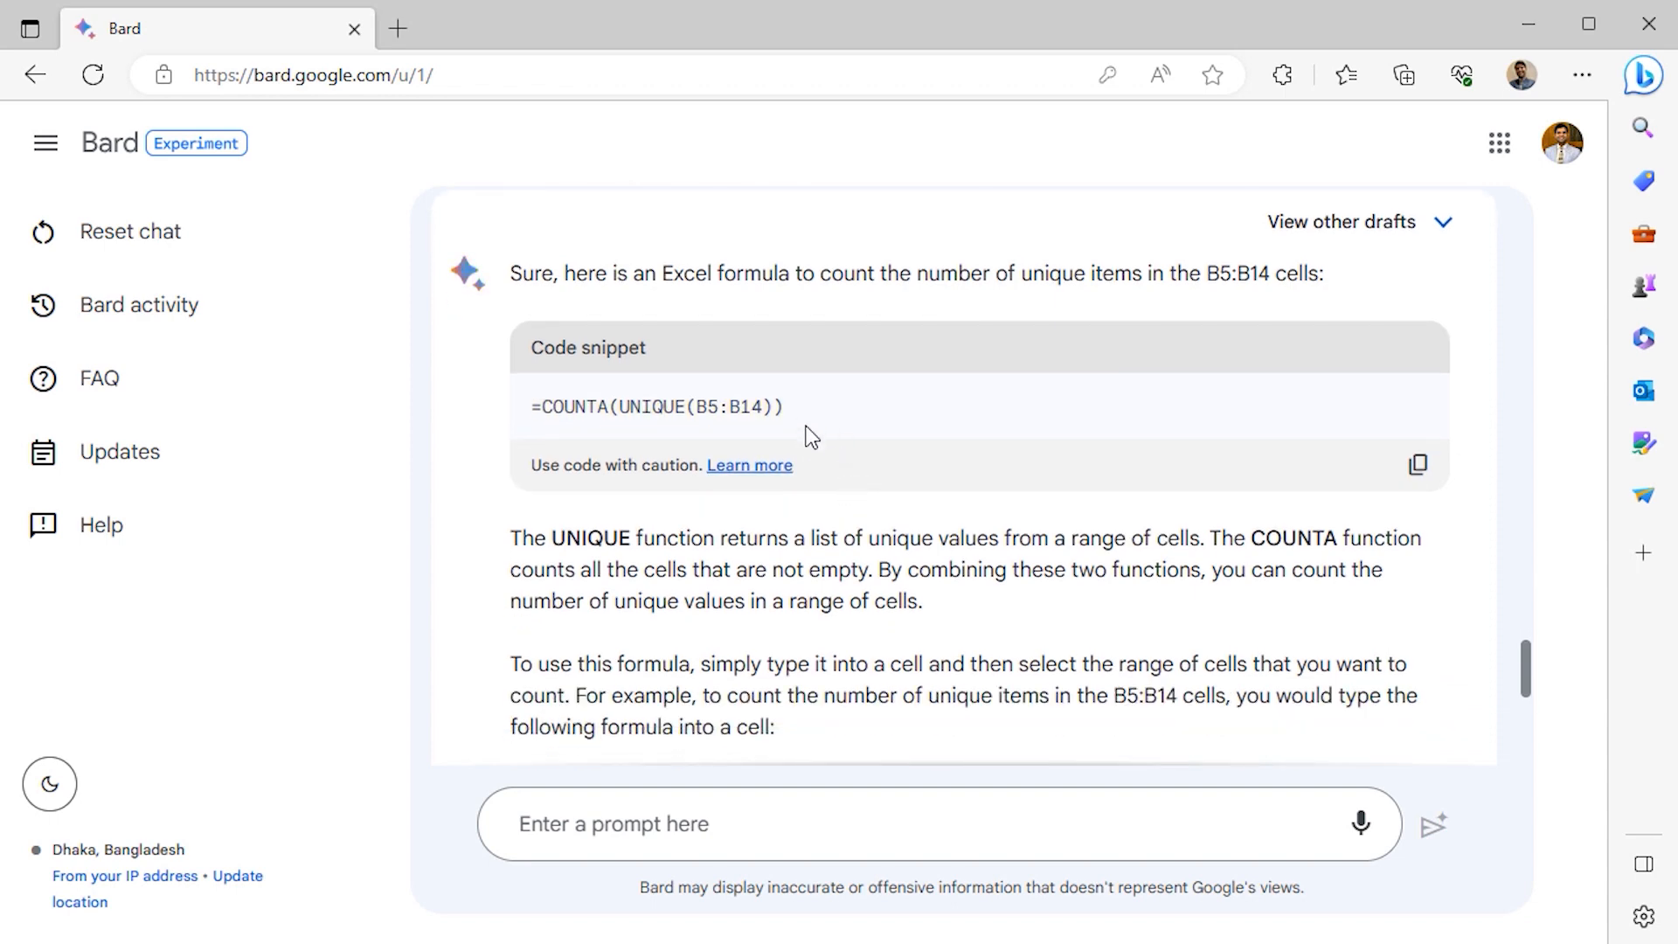
pyautogui.moveTo(596, 449)
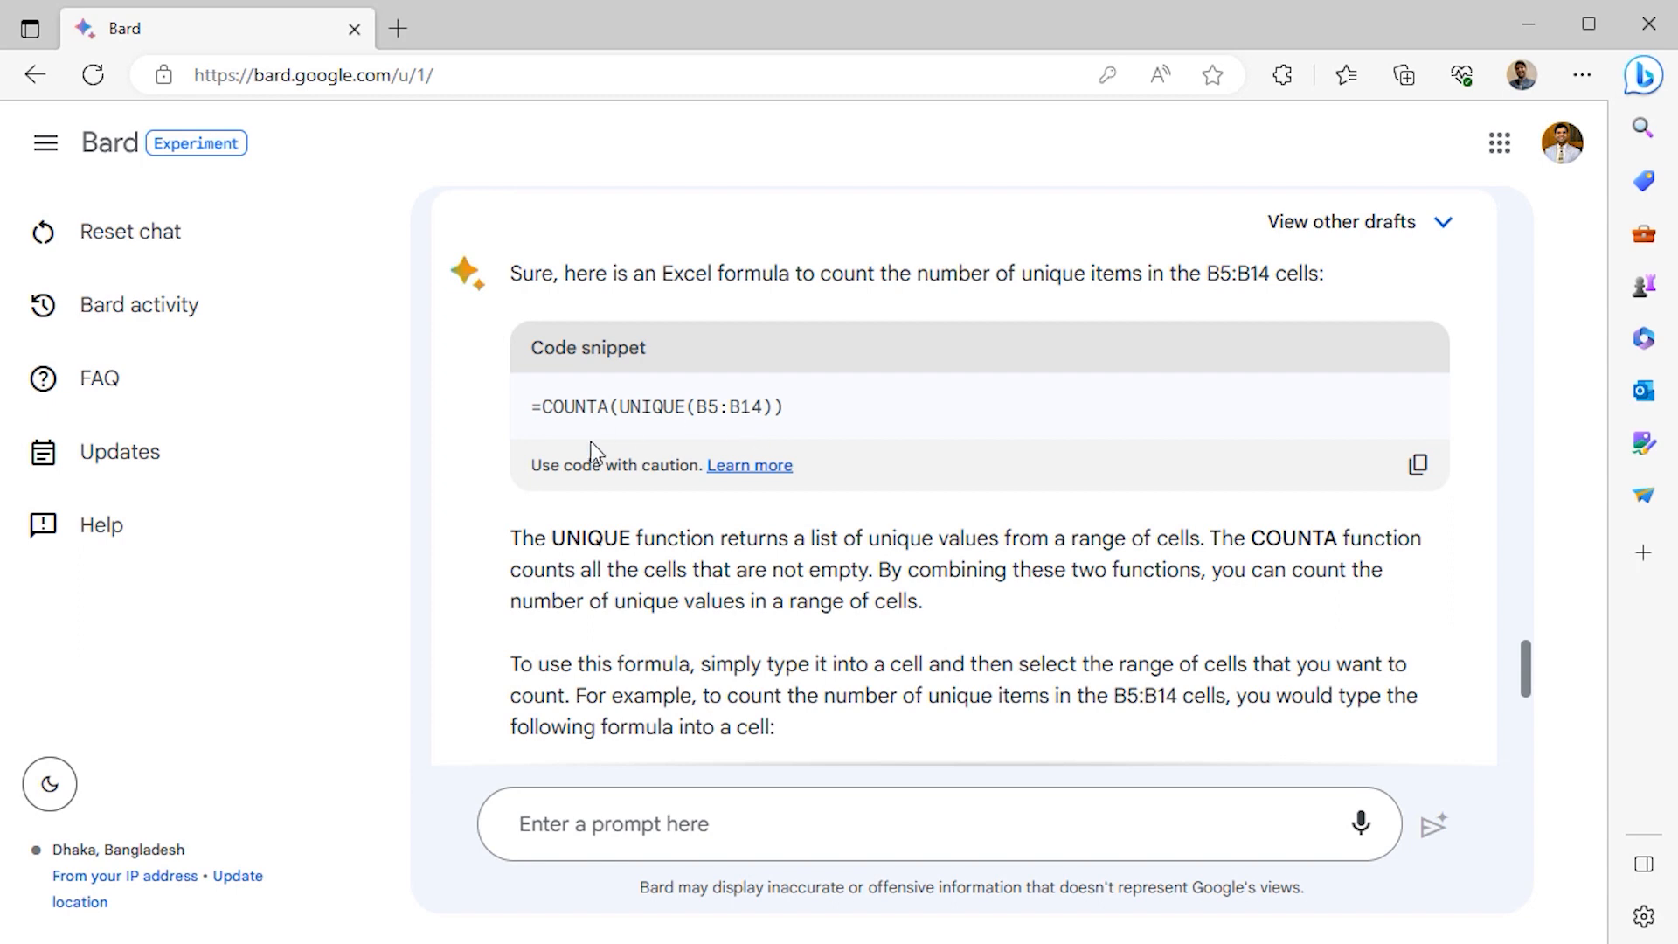
pyautogui.scroll(-3)
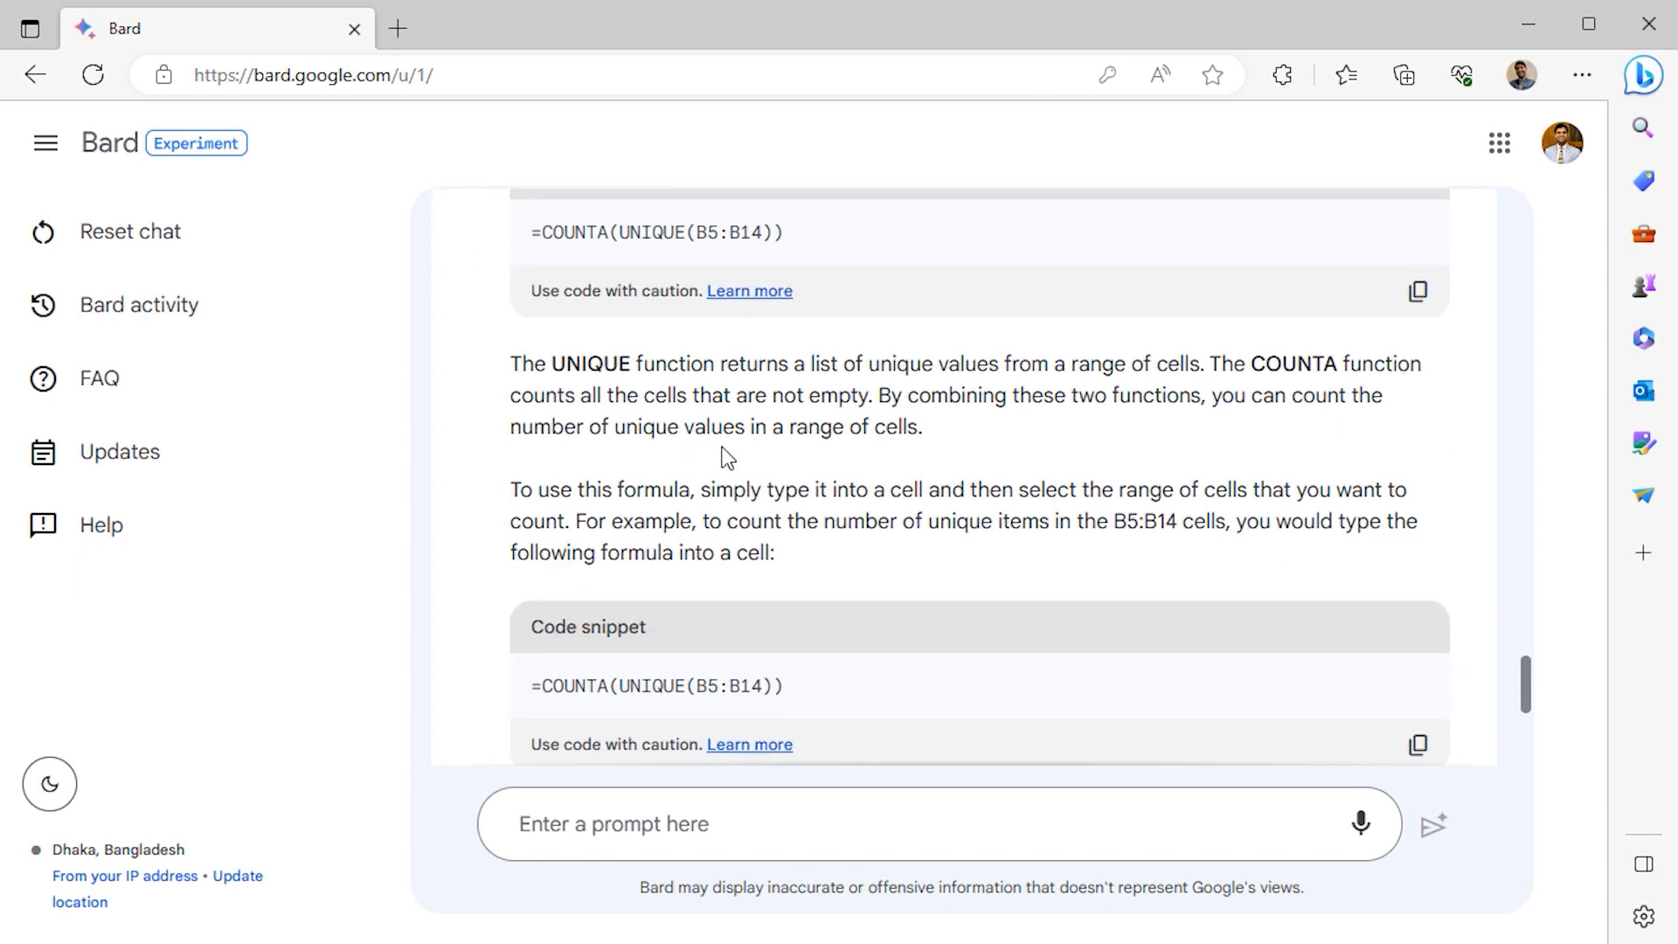
pyautogui.moveTo(554, 428)
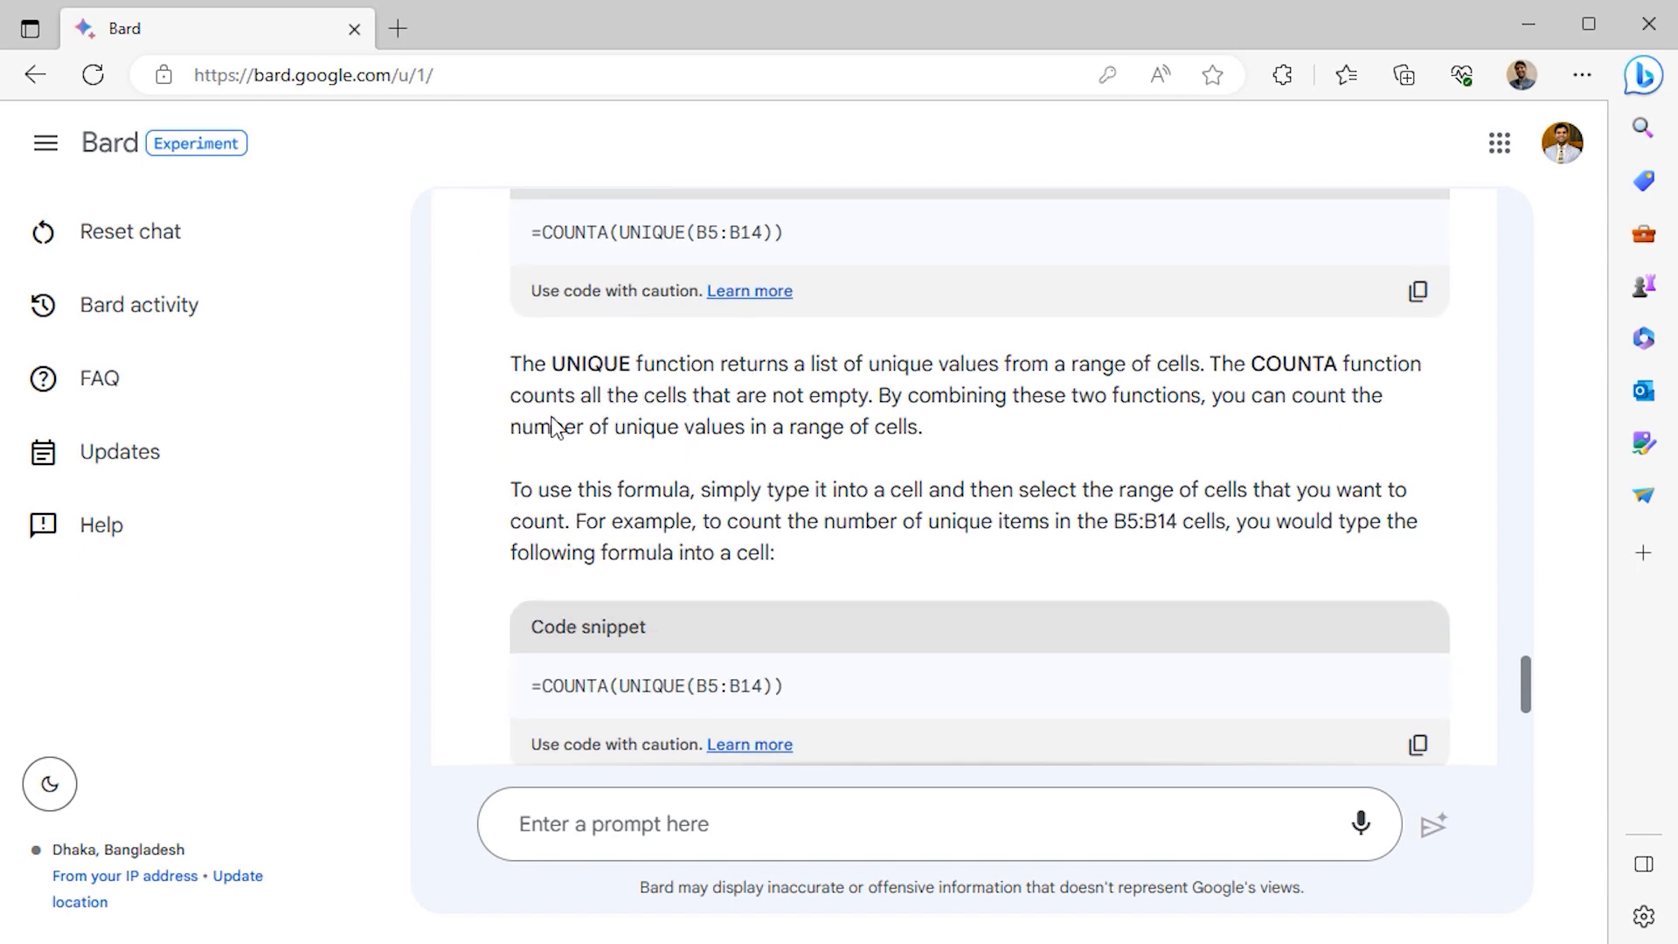
pyautogui.scroll(-3)
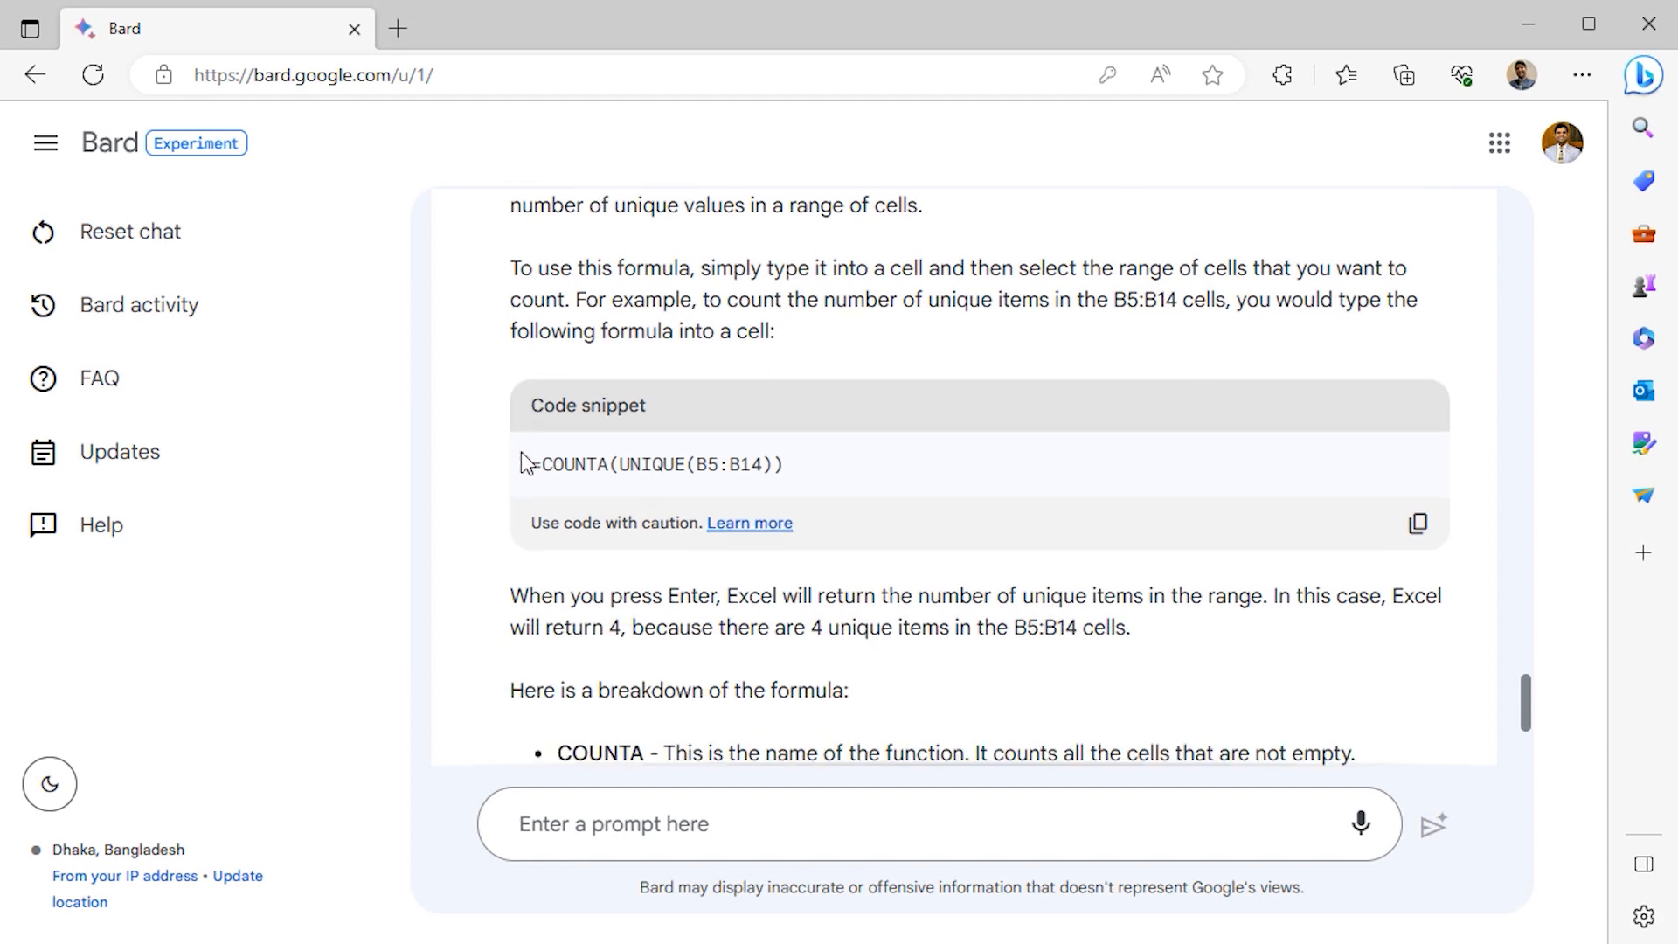
pyautogui.scroll(-3)
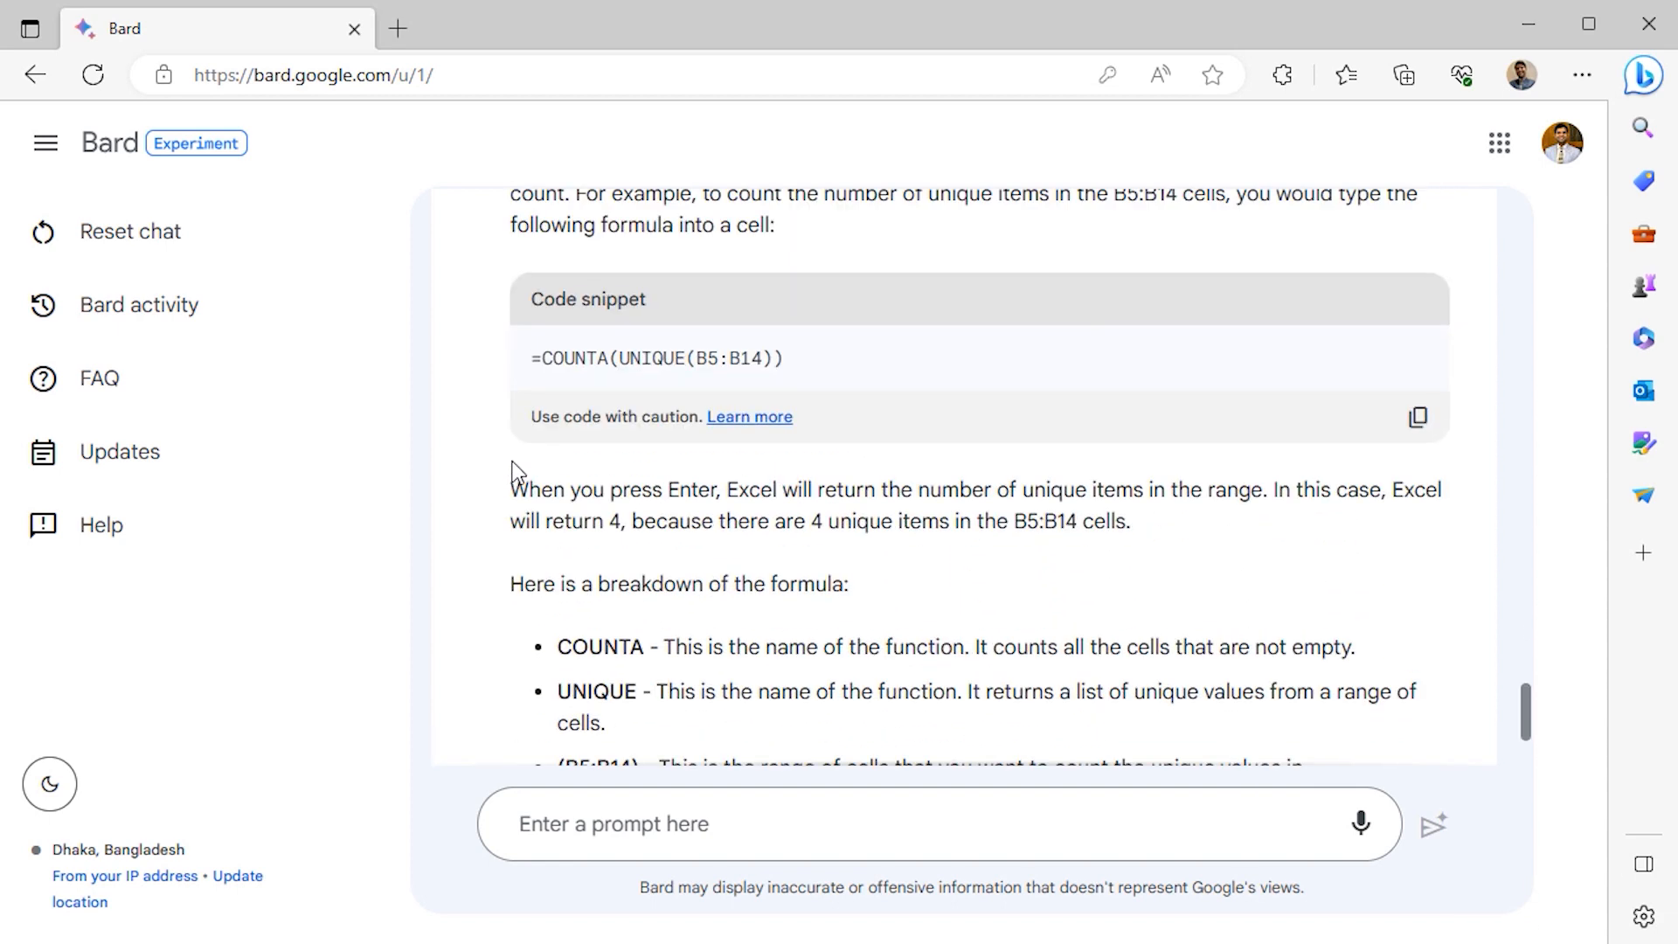
pyautogui.scroll(3)
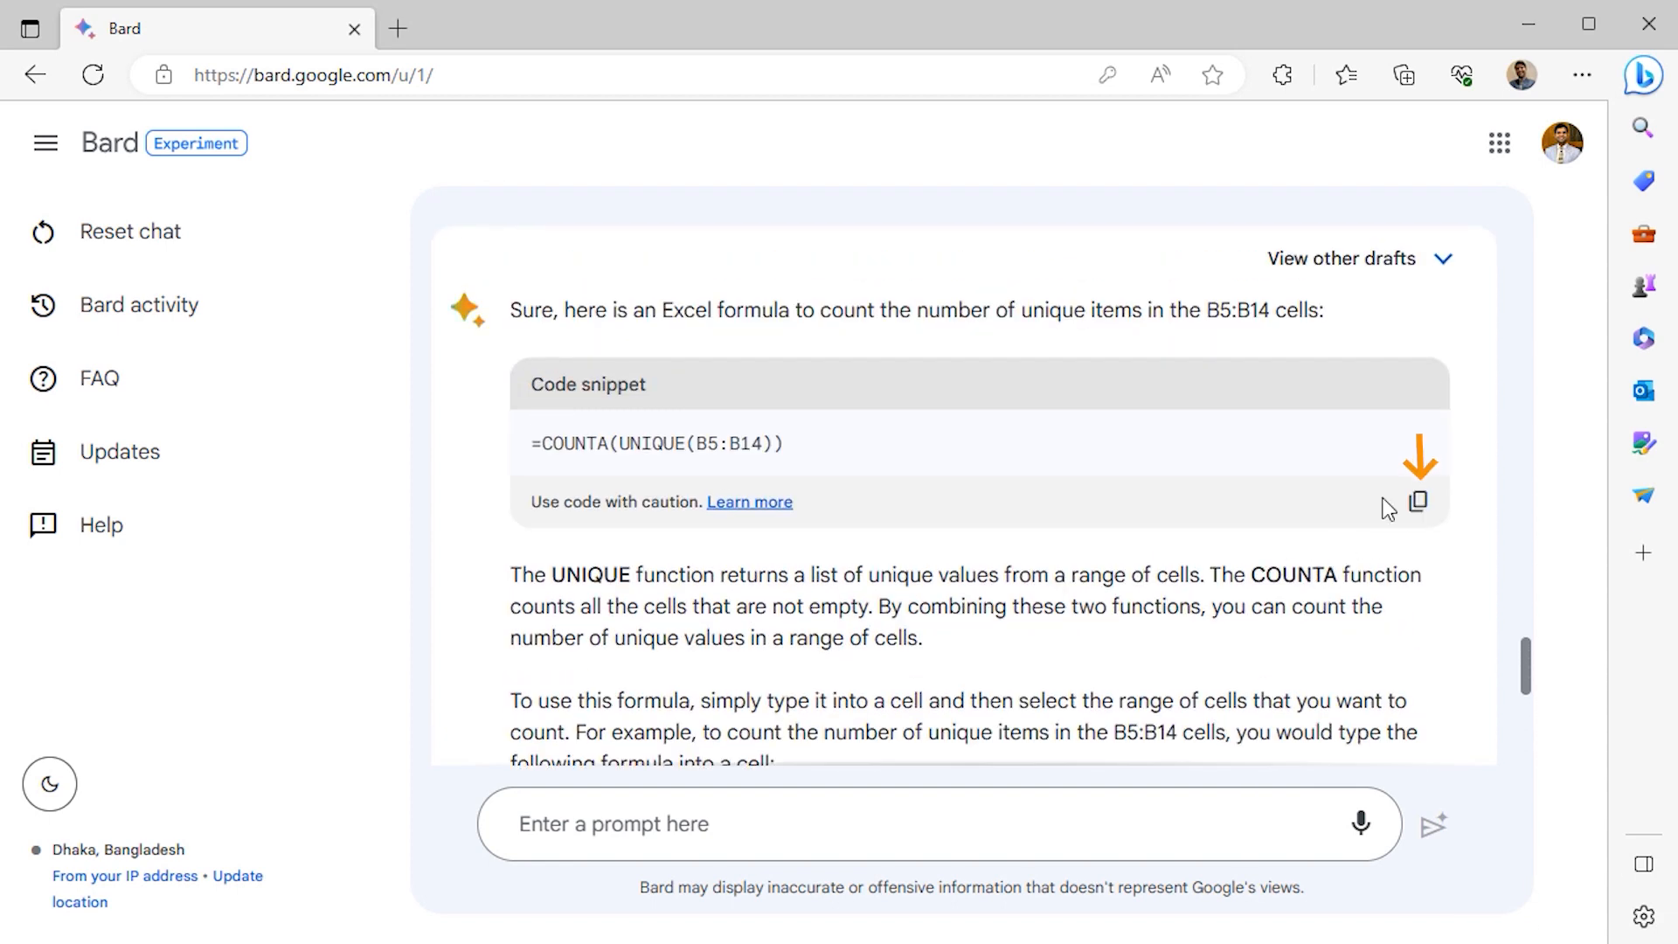
pyautogui.click(1417, 501)
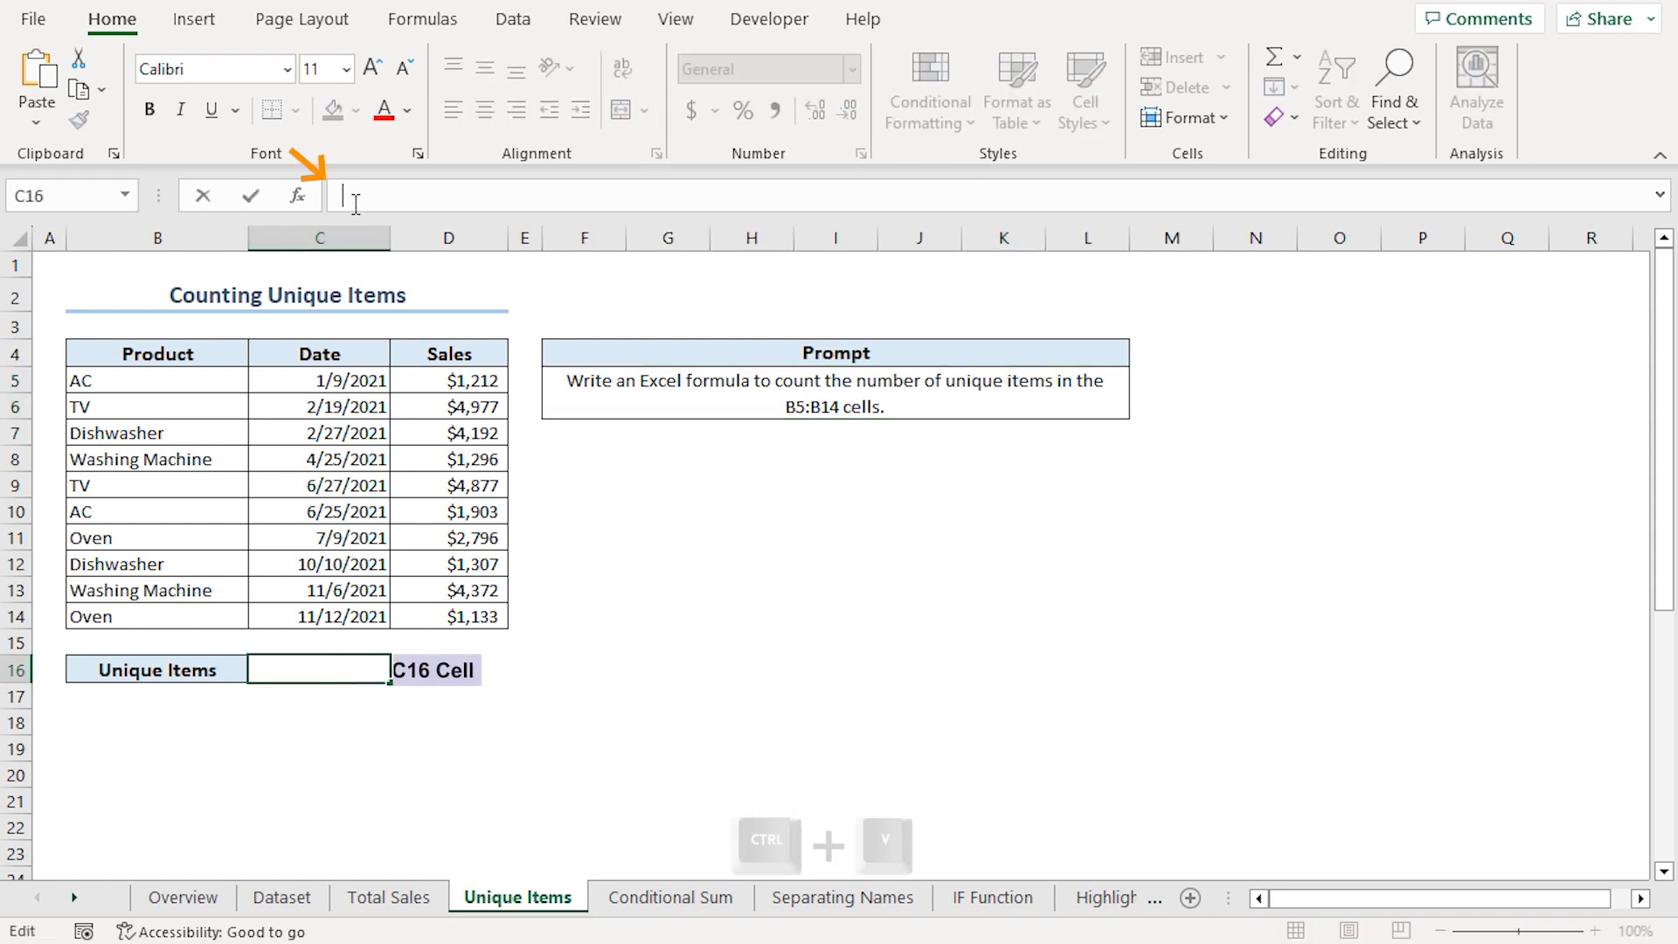
# Enter =COUNTA(UNIQUE(B5:B14)) in C16, returning 5 unique products.
pyautogui.write('=COUNTA(UNIQUE(B5:B14))')
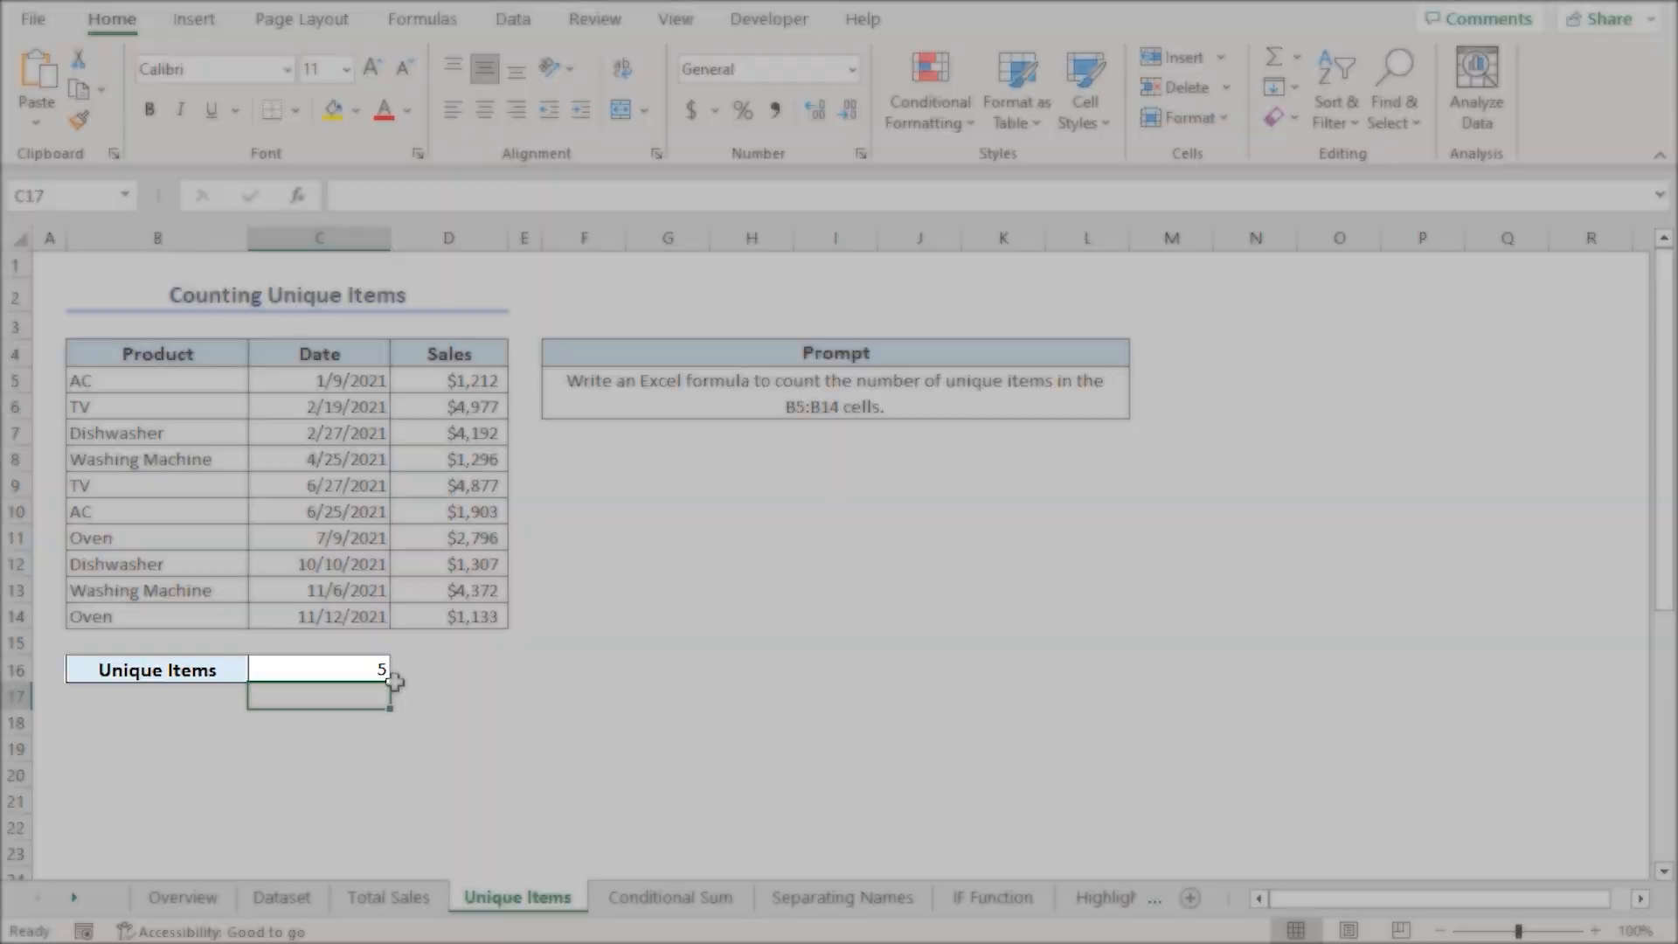
pyautogui.click(318, 670)
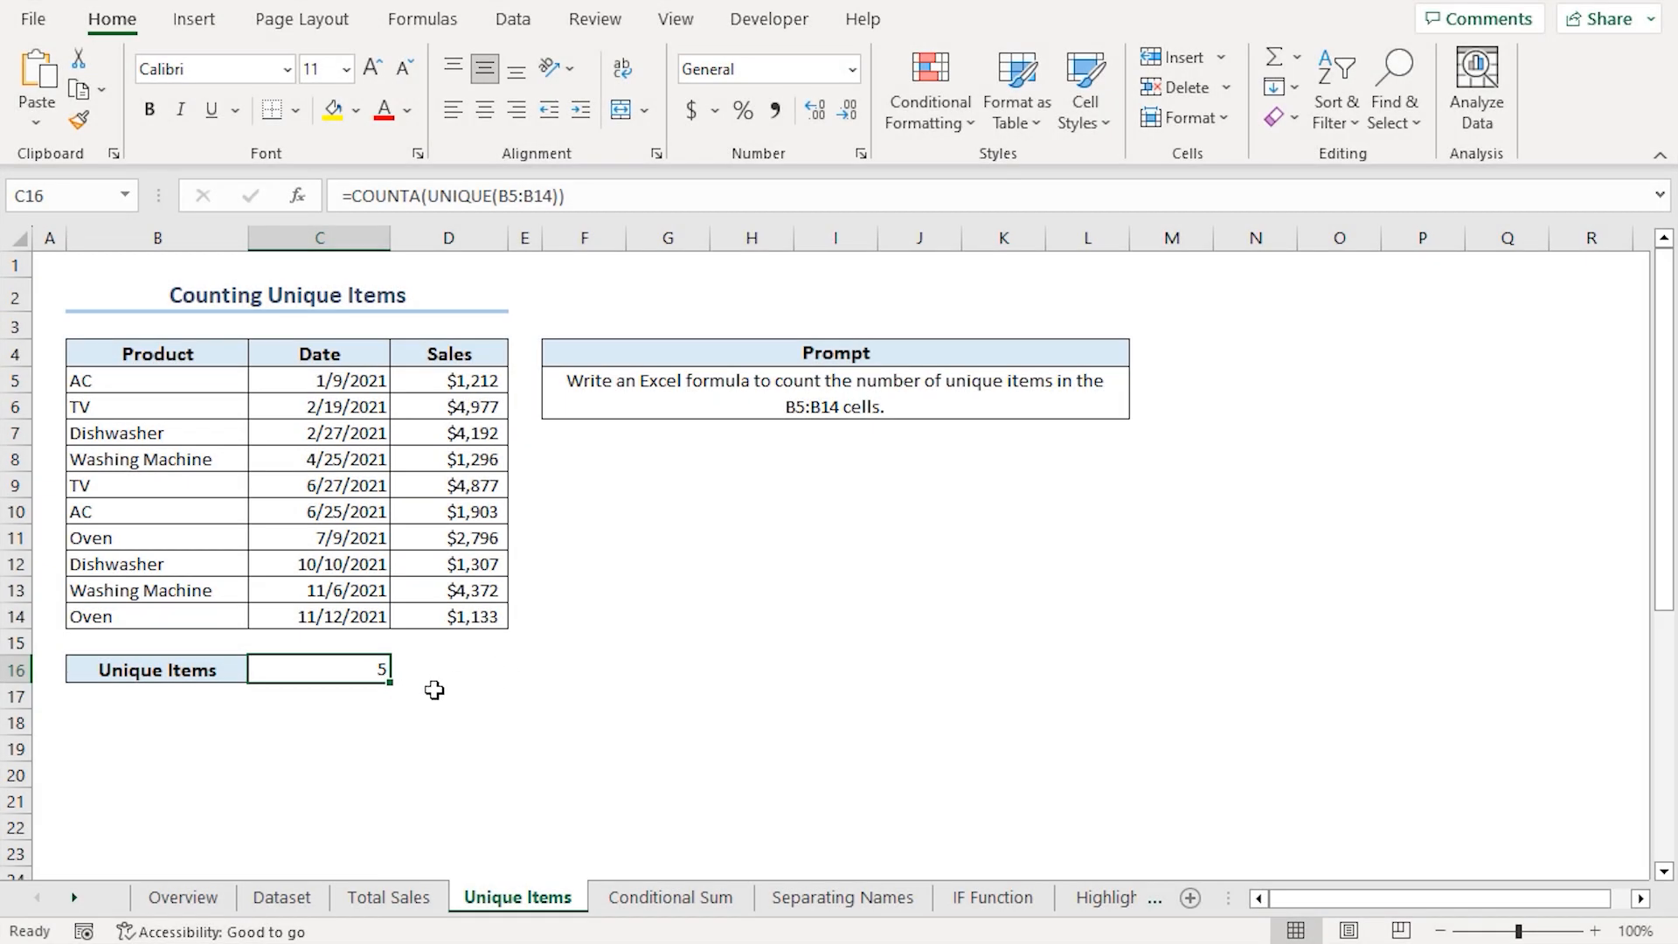
pyautogui.moveTo(232, 388)
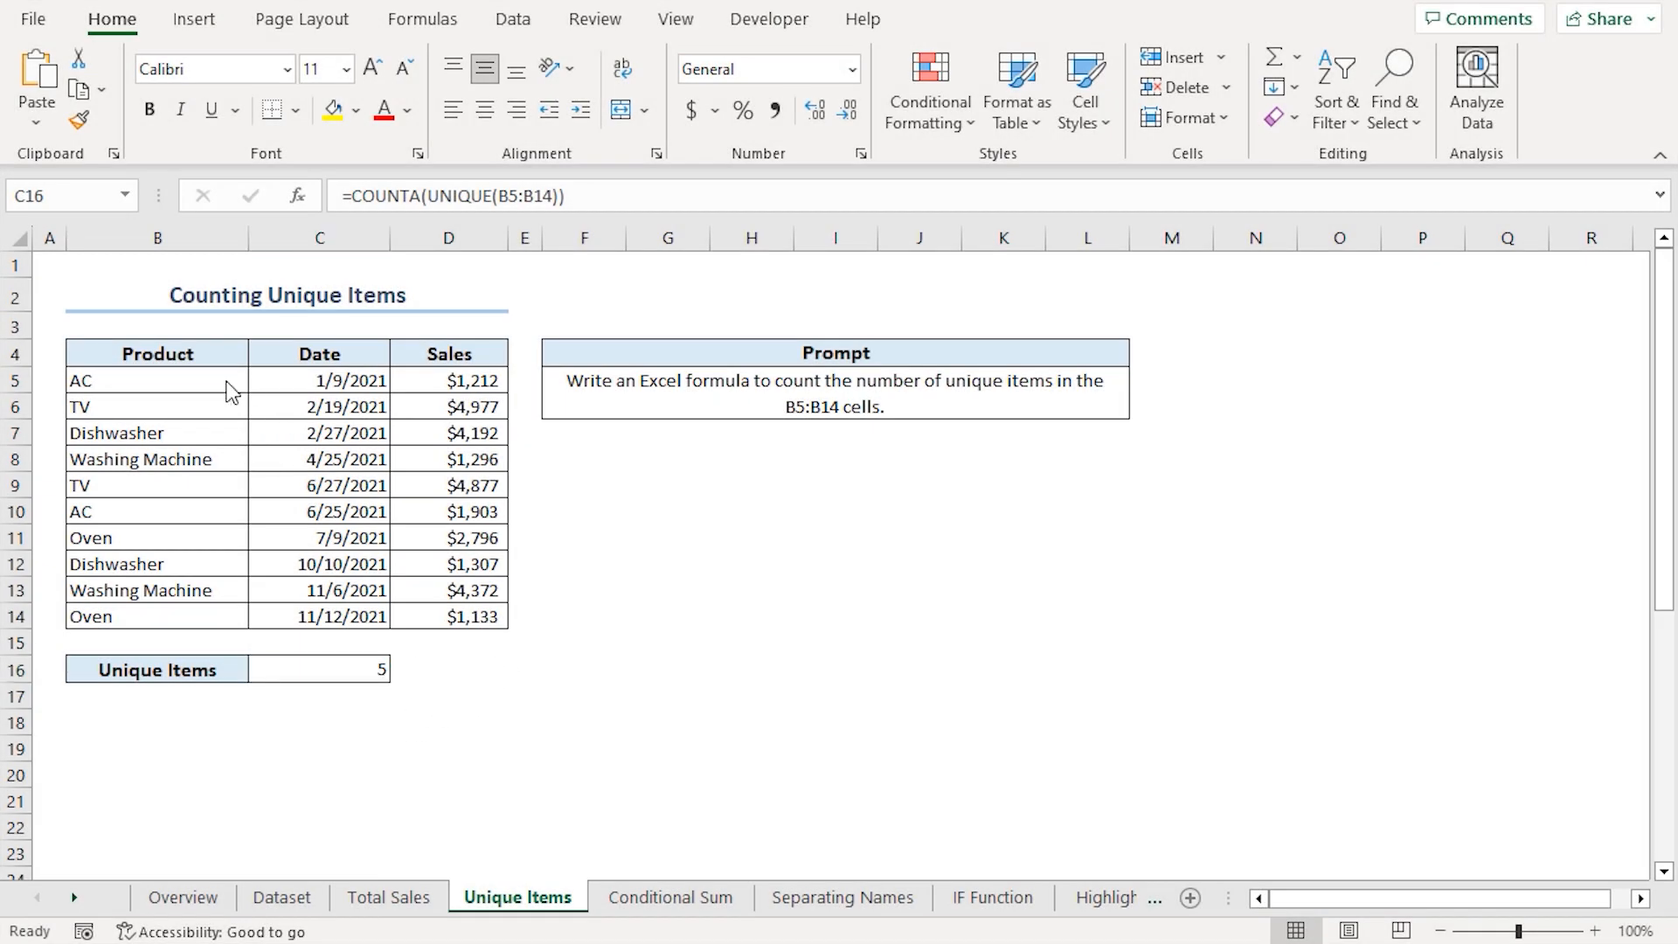
pyautogui.moveTo(447, 491)
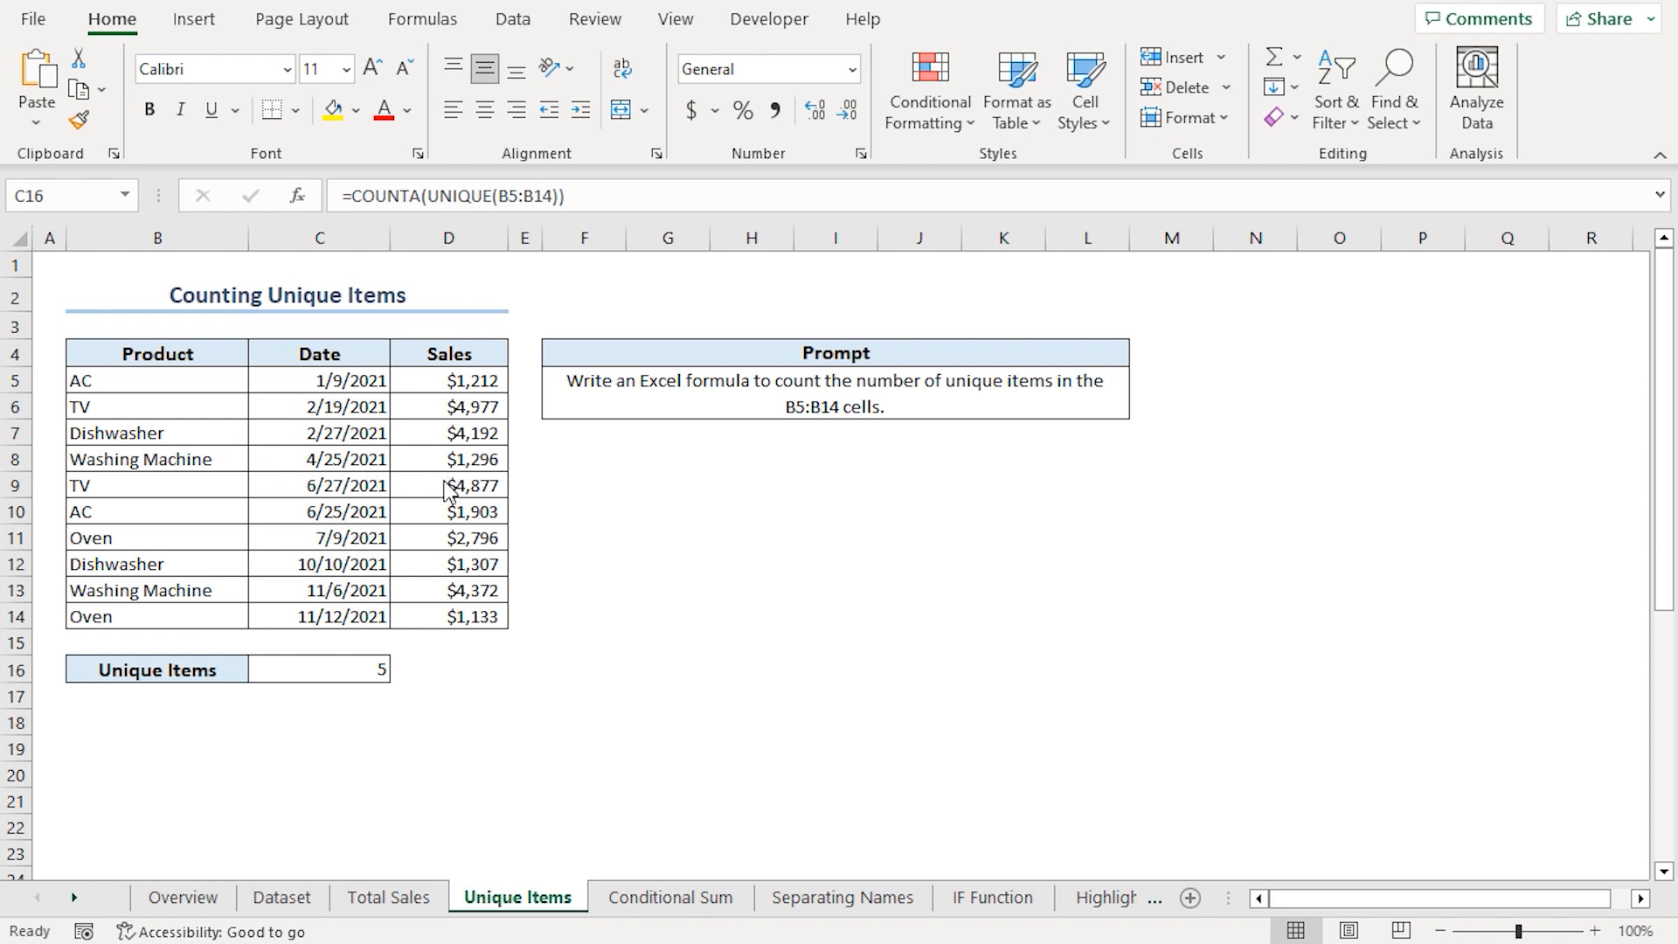
pyautogui.moveTo(257, 430)
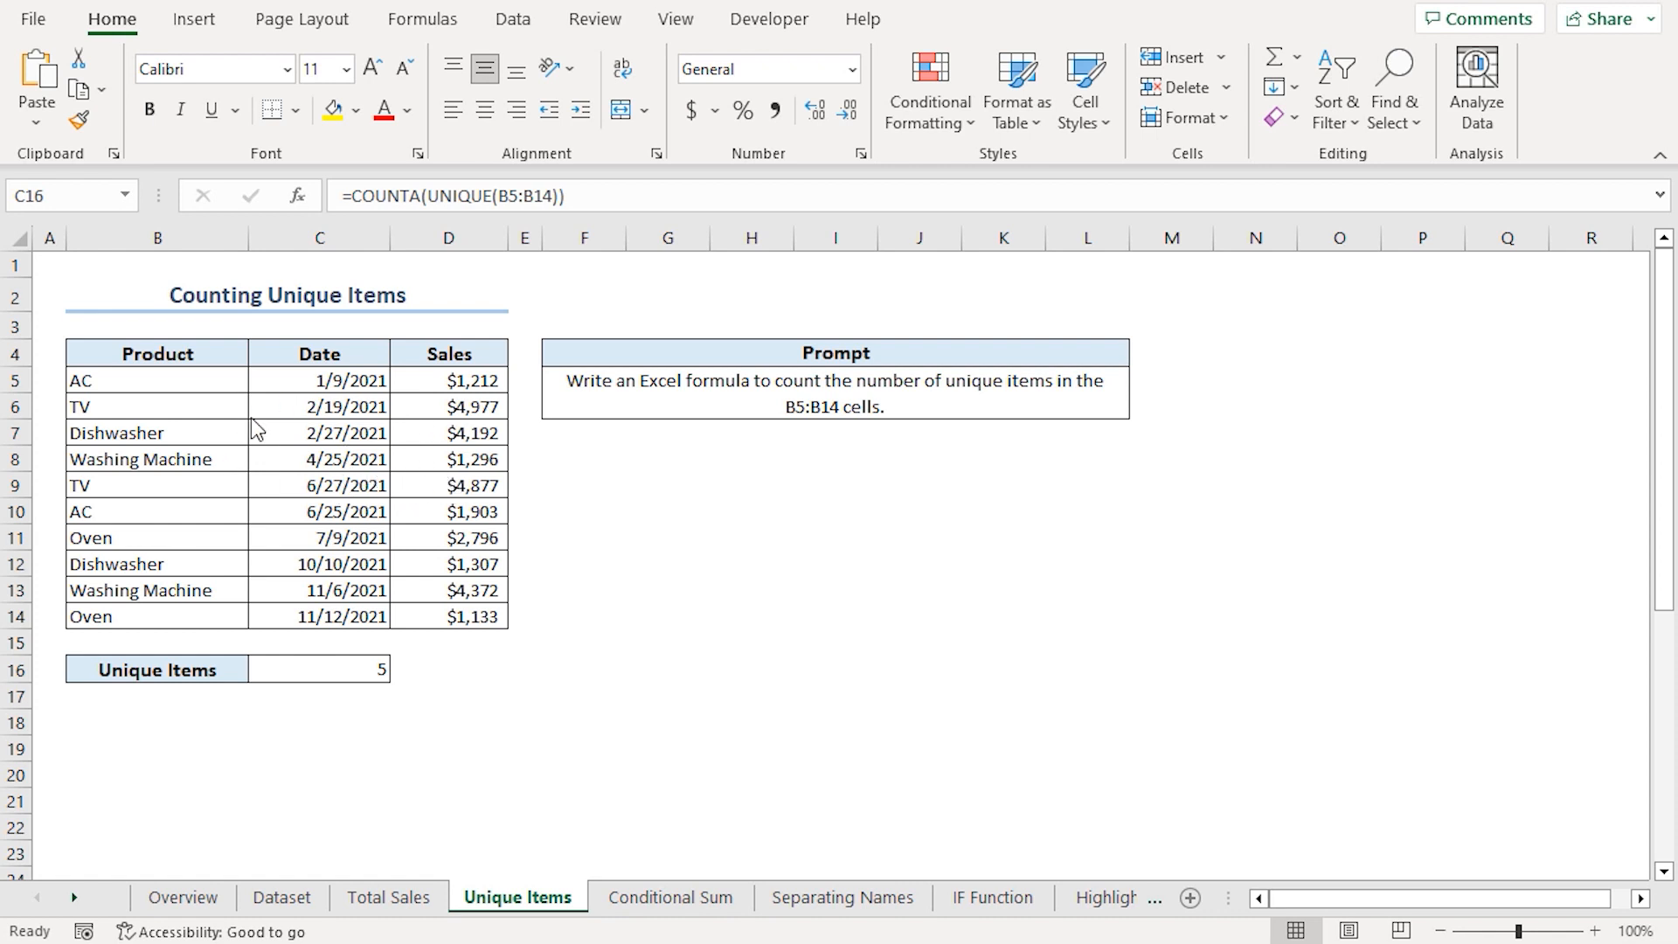
pyautogui.moveTo(280, 475)
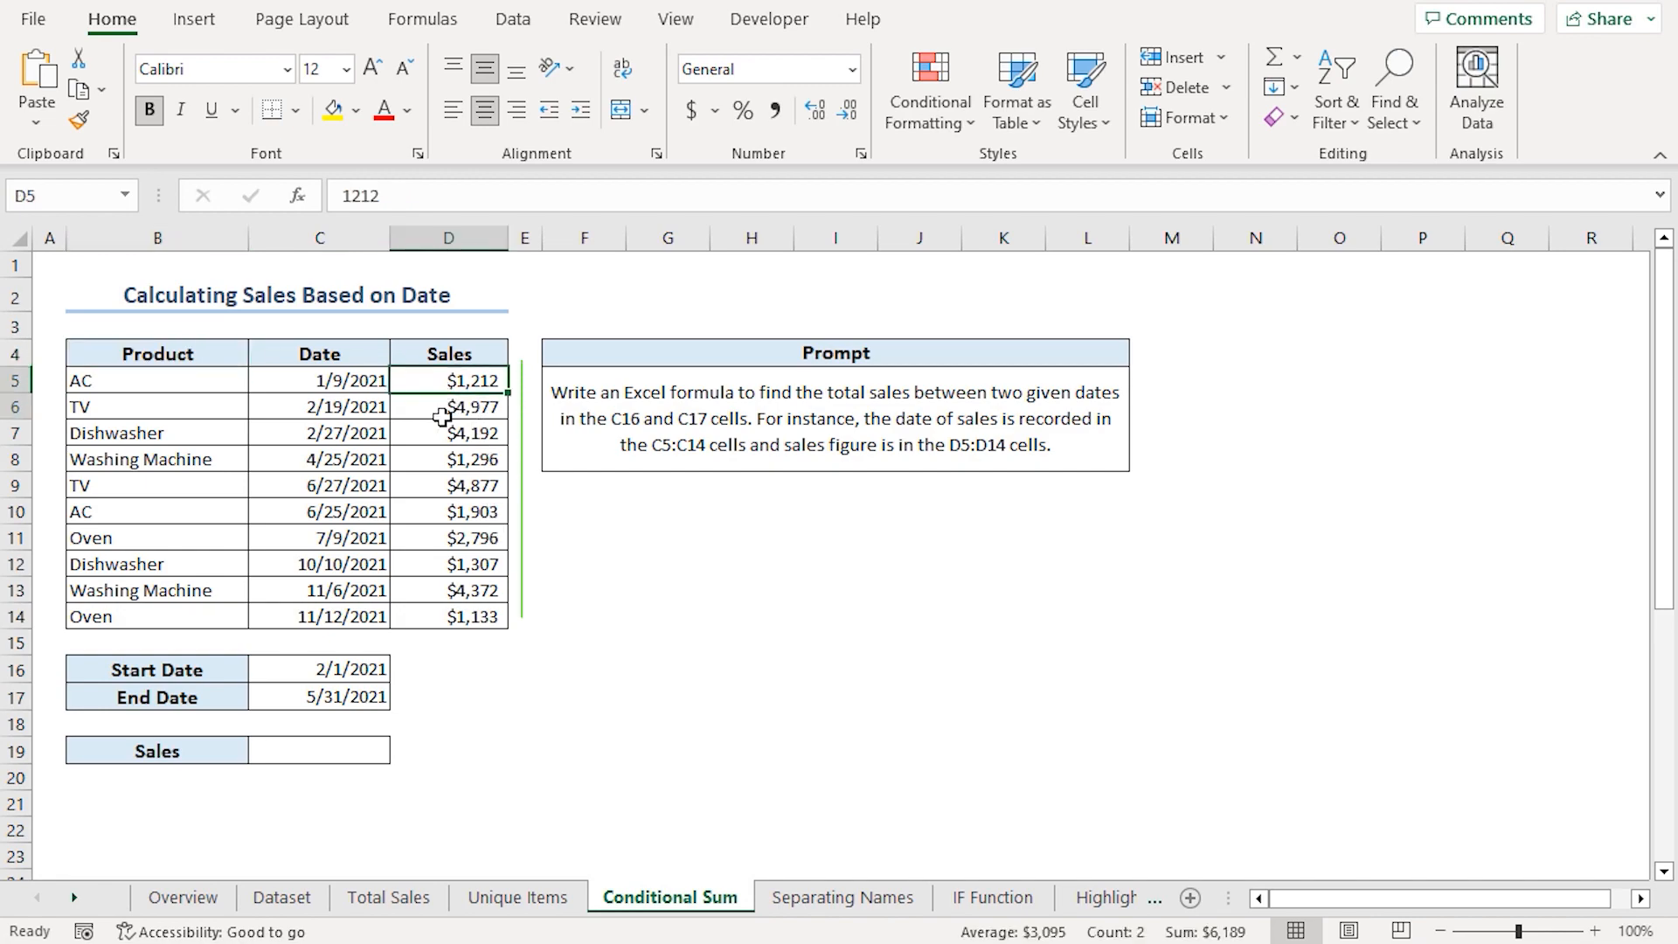
# Check the start and end dates in C16 and C17 and copy the sales-between-dates prompt.
pyautogui.click(319, 670)
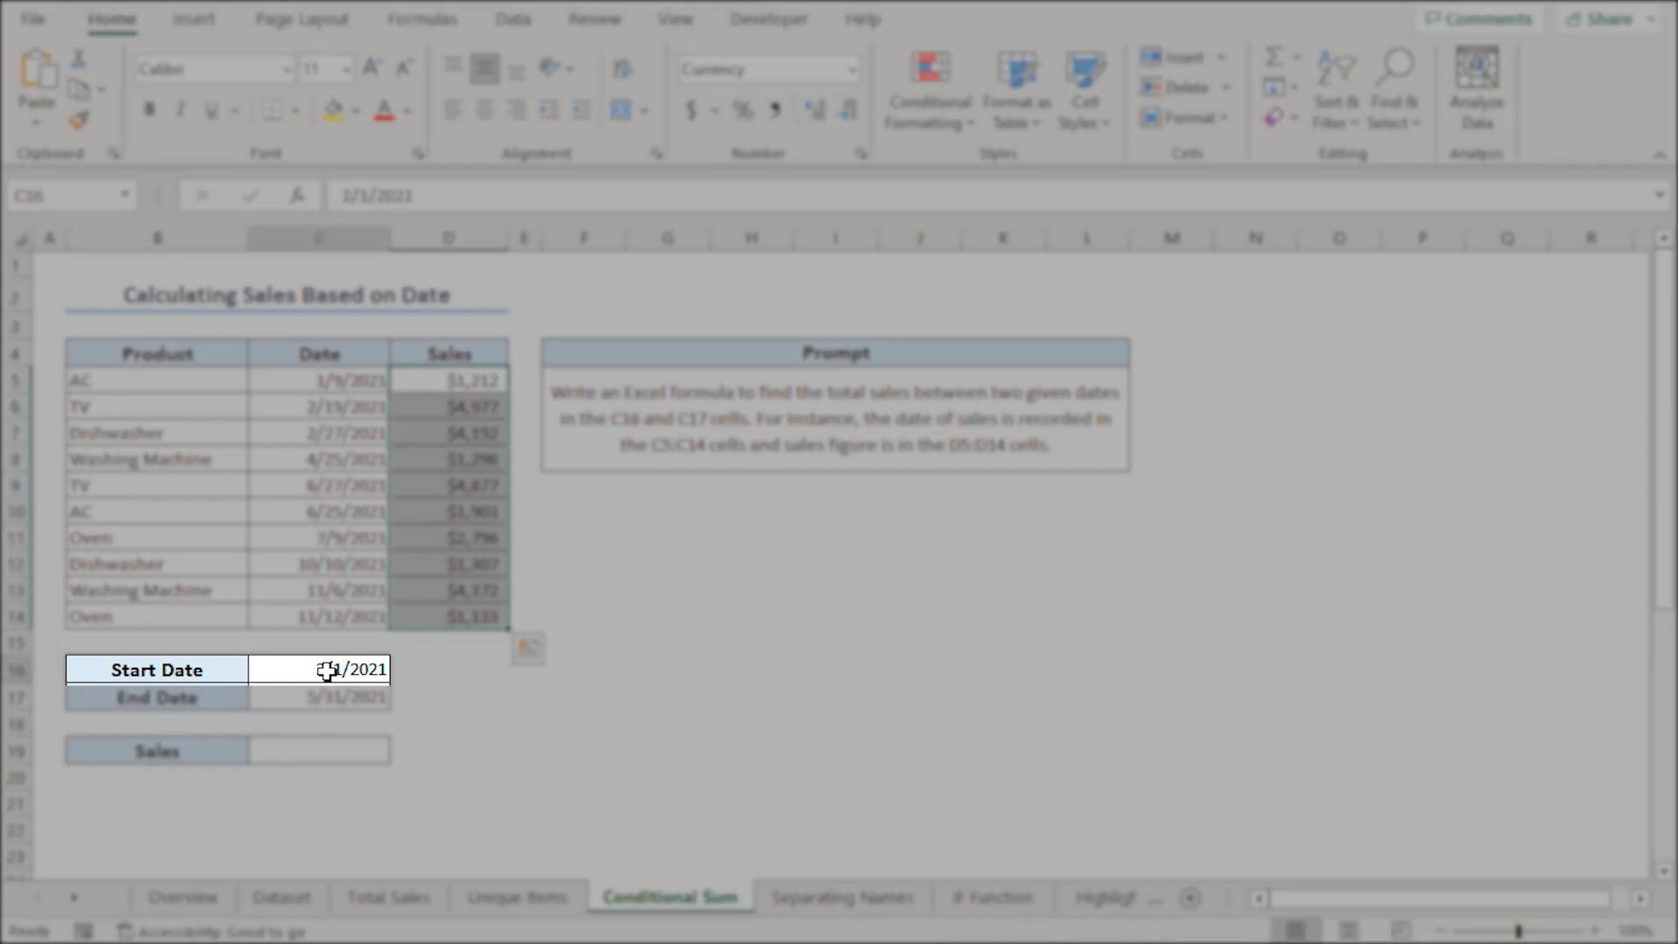
pyautogui.click(318, 697)
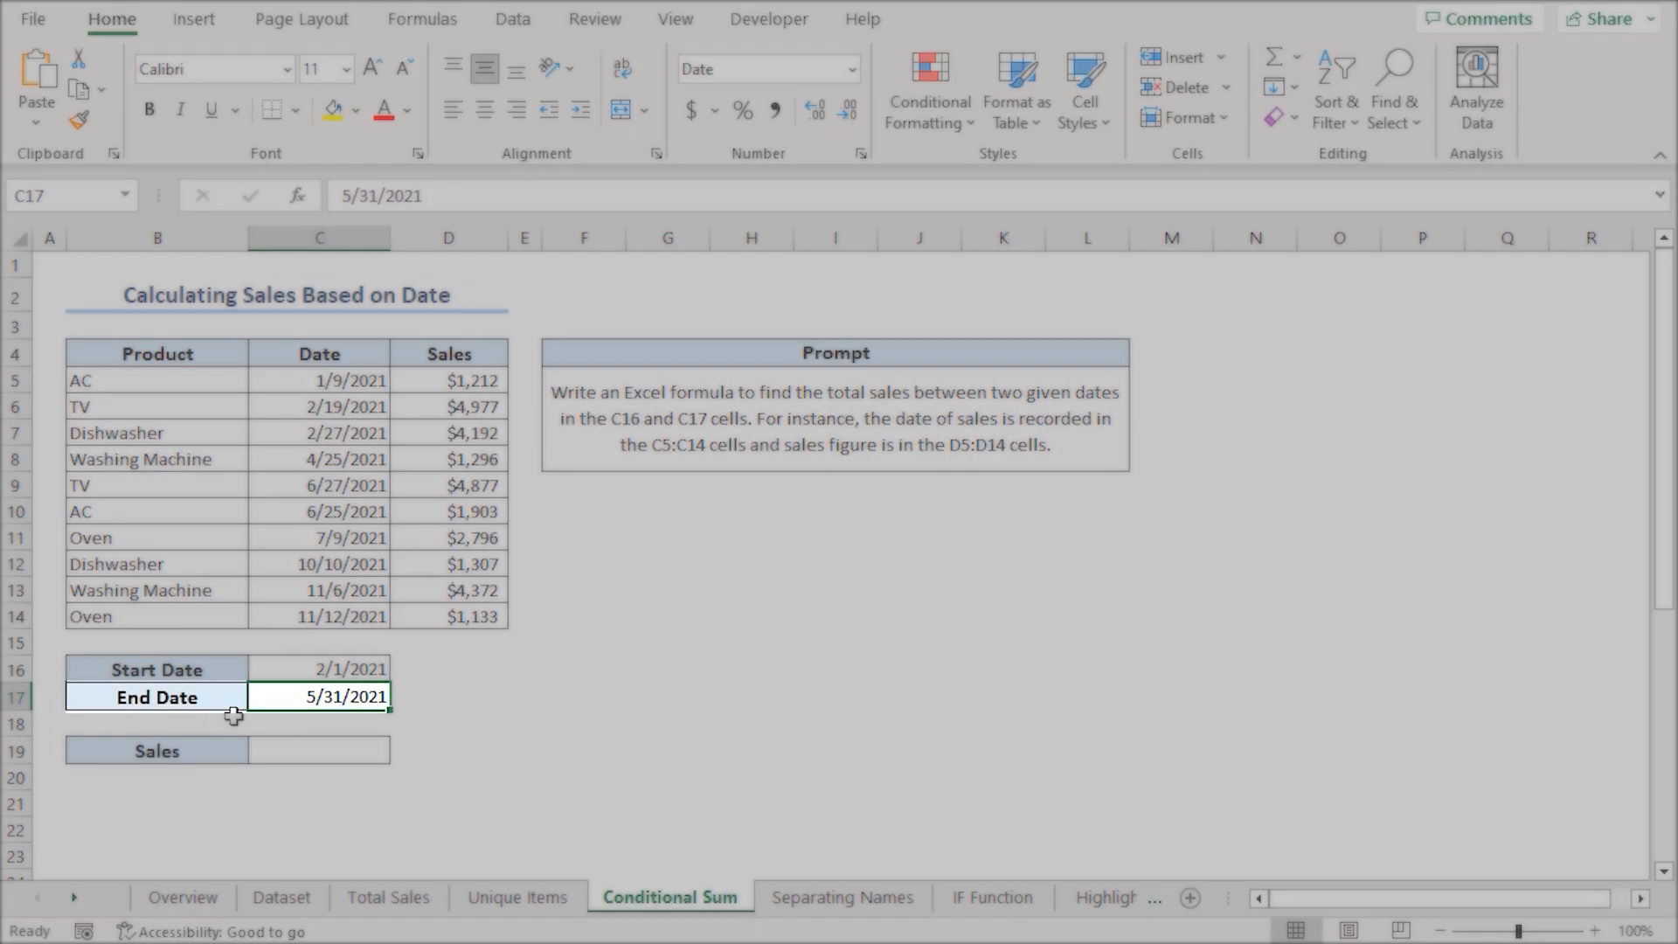
pyautogui.press('ctrl+c')
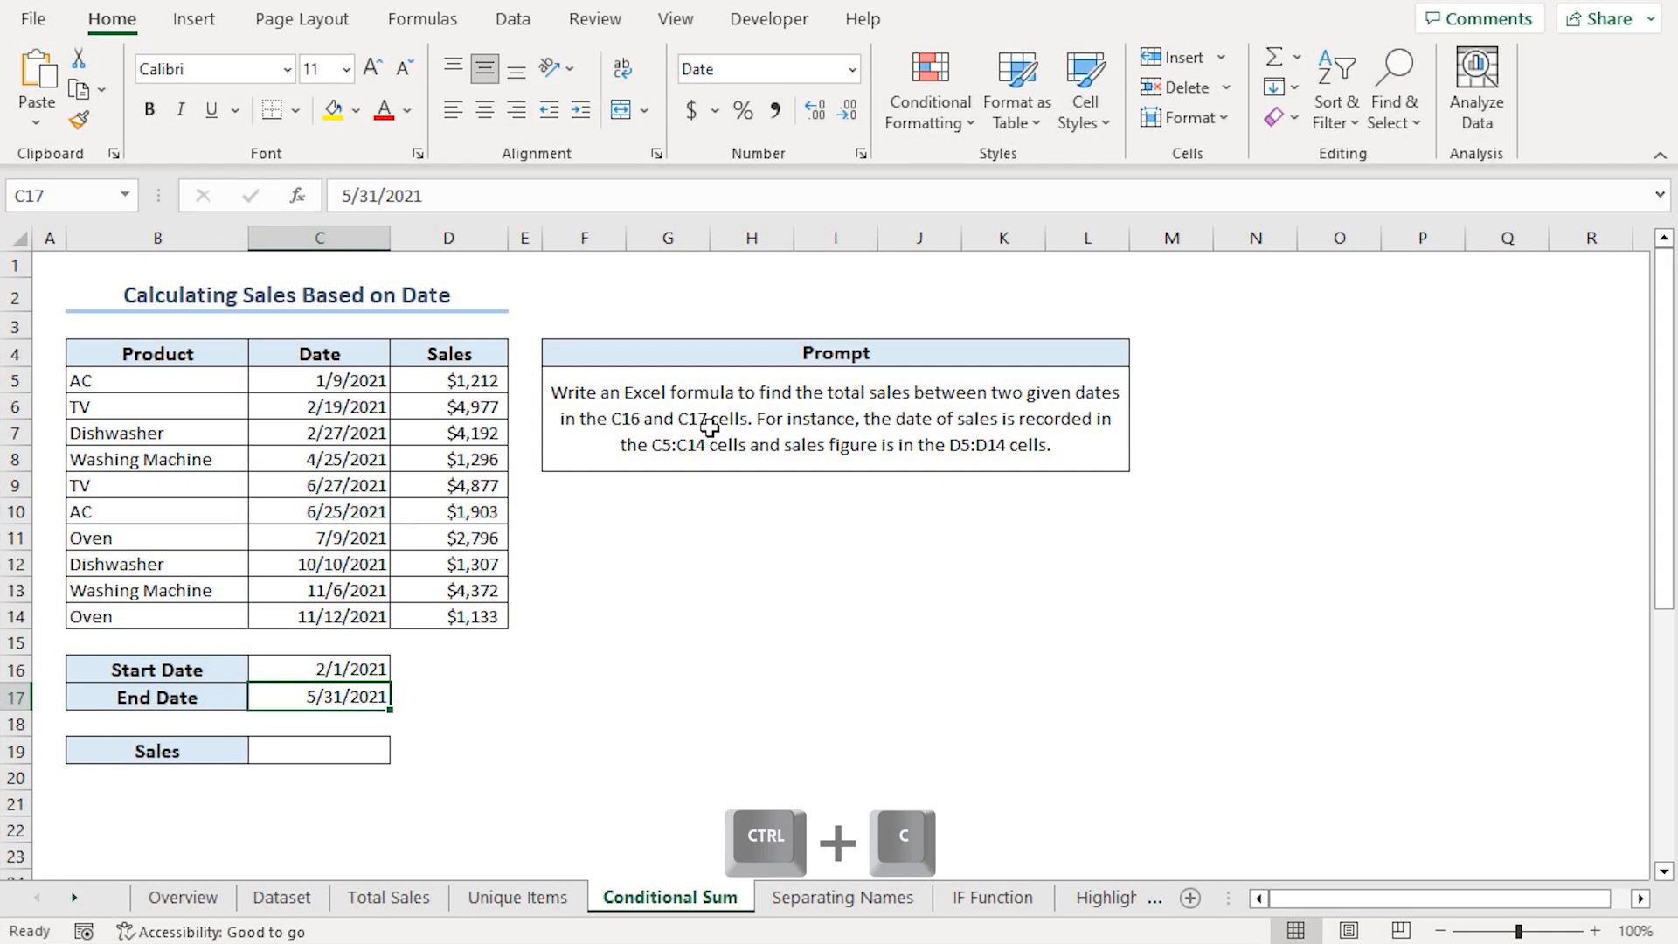
pyautogui.click(836, 417)
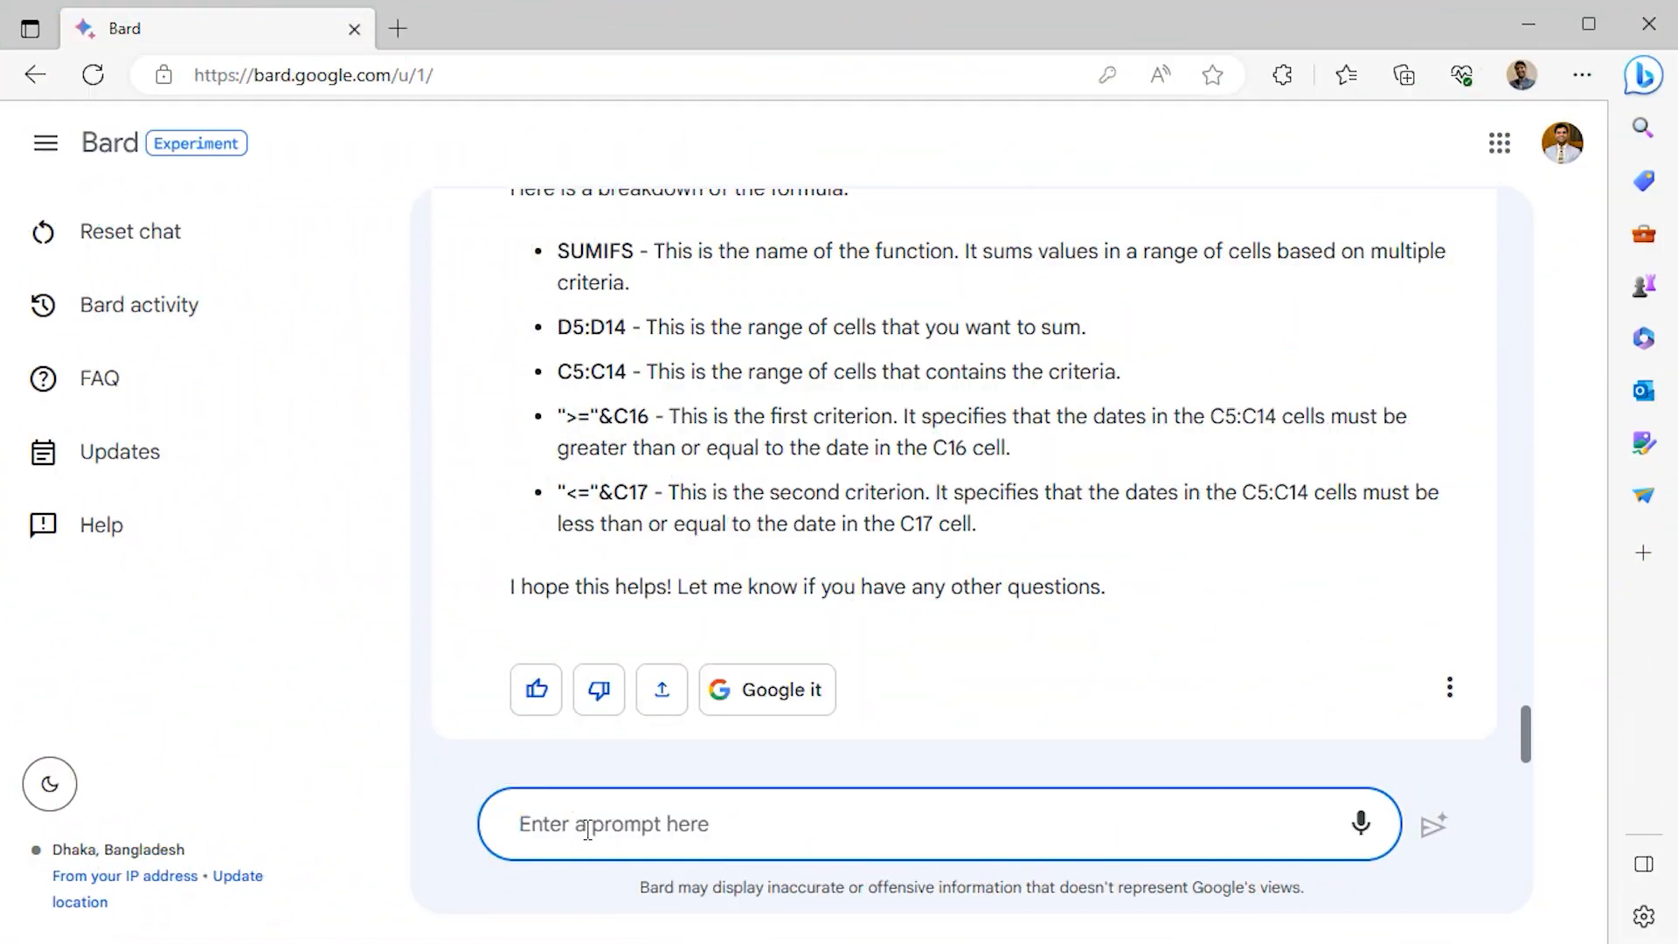
# Ask Bard for a formula totalling sales between the dates in C16 and C17 and copy its SUMIFS answer.
pyautogui.write('Write an Excel formula to find the total sales between two given dates in the C16 and C17 cells. For instance, the date of sales is recorded in the C5:C14 cells and sales figure is in the D5:D14 cells.')
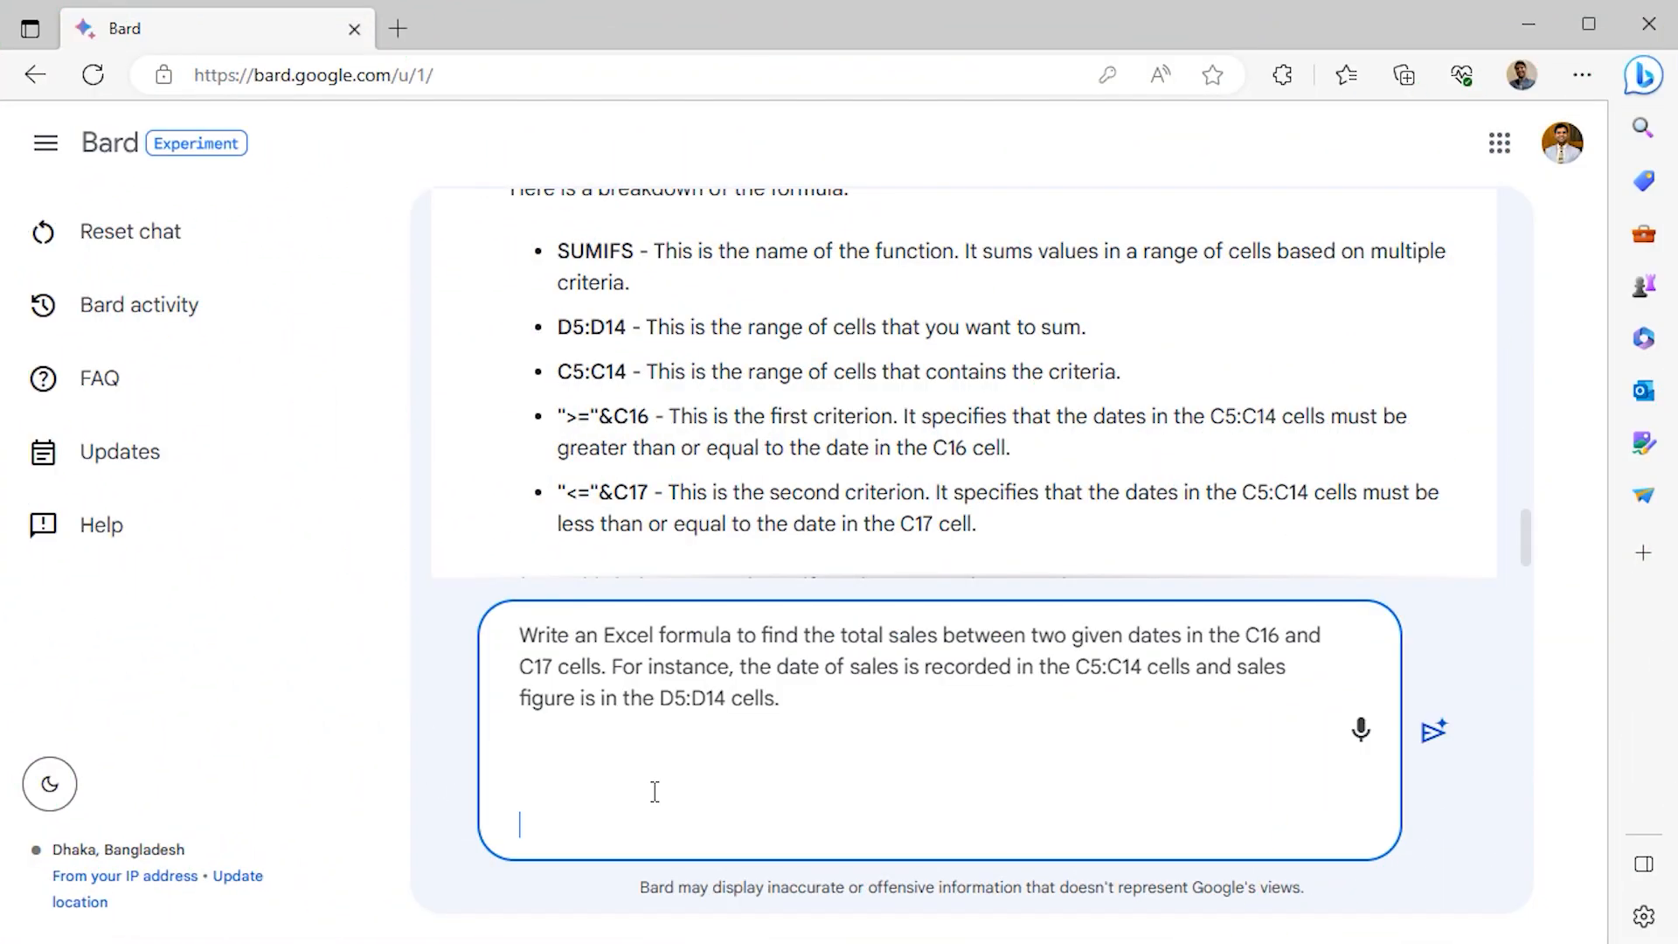
pyautogui.moveTo(1433, 730)
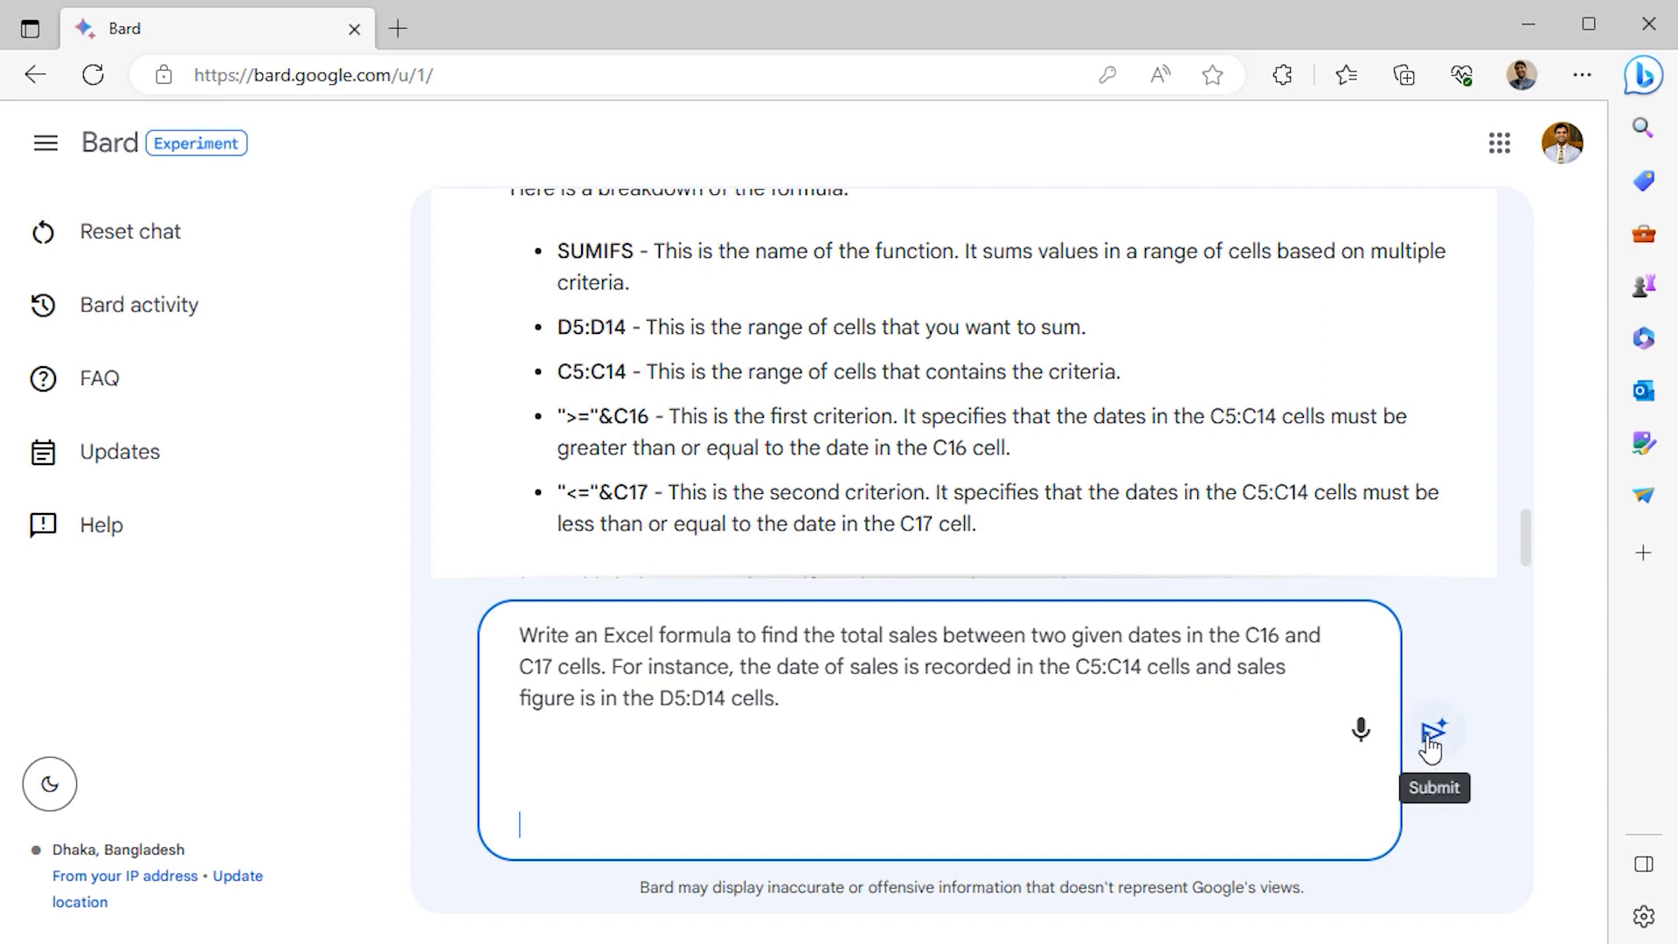
pyautogui.click(1433, 736)
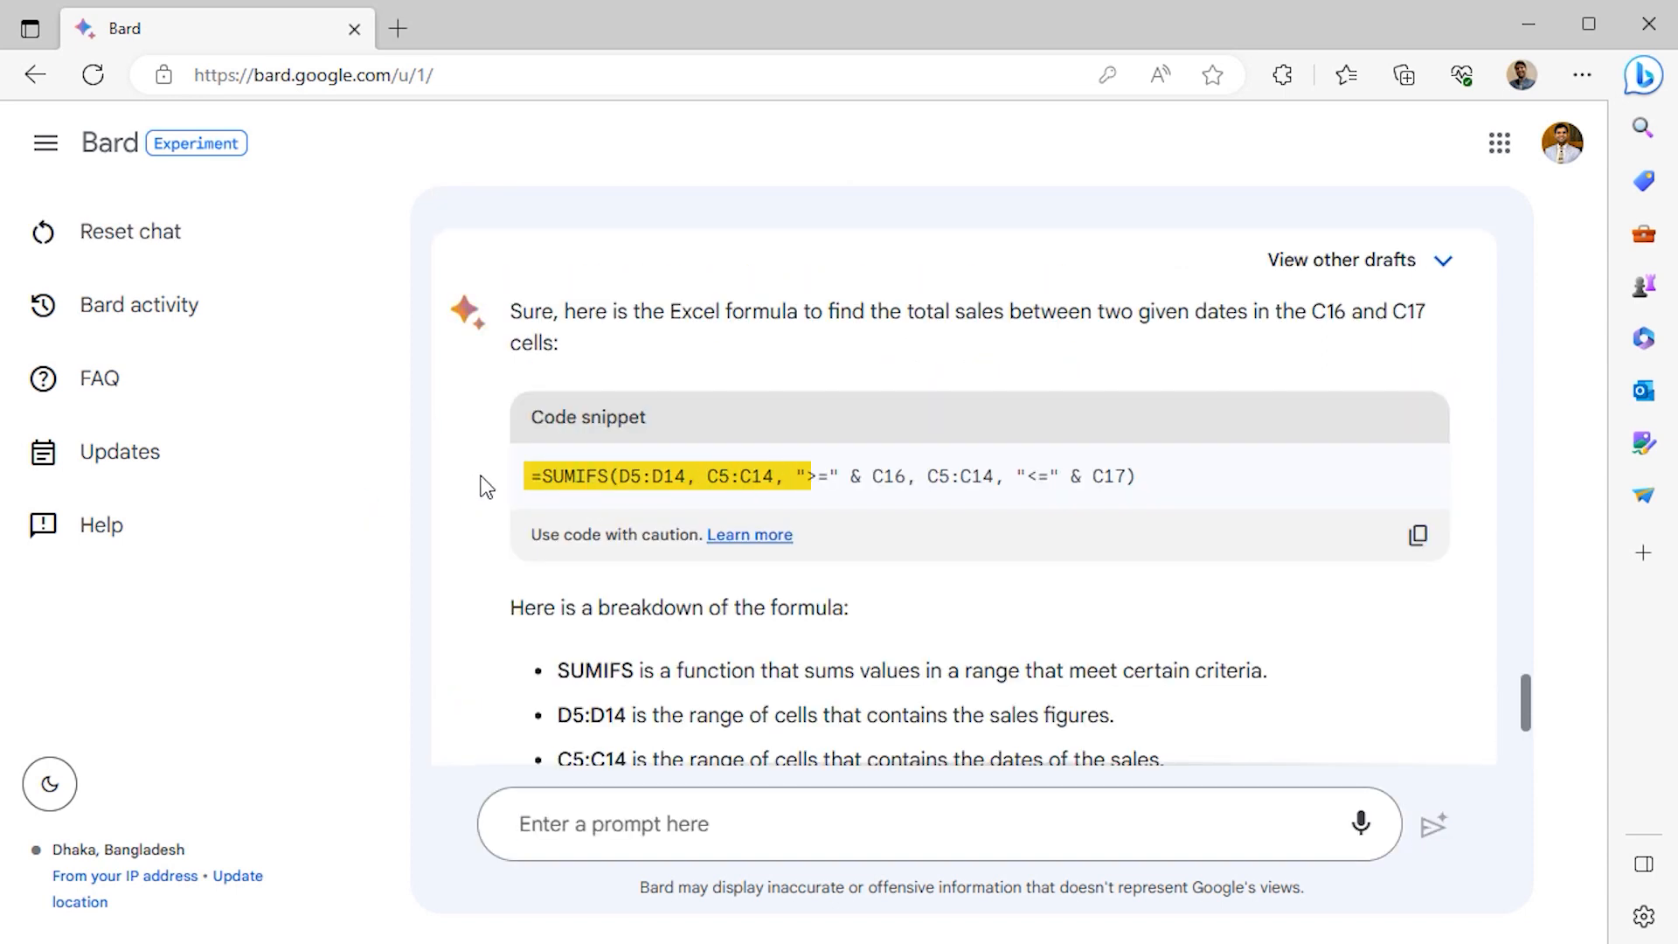
pyautogui.scroll(3)
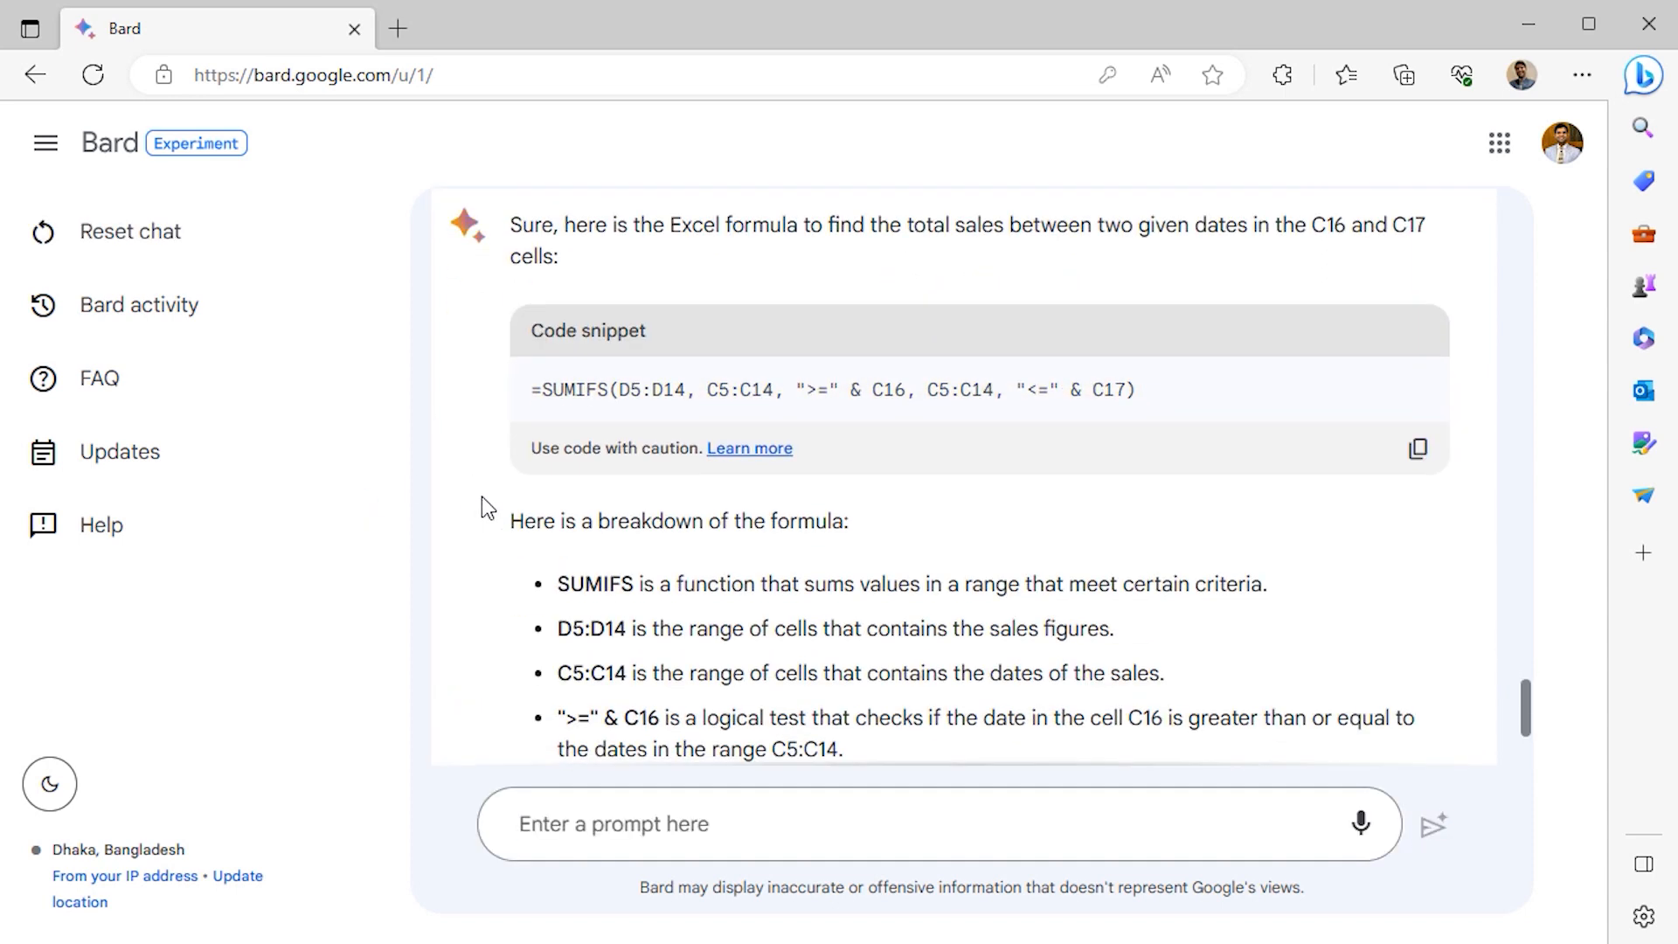
pyautogui.moveTo(863, 449)
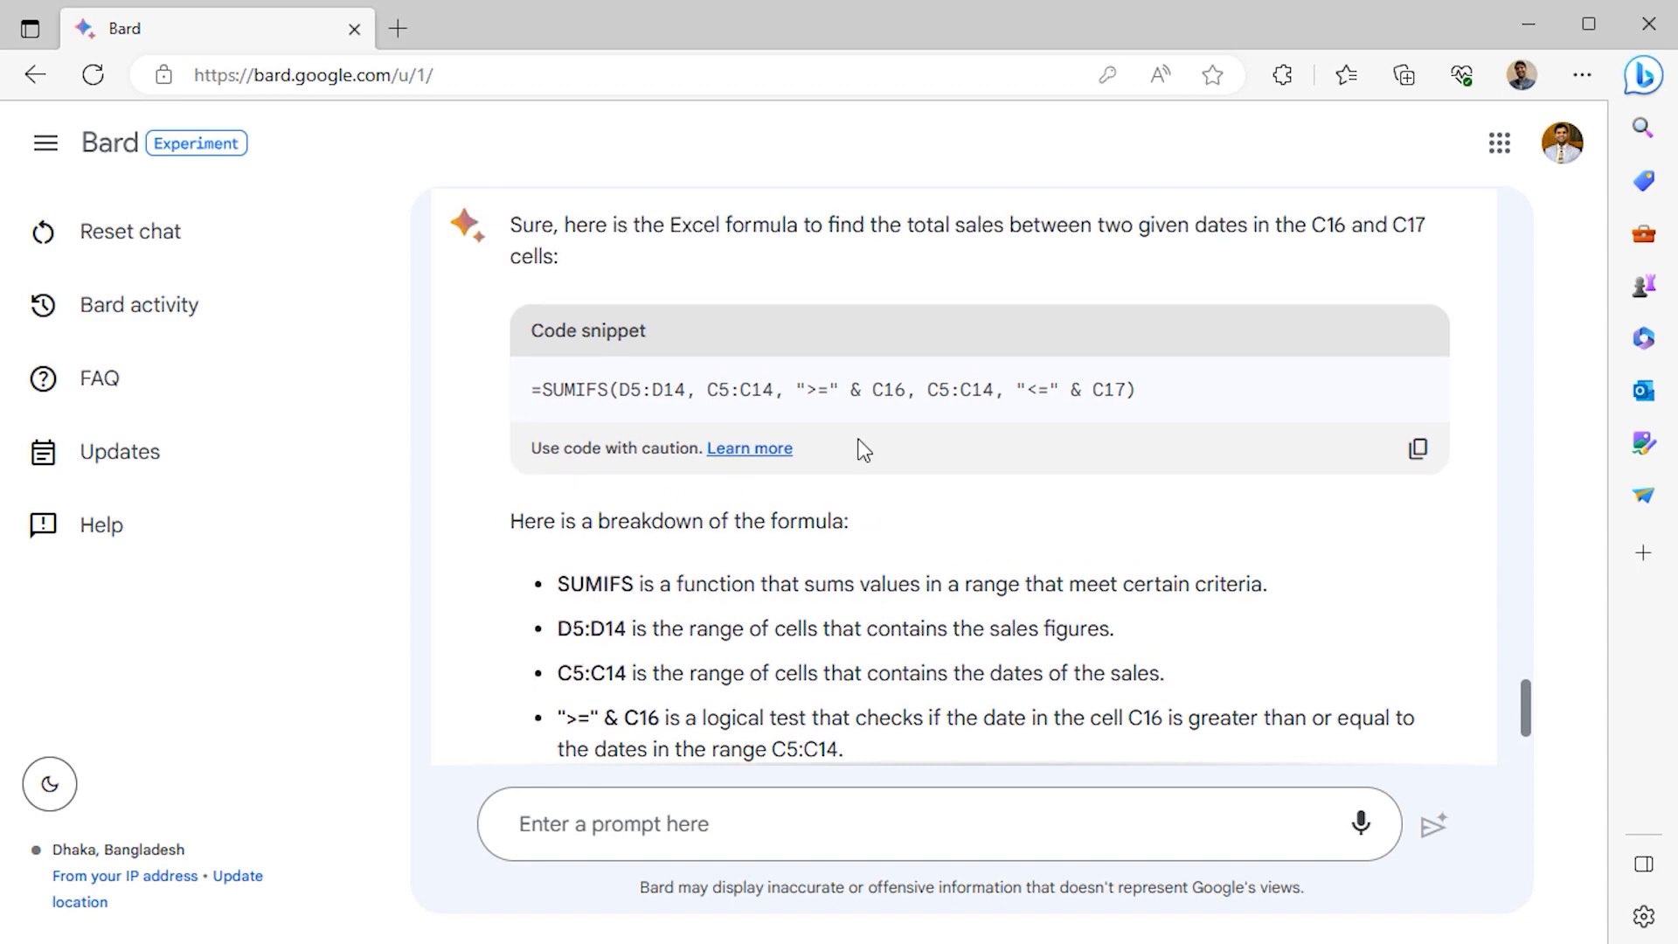
pyautogui.moveTo(528, 457)
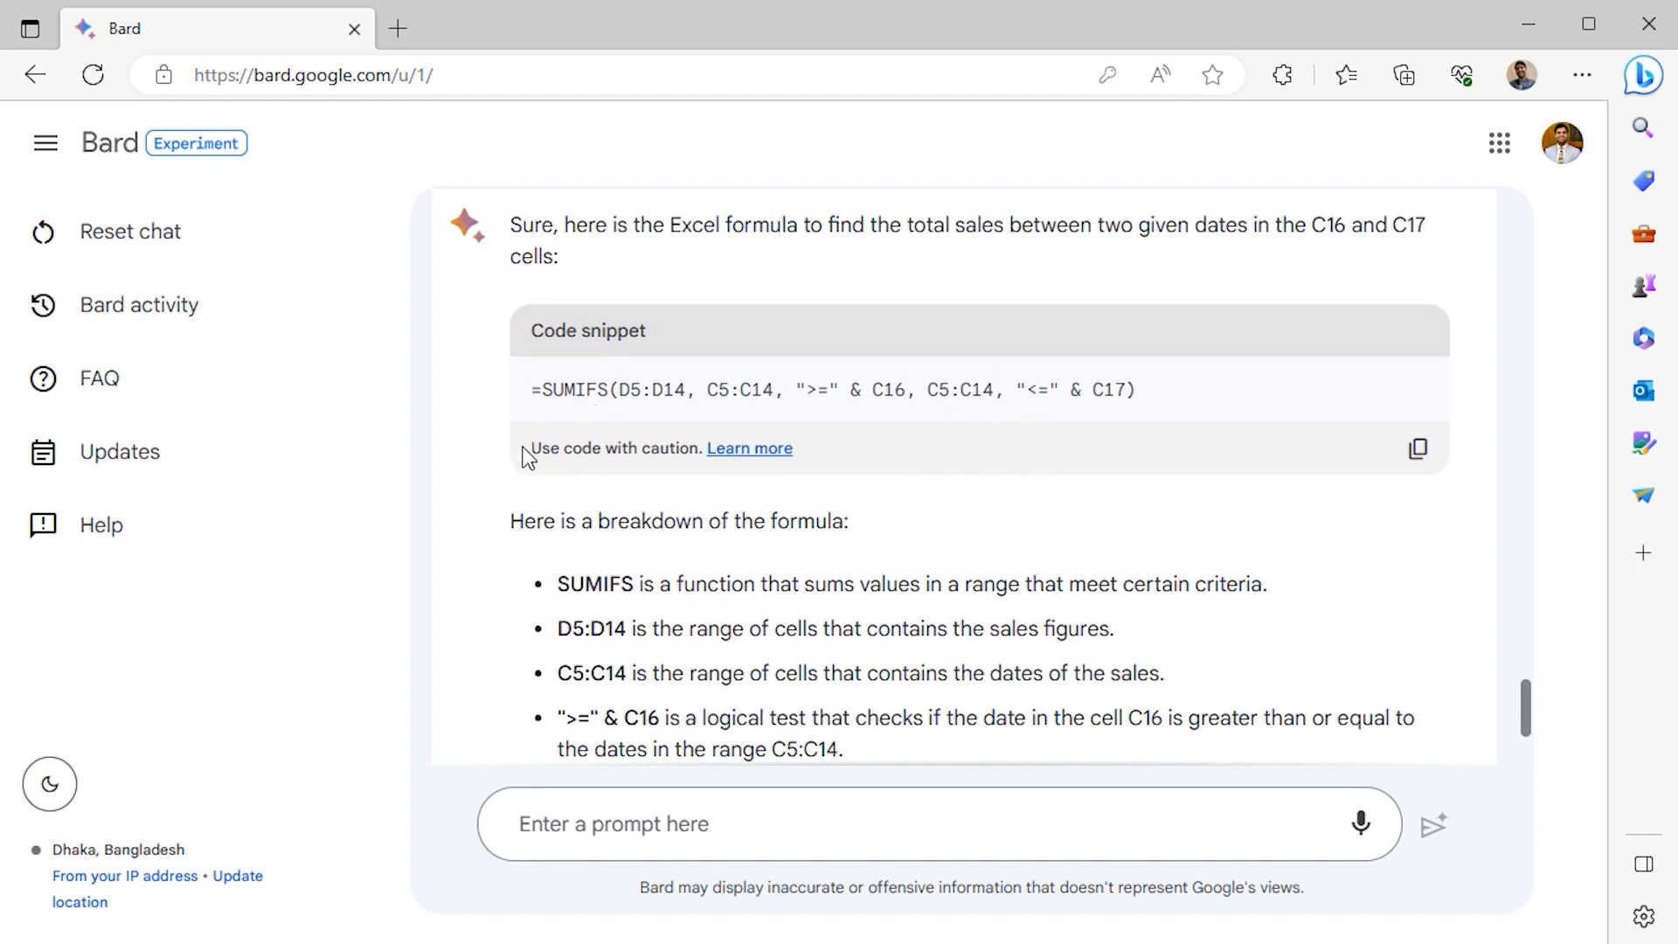
pyautogui.scroll(-3)
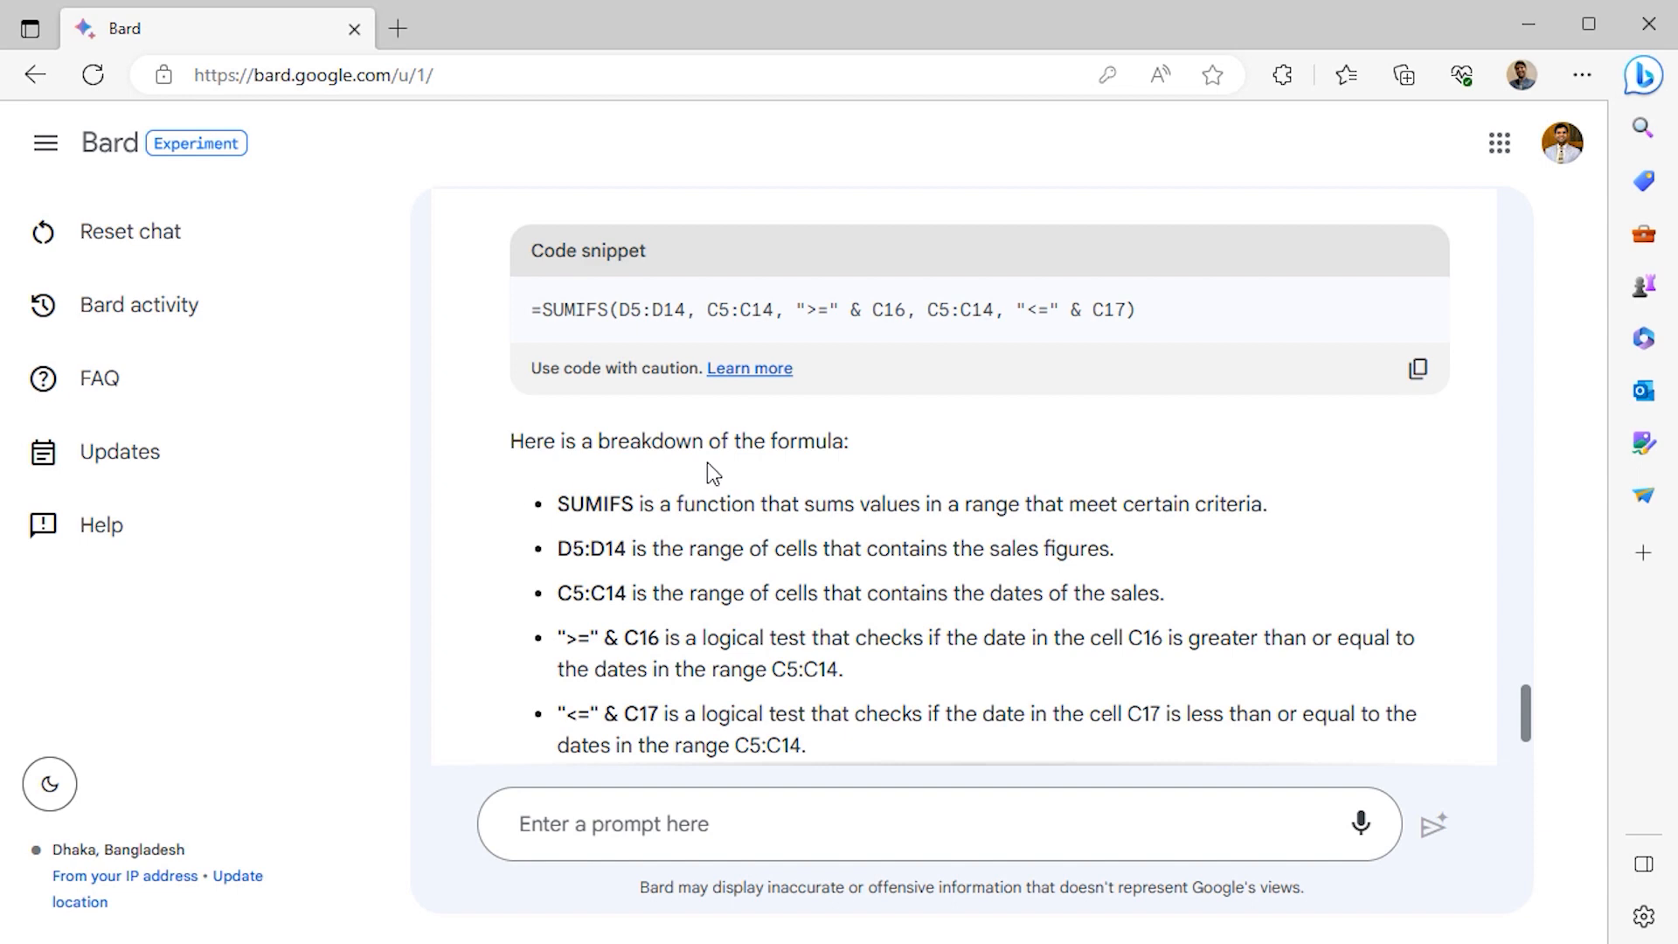
pyautogui.scroll(-3)
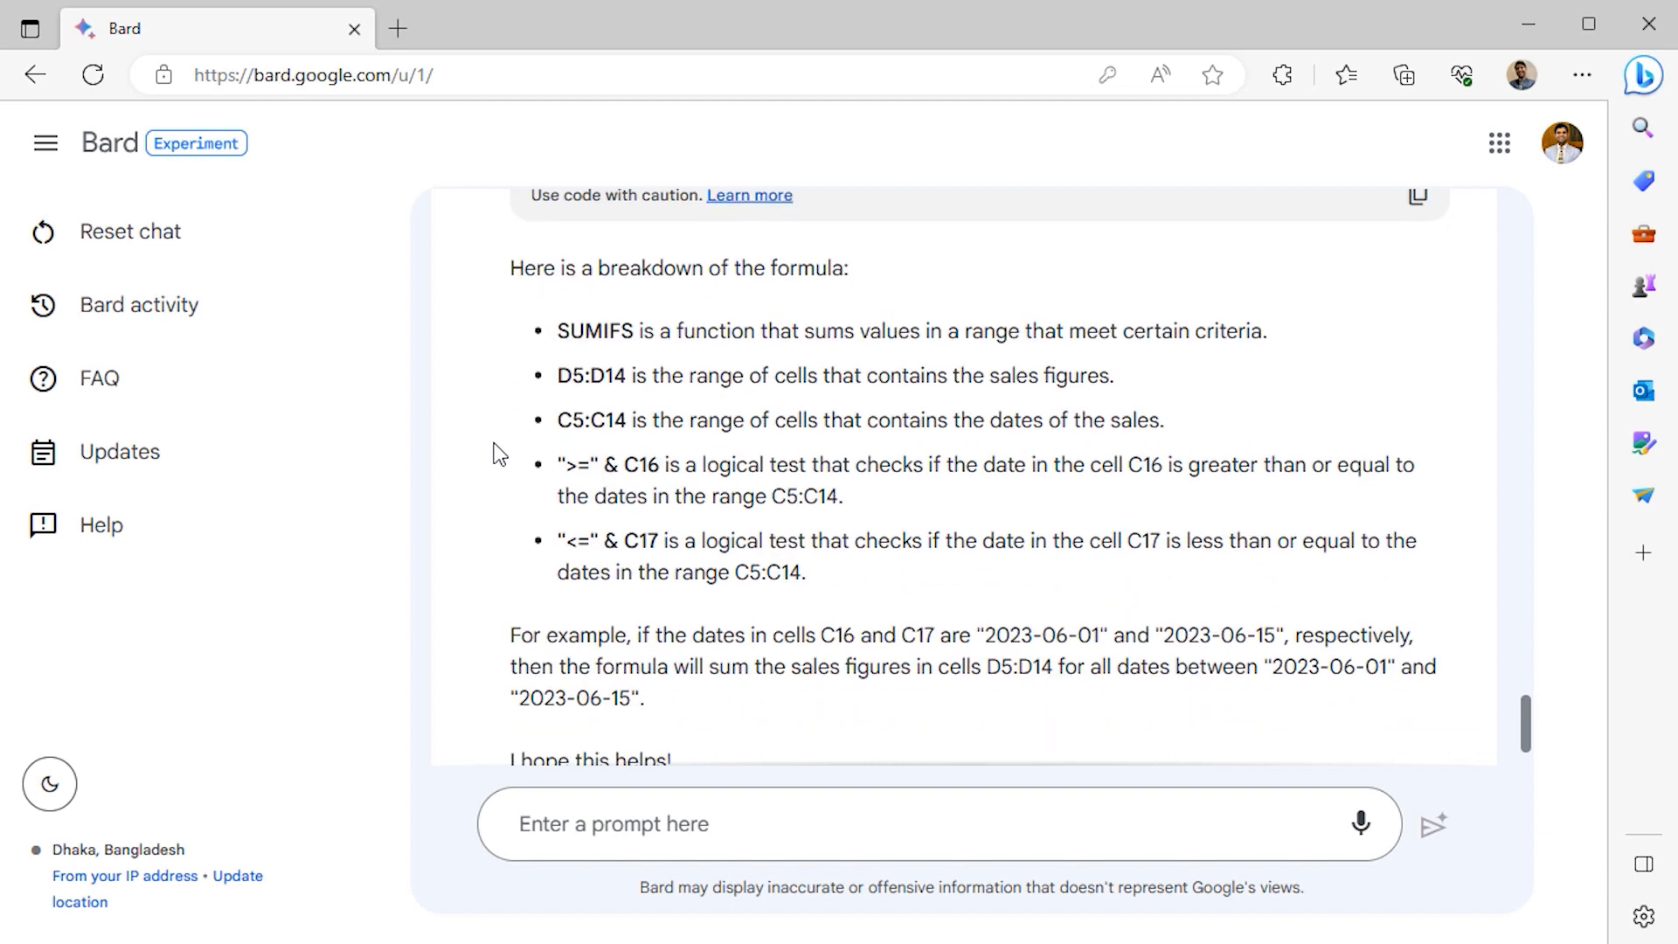
pyautogui.scroll(3)
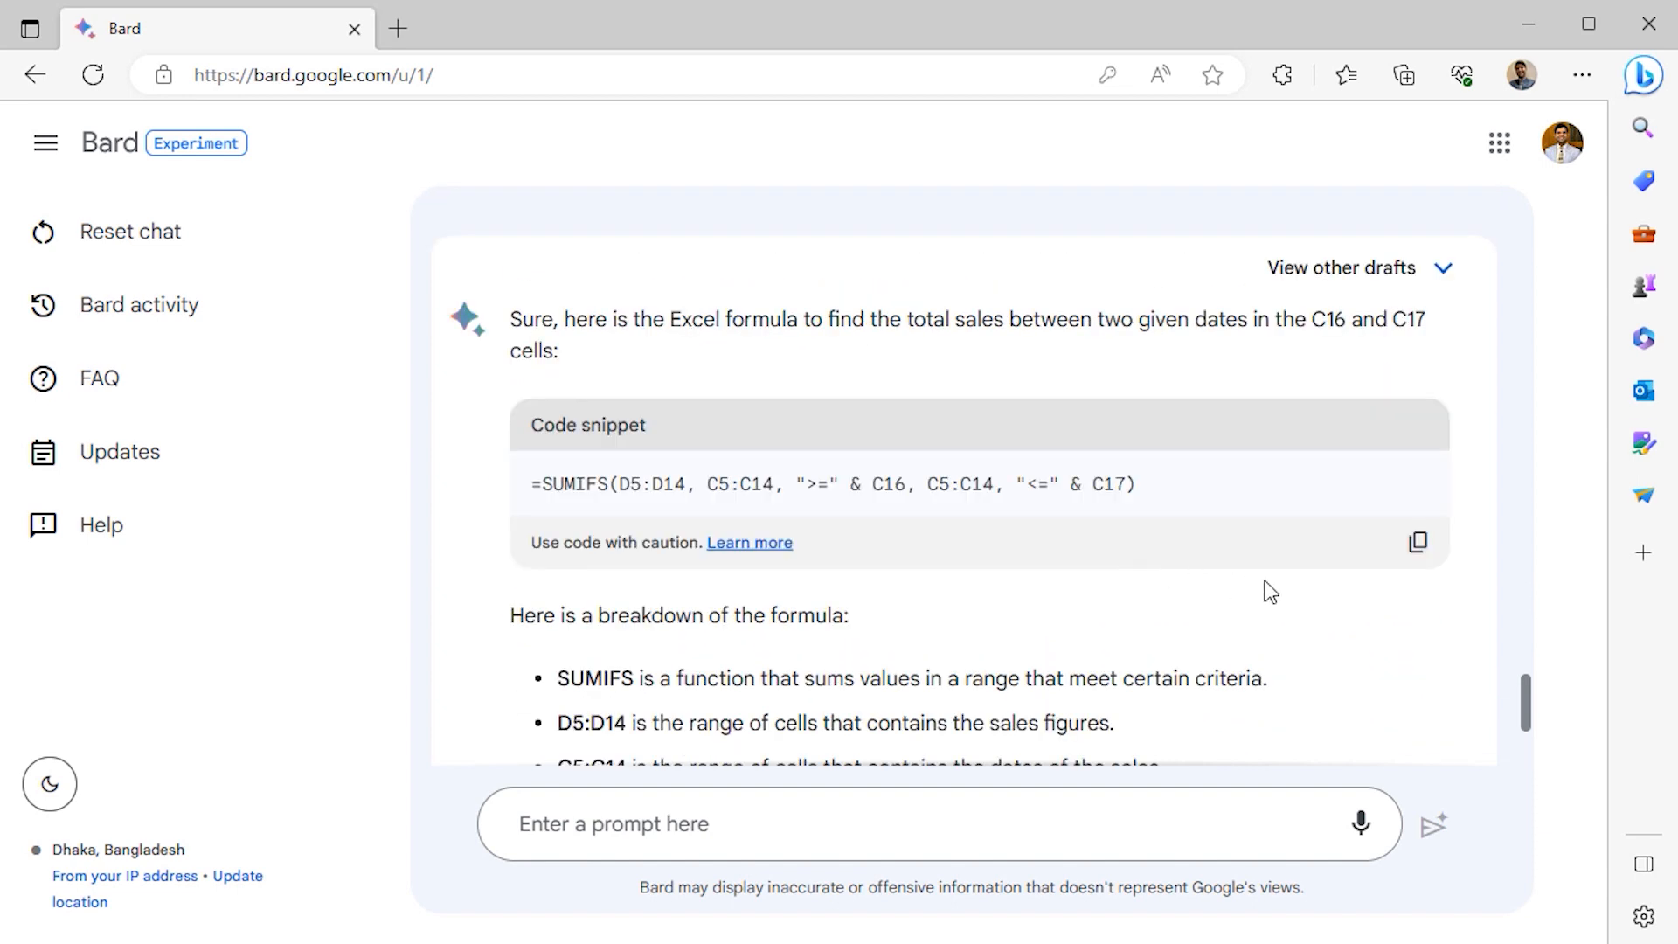
pyautogui.click(1417, 542)
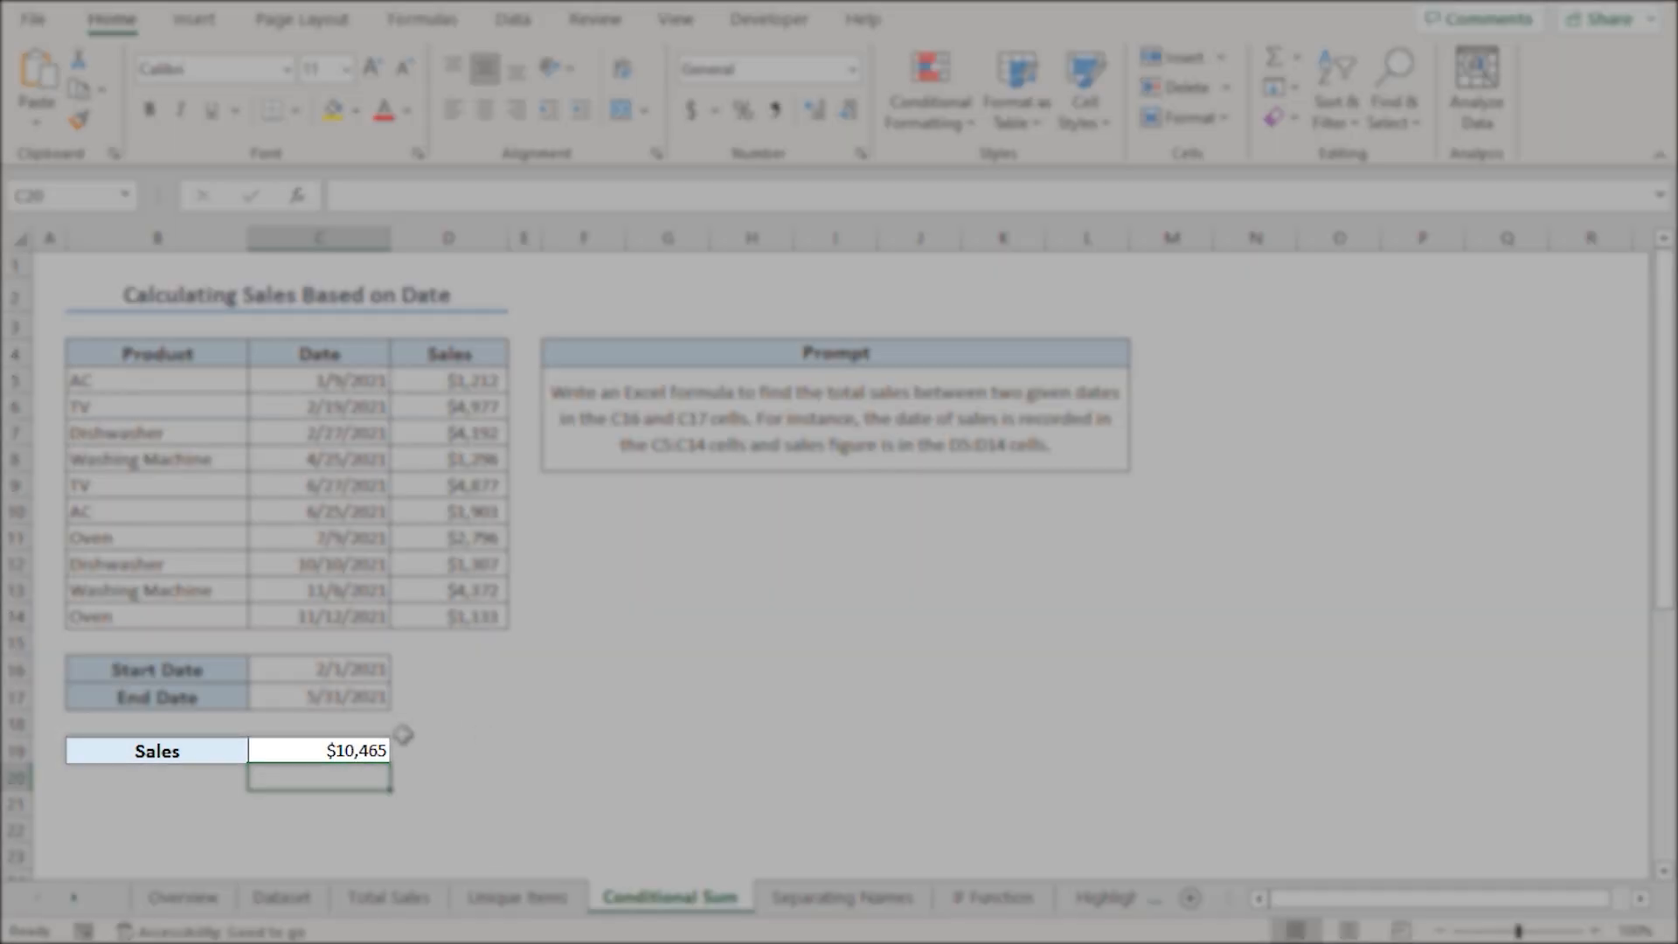
# Enter the SUMIFS formula in the Sales cell, returning $10,465.
pyautogui.click(155, 698)
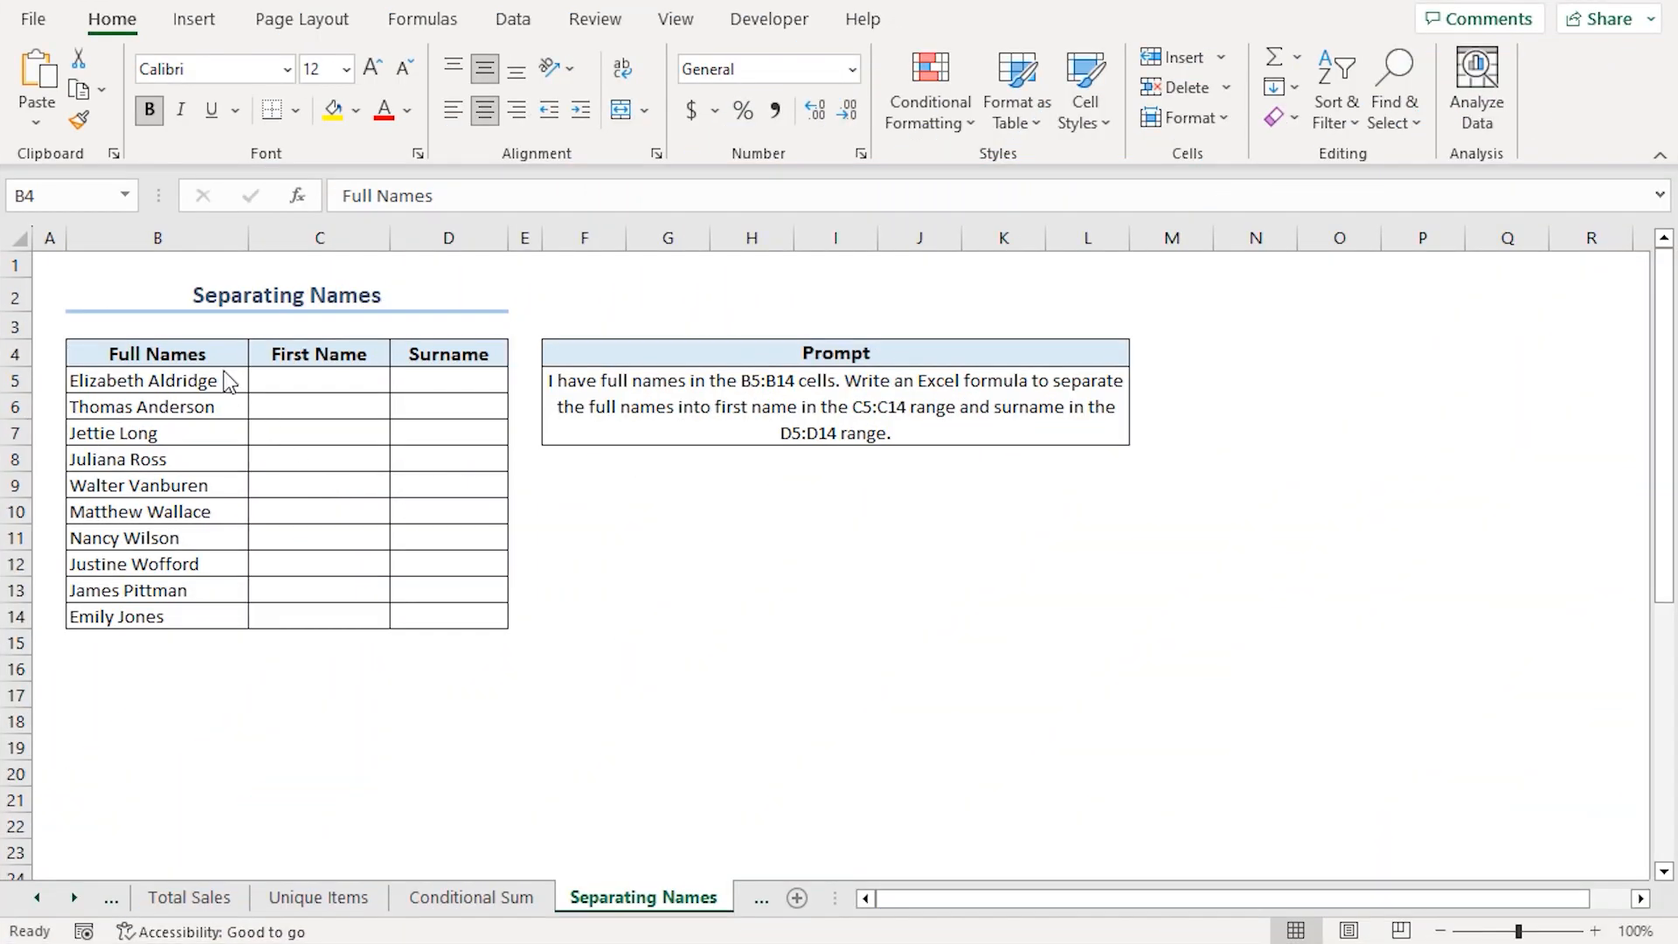
# Review the First Name and Surname headings and copy the name-splitting prompt from F5.
pyautogui.click(318, 353)
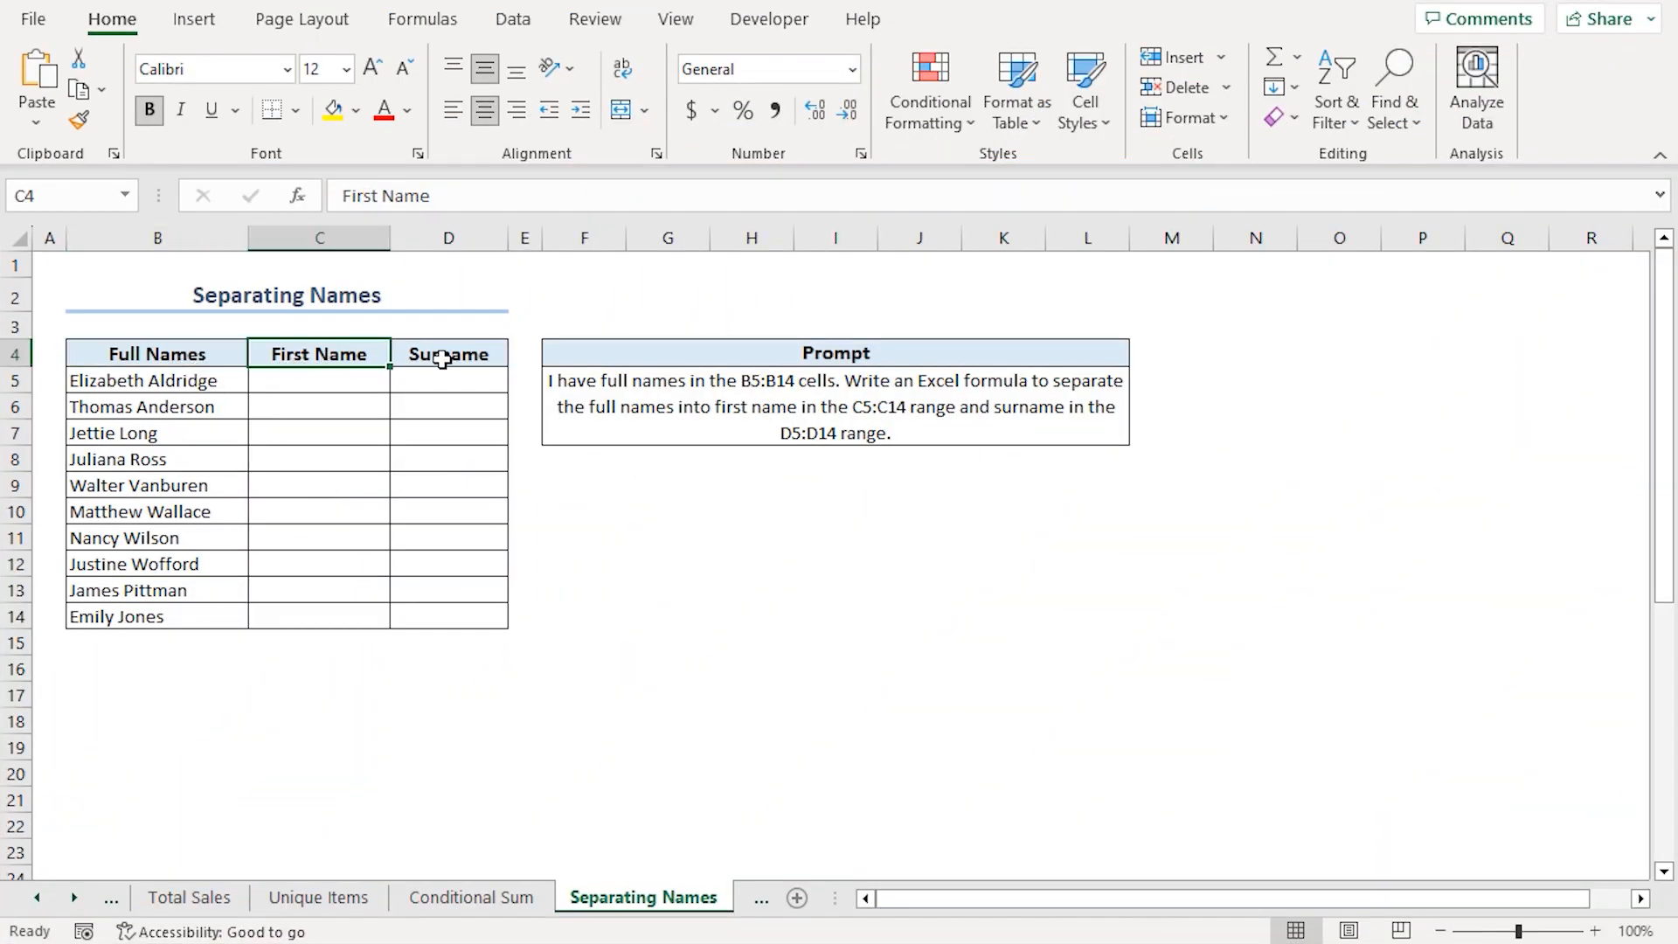
pyautogui.click(450, 353)
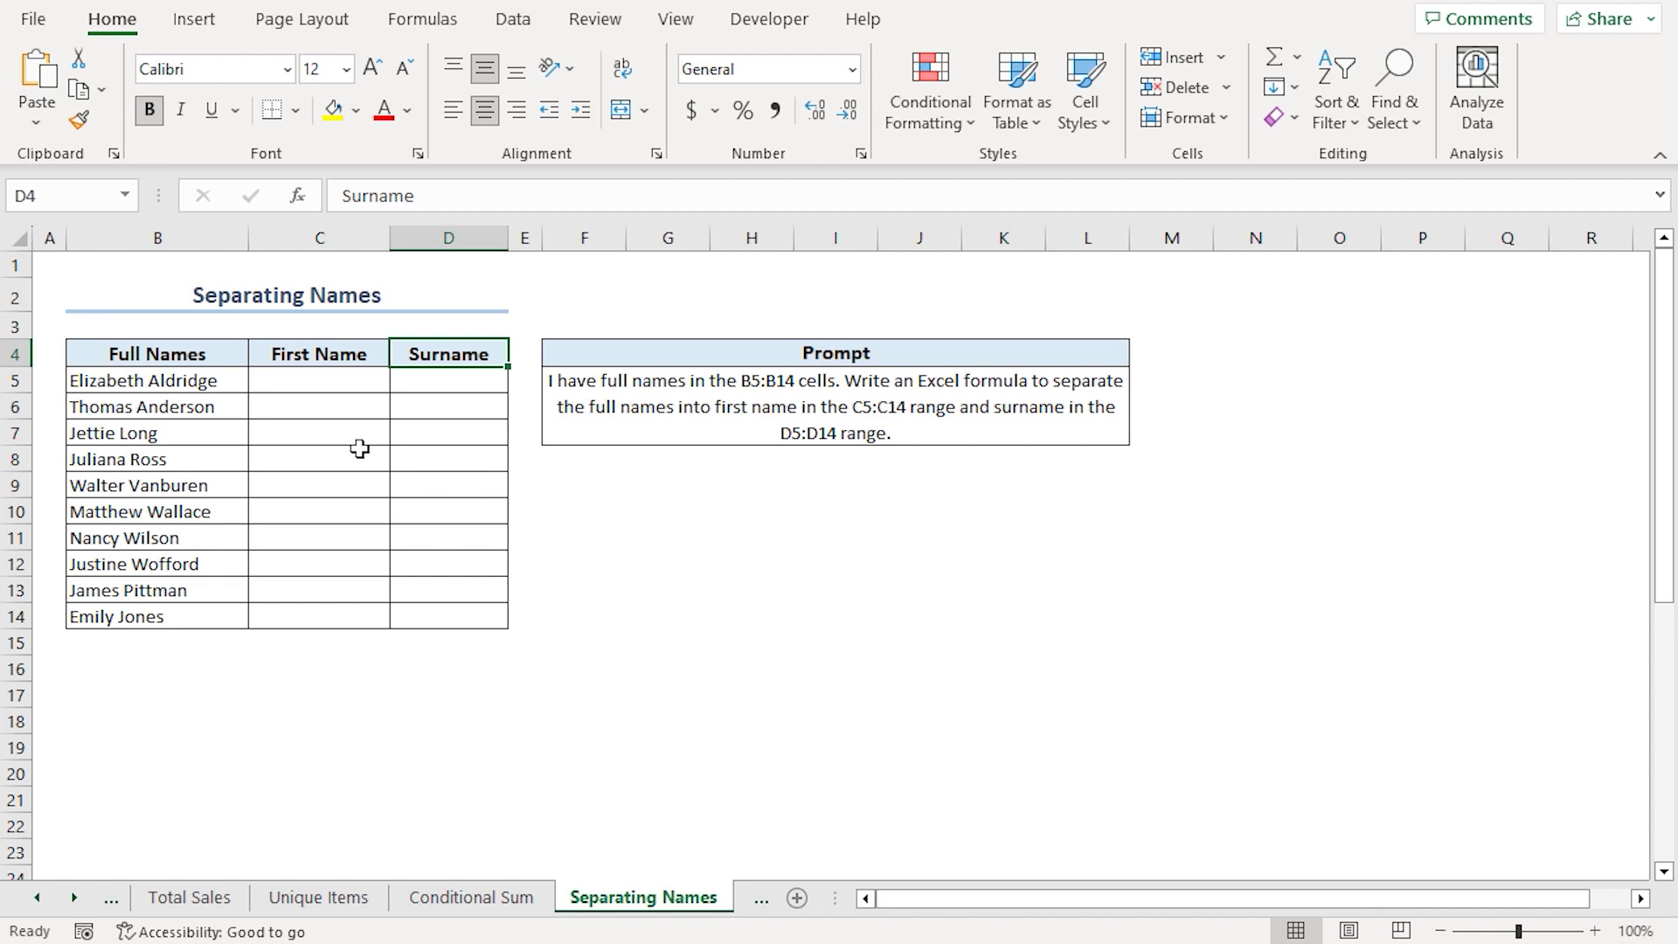
pyautogui.moveTo(438, 393)
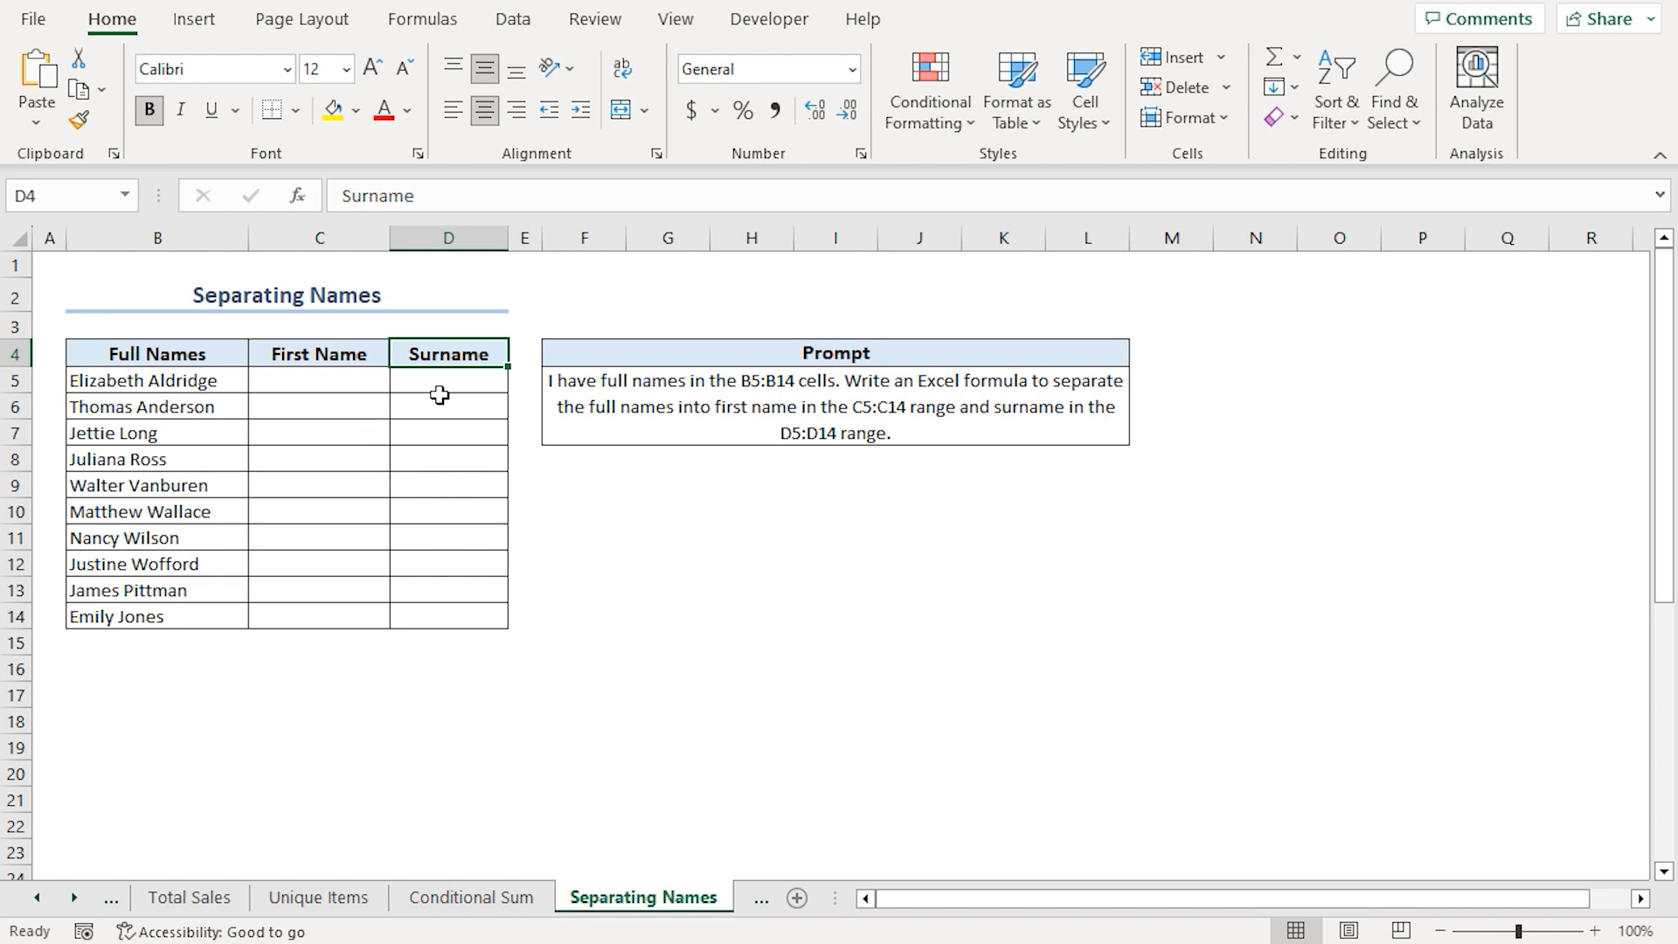
pyautogui.moveTo(329, 398)
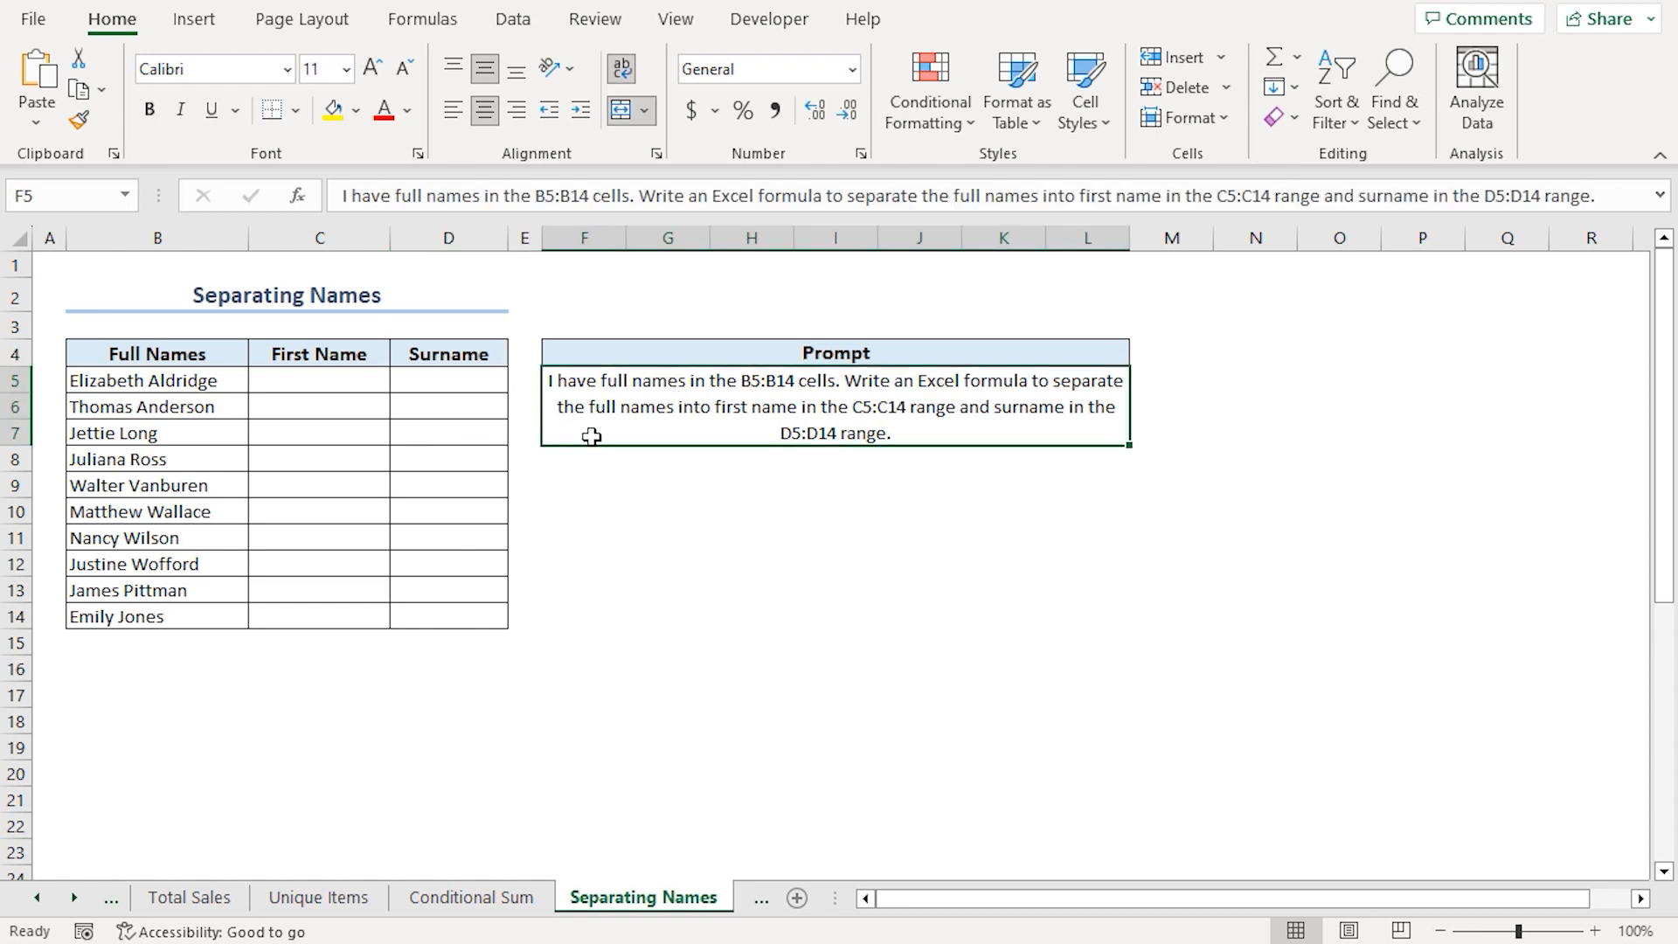
pyautogui.press('ctrl+c')
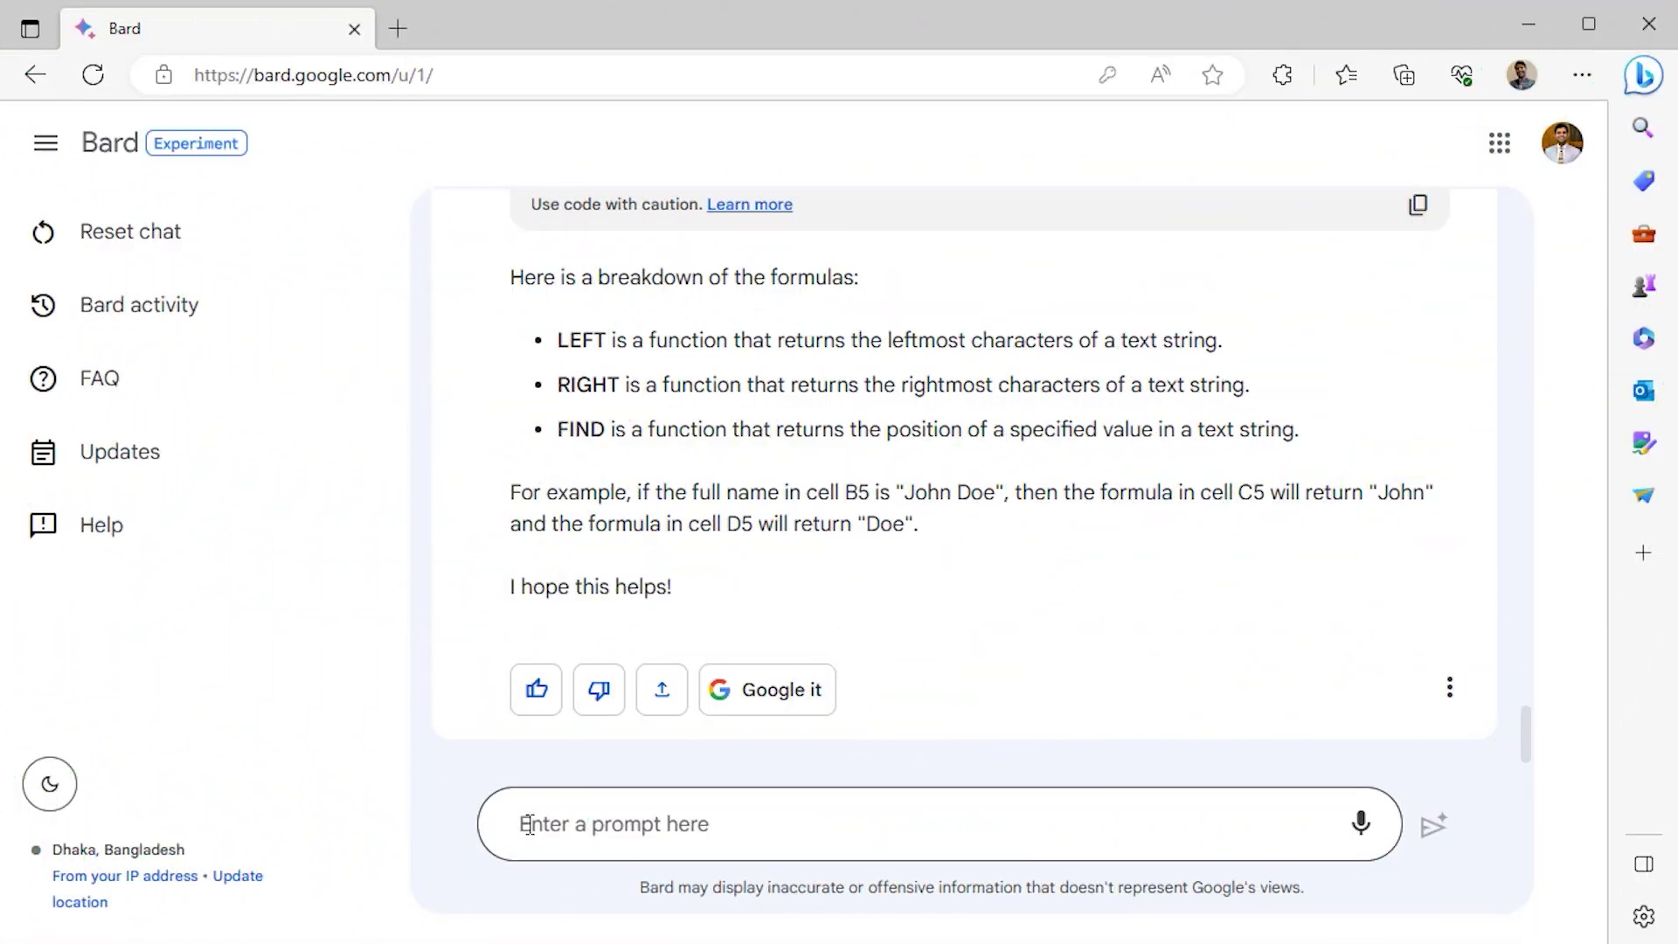
# Ask Bard for a formula to split the full names in B5:B14 into first names and surnames.
pyautogui.write('I have full names in the B5:B14 cells. Write an Excel formula to separate the full names into first name in the C5:C14 range and surname in the D5:D14 range.')
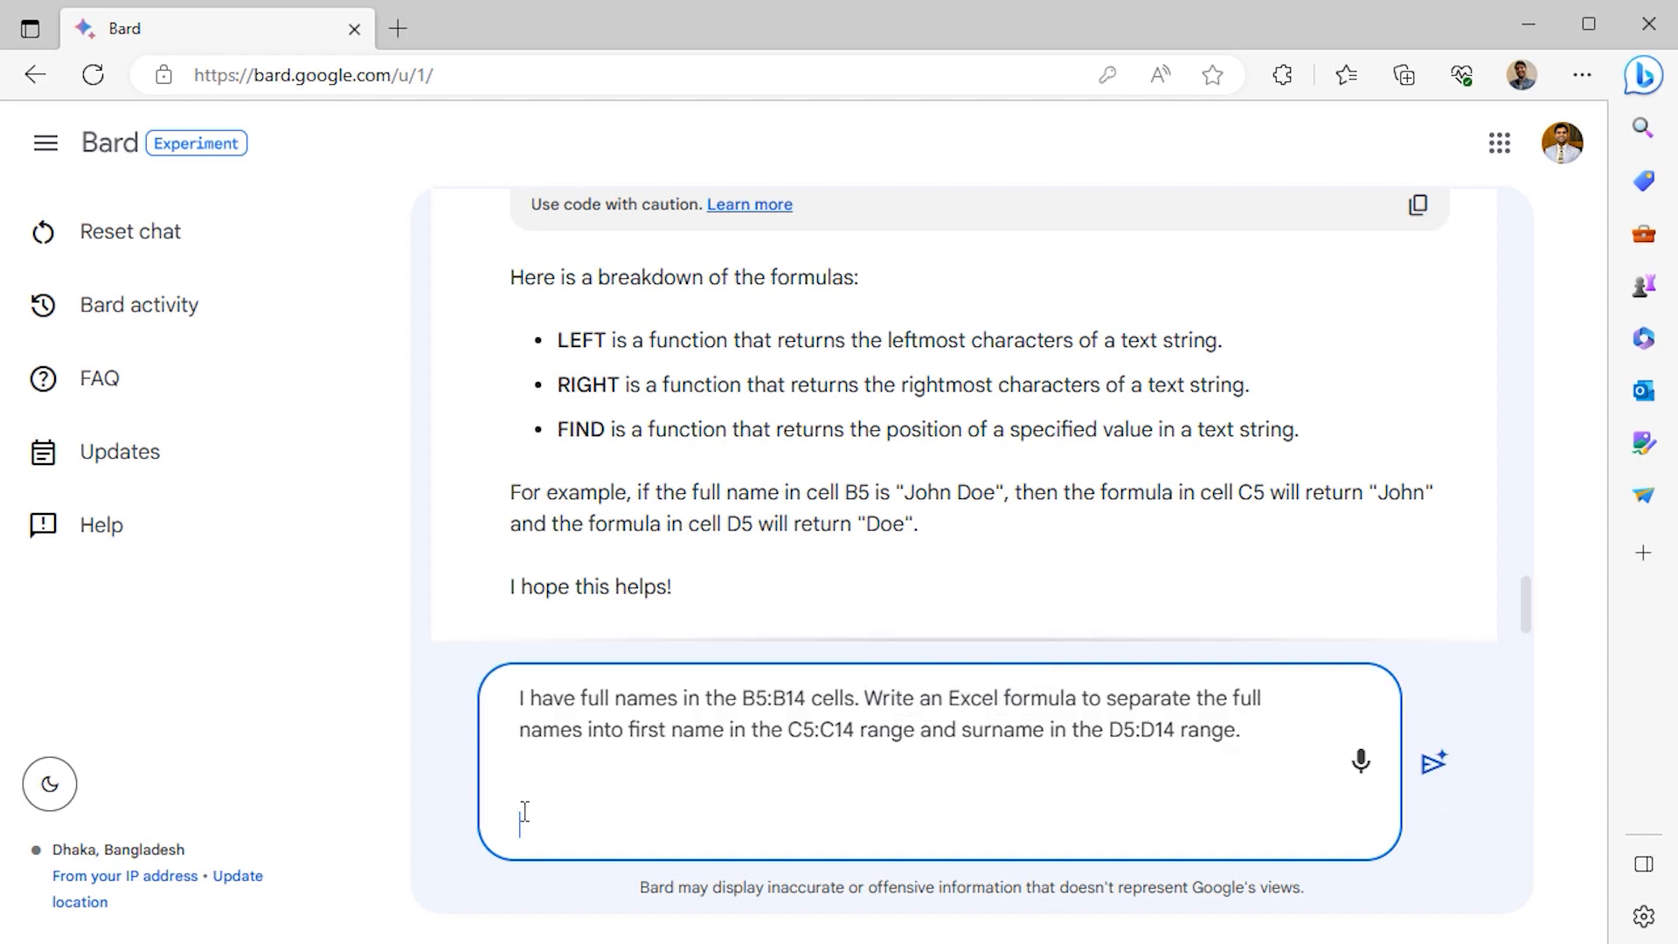
pyautogui.moveTo(1432, 762)
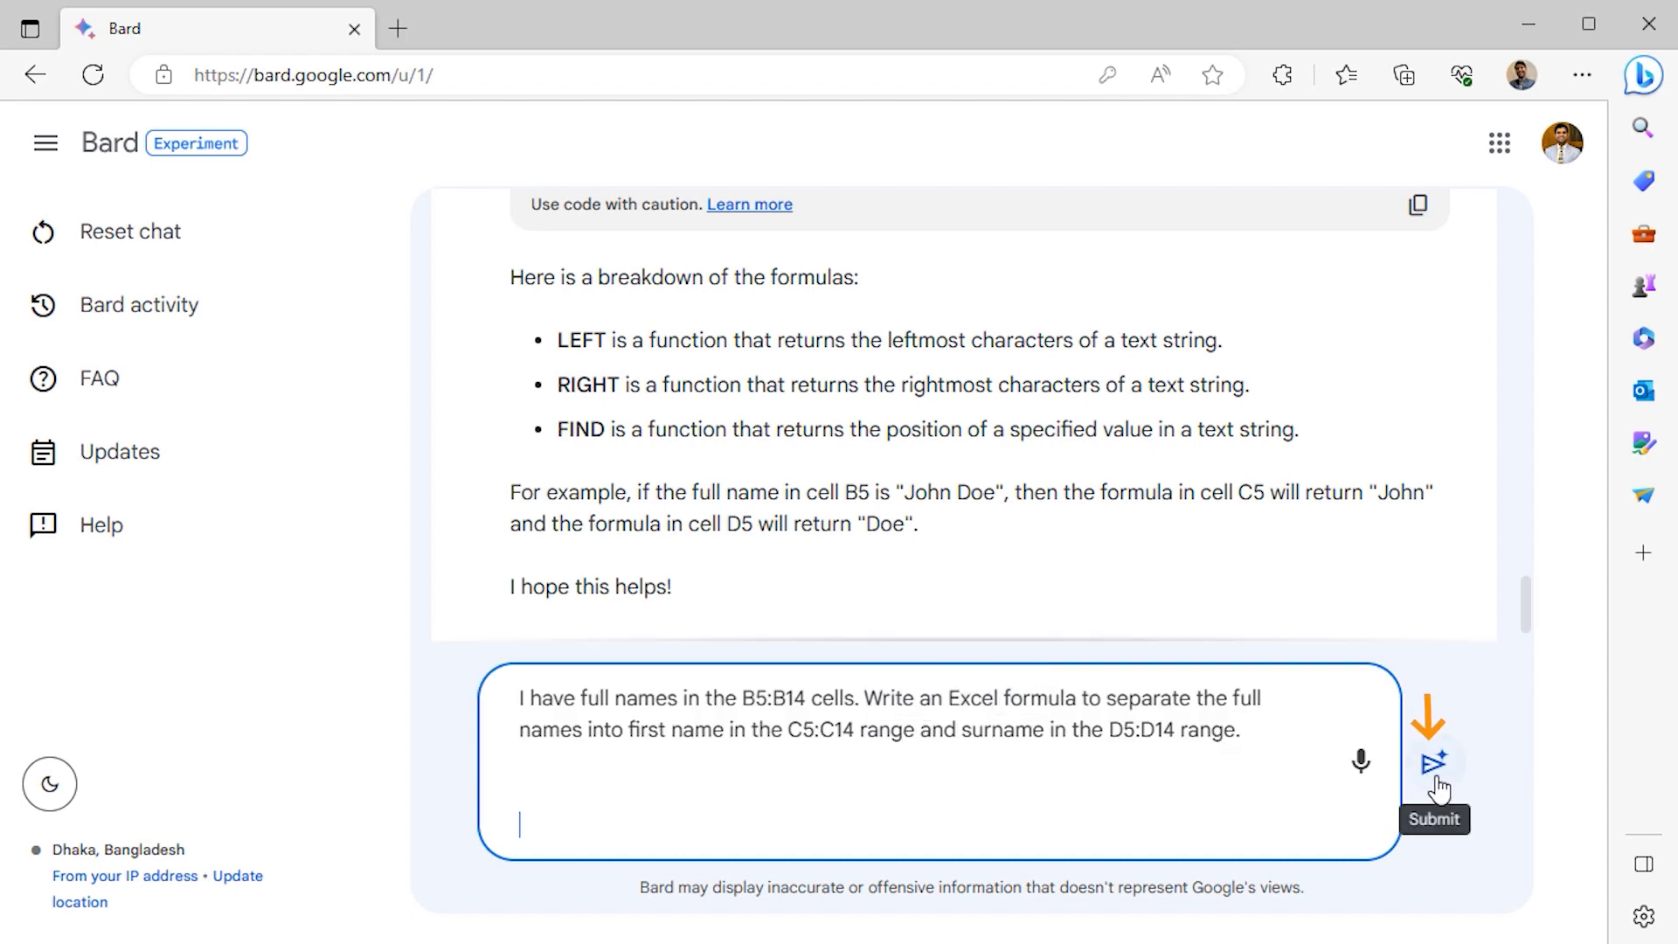
pyautogui.click(1433, 762)
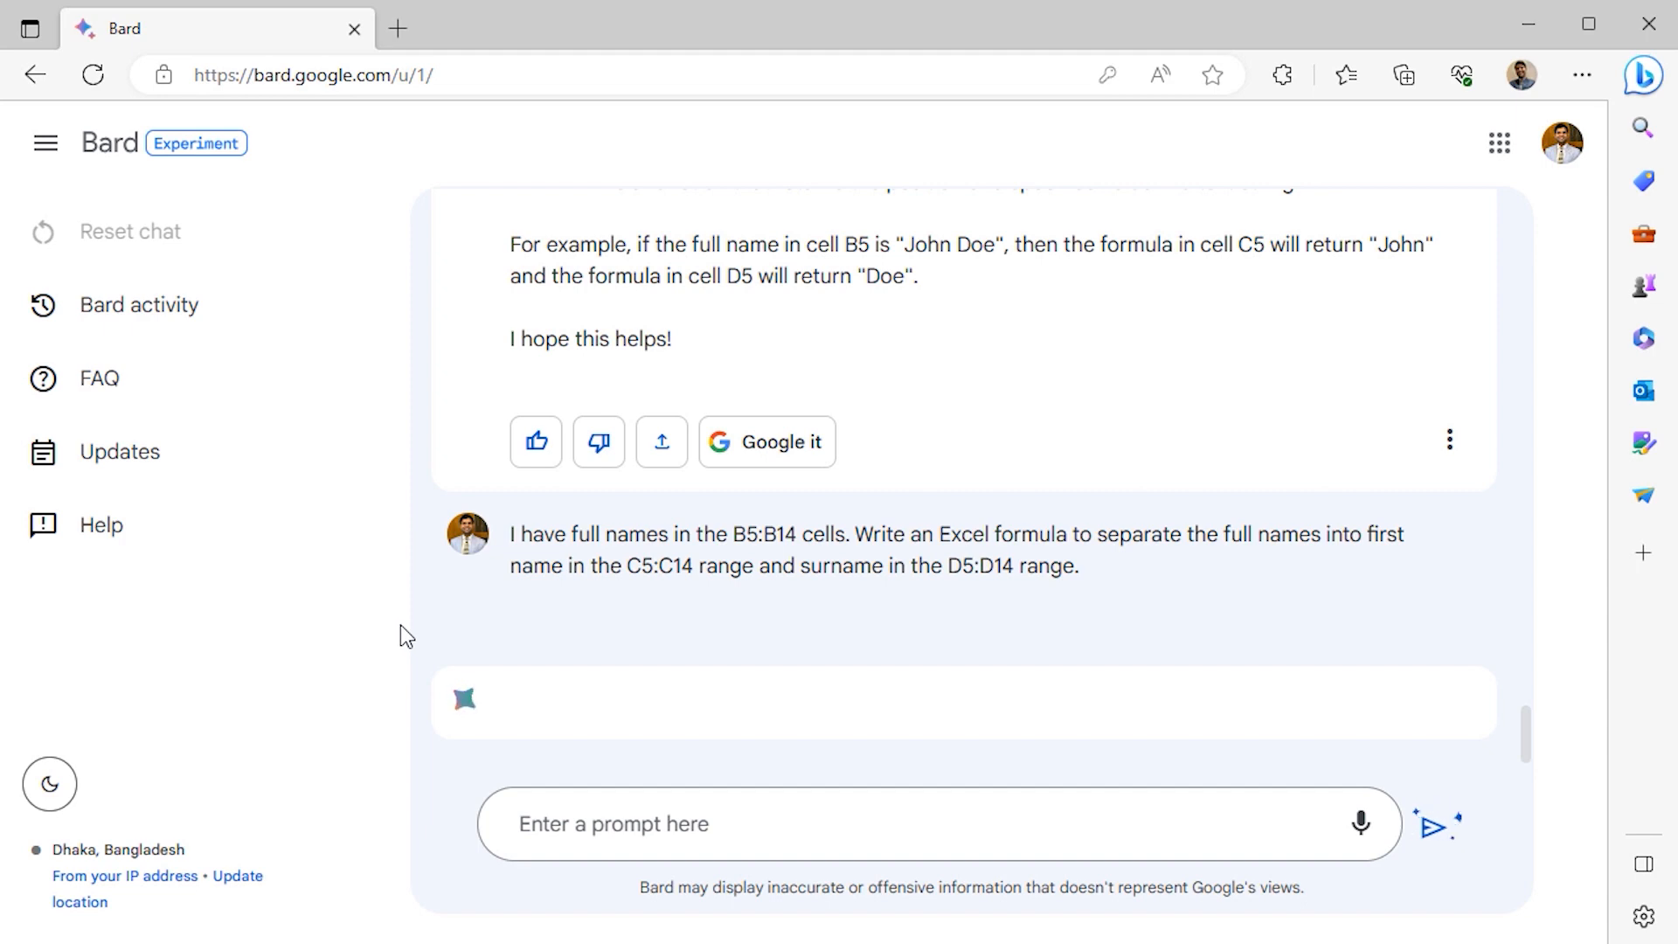
pyautogui.scroll(-3)
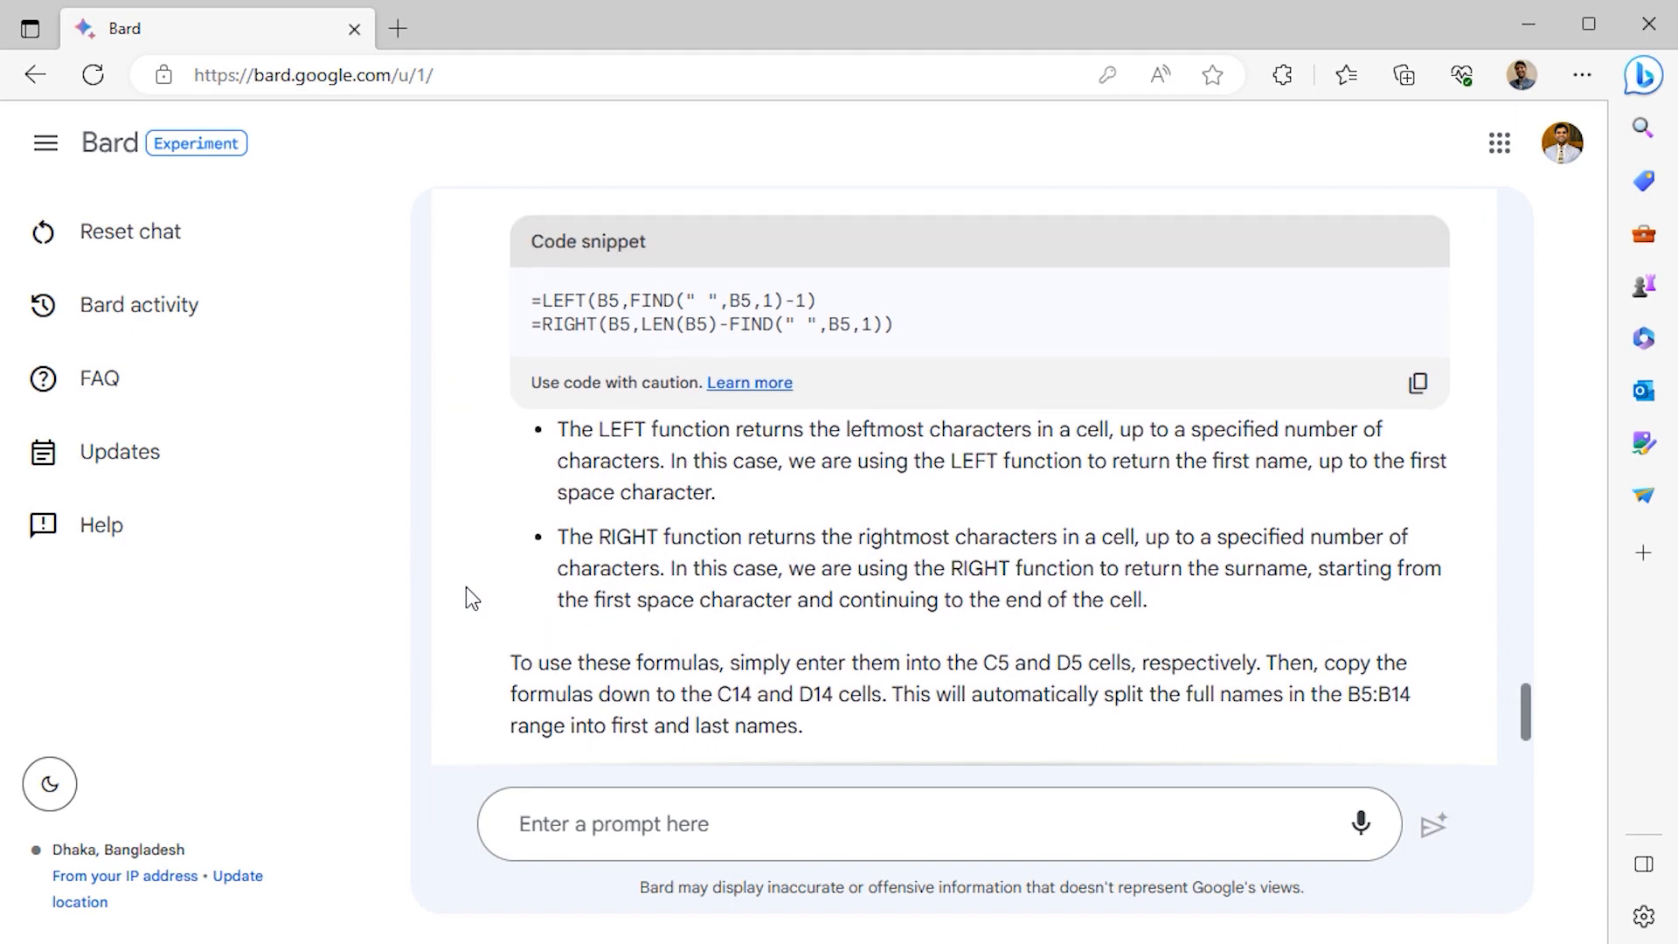
pyautogui.scroll(3)
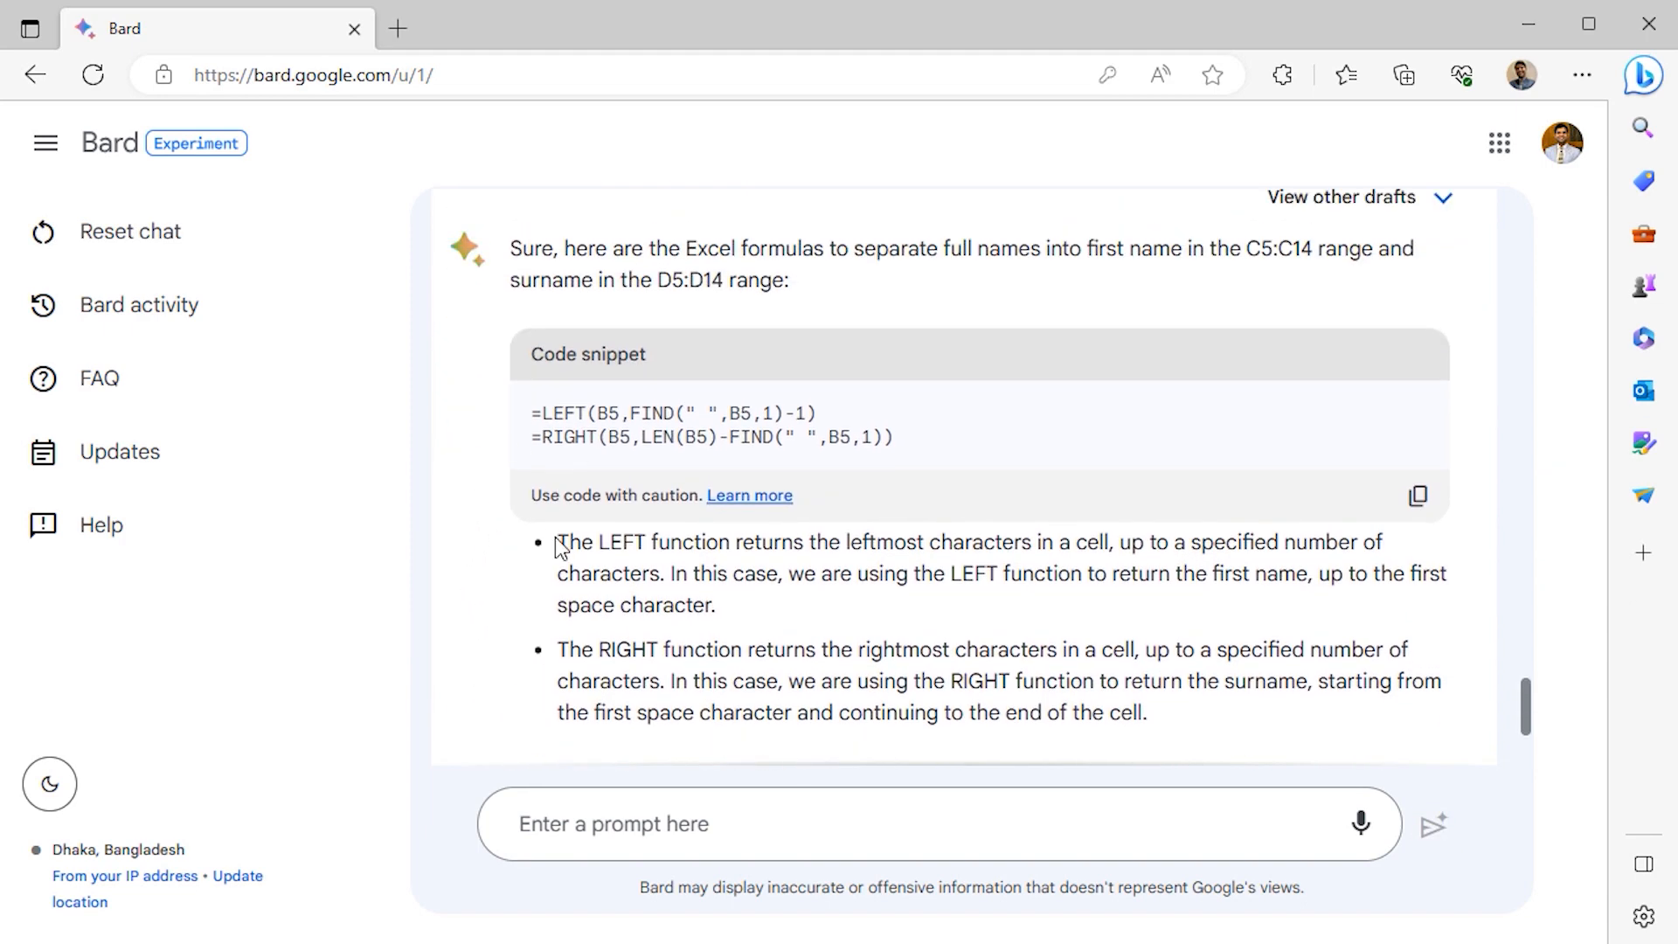
pyautogui.moveTo(514, 449)
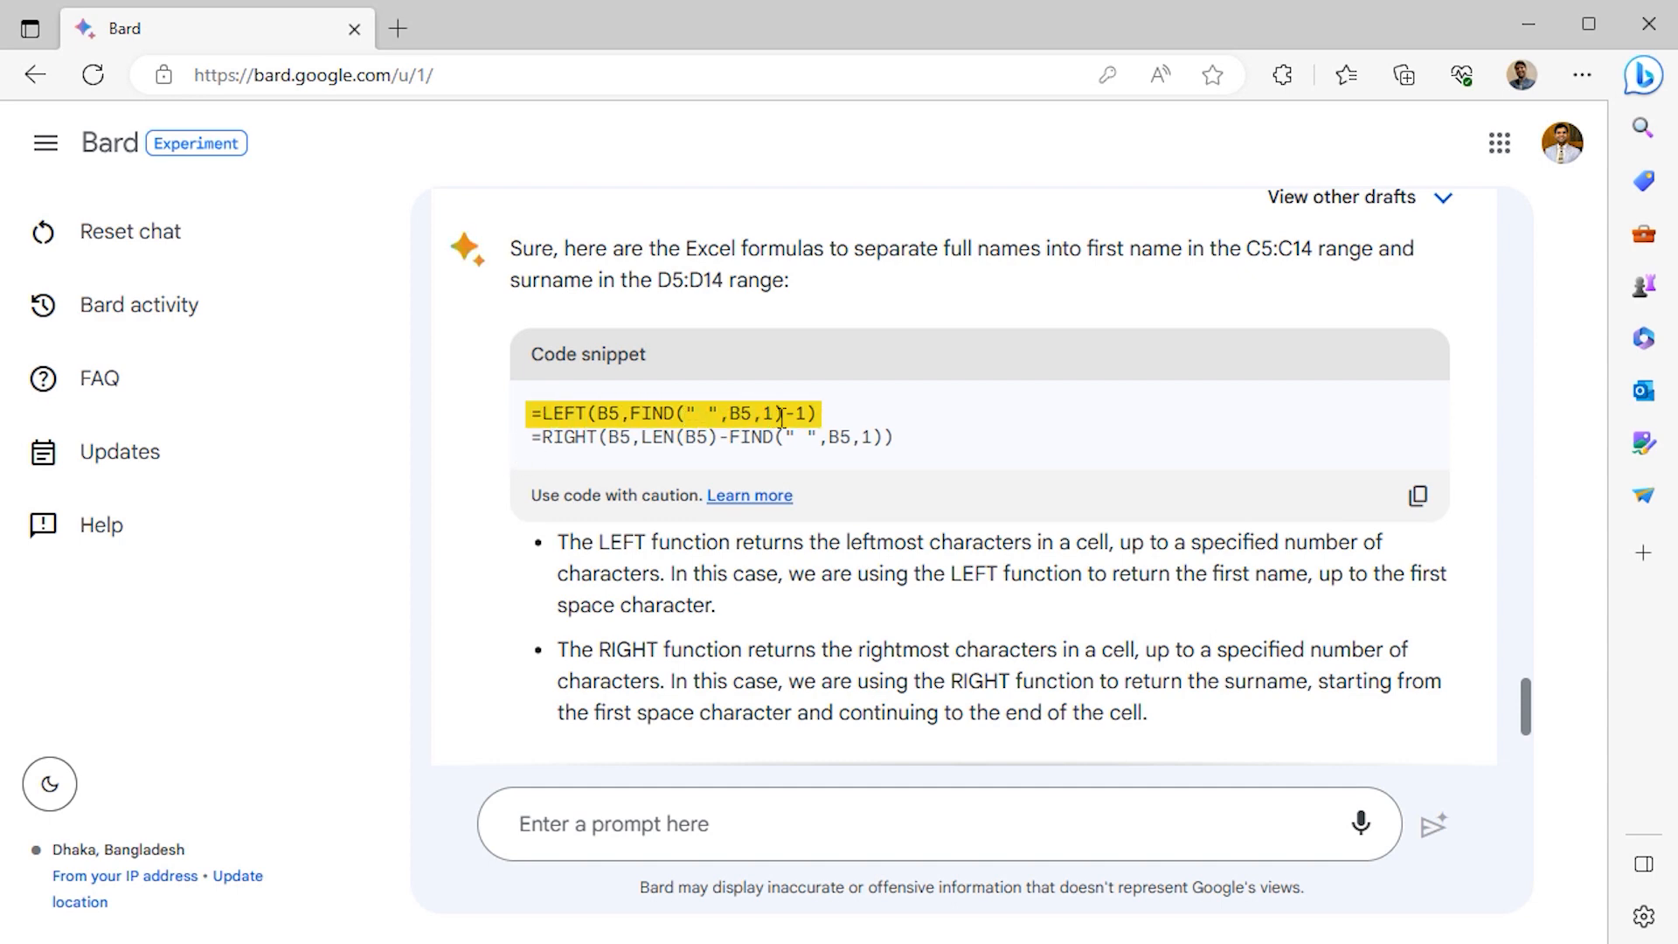
# Review the LEFT and RIGHT formulas in Bard's answer and copy the code snippet.
pyautogui.click(540, 449)
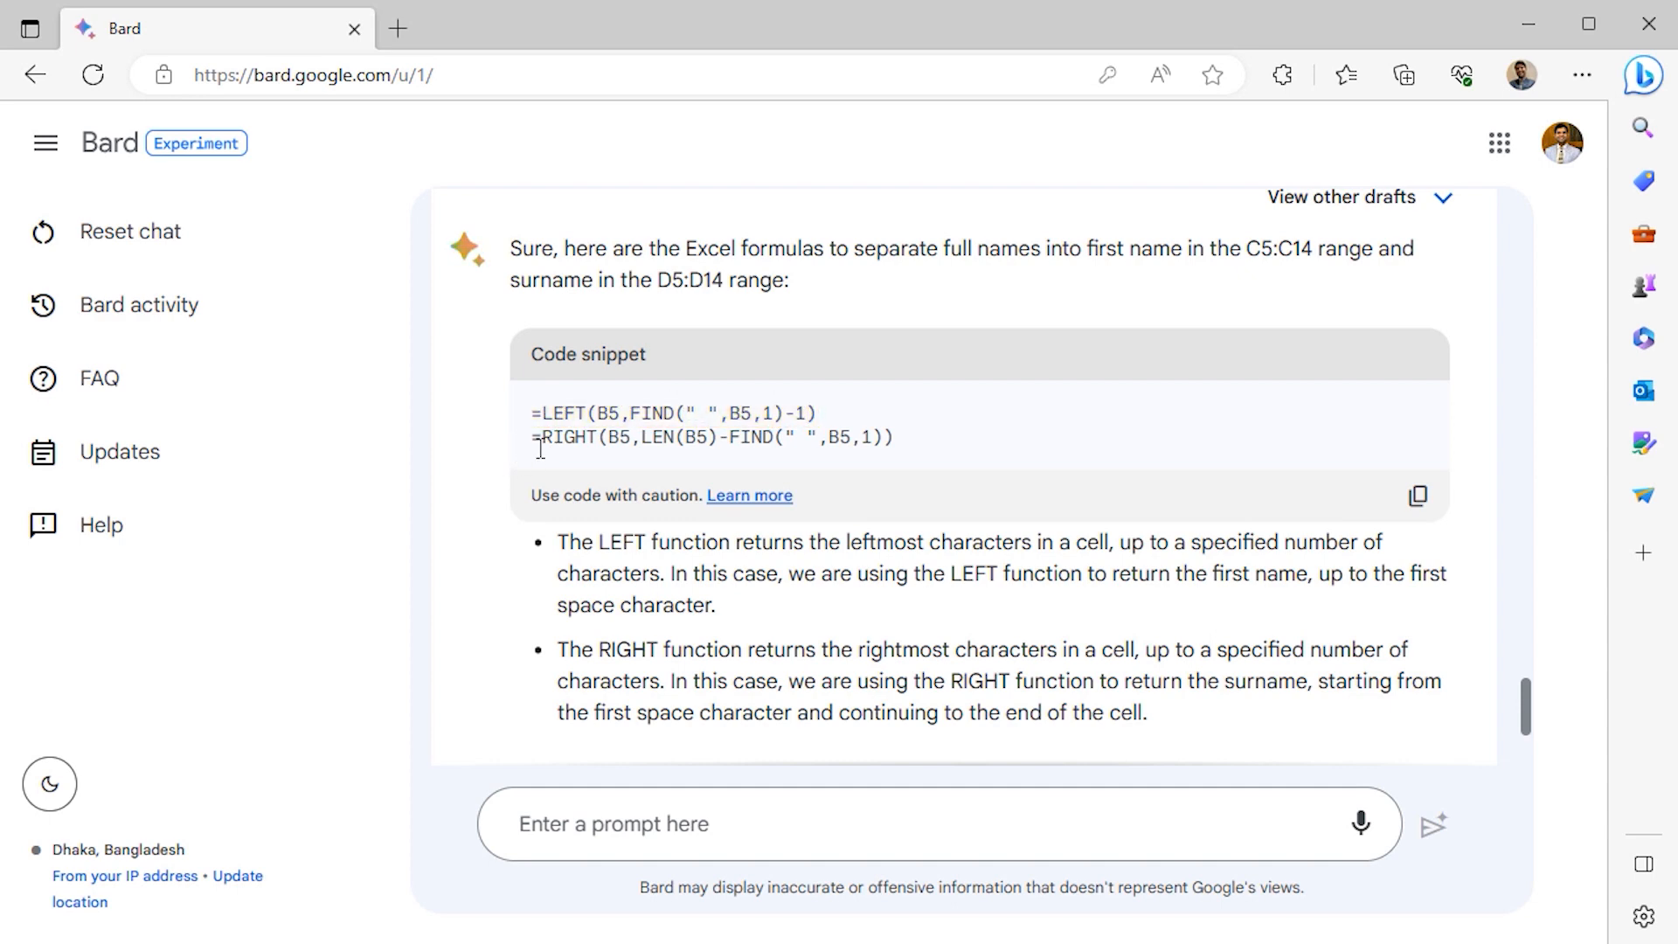
pyautogui.doubleClick(565, 437)
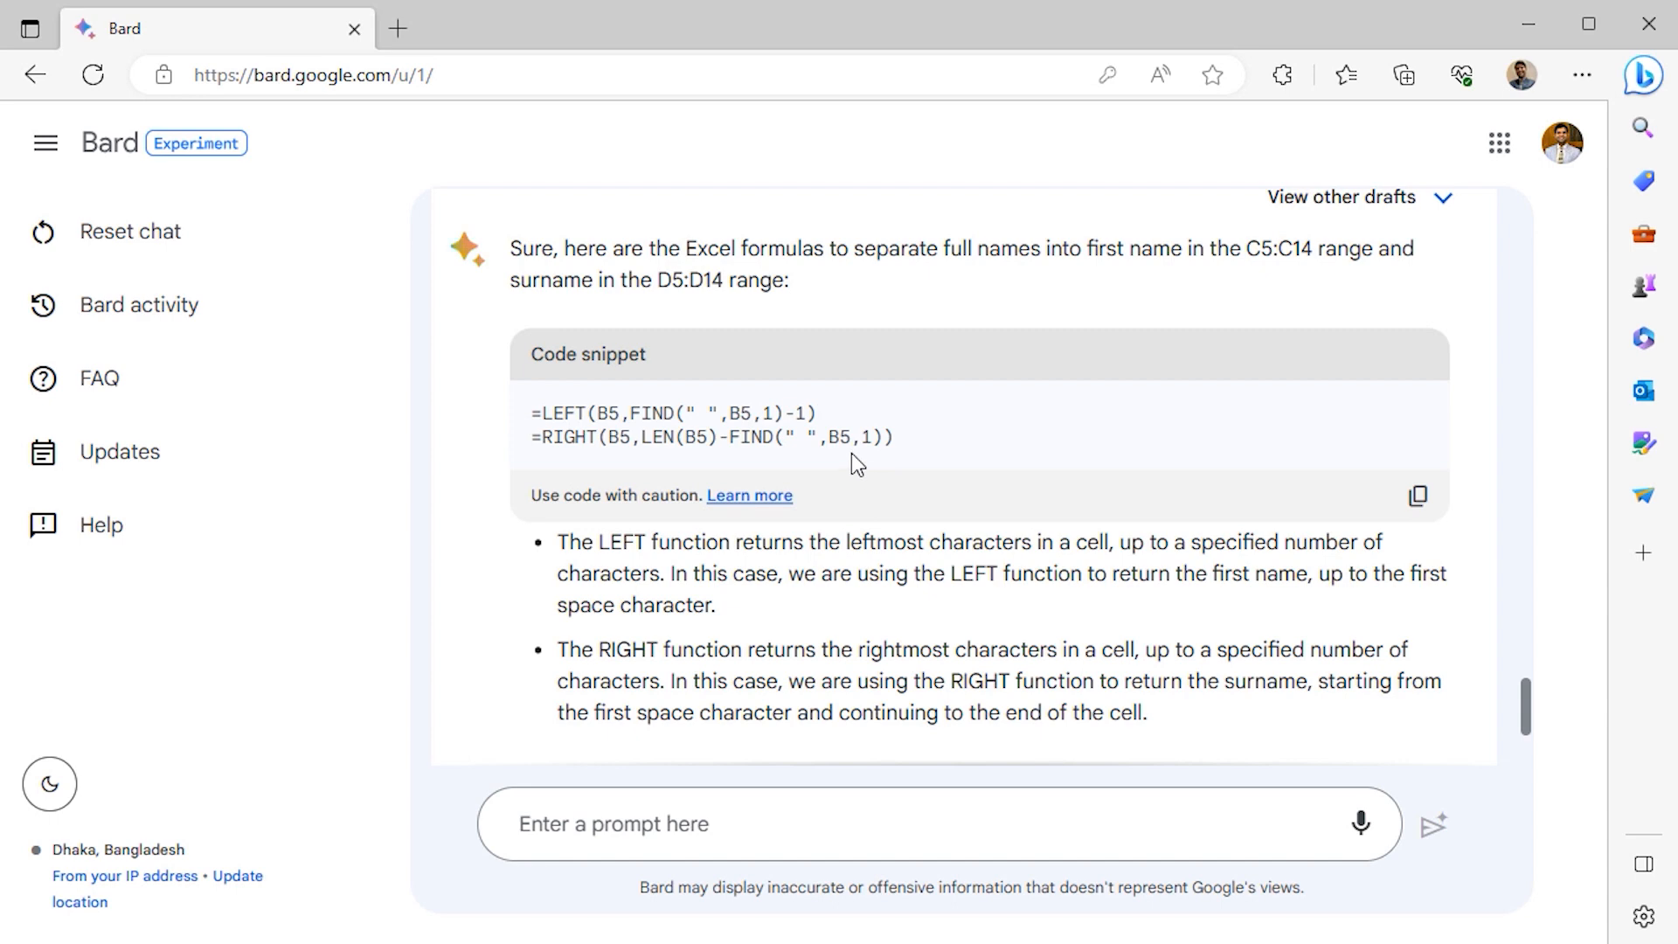
pyautogui.scroll(-3)
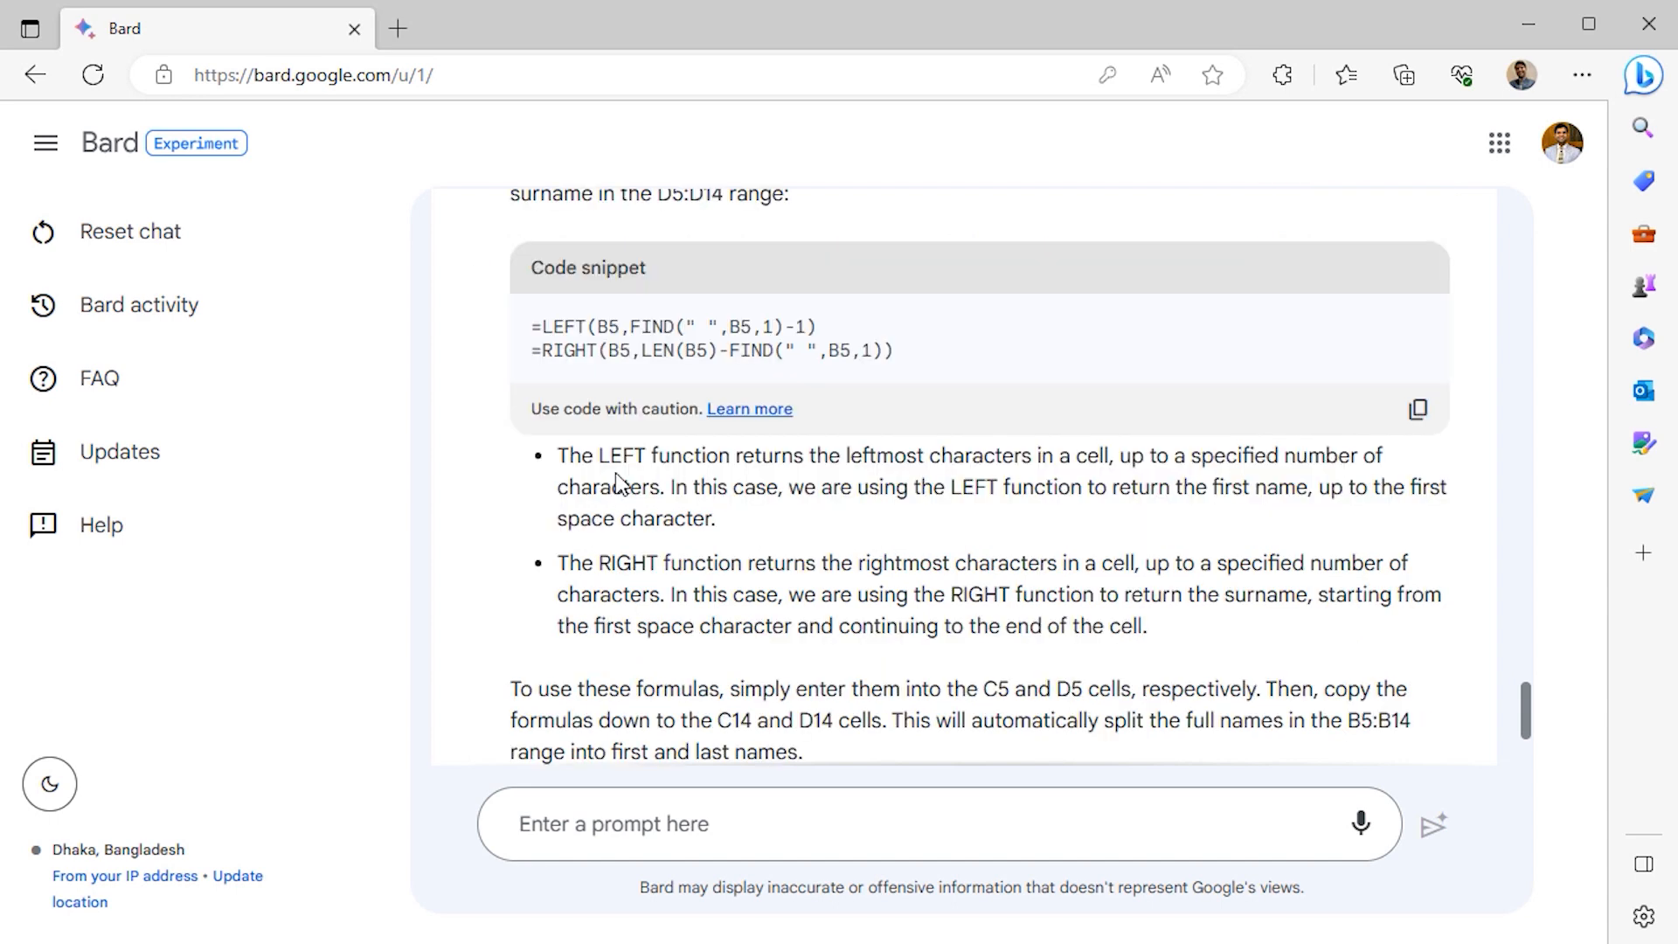
pyautogui.moveTo(542, 469)
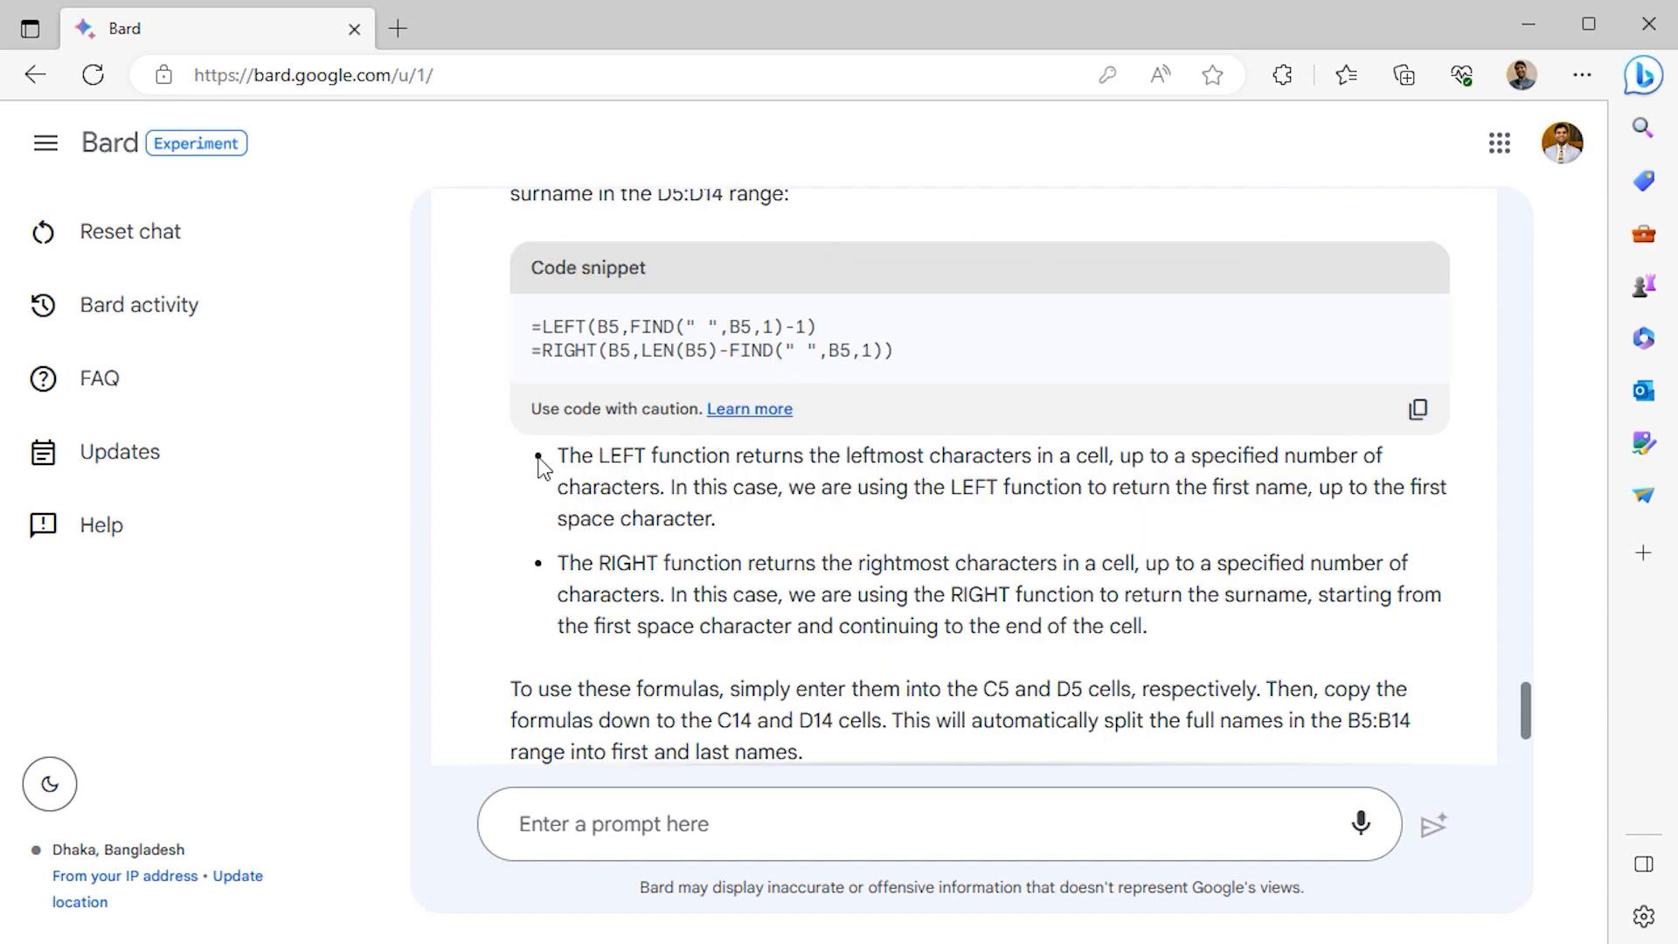
pyautogui.scroll(-3)
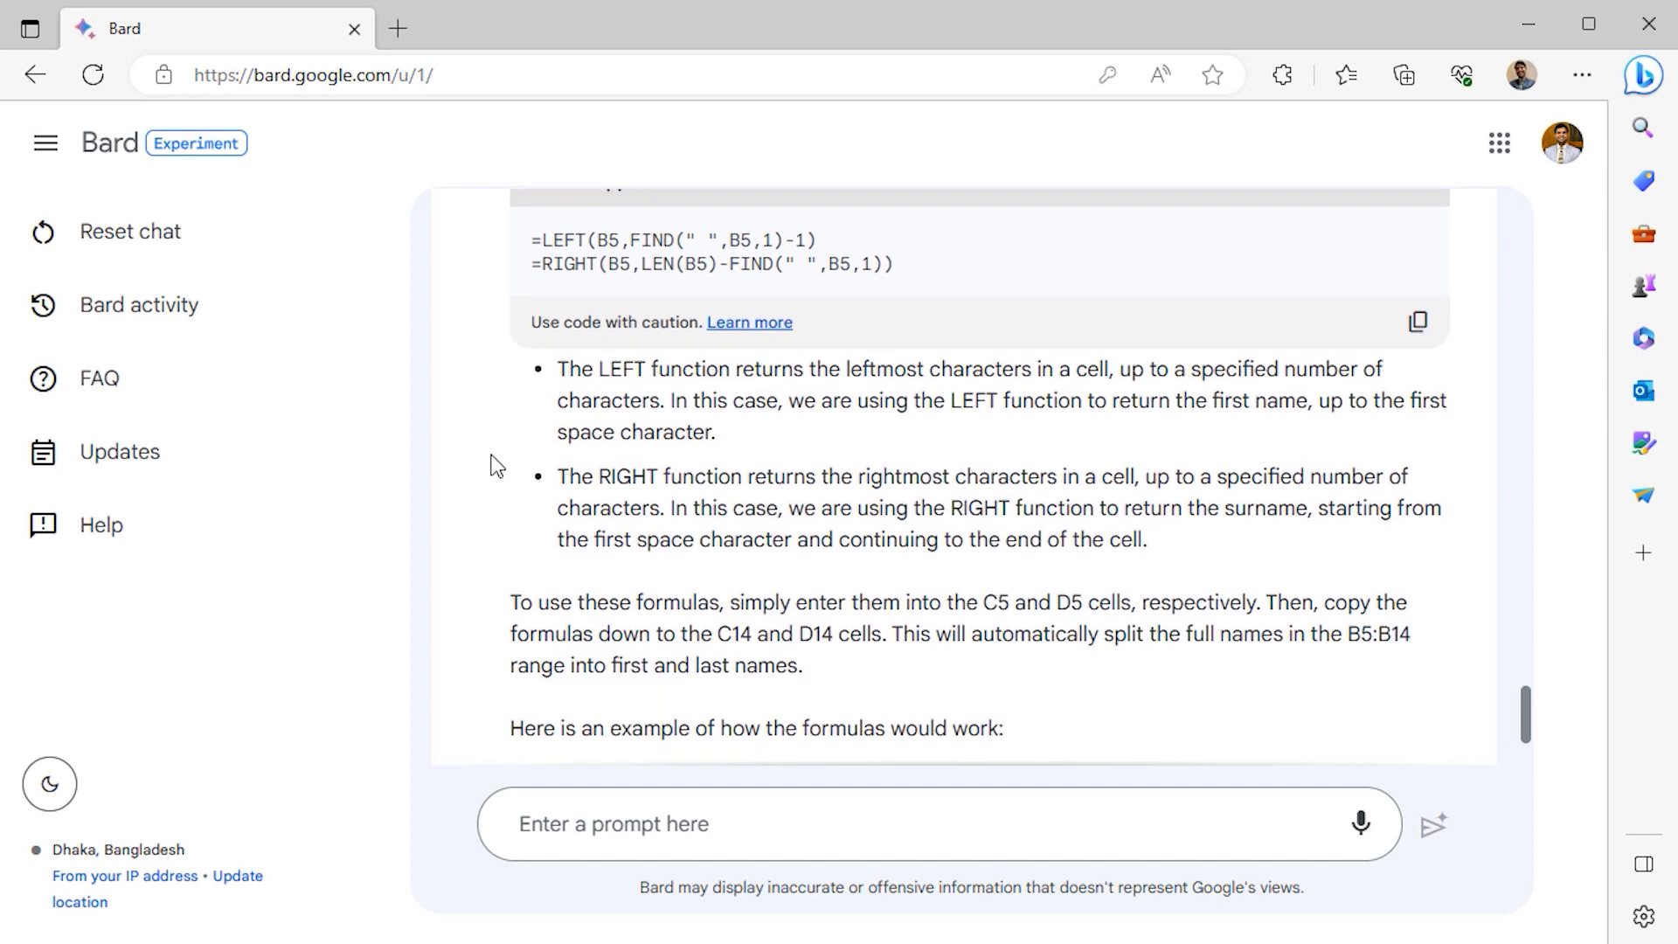
pyautogui.scroll(-3)
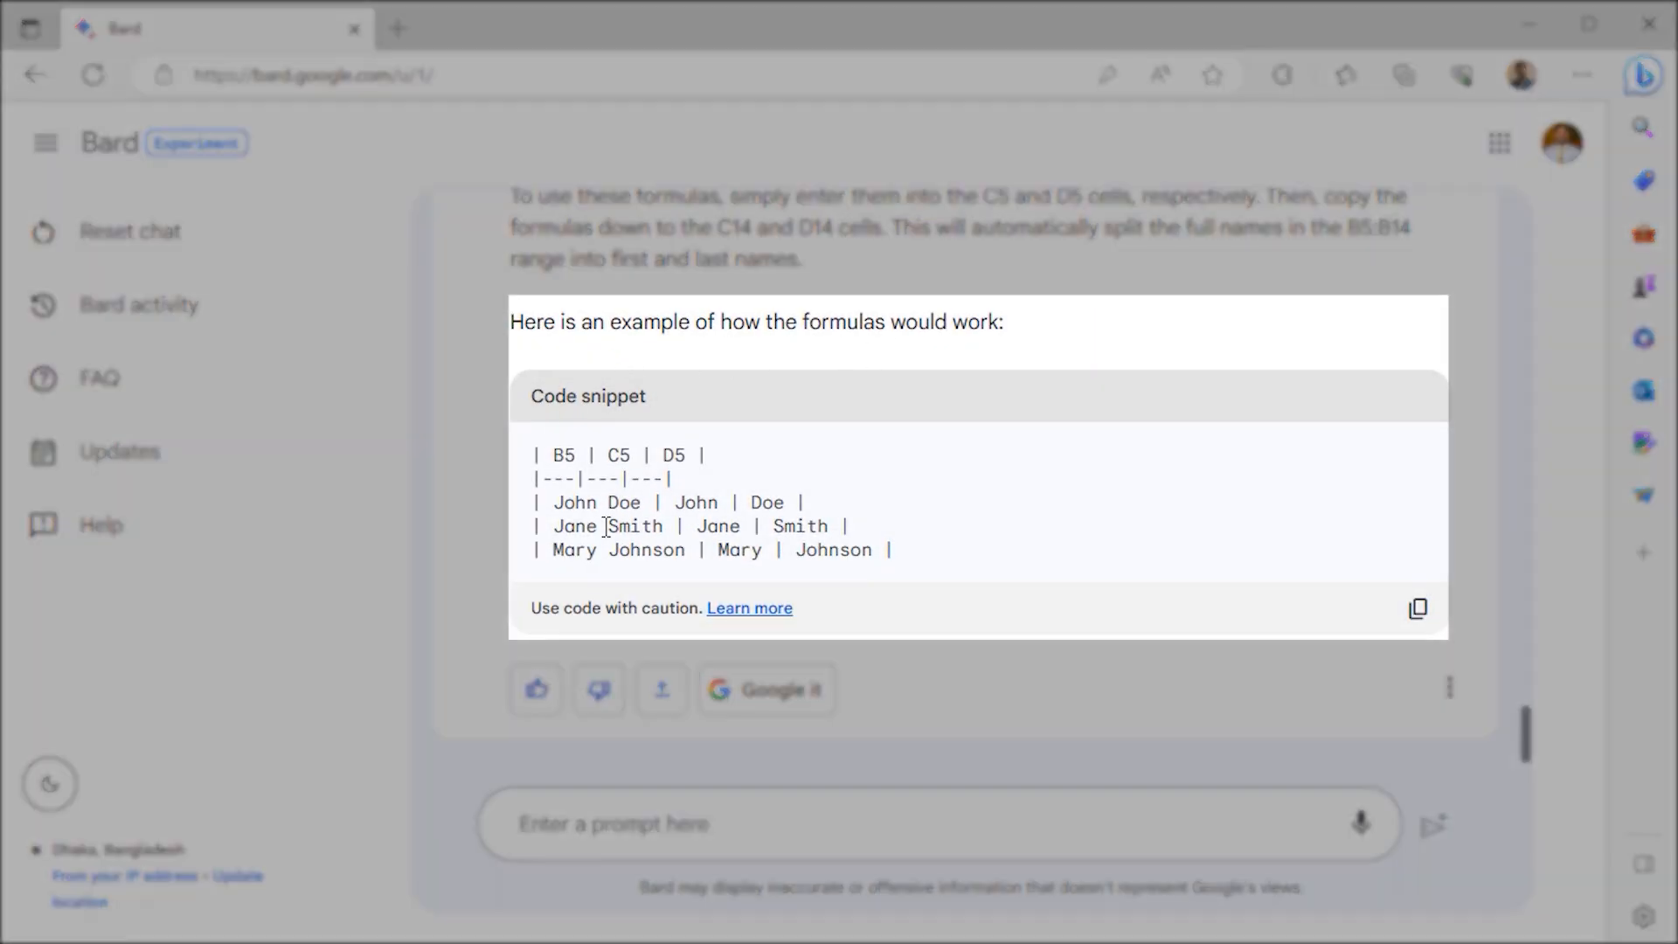
pyautogui.scroll(3)
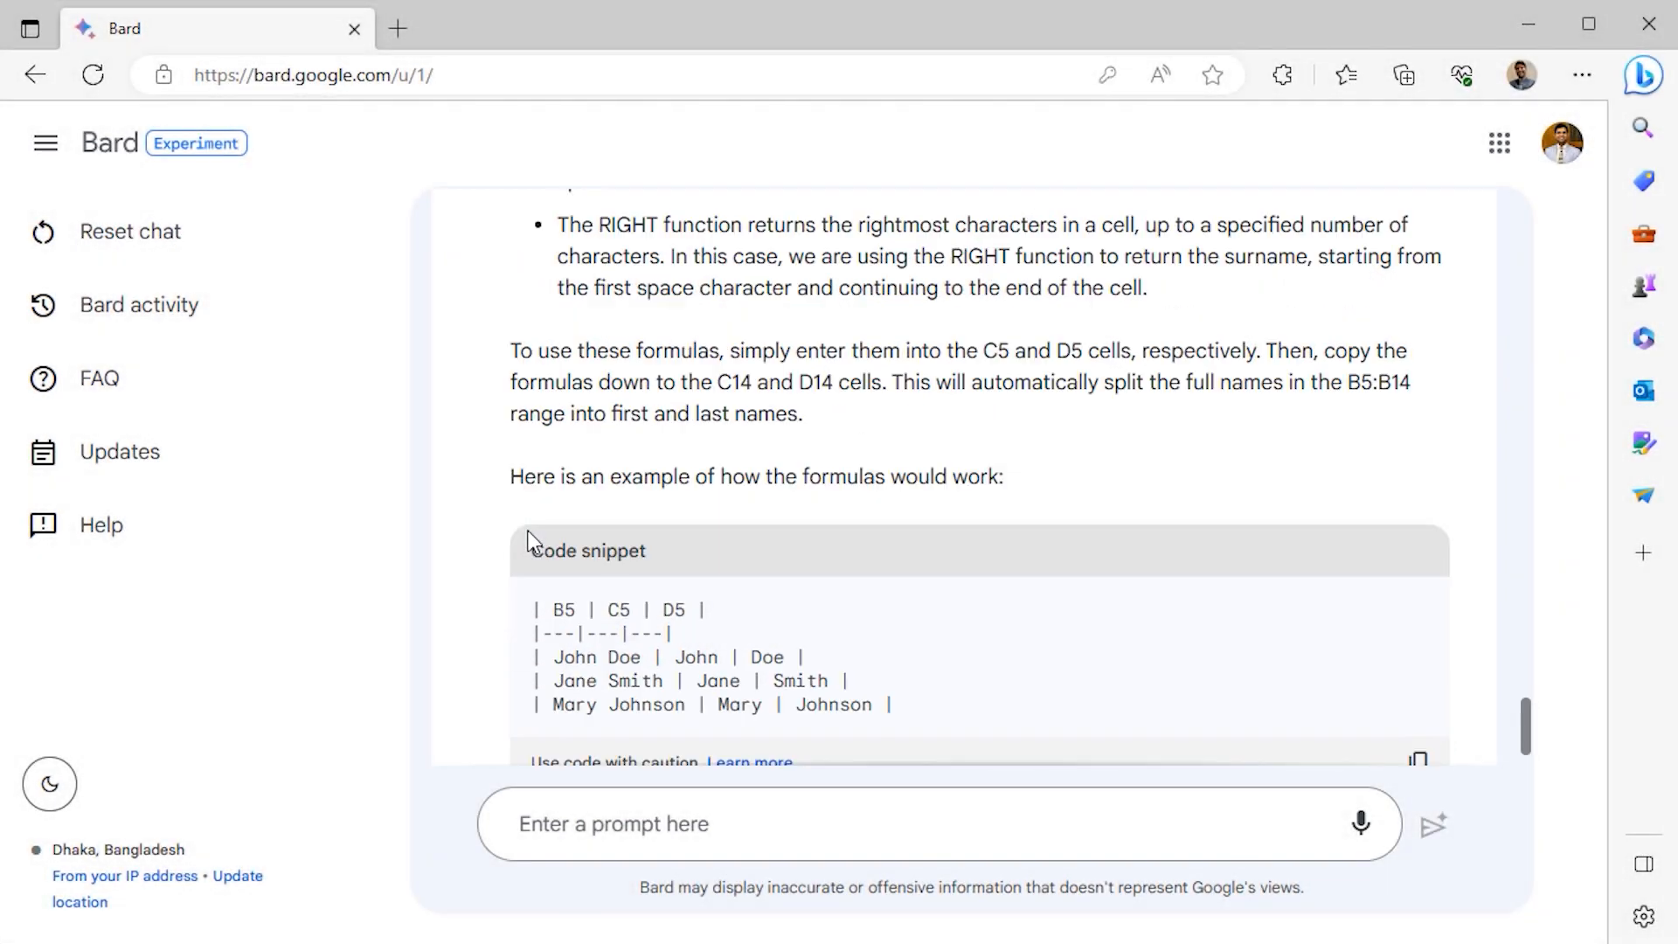
pyautogui.scroll(3)
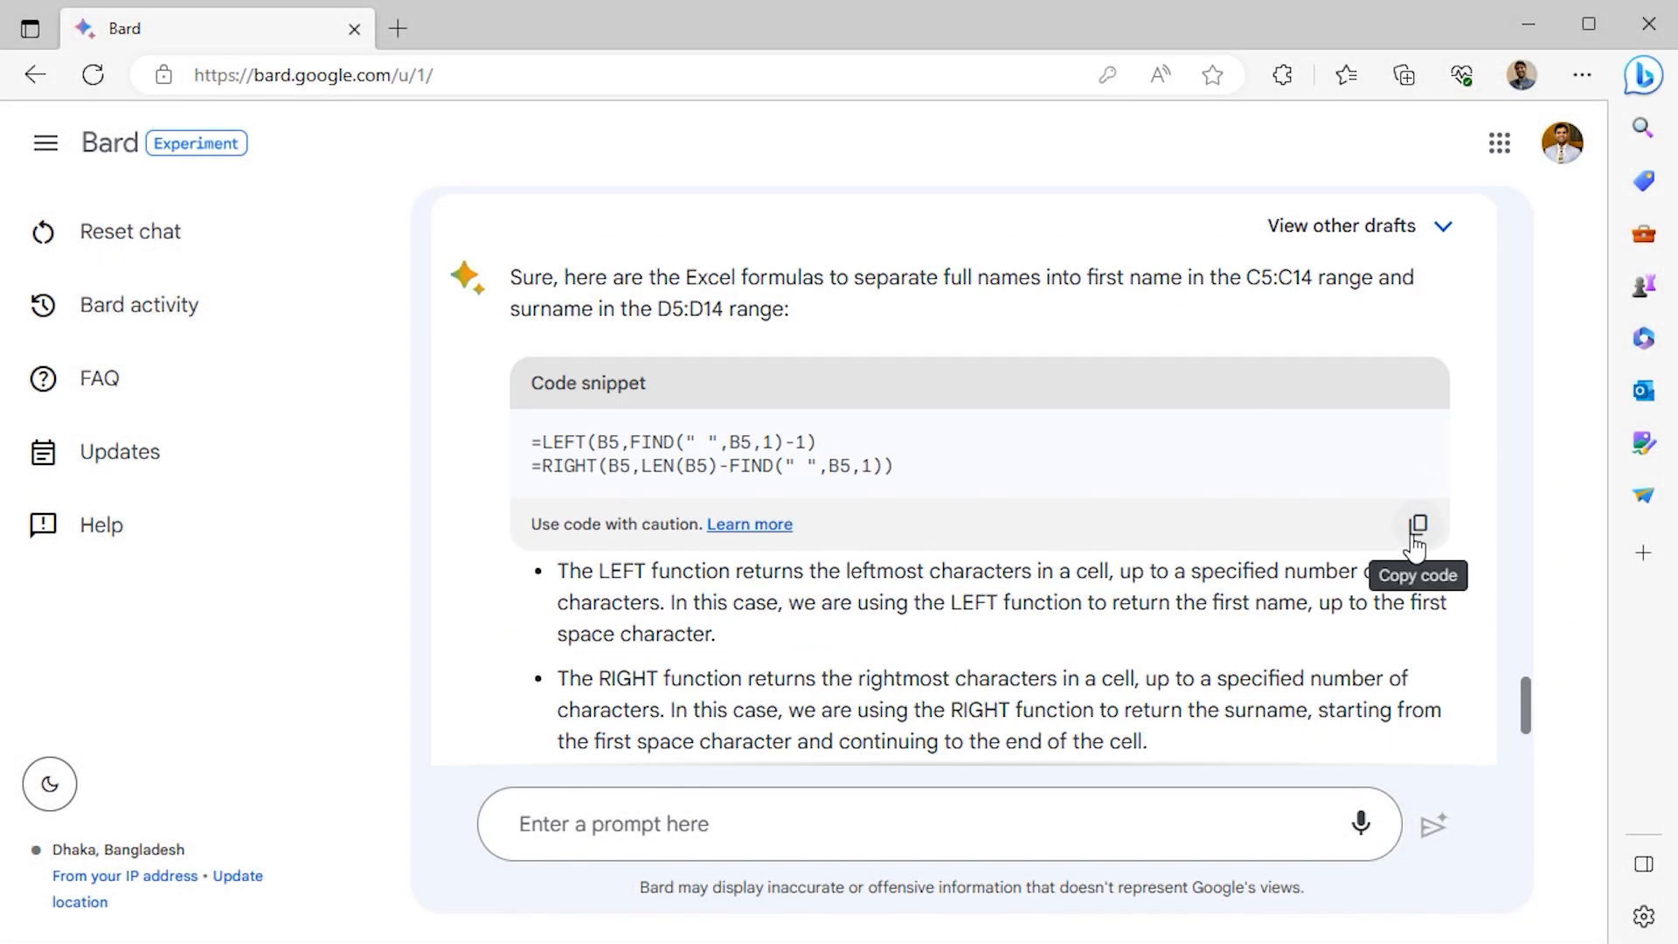
pyautogui.click(1418, 524)
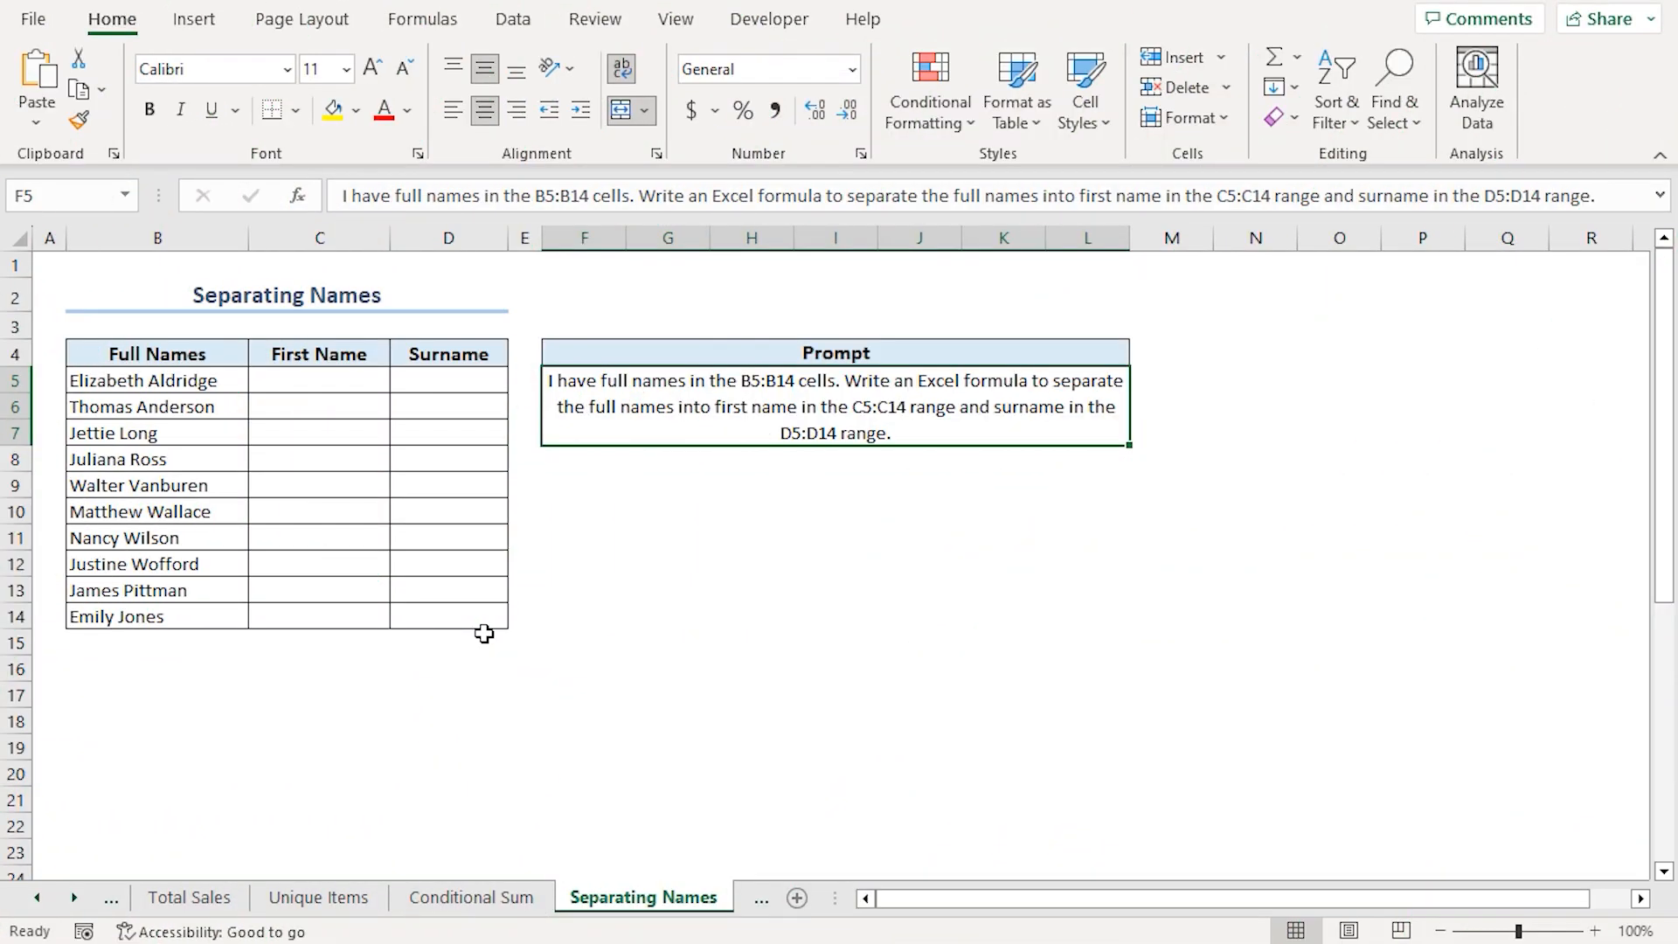
# Enter the LEFT/FIND first-name formula in C5, cutting out the surname formula line.
pyautogui.click(318, 380)
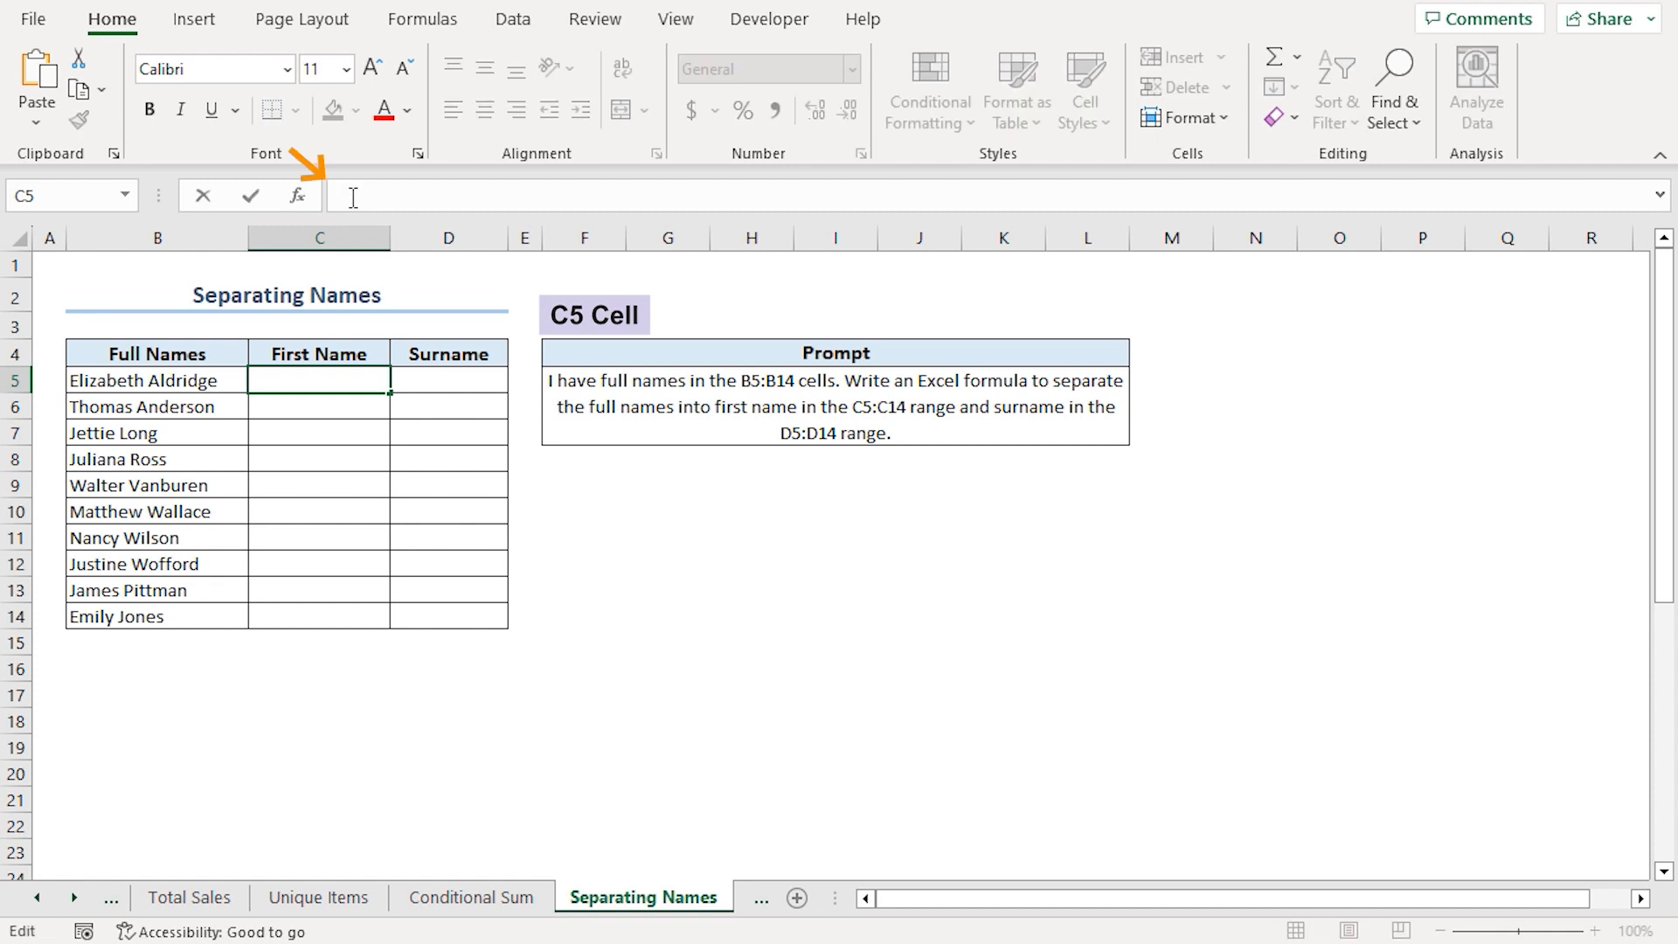
pyautogui.write('=RIGHT(B5,LEN(B5)-FIND(" ",B5,1))')
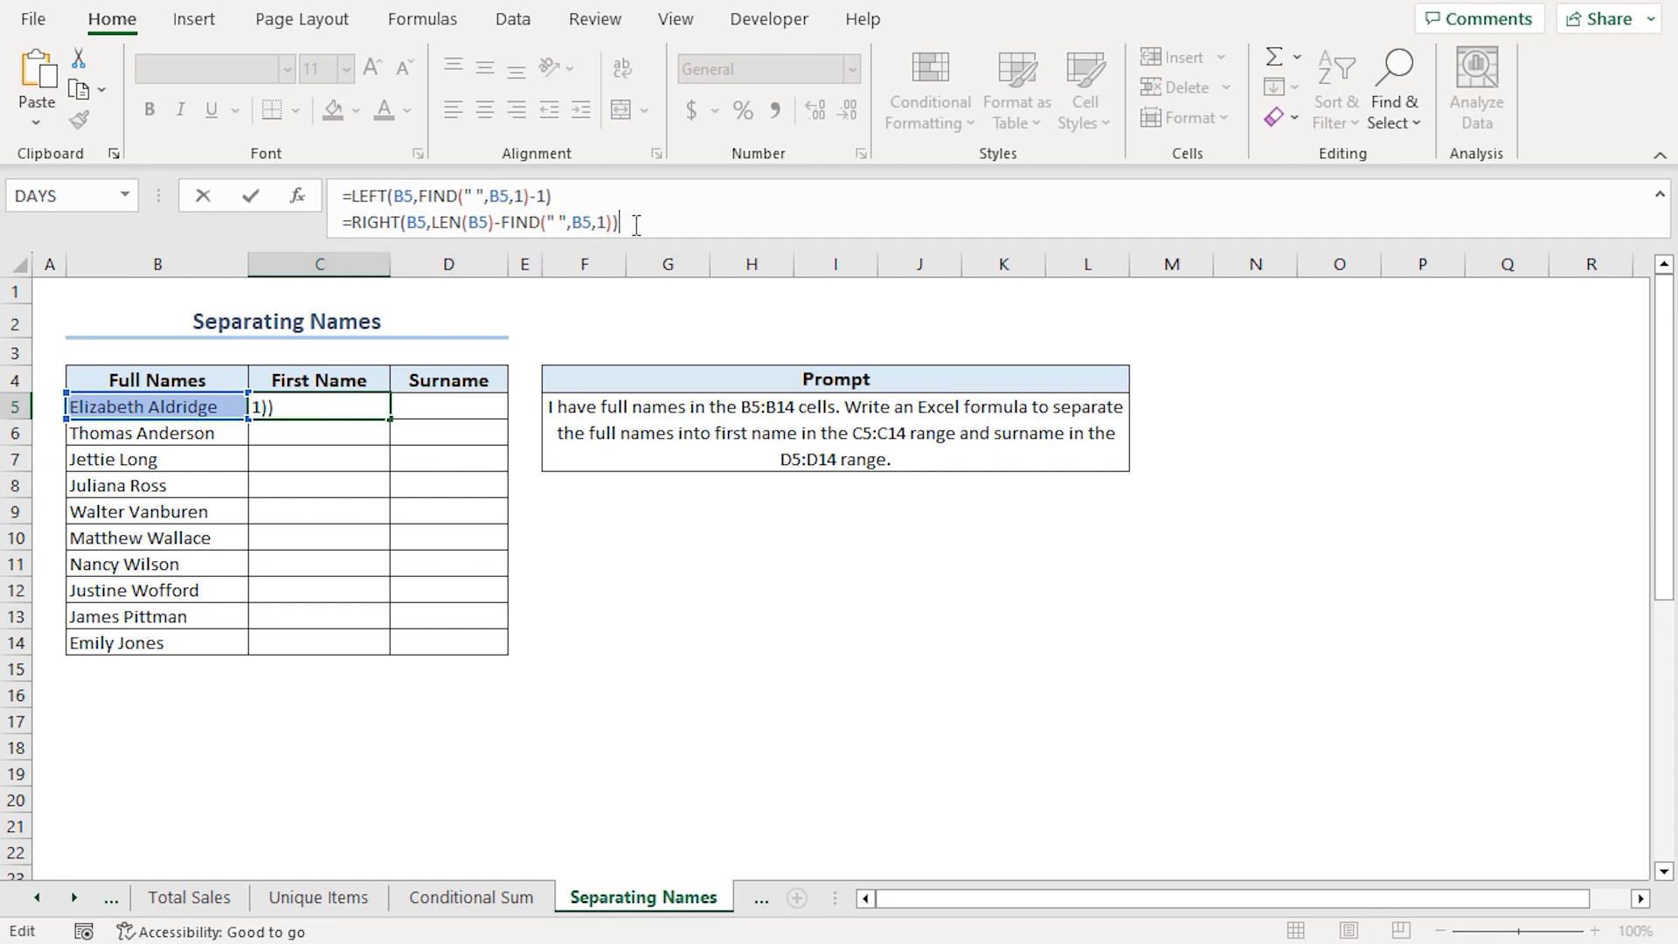
pyautogui.press('ctrl+x')
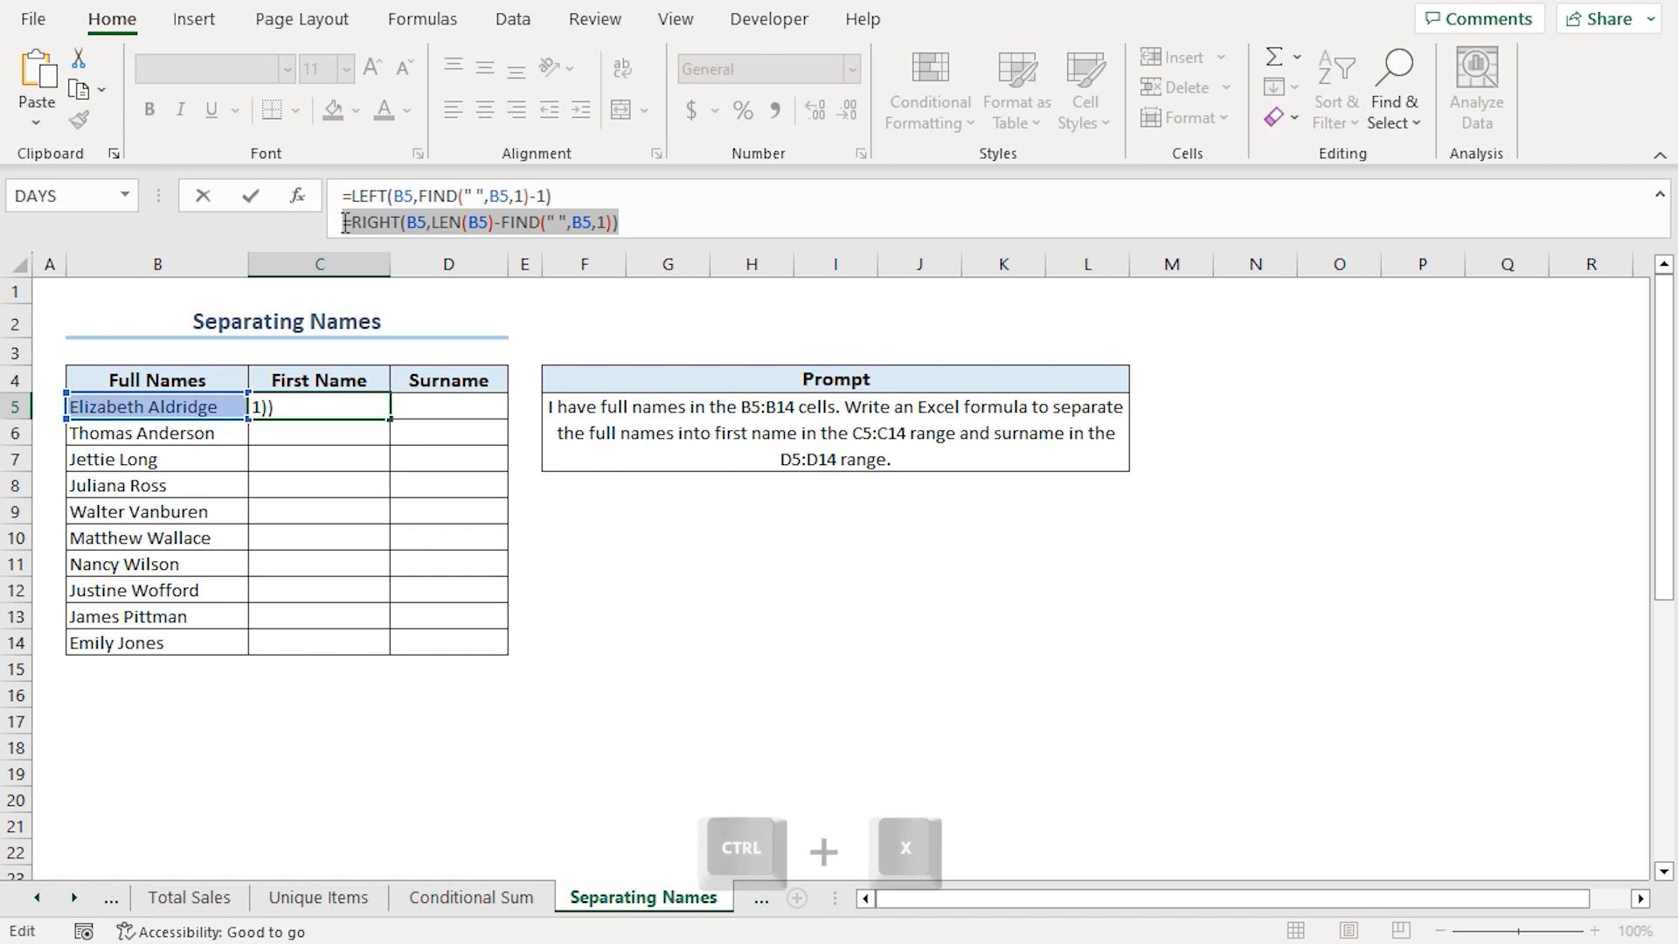
pyautogui.press('ctrl+x')
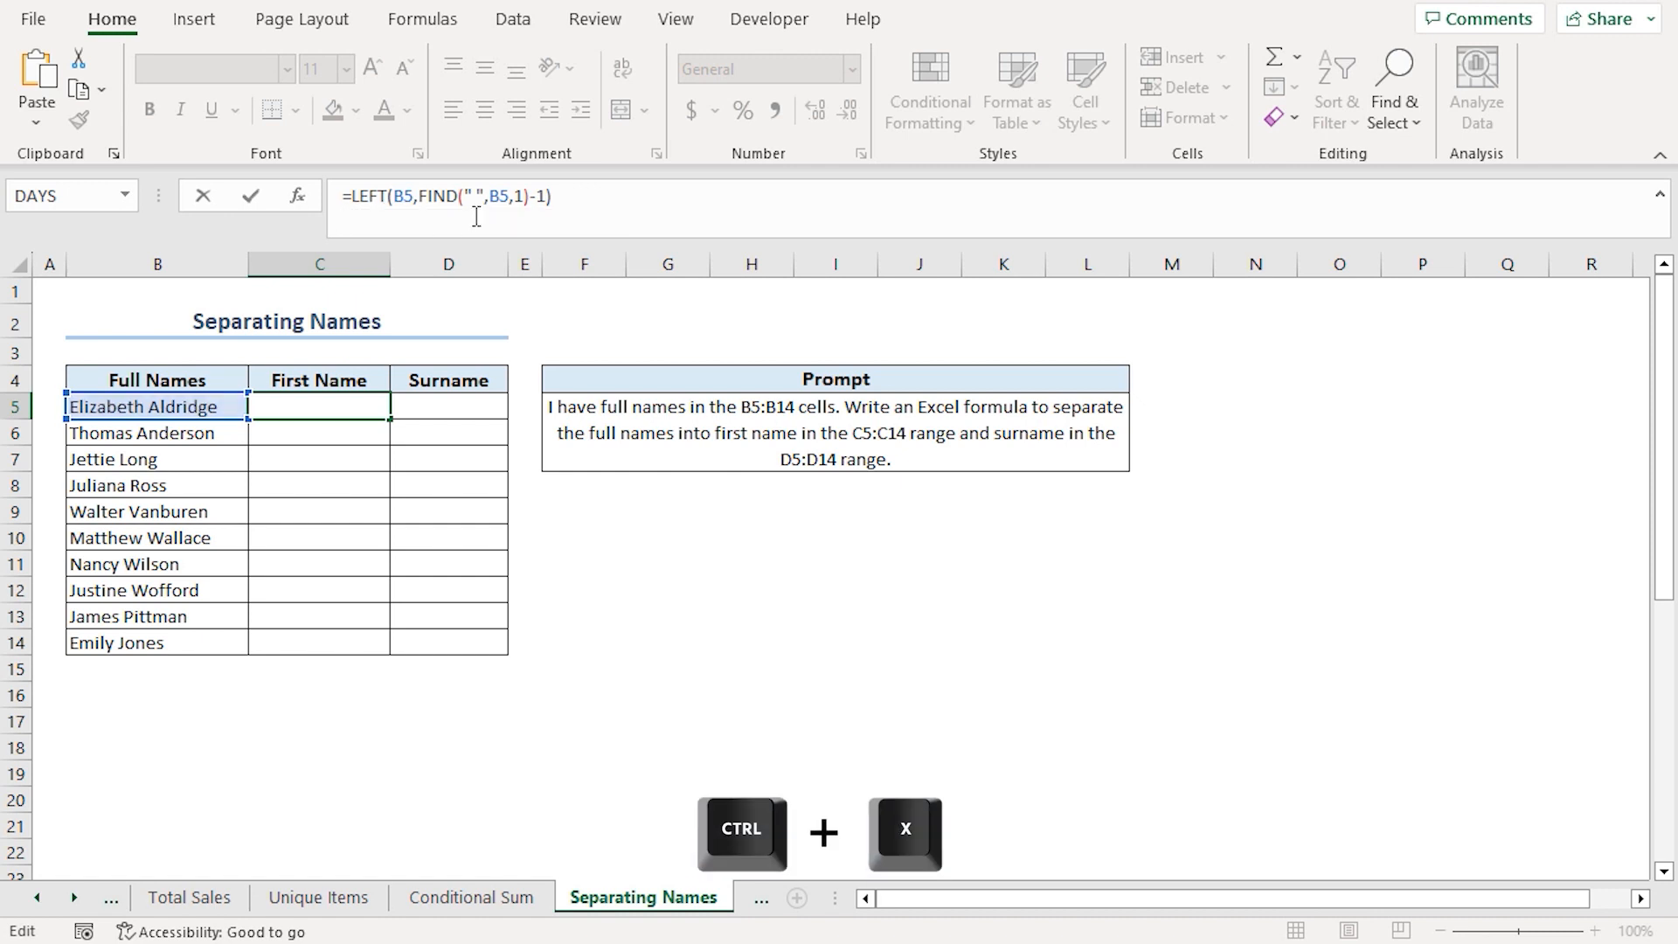
pyautogui.press('ctrl+x')
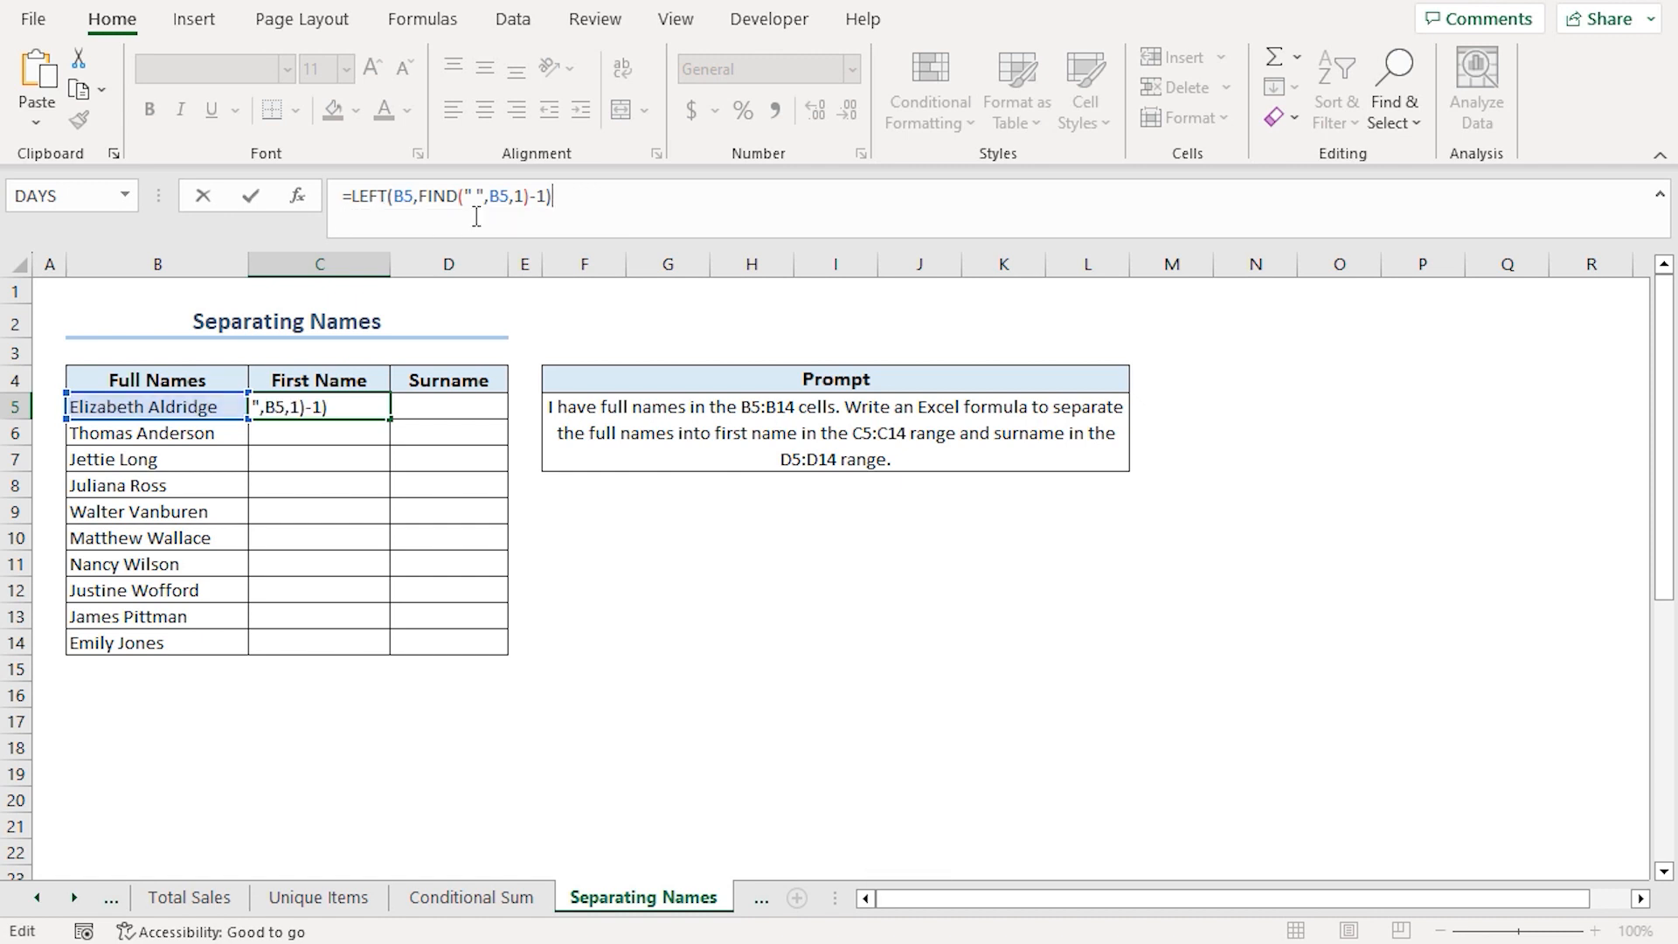
pyautogui.press('Enter')
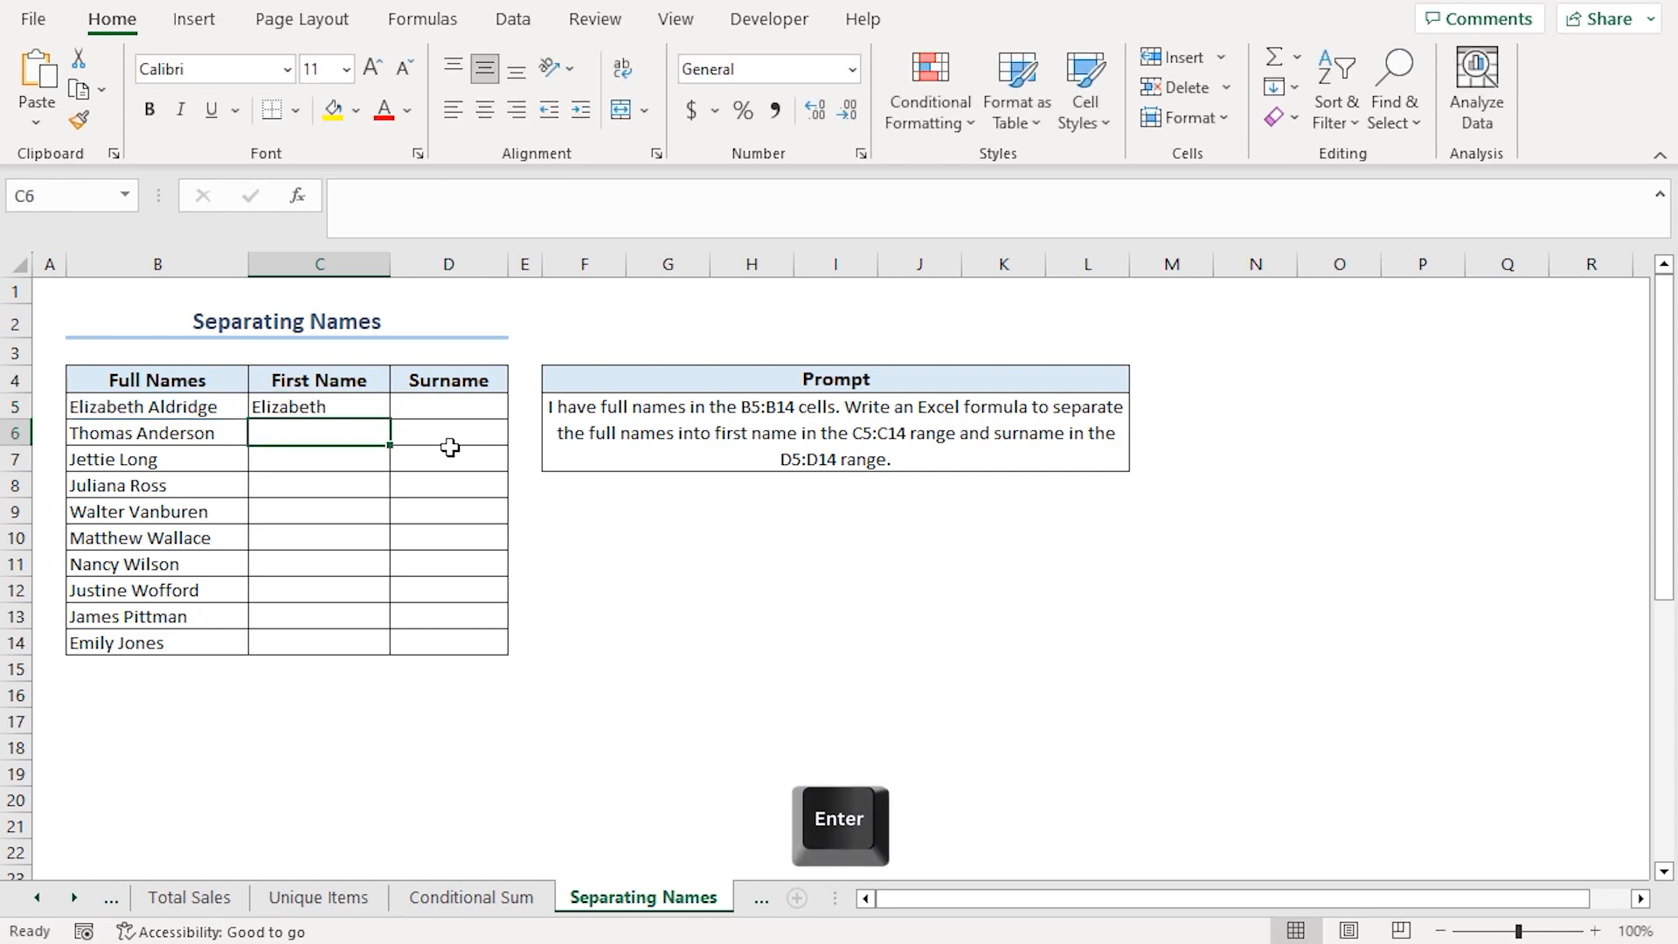
# Enter =RIGHT(B5,LEN(B5)-FIND(" ",B5,1)) in D5 and fill both columns to row 14.
pyautogui.press('Enter')
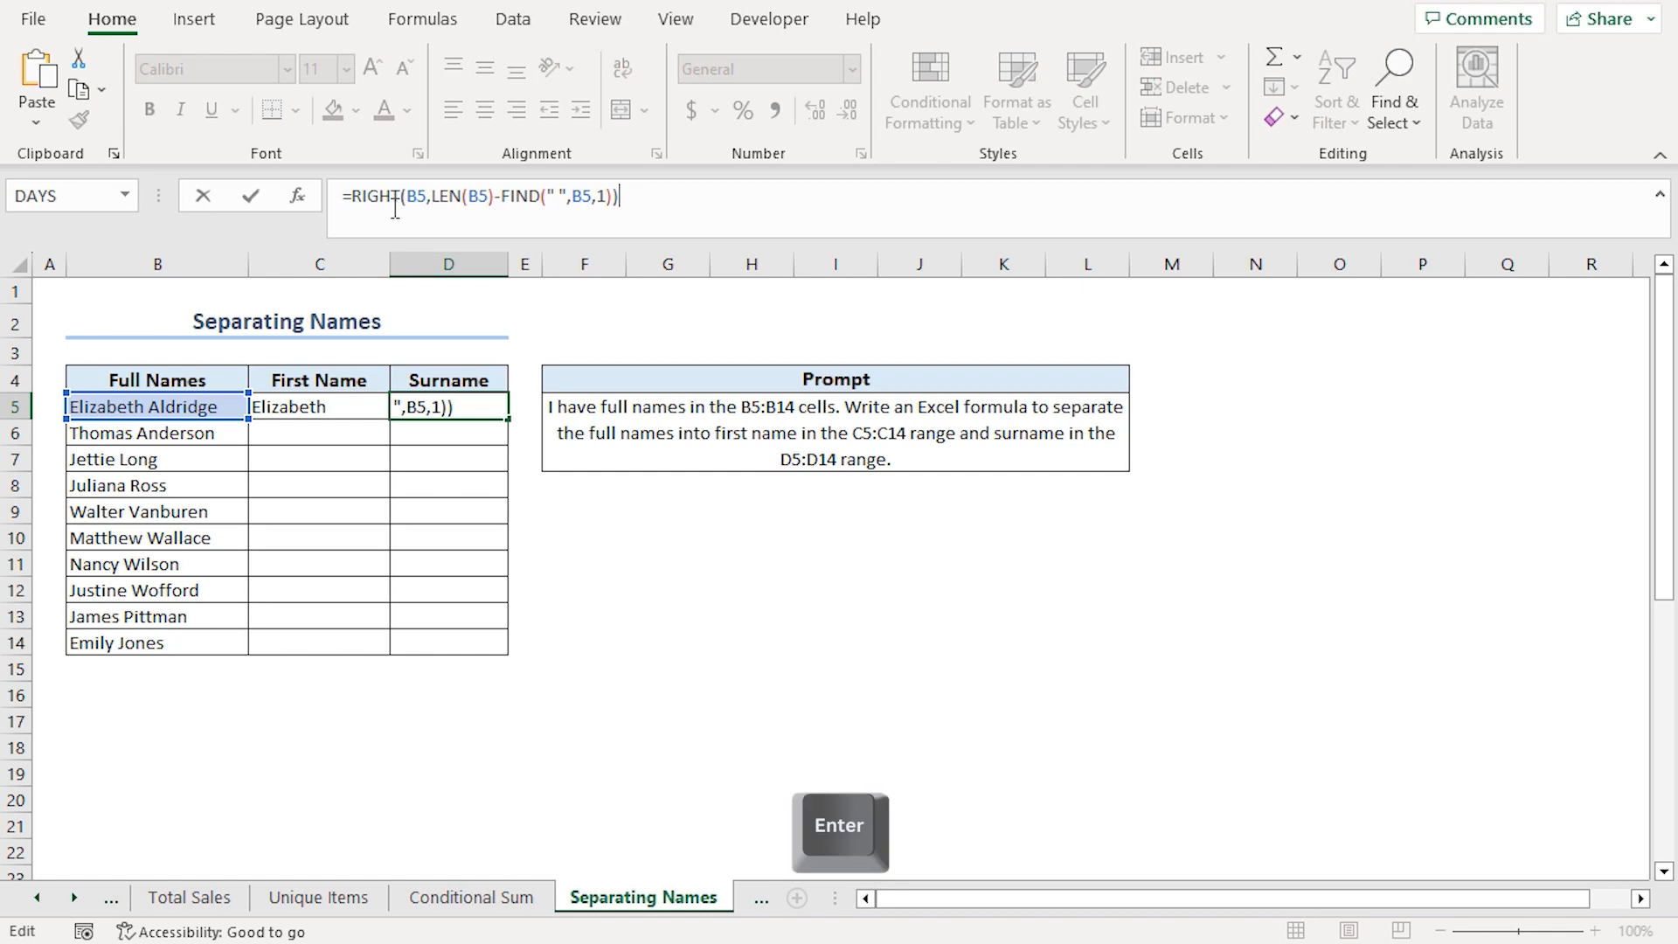
pyautogui.press('Enter')
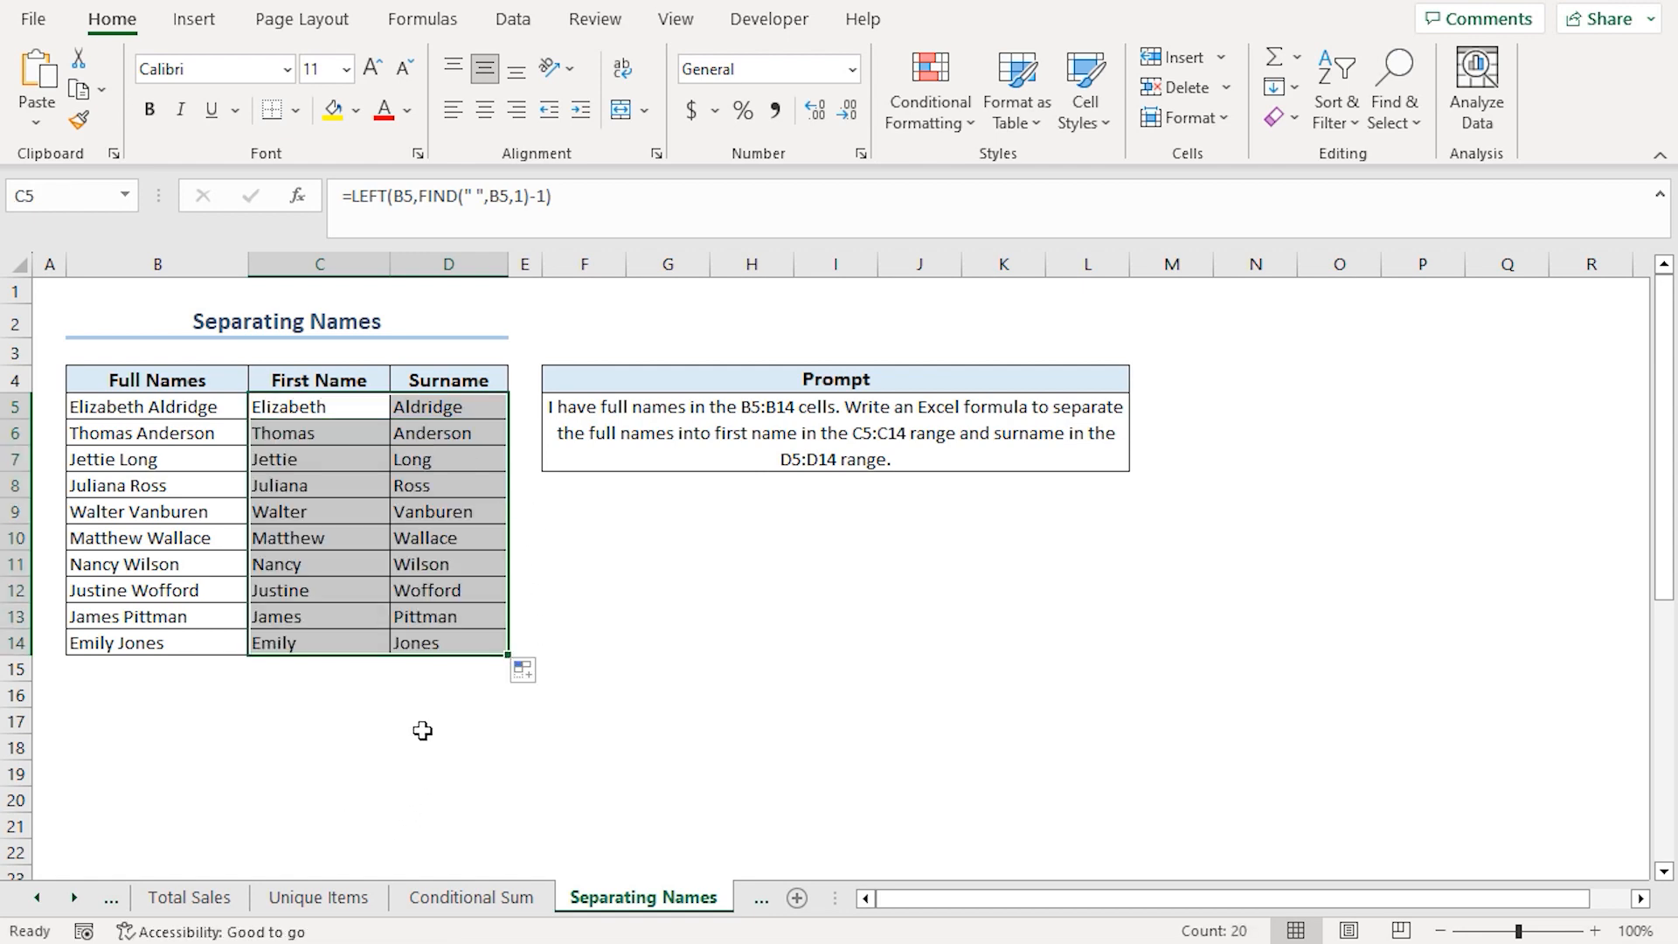
pyautogui.click(449, 720)
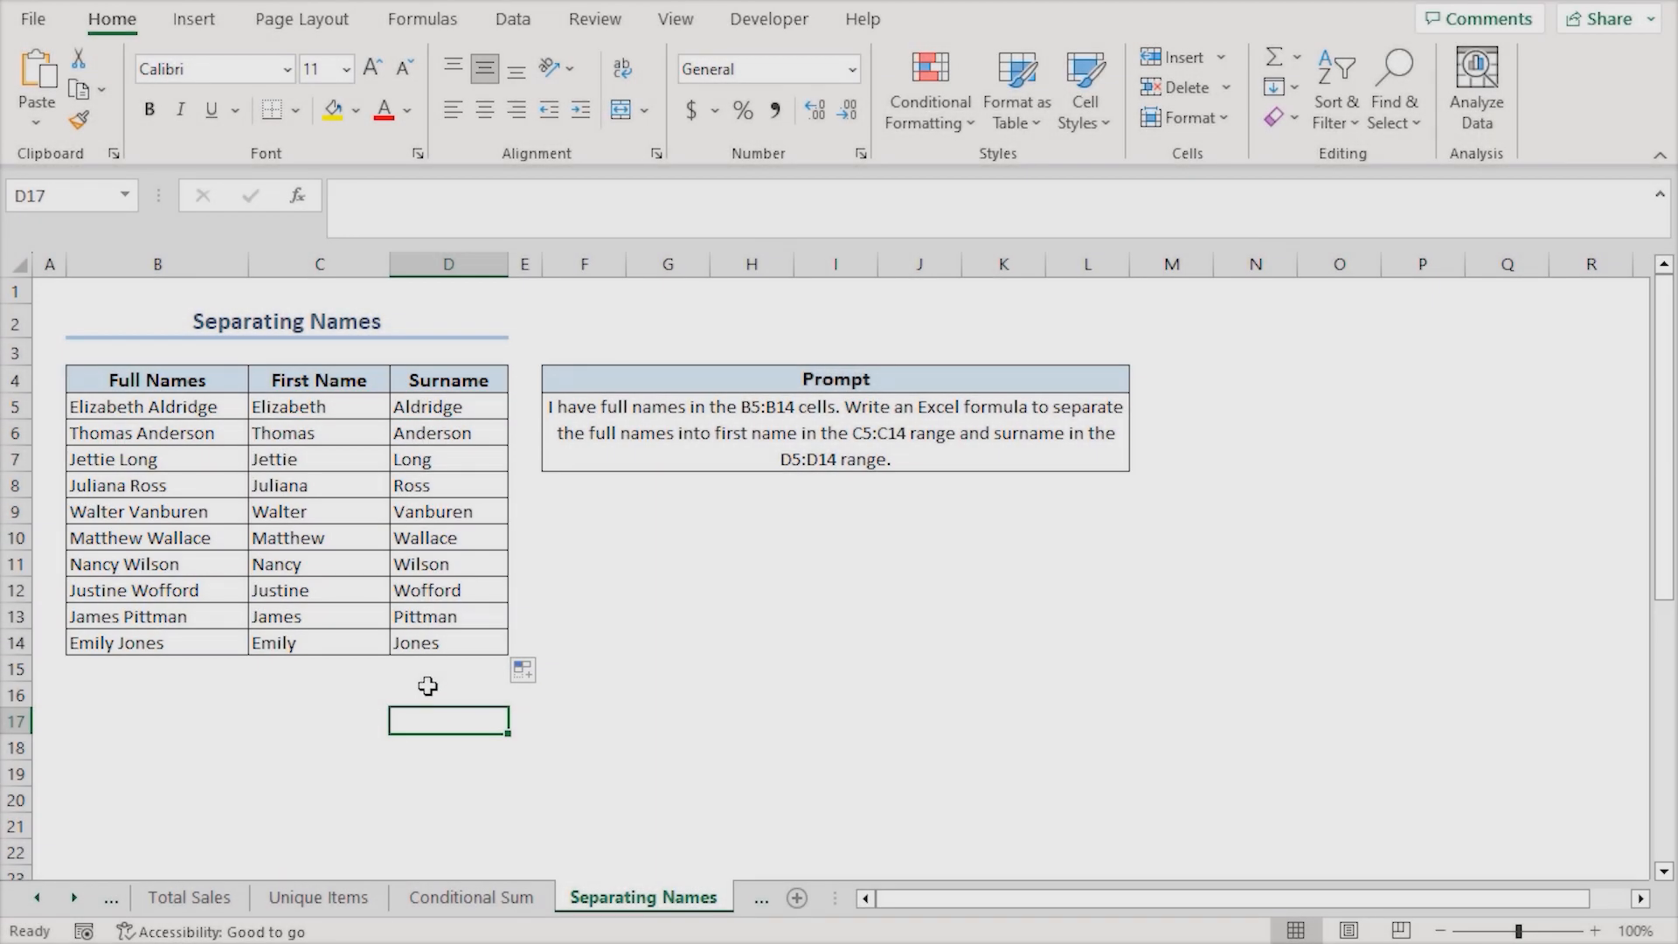
pyautogui.moveTo(417, 713)
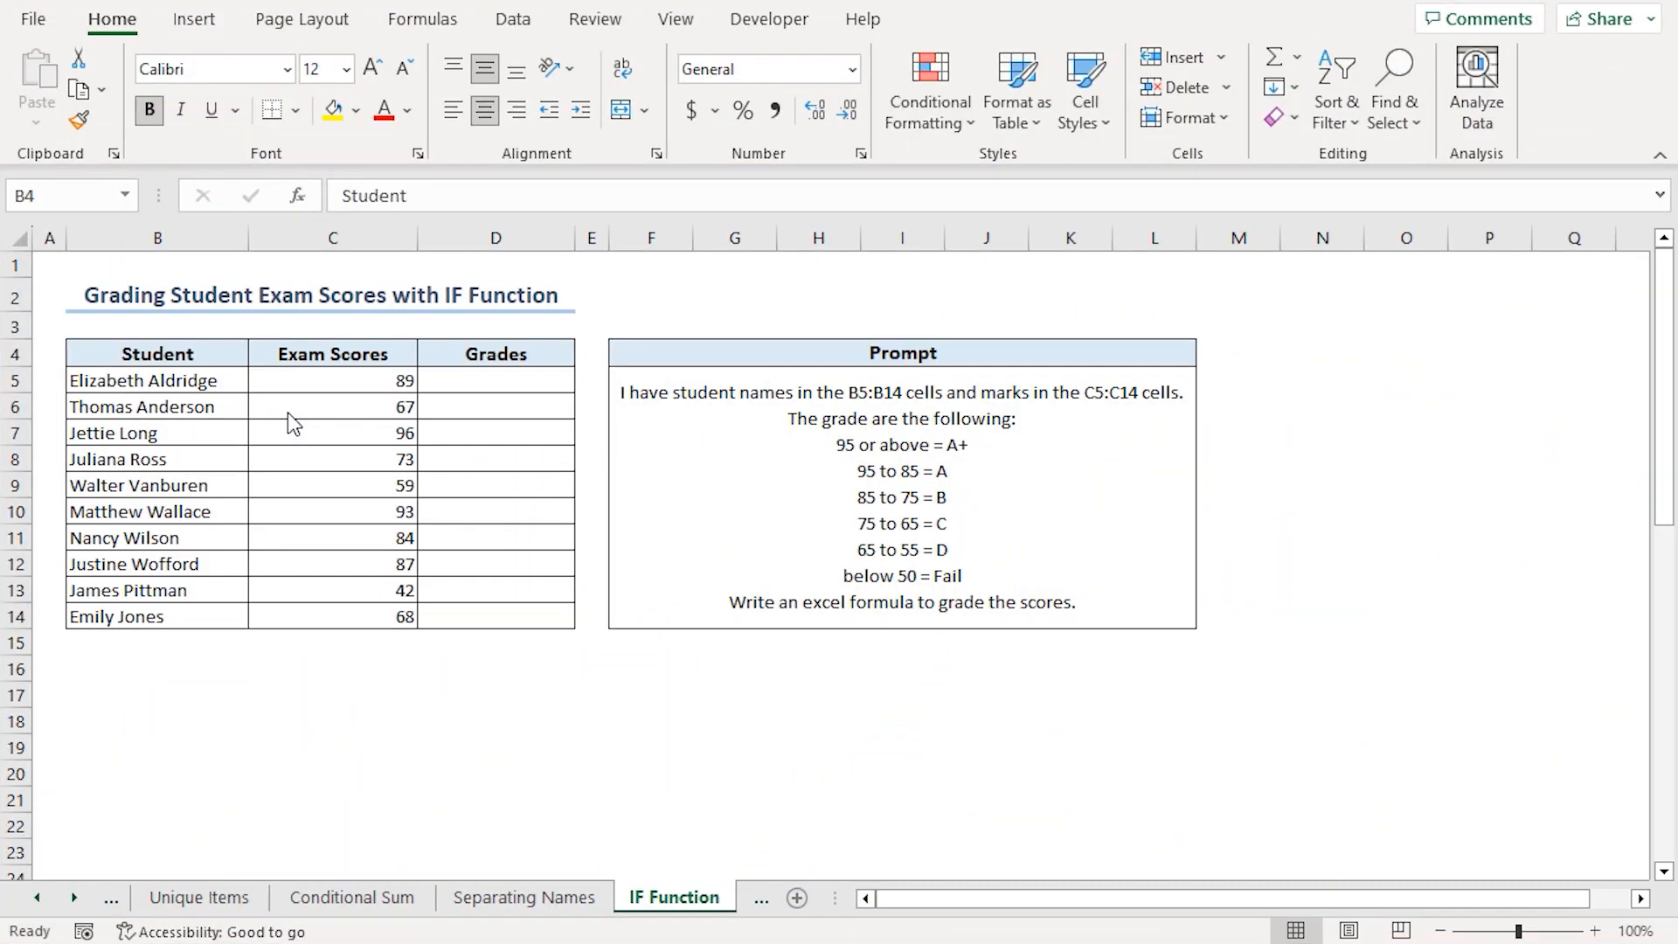
pyautogui.moveTo(437, 331)
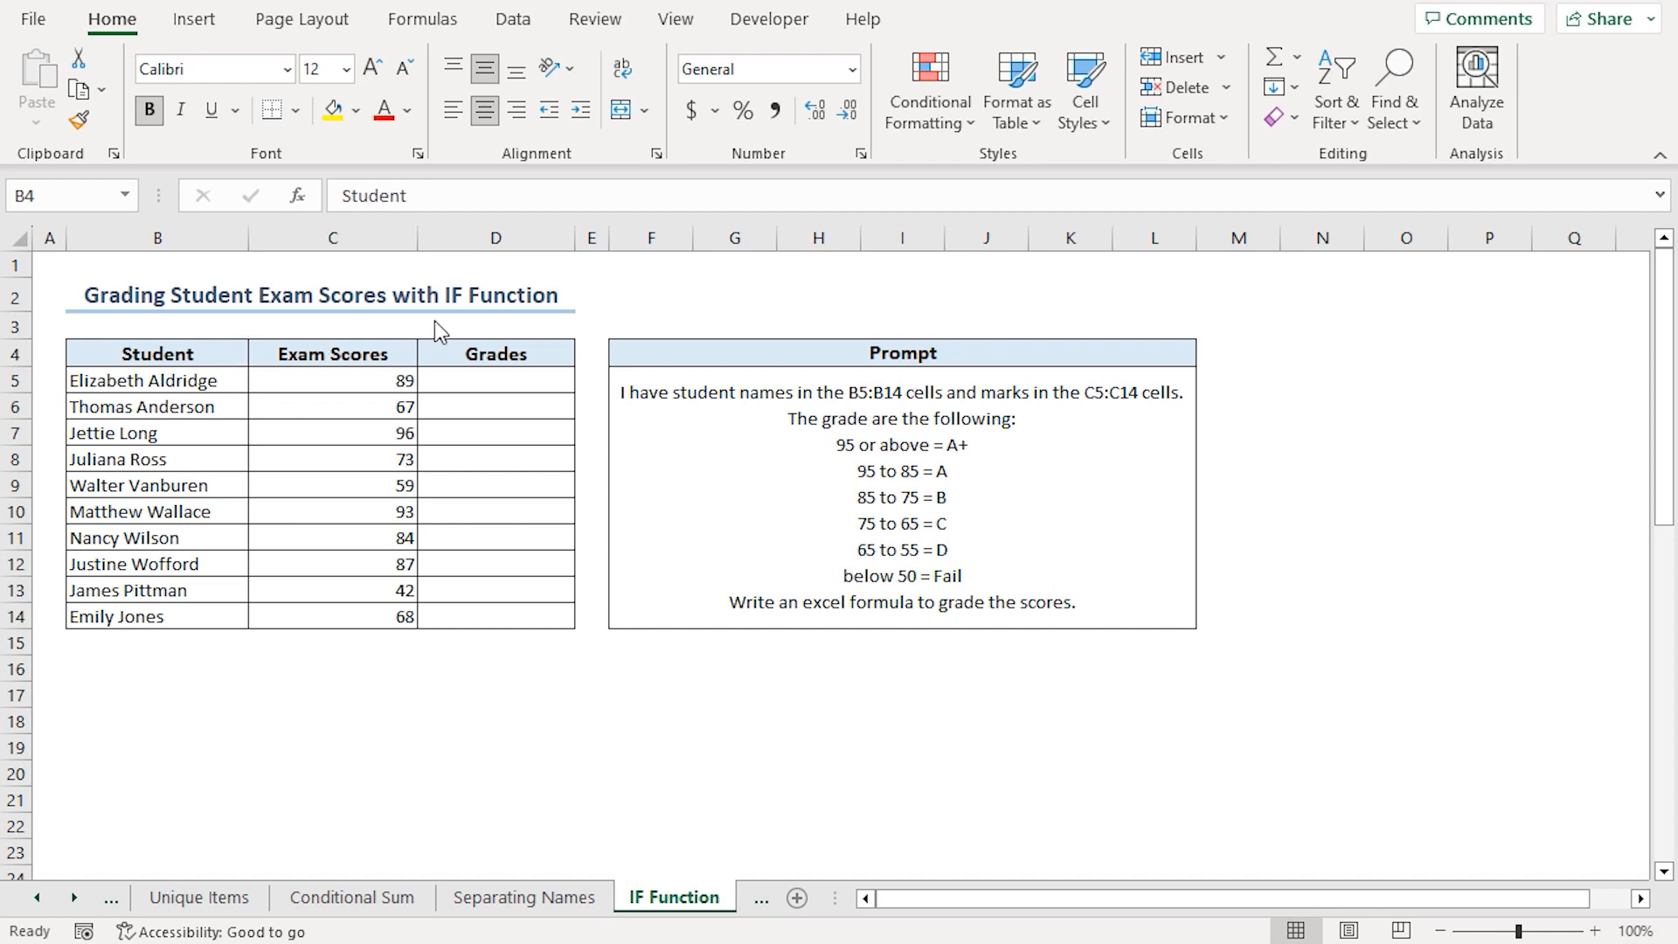
pyautogui.moveTo(366, 422)
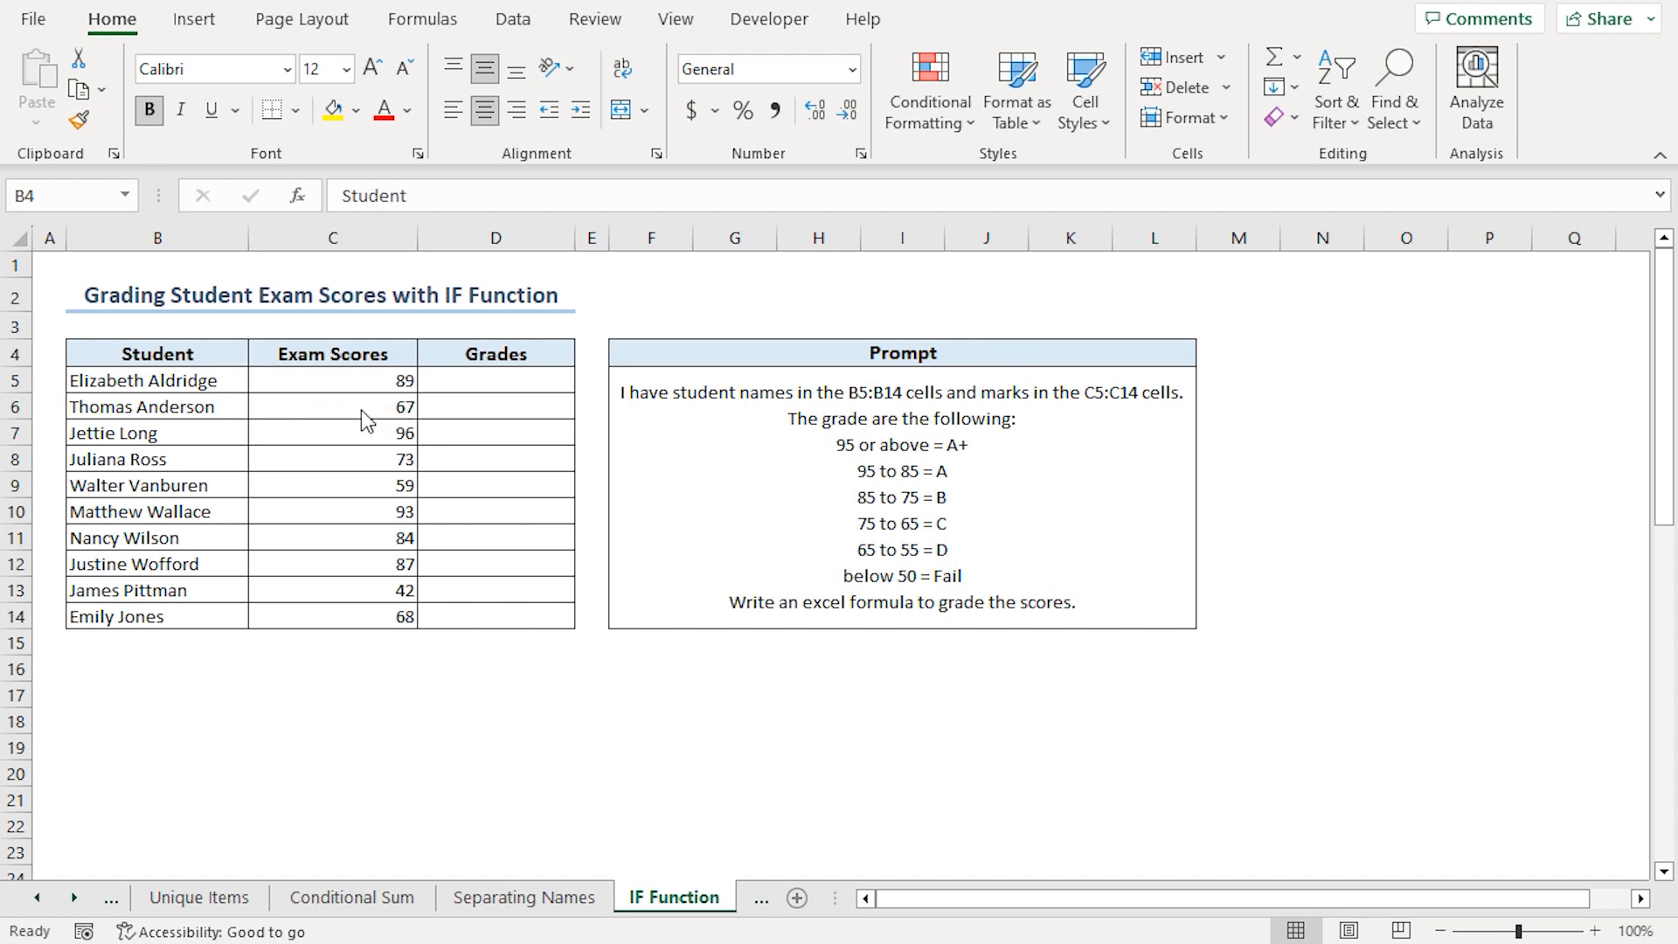
pyautogui.moveTo(484, 384)
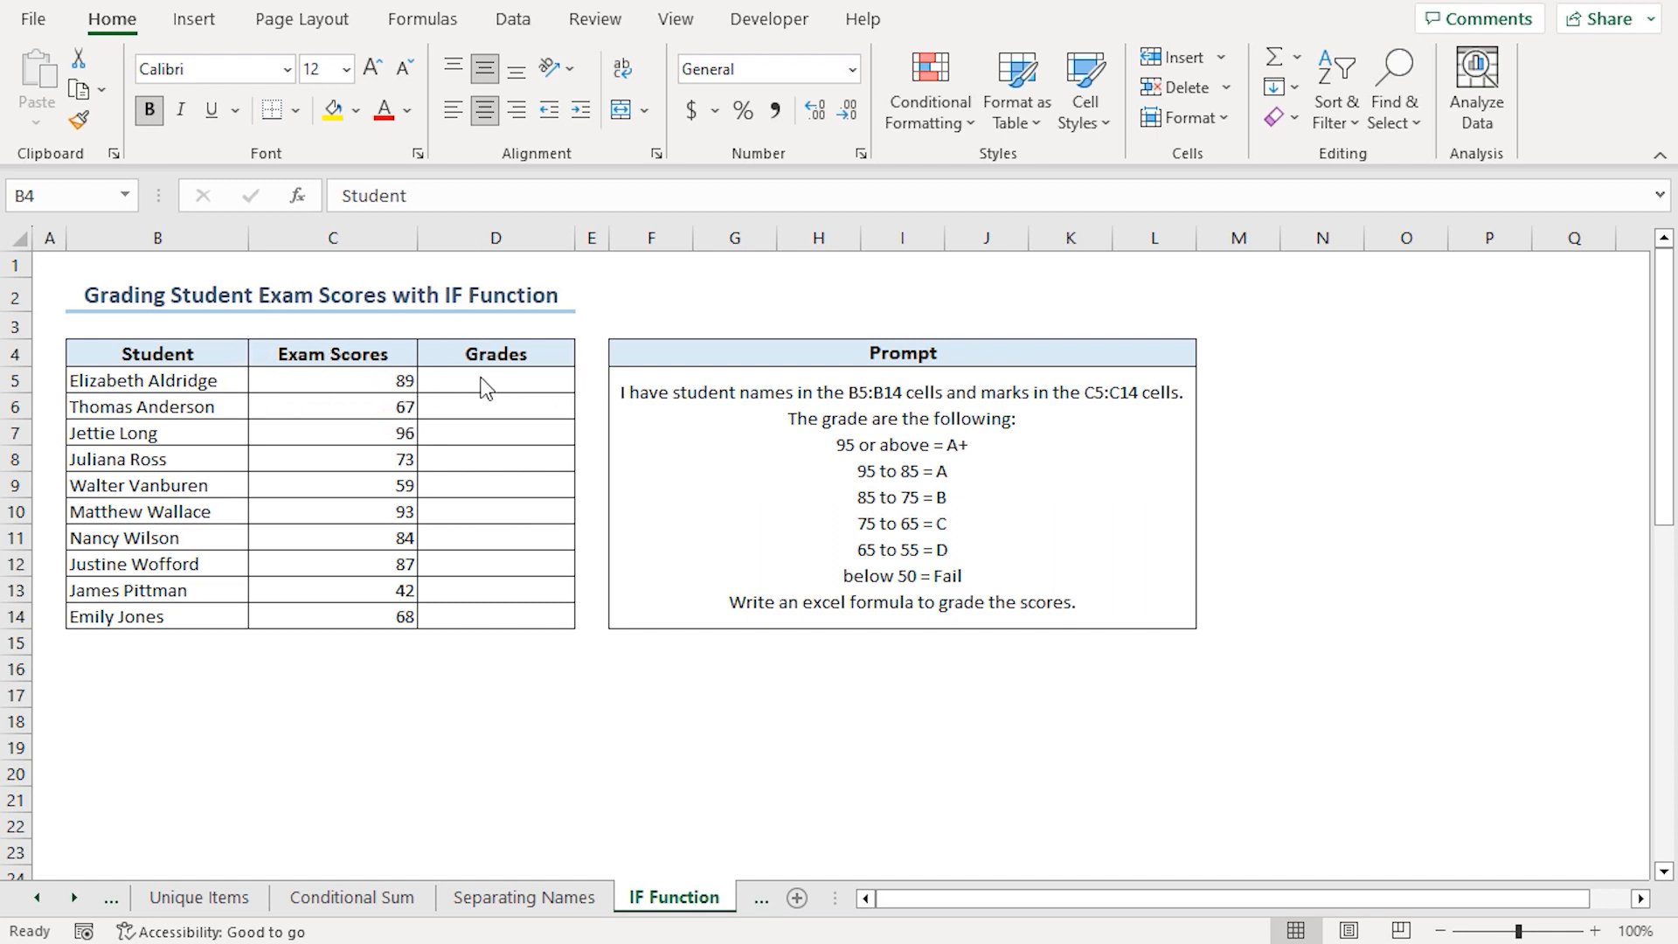
# On the IF Function sheet, copy the grading prompt from cell F5.
pyautogui.click(494, 353)
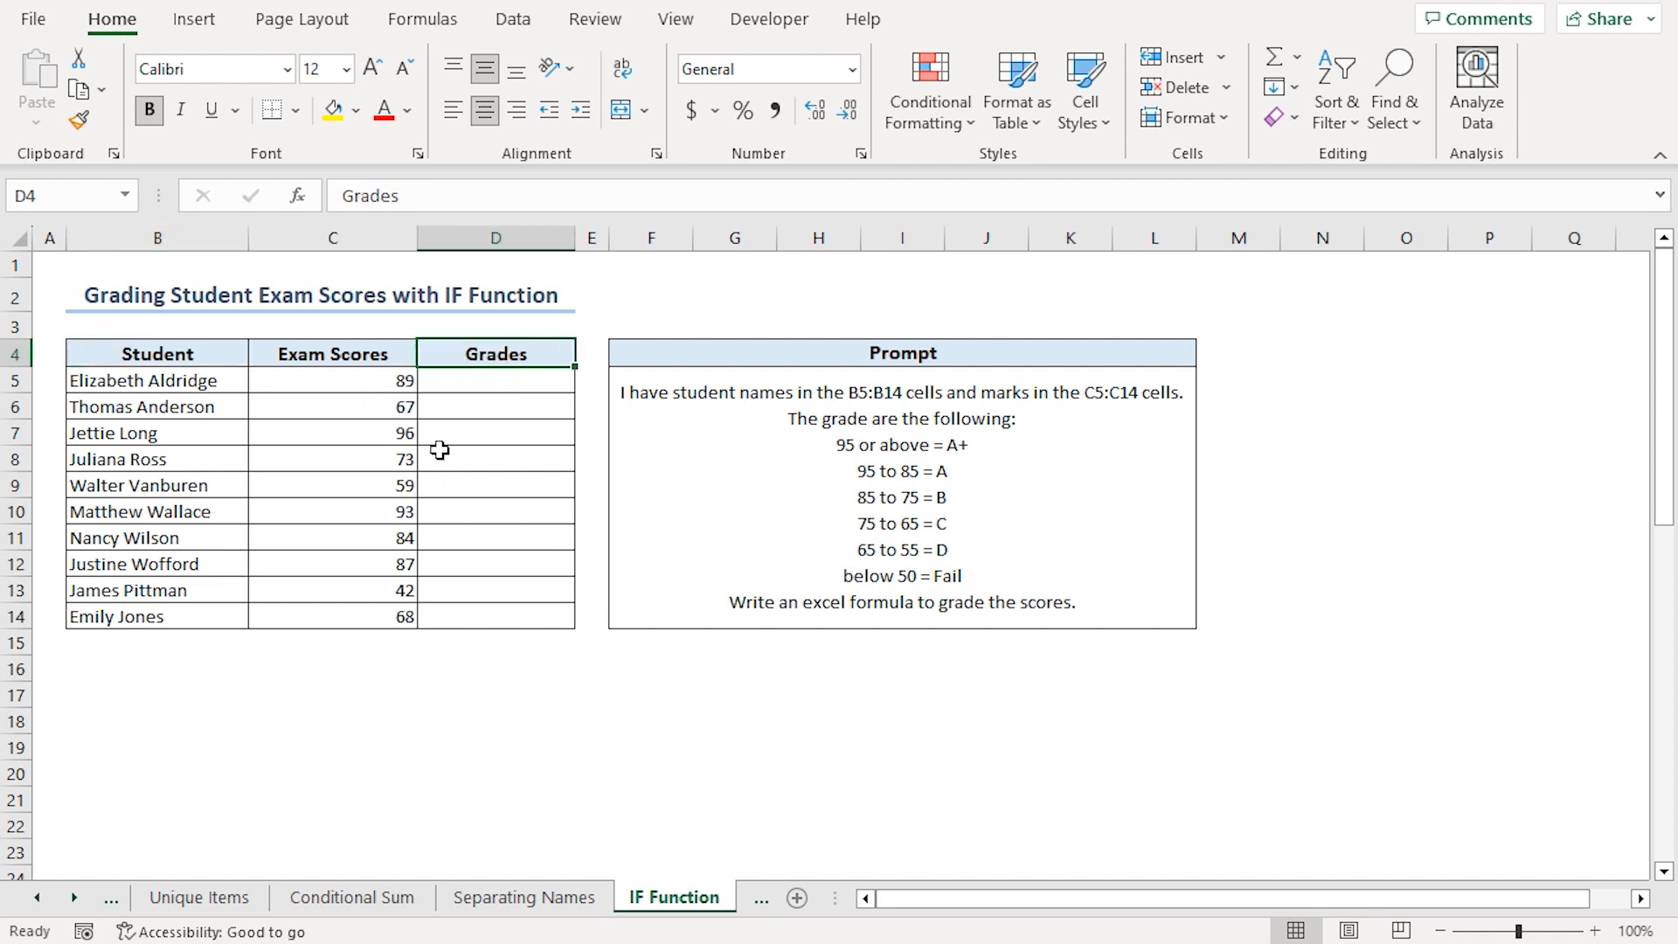
pyautogui.moveTo(360, 484)
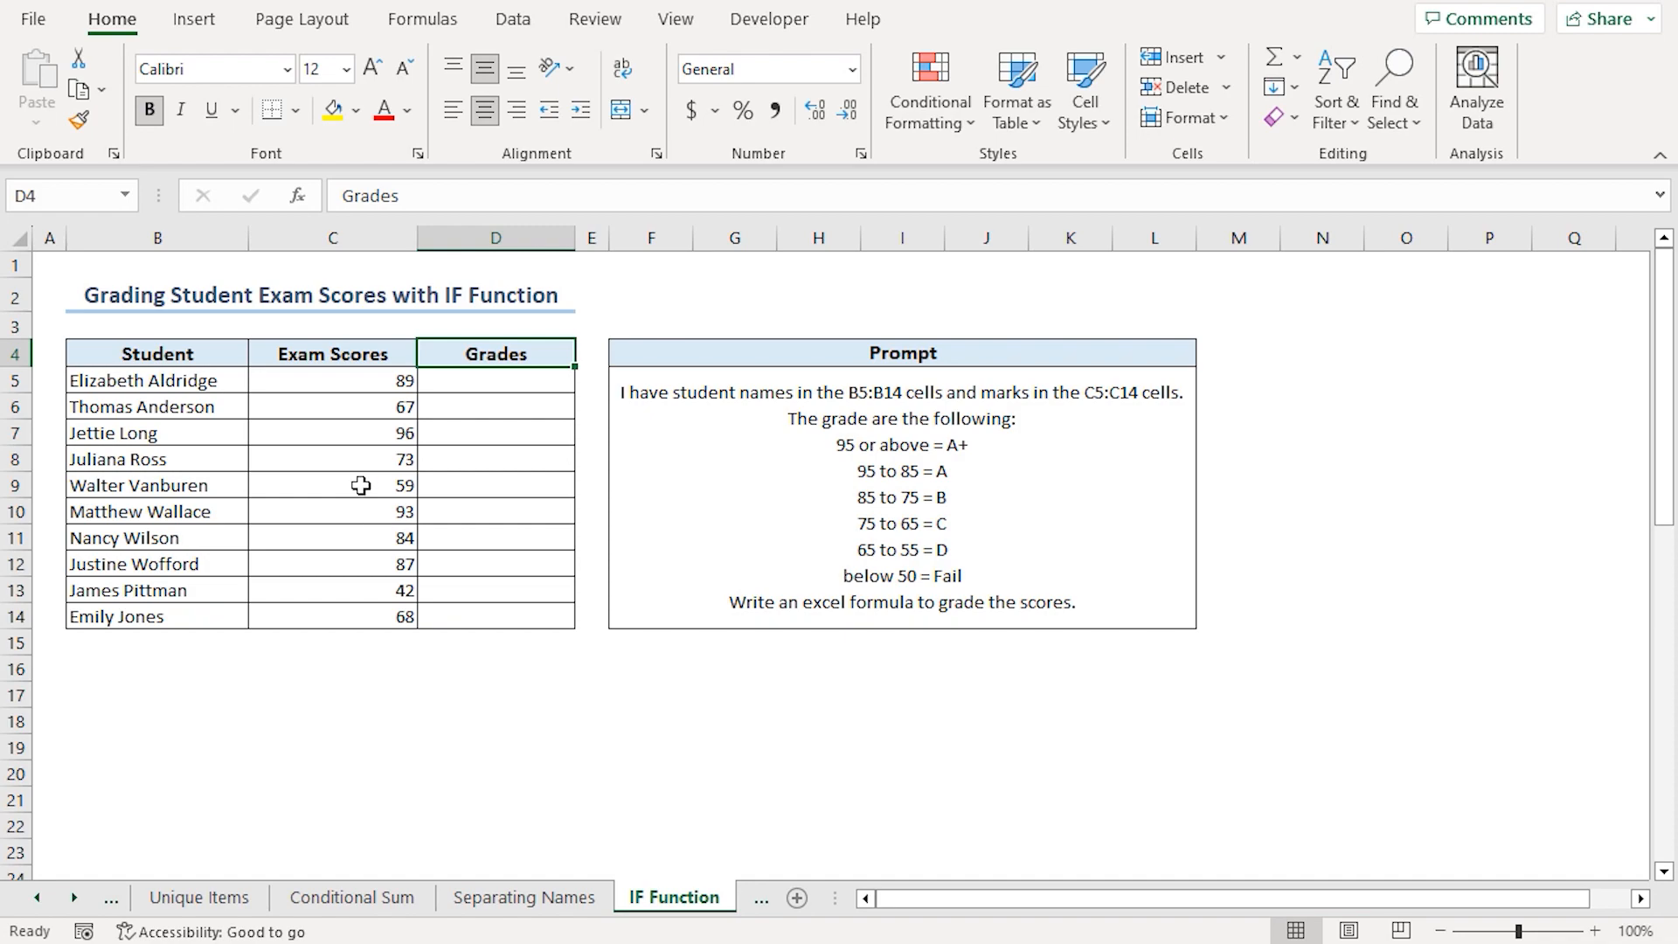
pyautogui.click(902, 498)
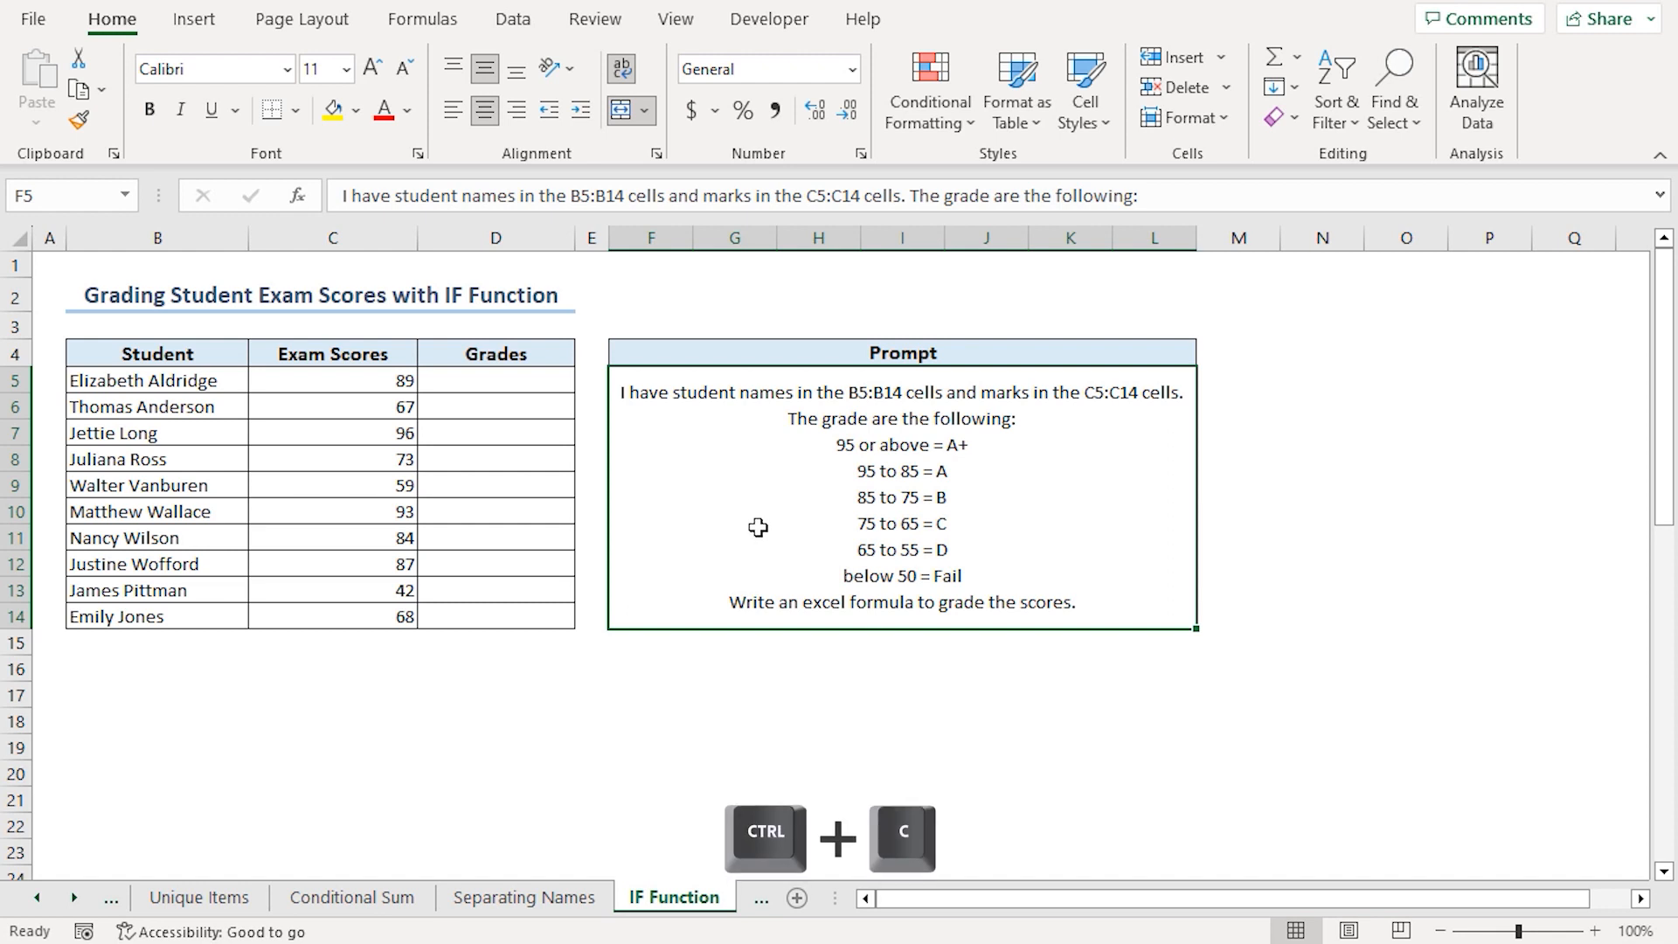
pyautogui.press('ctrl+c')
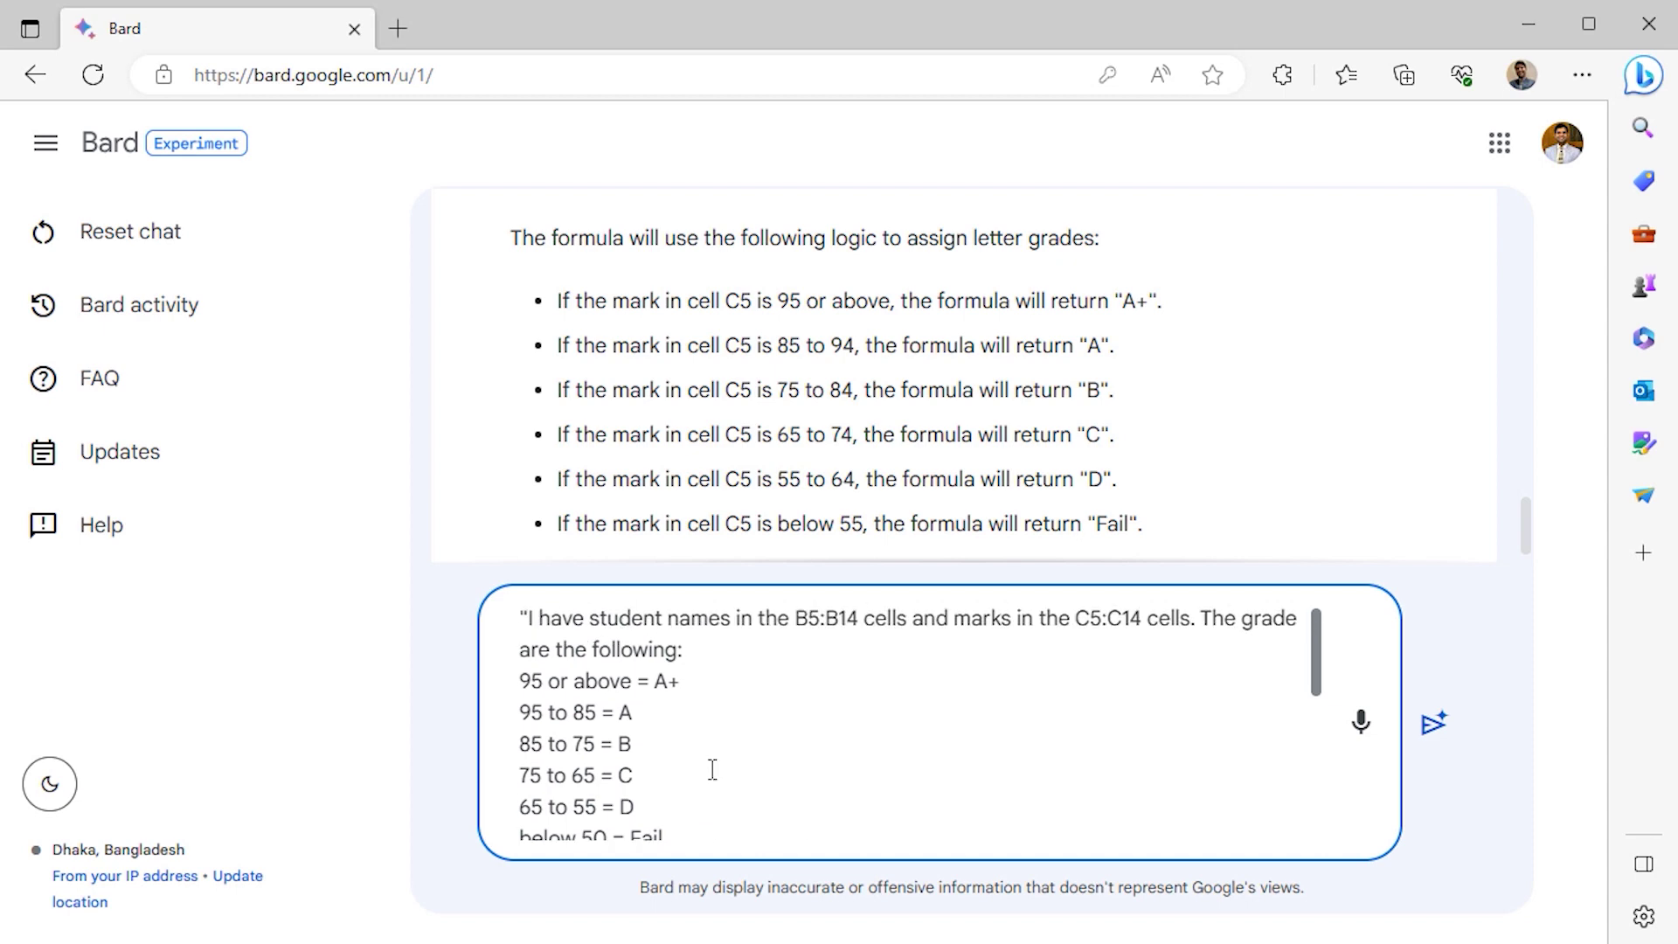
pyautogui.moveTo(1432, 733)
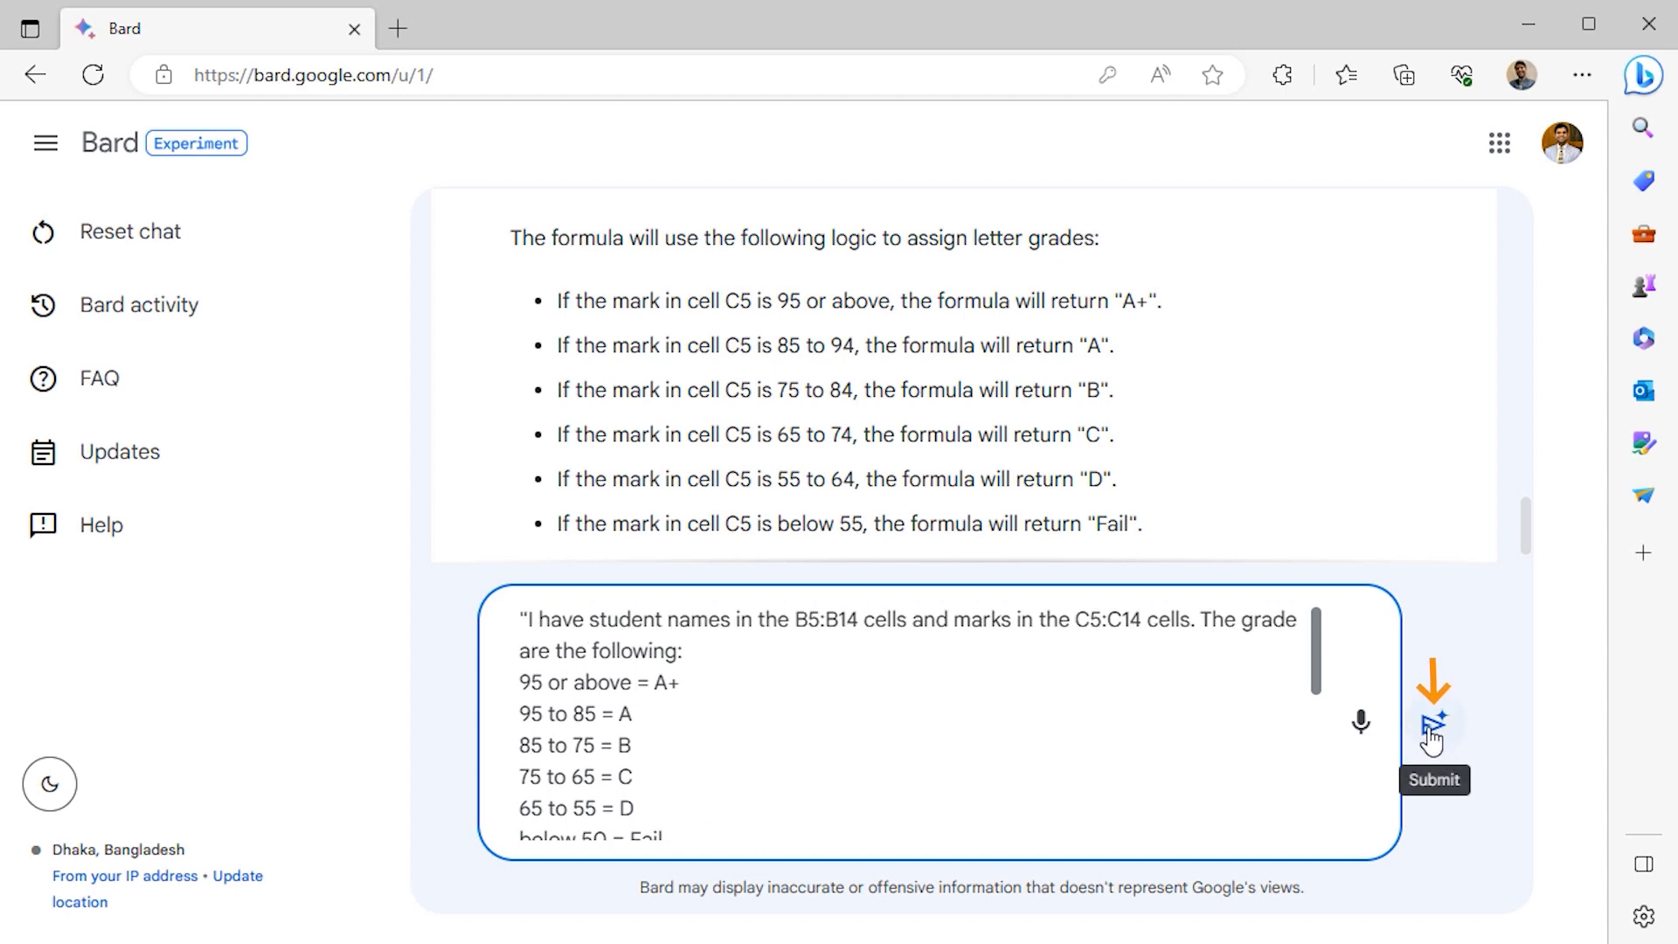
# Submit the grading prompt to Bard and copy the nested IF formula it returns.
pyautogui.click(1431, 717)
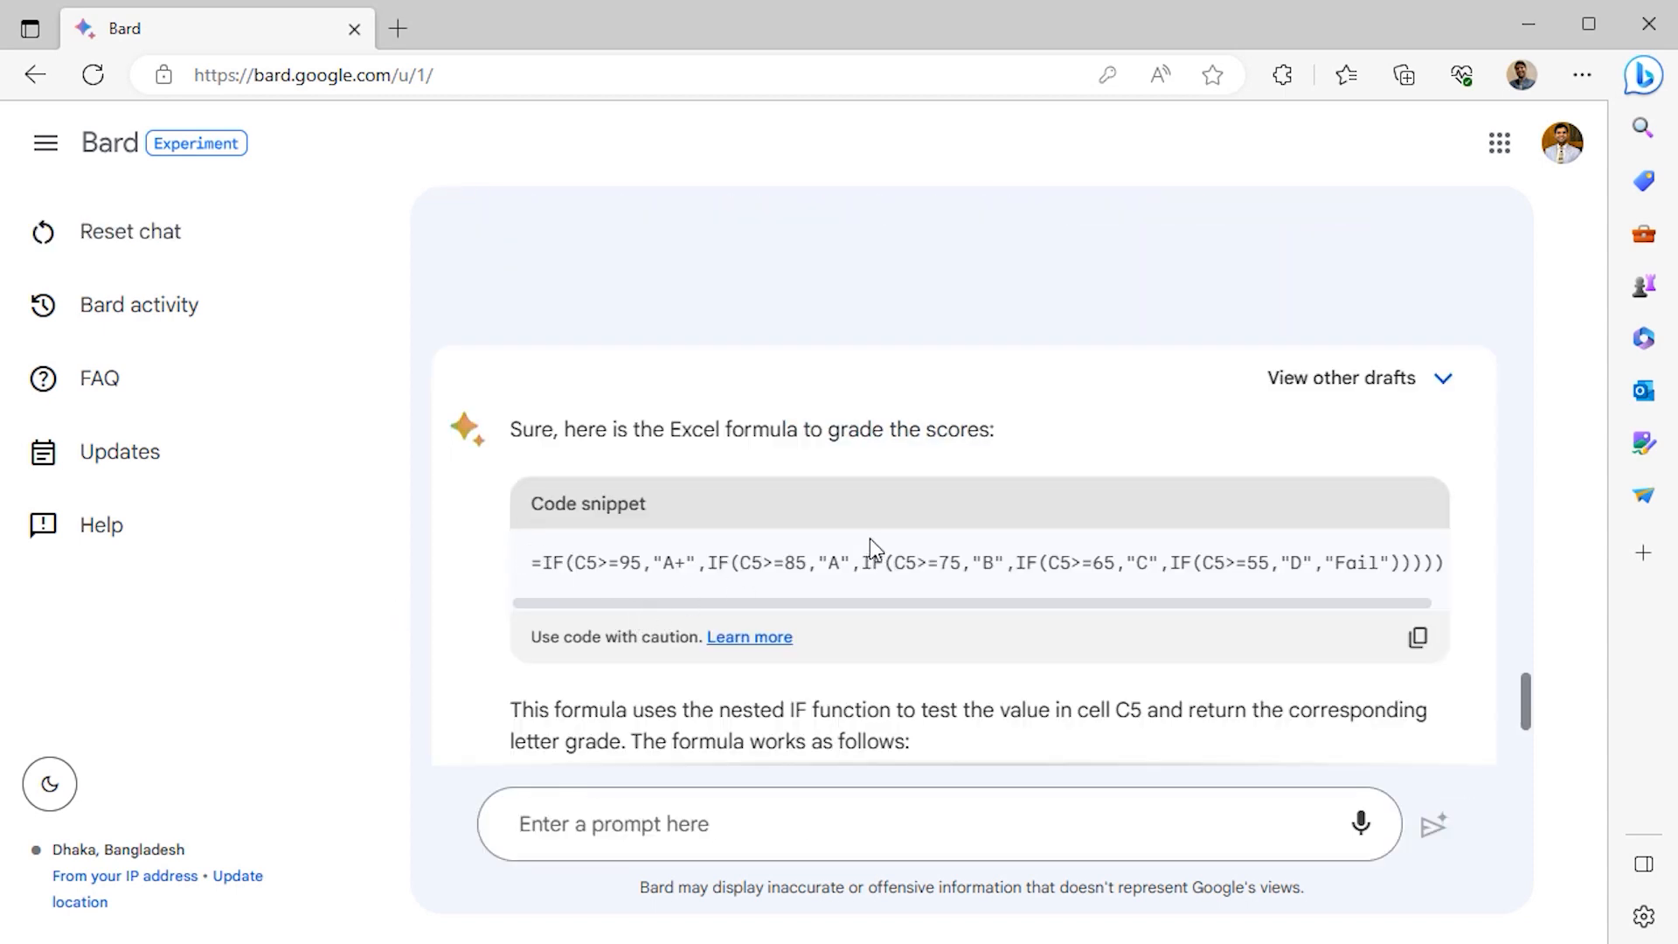
pyautogui.moveTo(1118, 610)
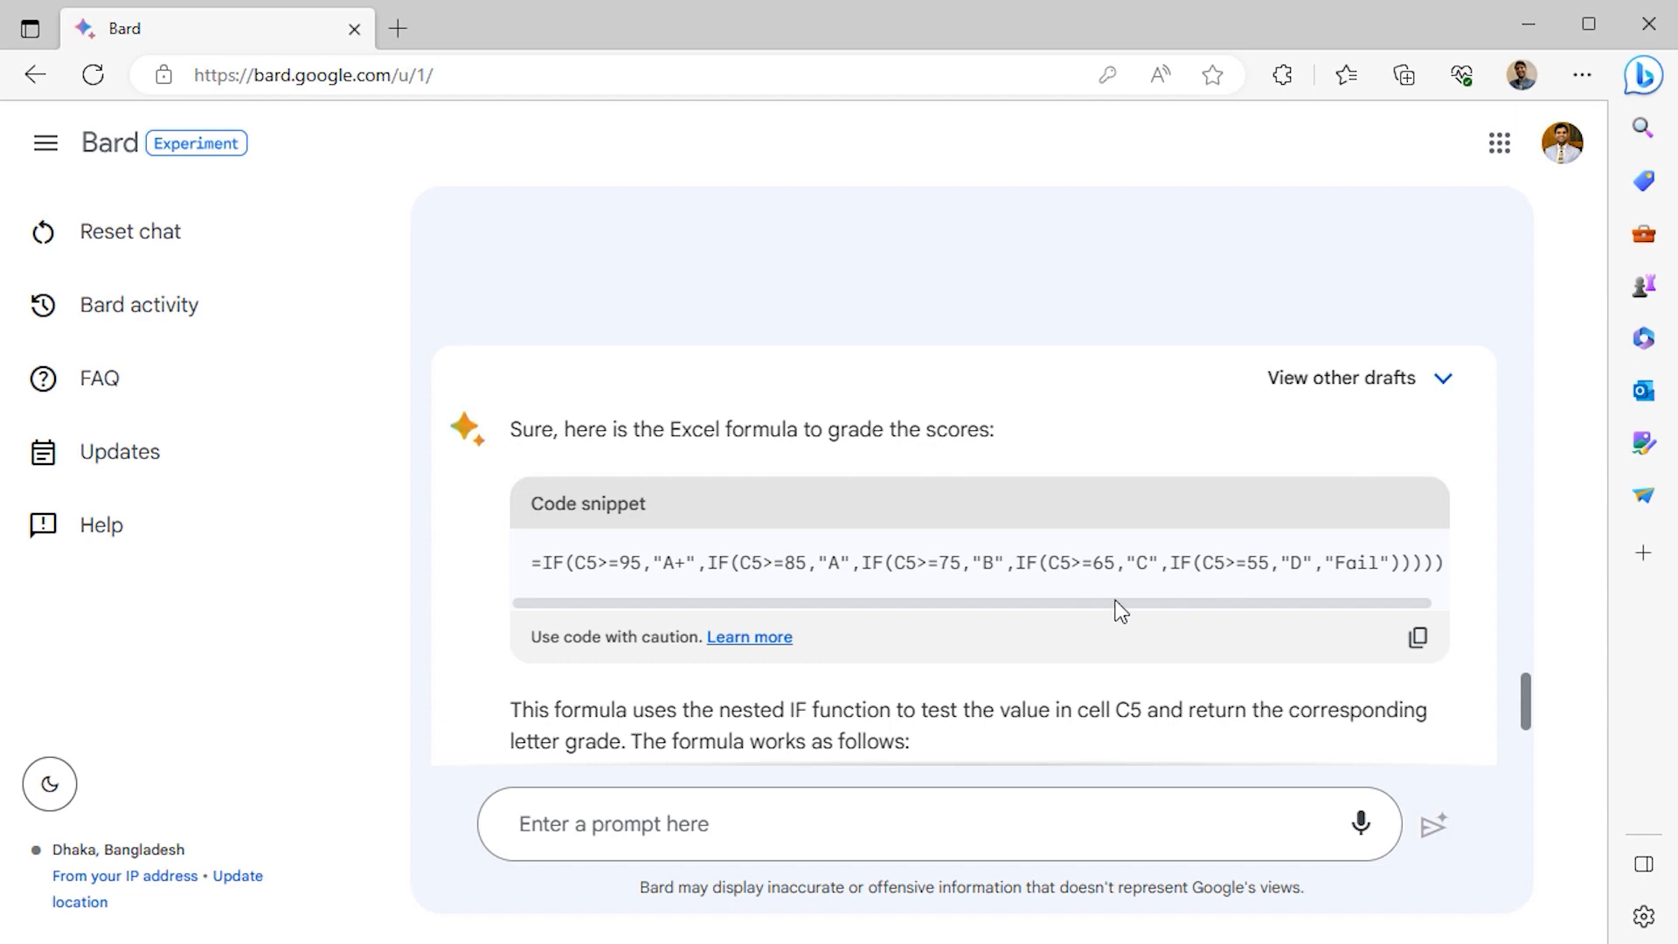
pyautogui.scroll(-3)
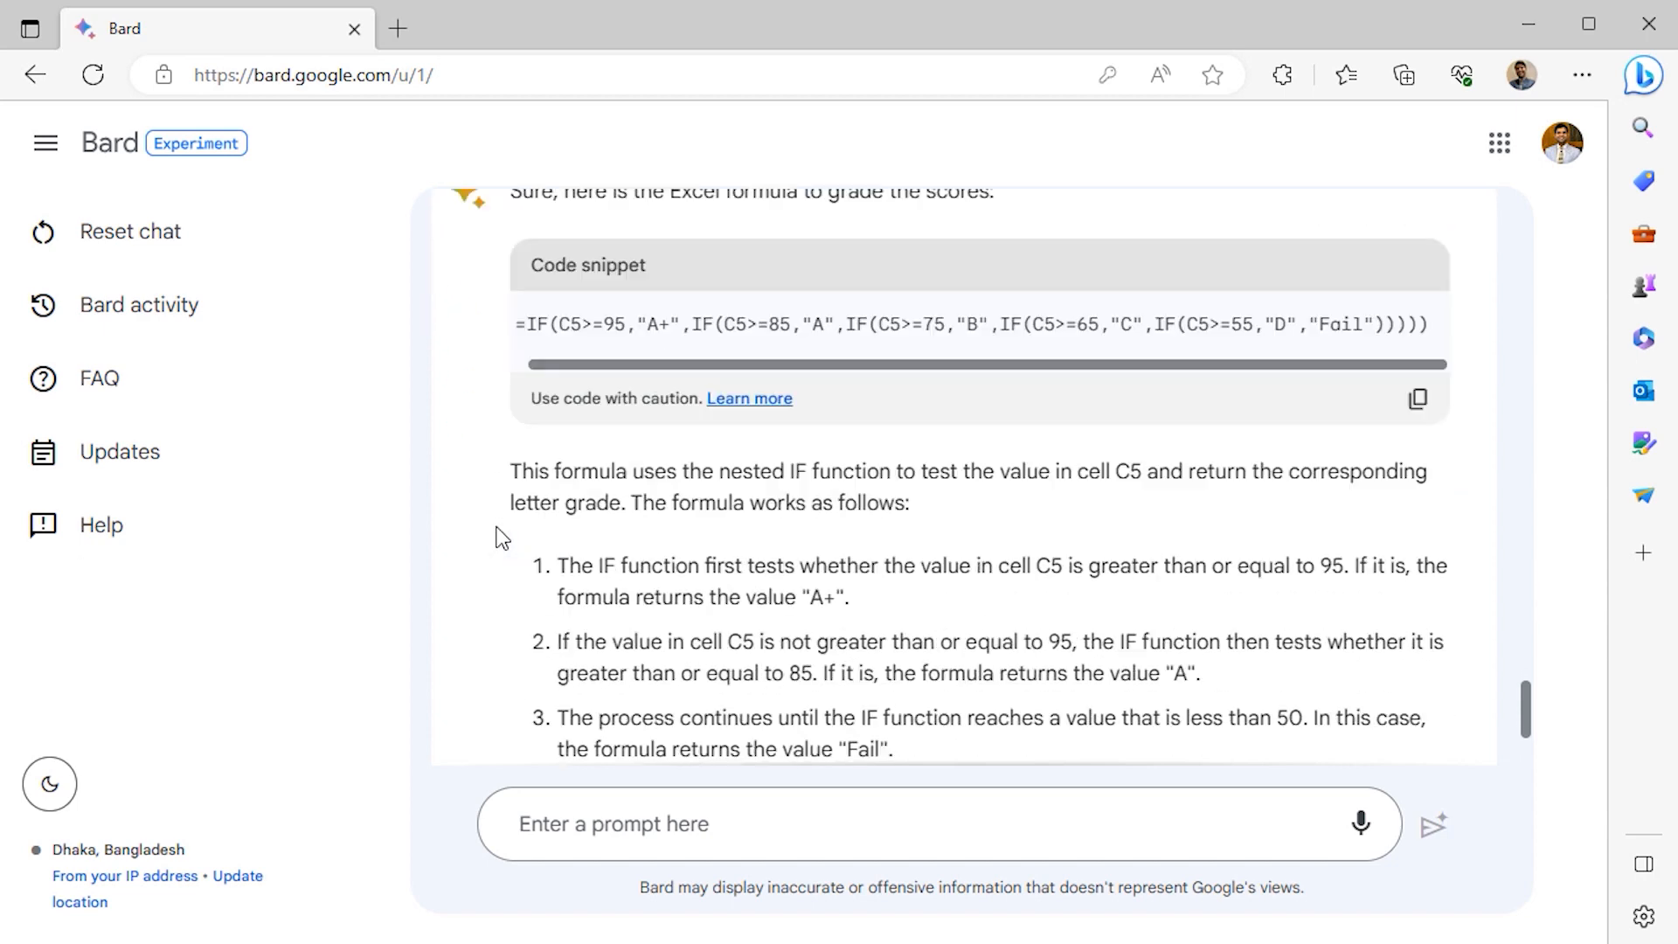
pyautogui.scroll(-3)
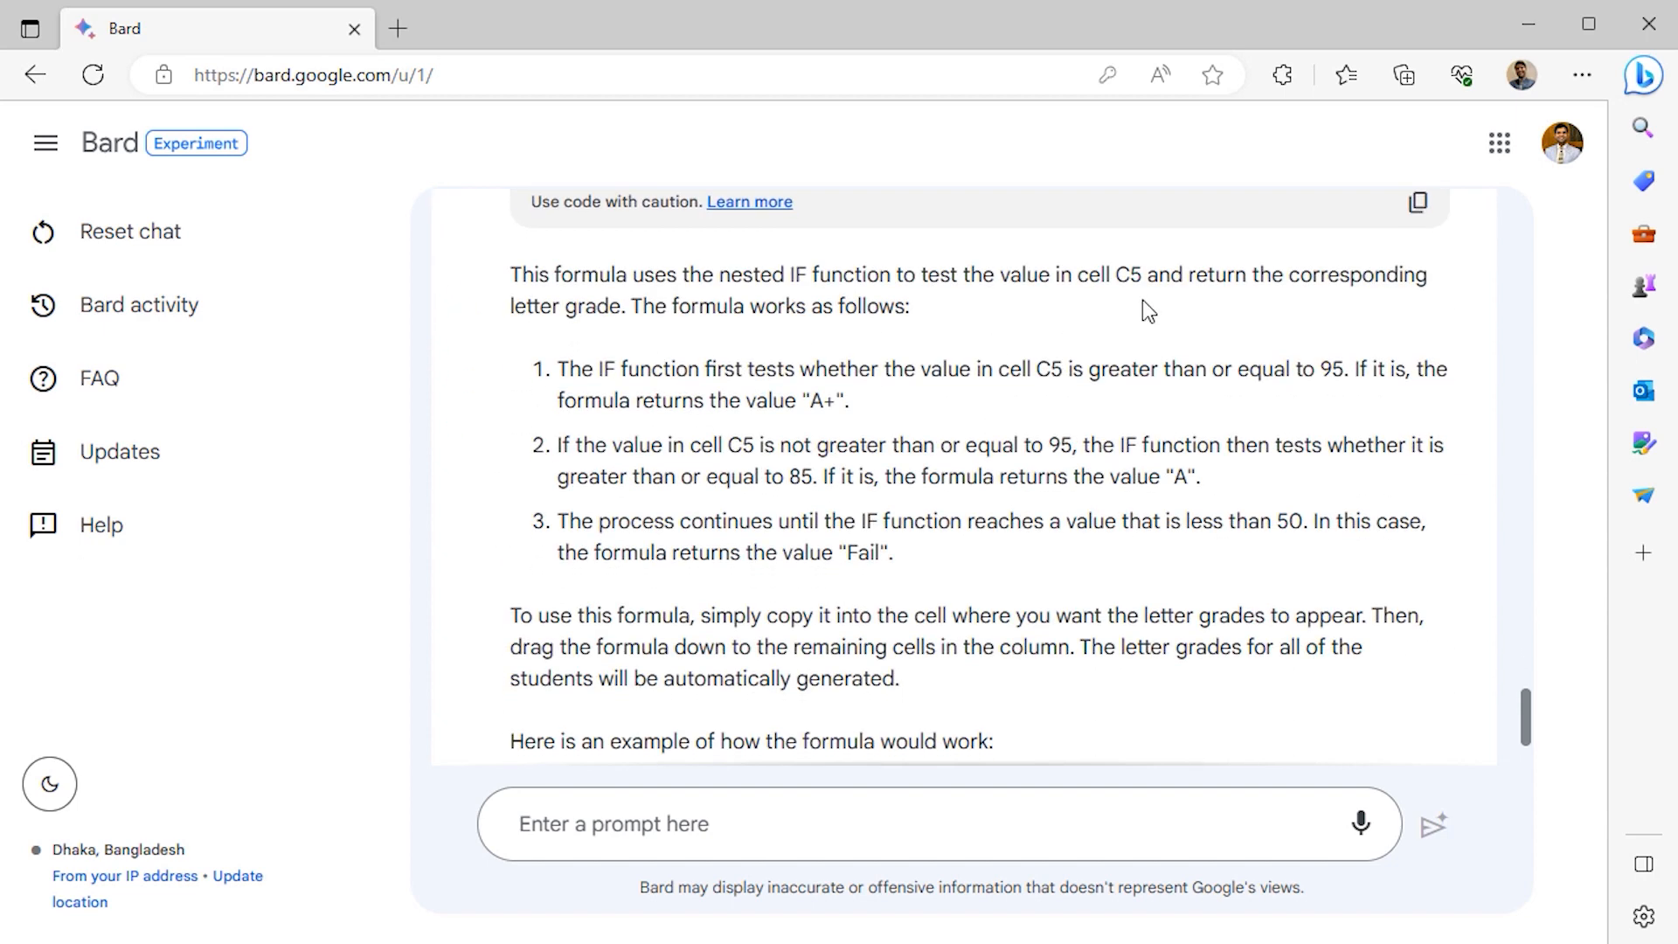
pyautogui.moveTo(1146, 398)
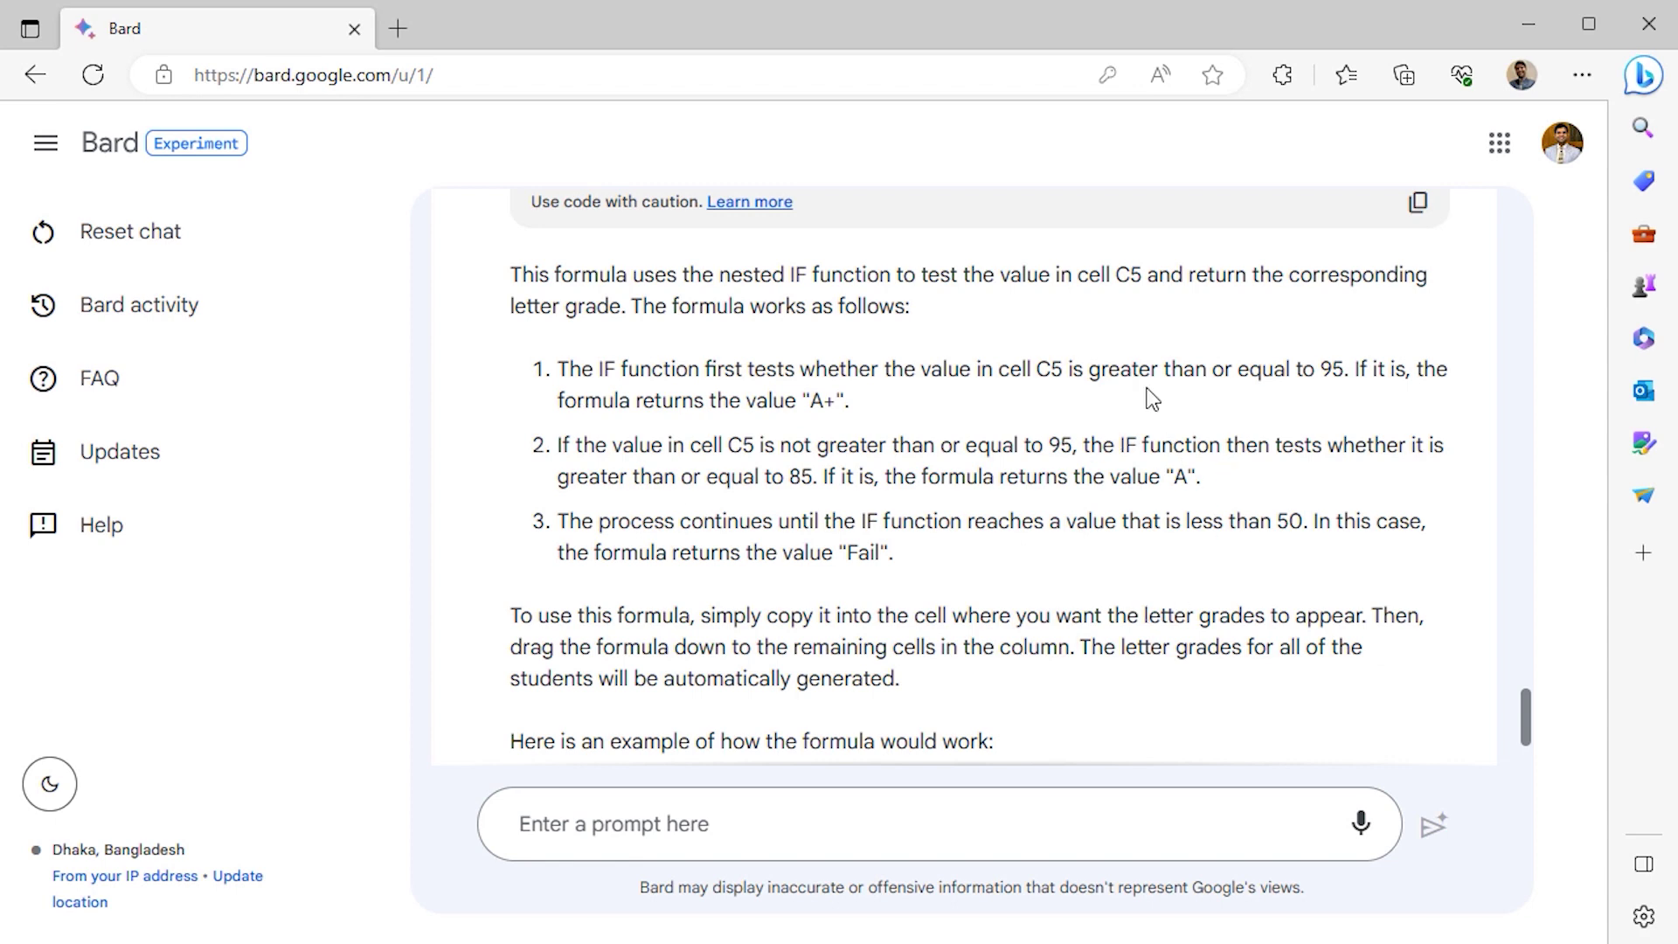
pyautogui.scroll(-3)
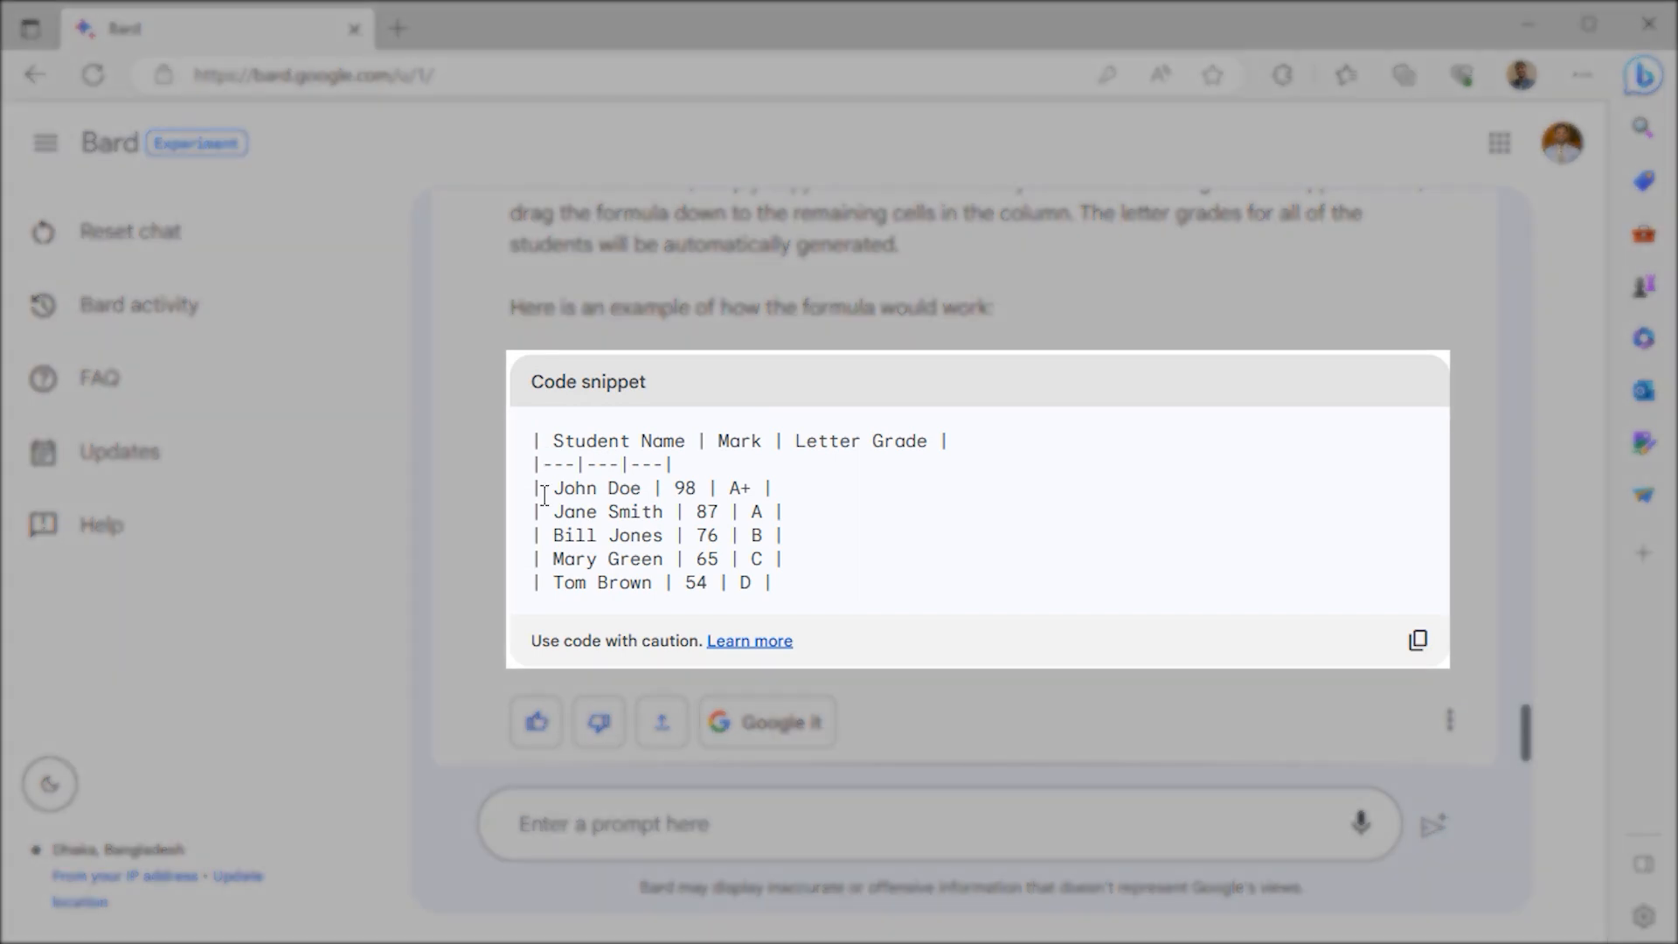
pyautogui.moveTo(449, 531)
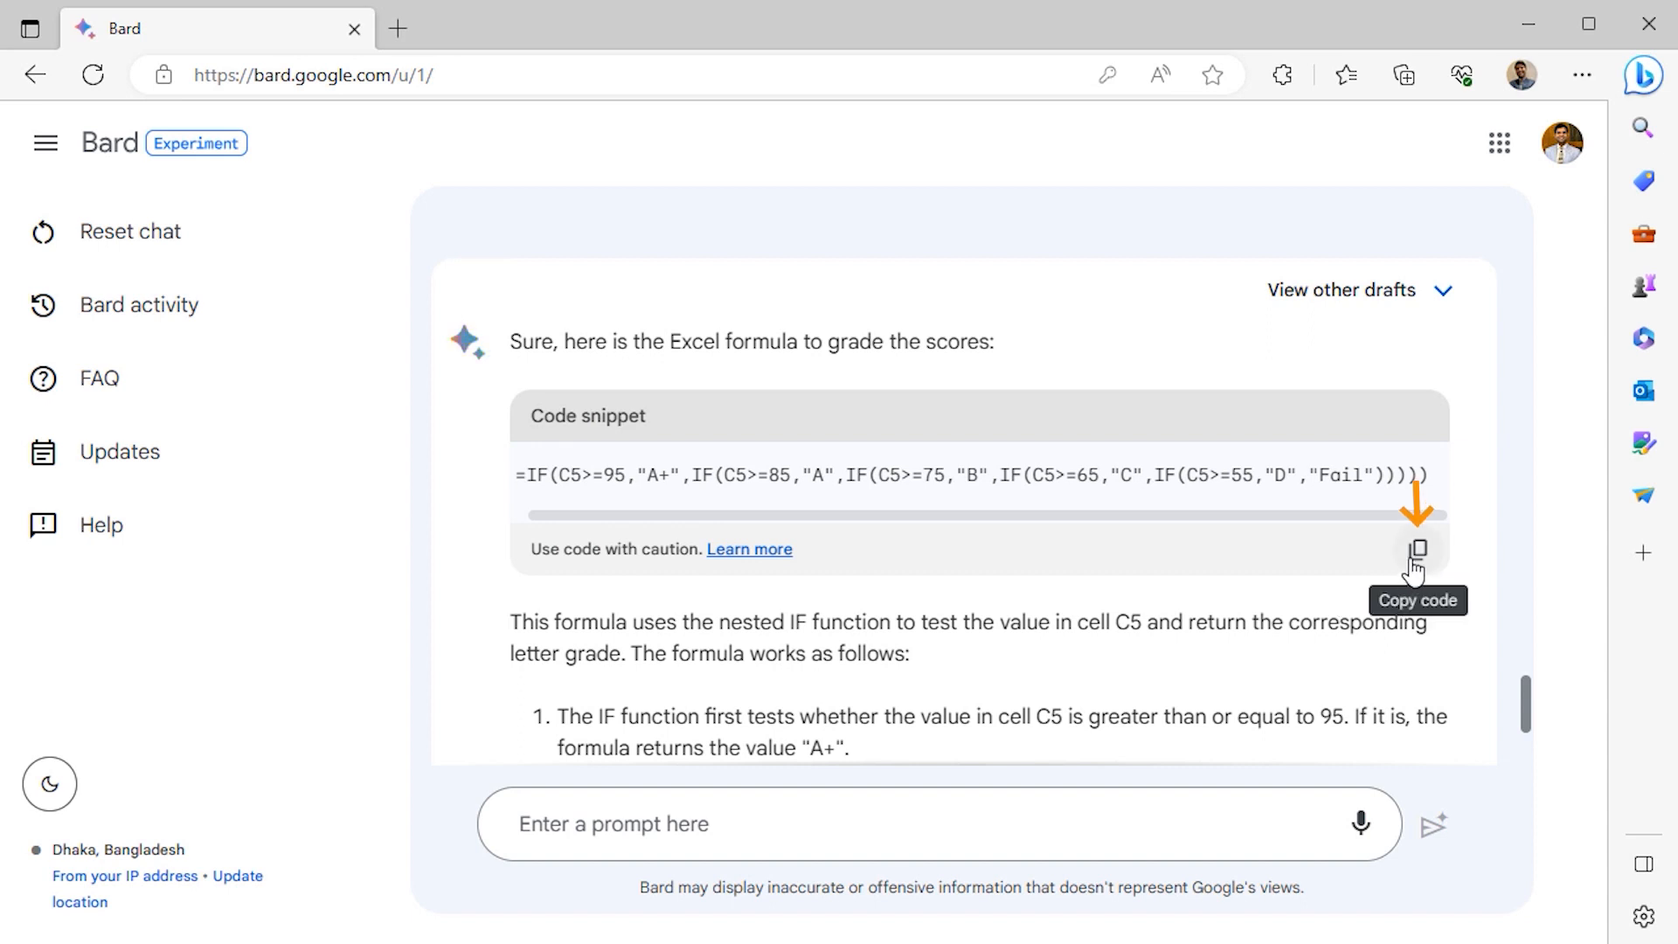
pyautogui.click(1417, 549)
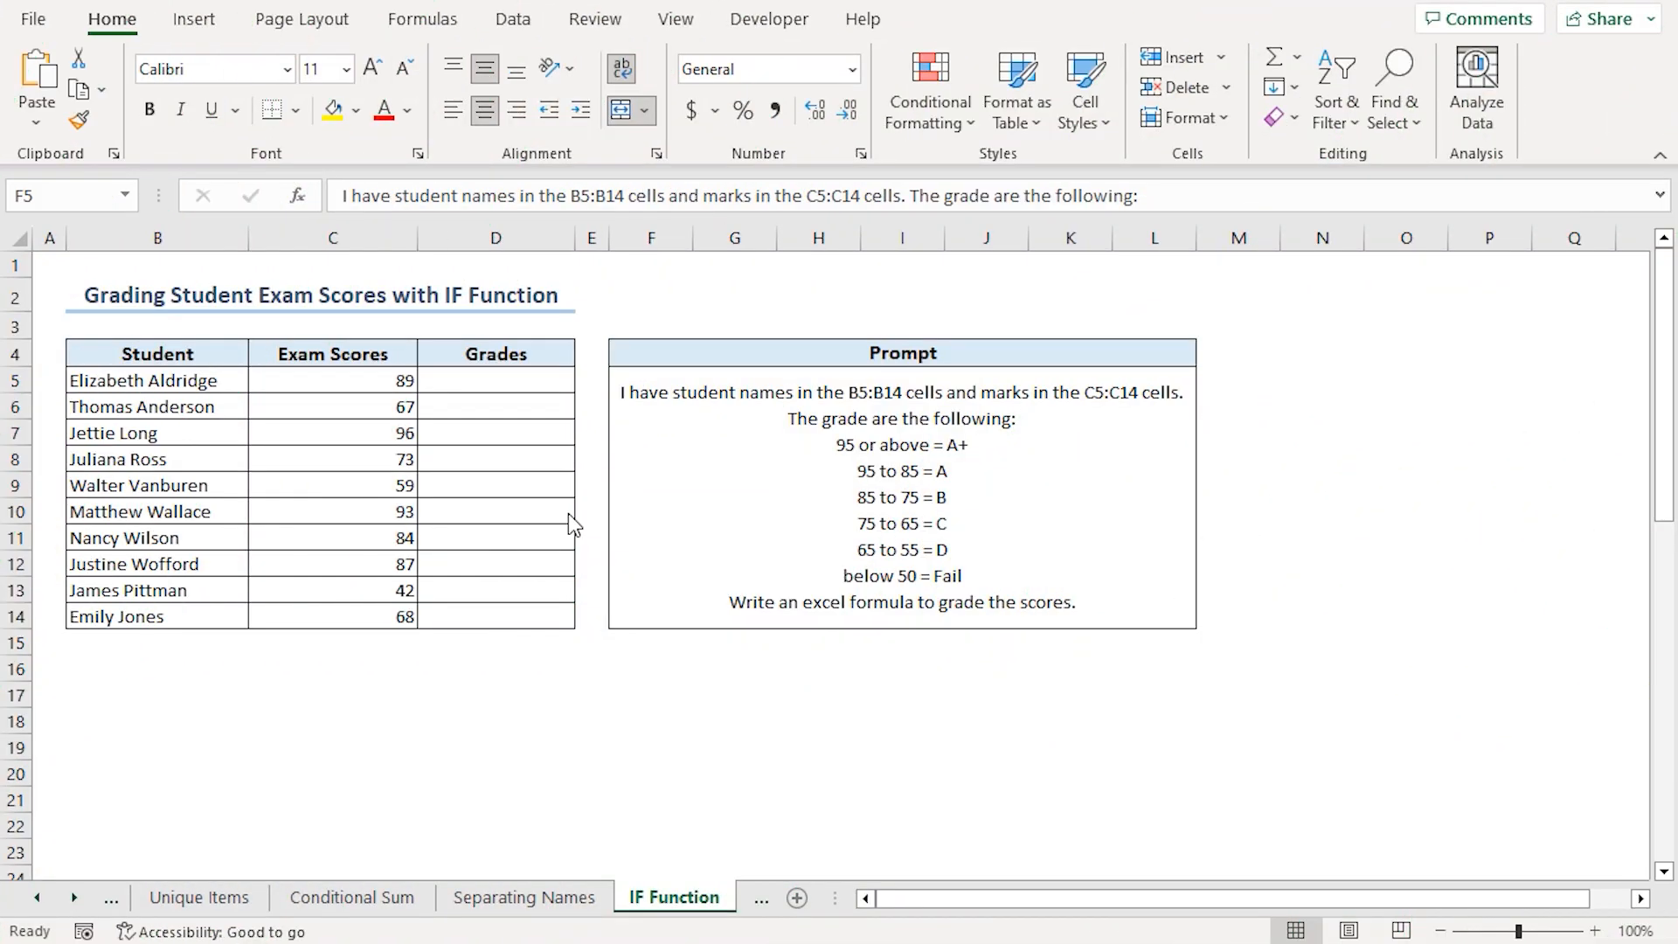
# Fill the Grades column with =IF(C5>=95,"A+",..."Fail") from D5 down to D14.
pyautogui.click(495, 379)
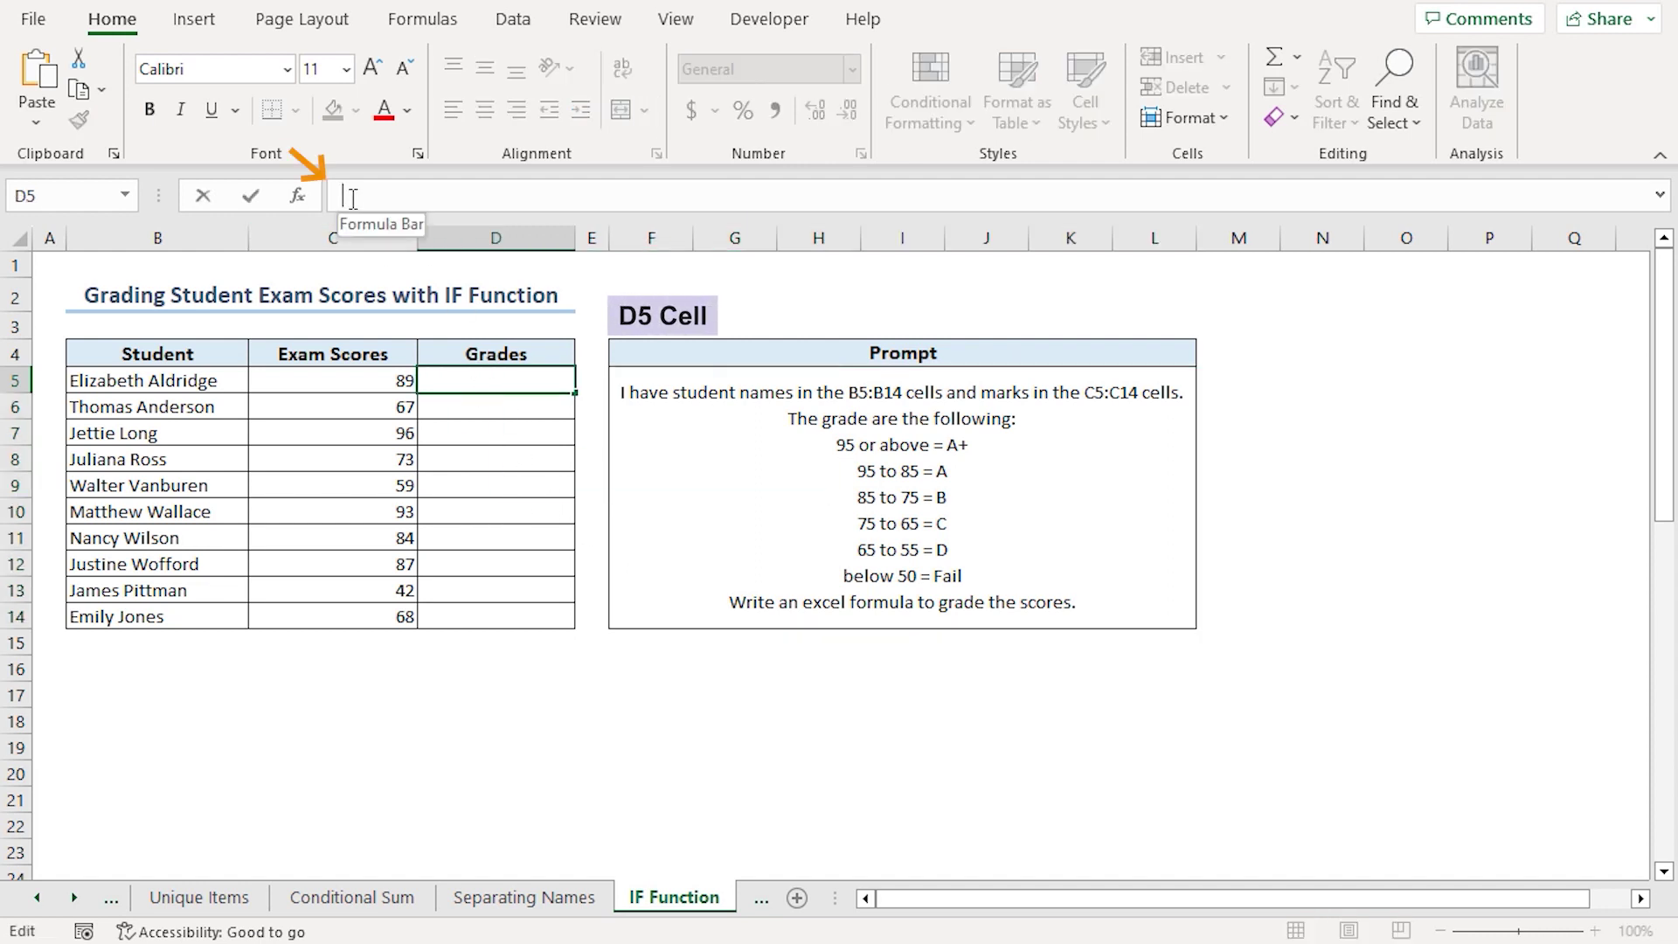
pyautogui.write('=IF(C5>=95,"A+",IF(C5>=85,"A",IF(C5>=75,"B",IF(C5>=65,"C",IF(C5>=55,"D","Fail")))))')
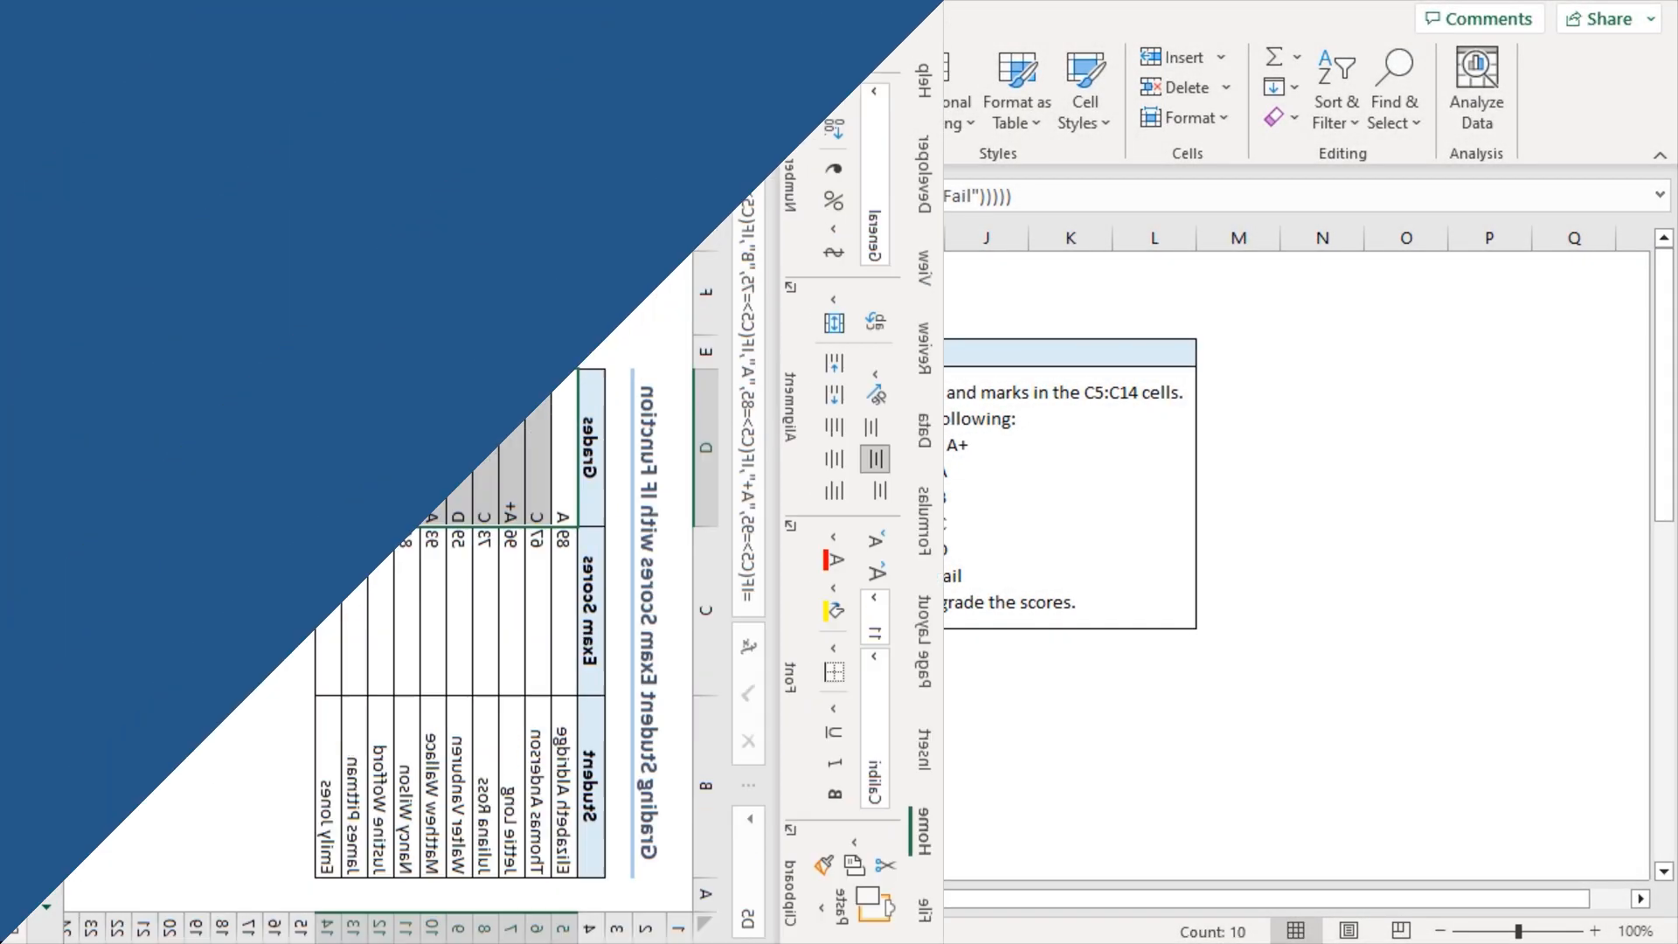
pyautogui.click(521, 897)
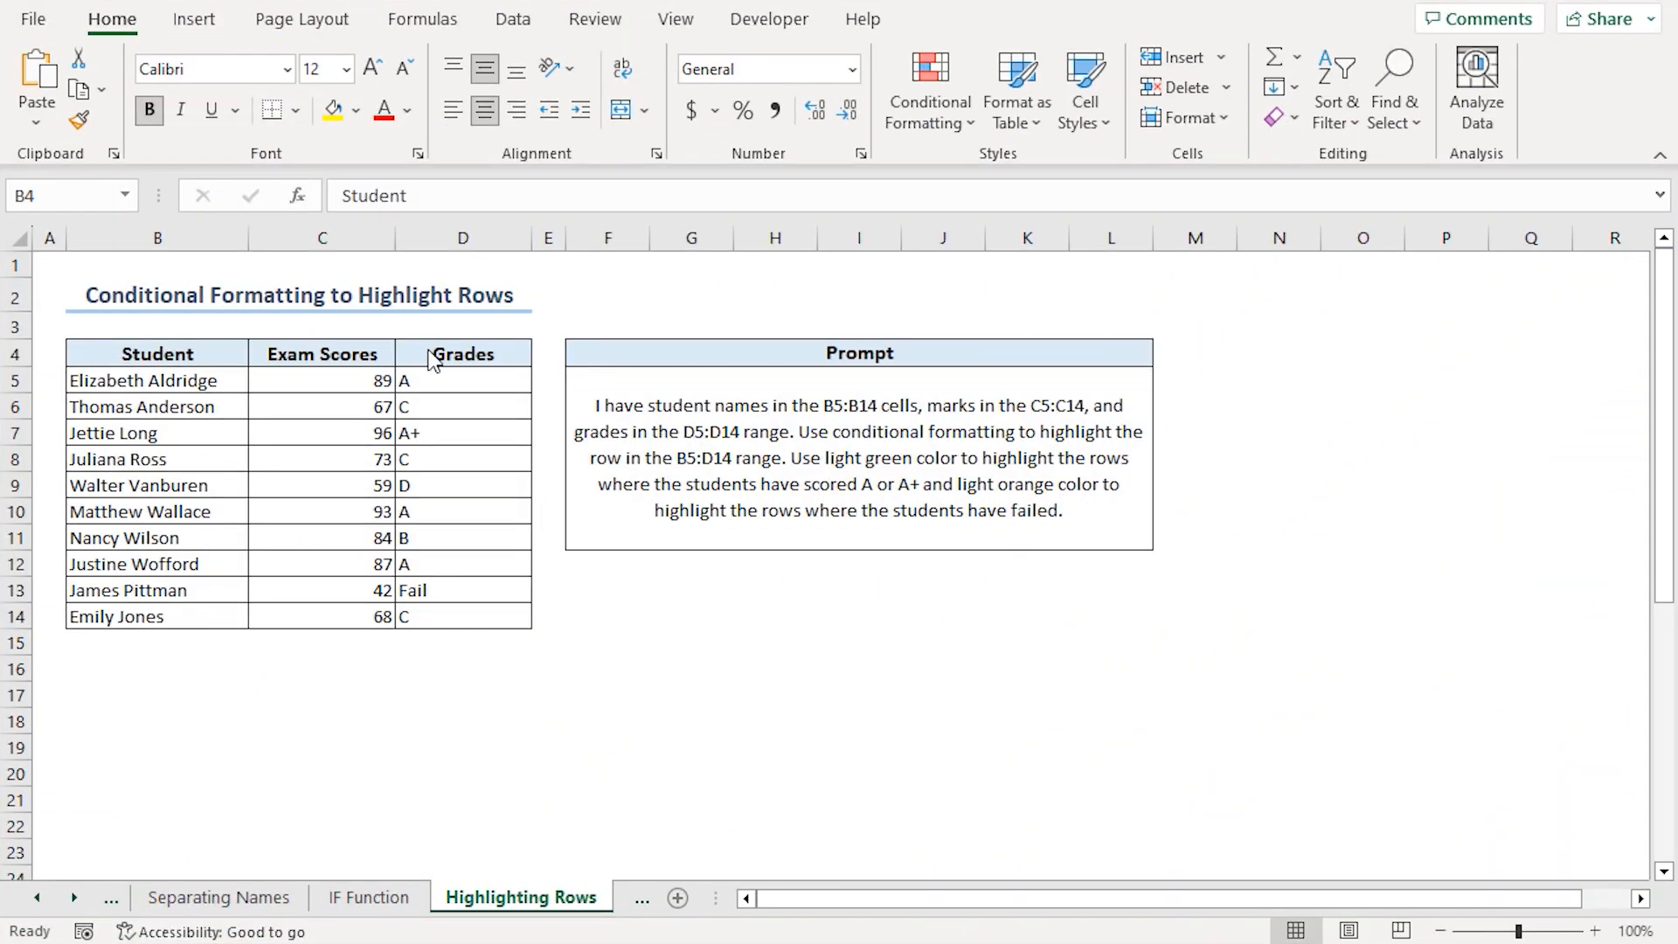
pyautogui.moveTo(327, 341)
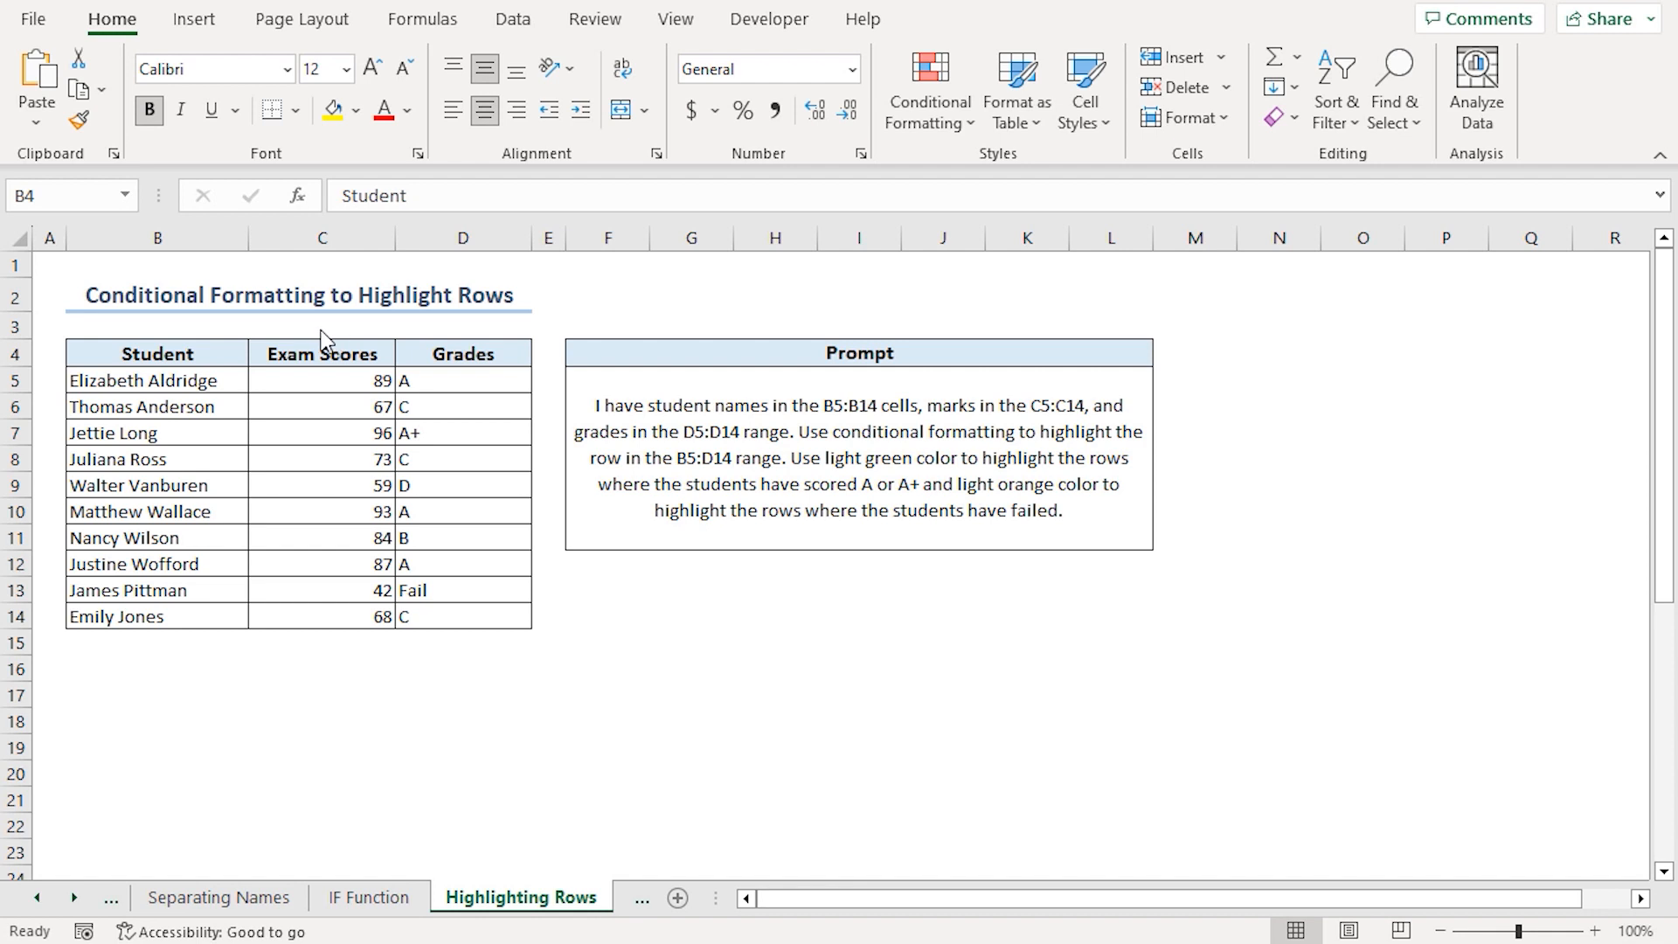
pyautogui.moveTo(405, 341)
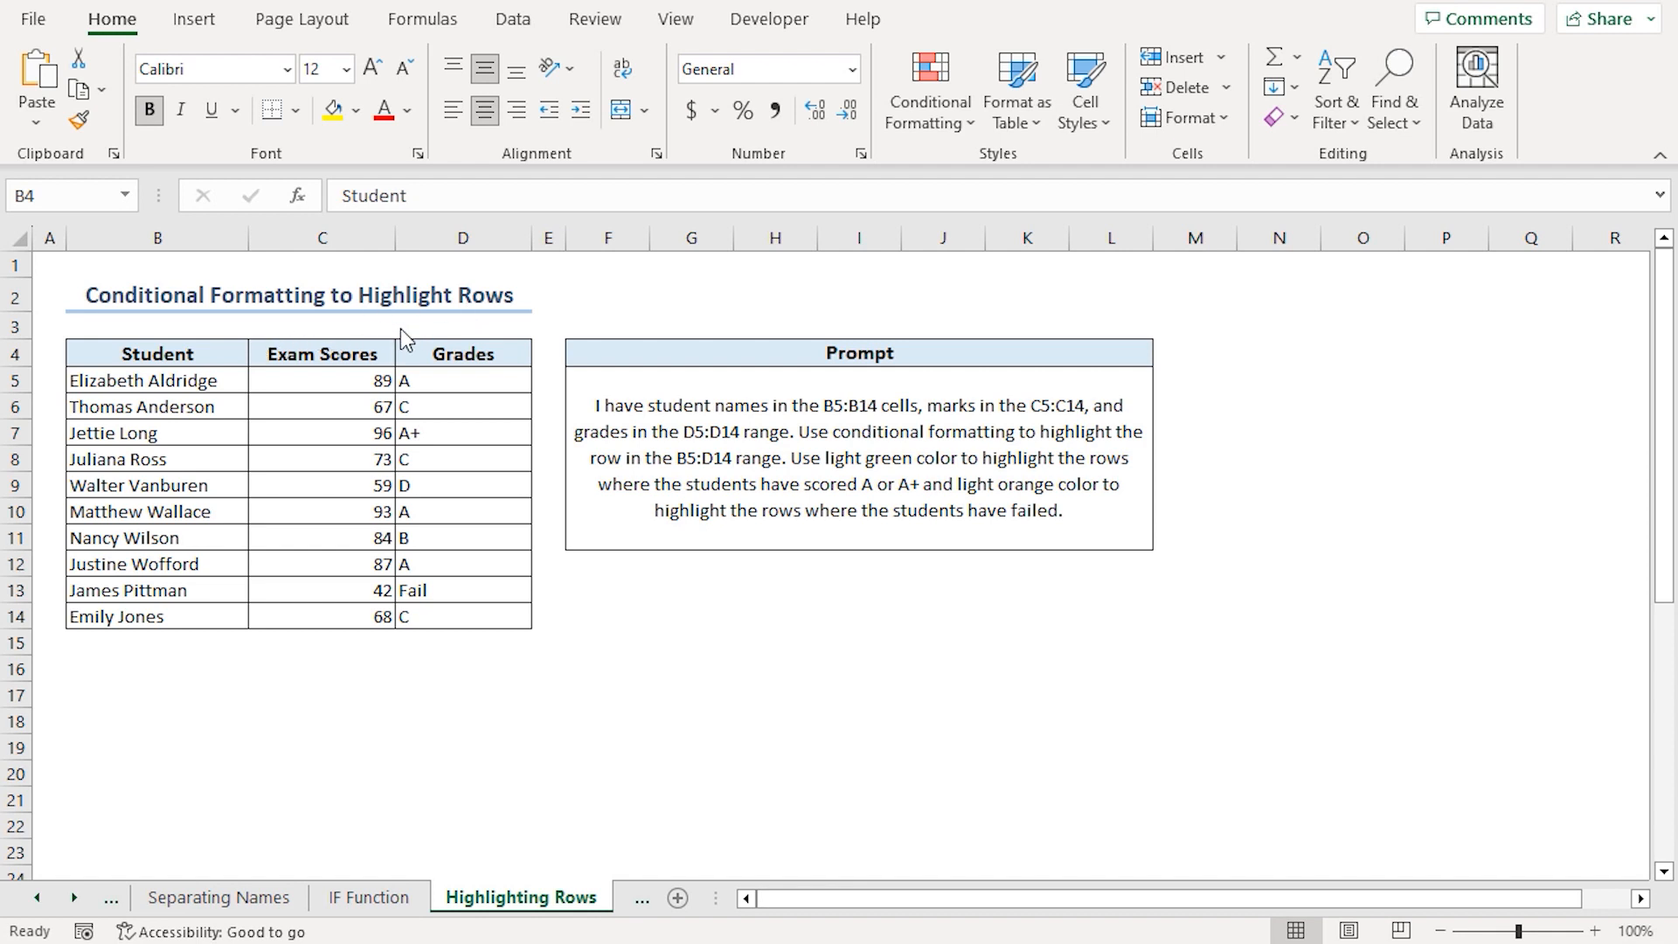
pyautogui.moveTo(353, 360)
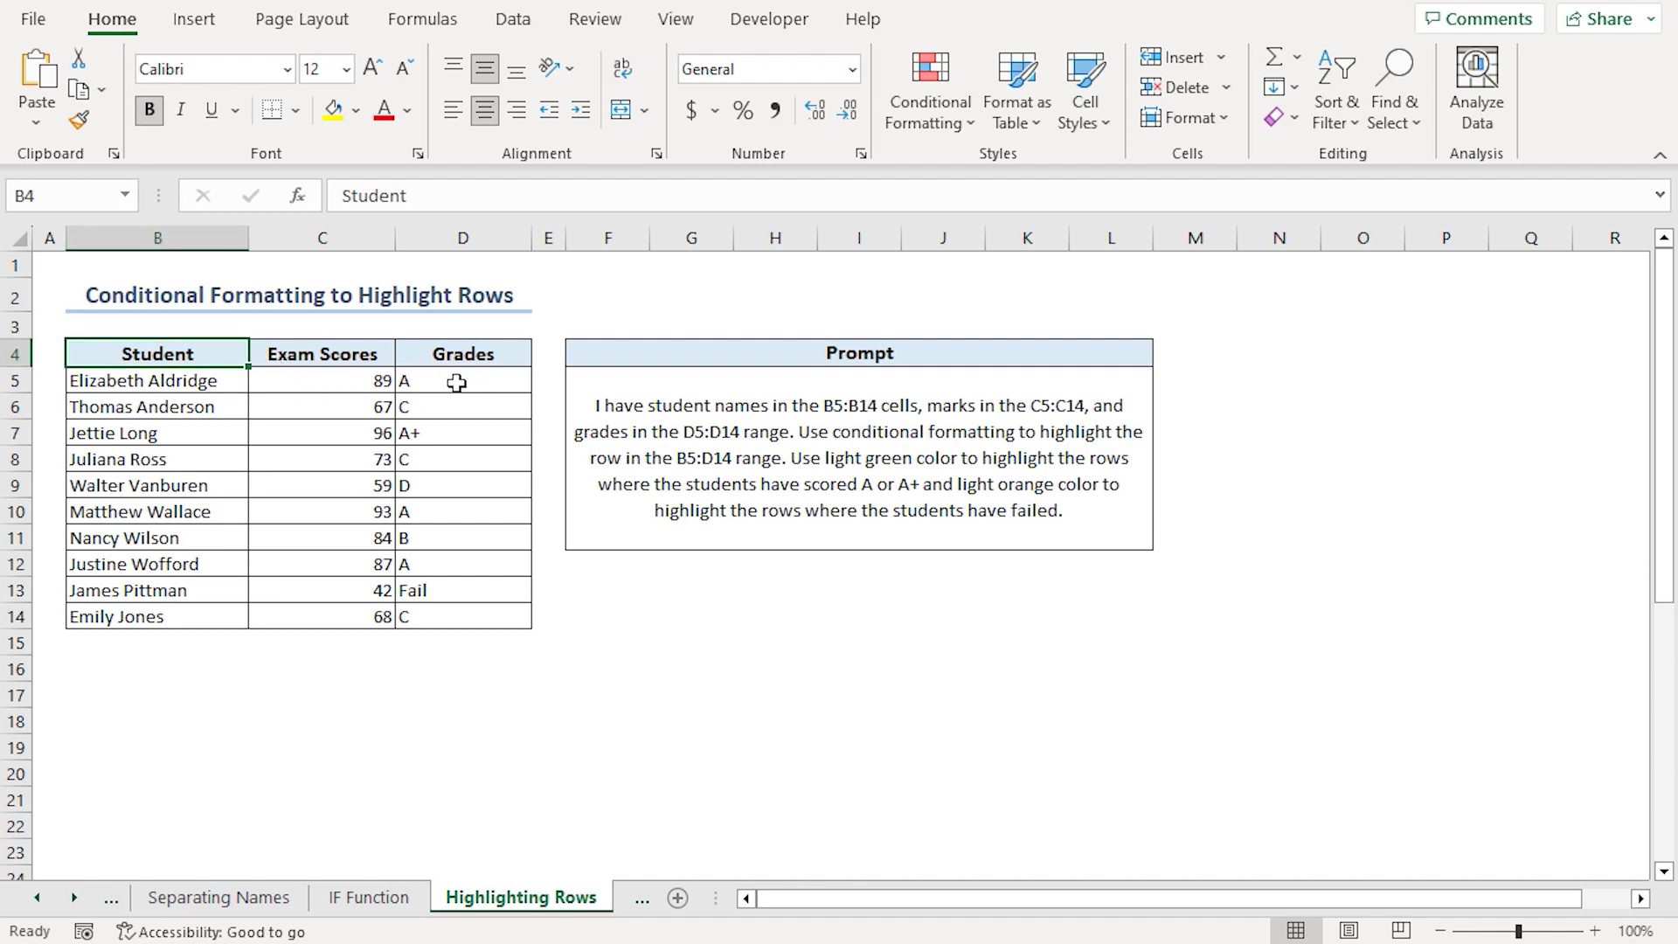
# Check the grade formula in D7, then copy the row-highlighting prompt from F5.
pyautogui.click(462, 432)
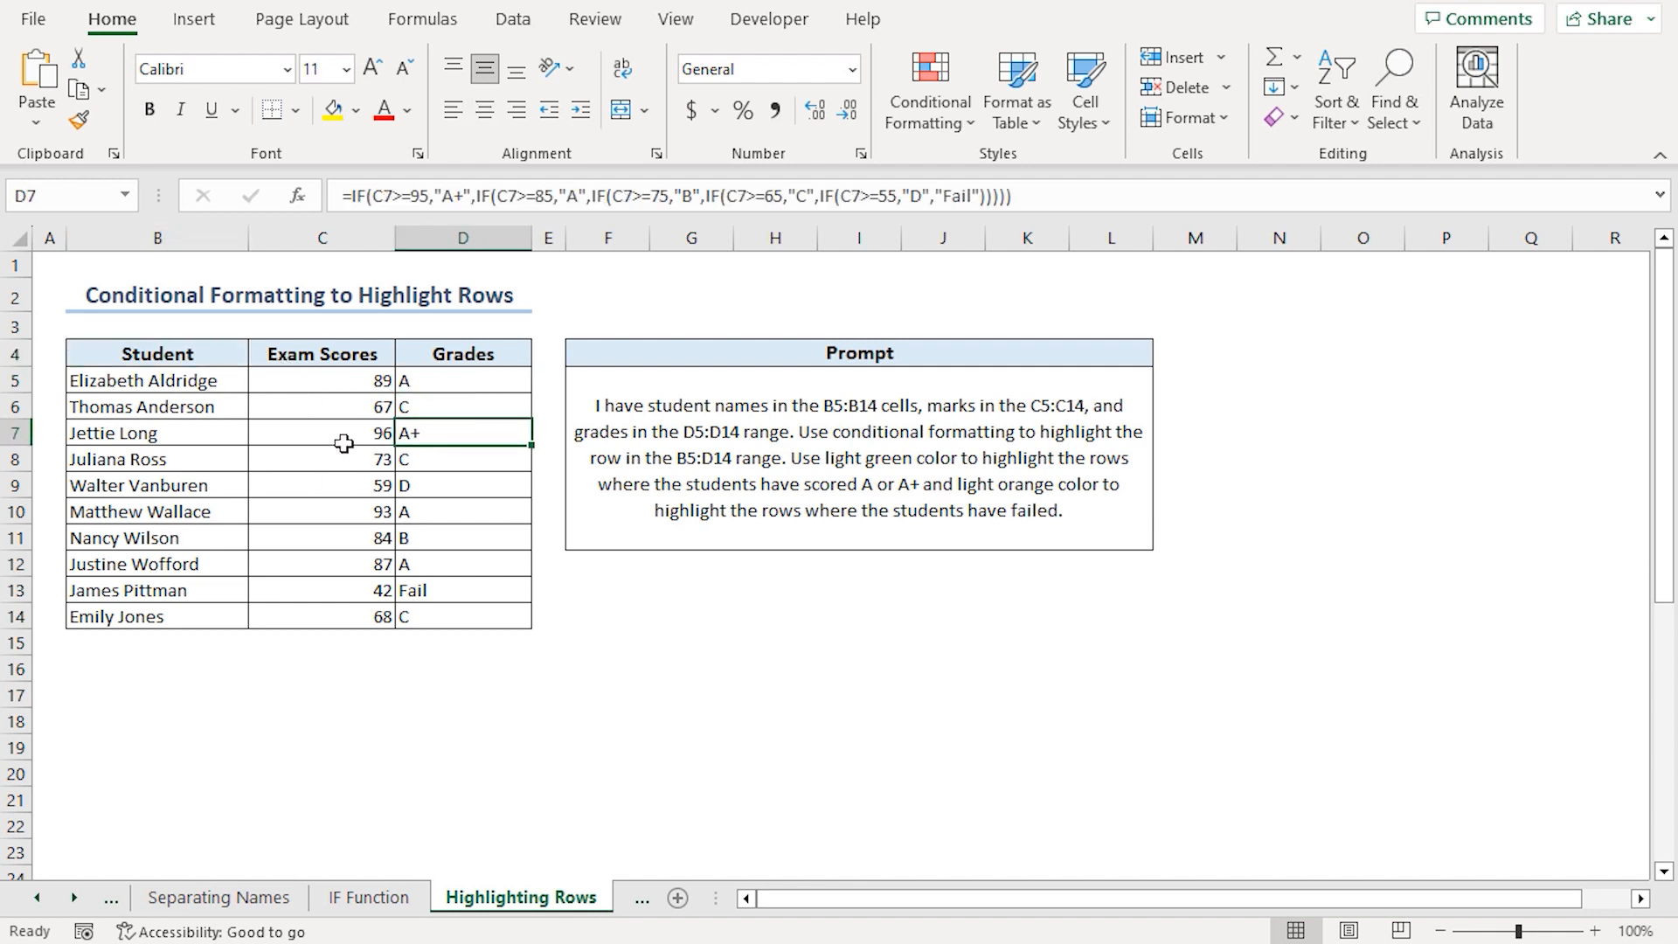
pyautogui.moveTo(355, 503)
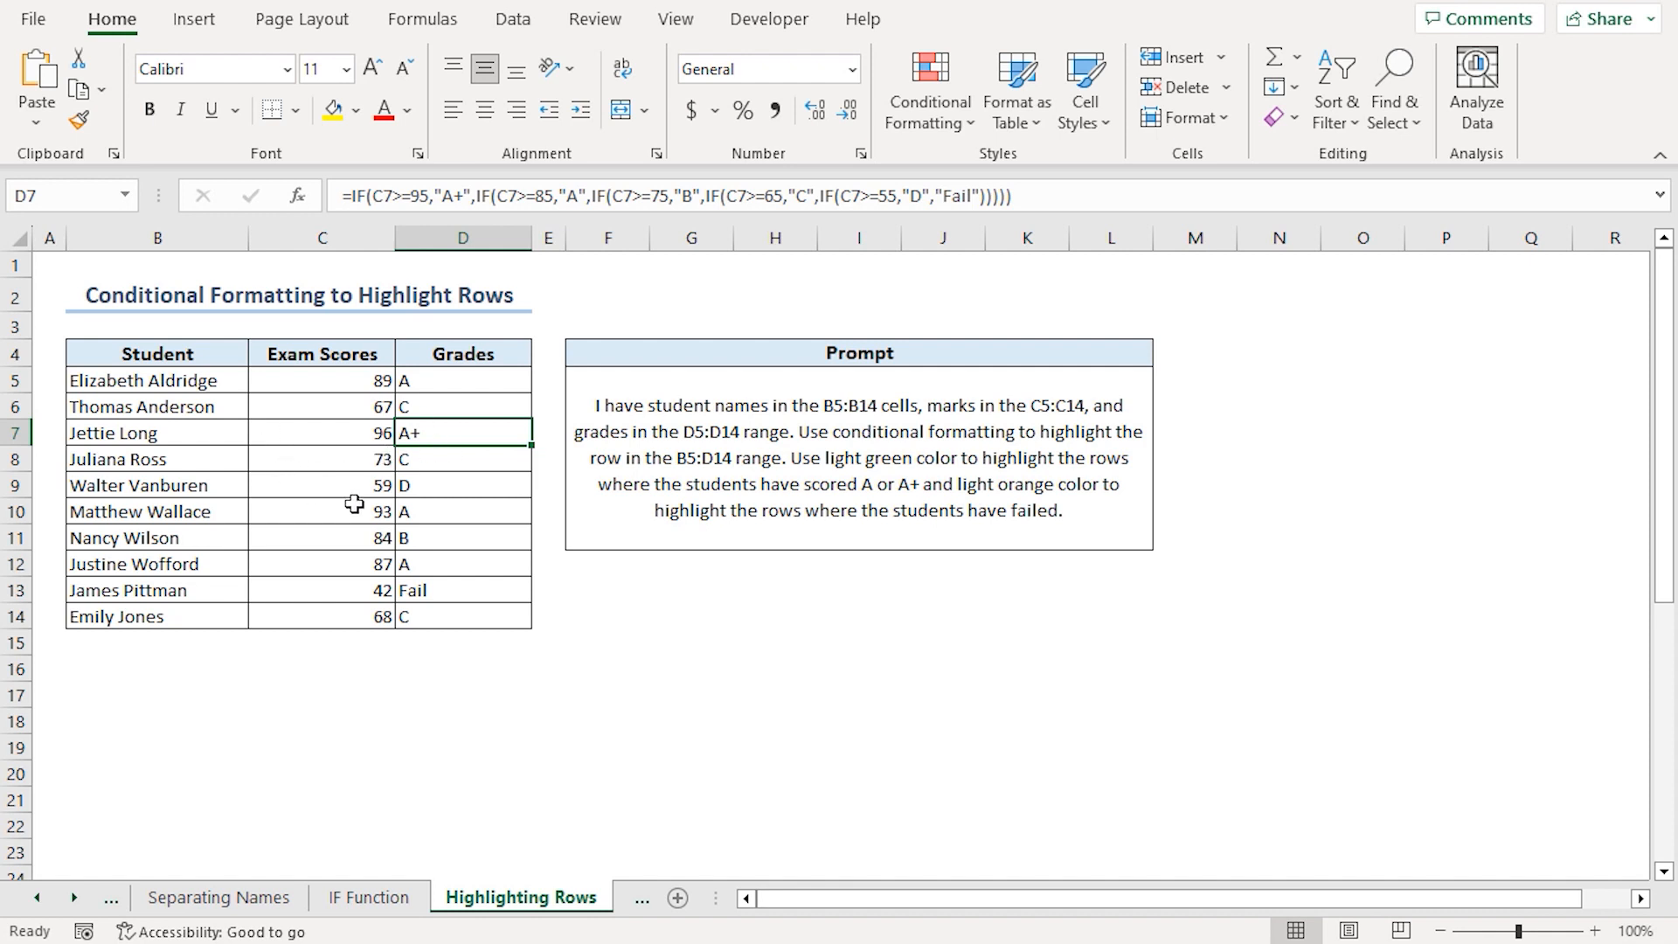
pyautogui.moveTo(416, 600)
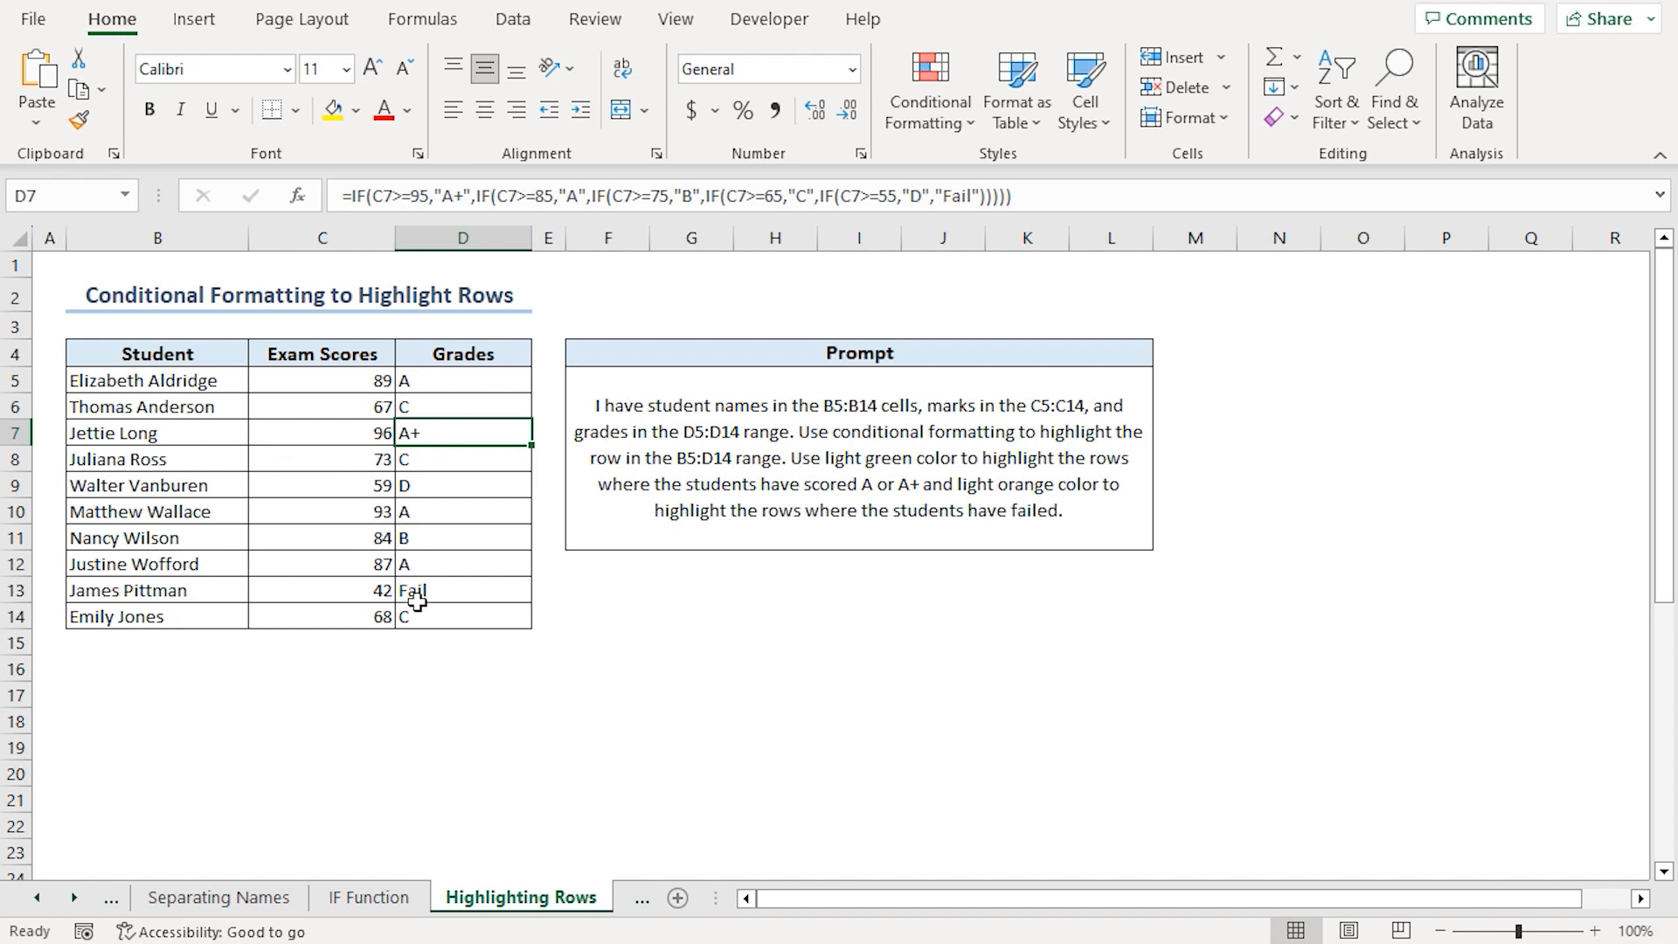
pyautogui.click(461, 589)
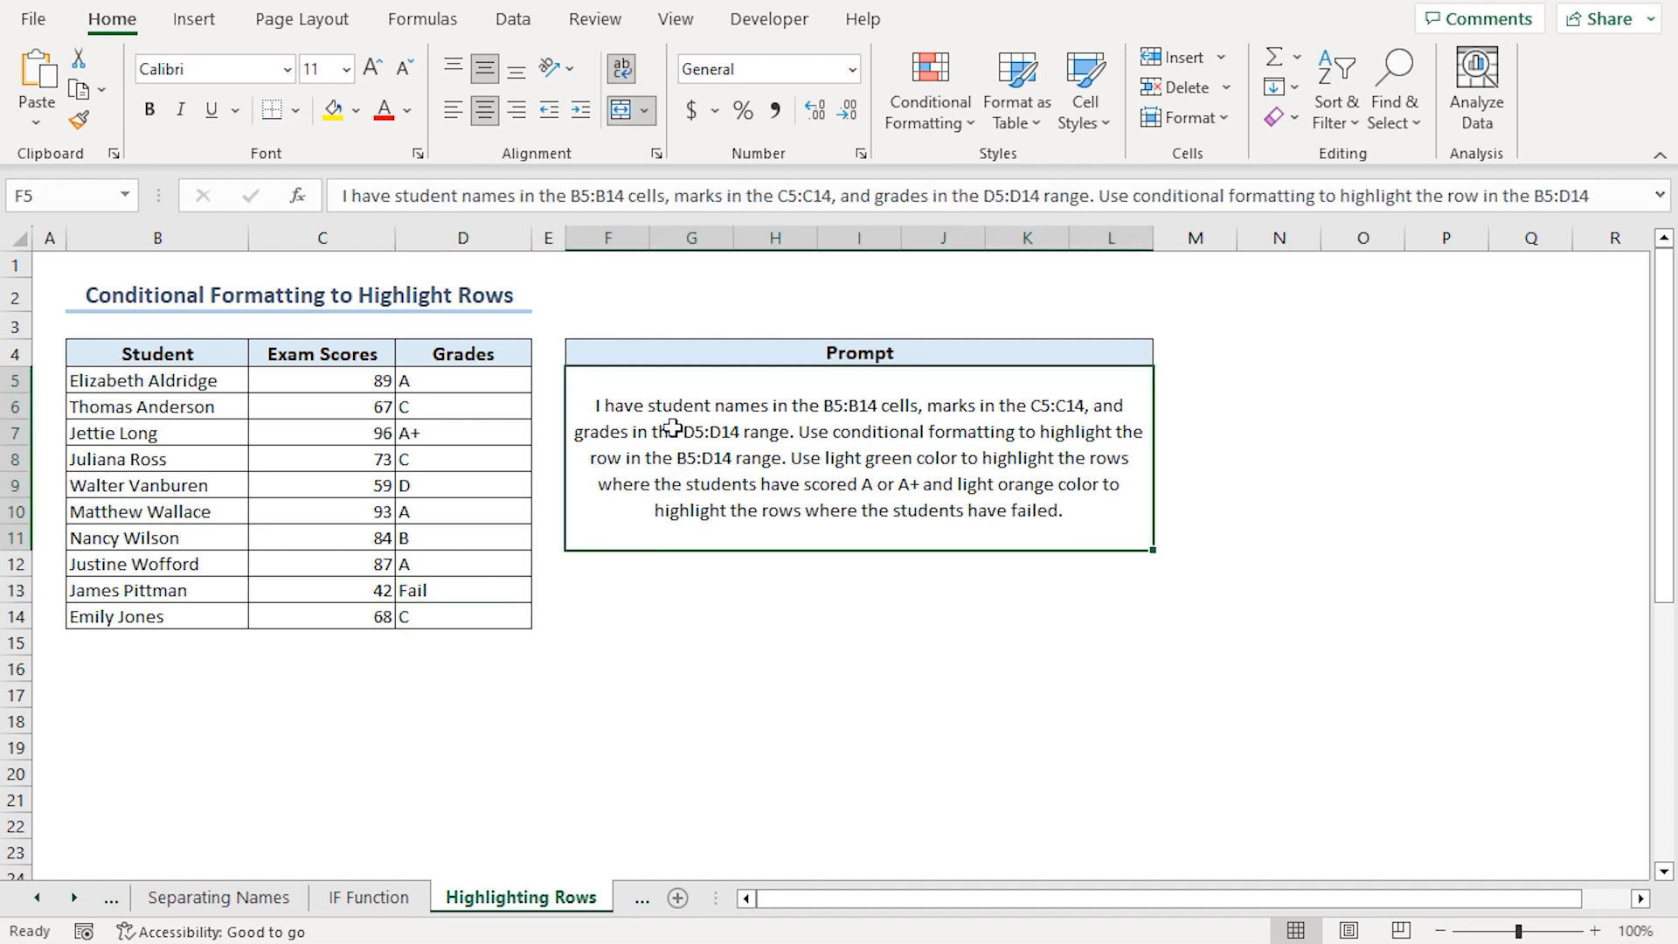
pyautogui.press('ctrl+c')
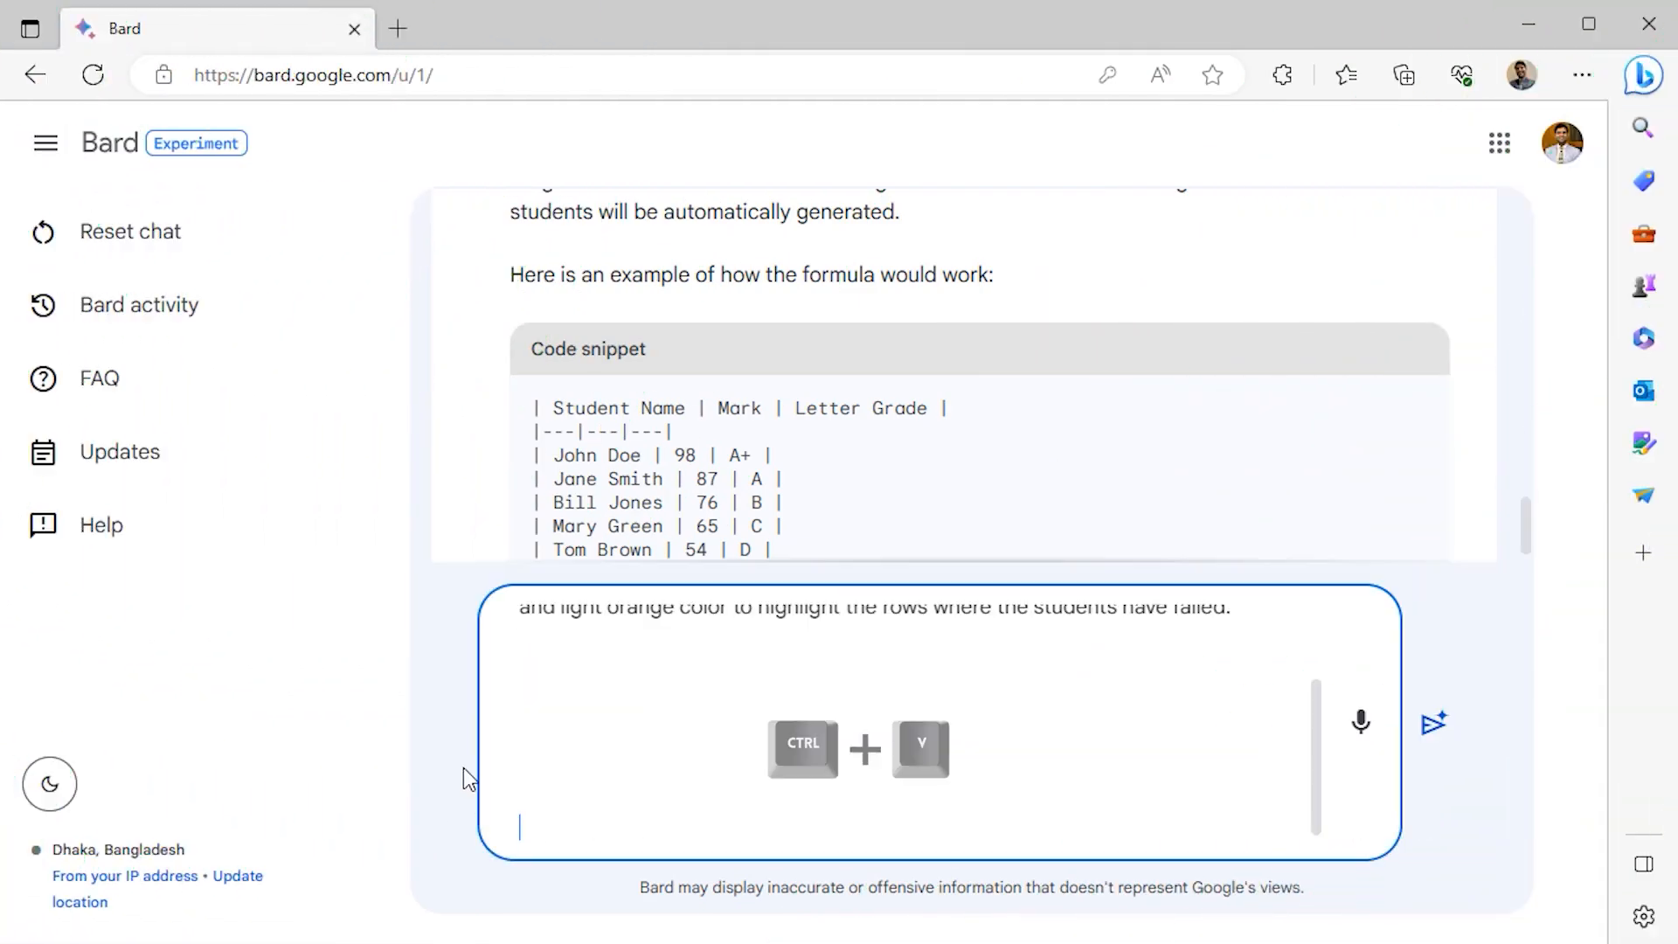
# Paste the highlighting prompt into Bard and submit it.
pyautogui.press('ctrl+v')
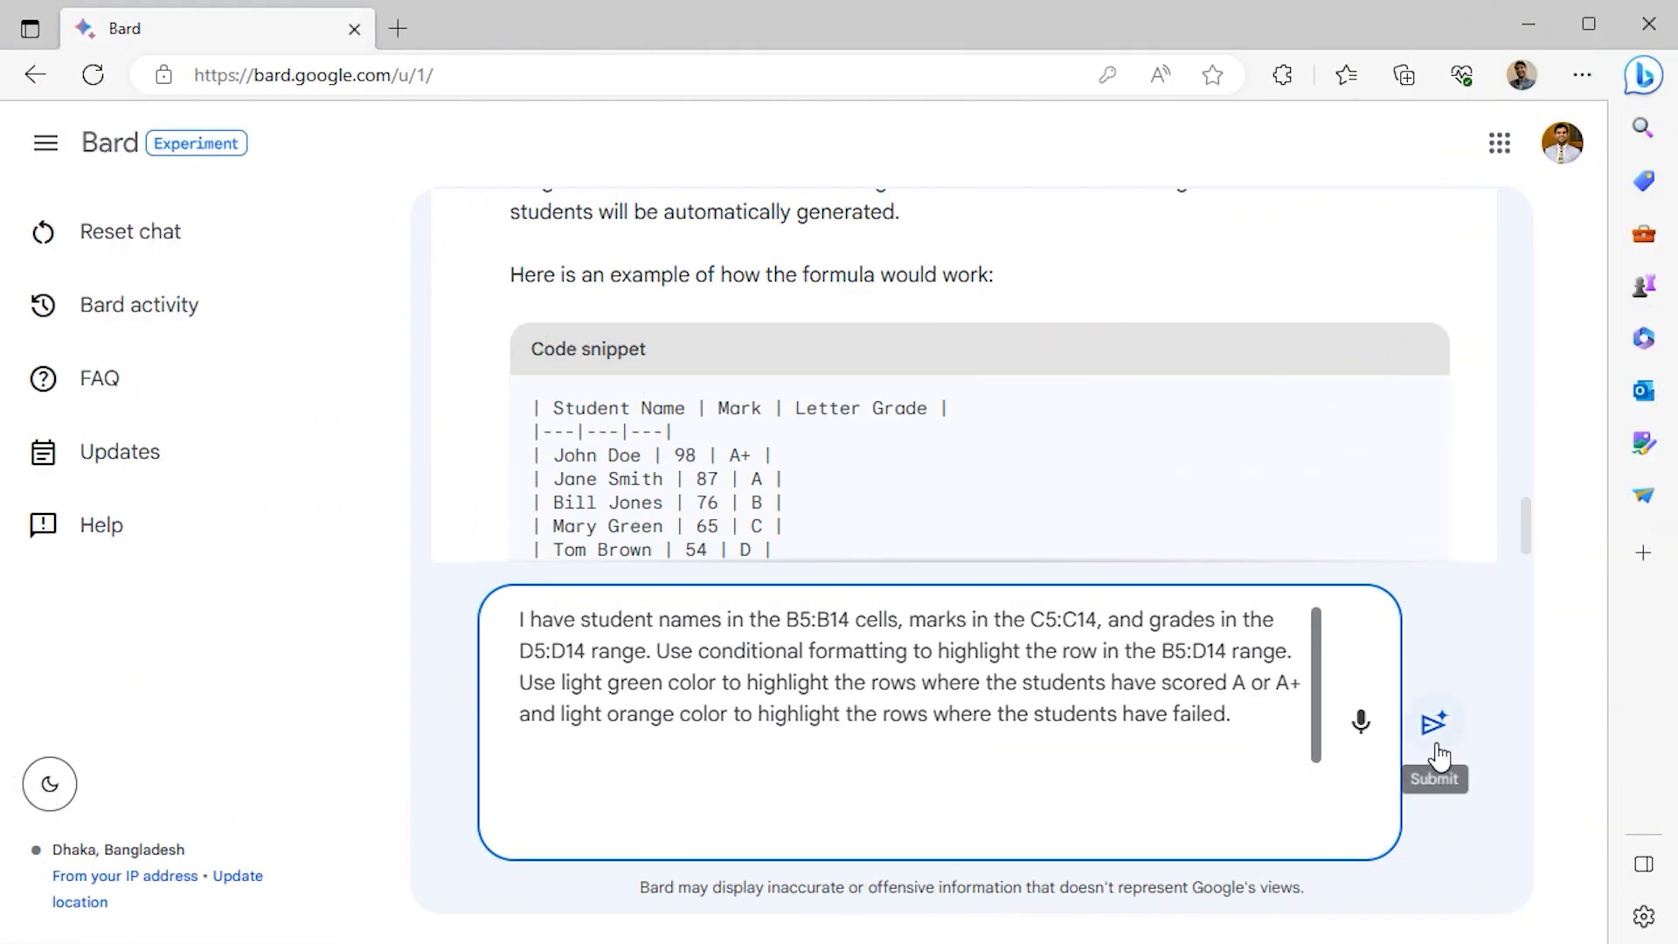
pyautogui.click(1433, 722)
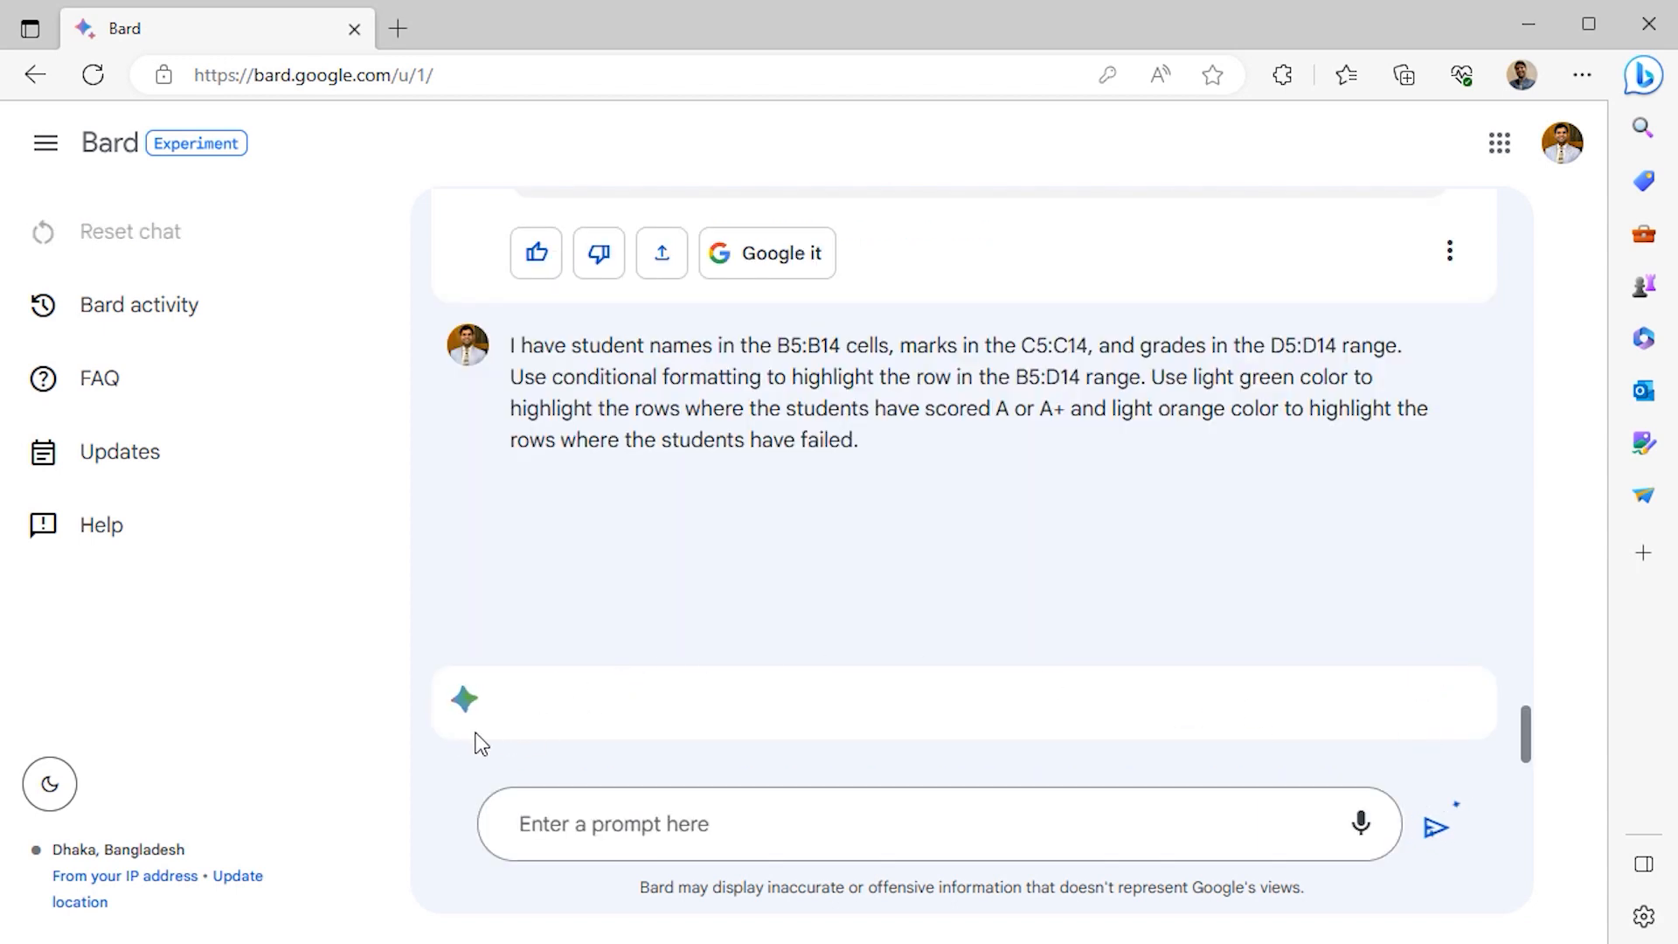
pyautogui.click(1435, 823)
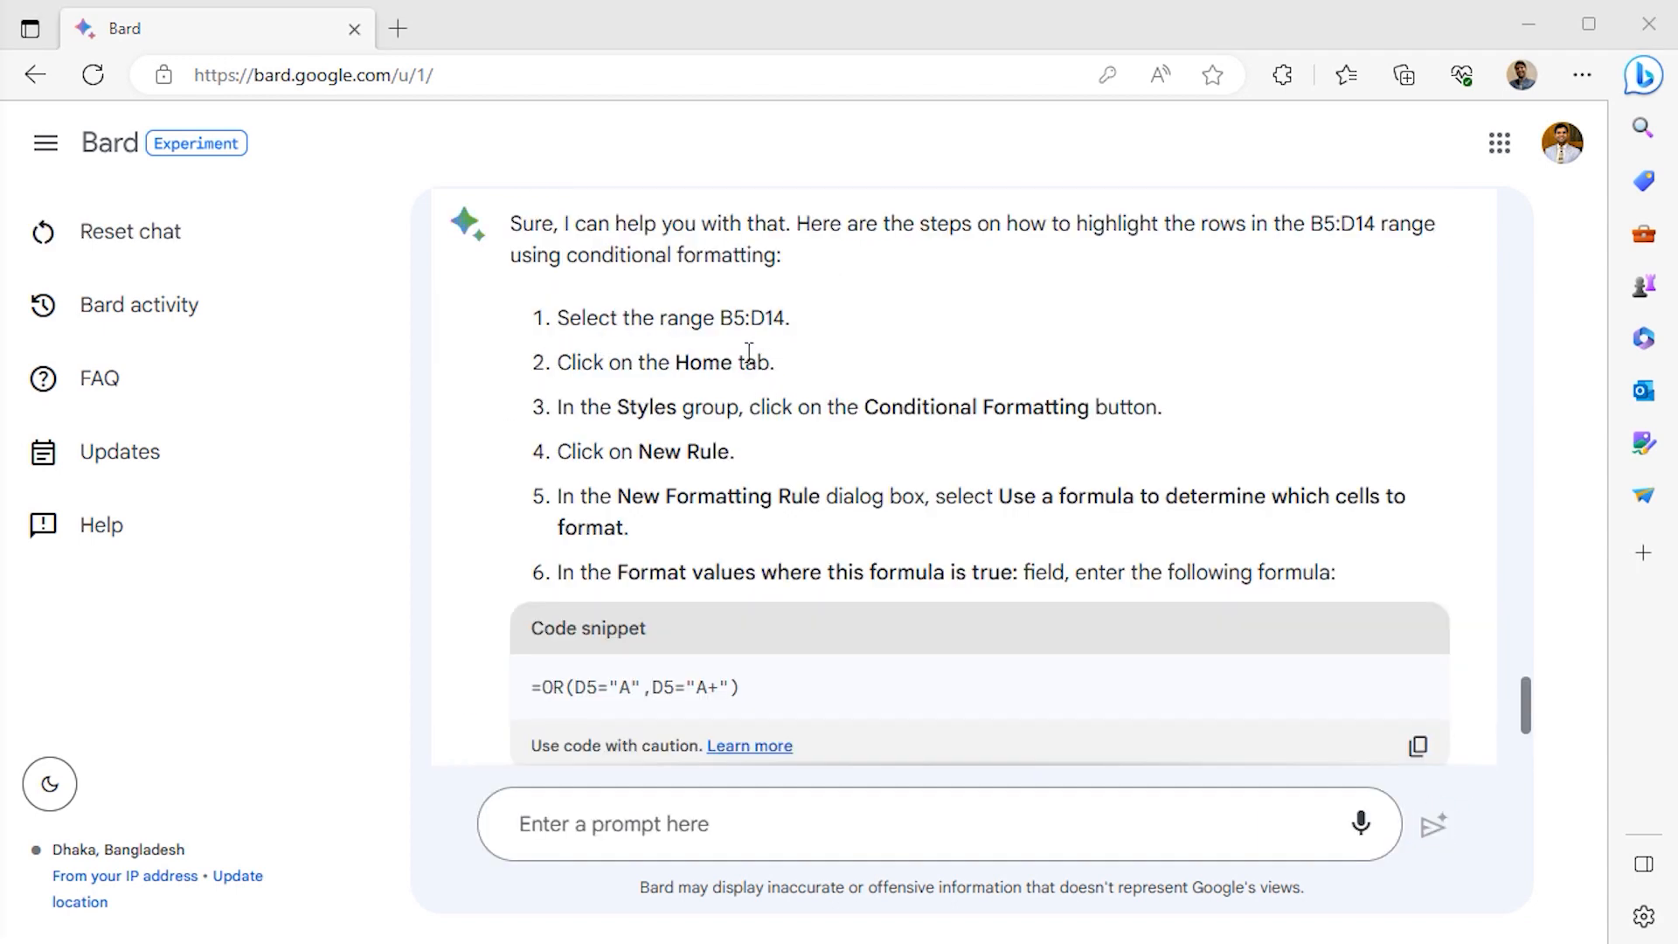
pyautogui.moveTo(841, 470)
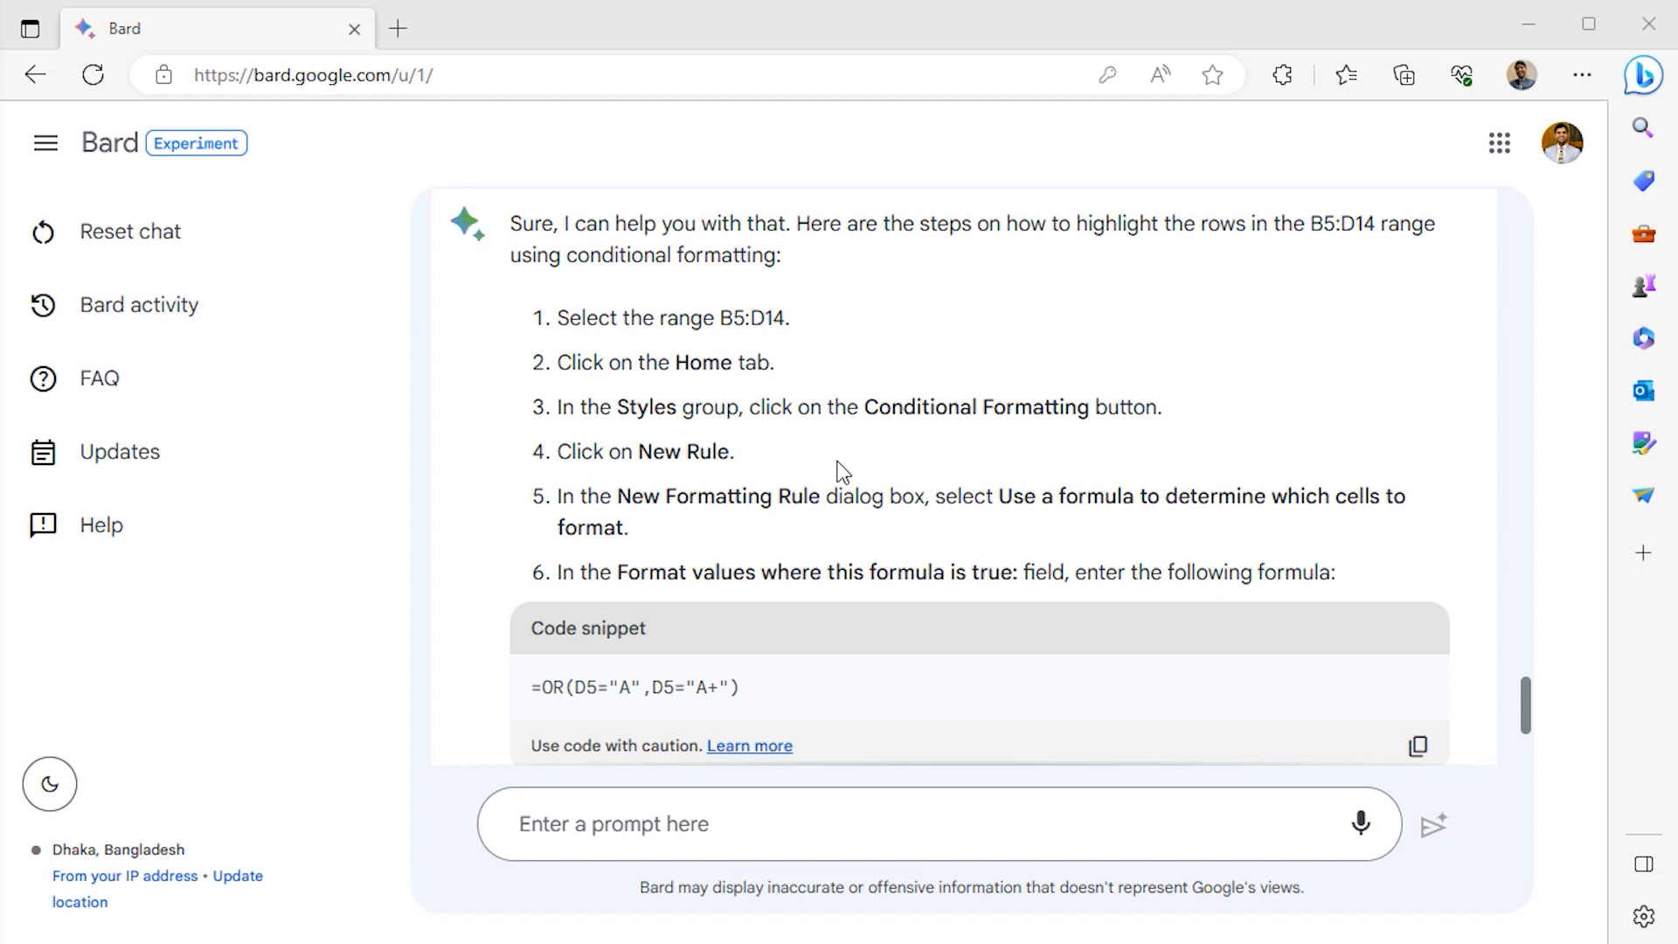
pyautogui.moveTo(853, 398)
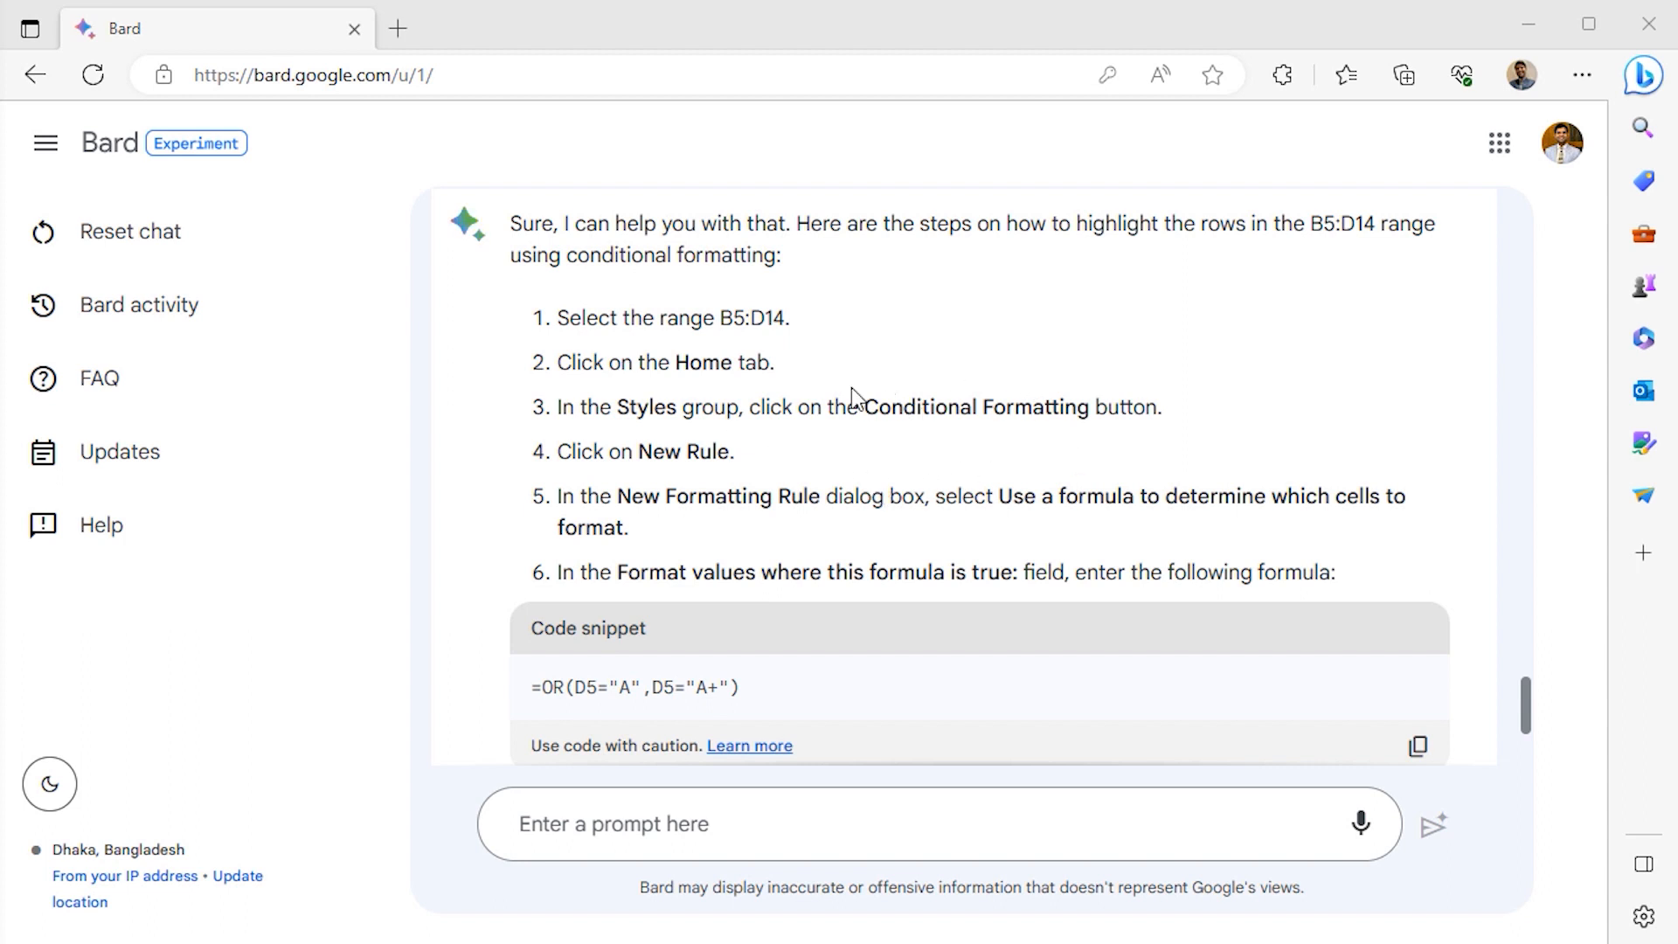
pyautogui.moveTo(790, 316)
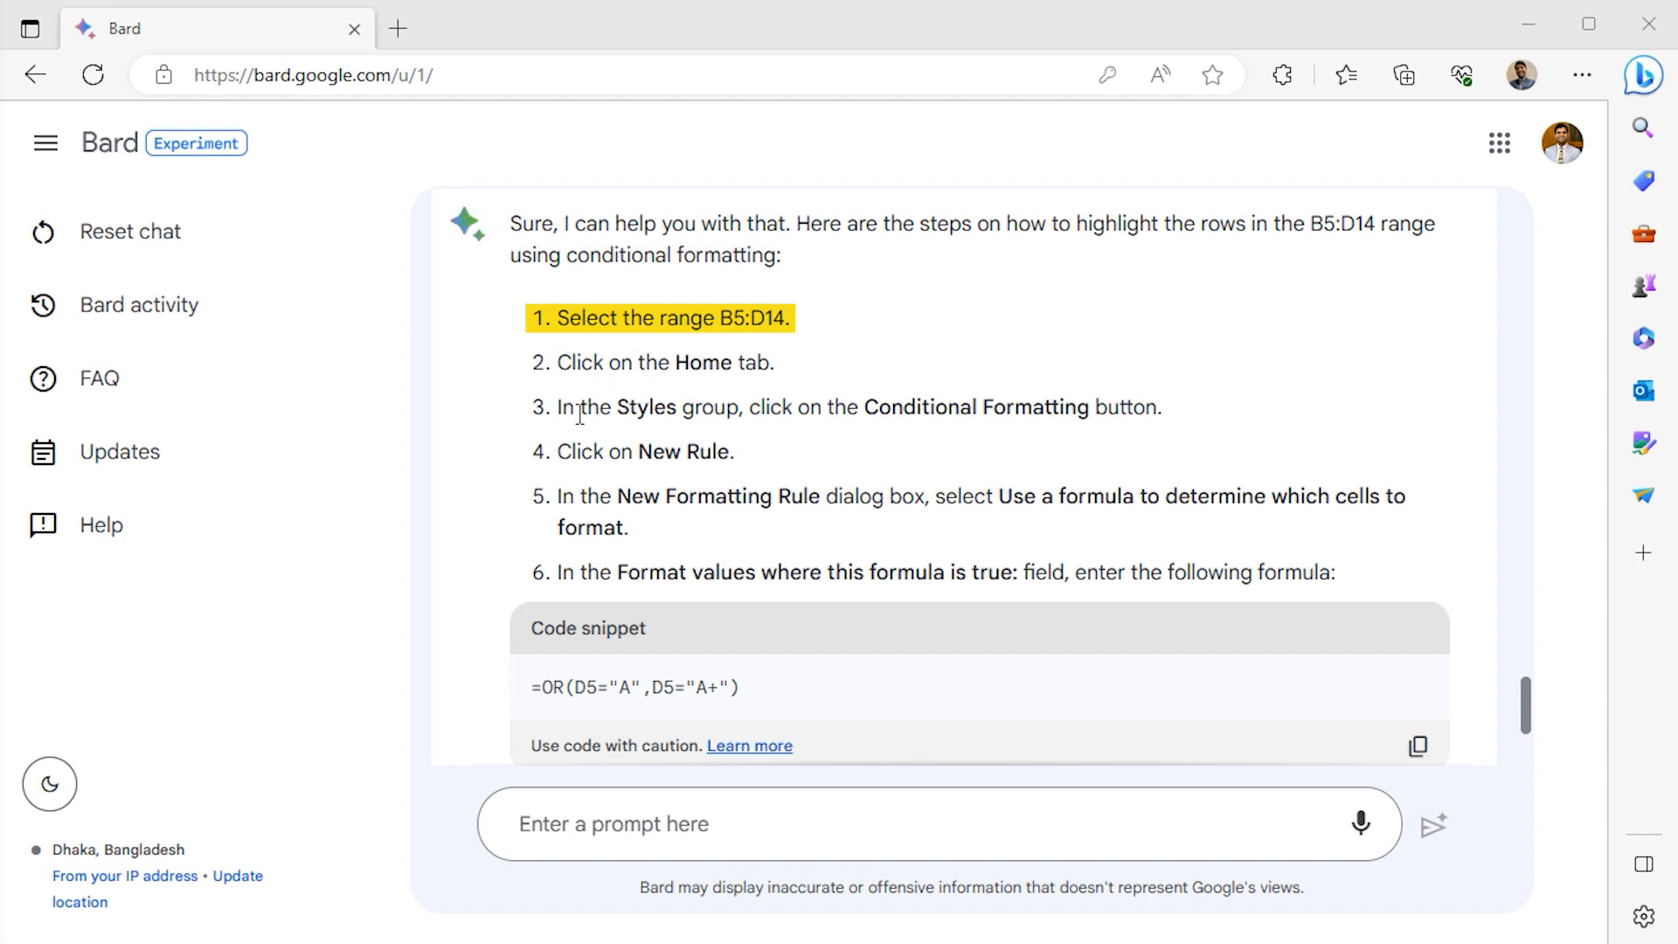
pyautogui.click(946, 436)
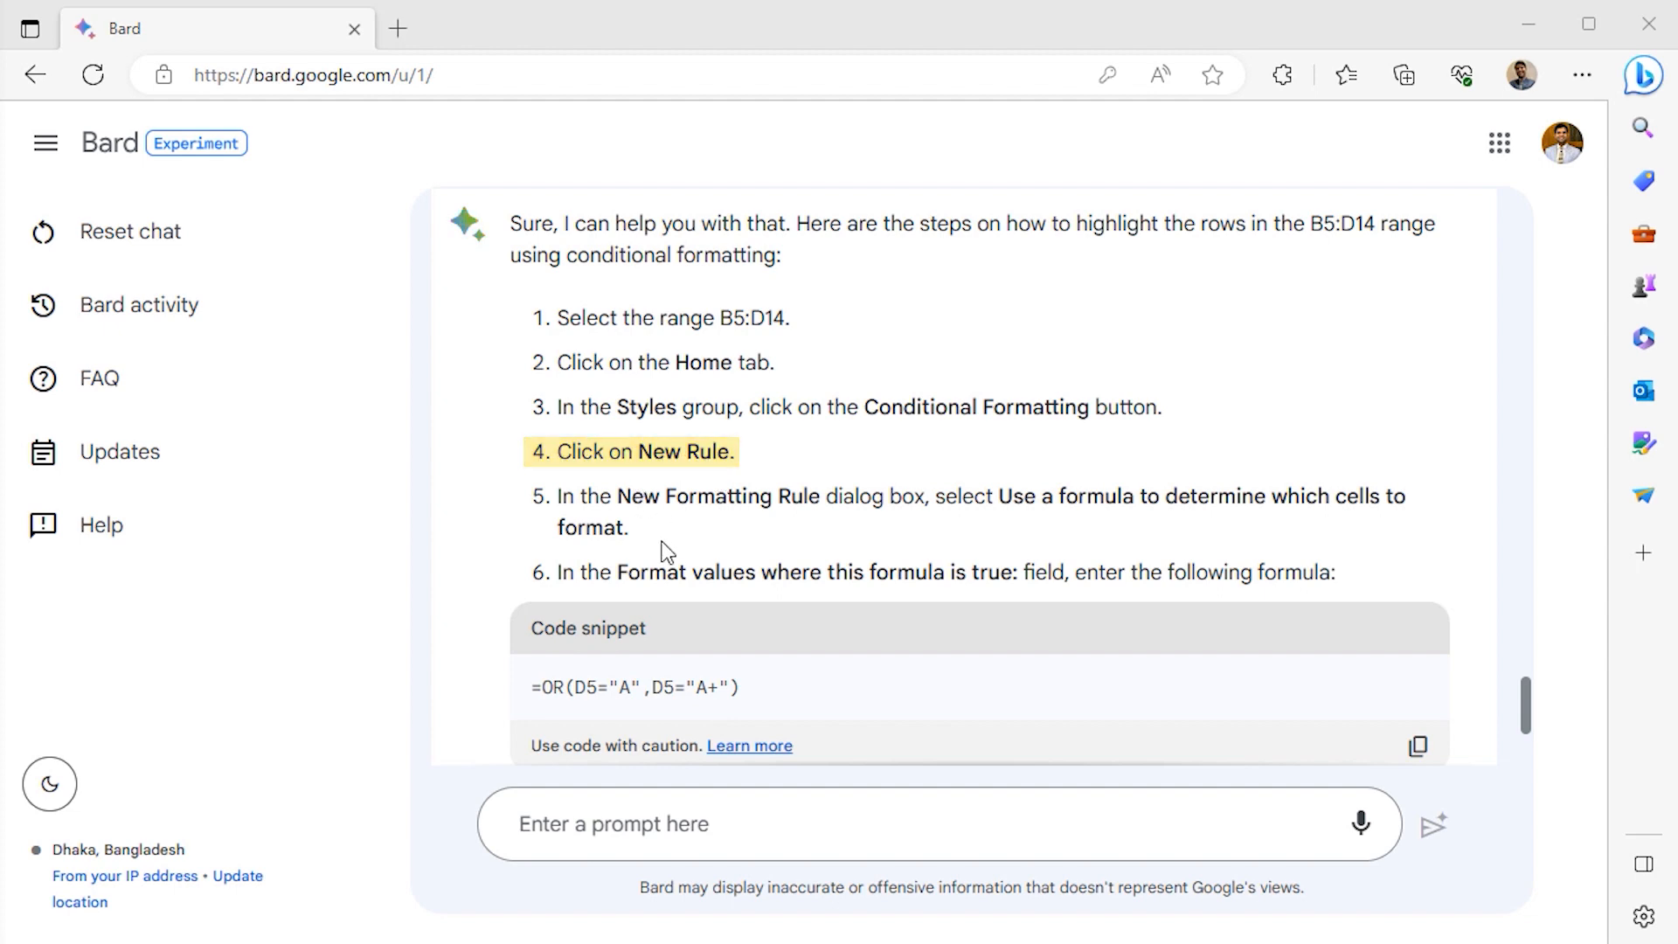
# Read Bard's conditional formatting steps and copy the =OR(D5="A",D5="A+") formula.
pyautogui.scroll(-3)
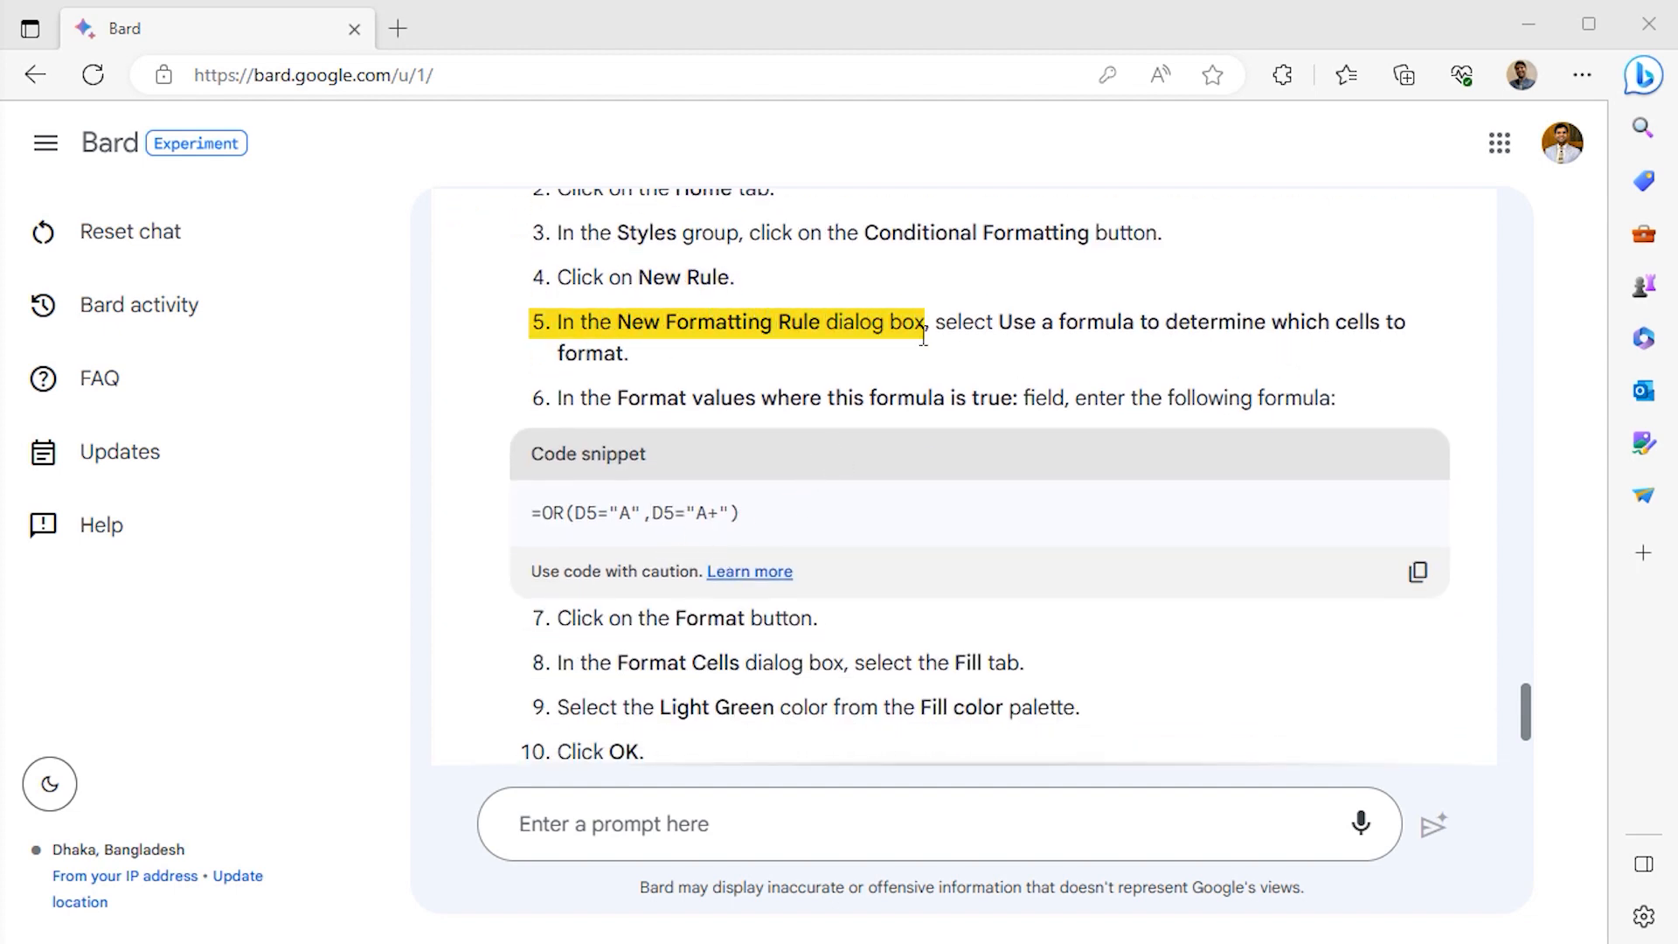
pyautogui.scroll(-3)
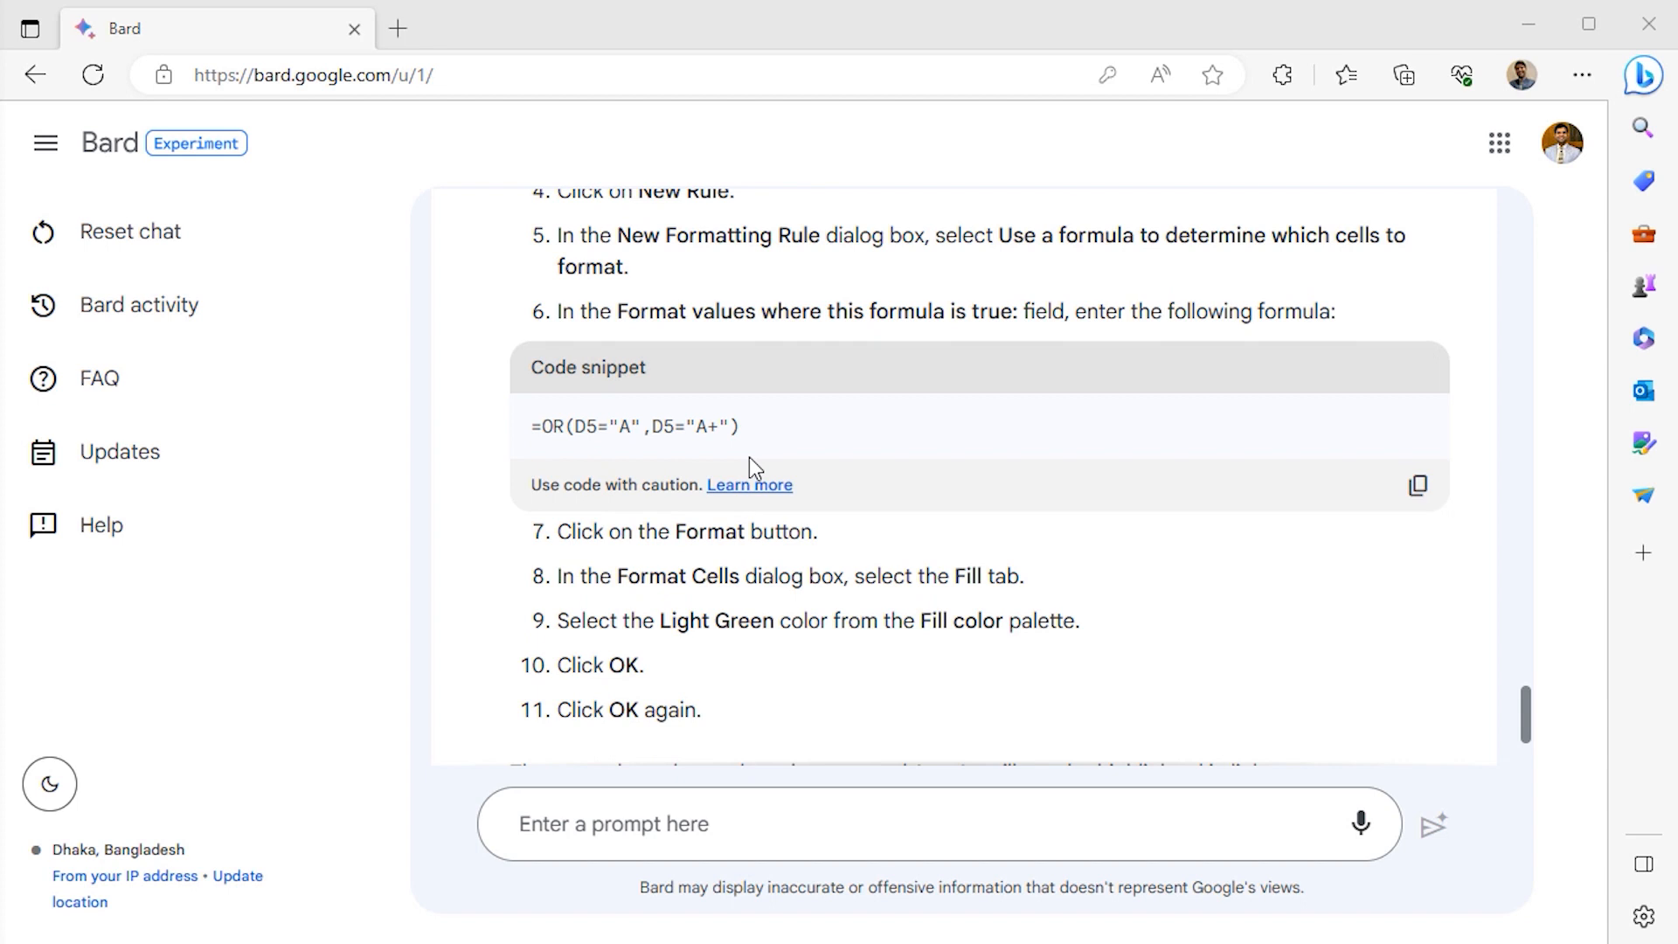
pyautogui.scroll(-3)
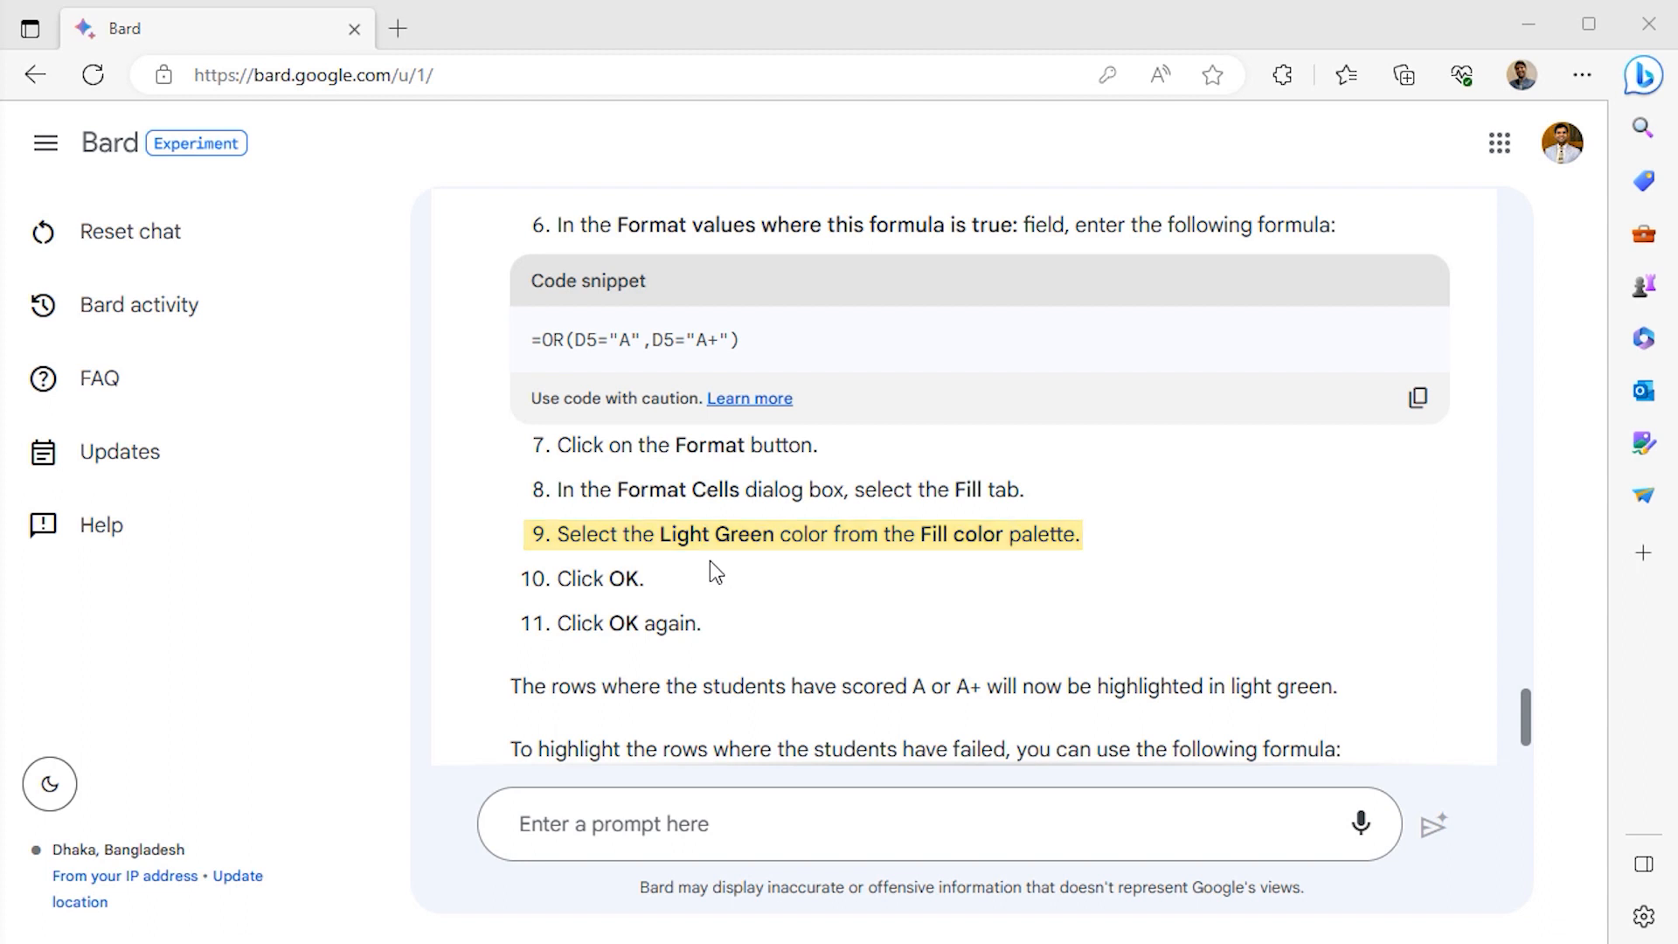
pyautogui.scroll(-3)
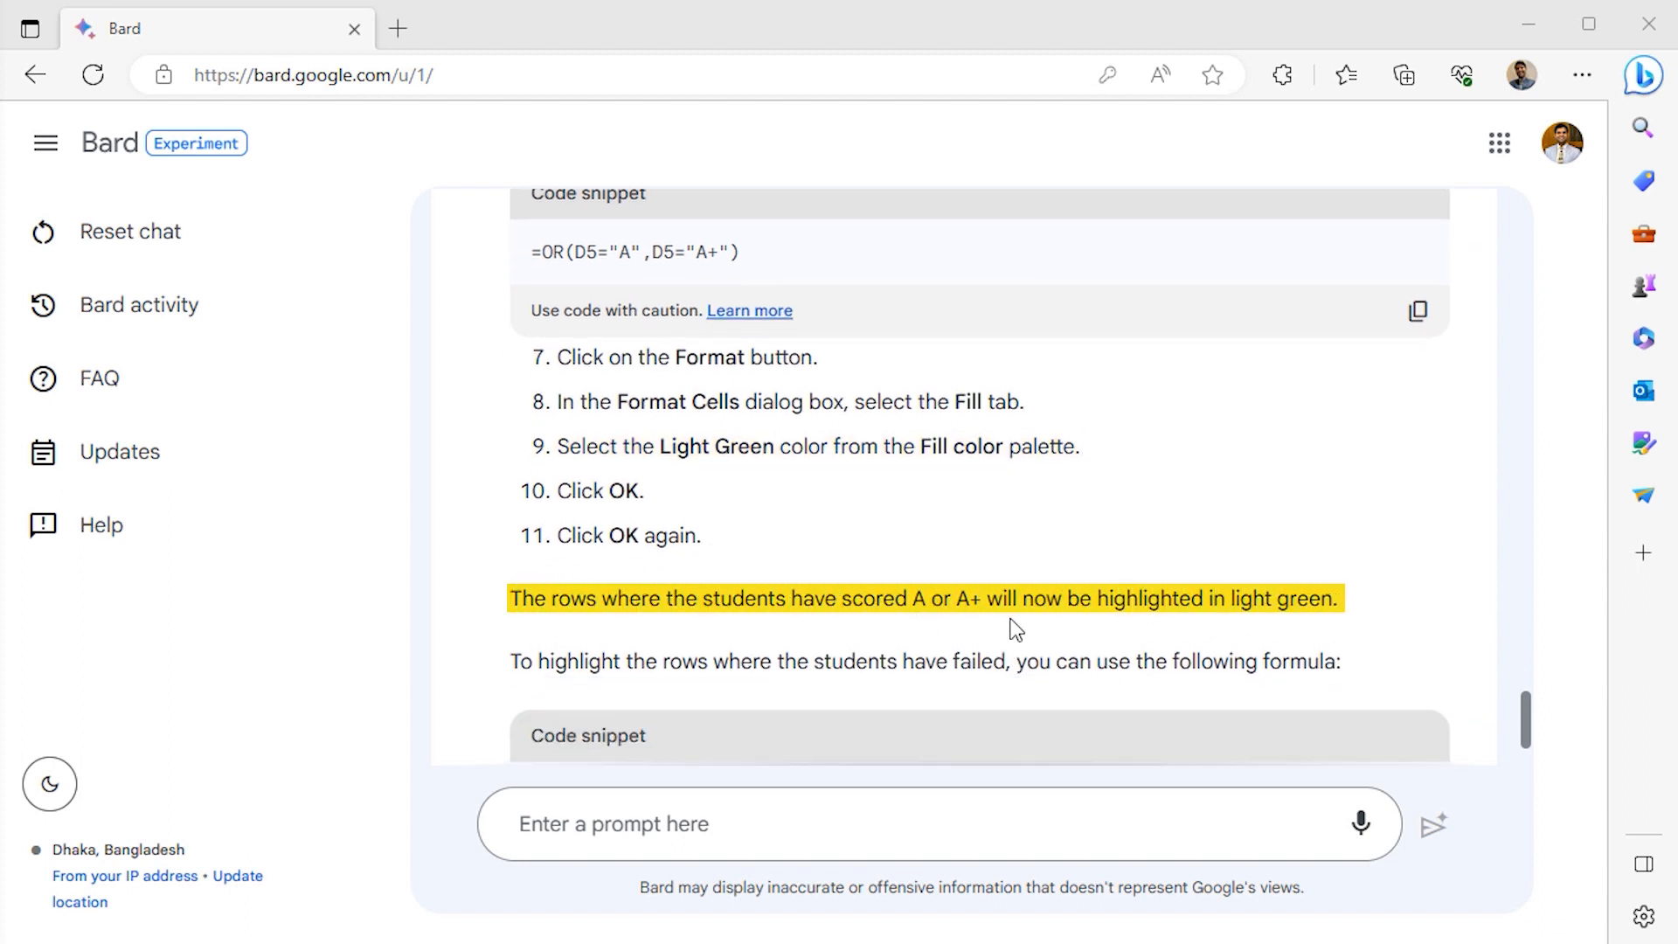
pyautogui.scroll(-3)
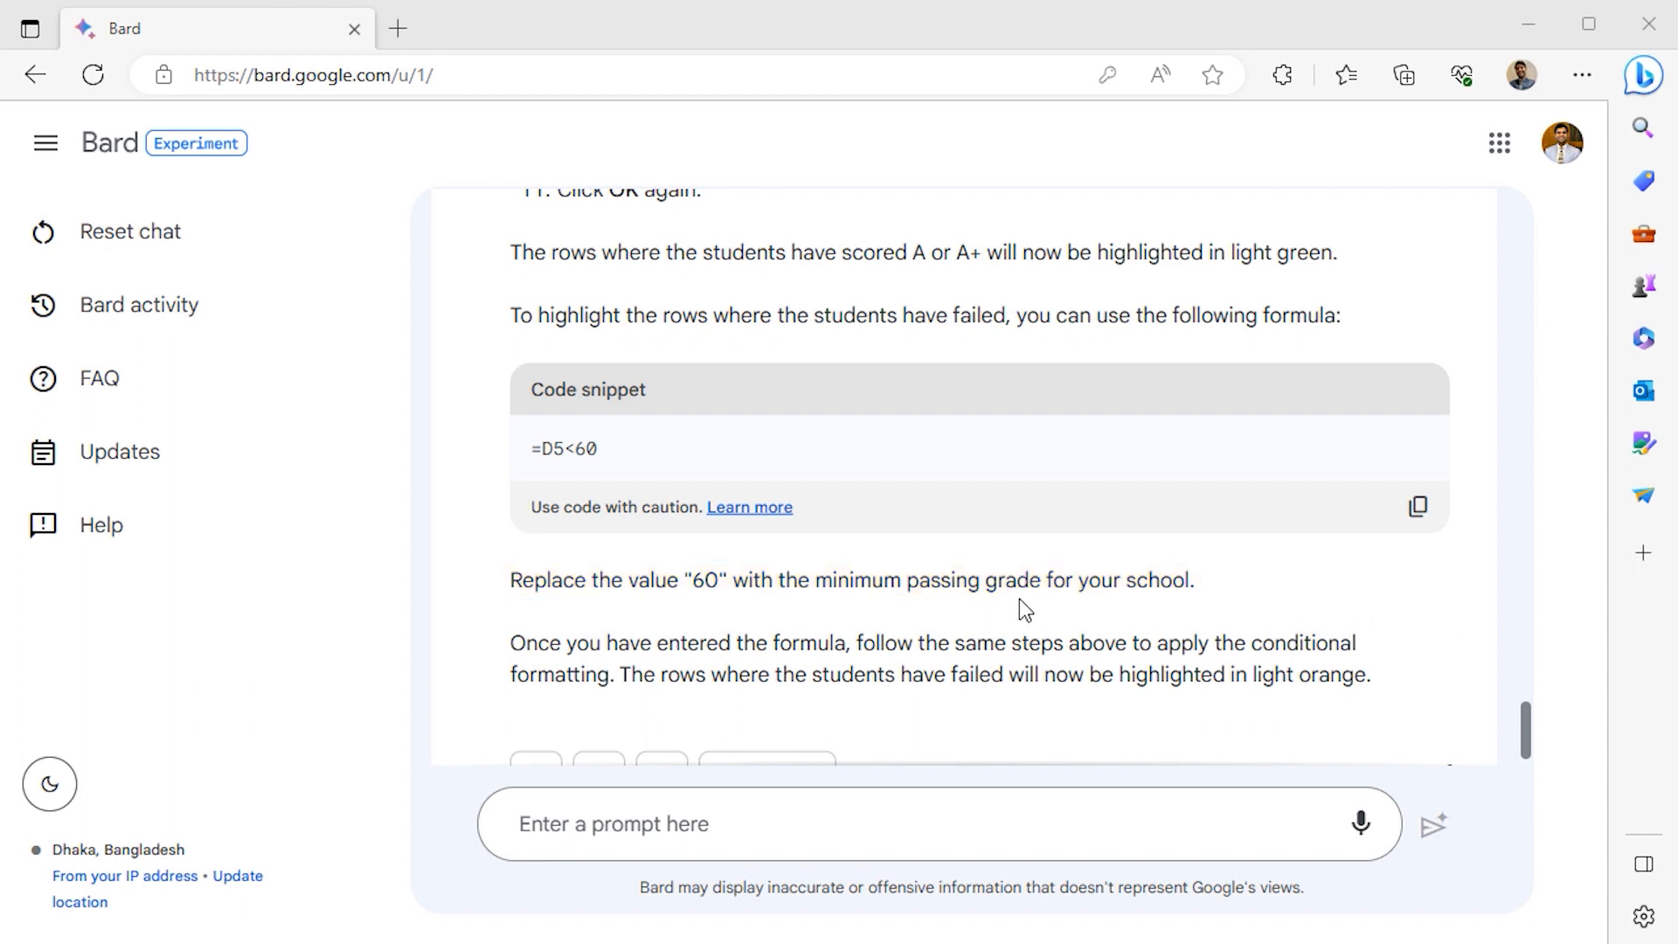
pyautogui.moveTo(605, 460)
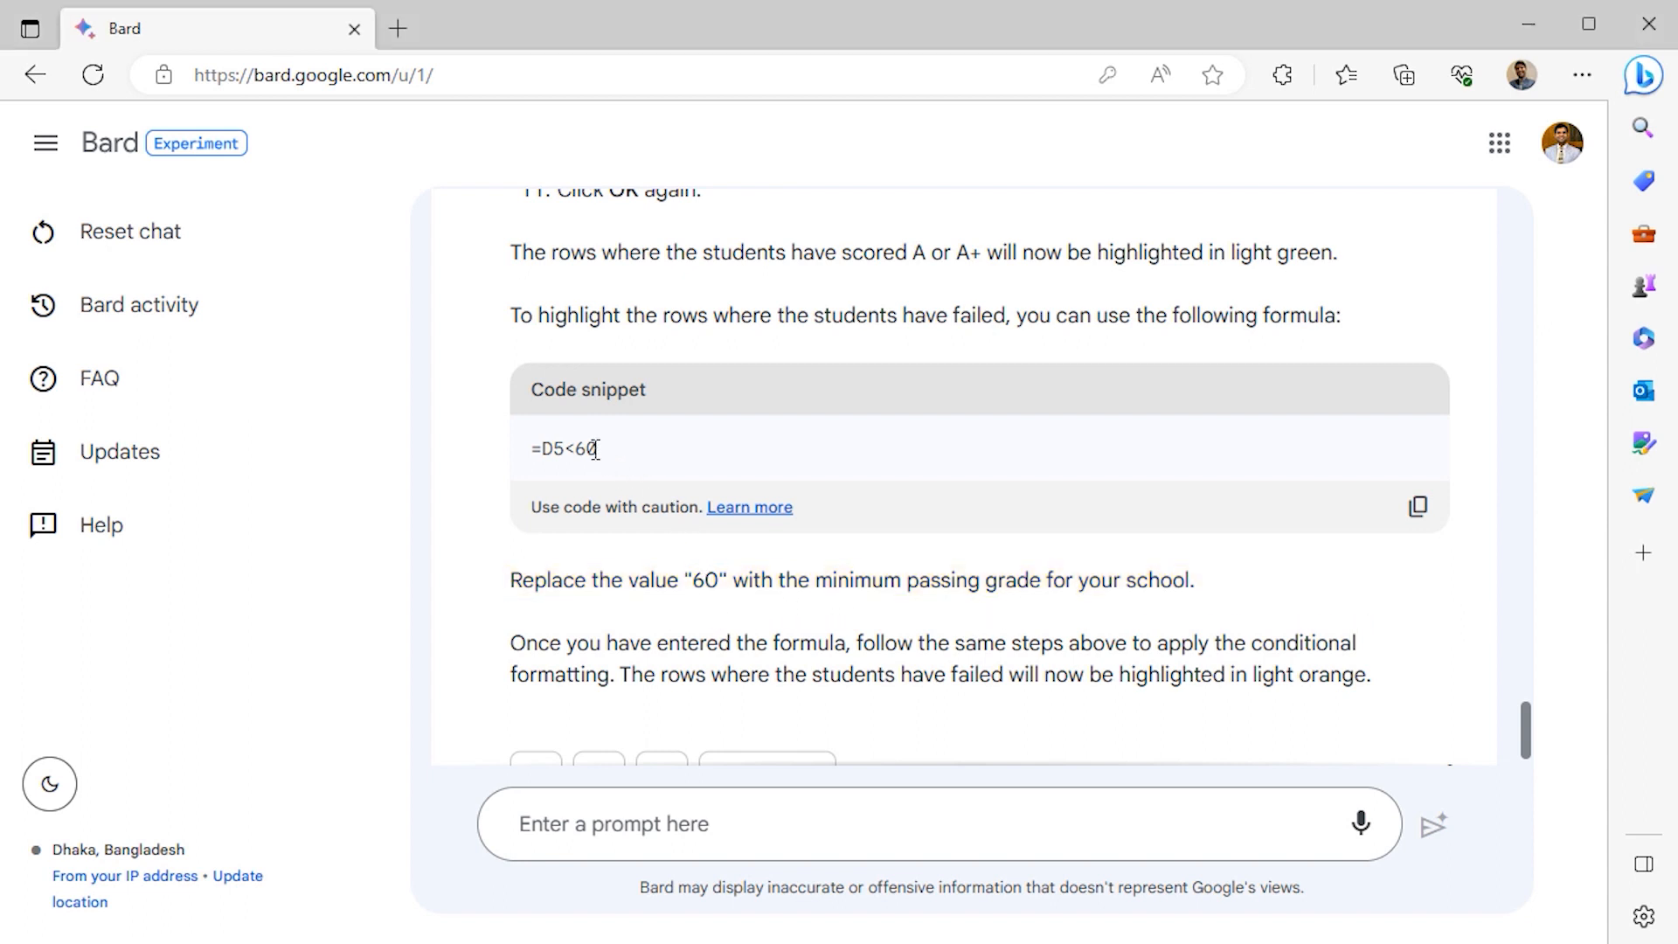
pyautogui.doubleClick(588, 449)
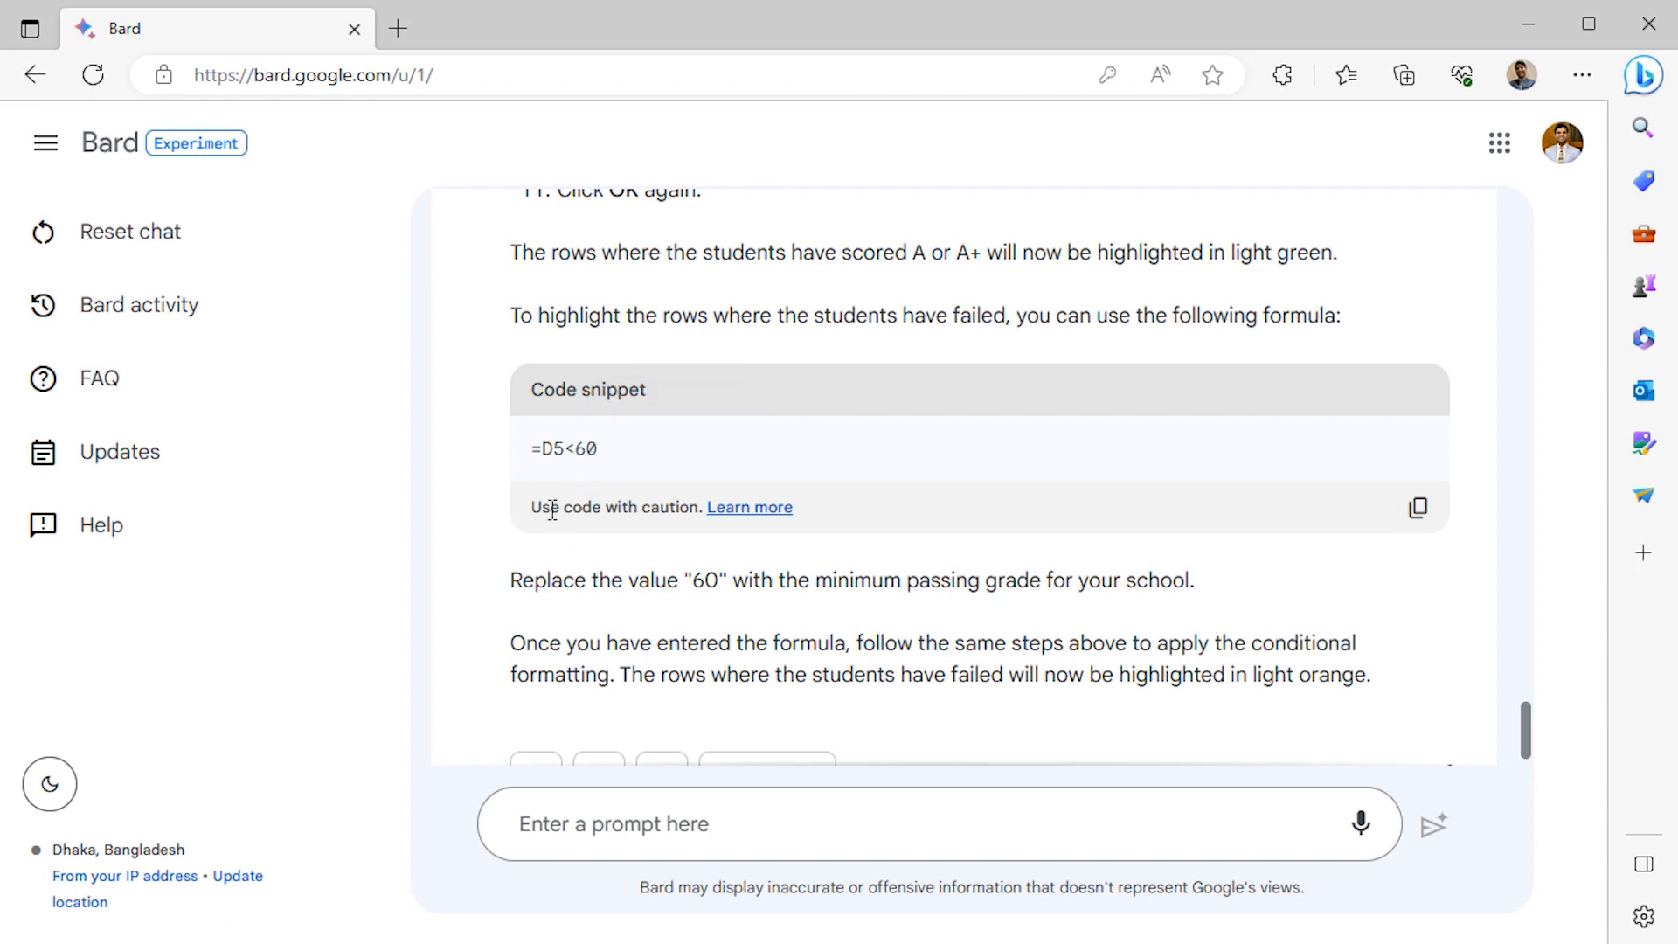
pyautogui.moveTo(526, 508)
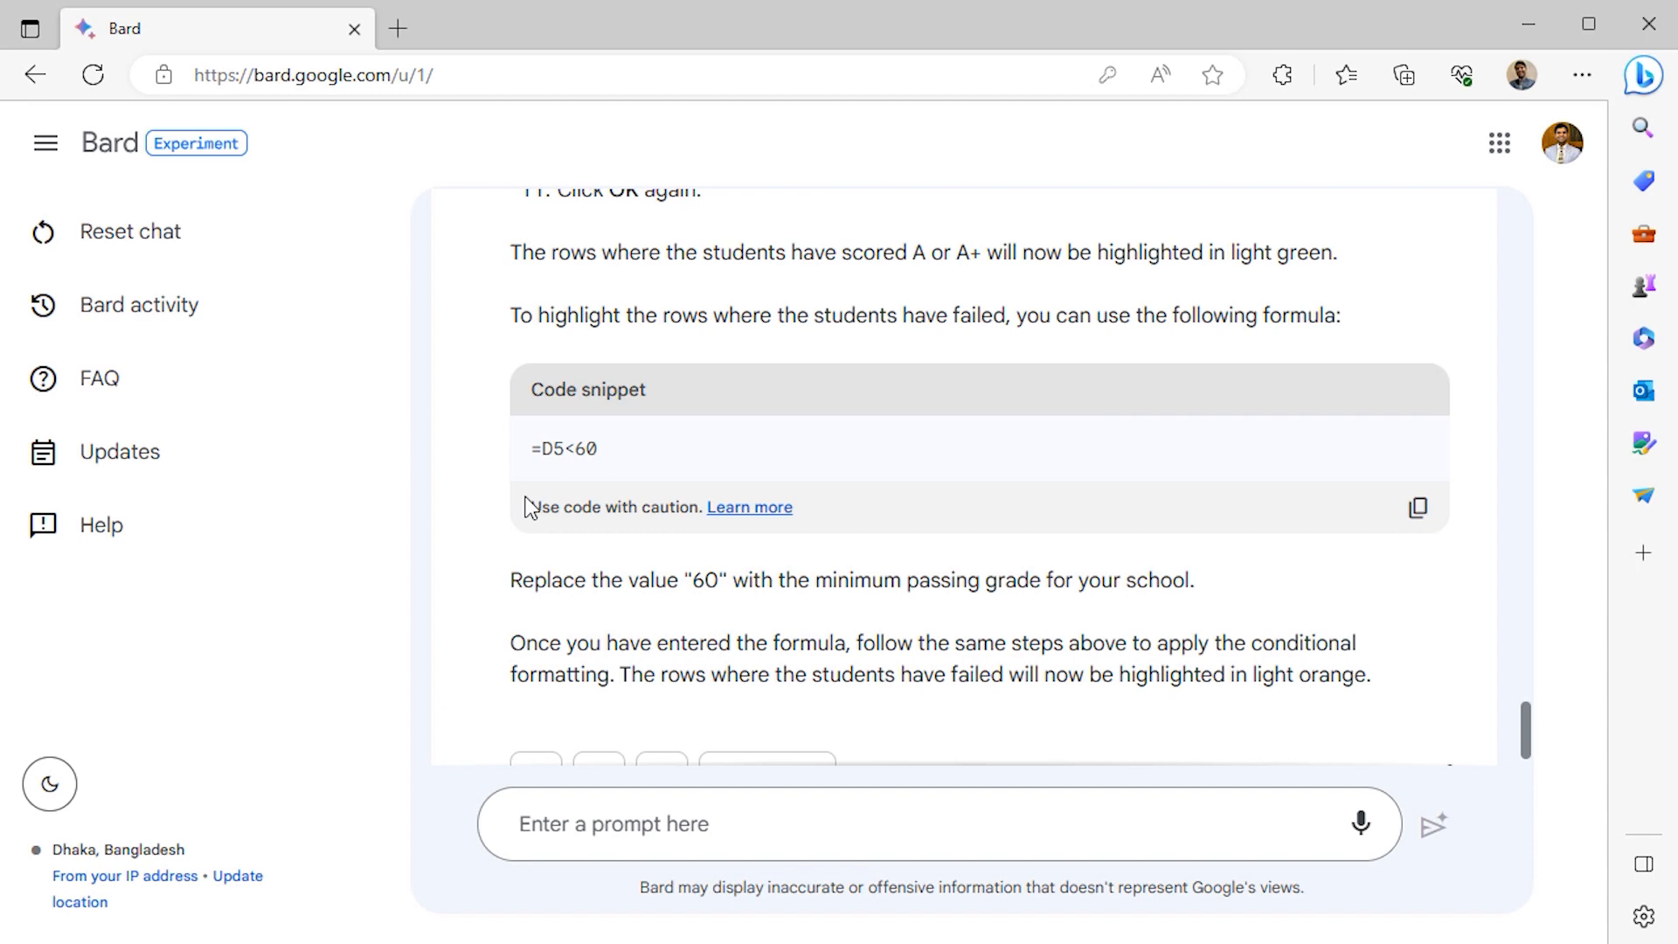
pyautogui.moveTo(577, 544)
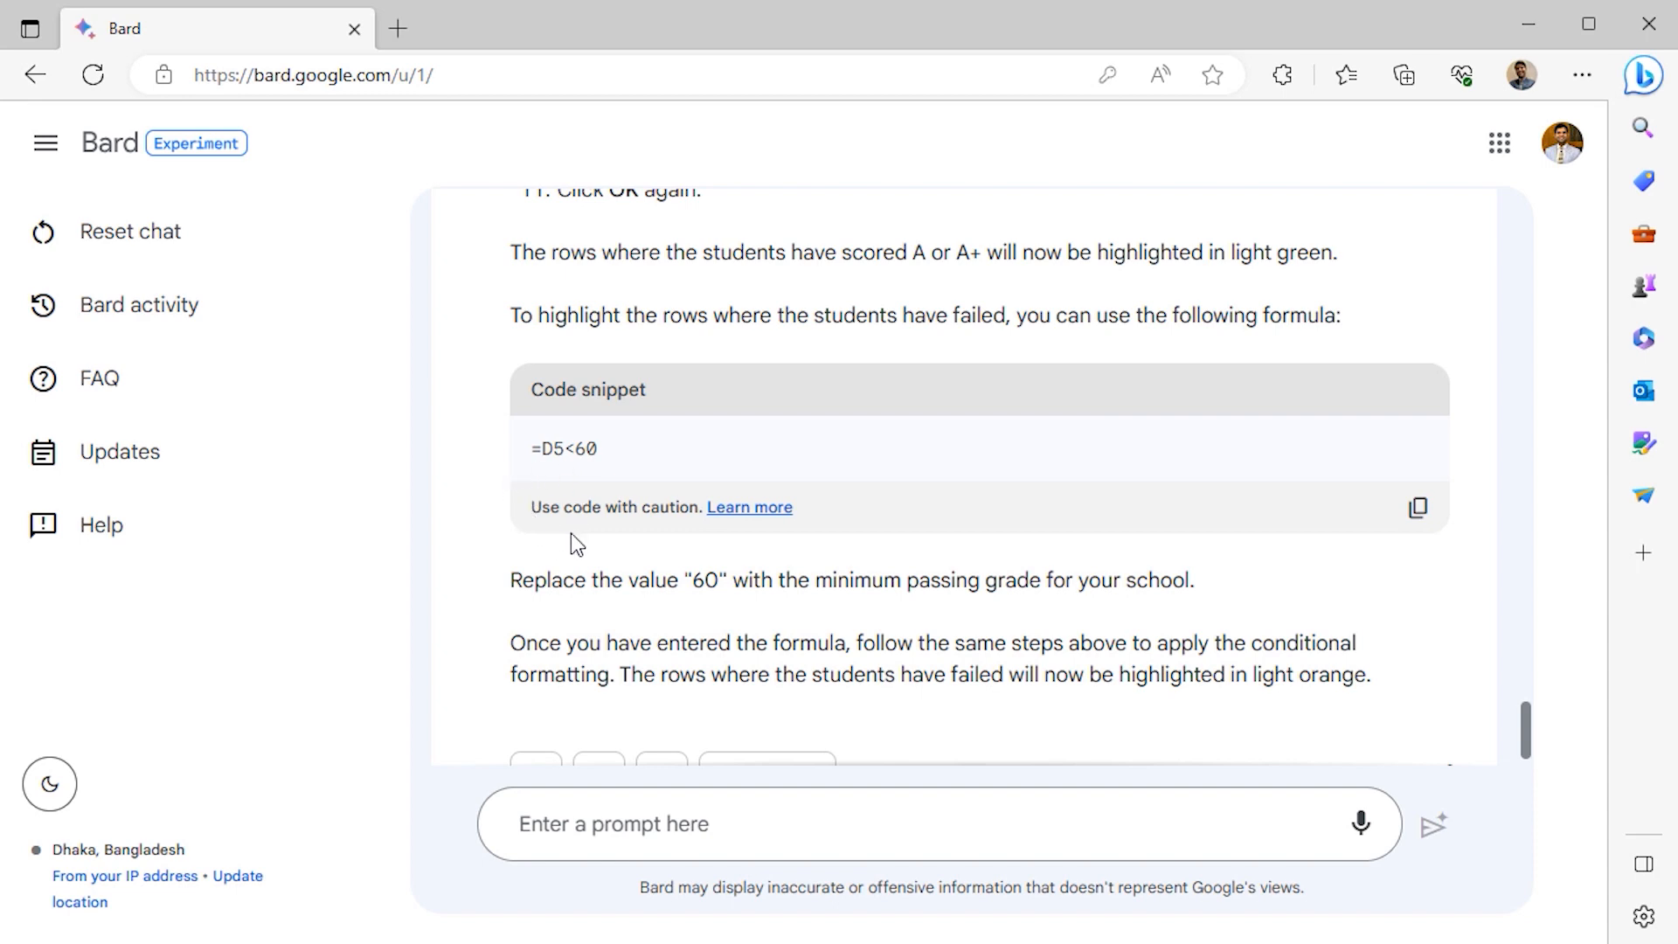
pyautogui.scroll(3)
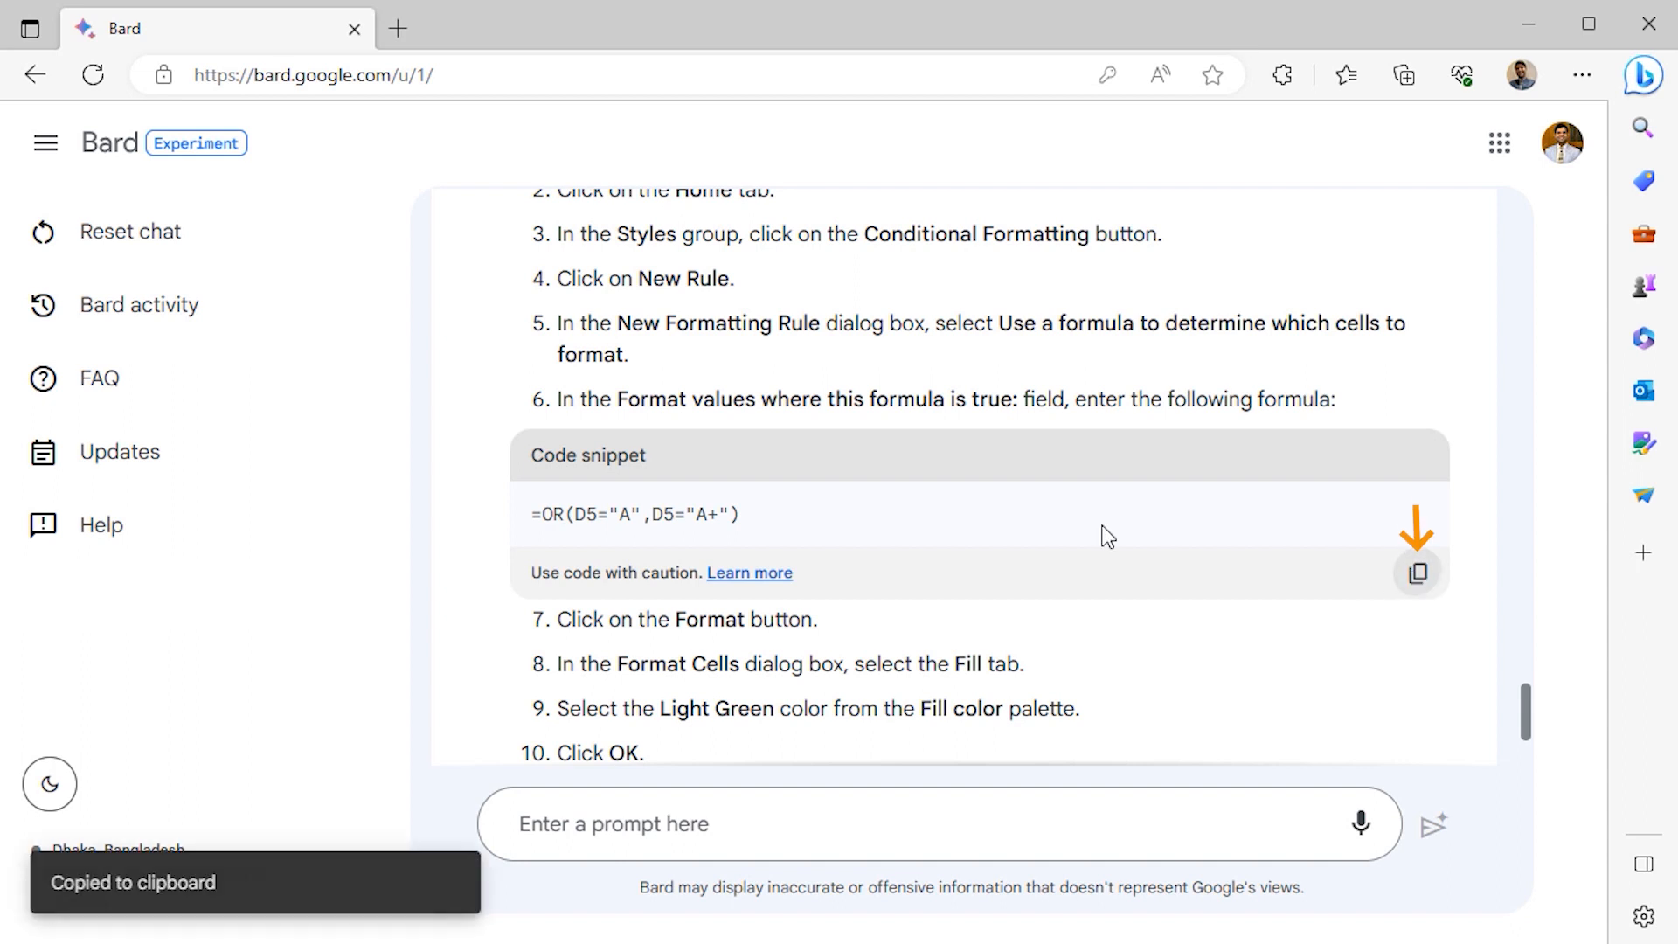
pyautogui.moveTo(404, 611)
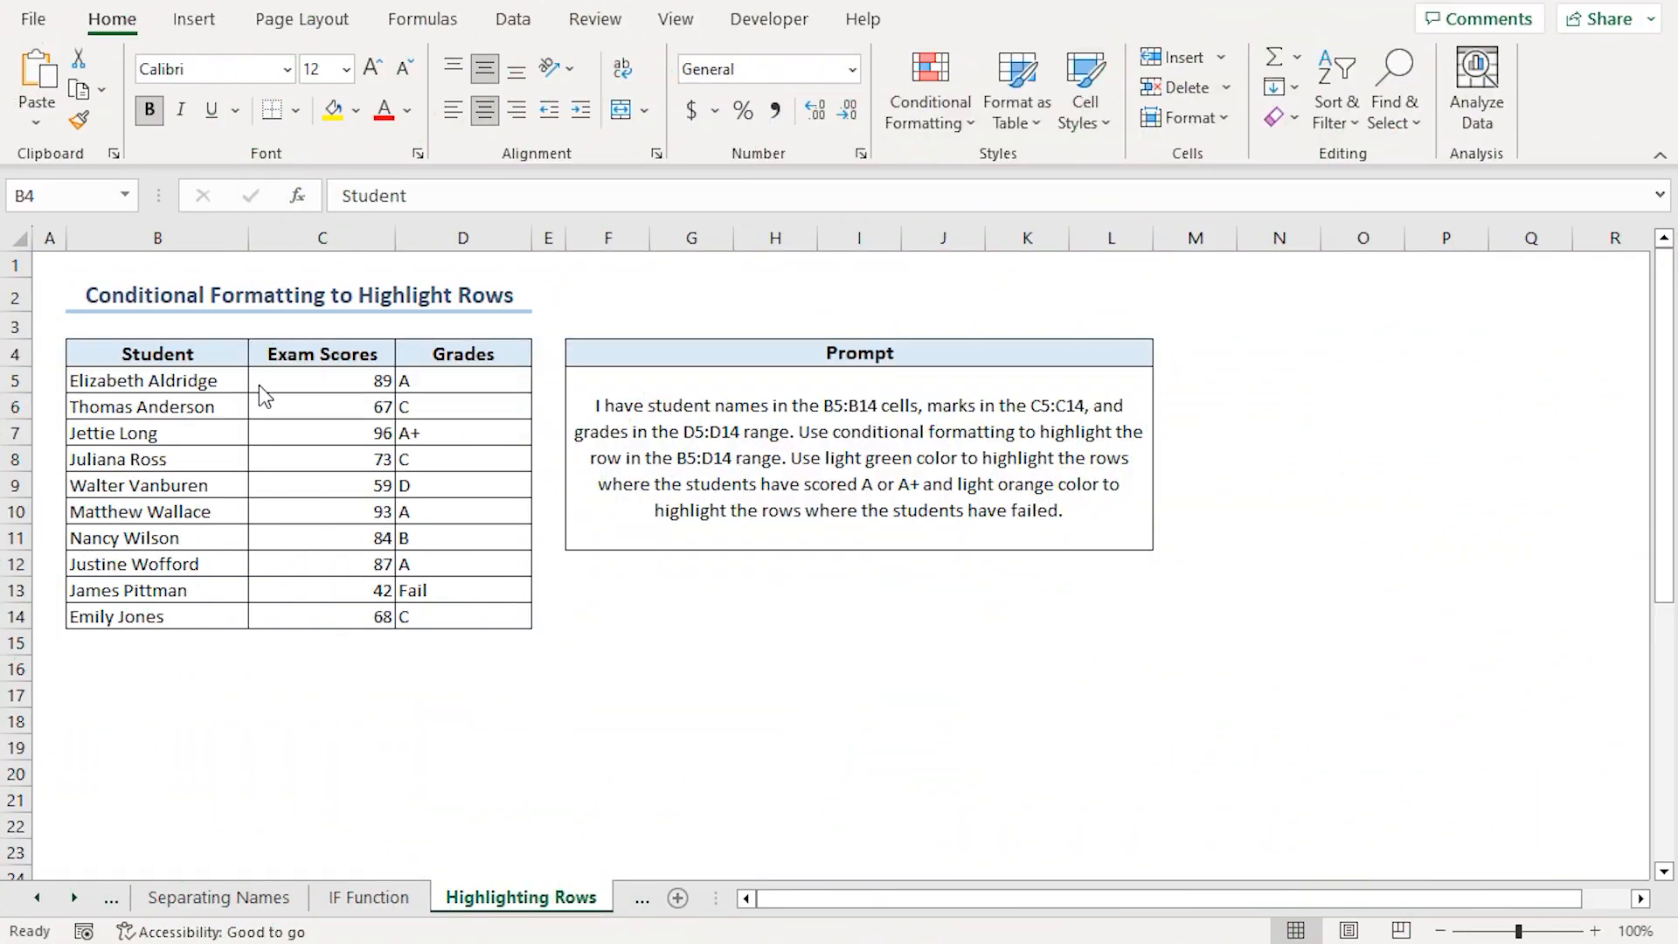
# Create a formula-based conditional formatting rule for B5:D14 using =OR($D5="A",$D5="A+").
pyautogui.click(156, 379)
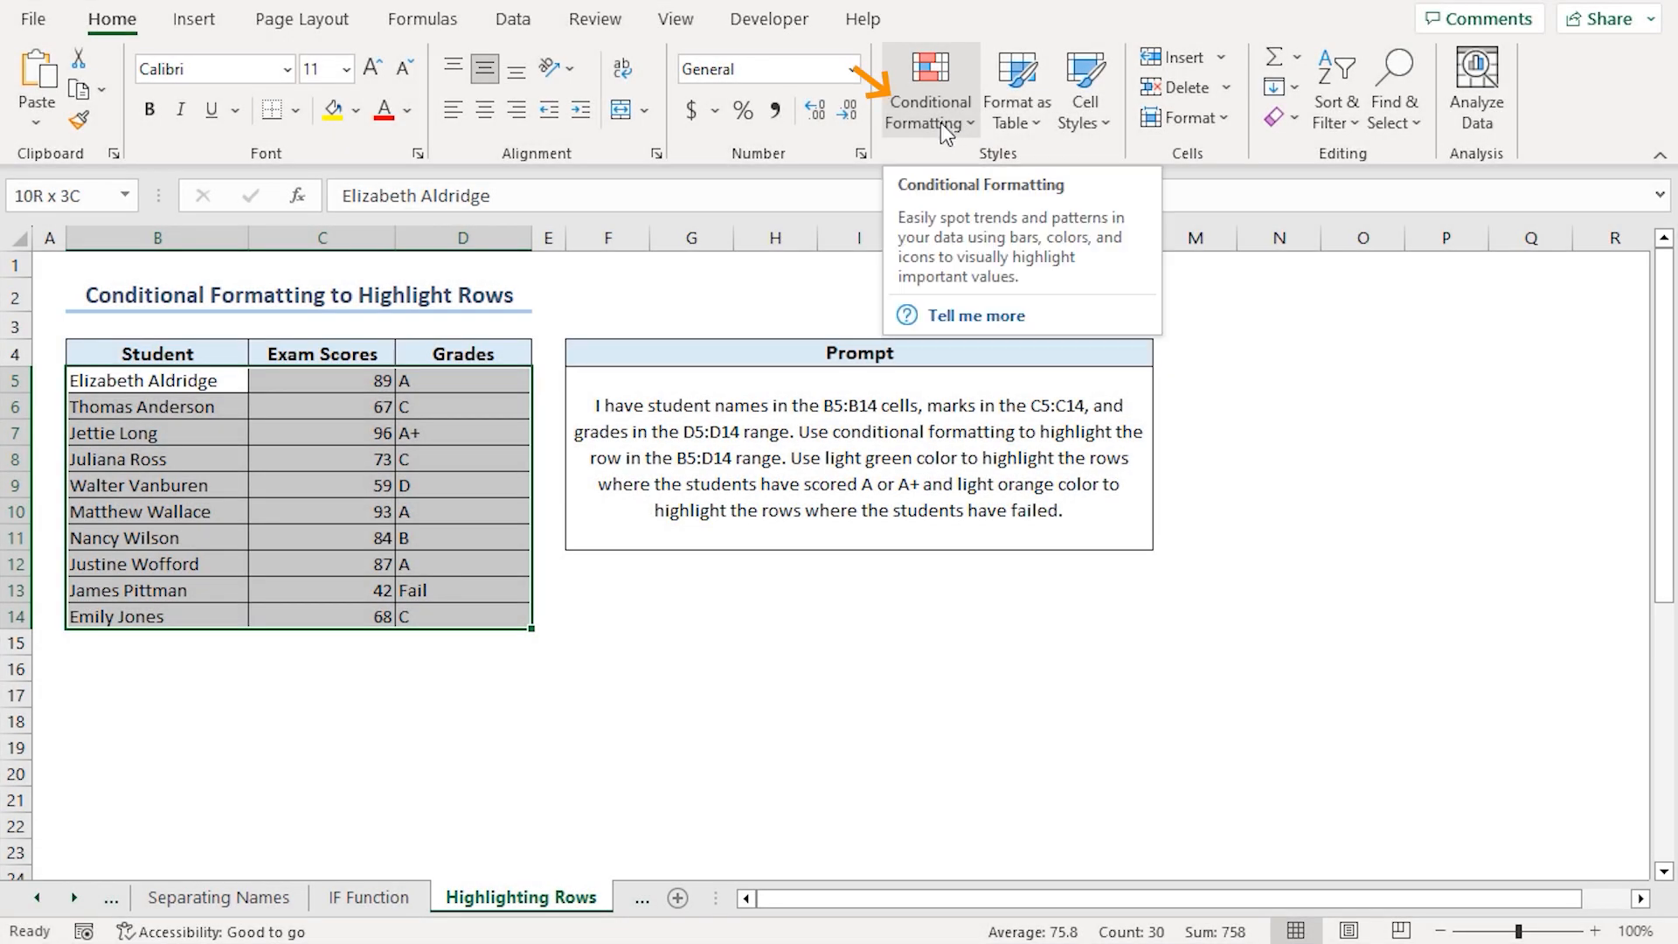
pyautogui.click(929, 89)
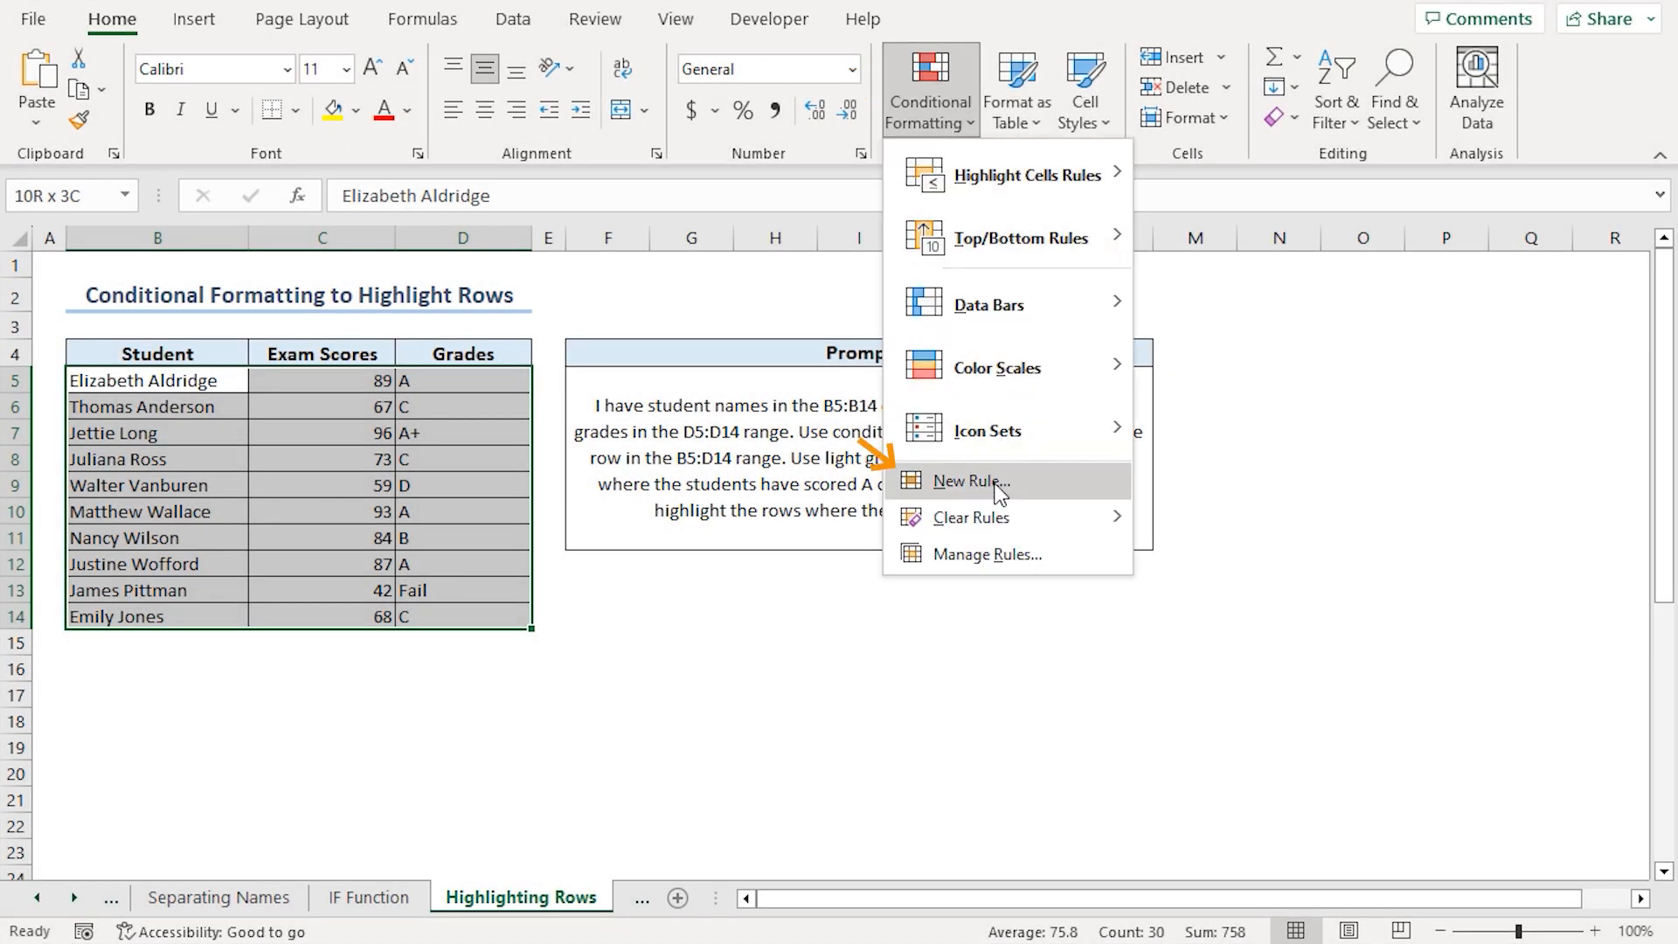
pyautogui.click(970, 482)
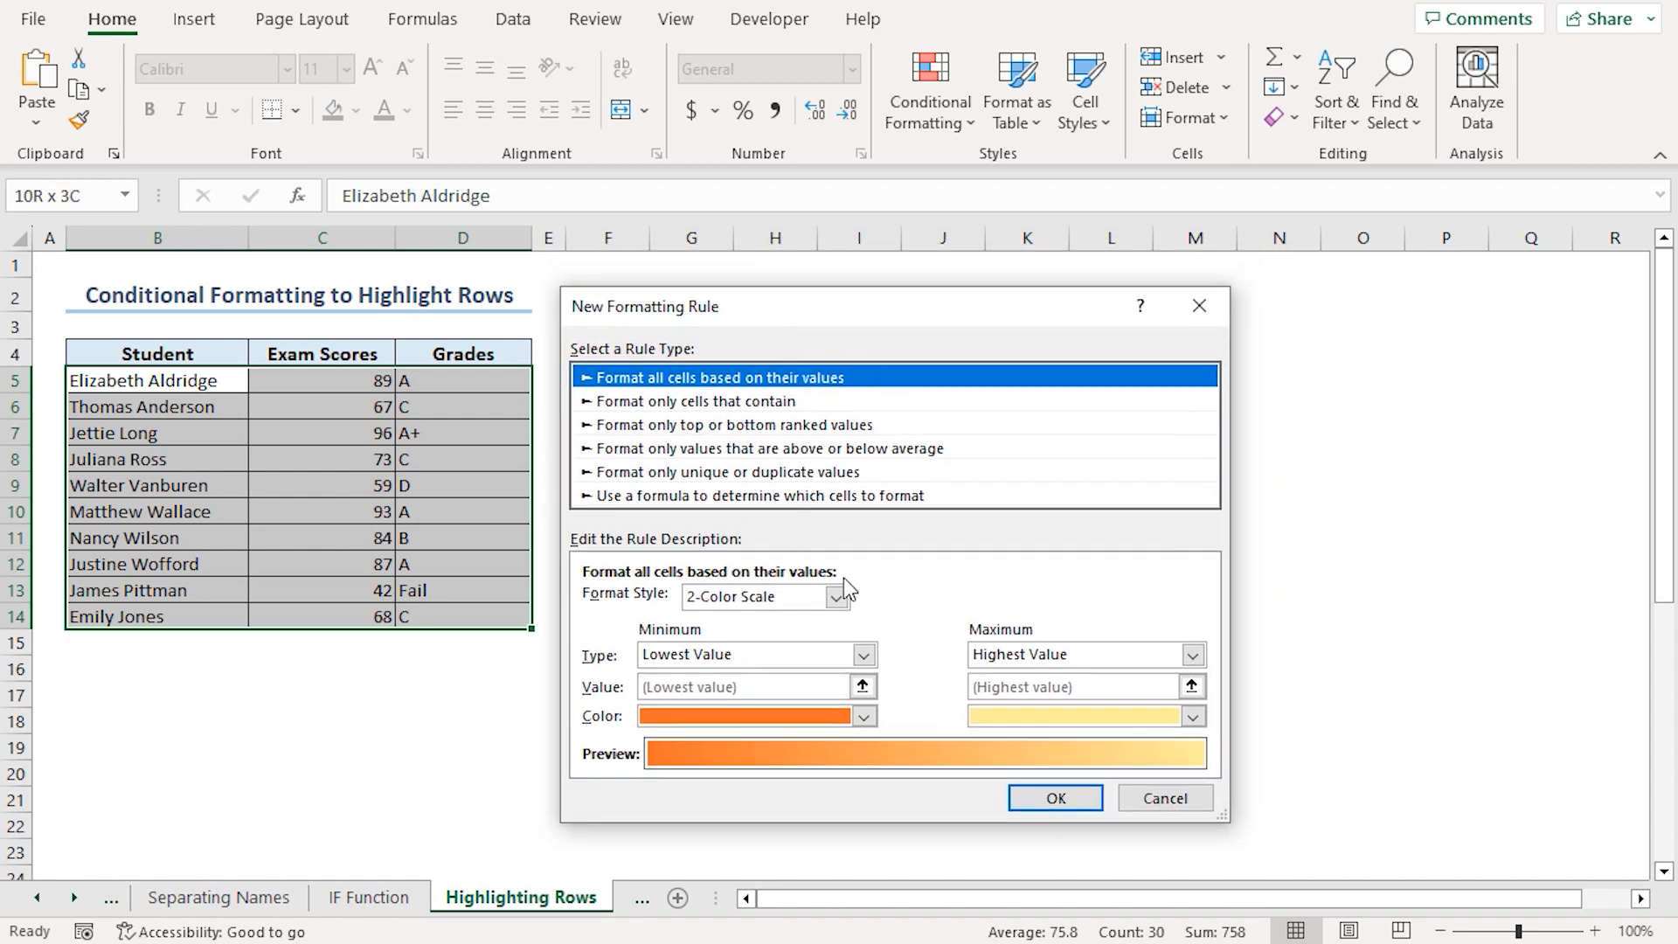
pyautogui.moveTo(752, 495)
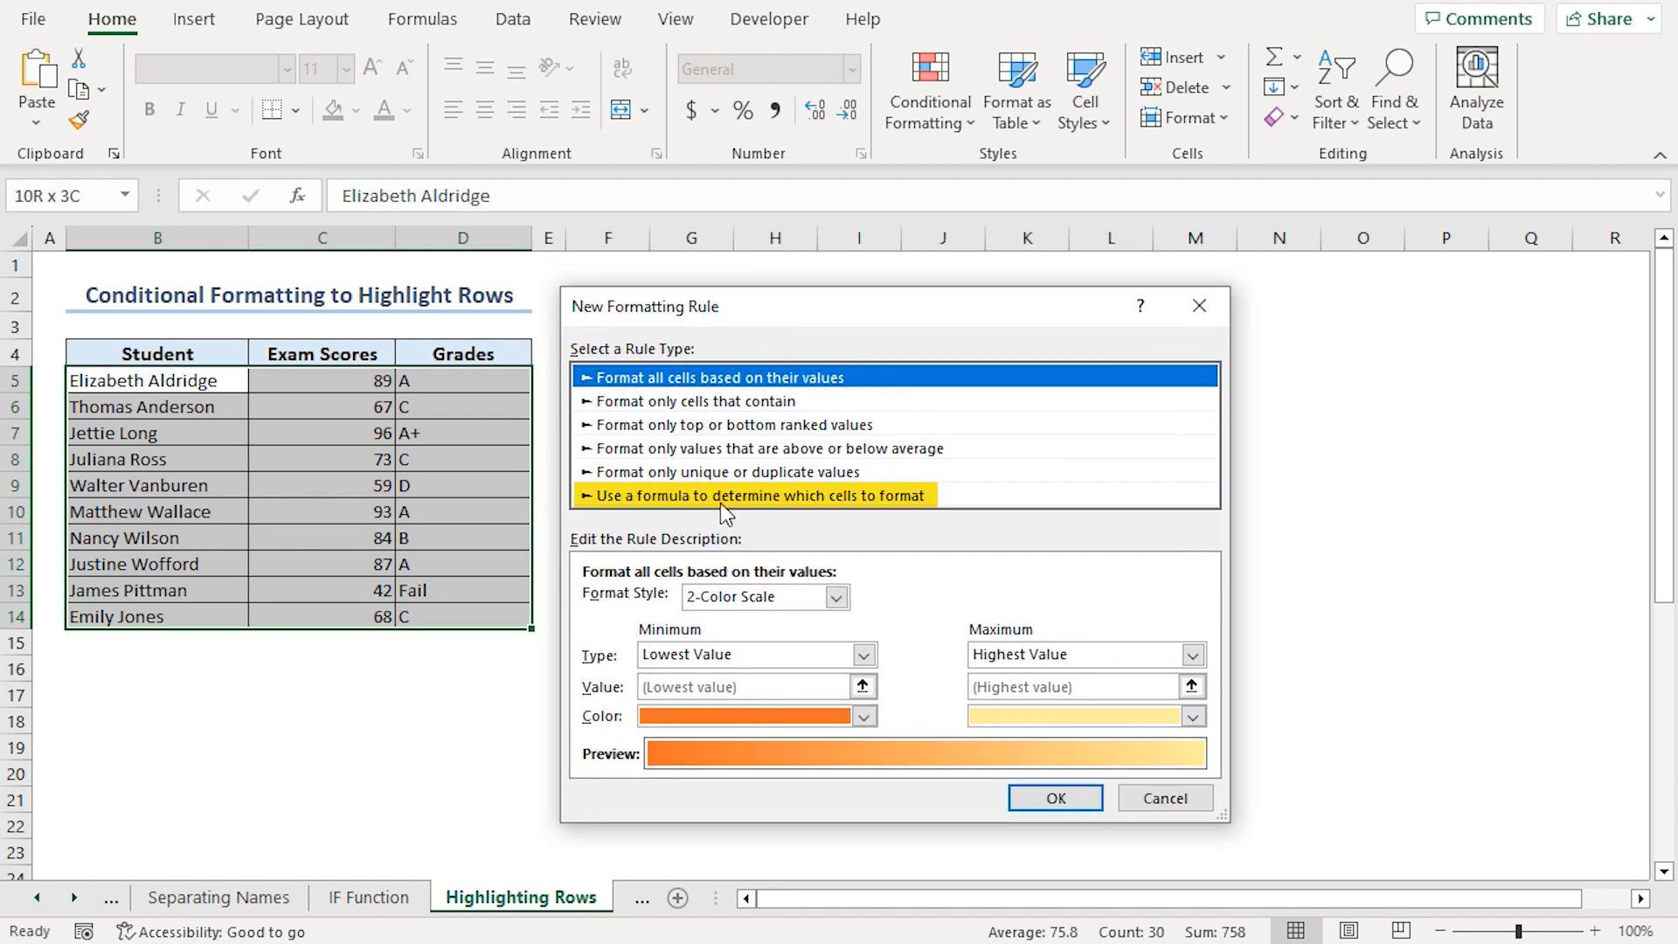
pyautogui.moveTo(778, 506)
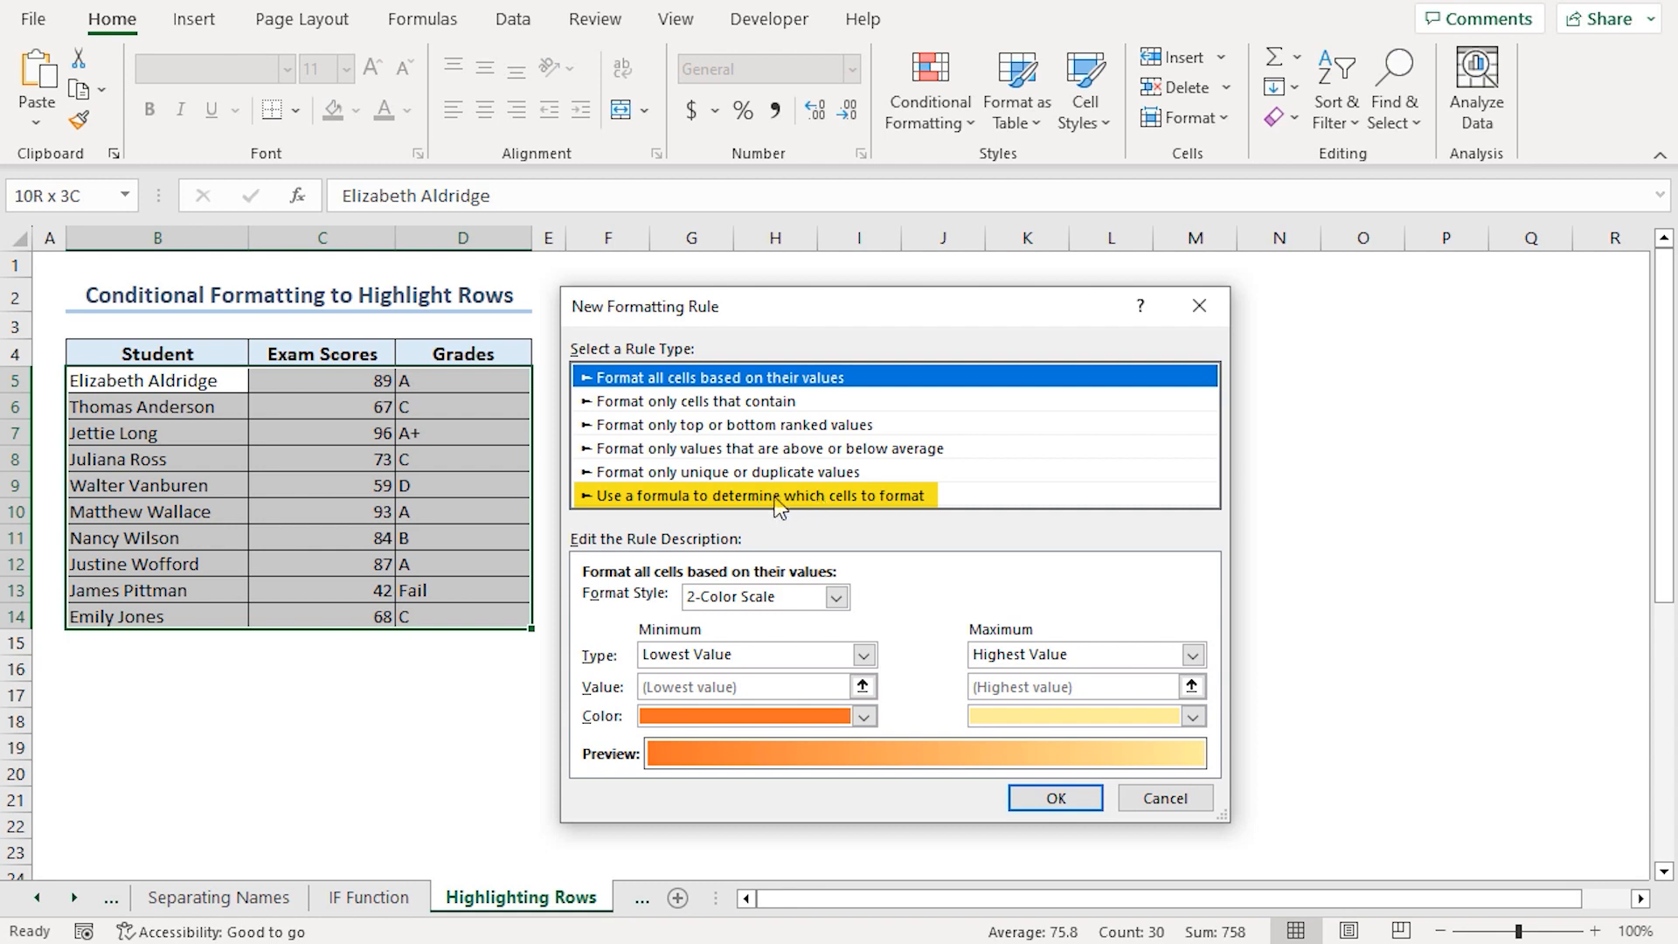
pyautogui.click(762, 495)
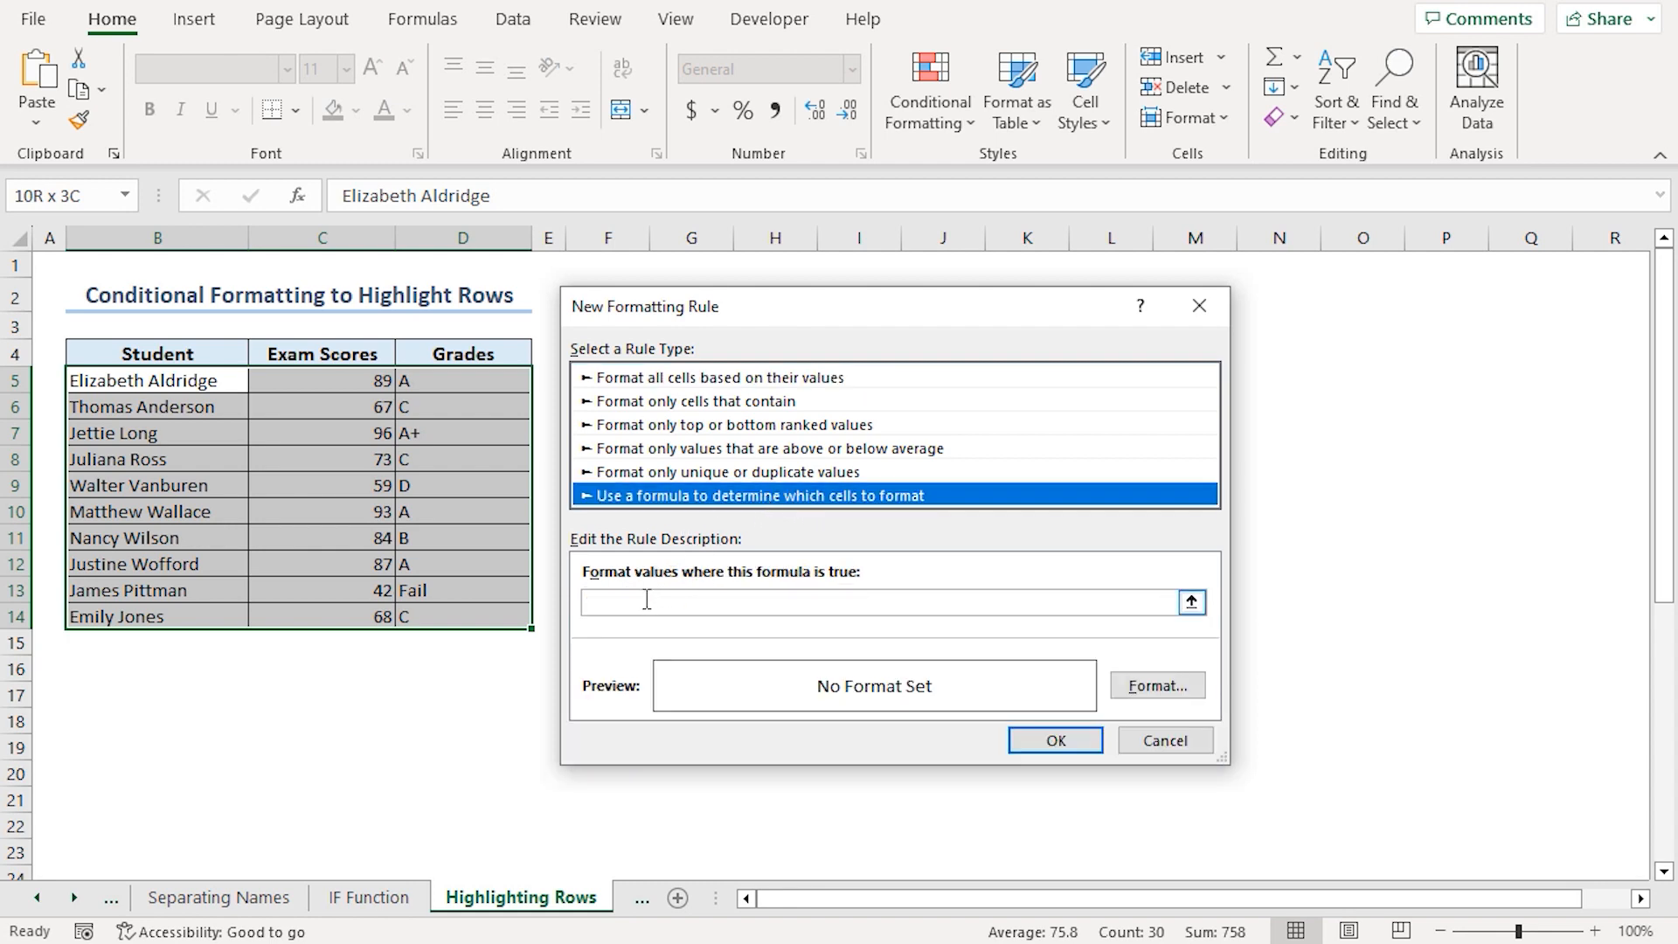
pyautogui.write('=OR(D5="A",D5="A+")')
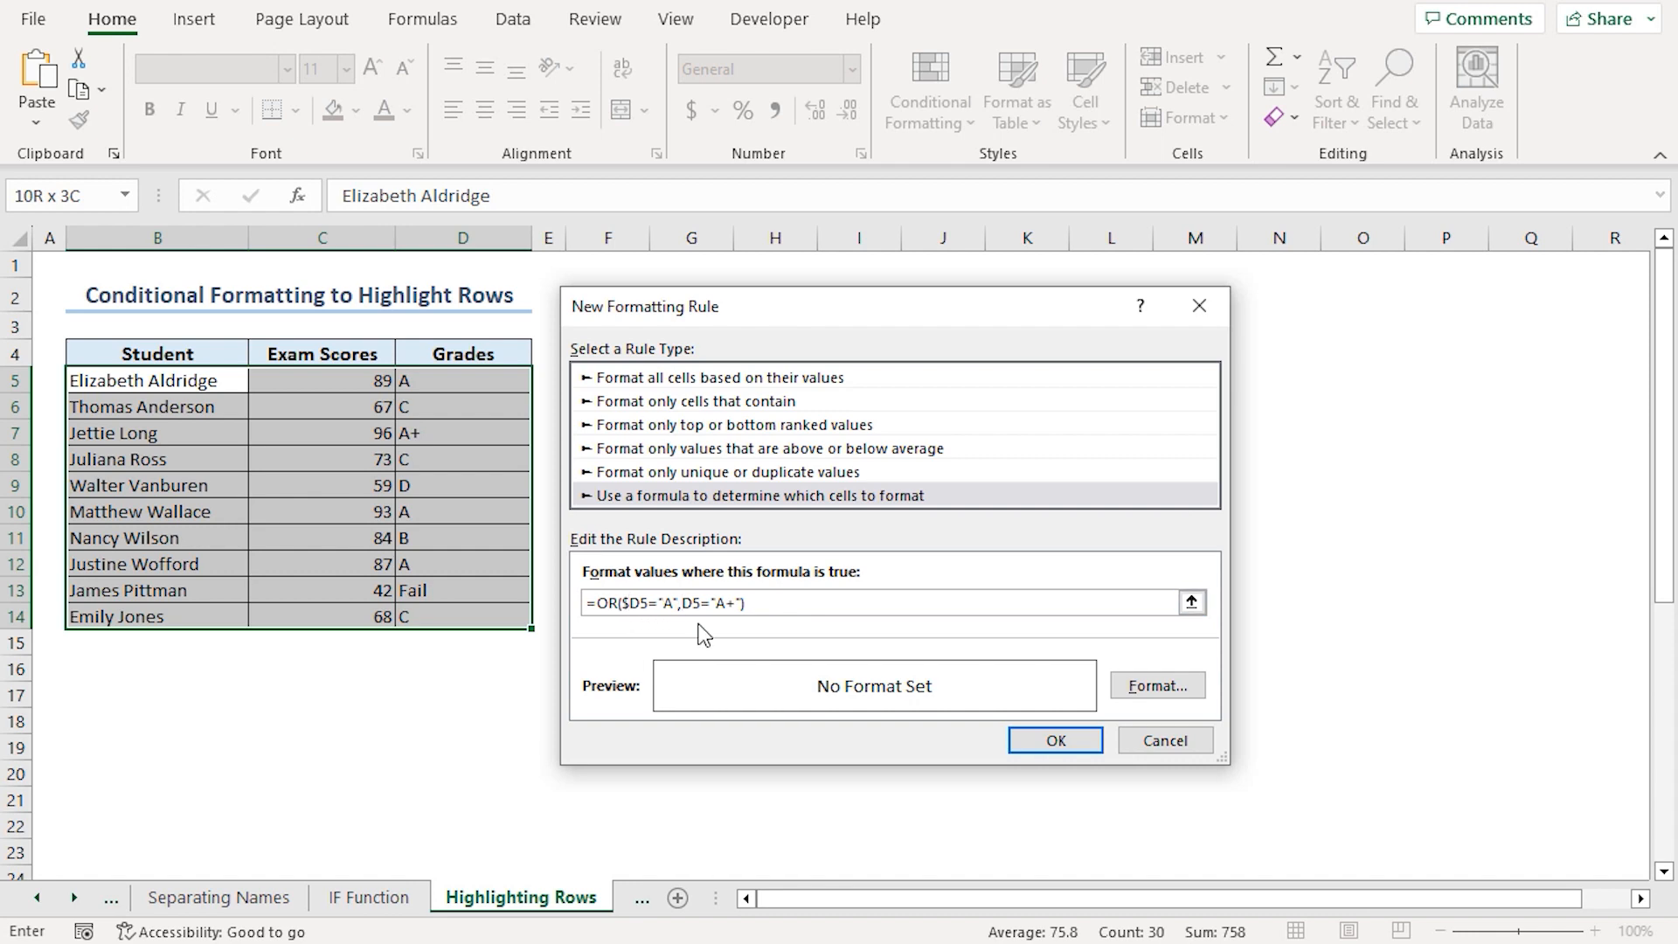
pyautogui.write('$')
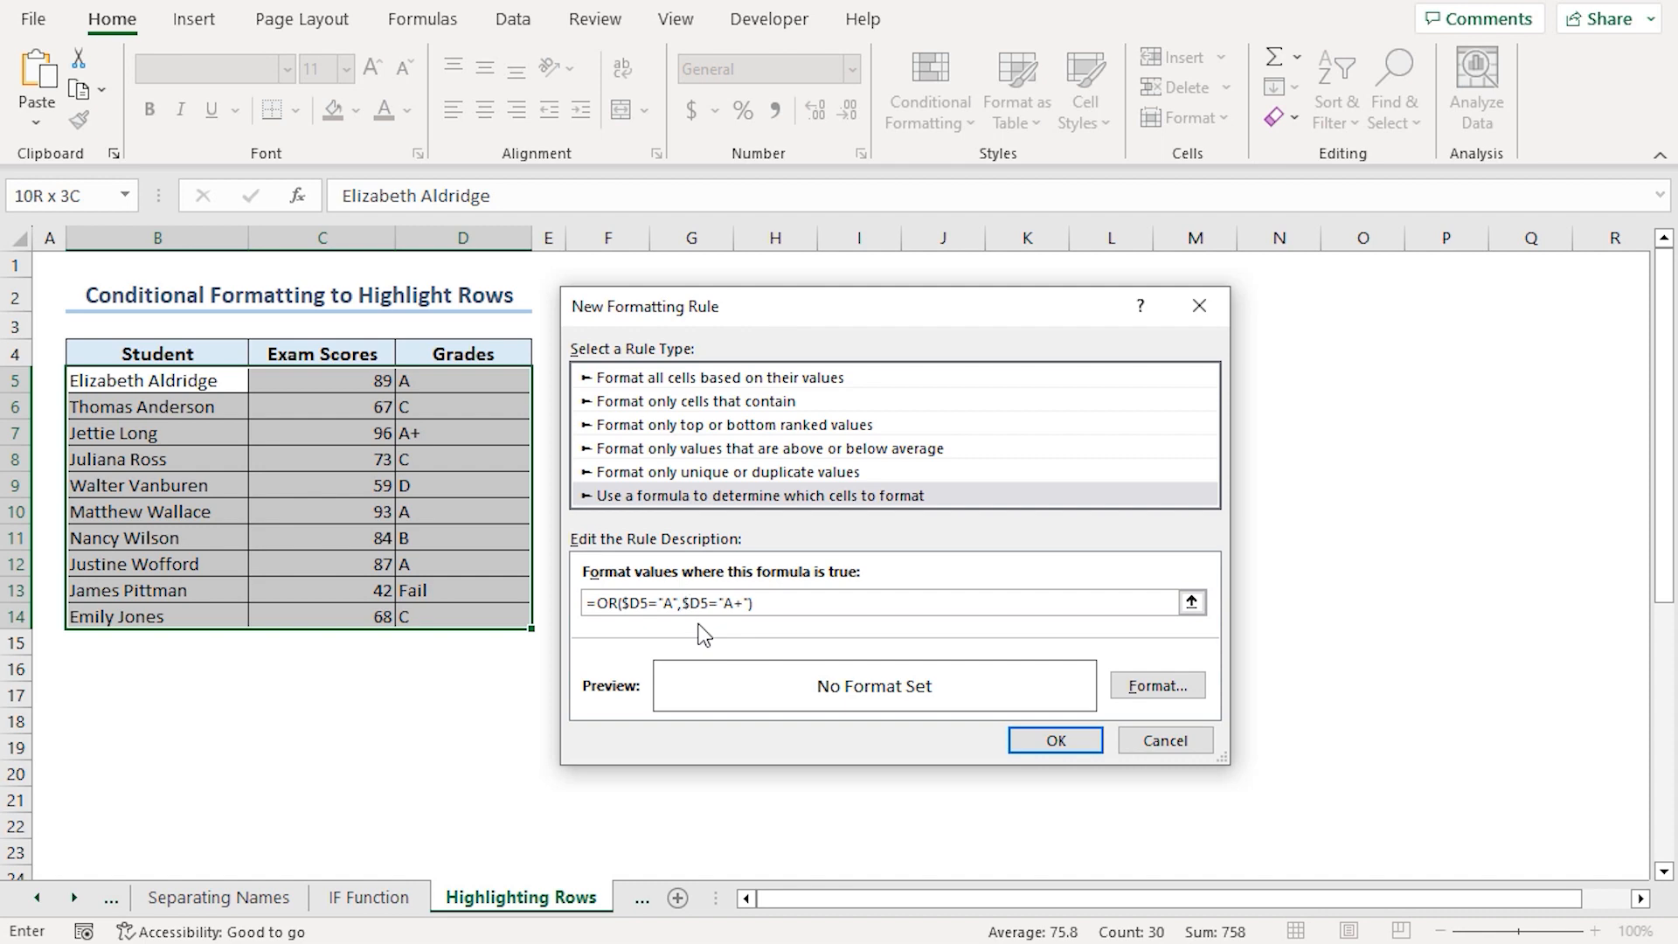
pyautogui.moveTo(1083, 655)
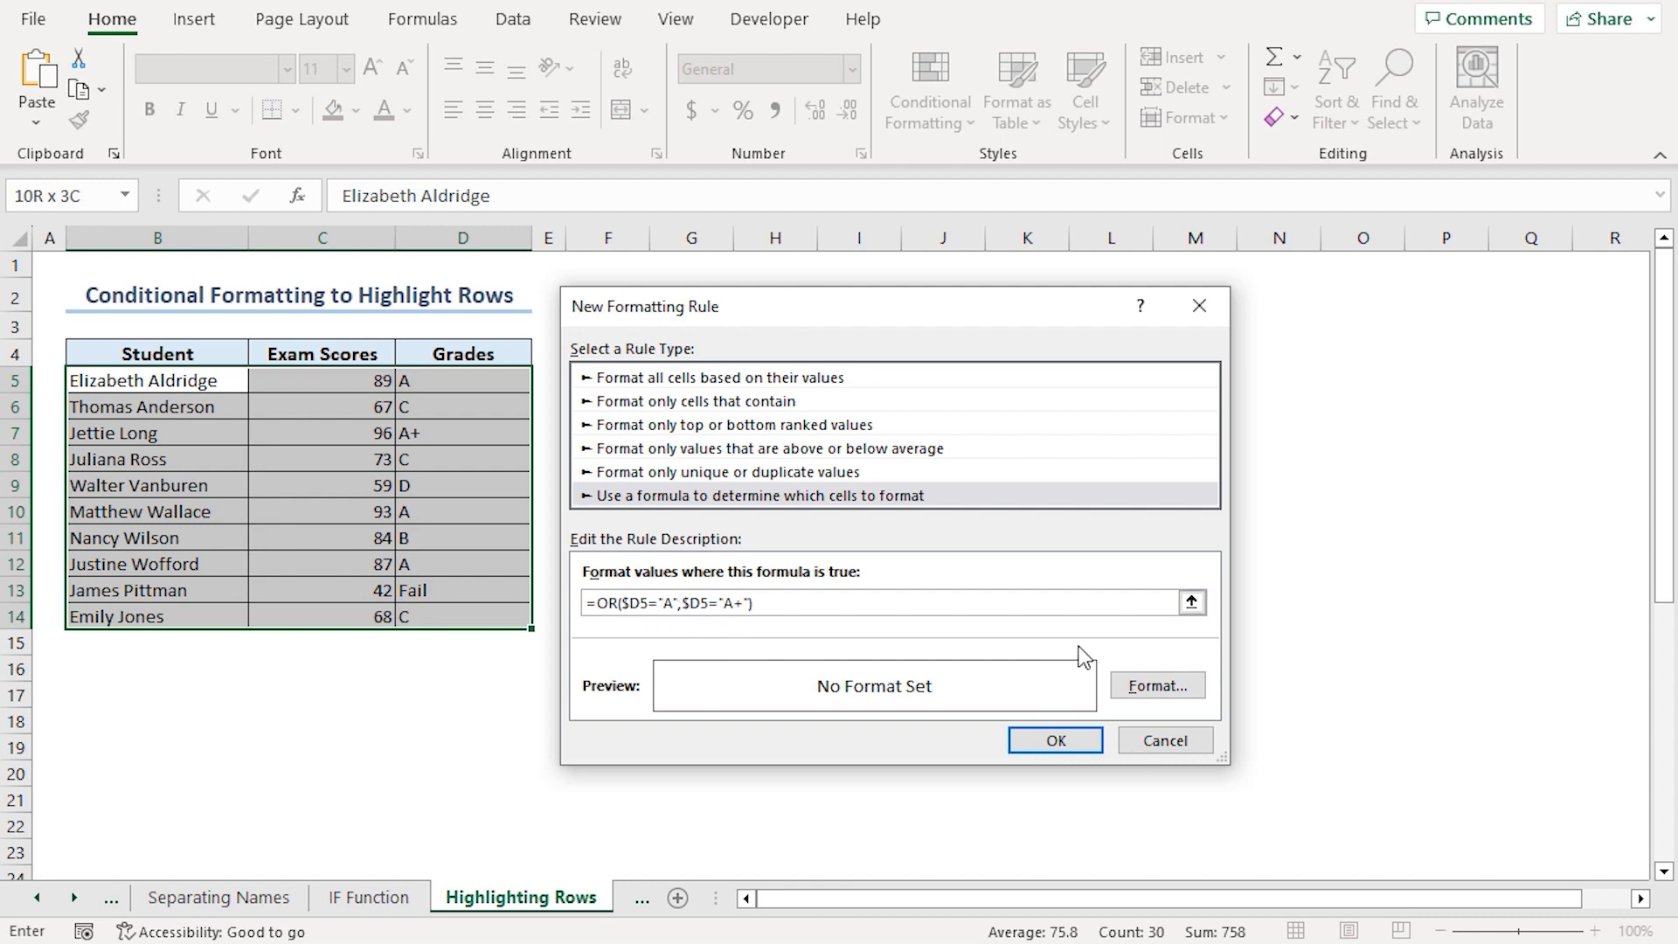
# Give the rule a light green fill and apply it so A and A+ rows are highlighted.
pyautogui.click(1157, 685)
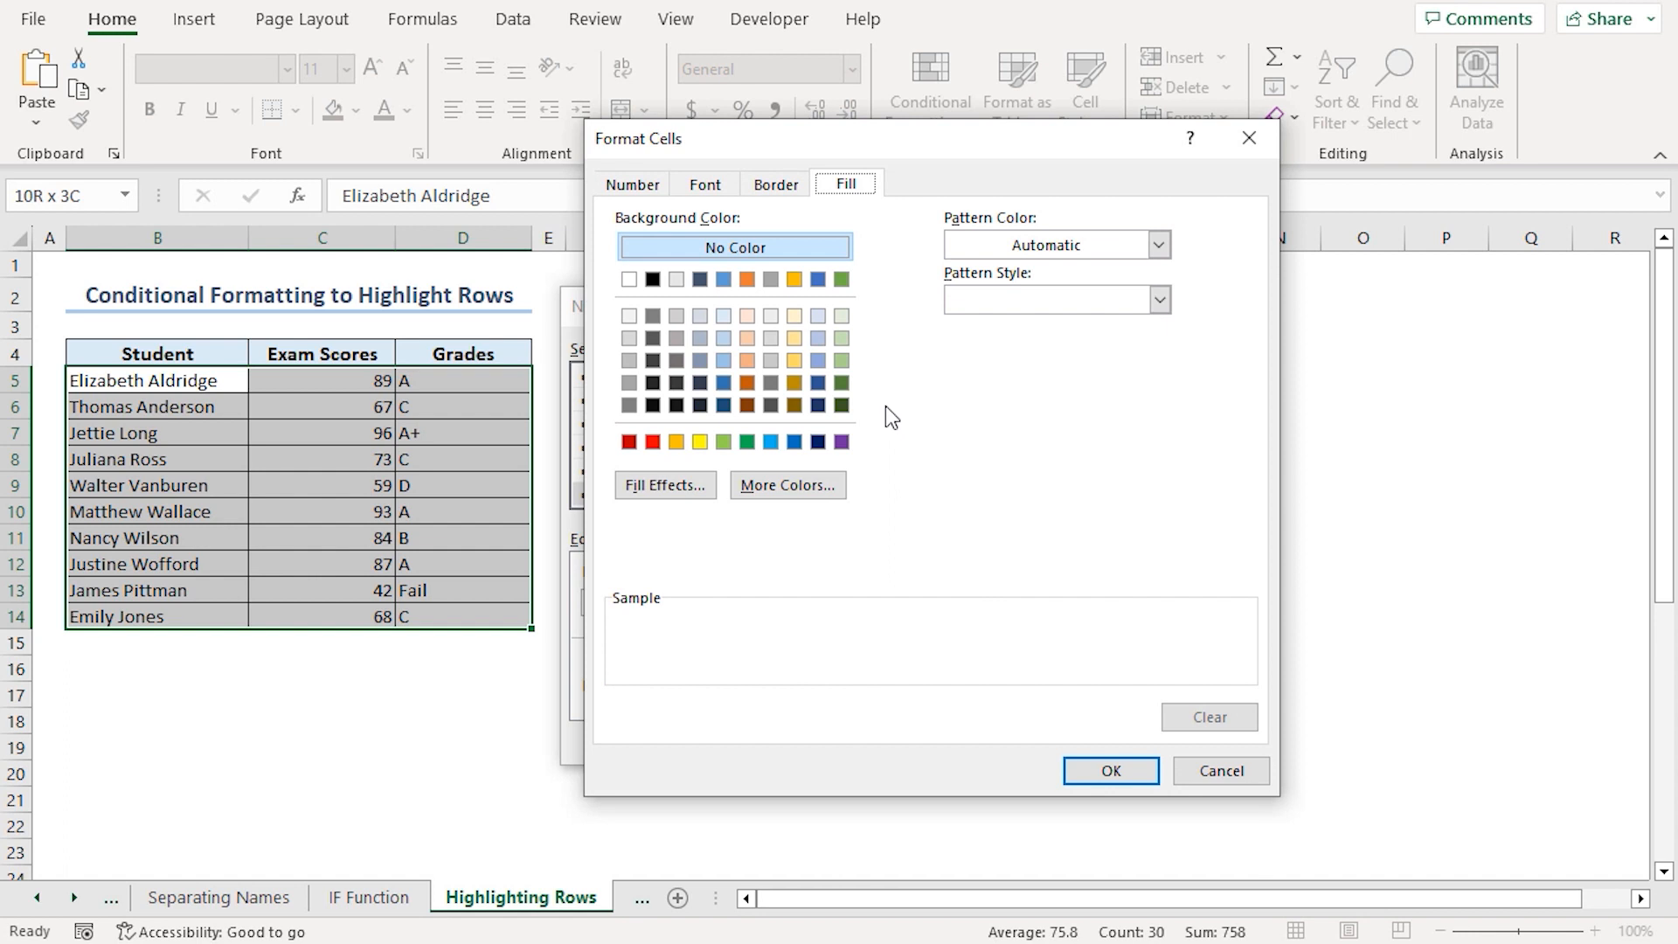
pyautogui.moveTo(877, 360)
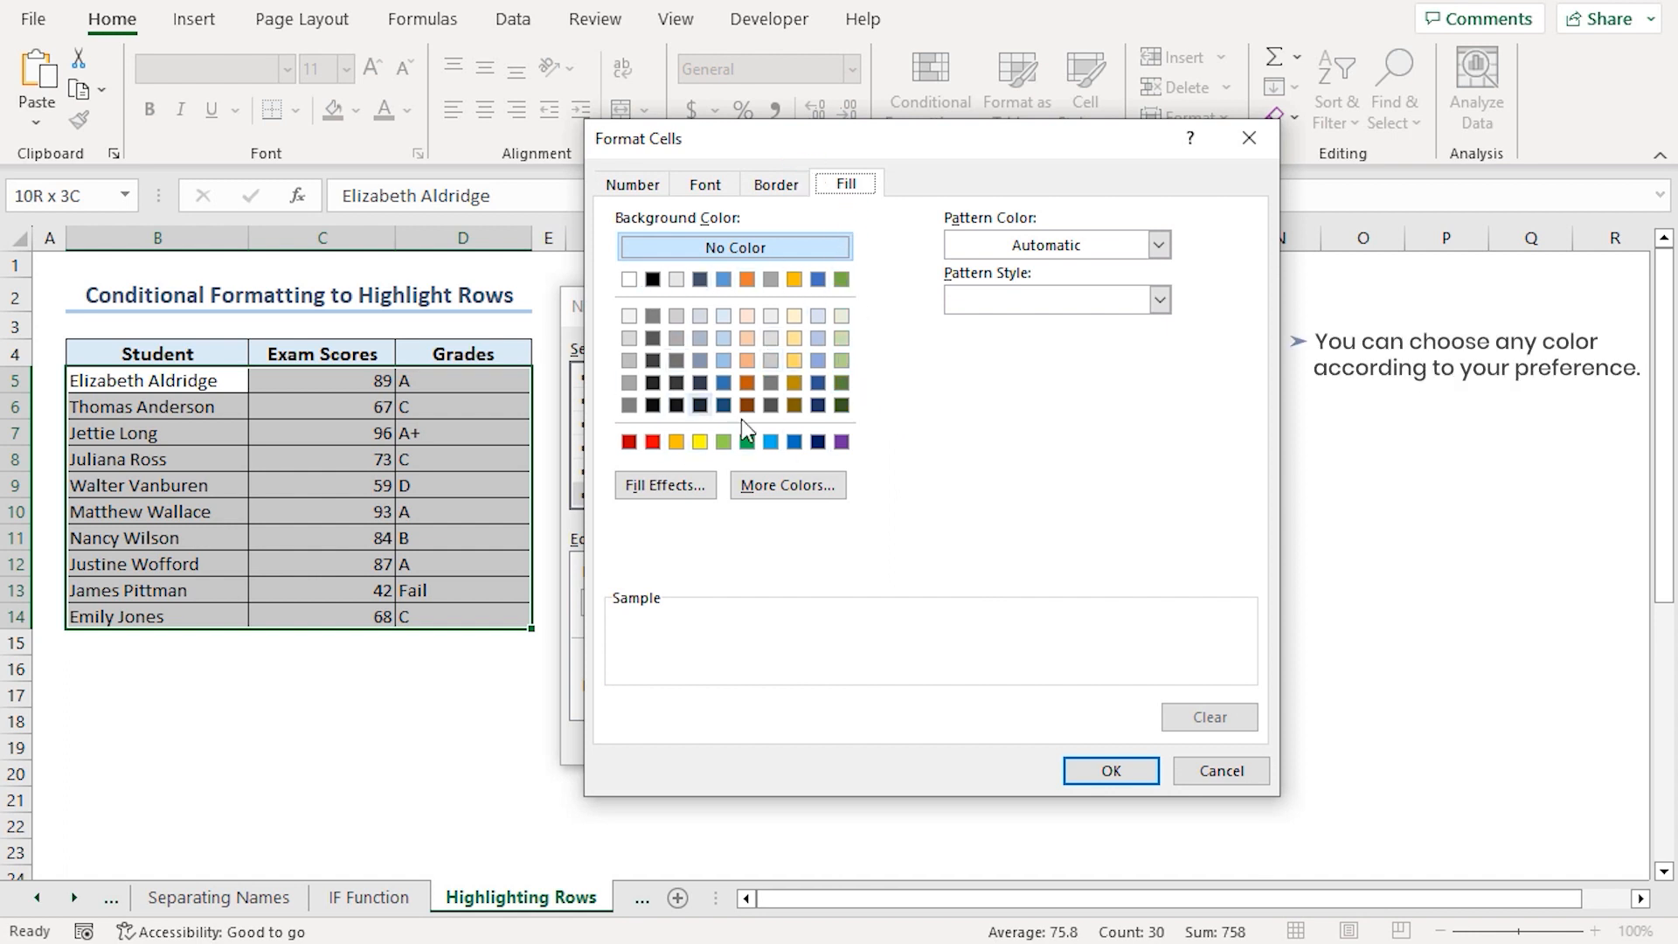
pyautogui.moveTo(792, 407)
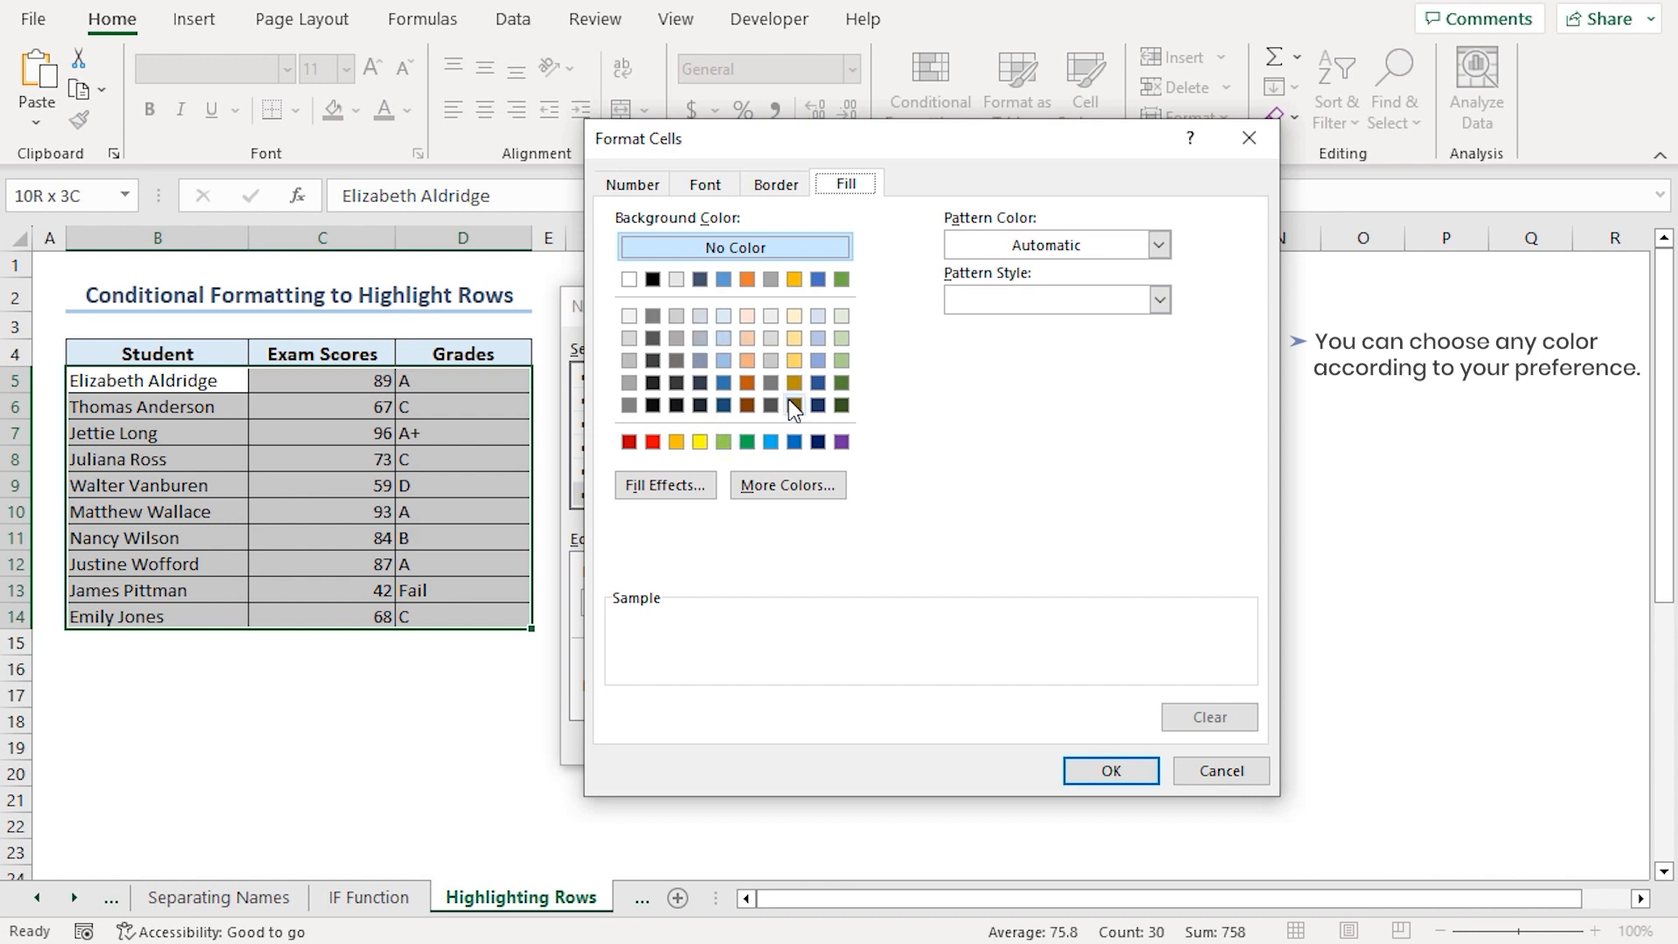
pyautogui.click(842, 315)
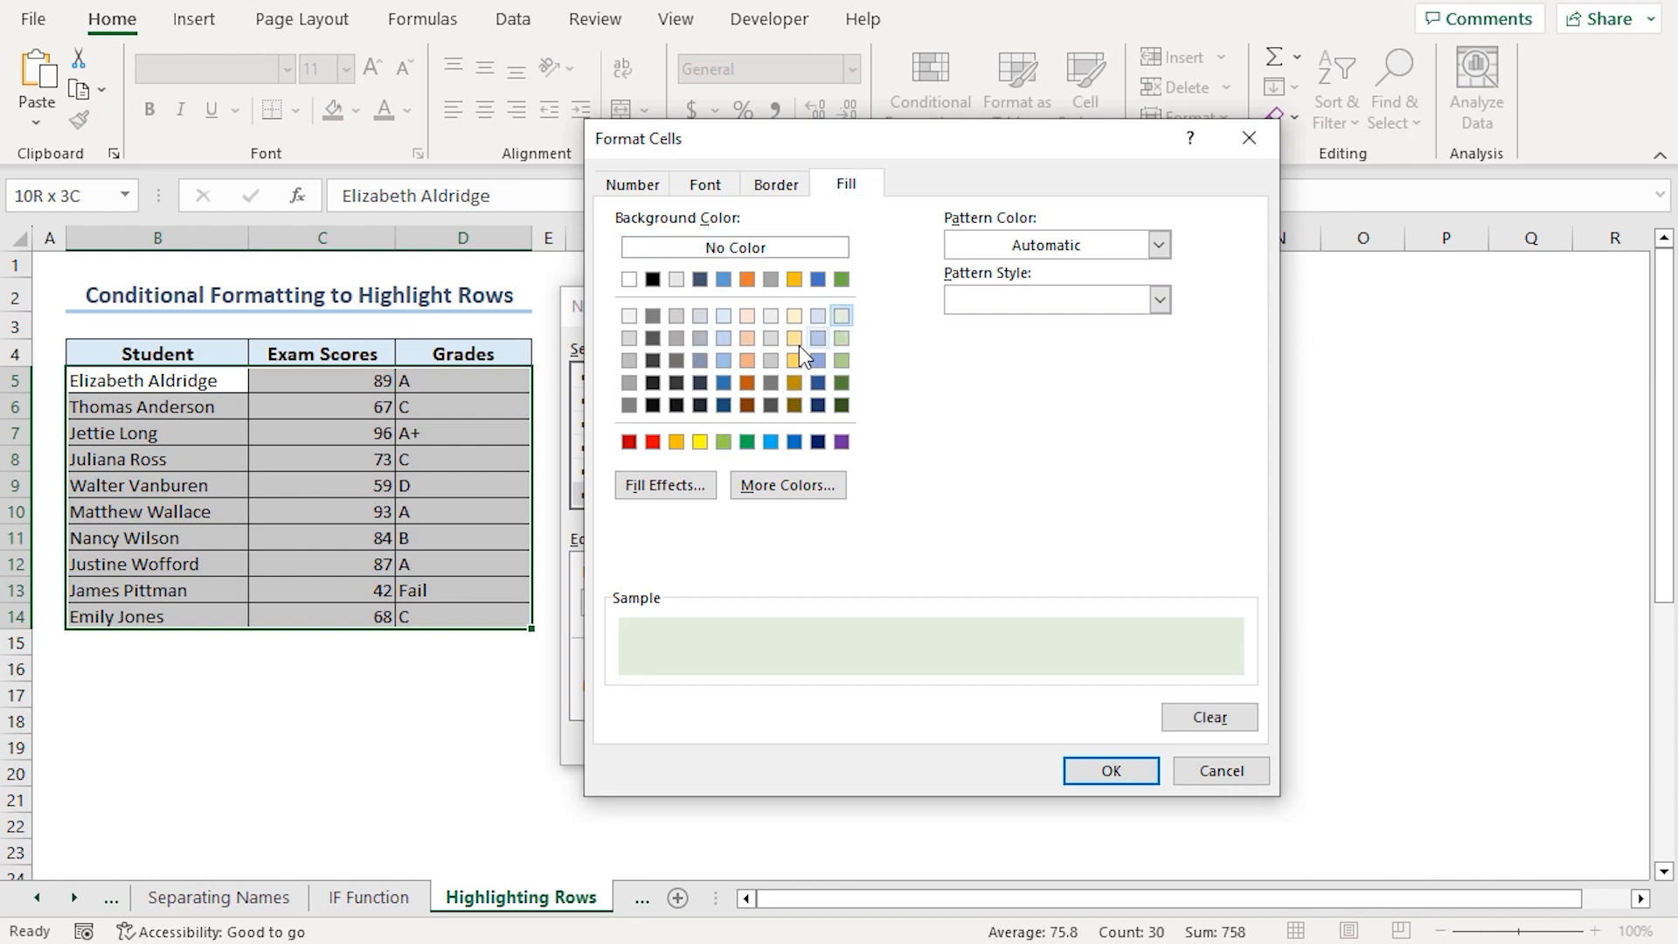
pyautogui.click(1109, 771)
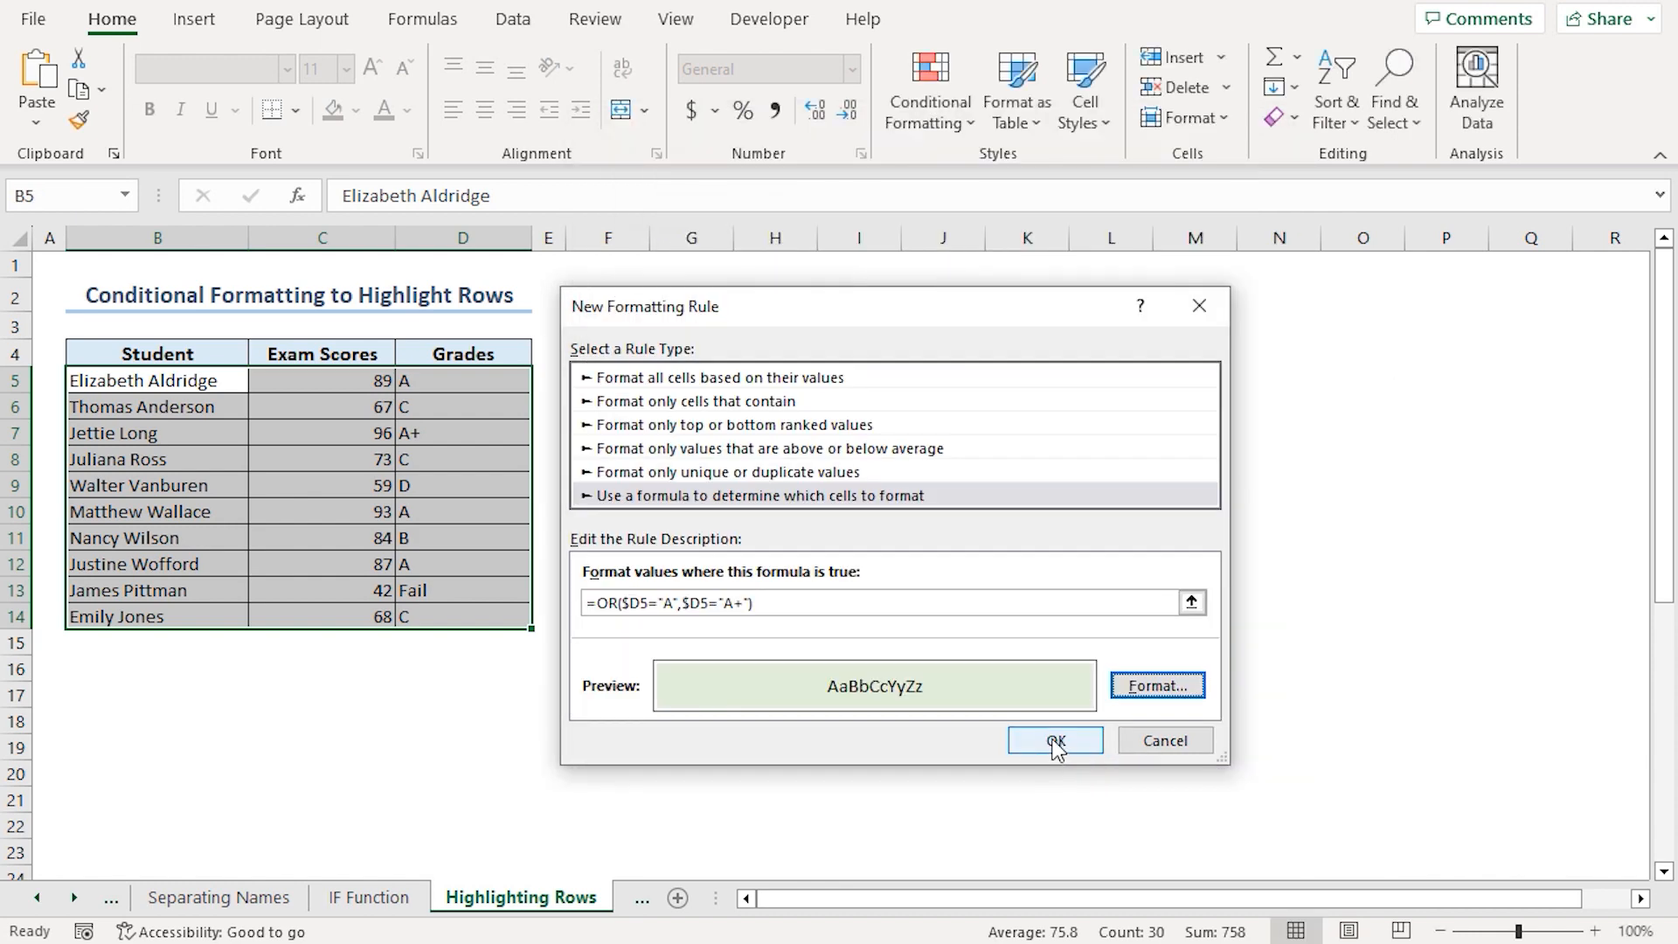
pyautogui.click(1054, 741)
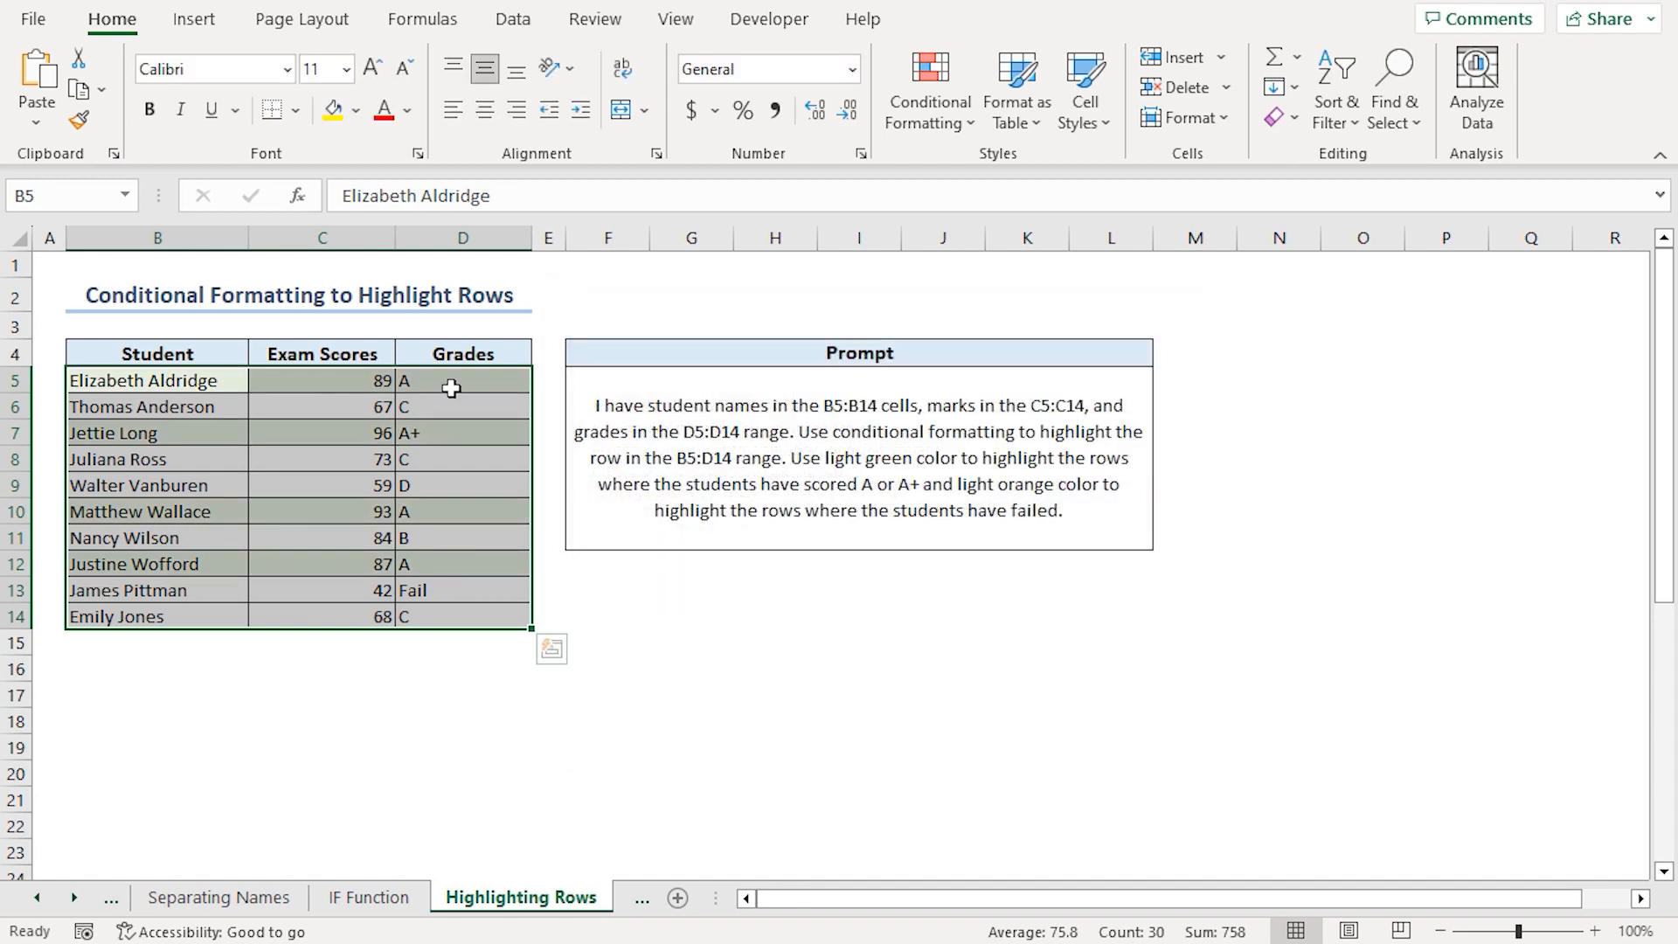
pyautogui.moveTo(460, 394)
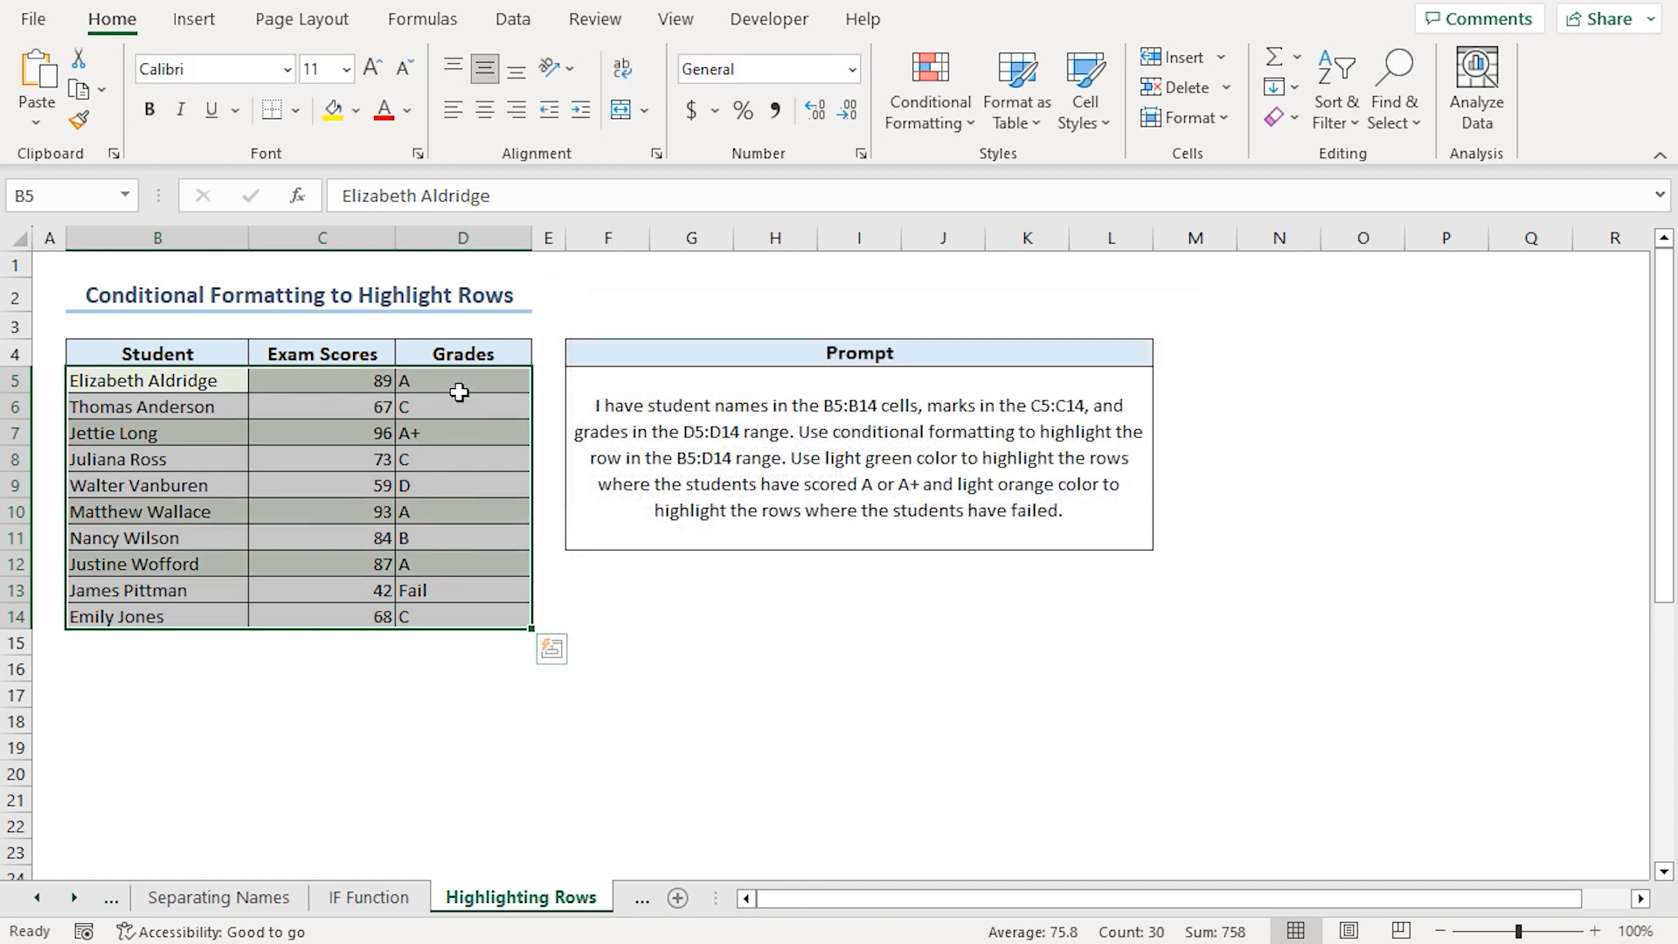
pyautogui.click(461, 432)
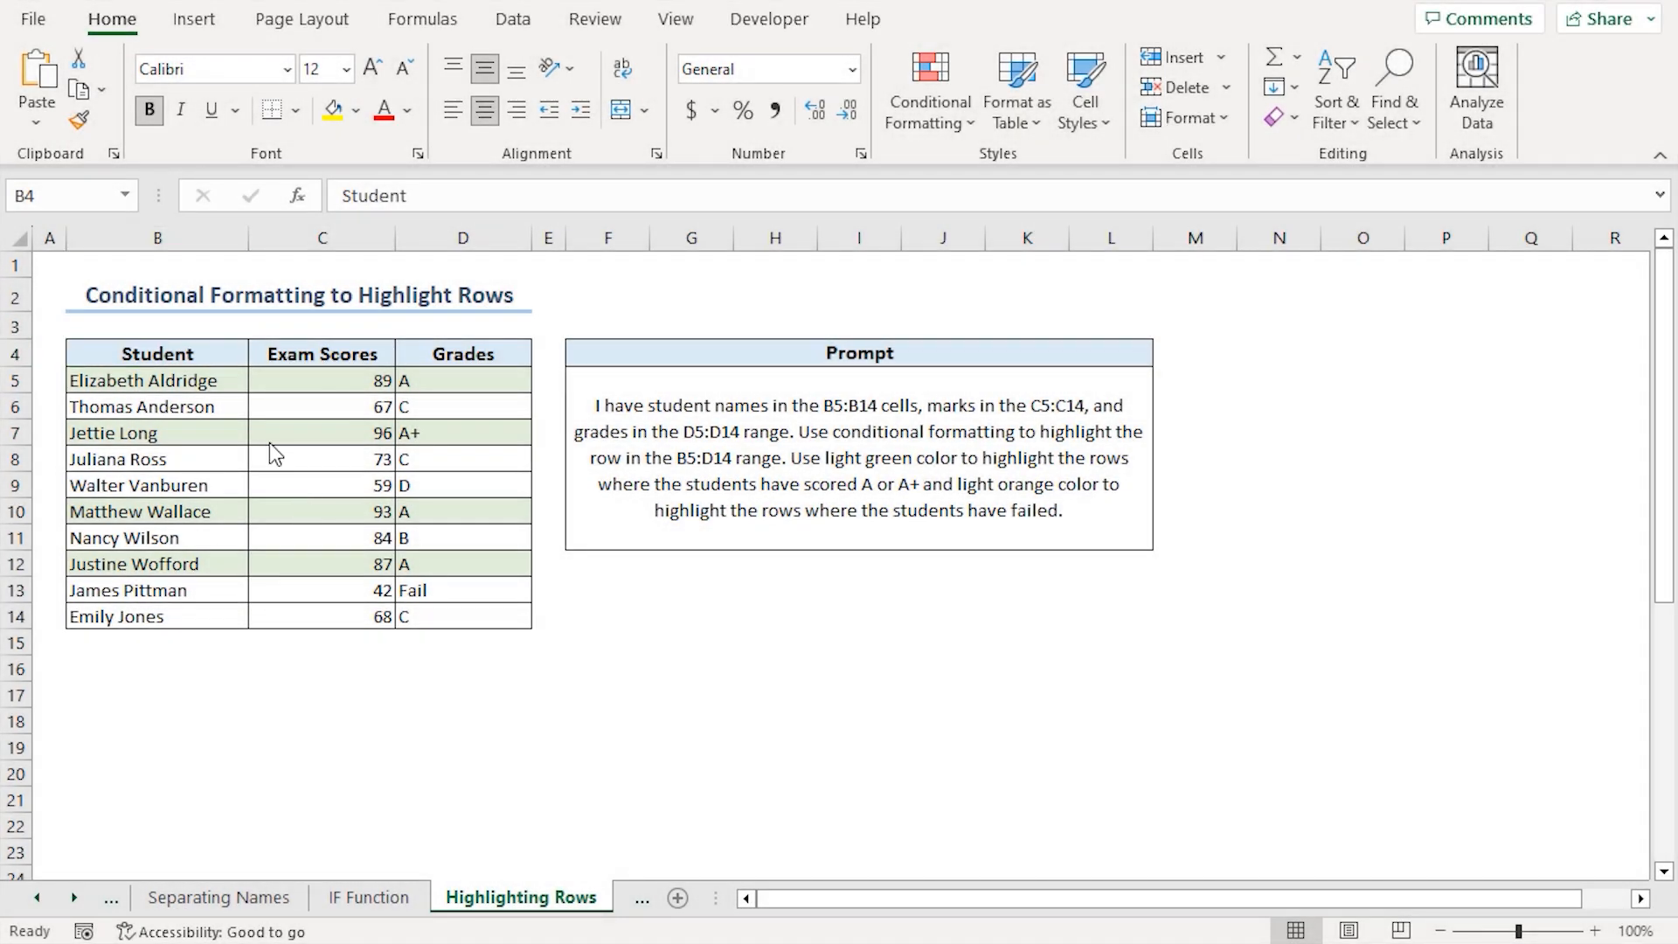
pyautogui.moveTo(327, 322)
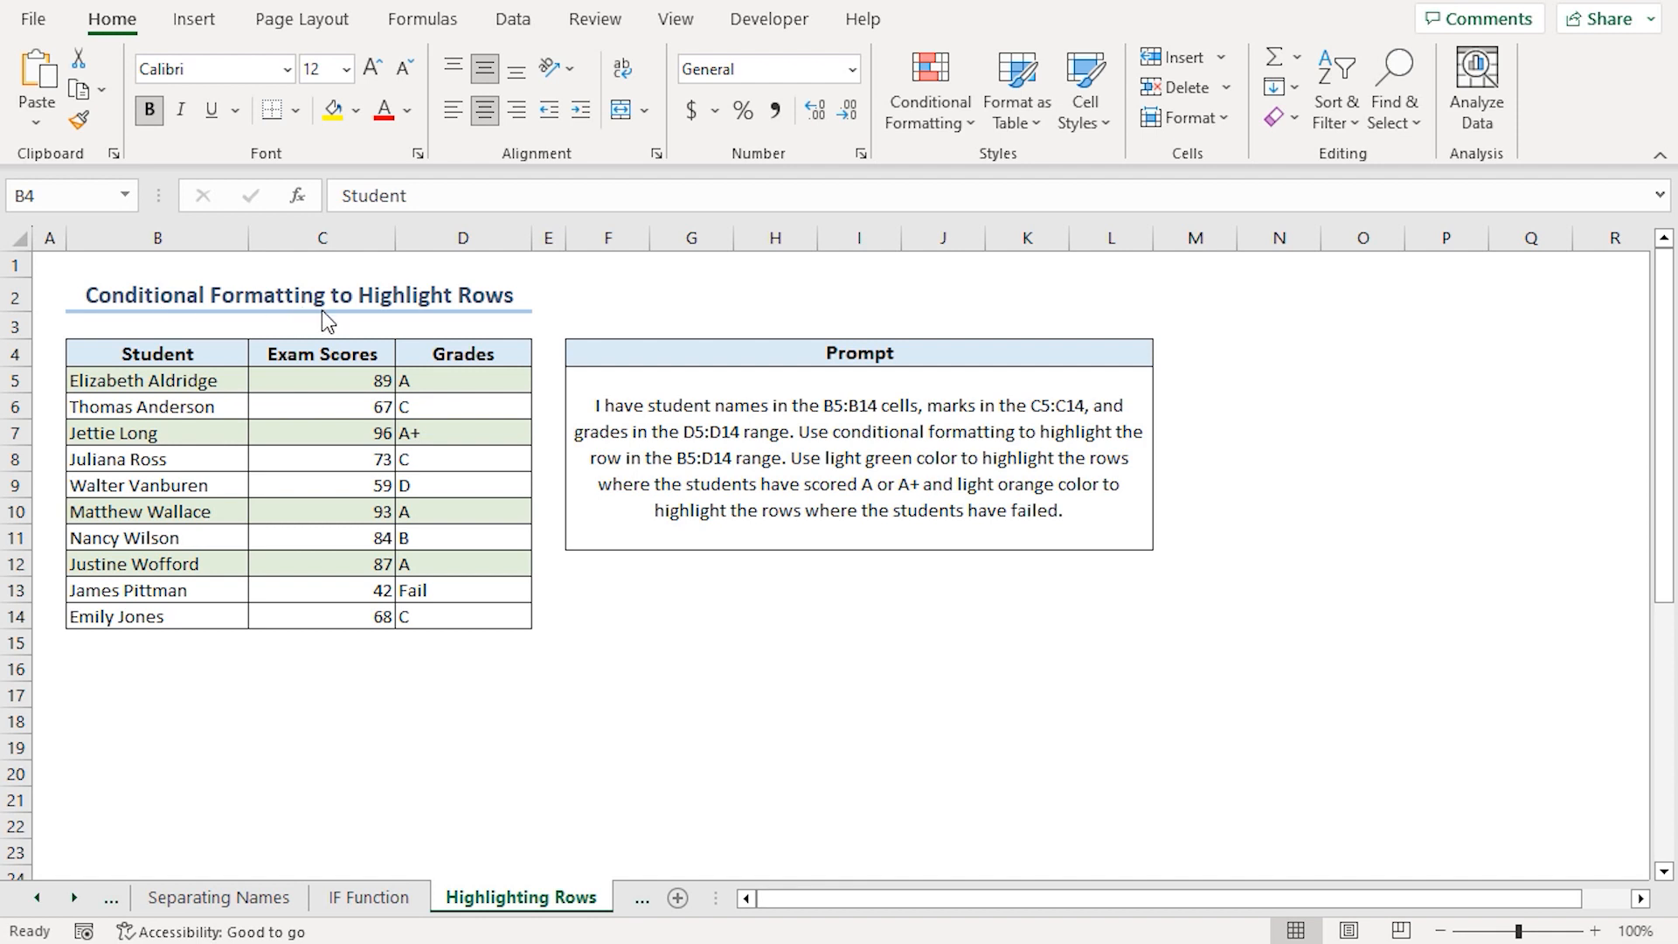
pyautogui.moveTo(439, 408)
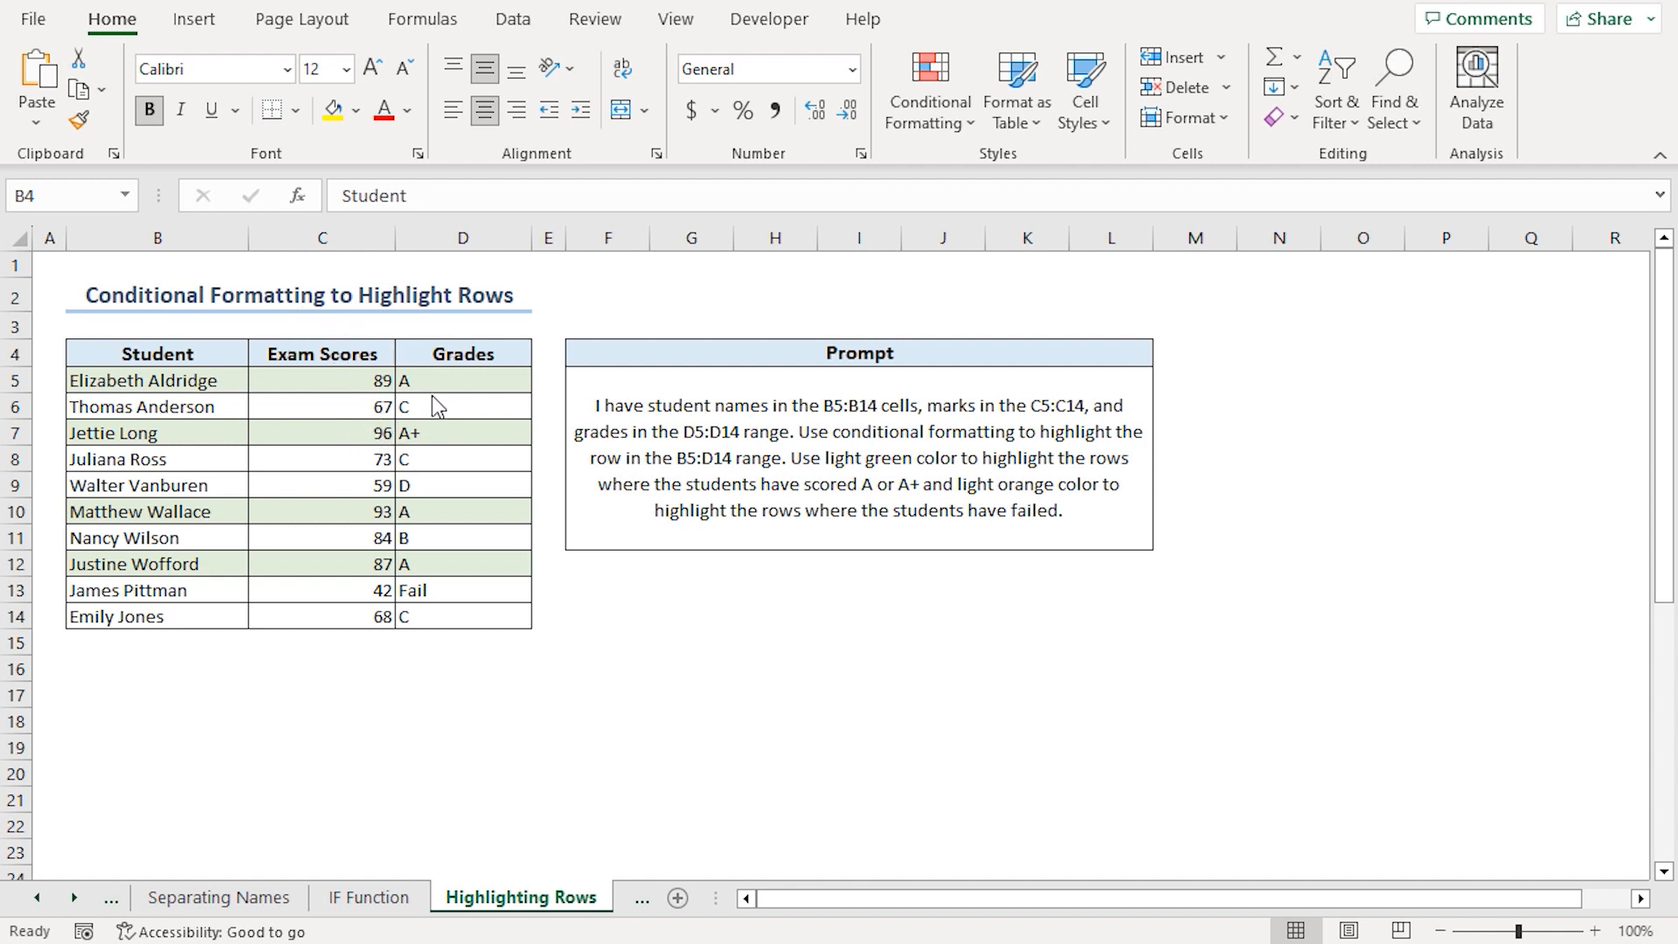
pyautogui.moveTo(126, 388)
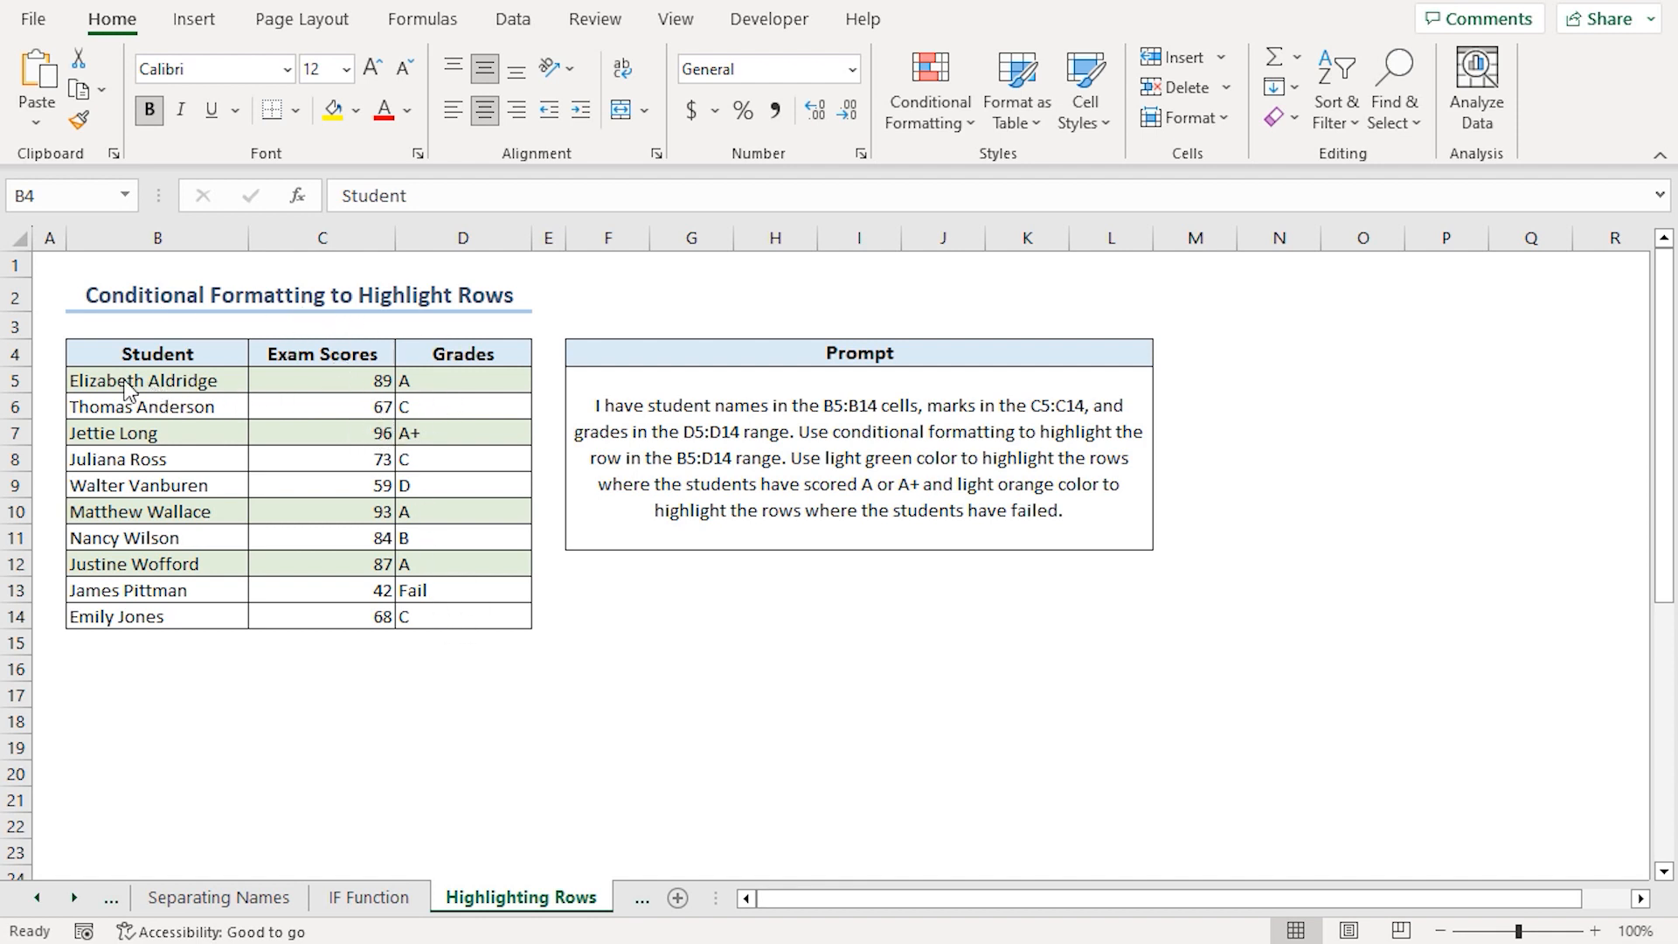
# Start a new formula-based conditional formatting rule for the student rows B5:D14.
pyautogui.click(155, 380)
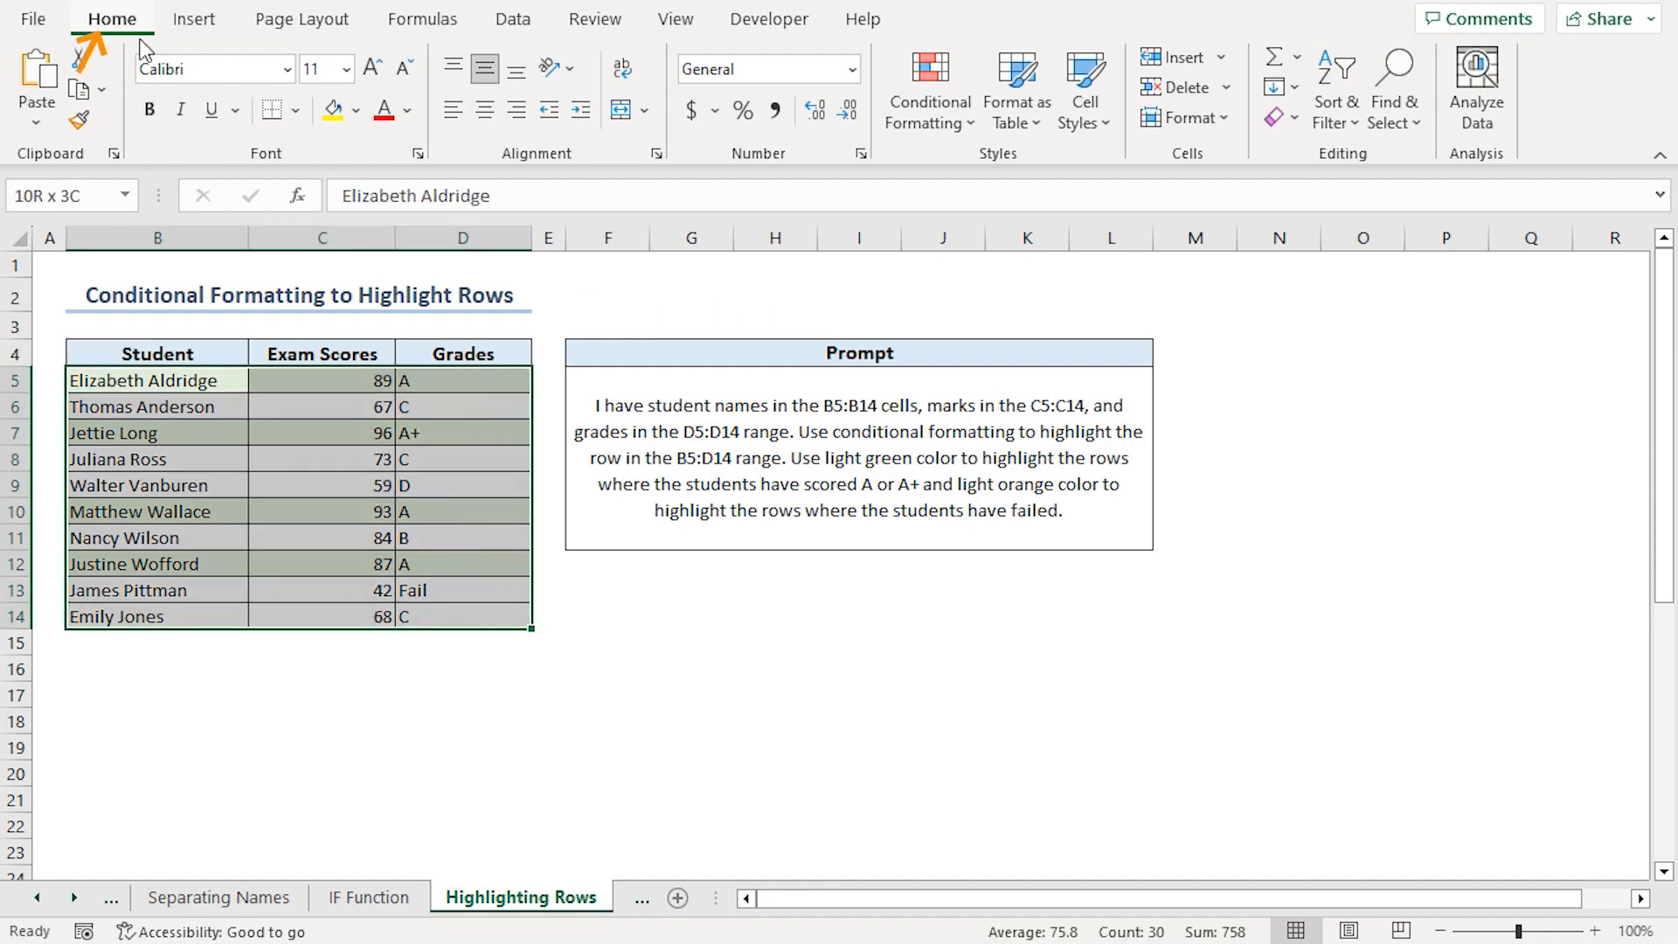
pyautogui.click(926, 89)
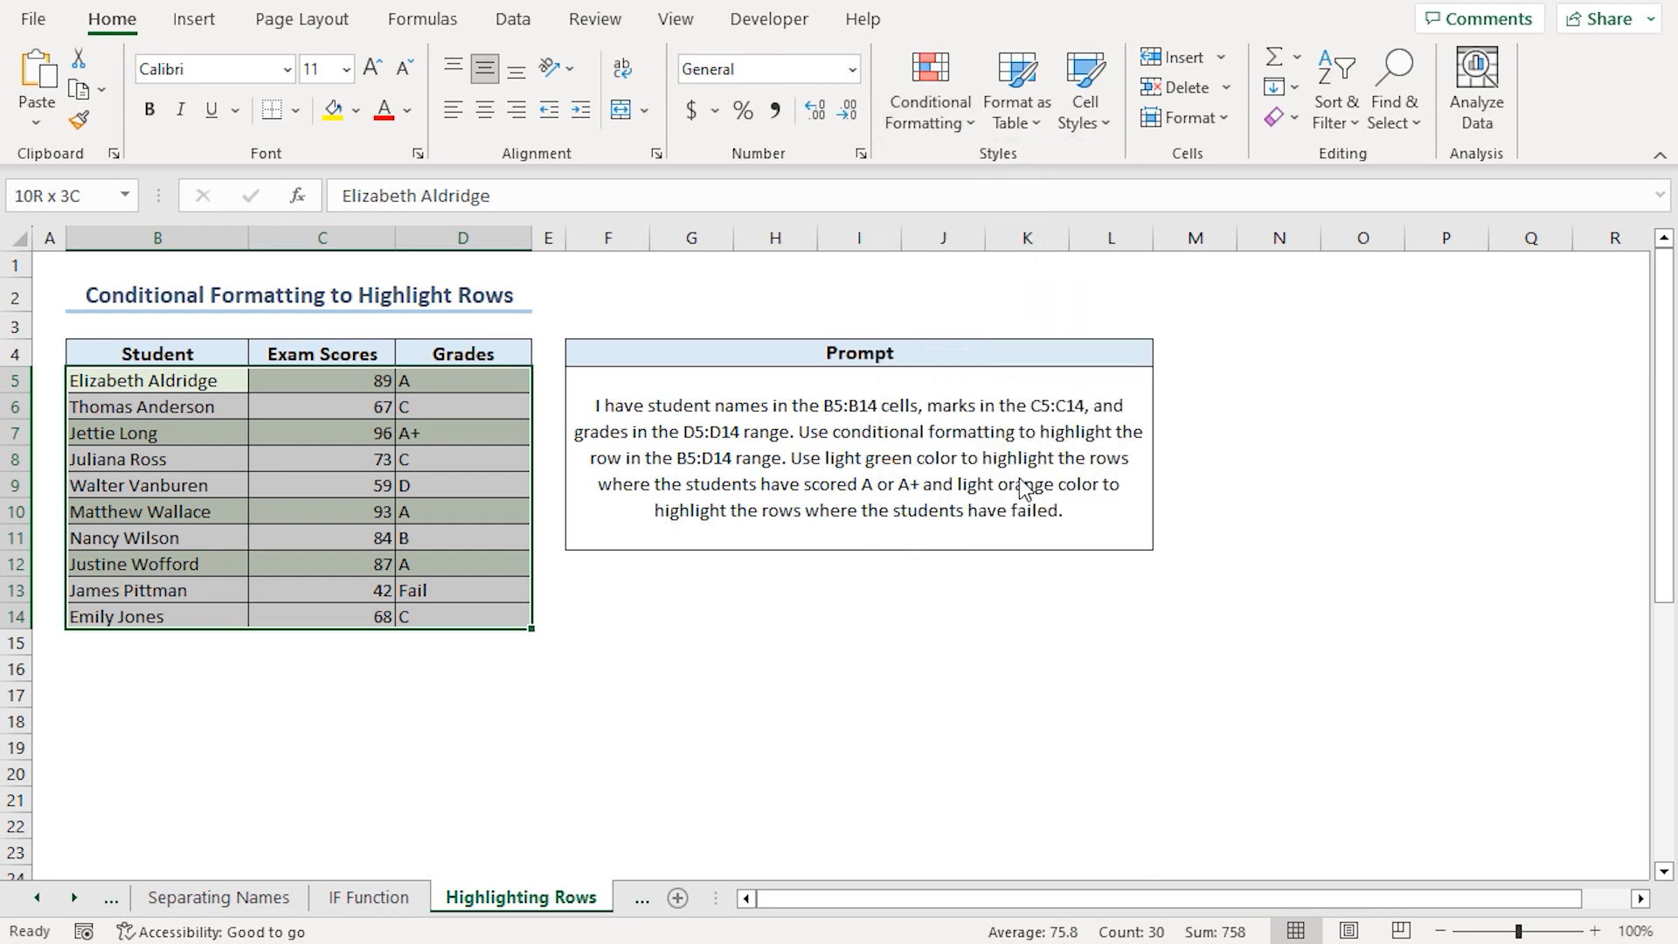
pyautogui.click(926, 87)
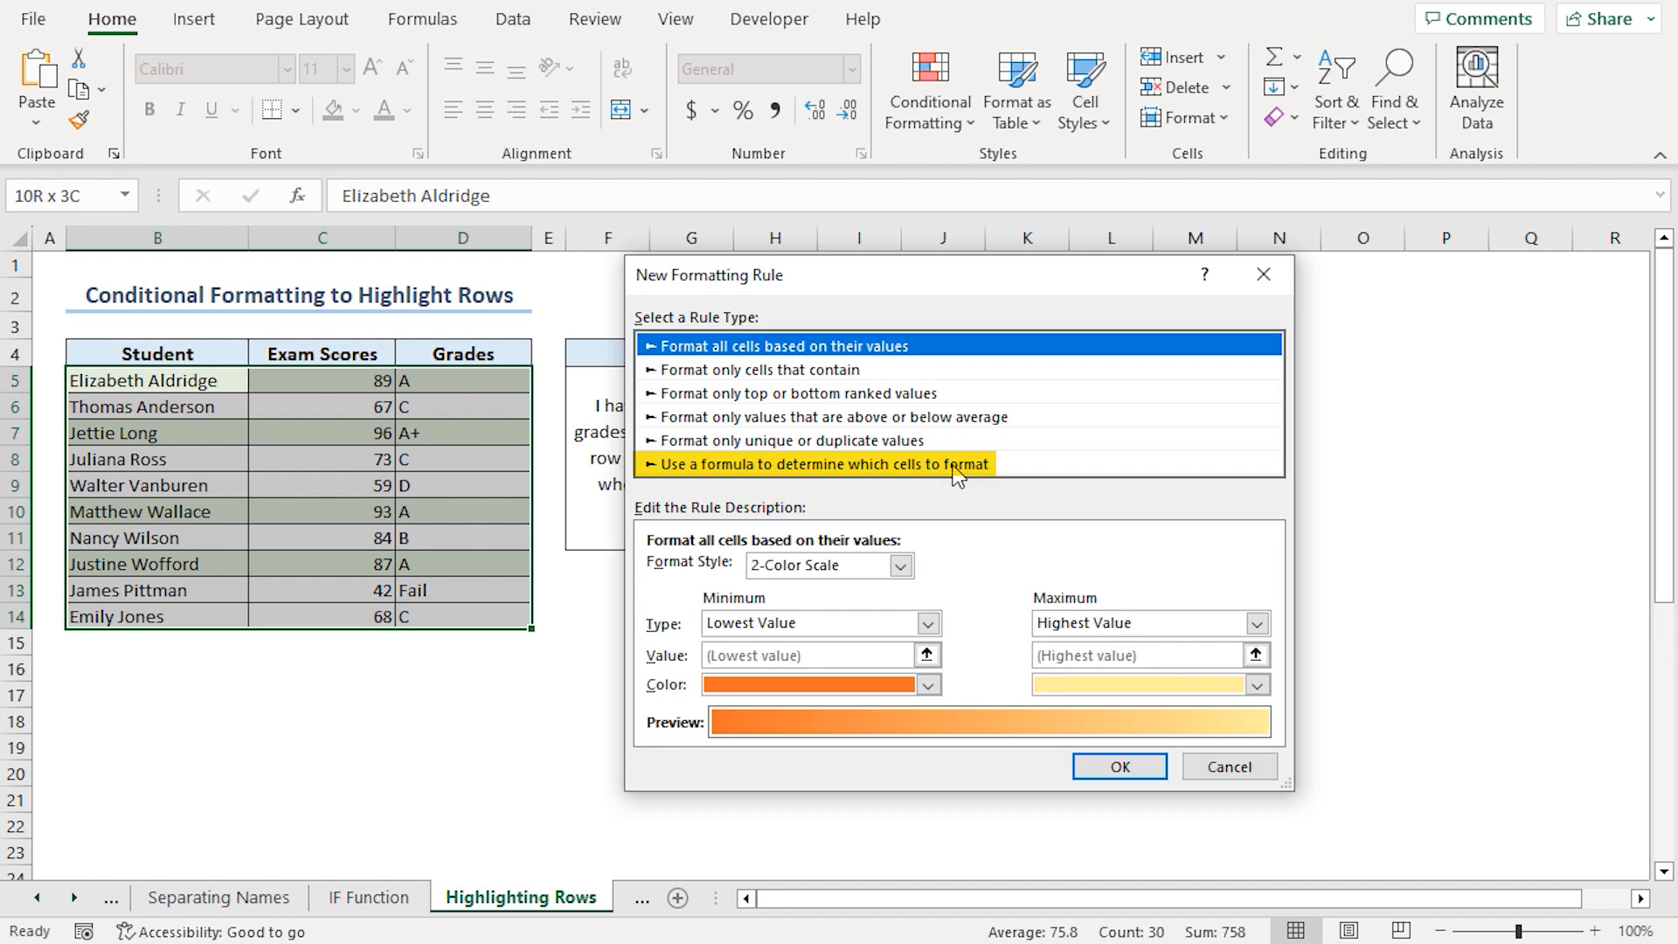
pyautogui.click(818, 463)
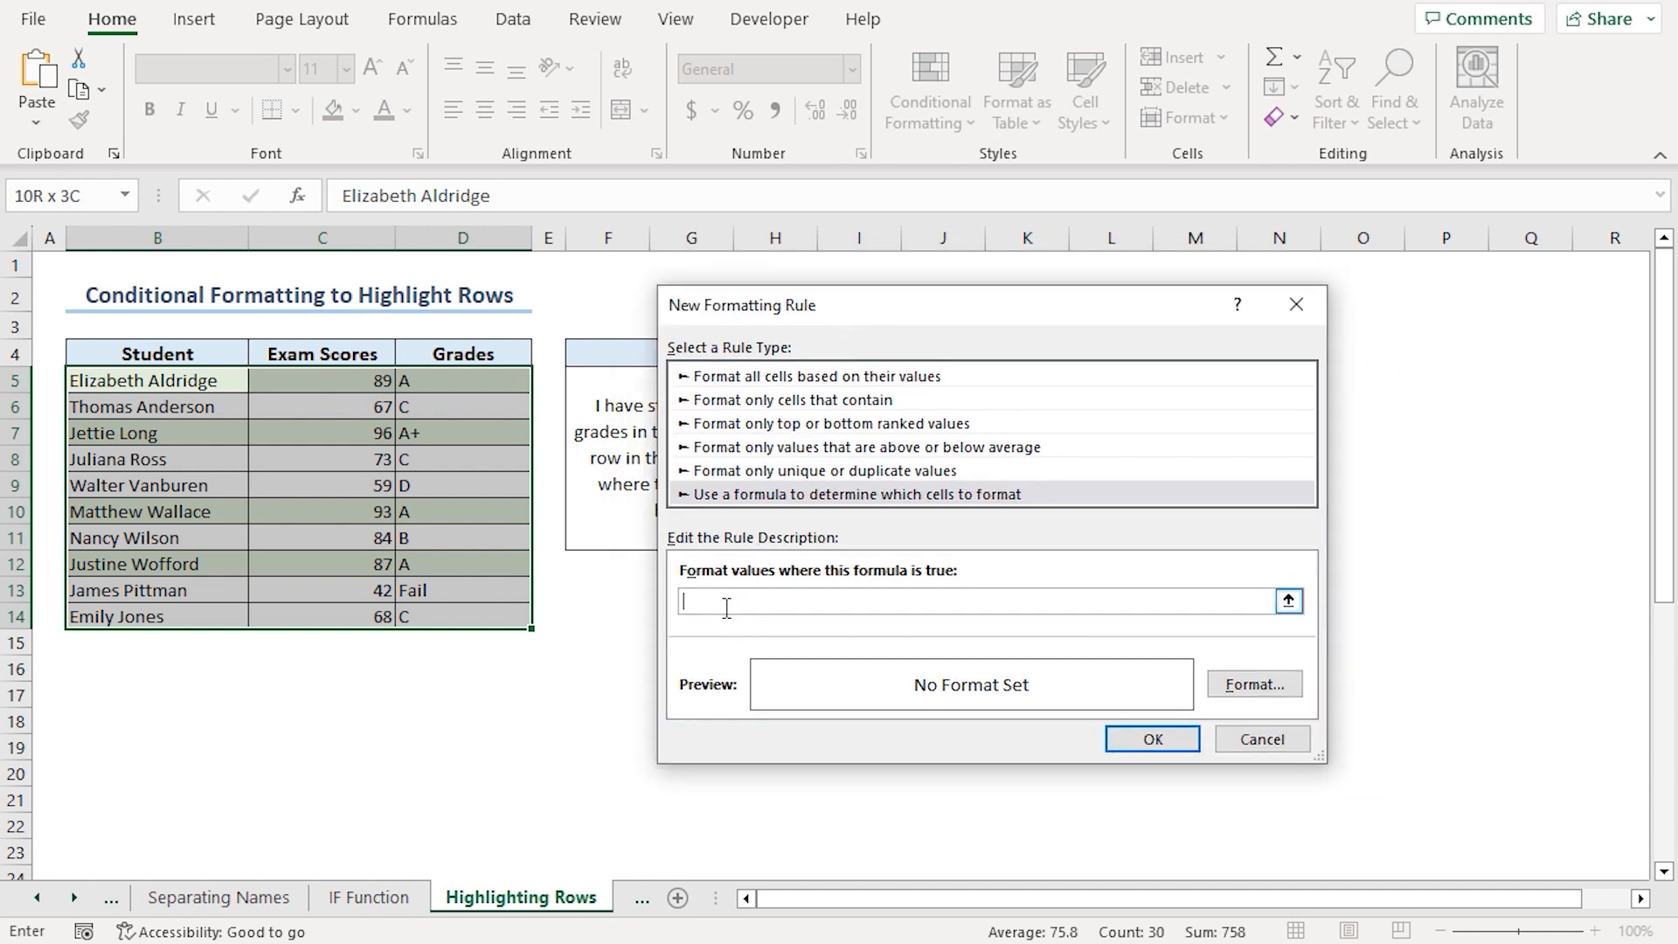
# Enter the rule formula =$D5="Fail" to flag failing students.
pyautogui.write('=')
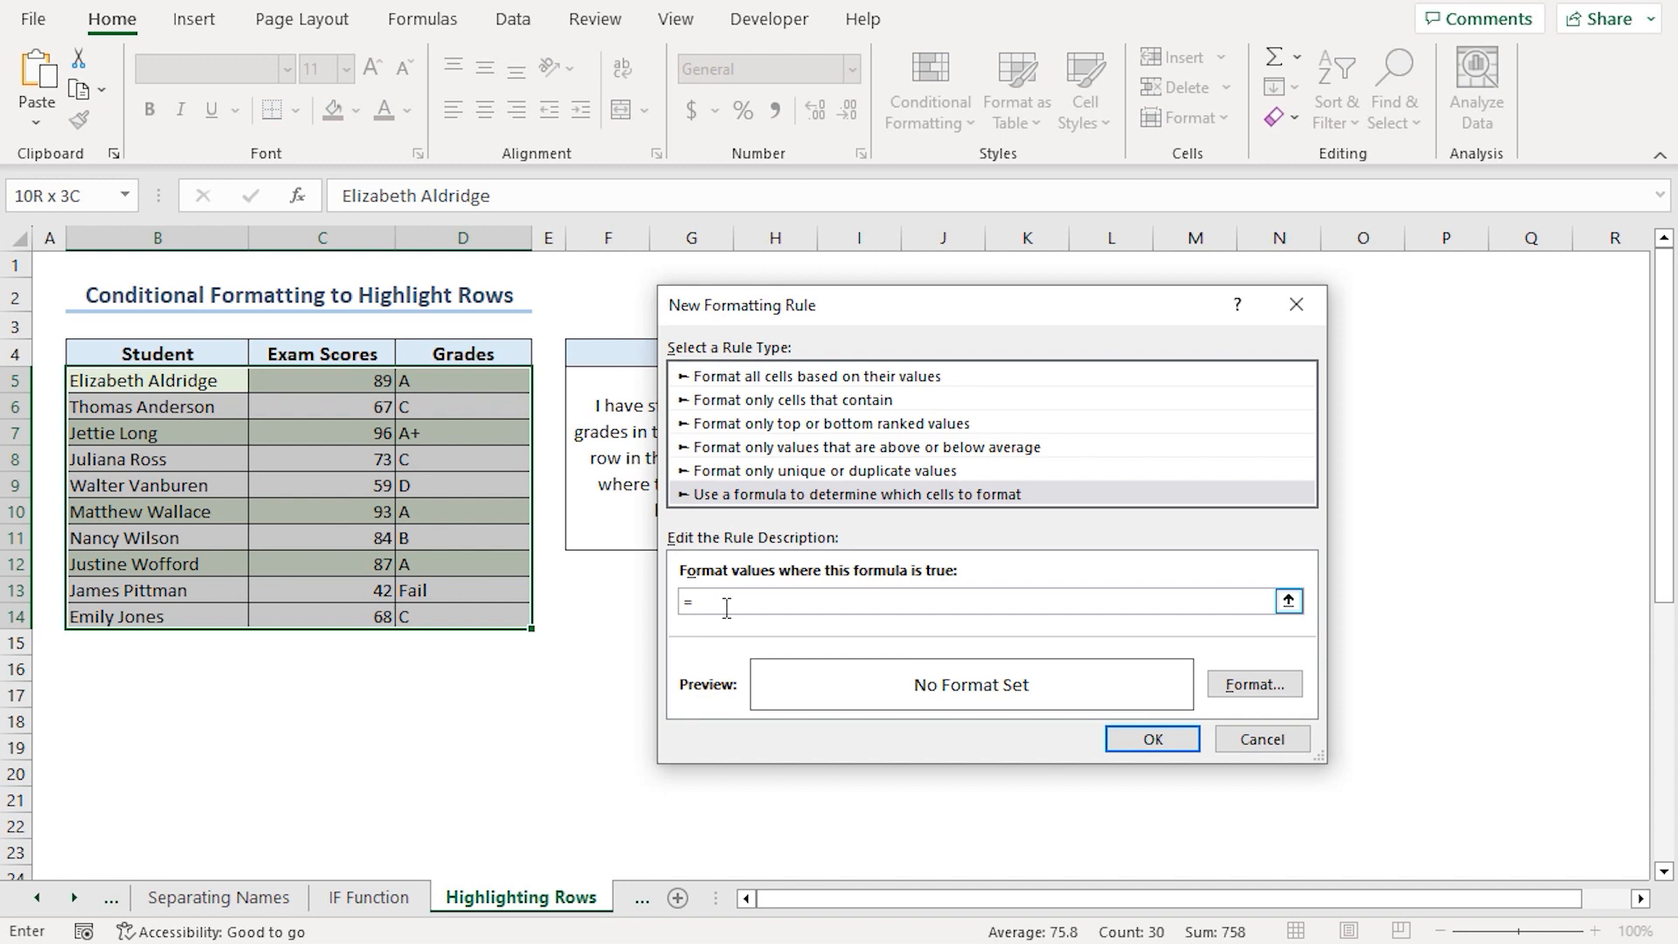
pyautogui.write('$')
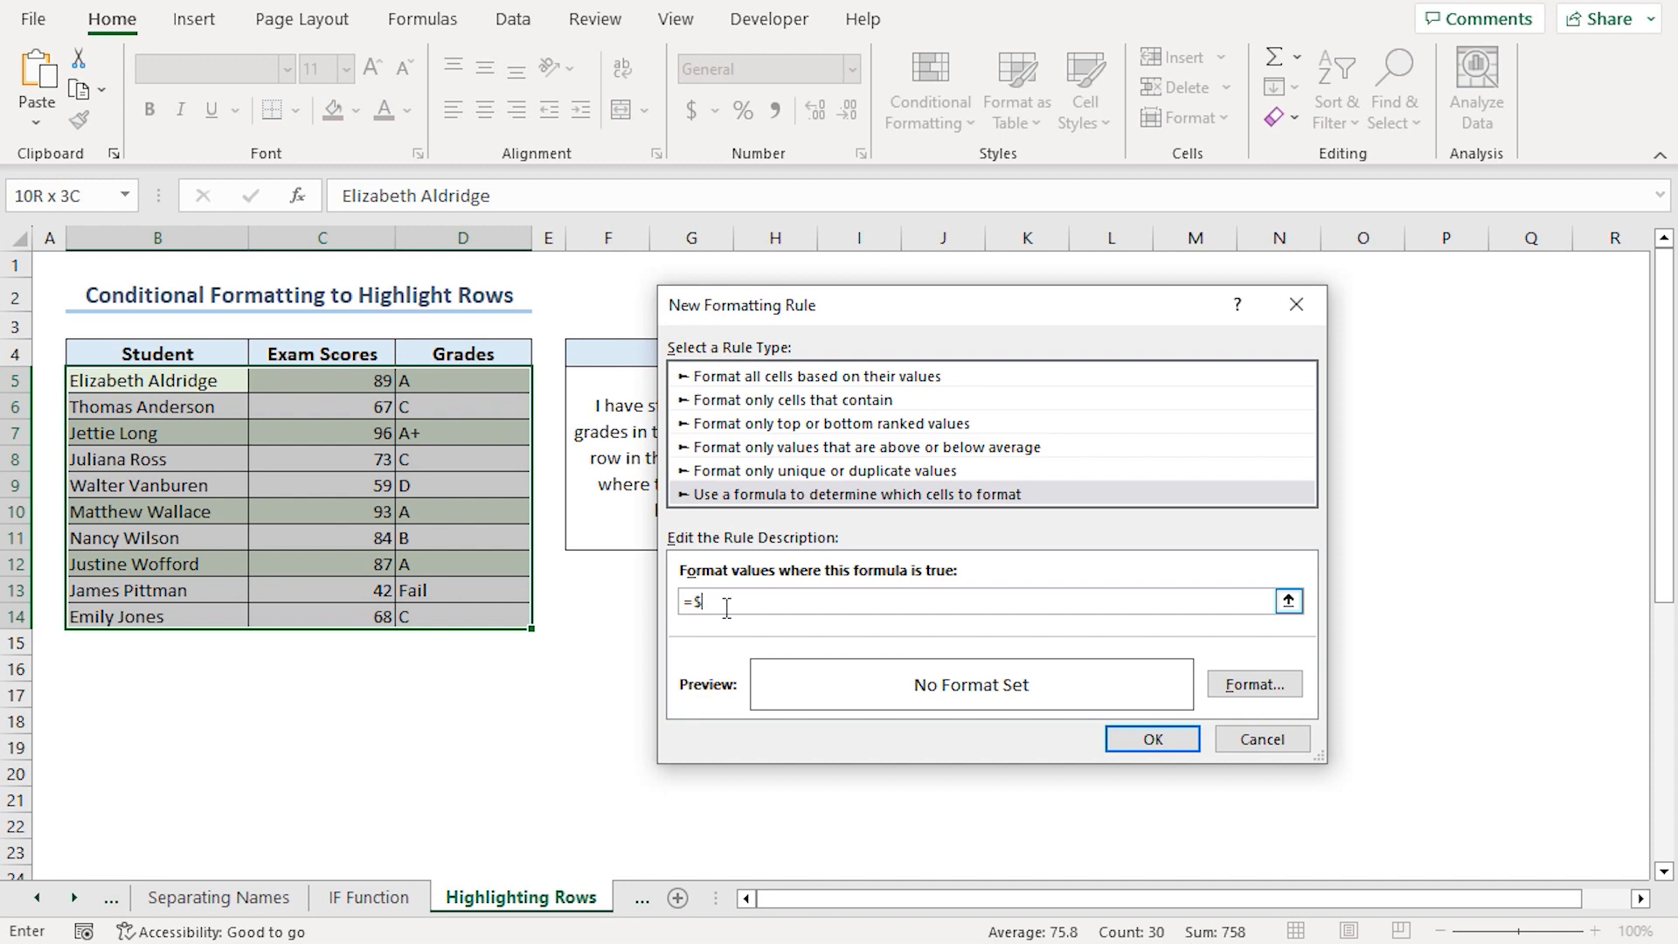
pyautogui.write('D')
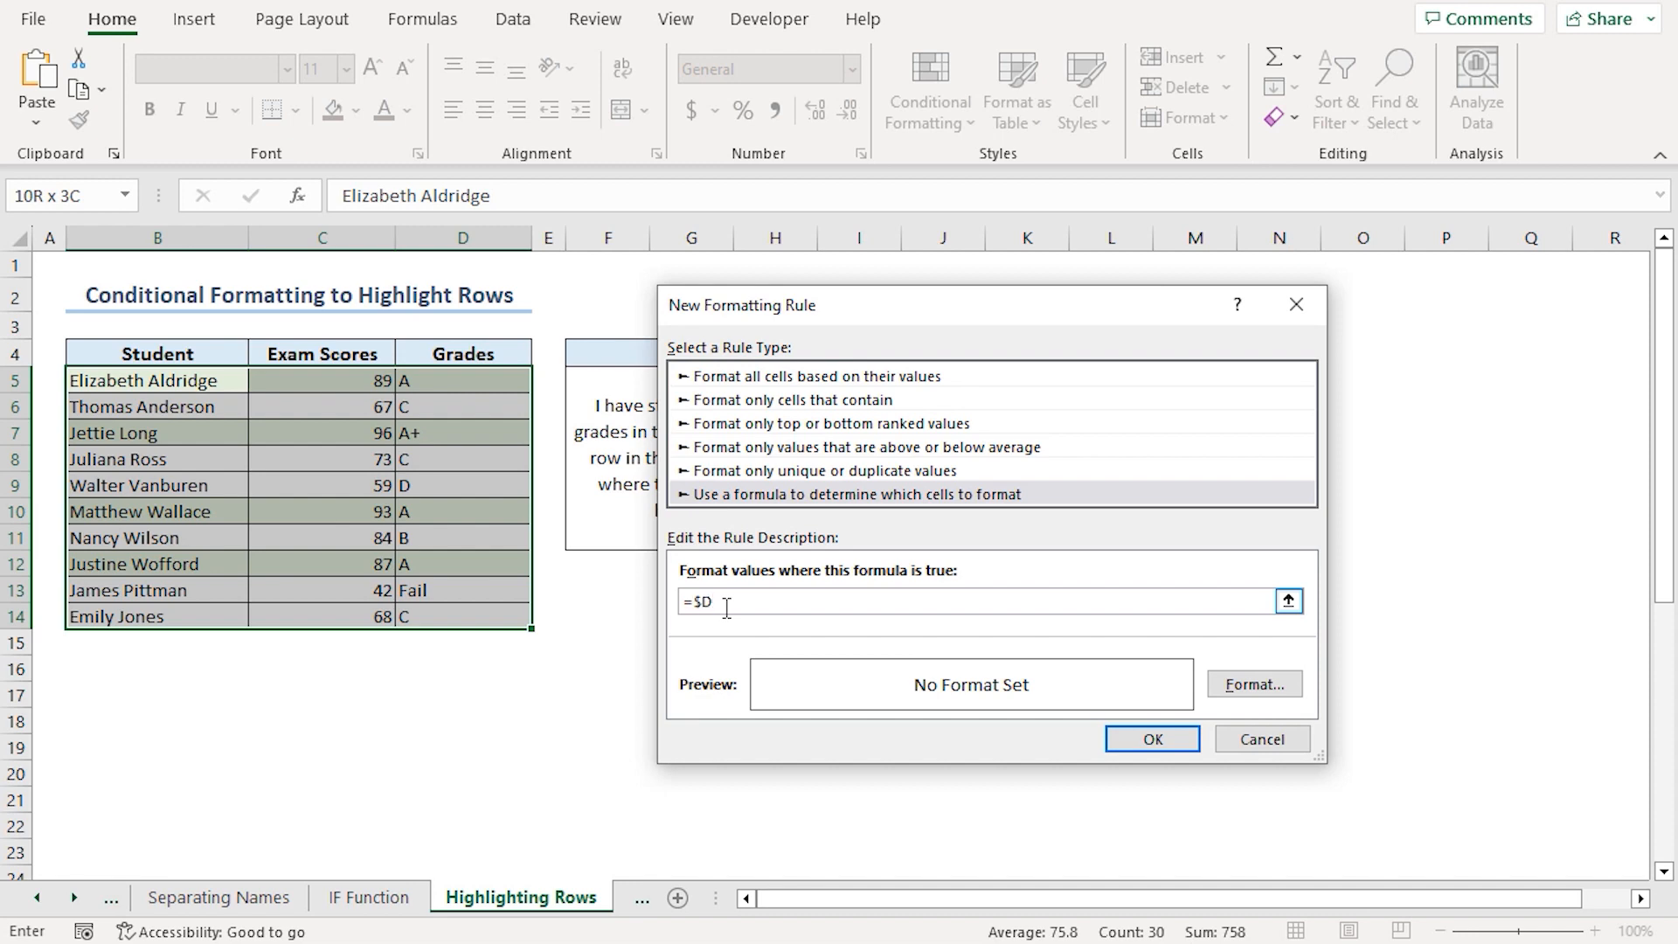
pyautogui.write('5')
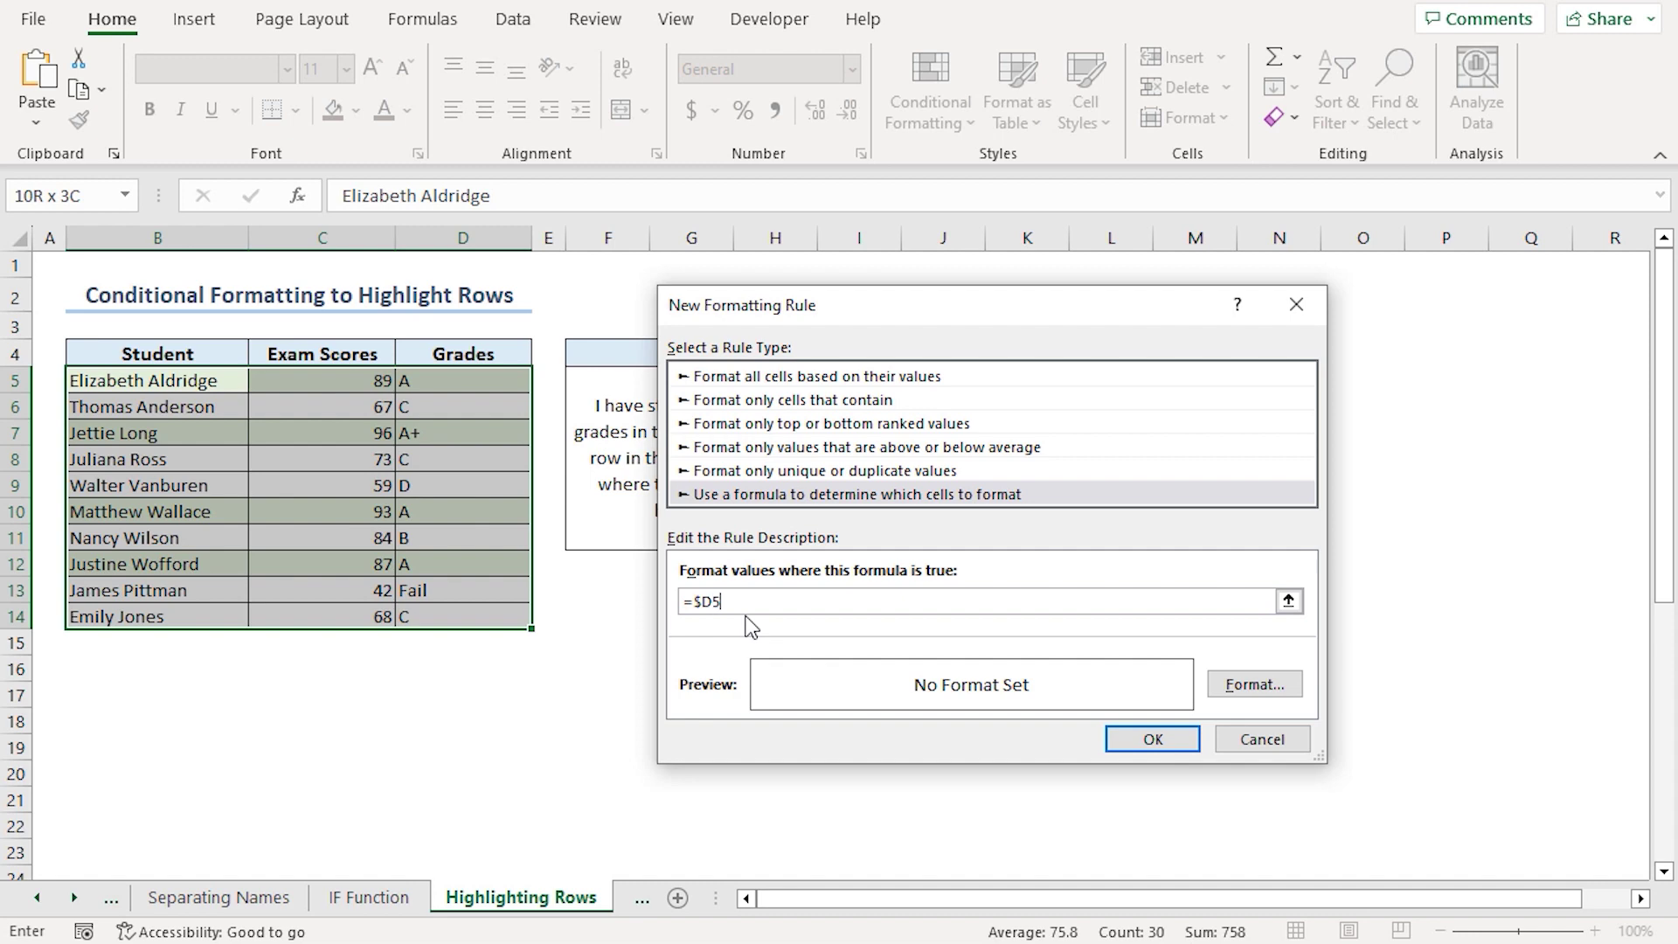
pyautogui.write('=')
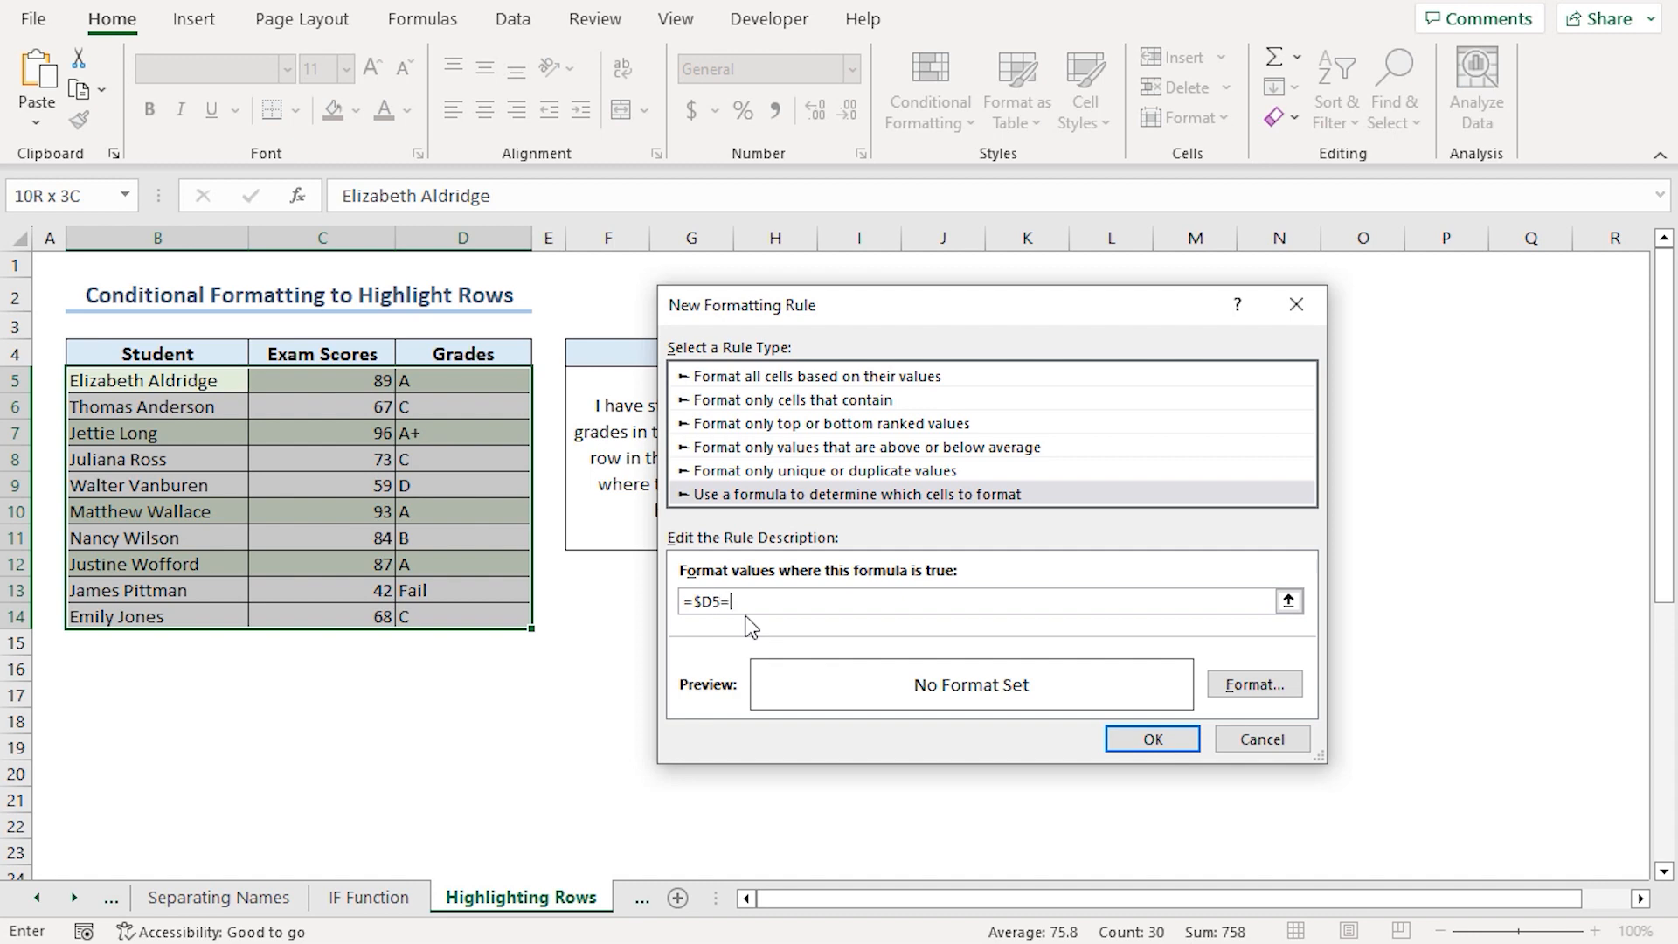
pyautogui.write('"')
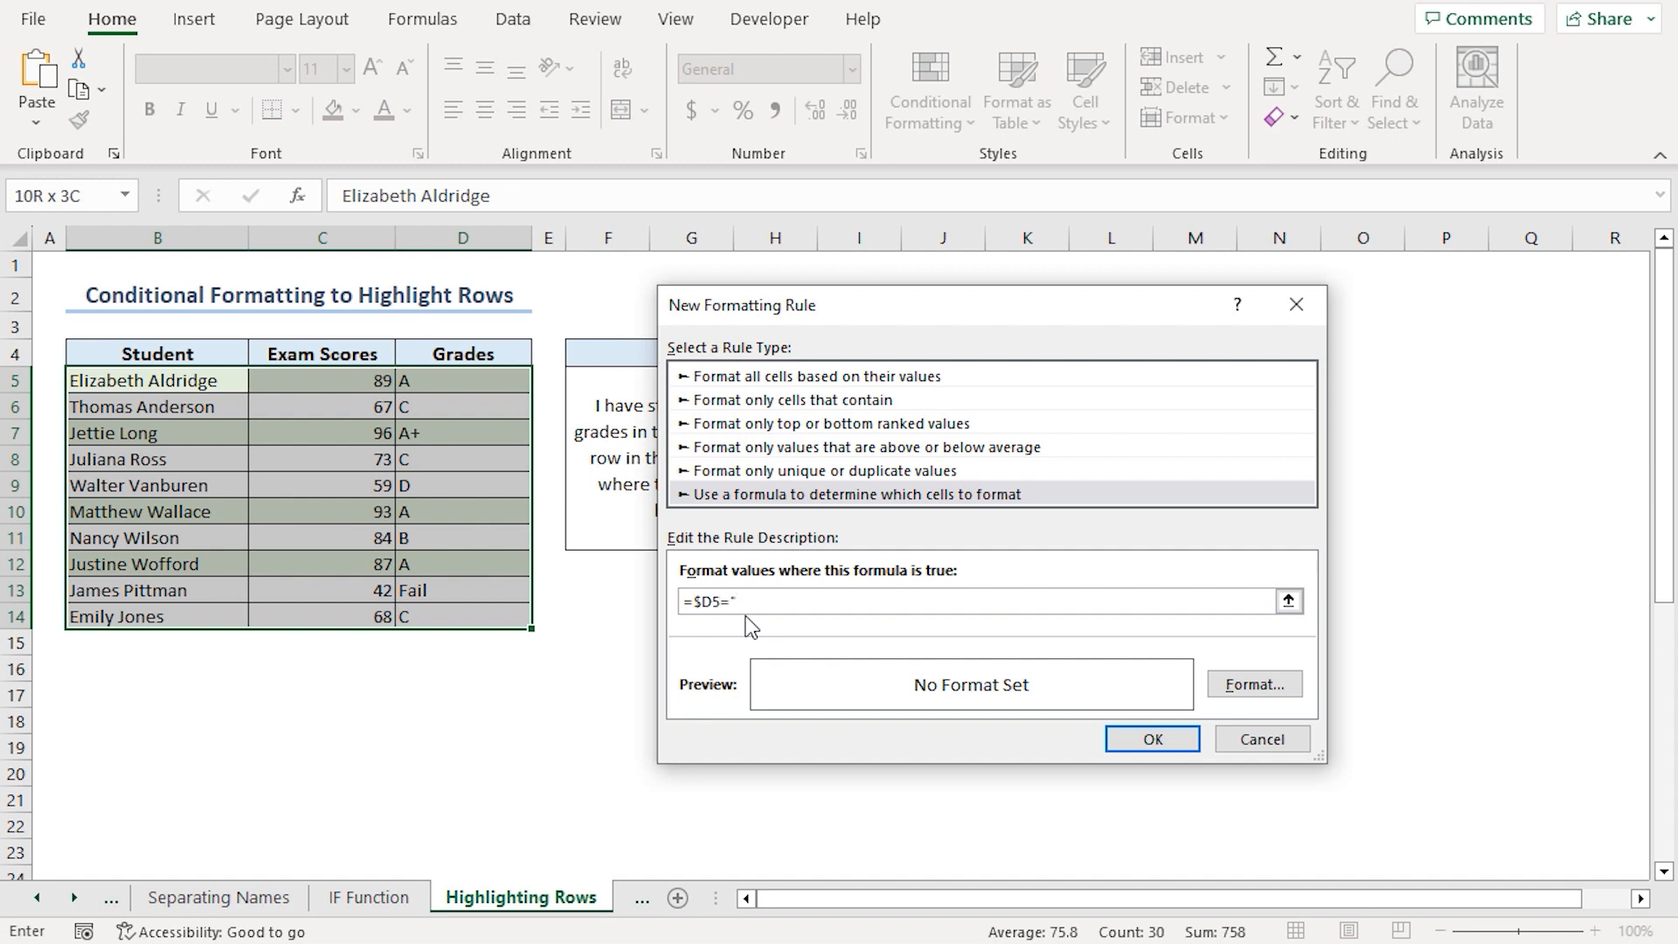
pyautogui.write('Fail')
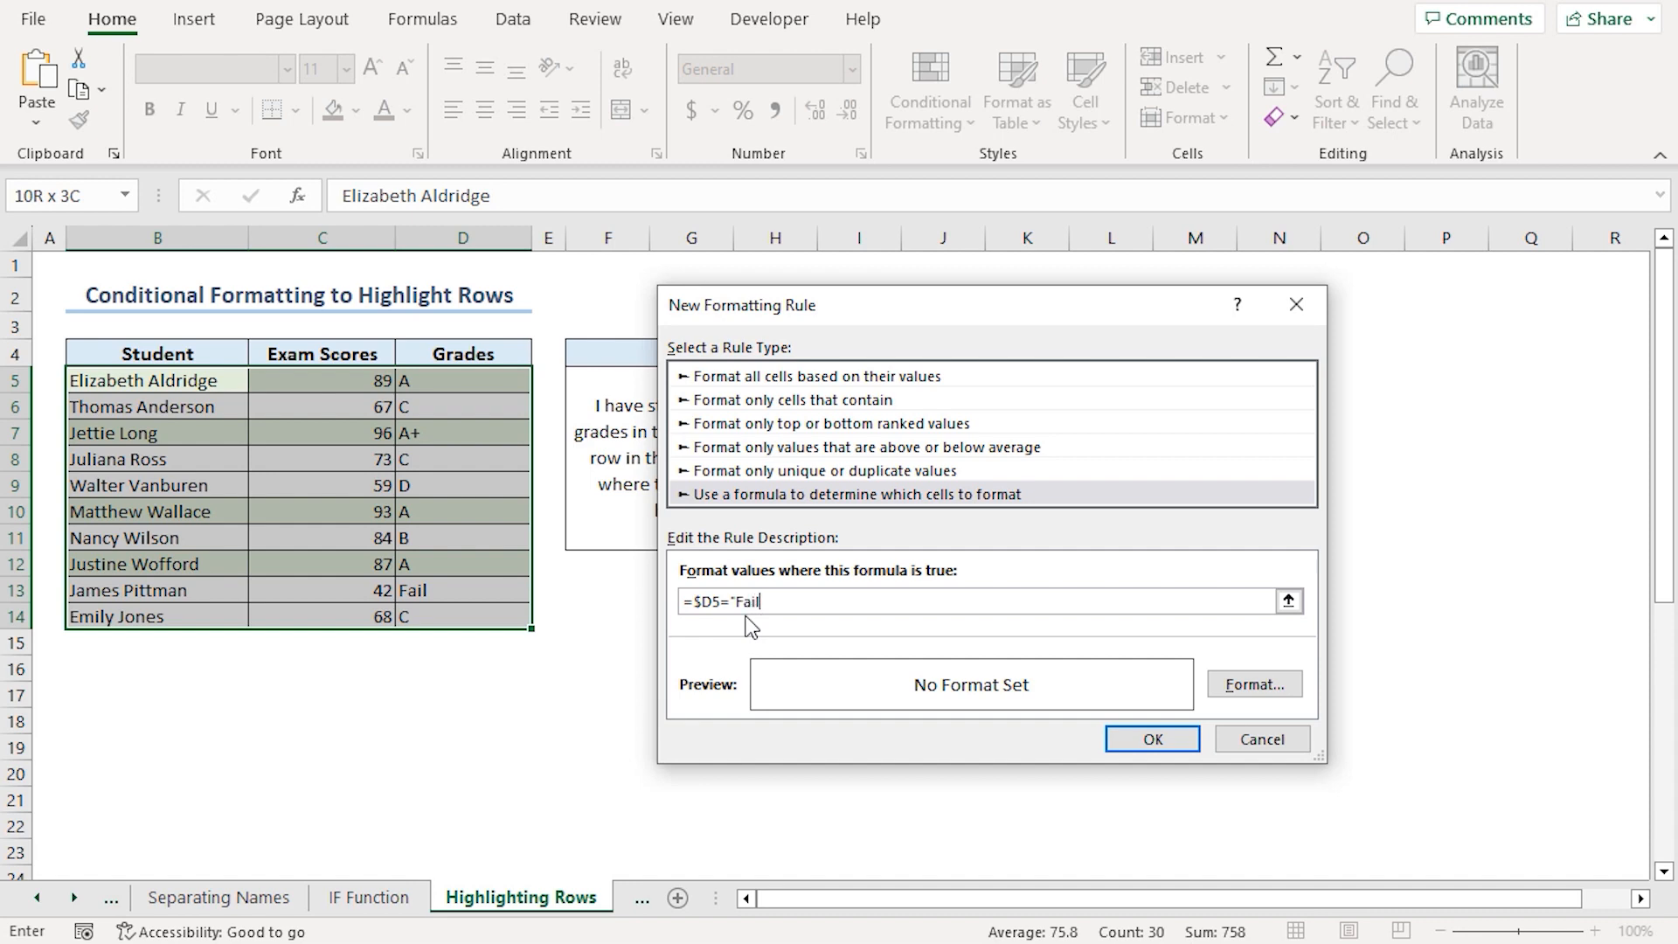
pyautogui.write('"')
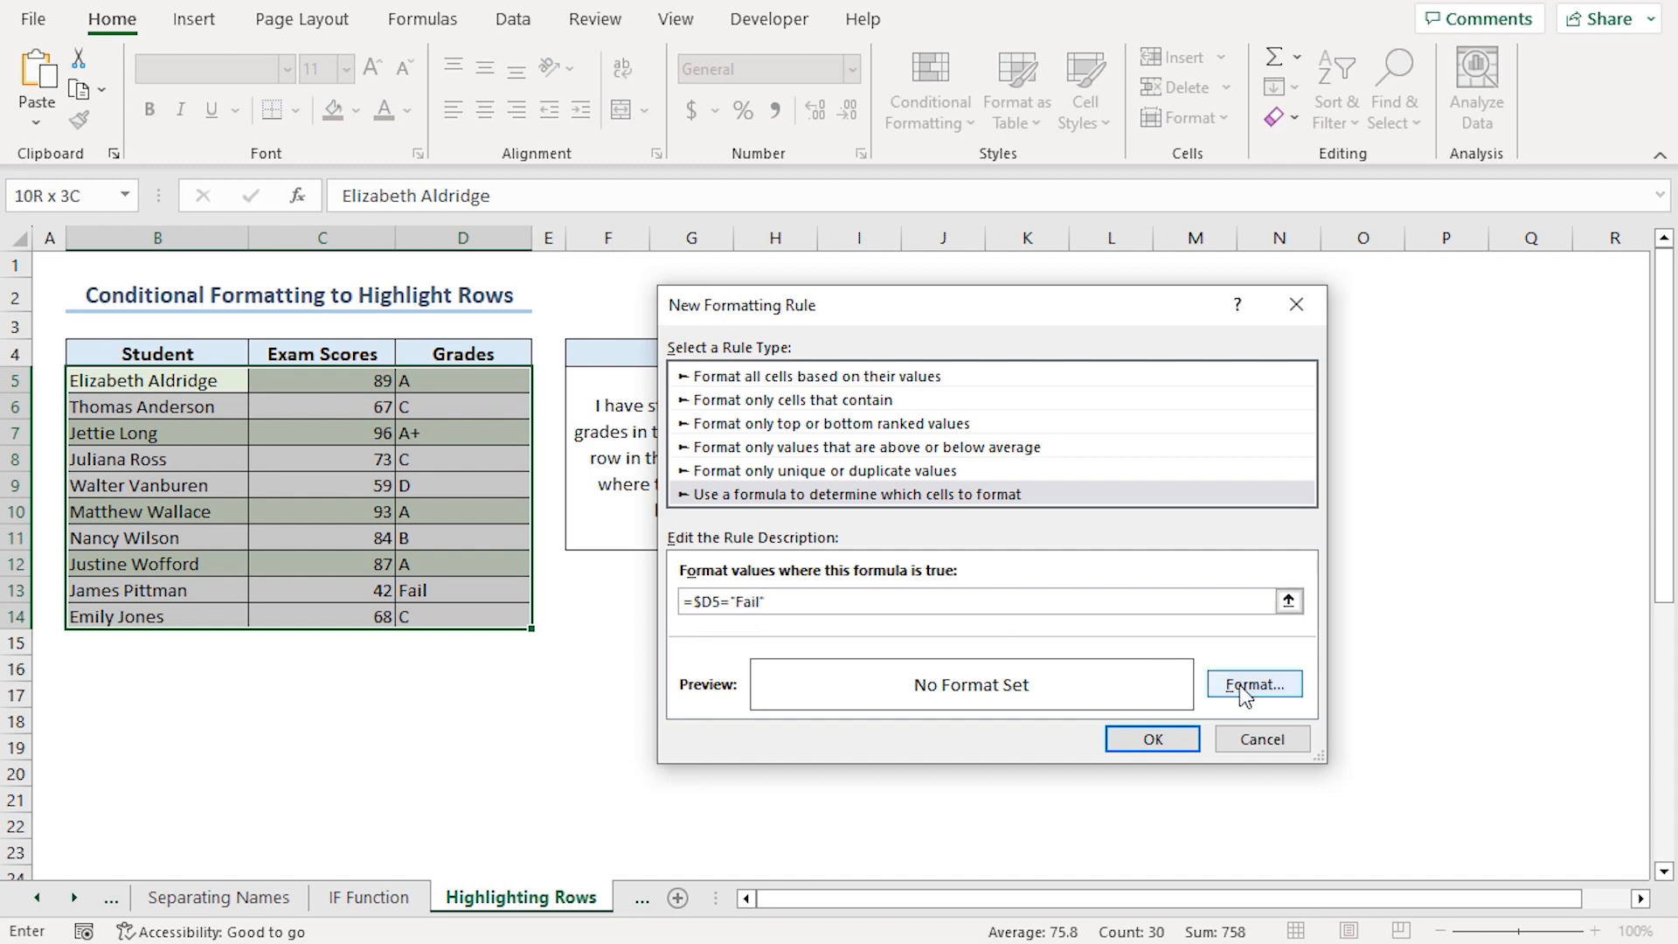
# Give the Fail rule a light orange fill and apply it to the student table.
pyautogui.click(1251, 683)
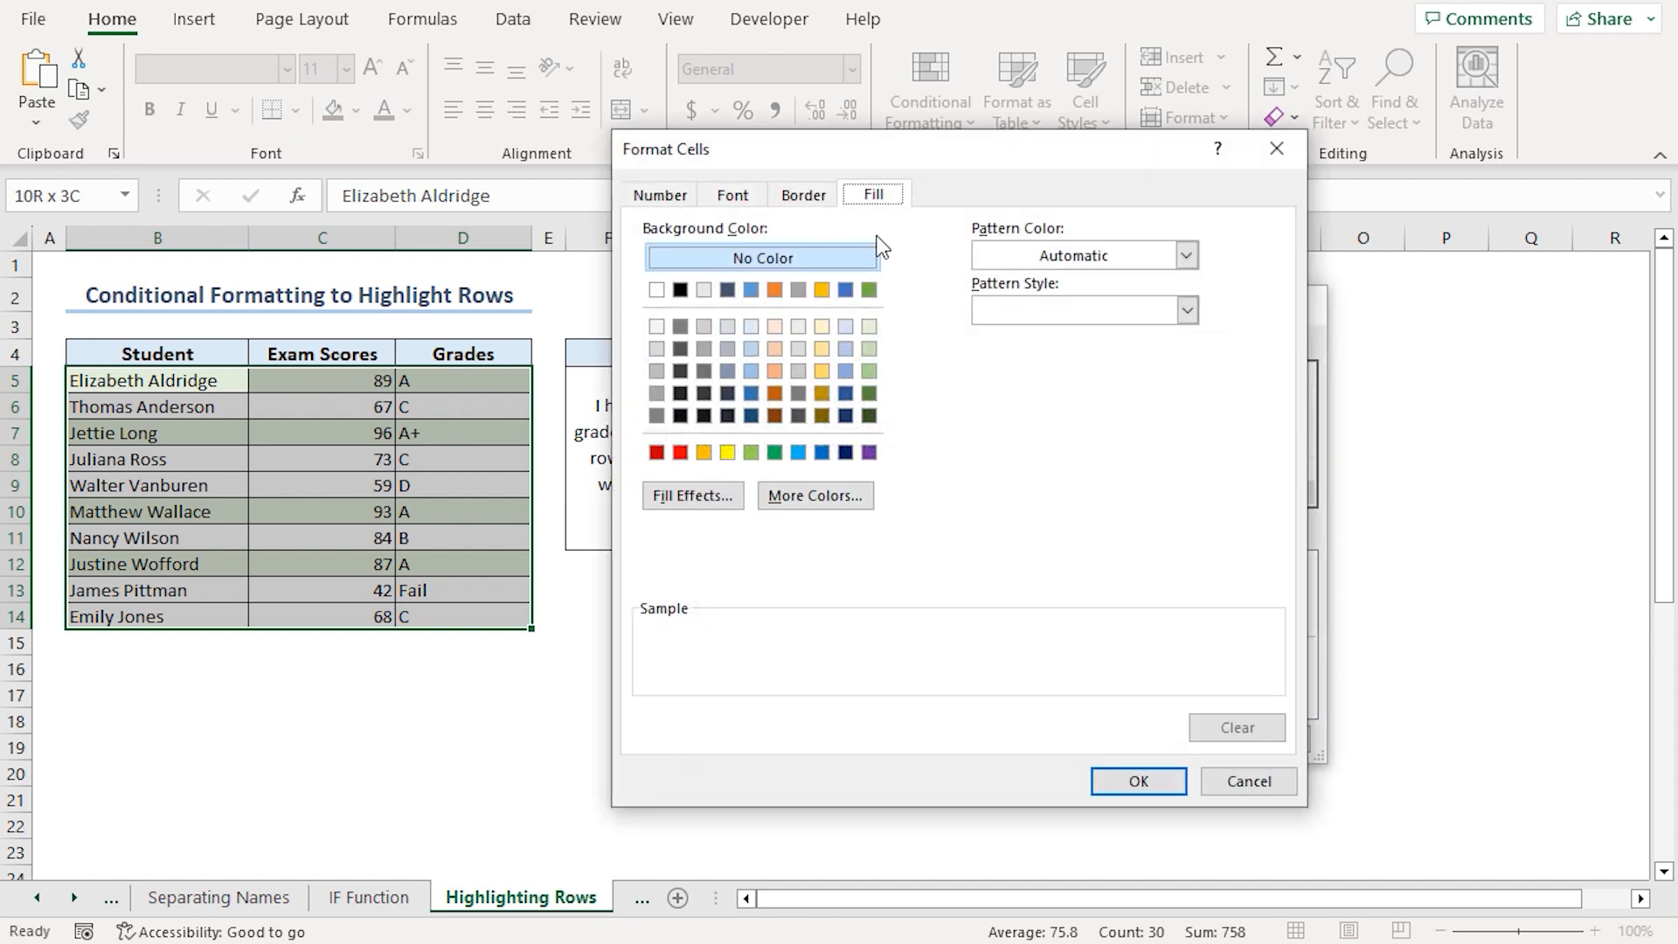
pyautogui.moveTo(868, 348)
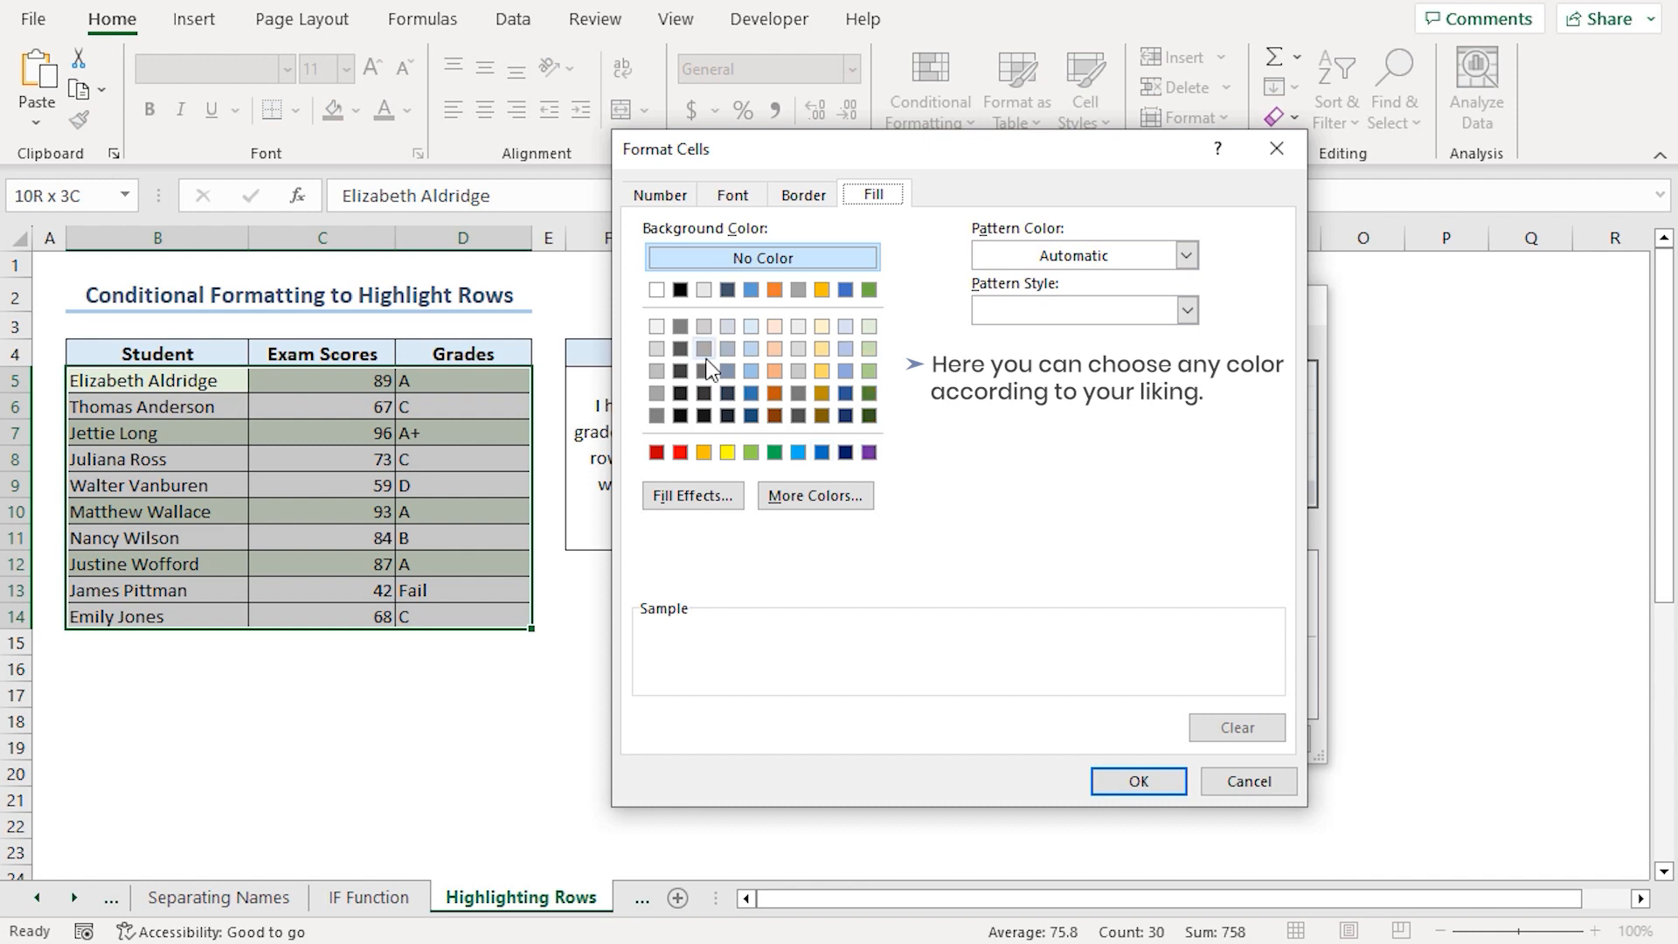
pyautogui.moveTo(781, 351)
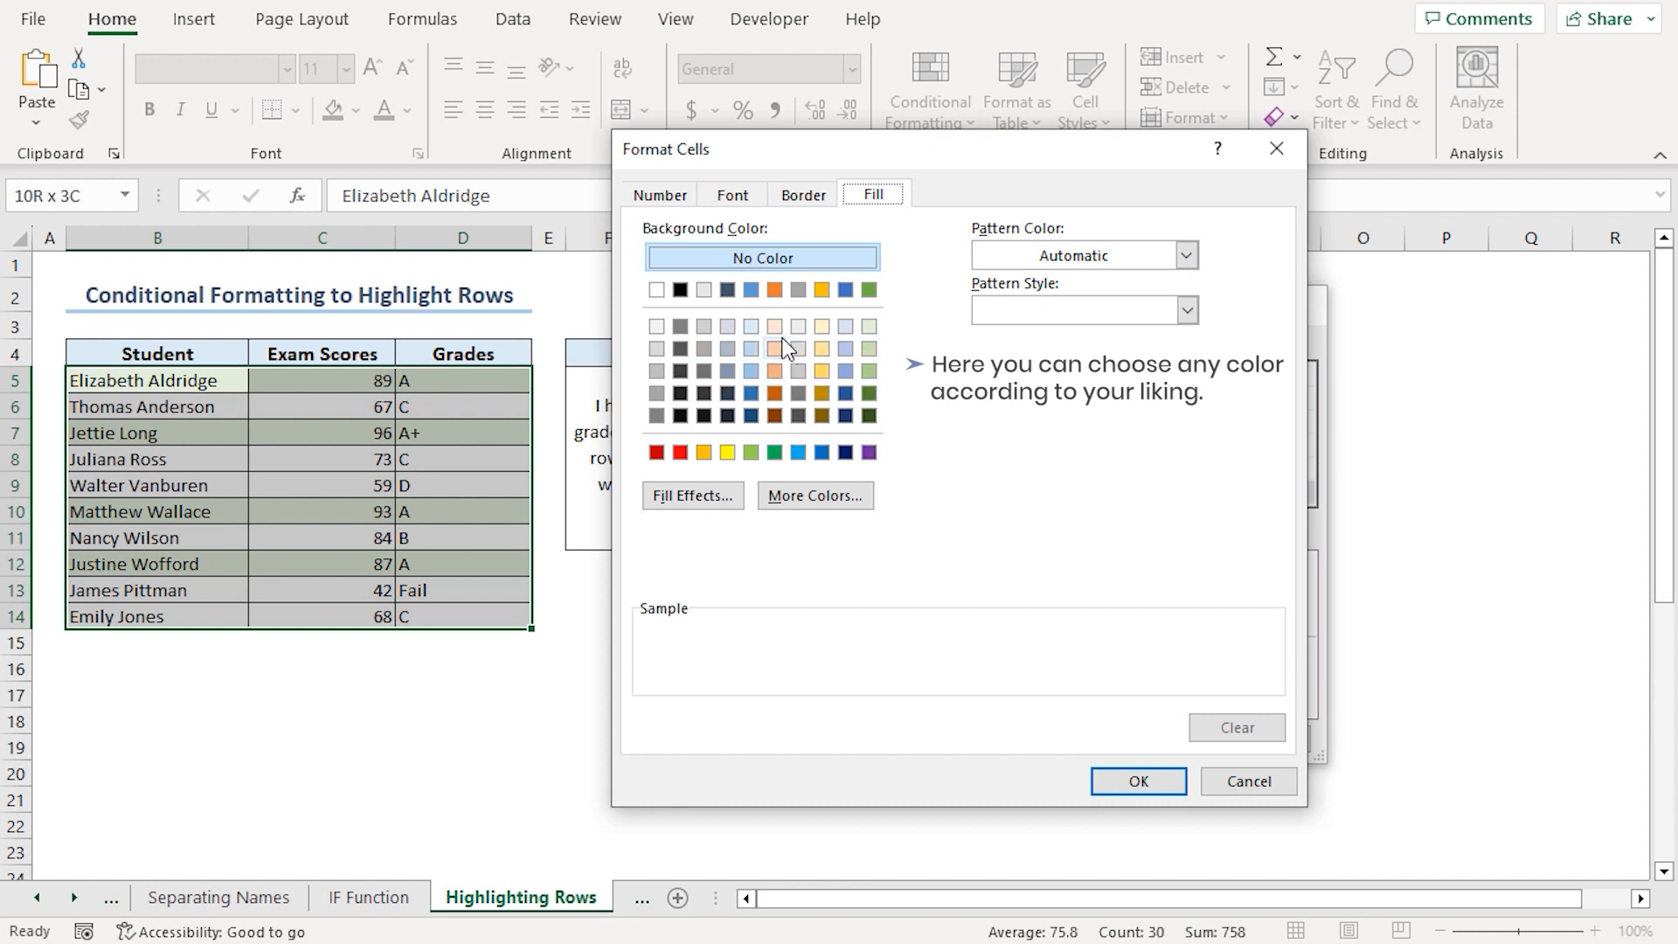
pyautogui.click(774, 327)
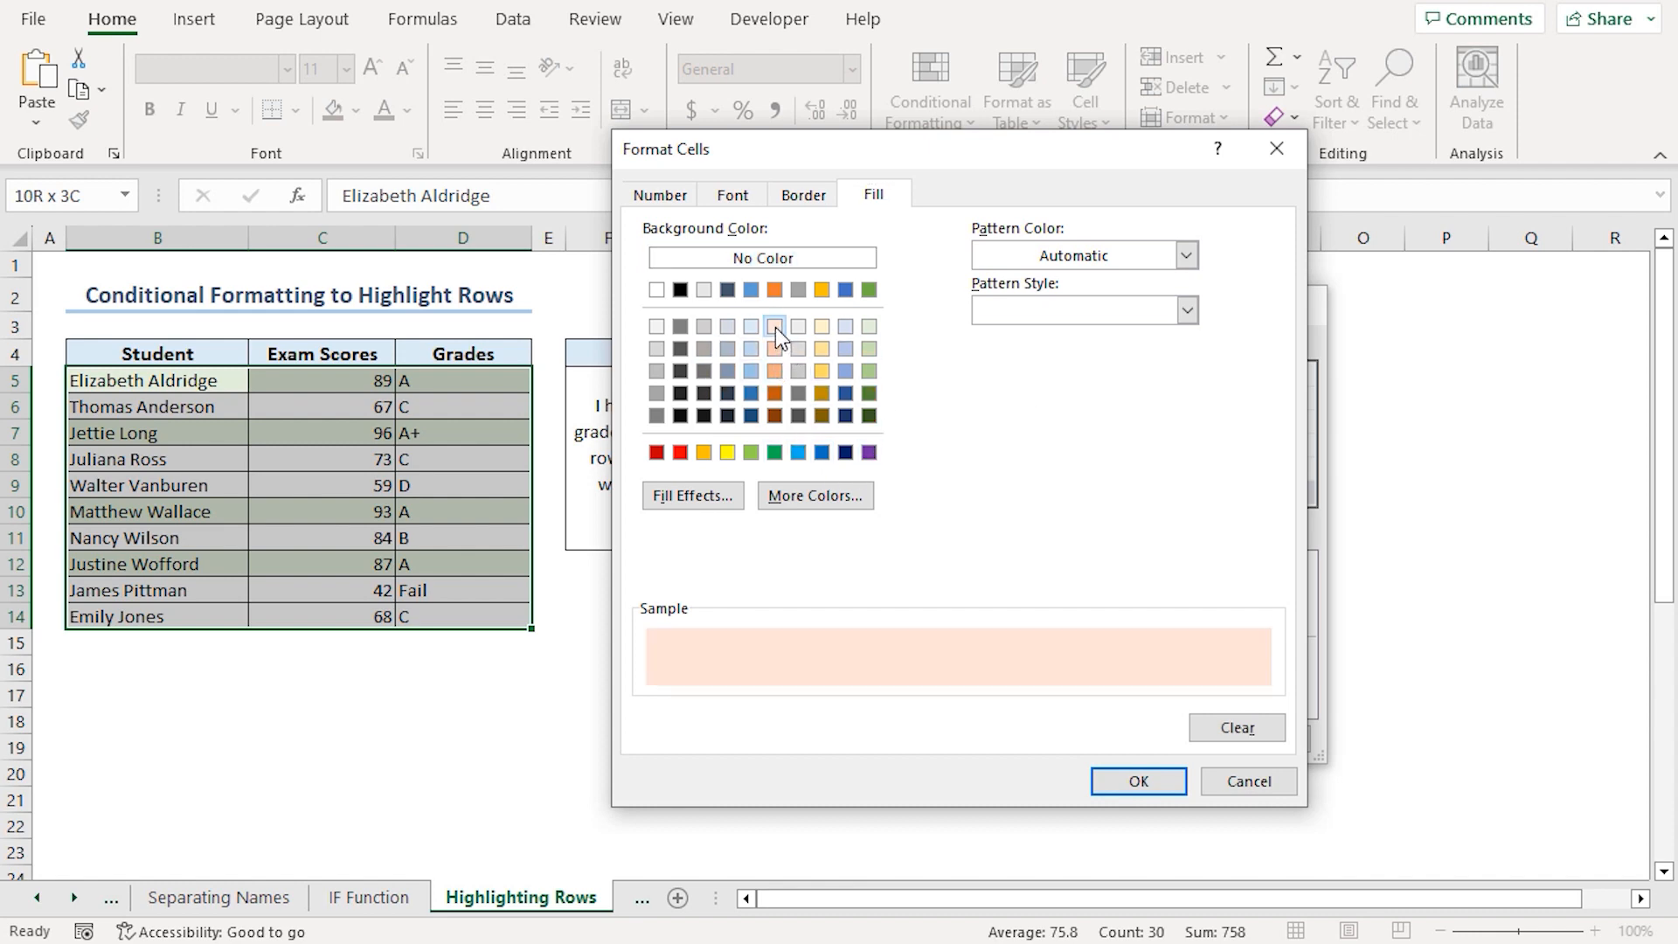
pyautogui.click(1136, 780)
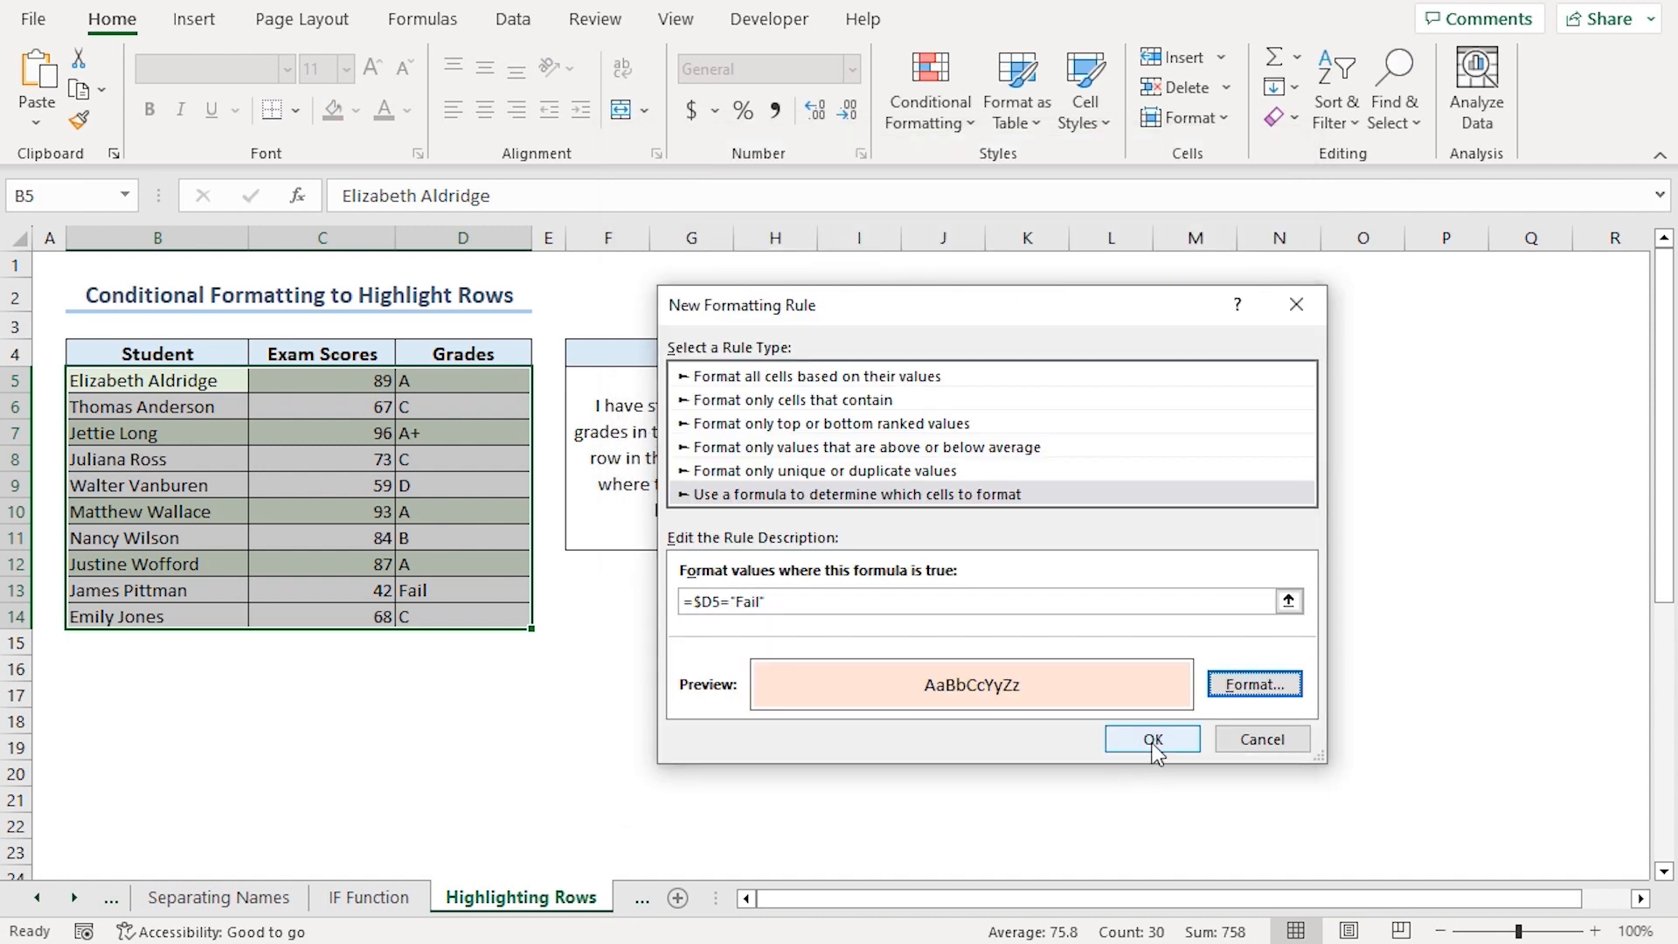
pyautogui.click(1150, 738)
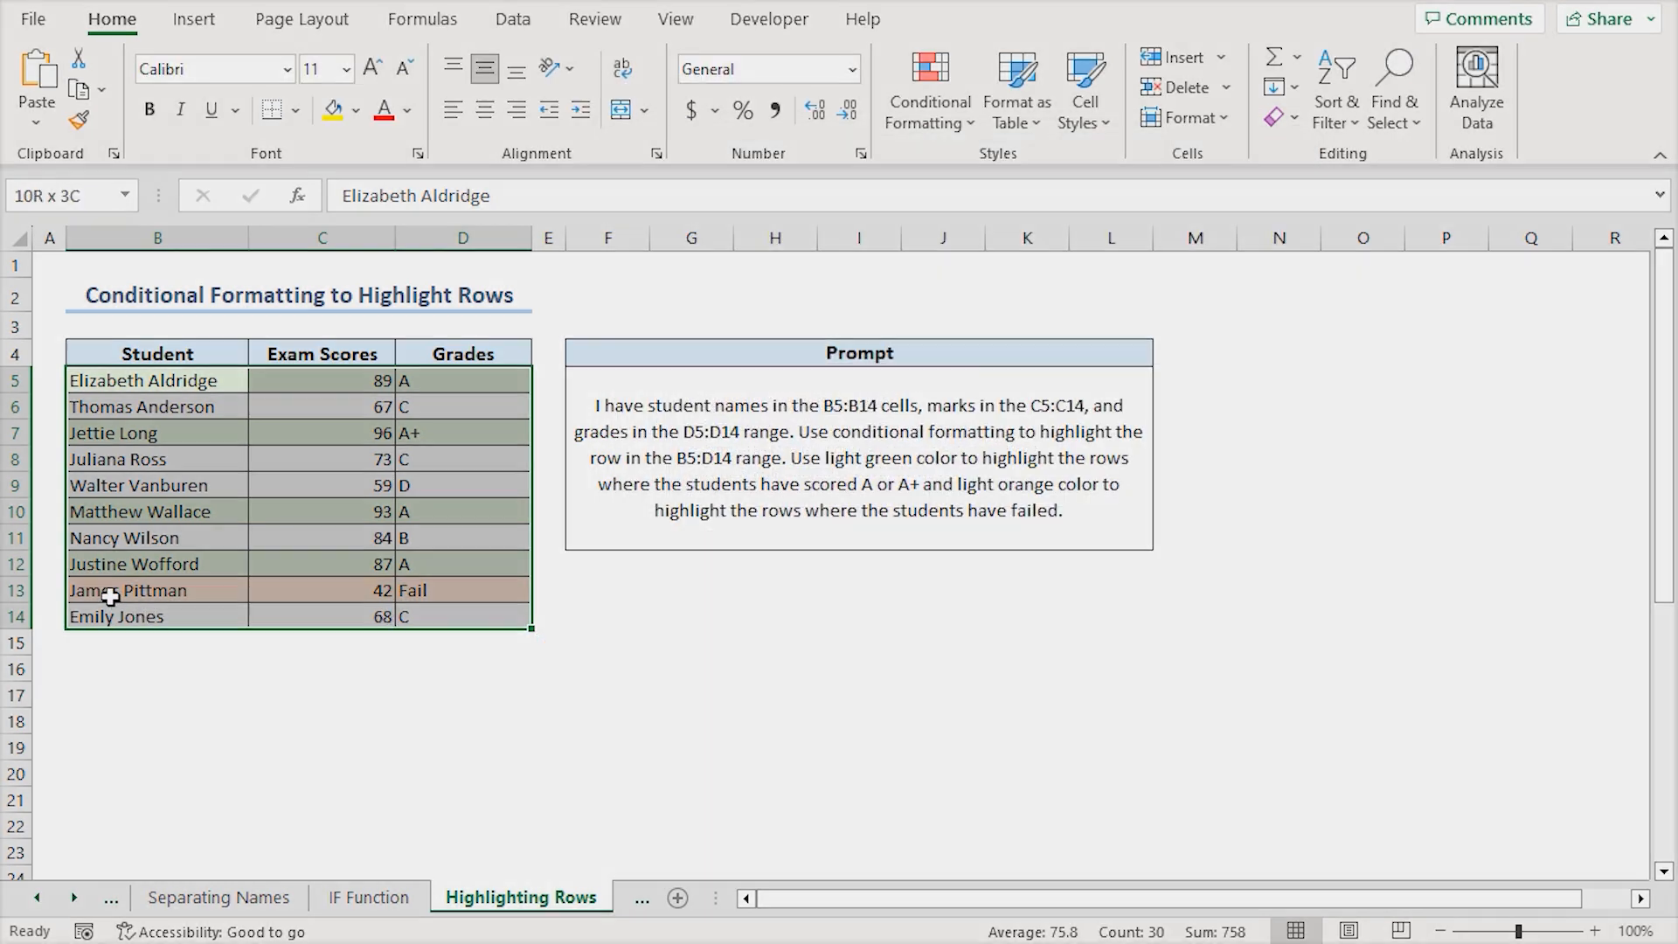
pyautogui.click(156, 589)
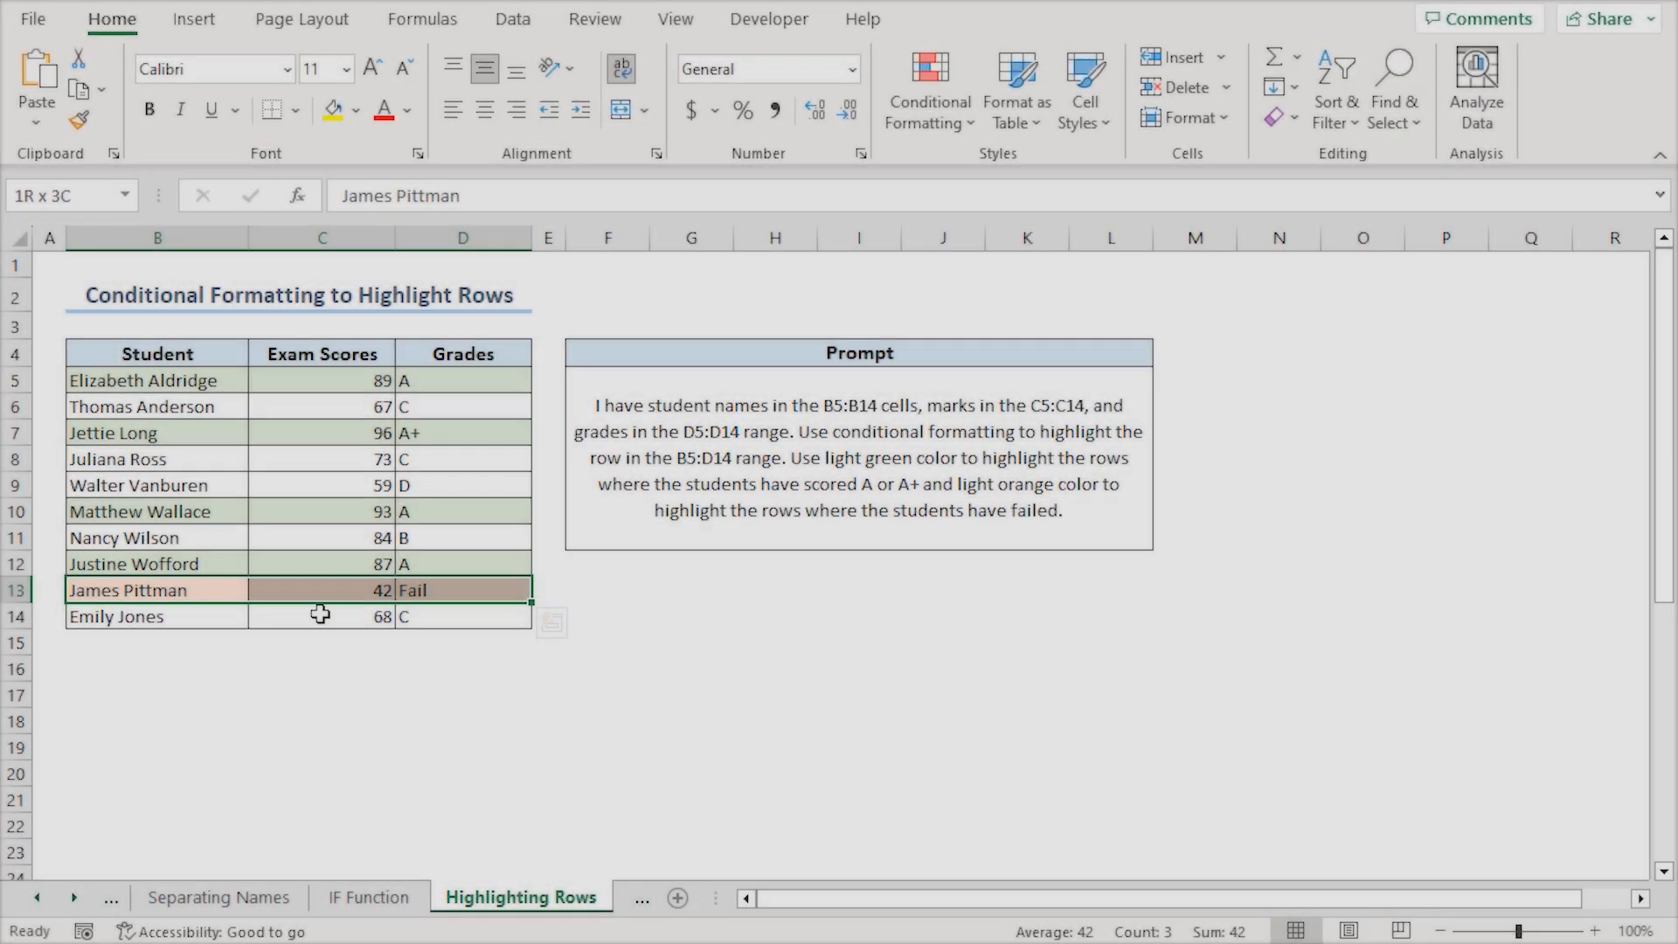
pyautogui.moveTo(314, 652)
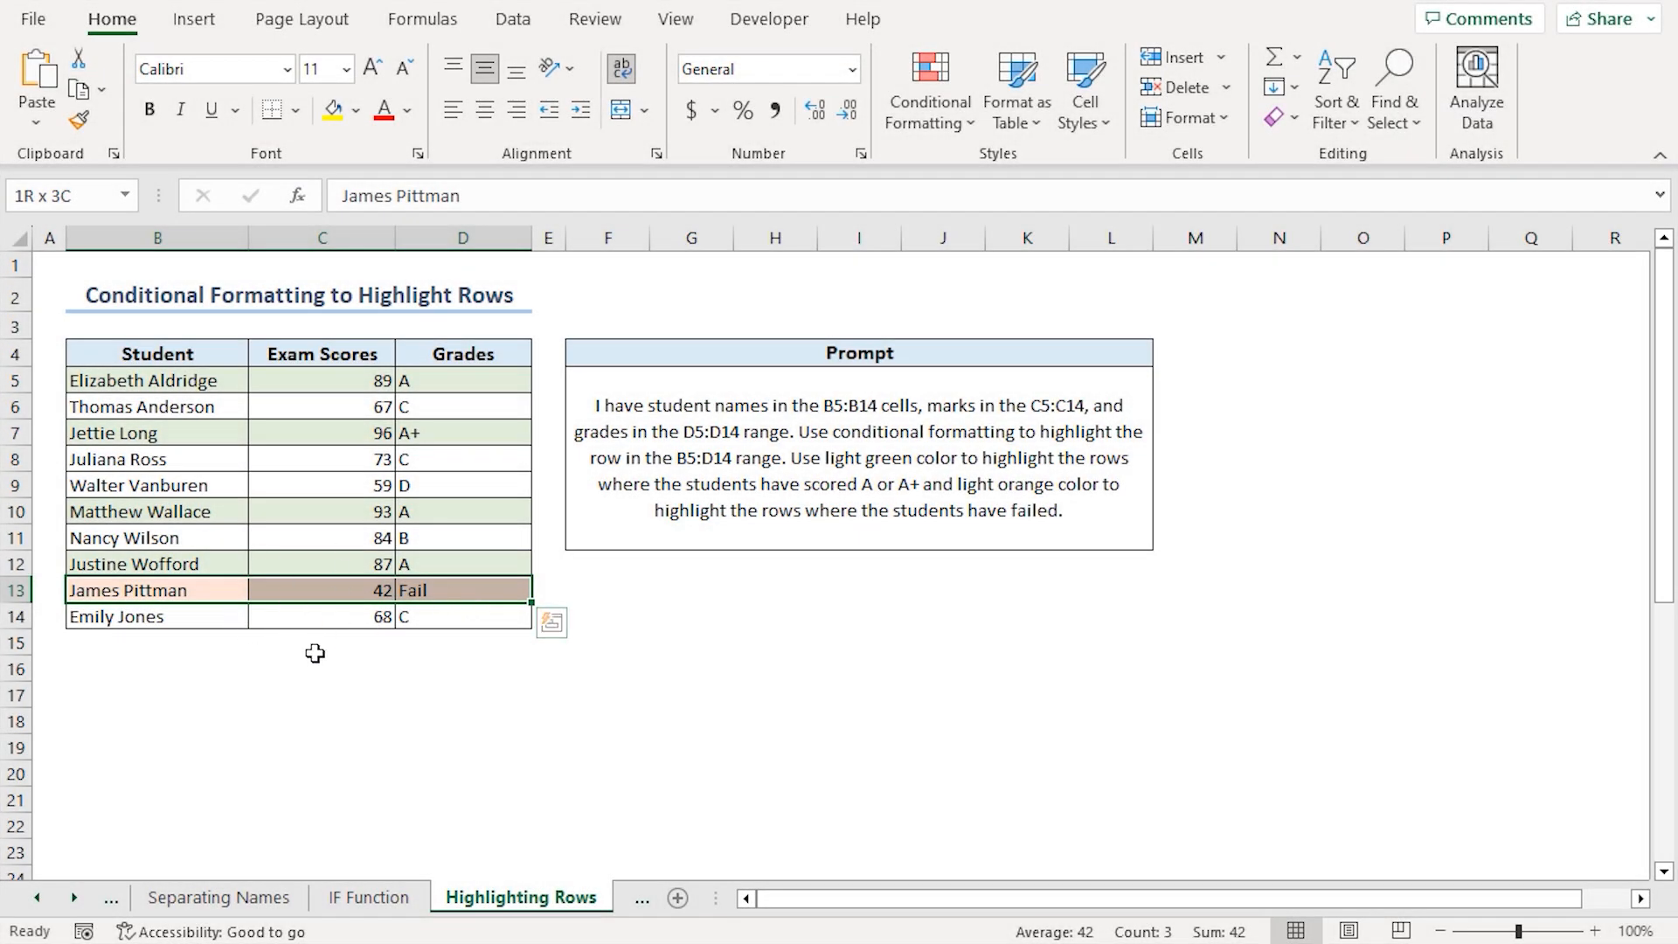
pyautogui.click(518, 897)
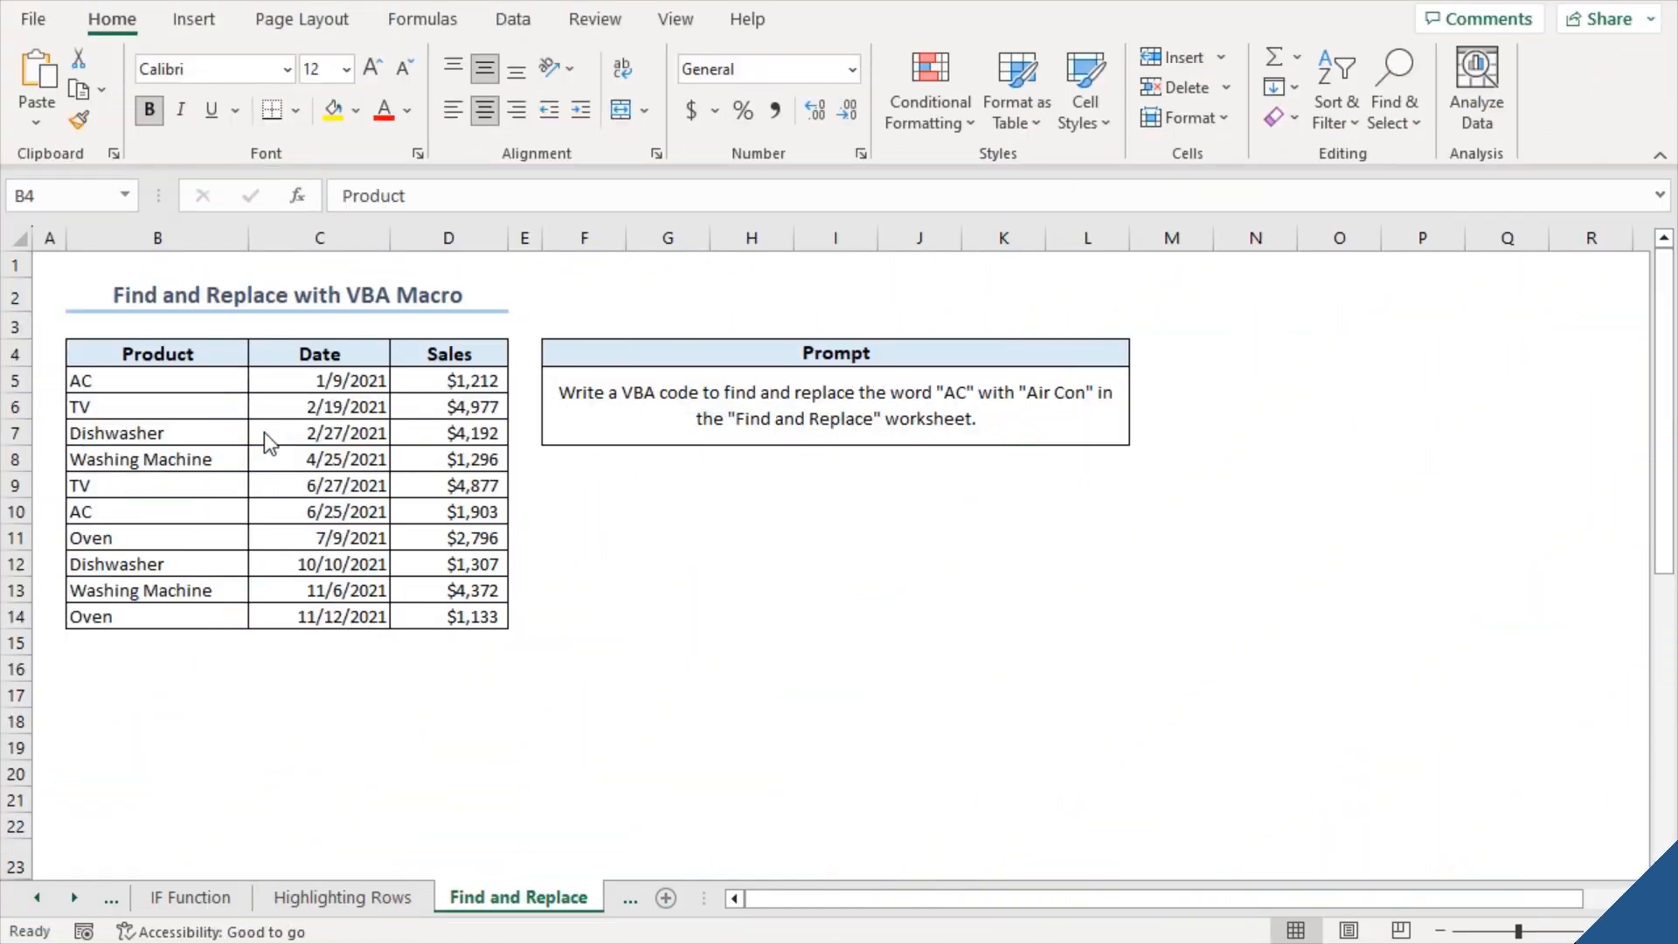
pyautogui.moveTo(236, 413)
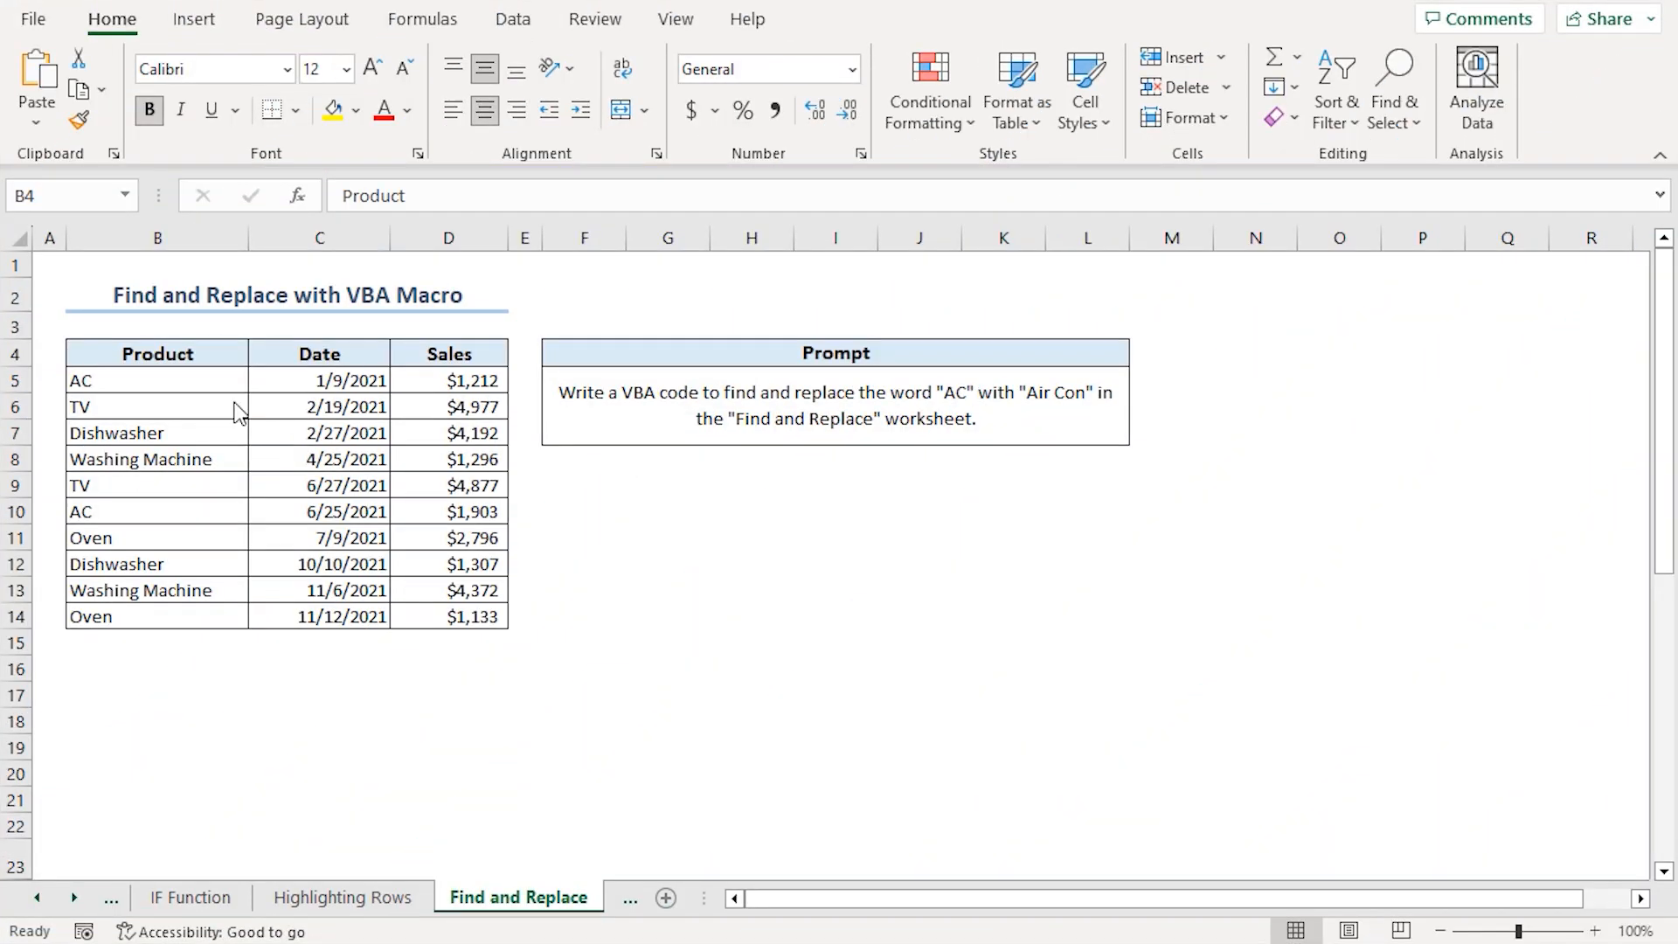
pyautogui.moveTo(266, 414)
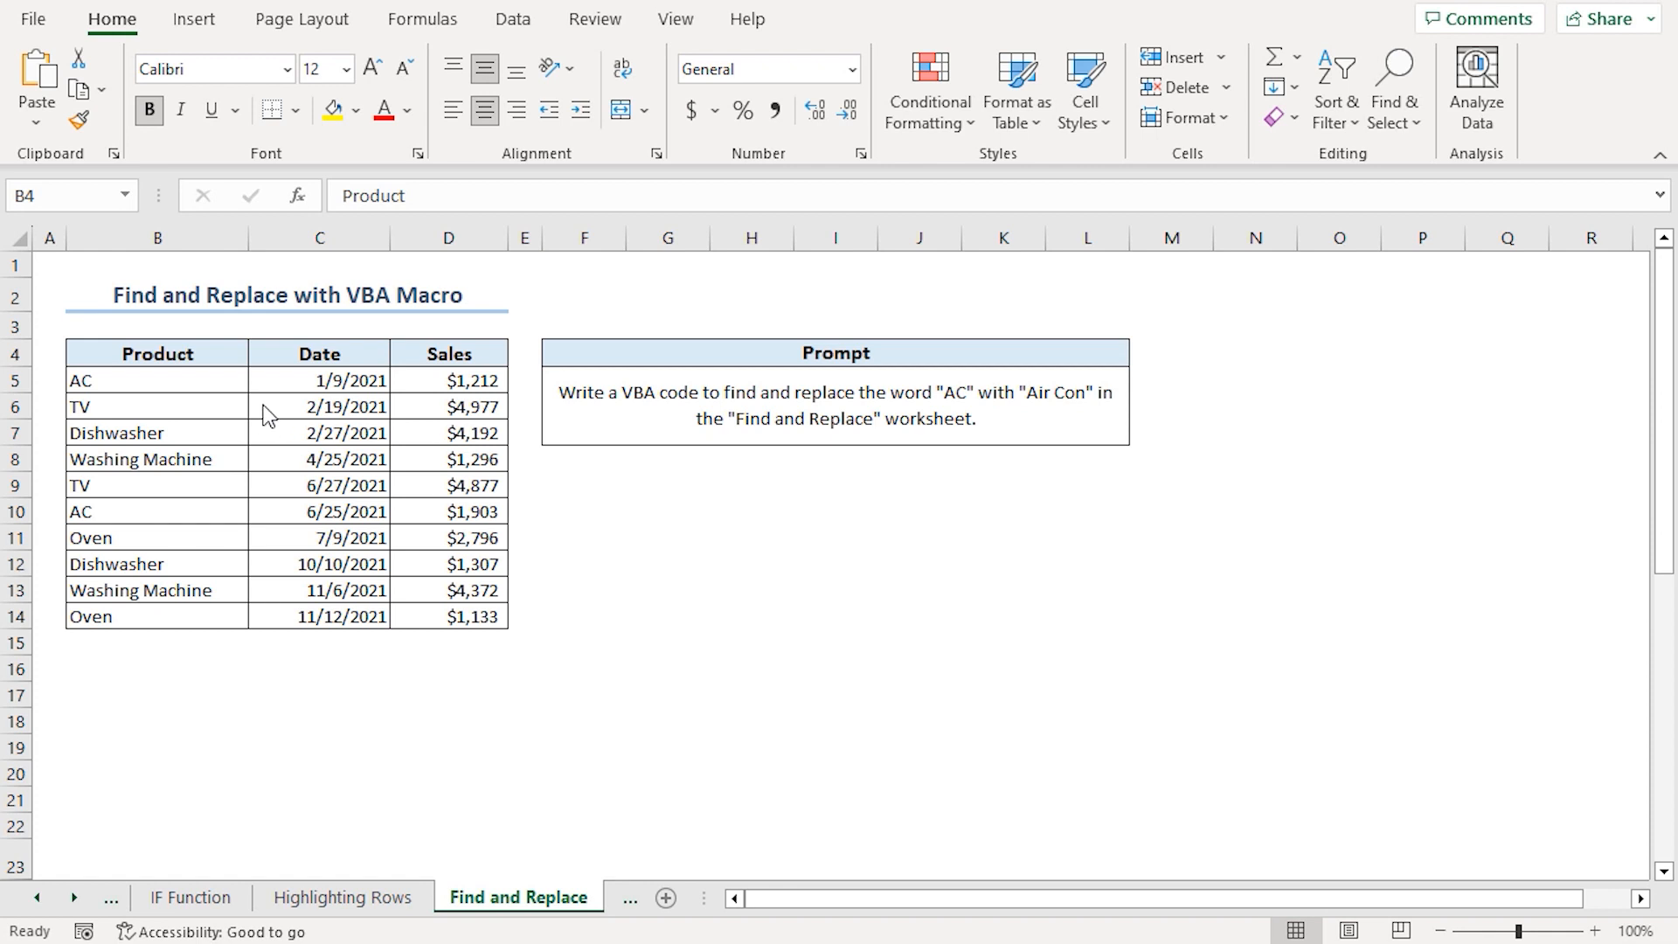
pyautogui.moveTo(234, 401)
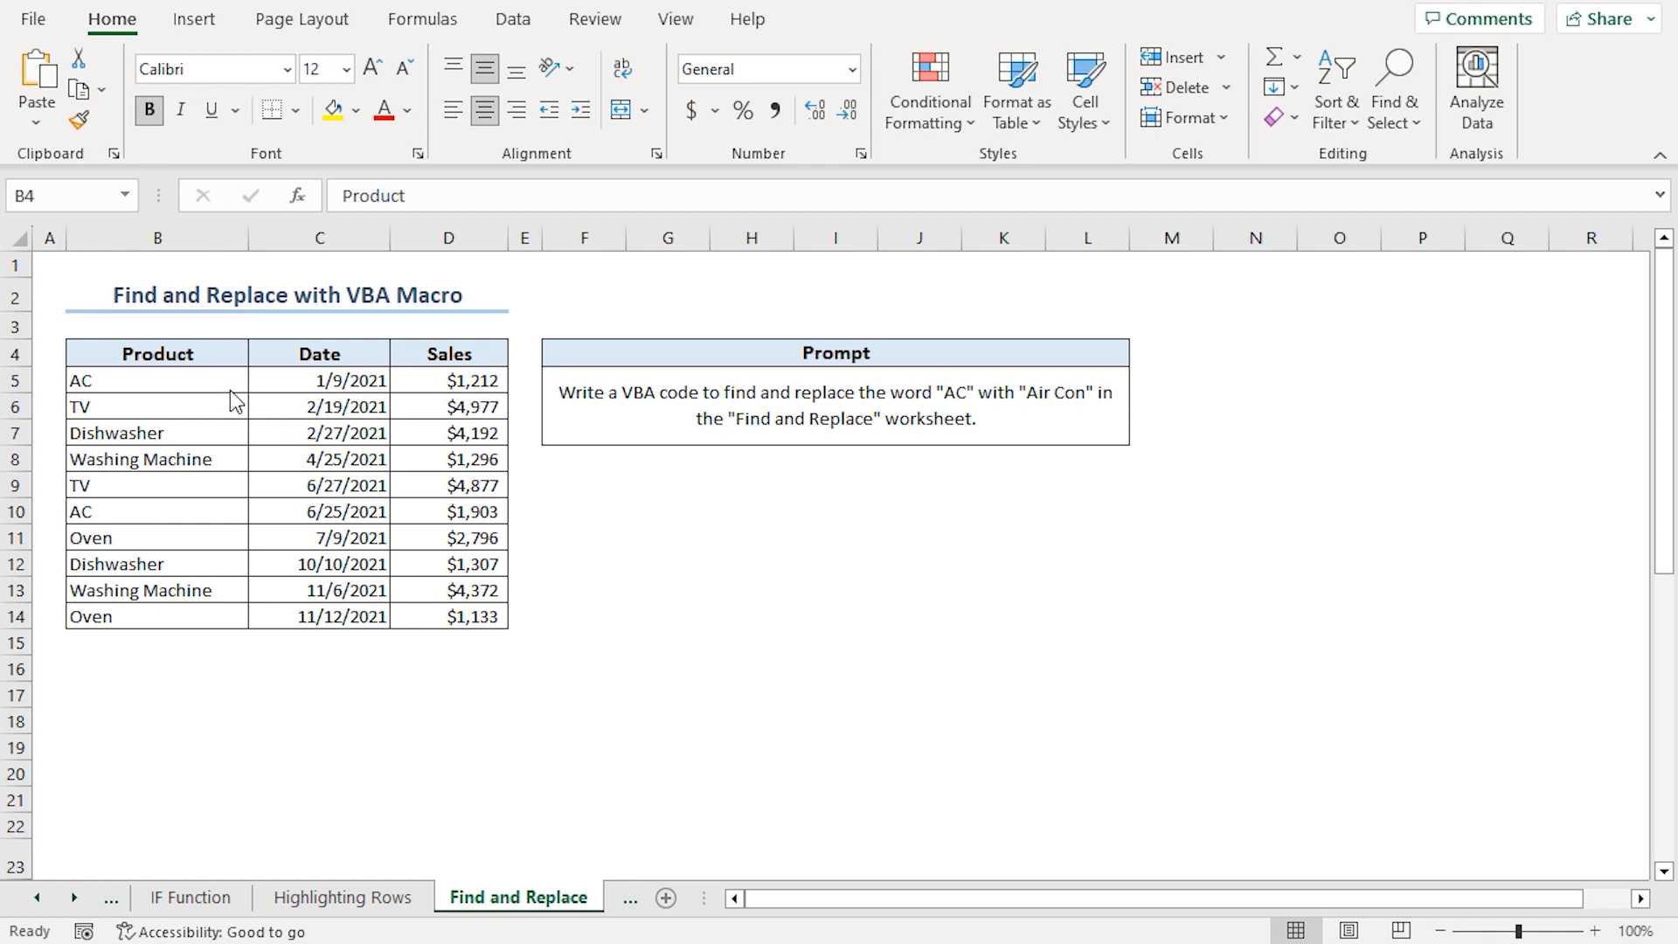
pyautogui.moveTo(201, 392)
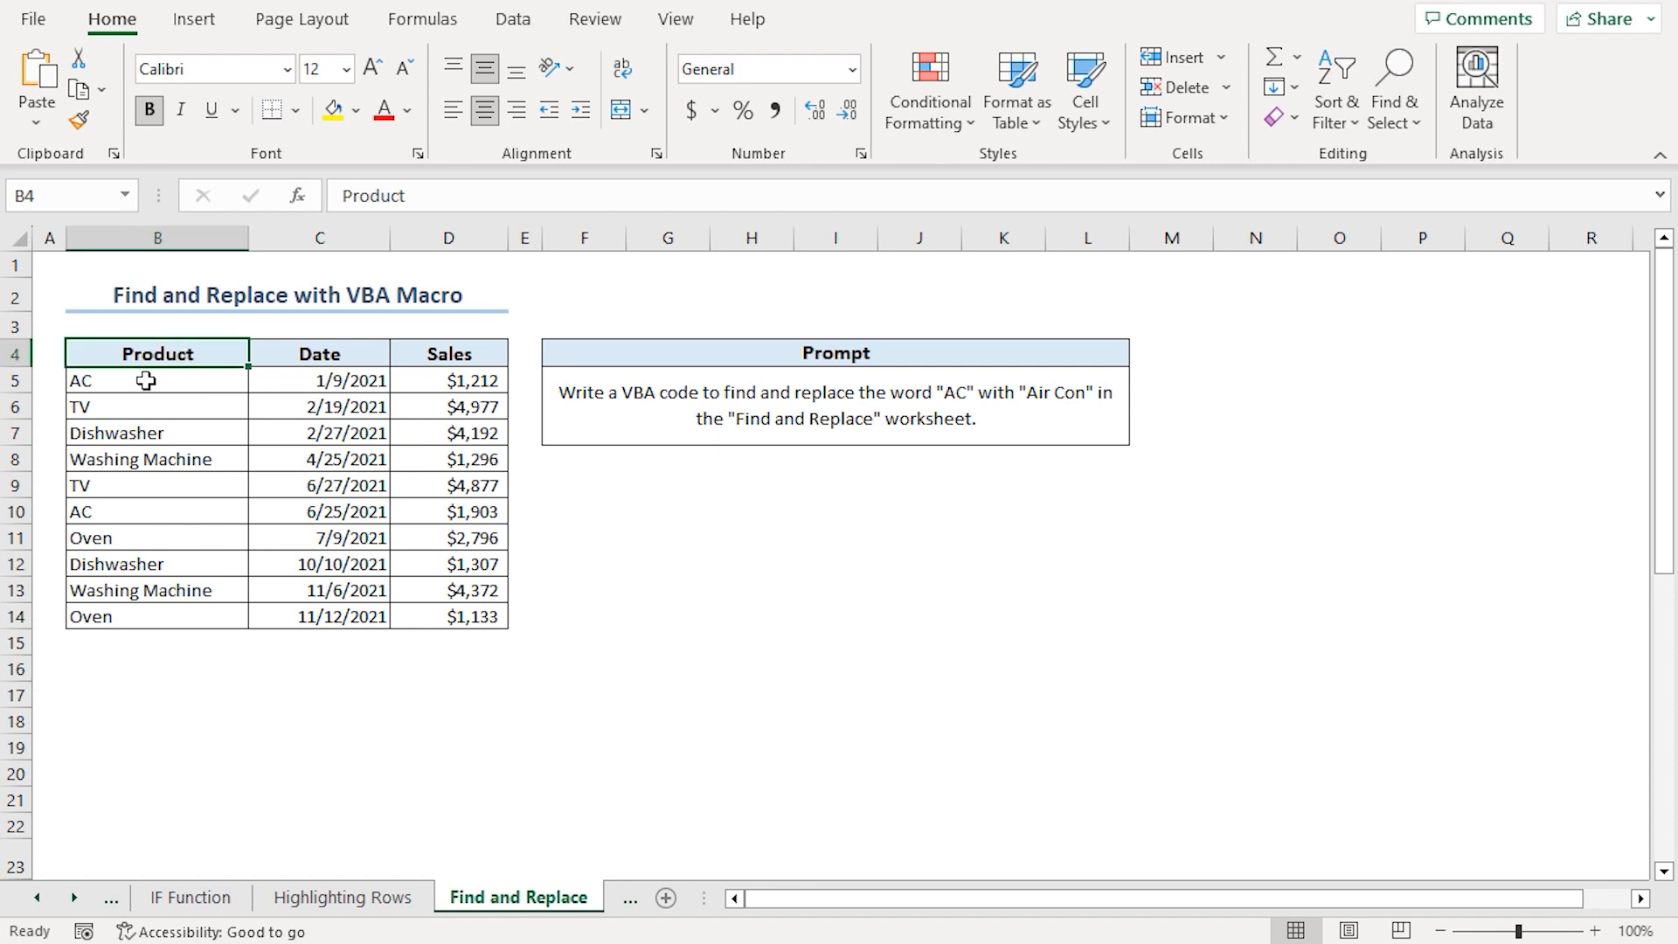
pyautogui.click(155, 510)
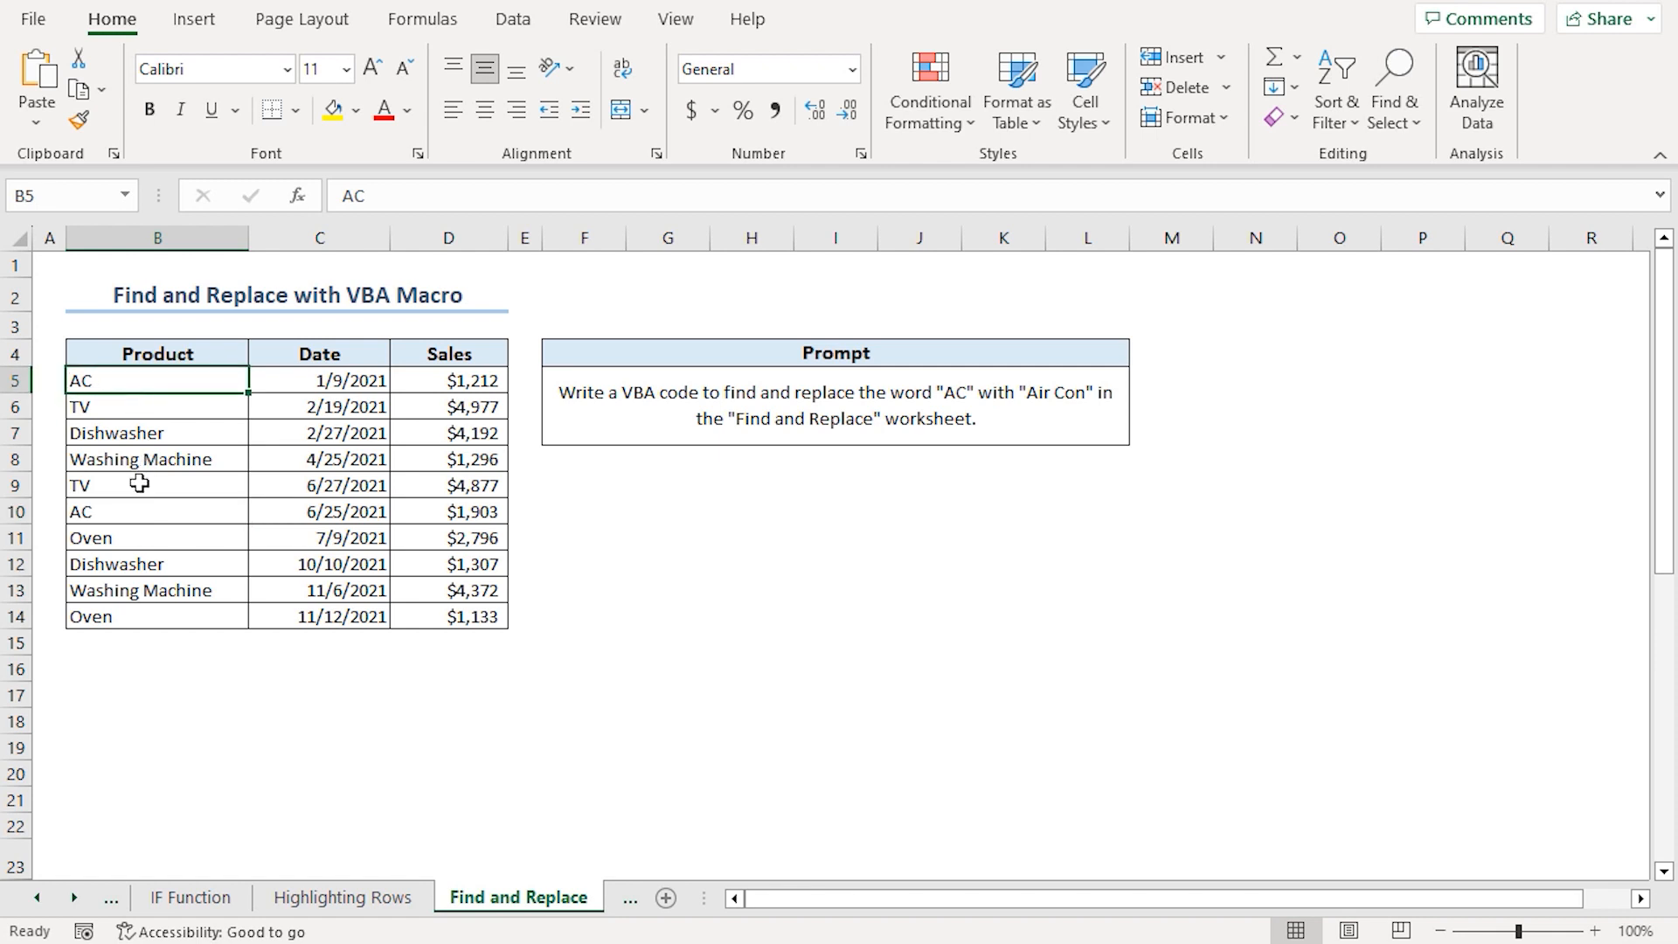
pyautogui.moveTo(764, 417)
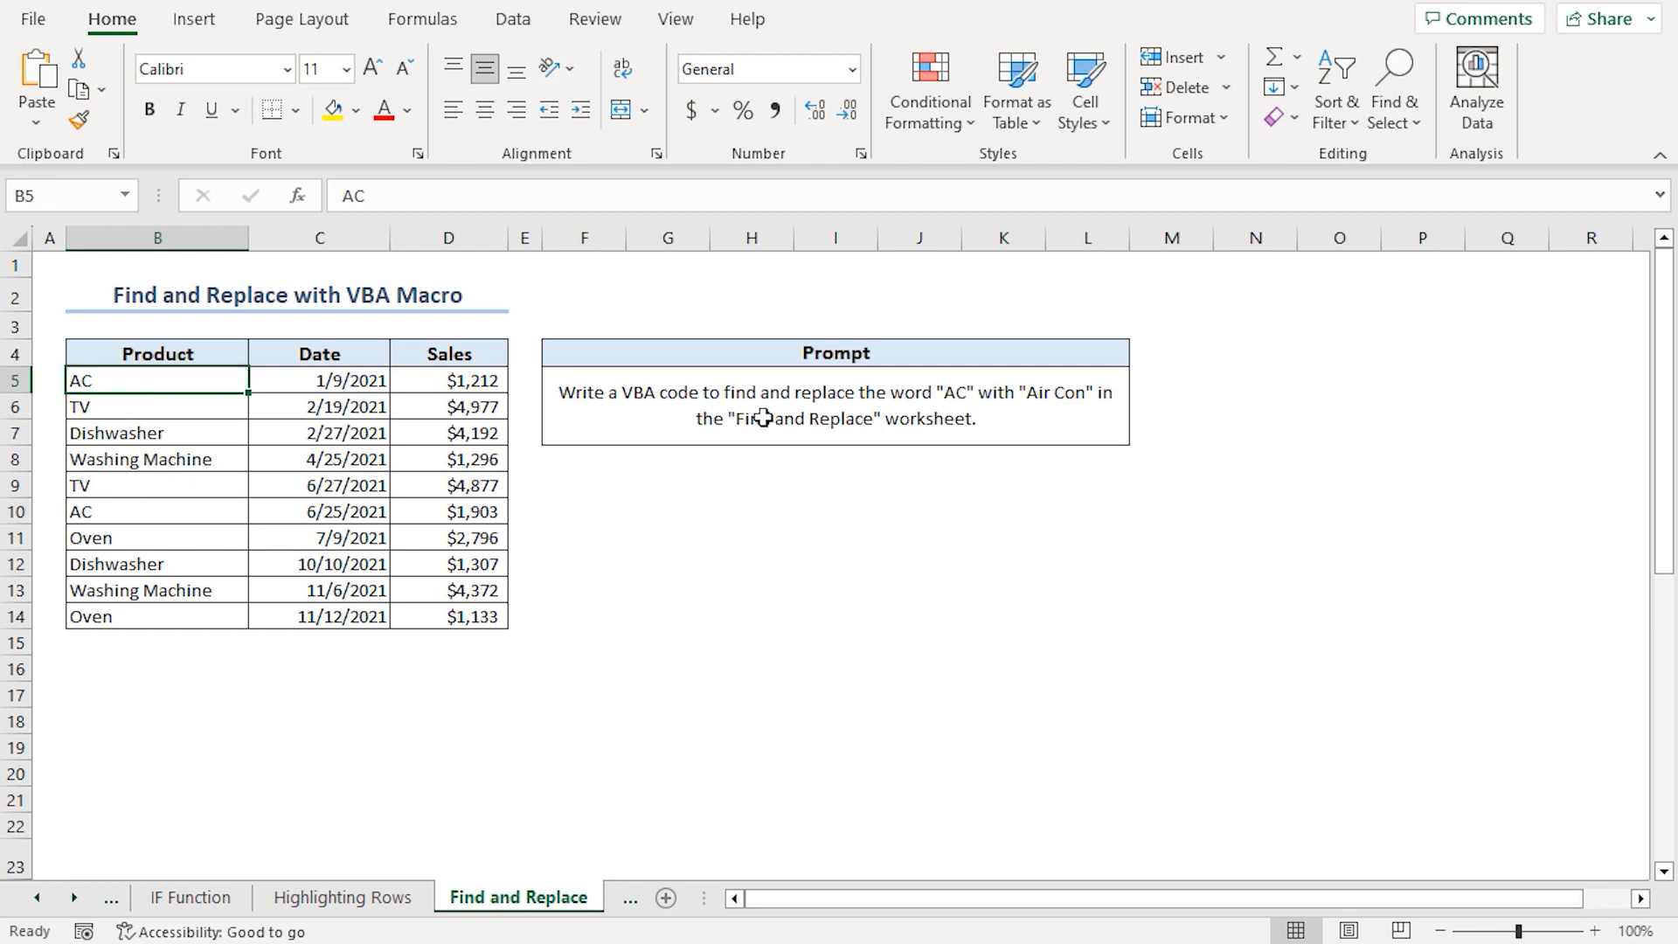
pyautogui.press('ctrl+c')
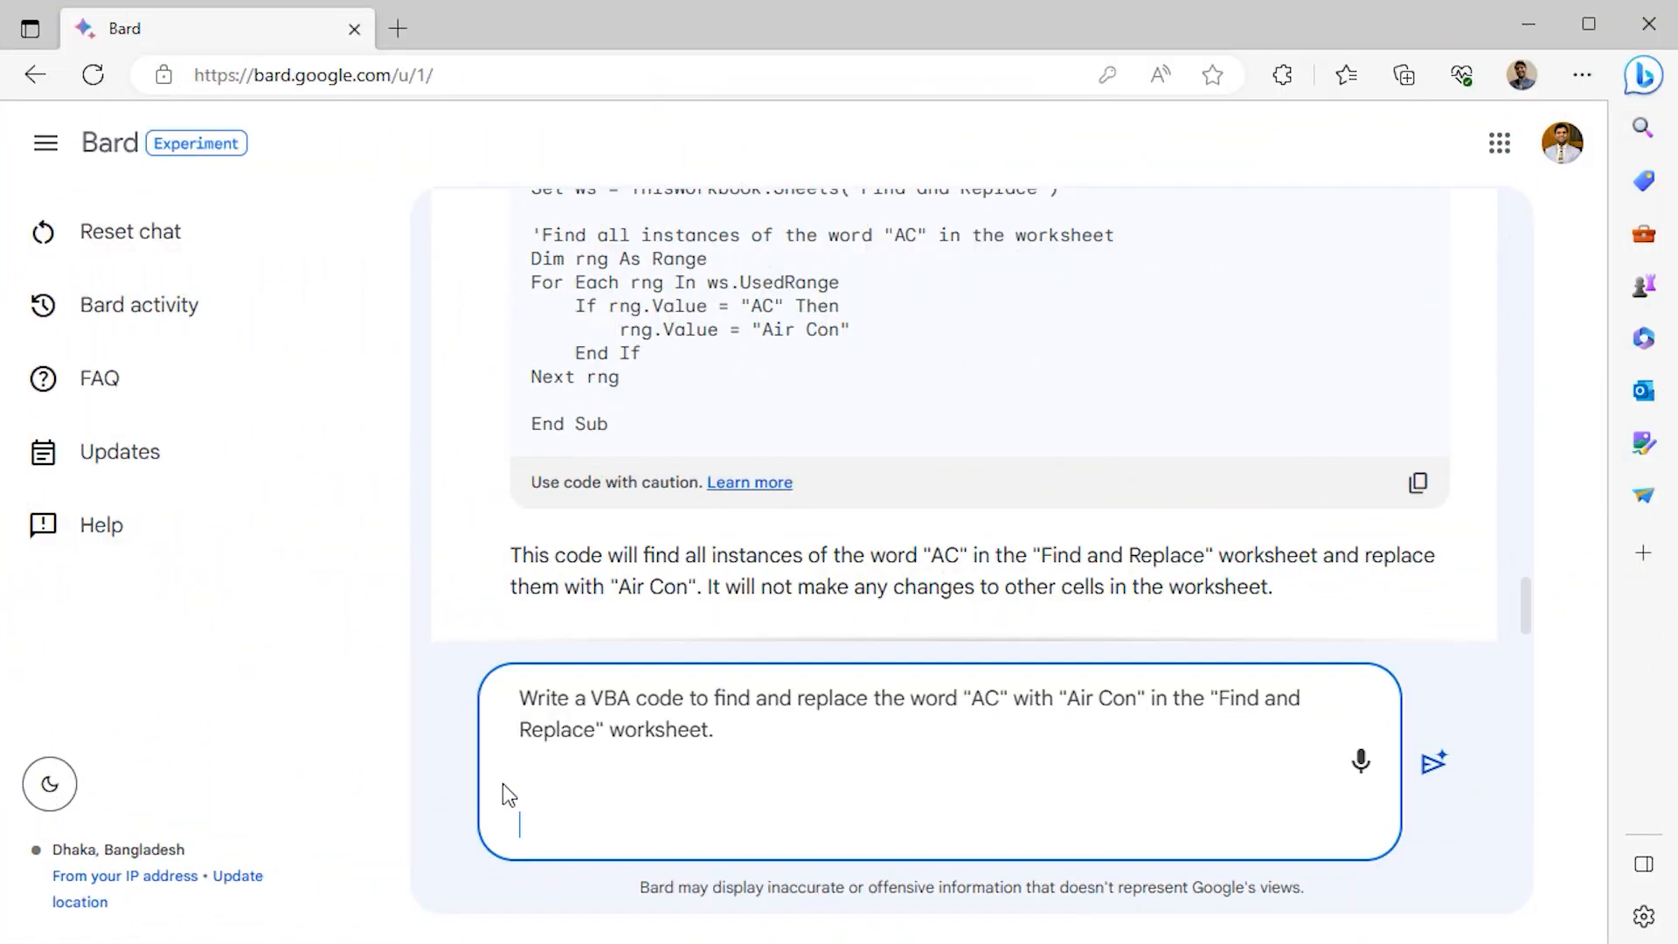
pyautogui.moveTo(1433, 762)
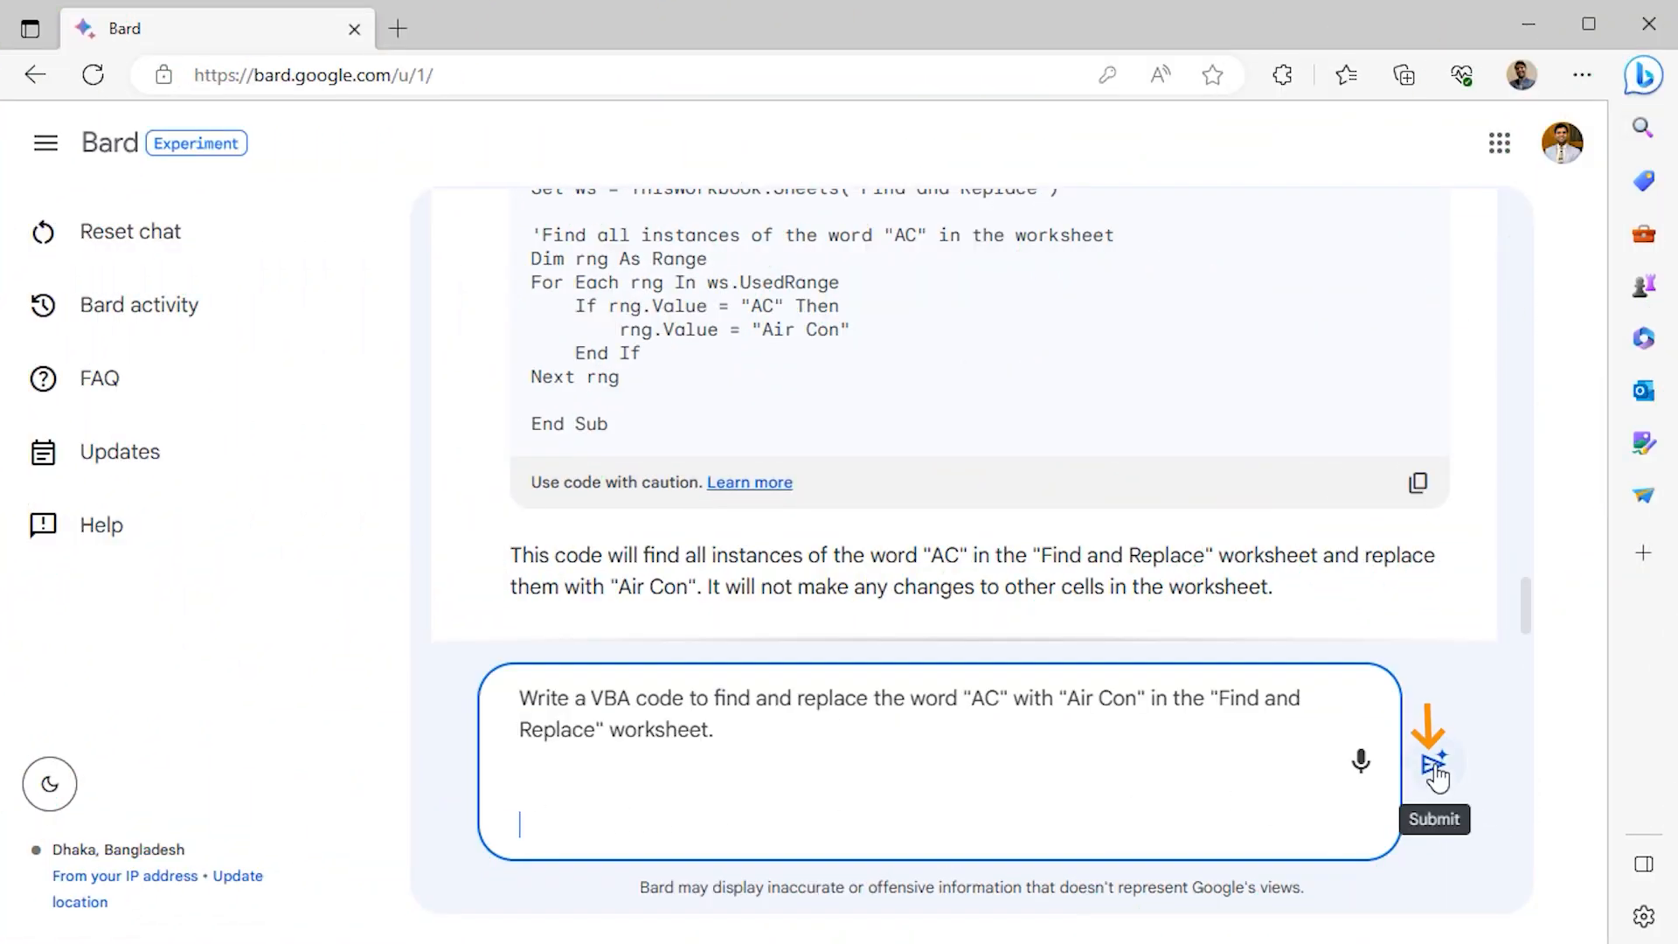
# Send the prompt to Bard, review its VBA macro response and copy the generated code.
pyautogui.click(1433, 768)
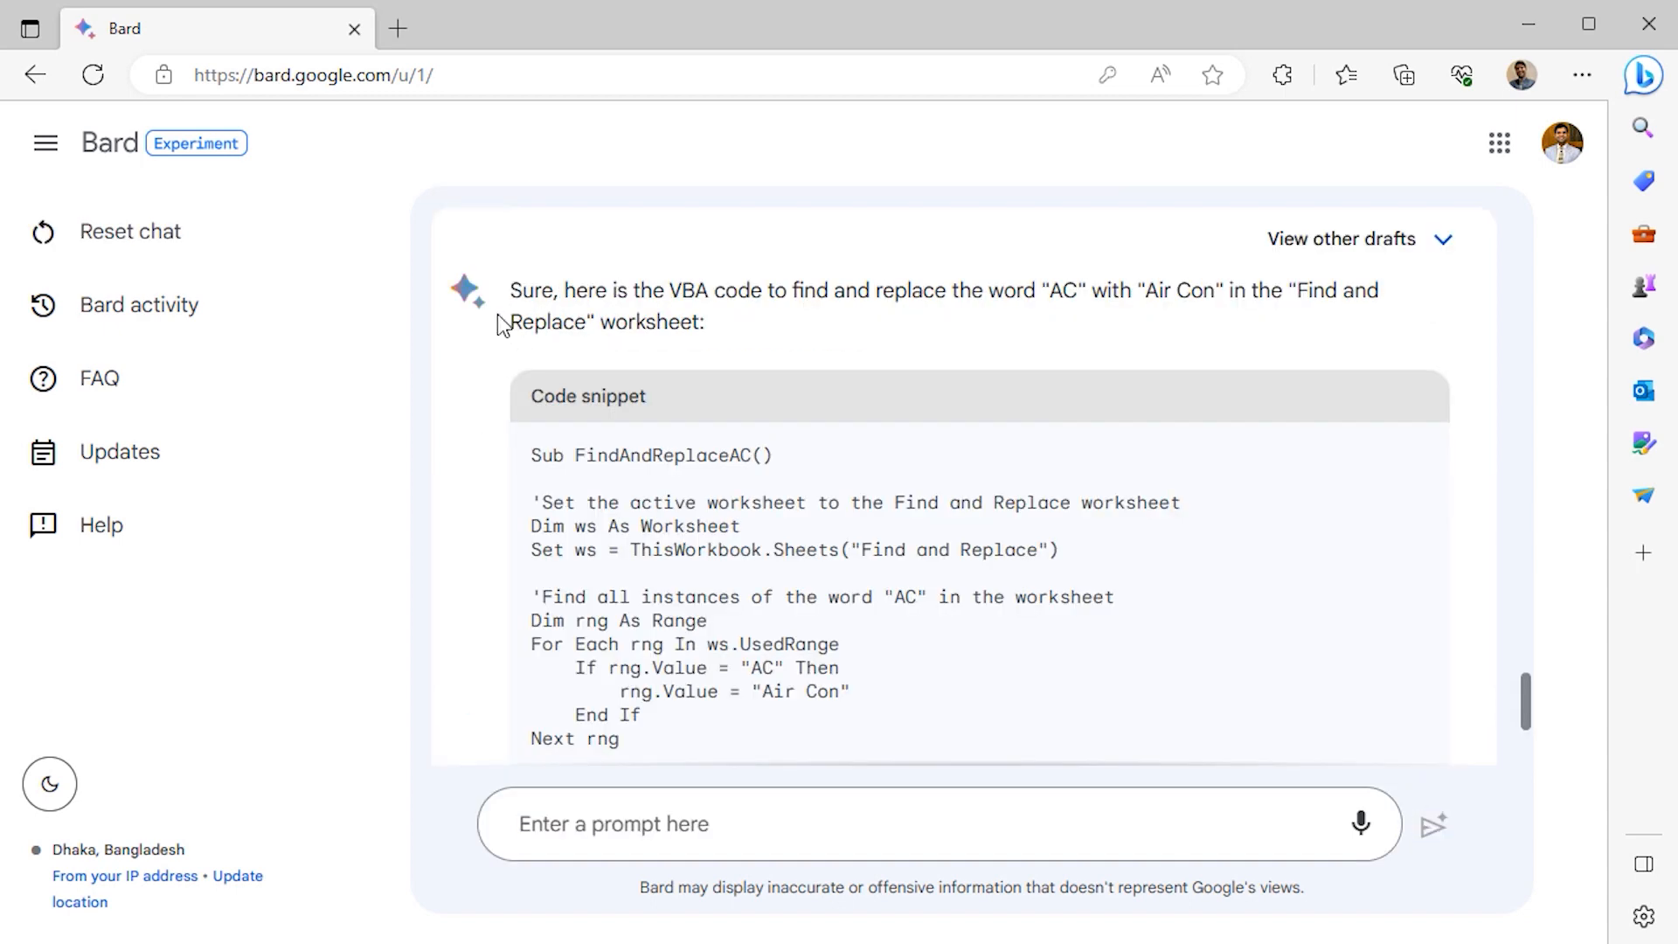
pyautogui.scroll(-3)
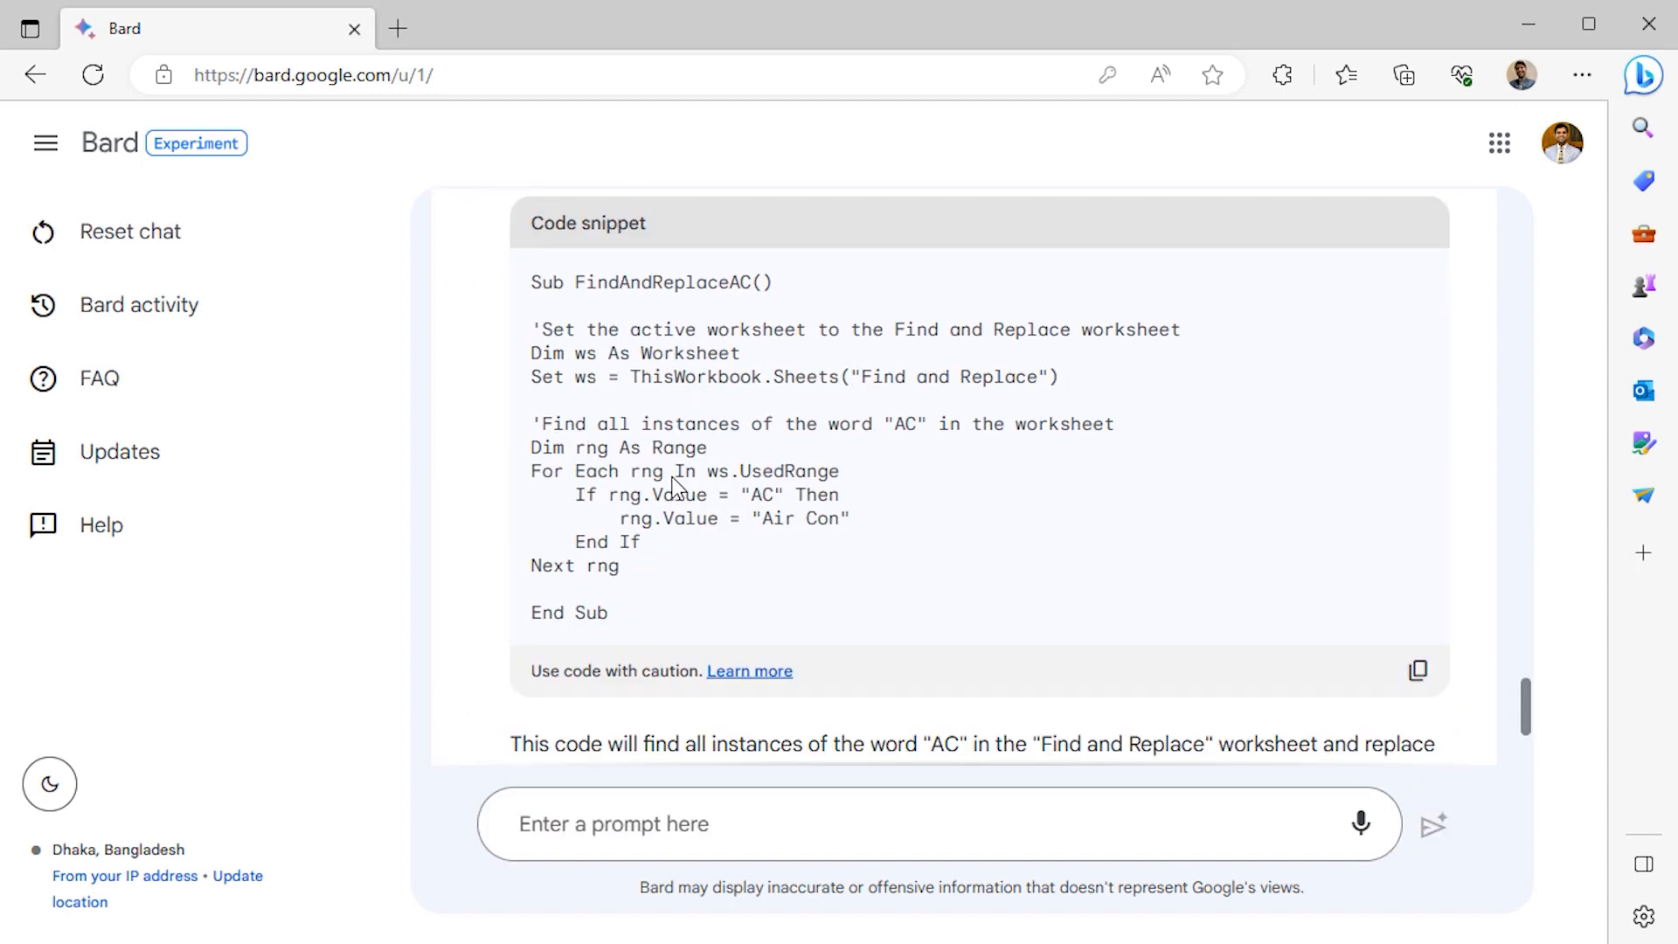
pyautogui.scroll(-3)
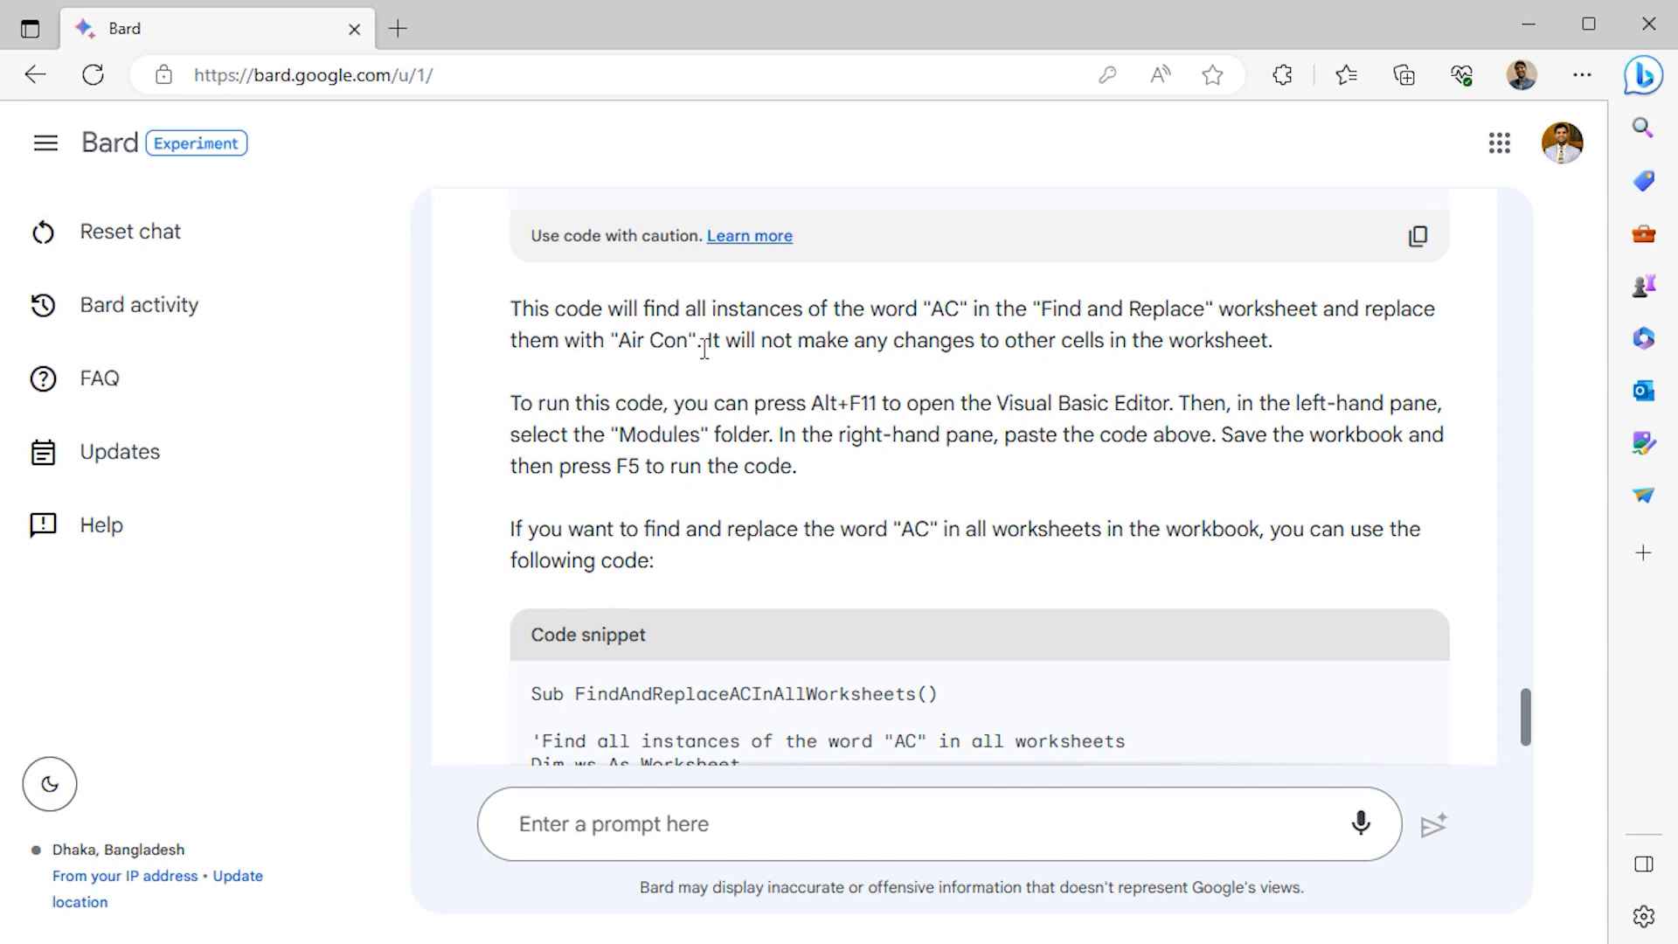
pyautogui.moveTo(578, 432)
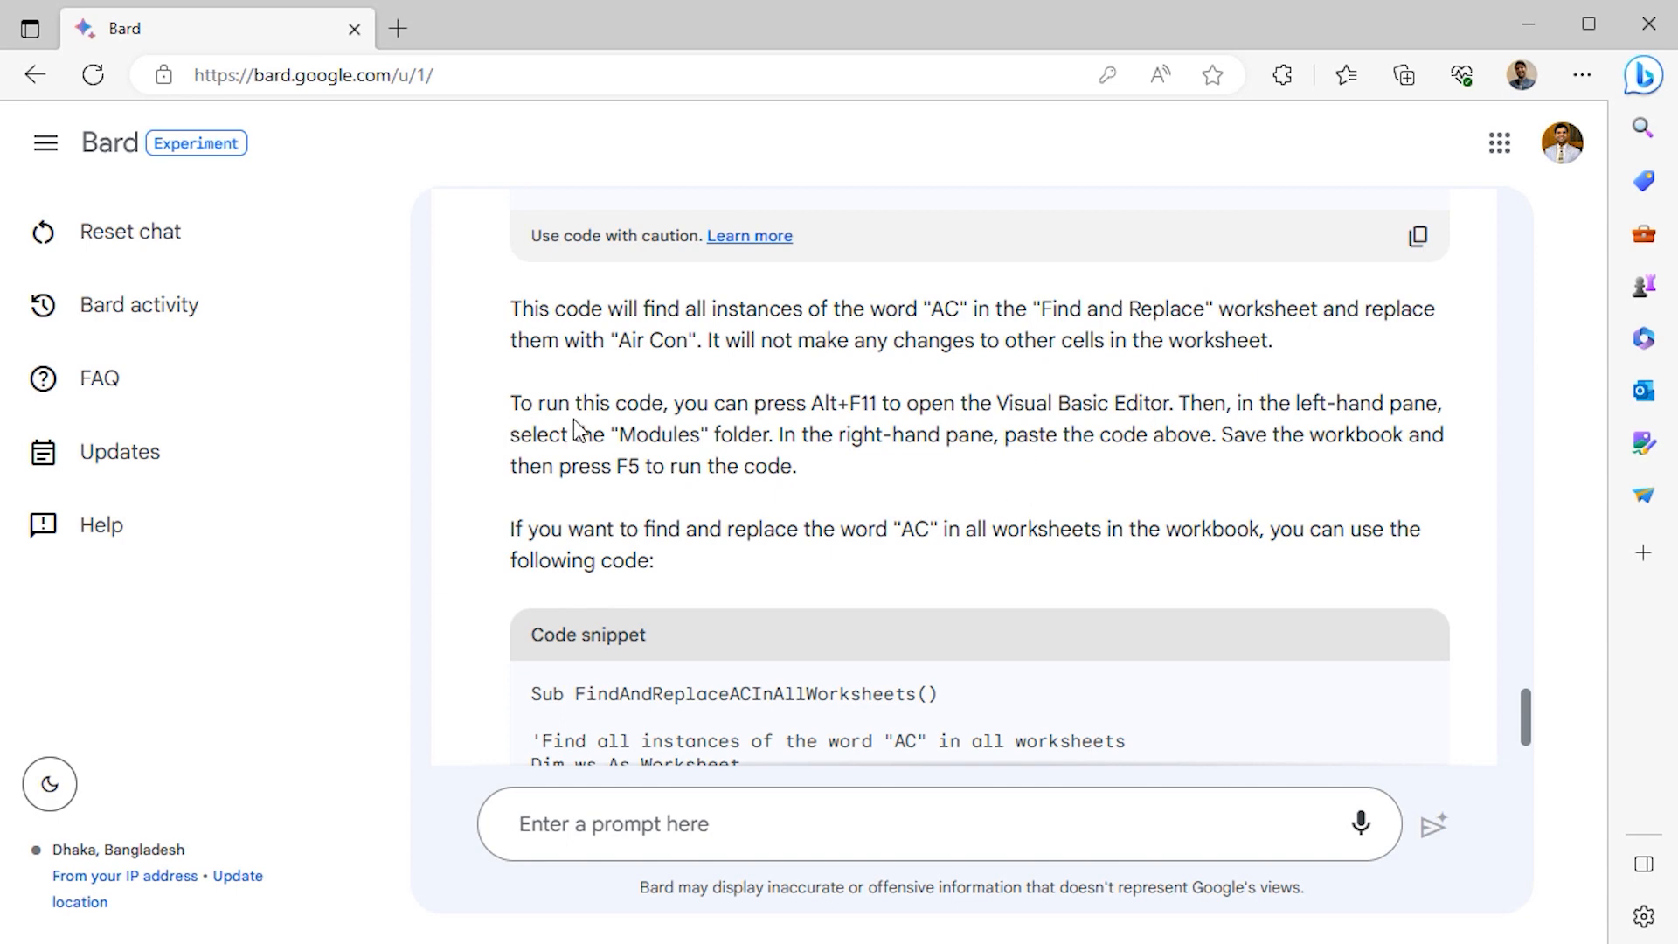
pyautogui.moveTo(1143, 430)
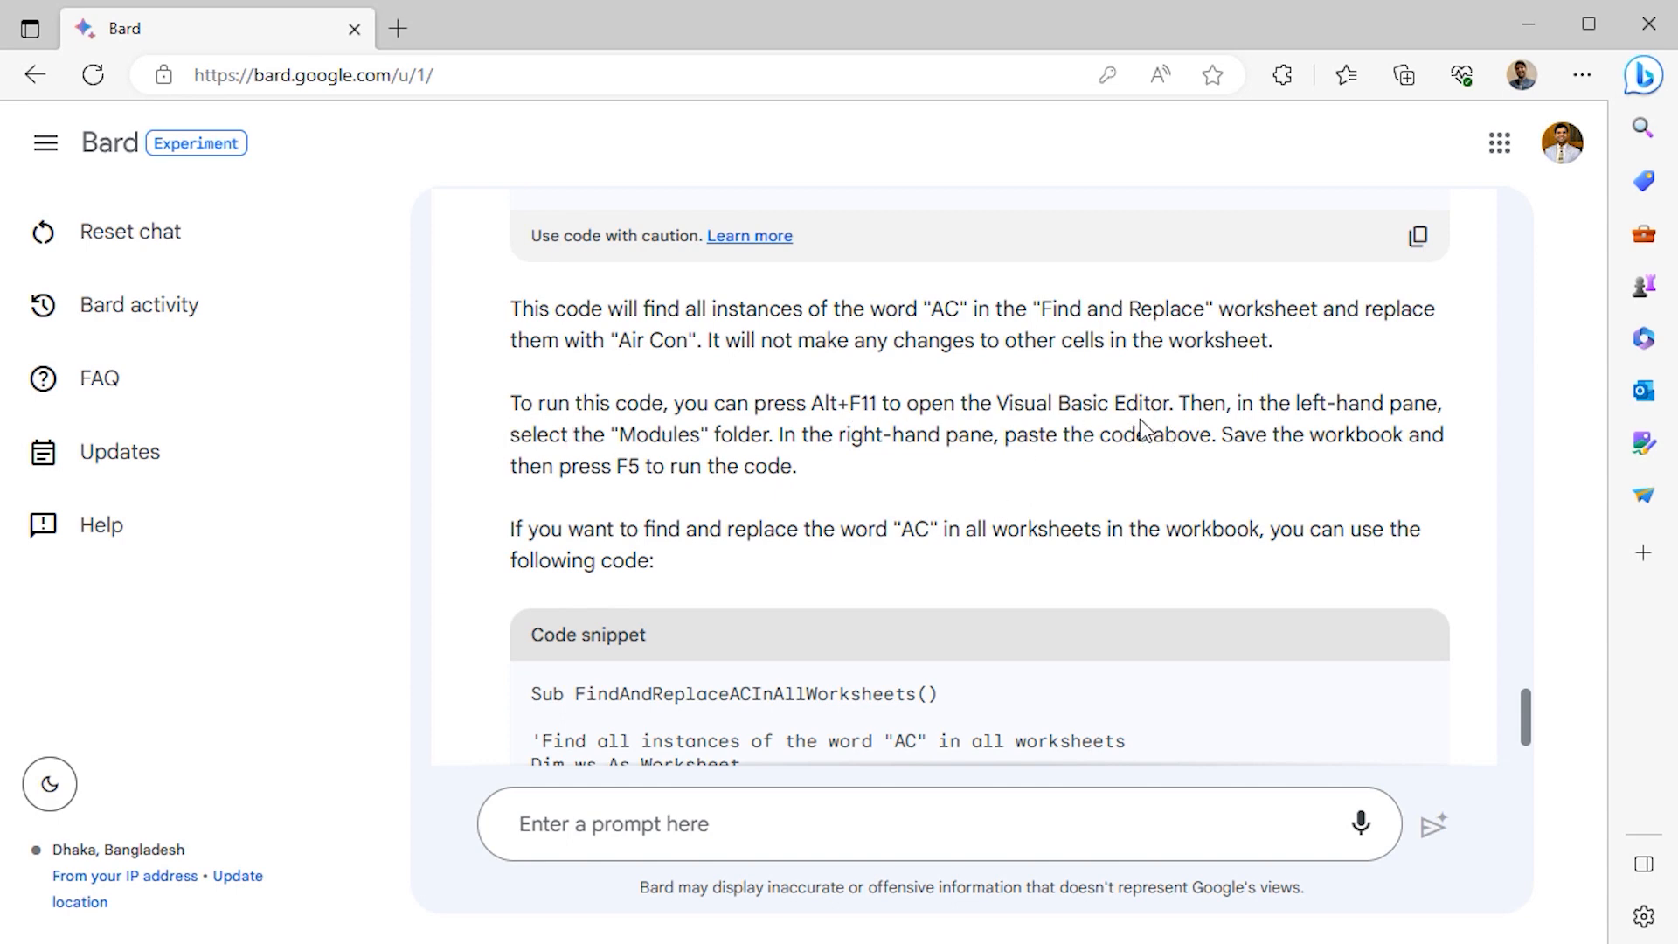
pyautogui.scroll(3)
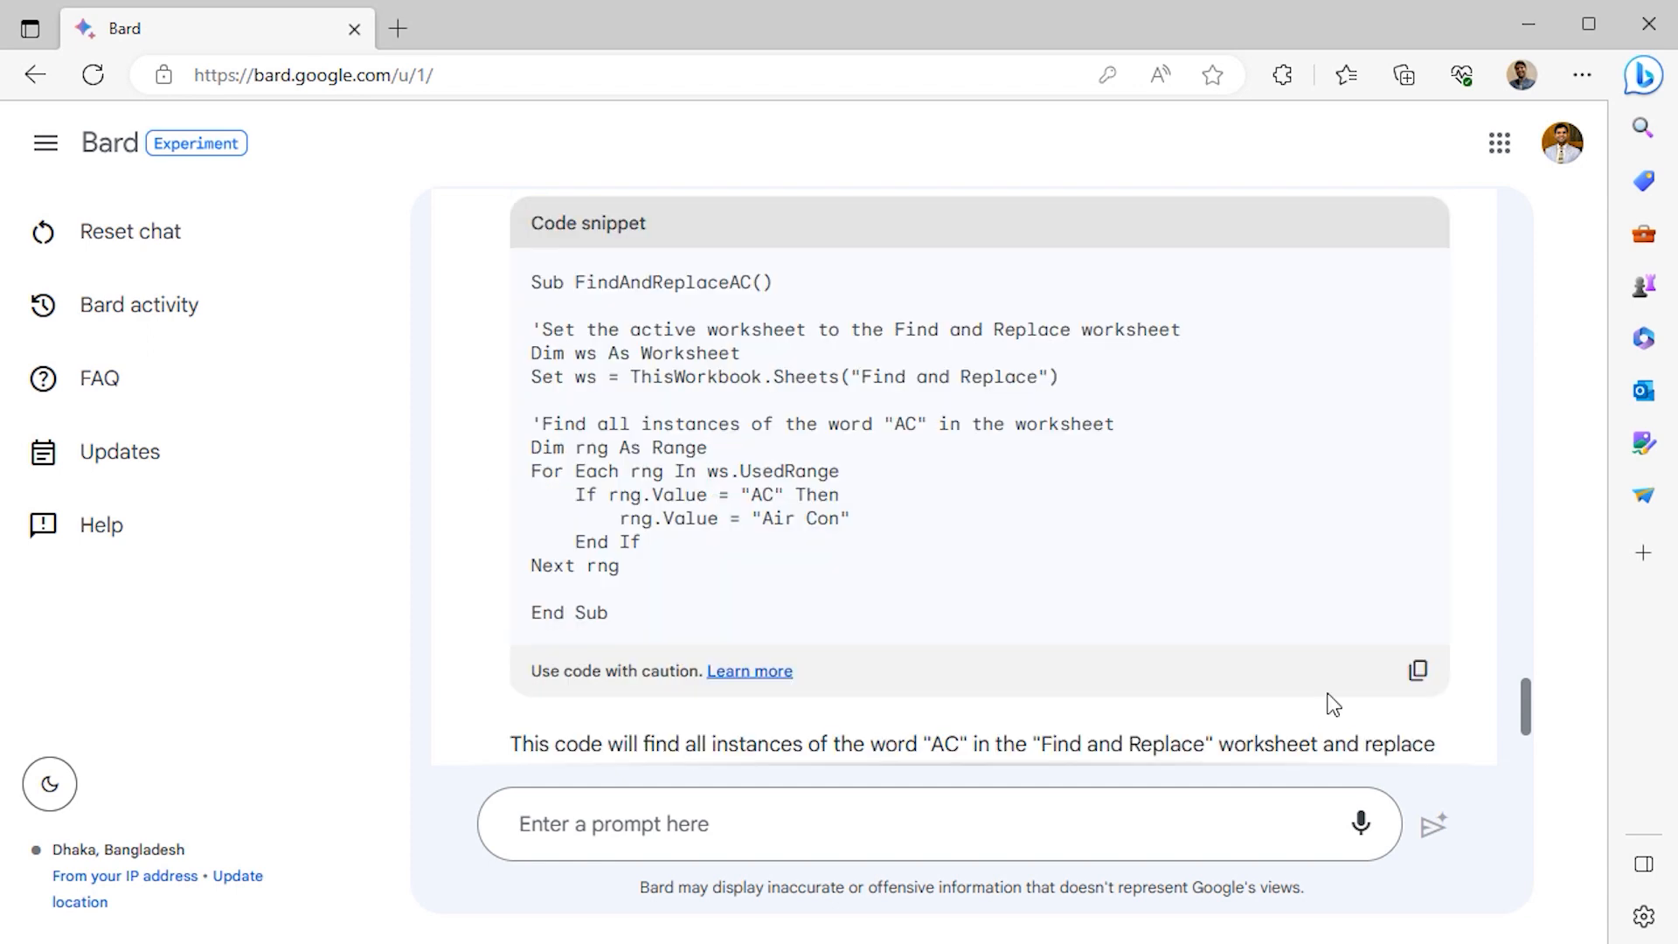
pyautogui.click(1418, 669)
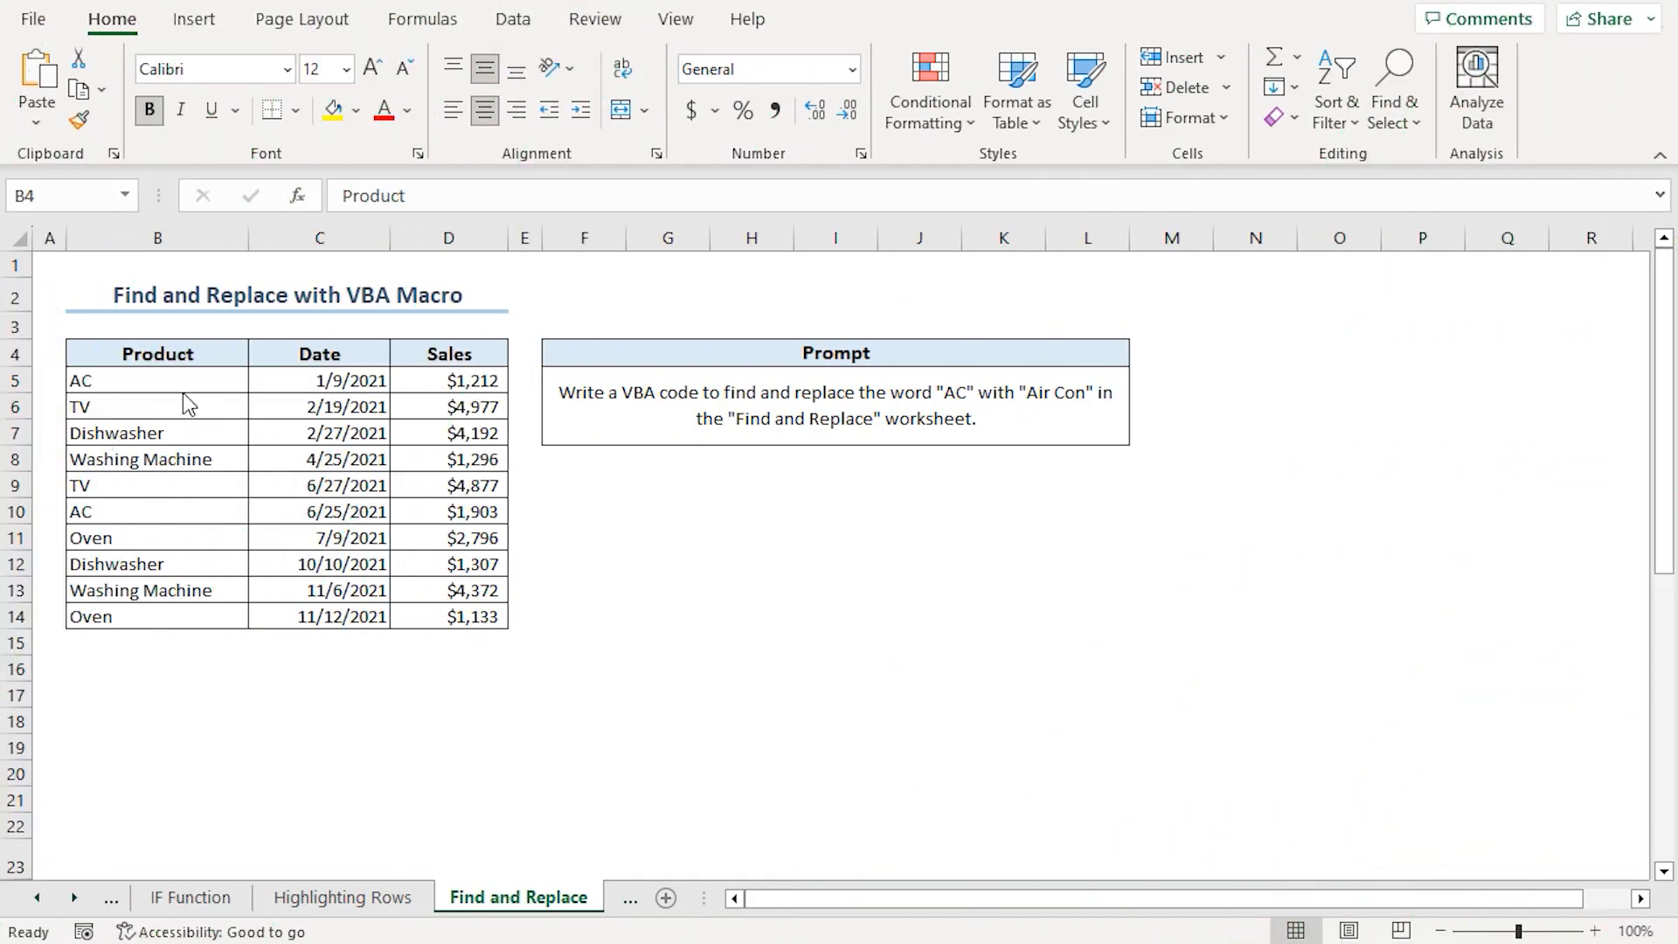
pyautogui.moveTo(409, 402)
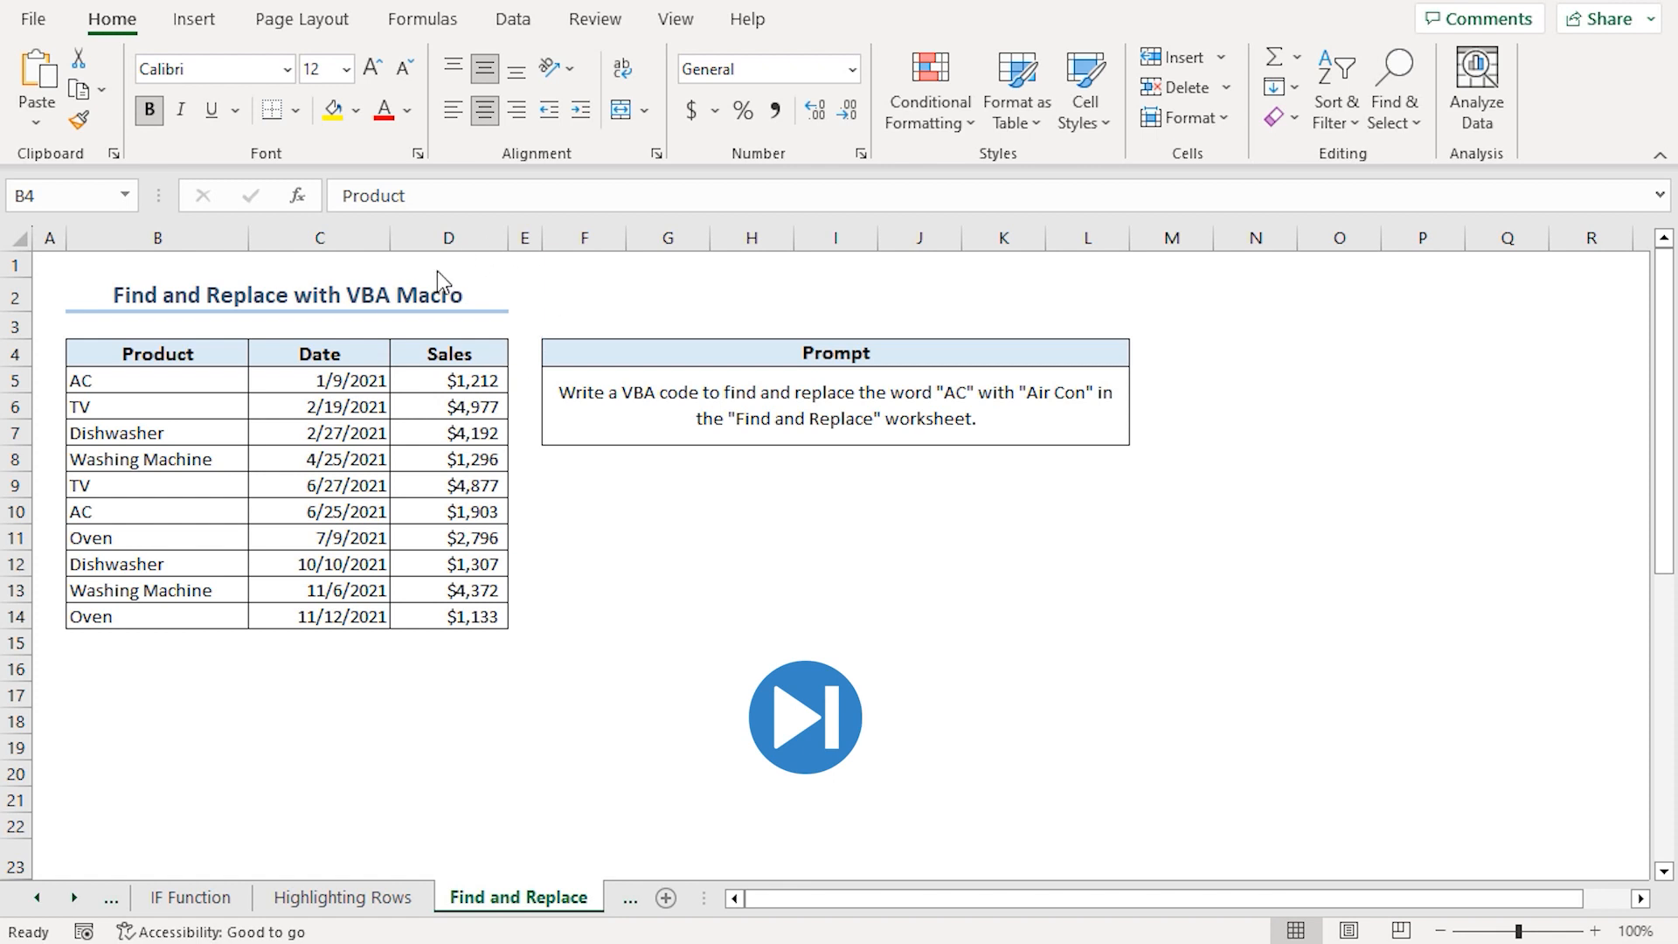
# Enable the Developer tab via Customize the Ribbon's Main Tabs list.
pyautogui.click(804, 716)
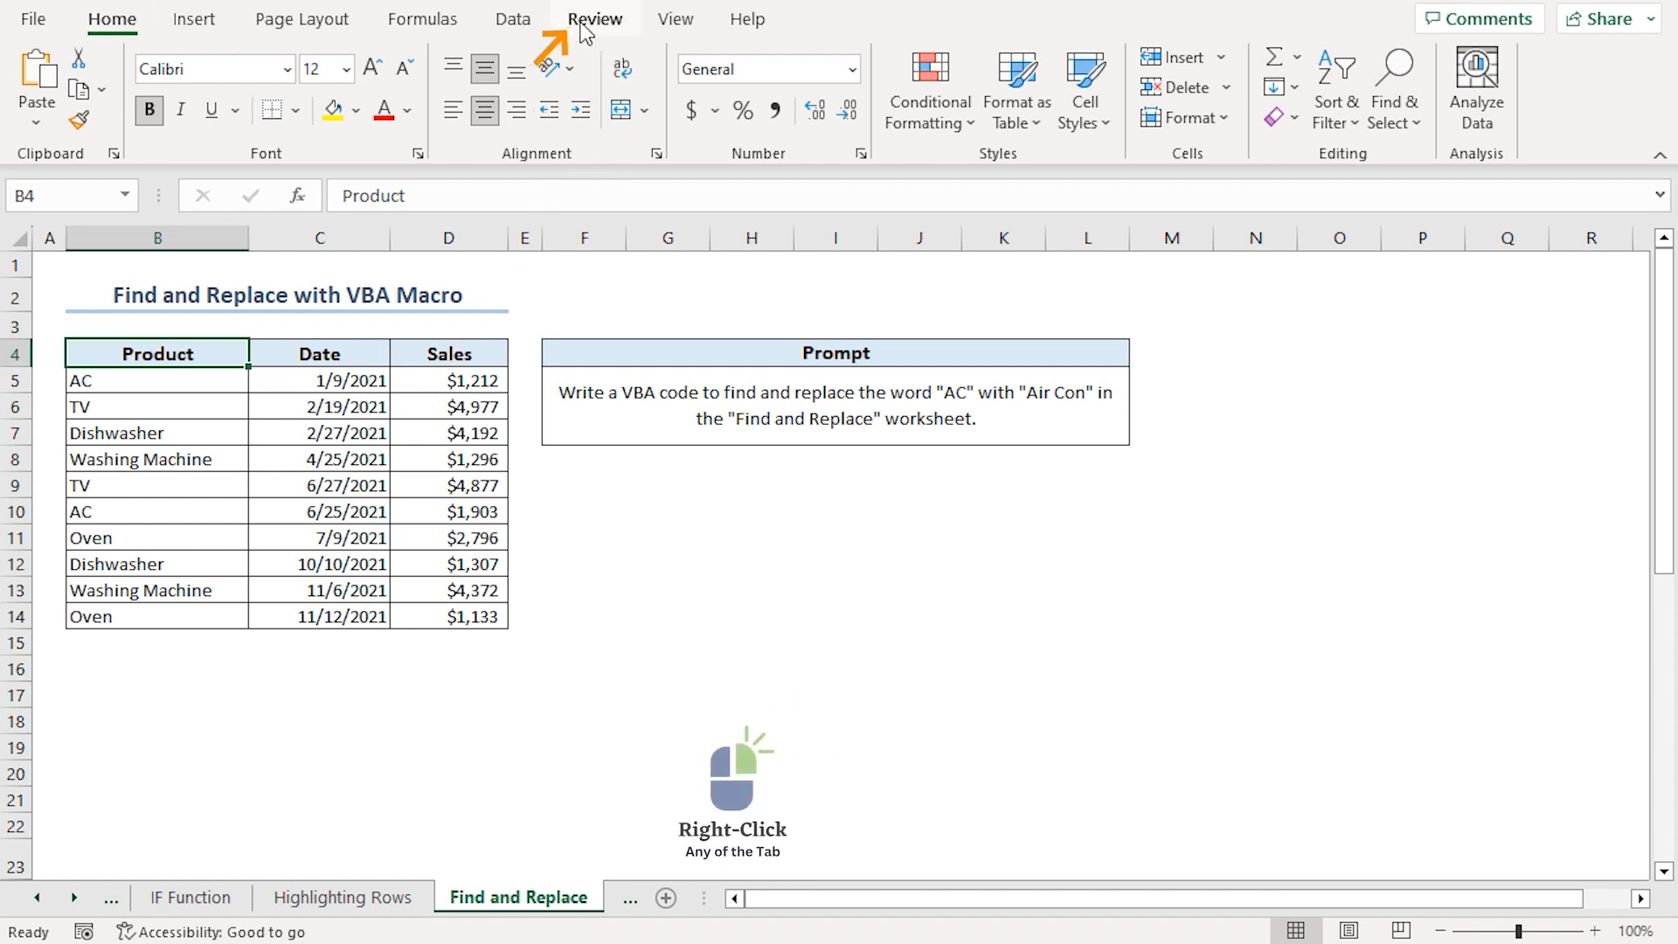
pyautogui.moveTo(633, 51)
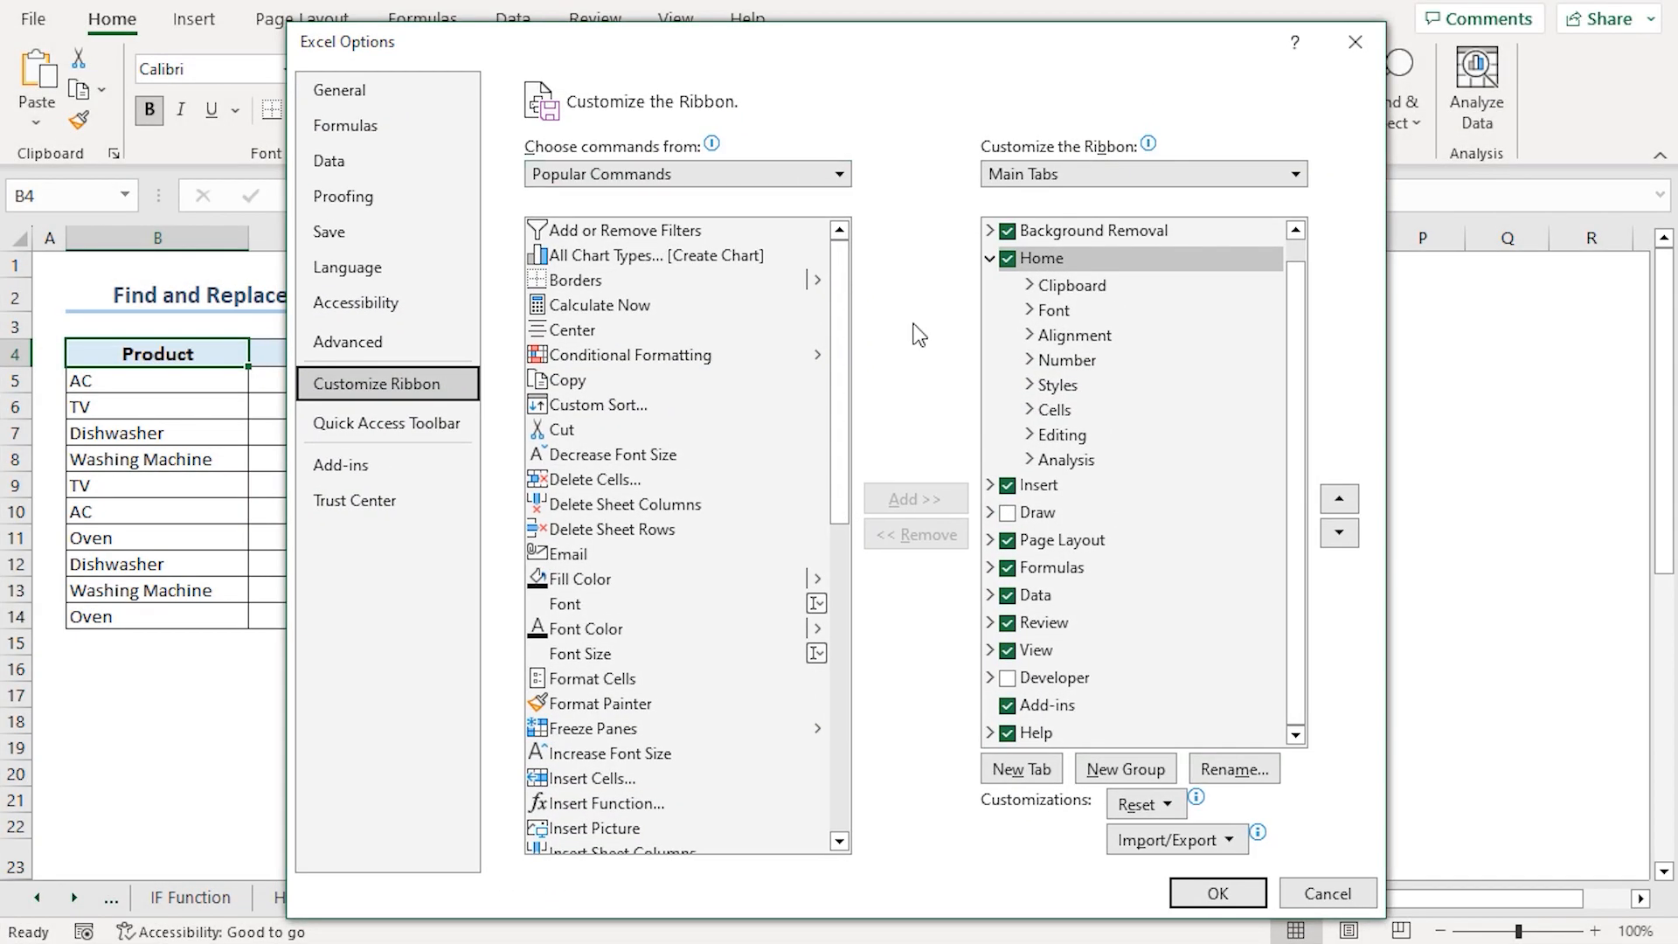
pyautogui.click(1007, 678)
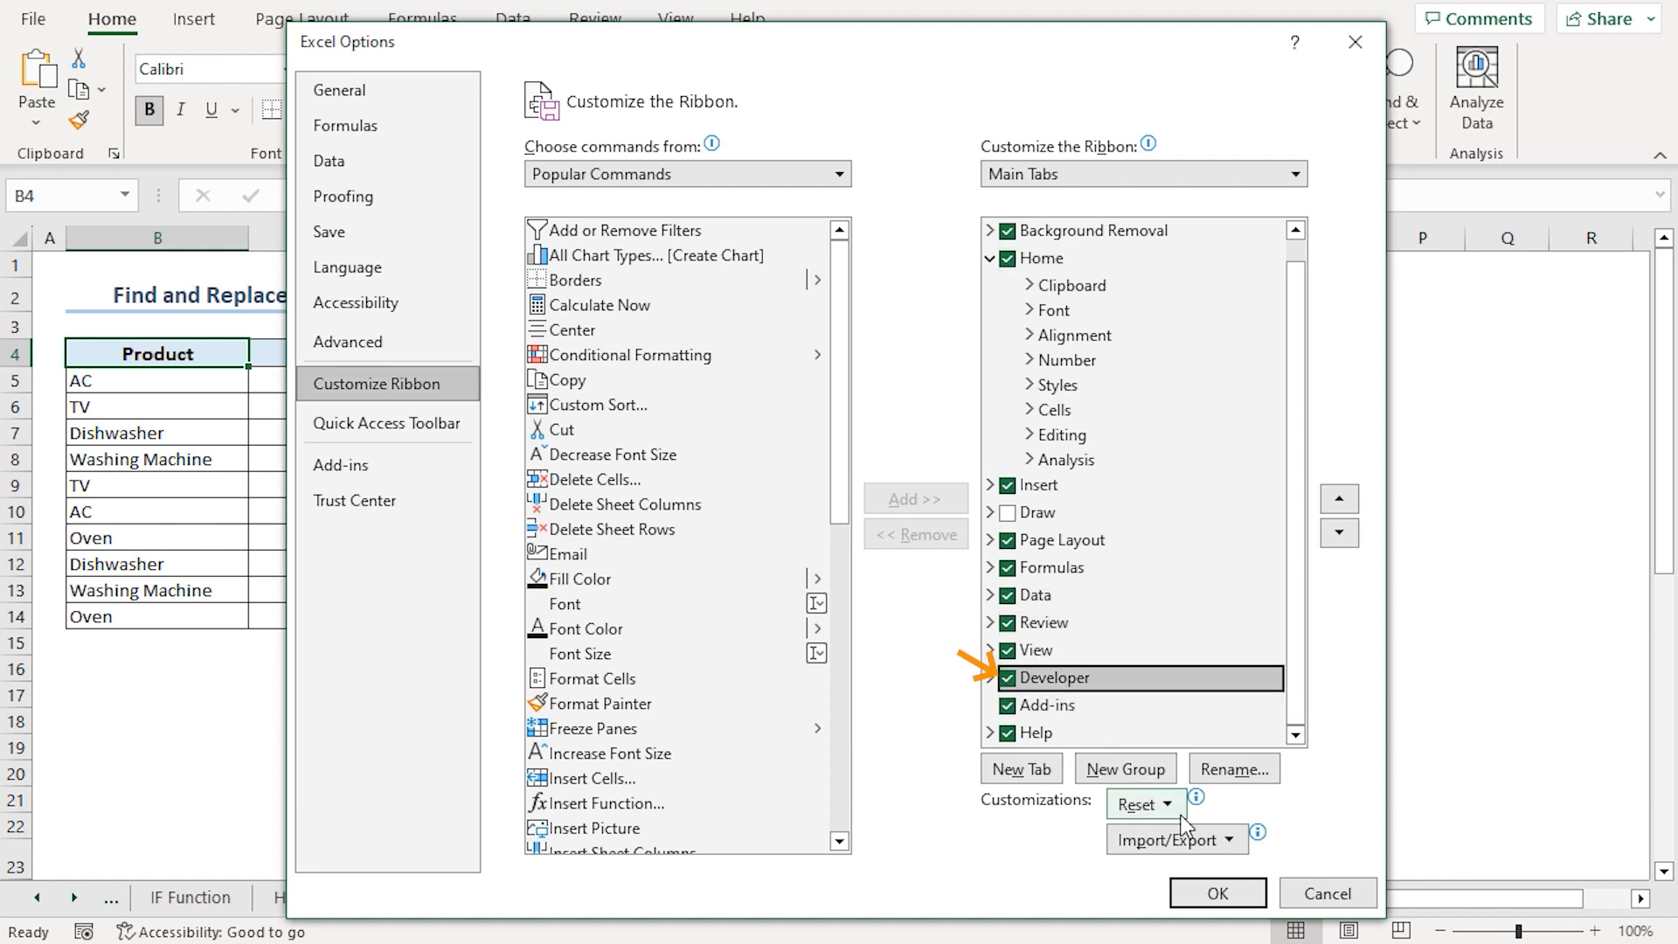
pyautogui.click(1215, 893)
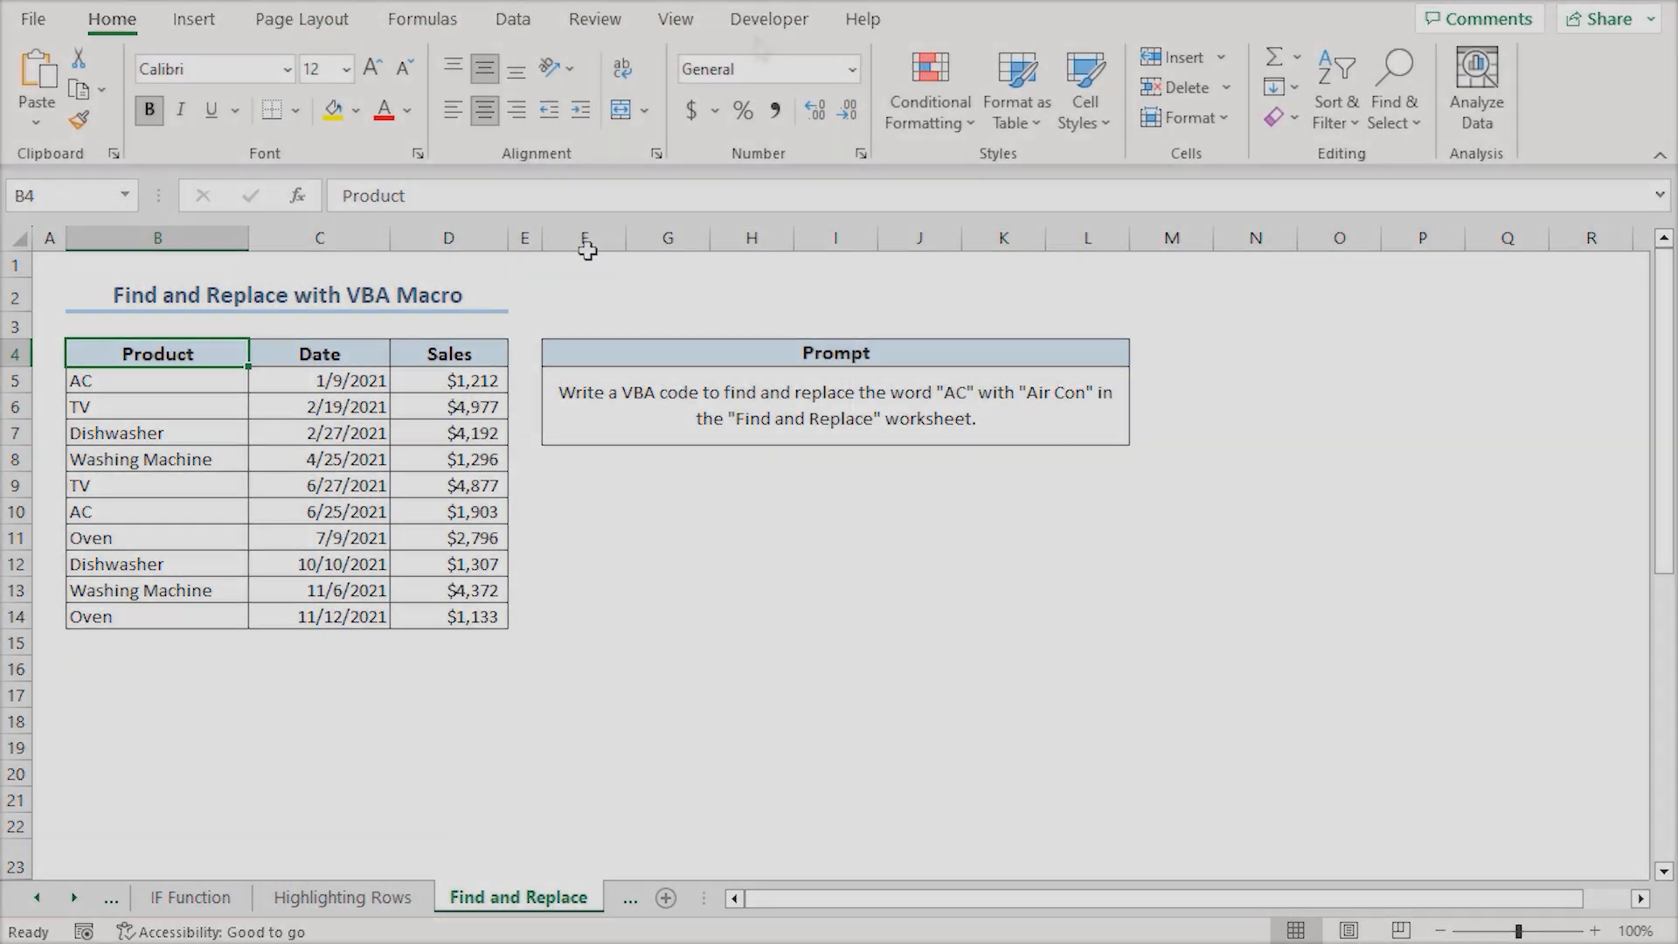
pyautogui.moveTo(768, 17)
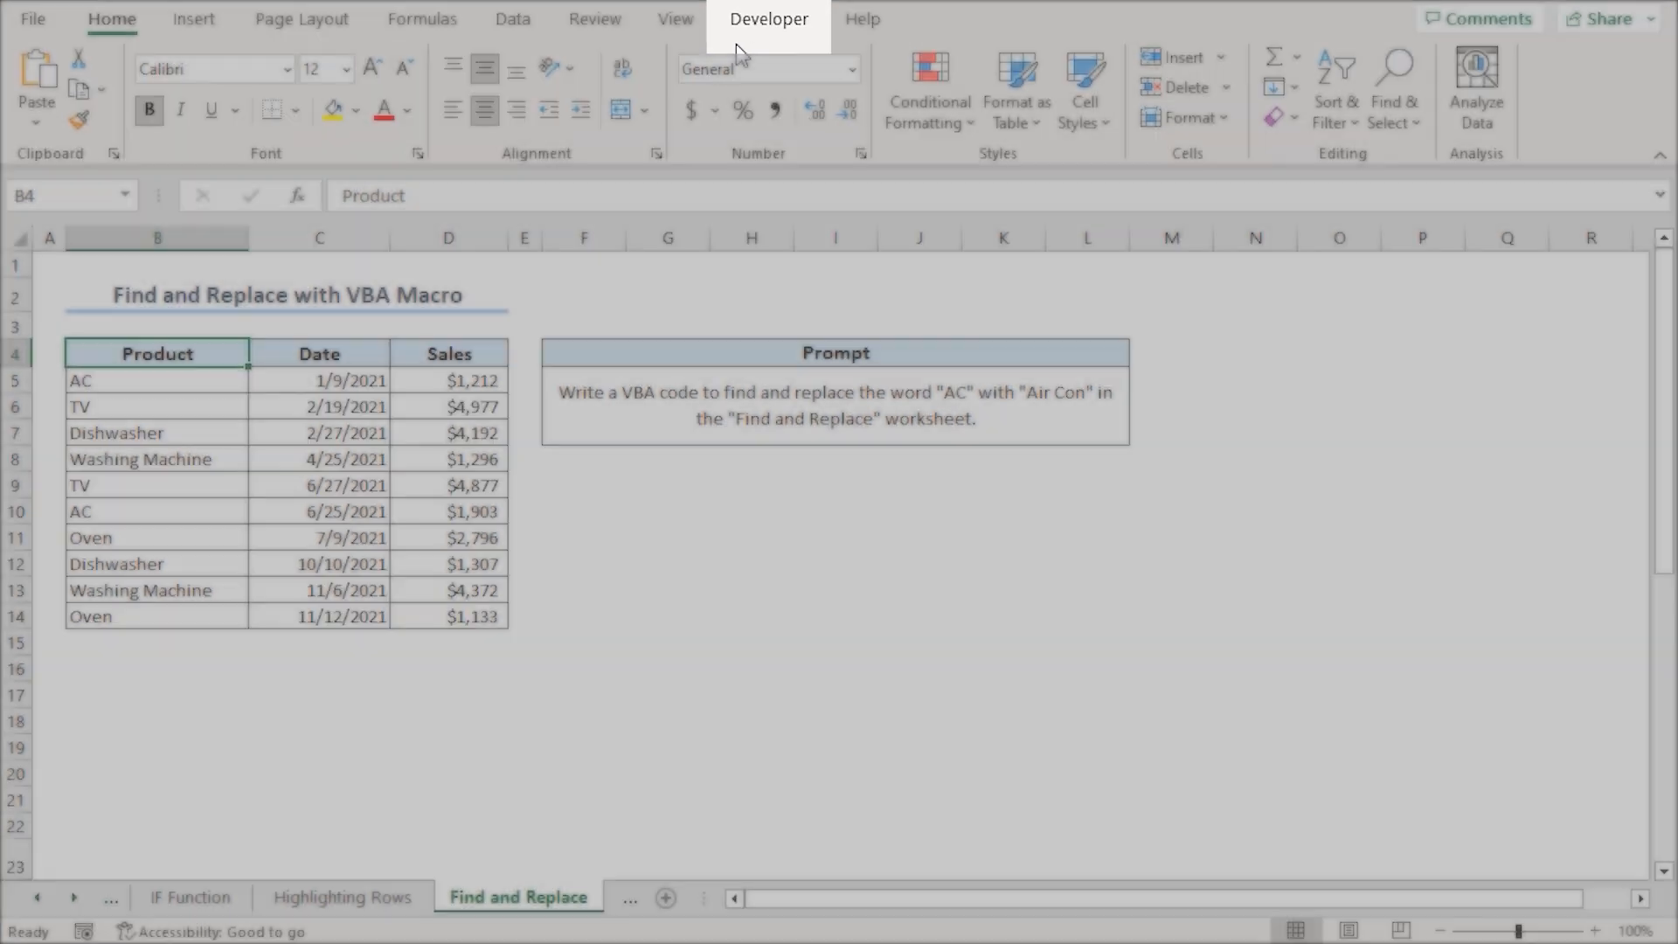
# From the Developer tools, insert a new Module1 into the workbook's VBA project.
pyautogui.click(767, 19)
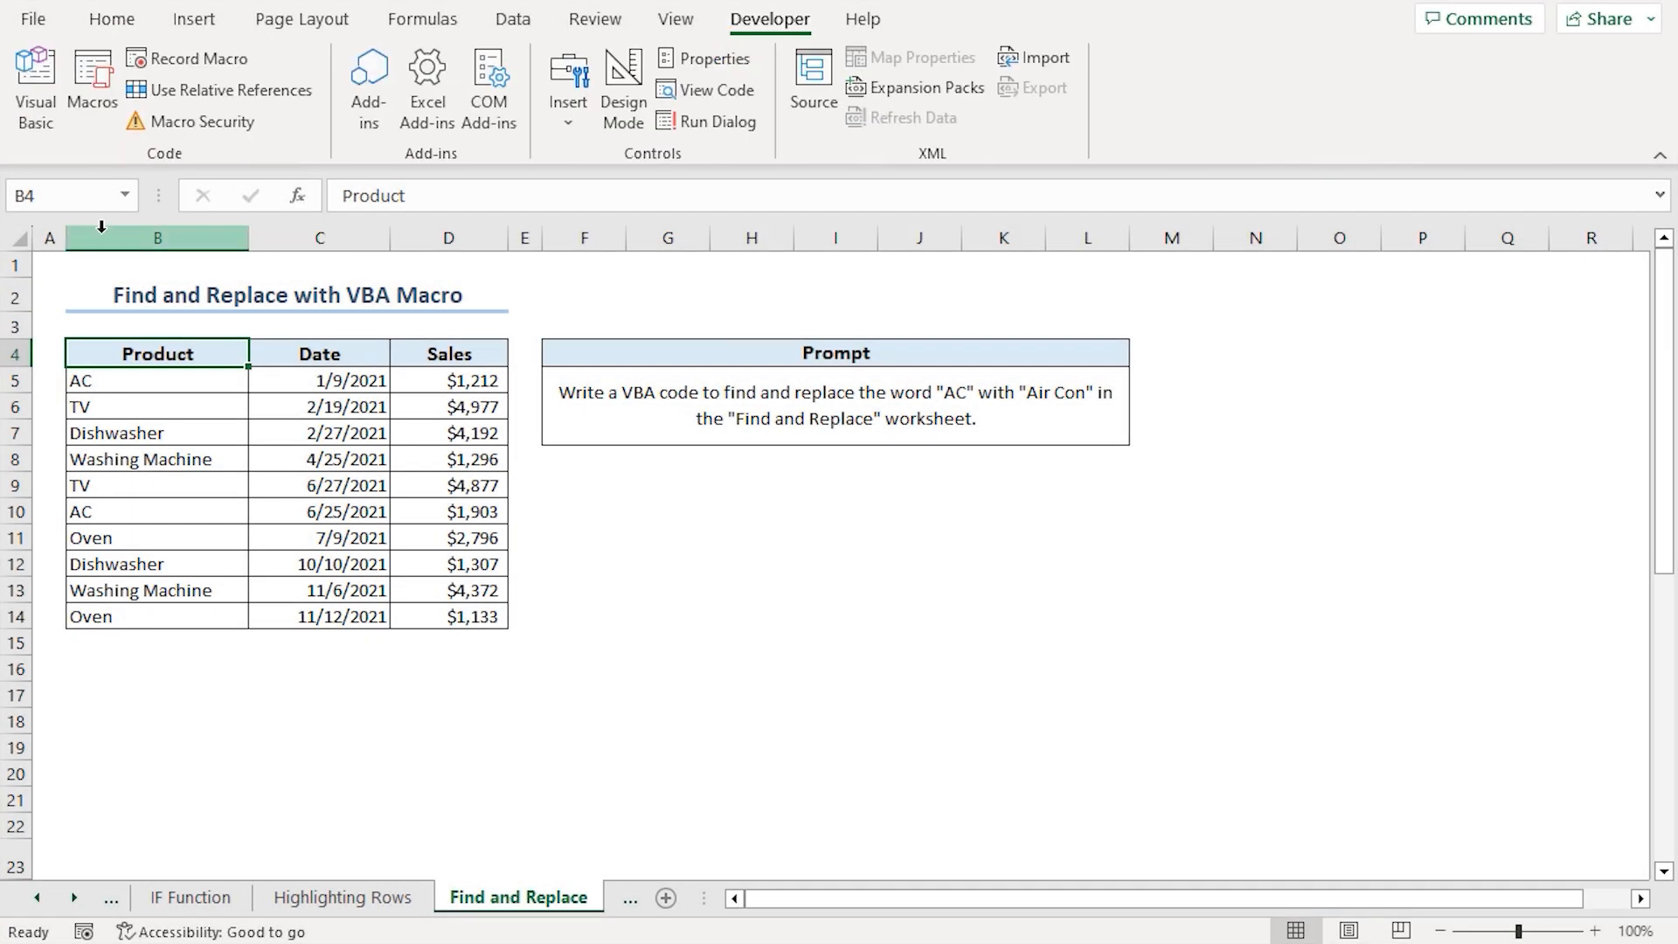
pyautogui.moveTo(35, 84)
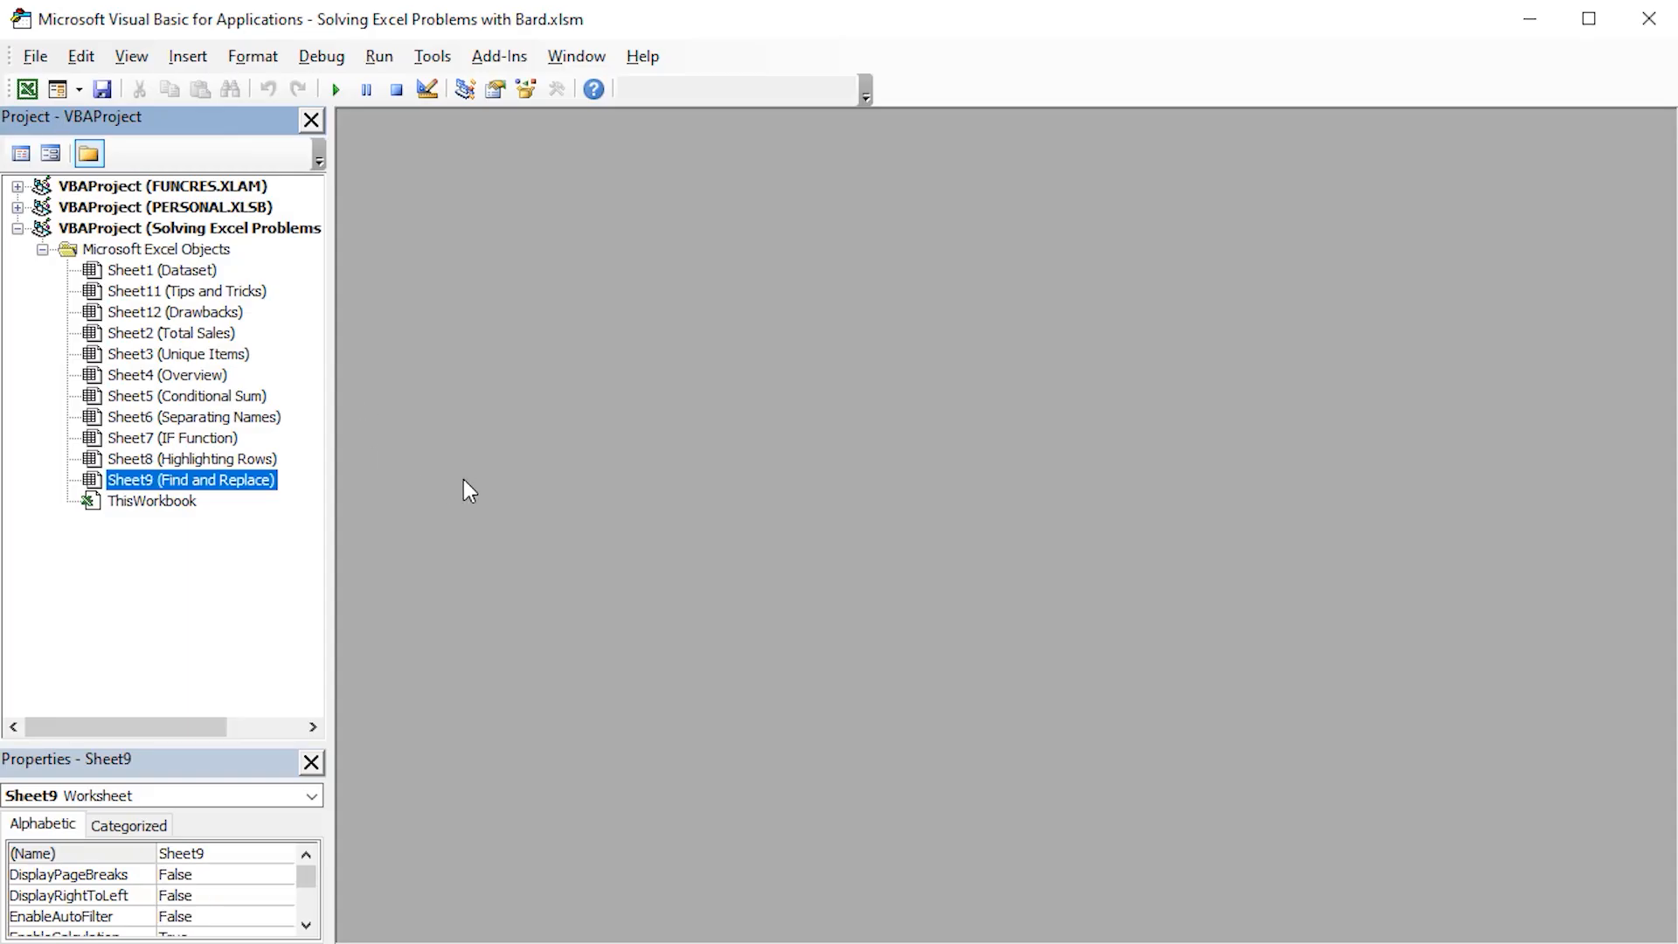
pyautogui.moveTo(604, 411)
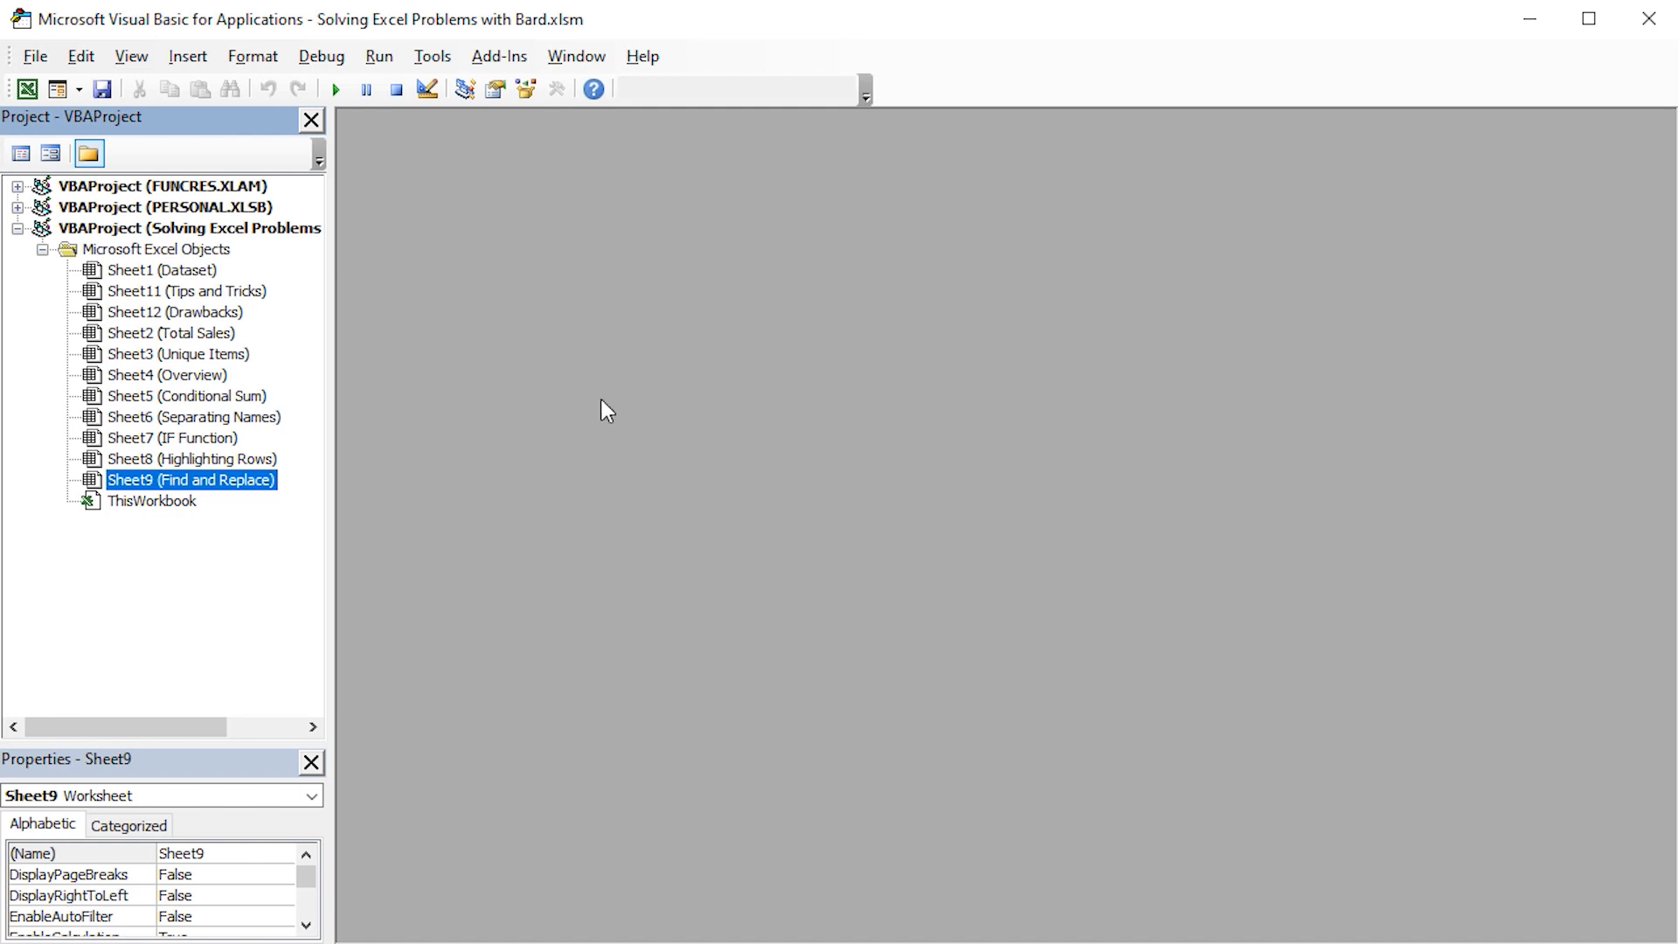
pyautogui.moveTo(564, 363)
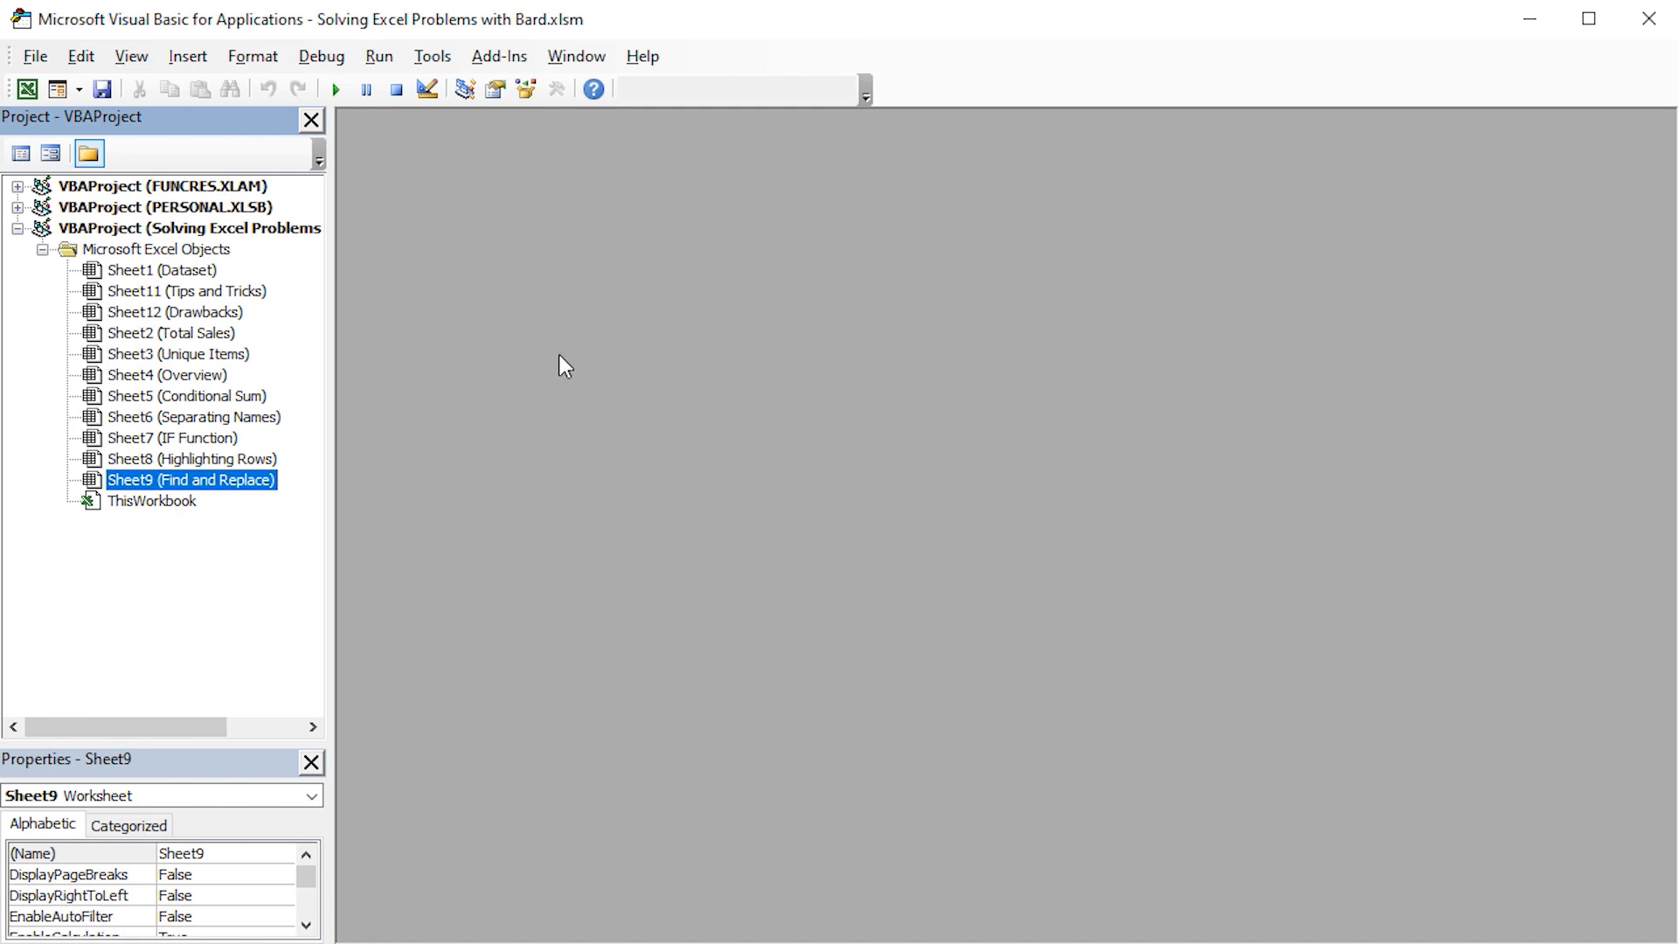
pyautogui.moveTo(360, 206)
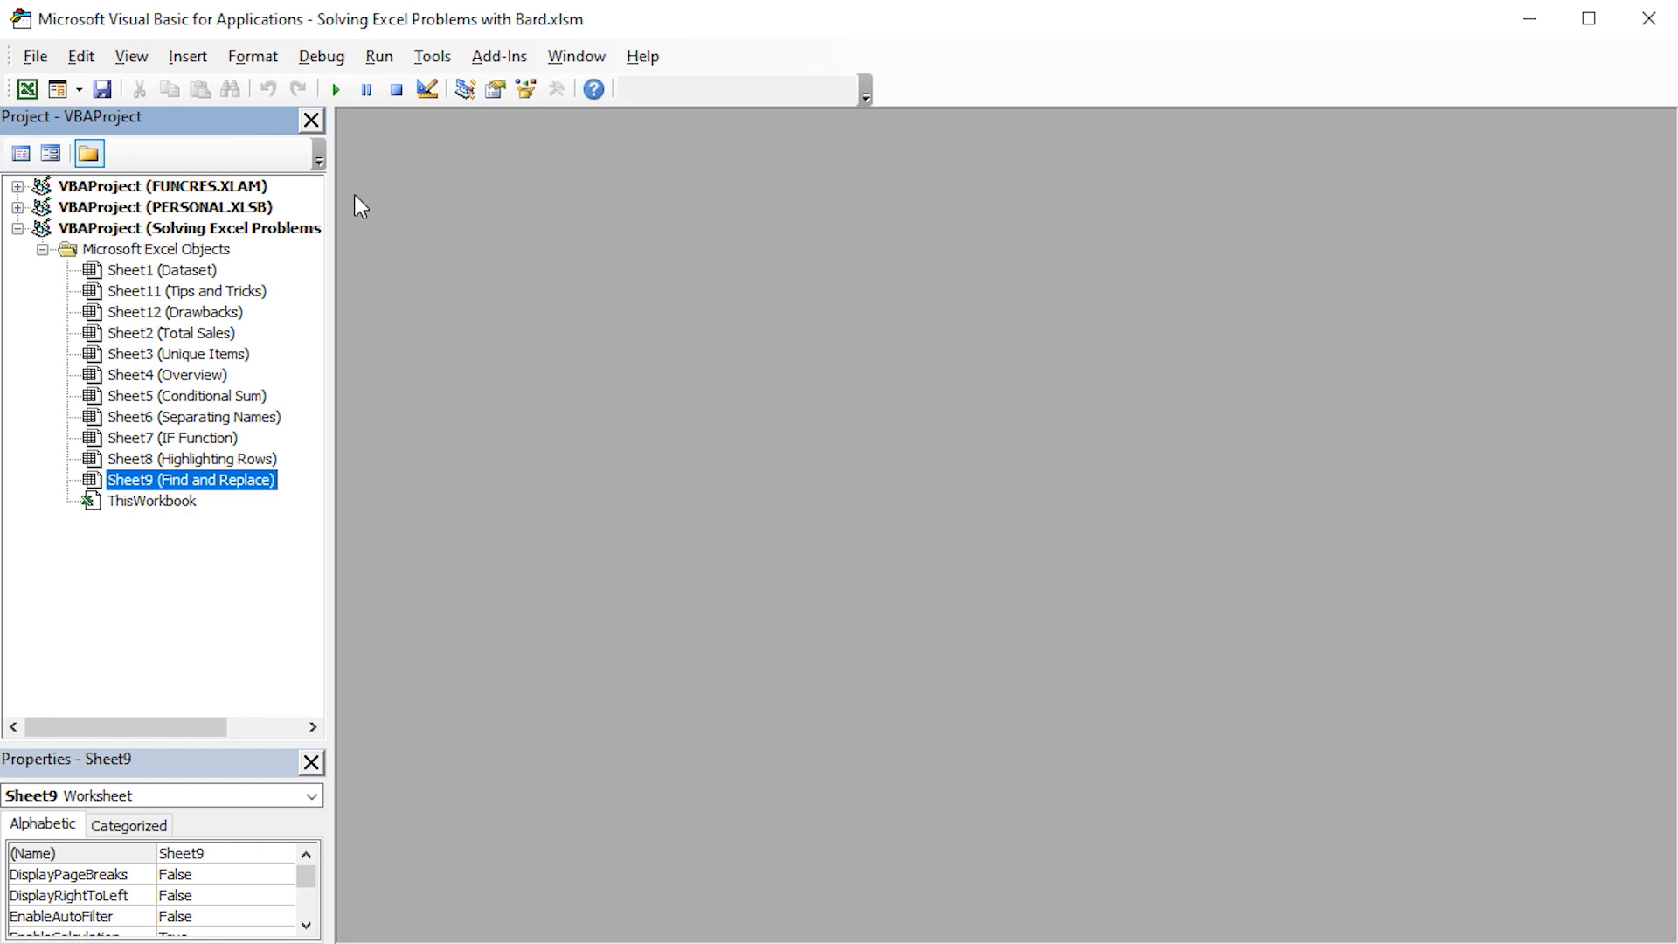
pyautogui.click(187, 56)
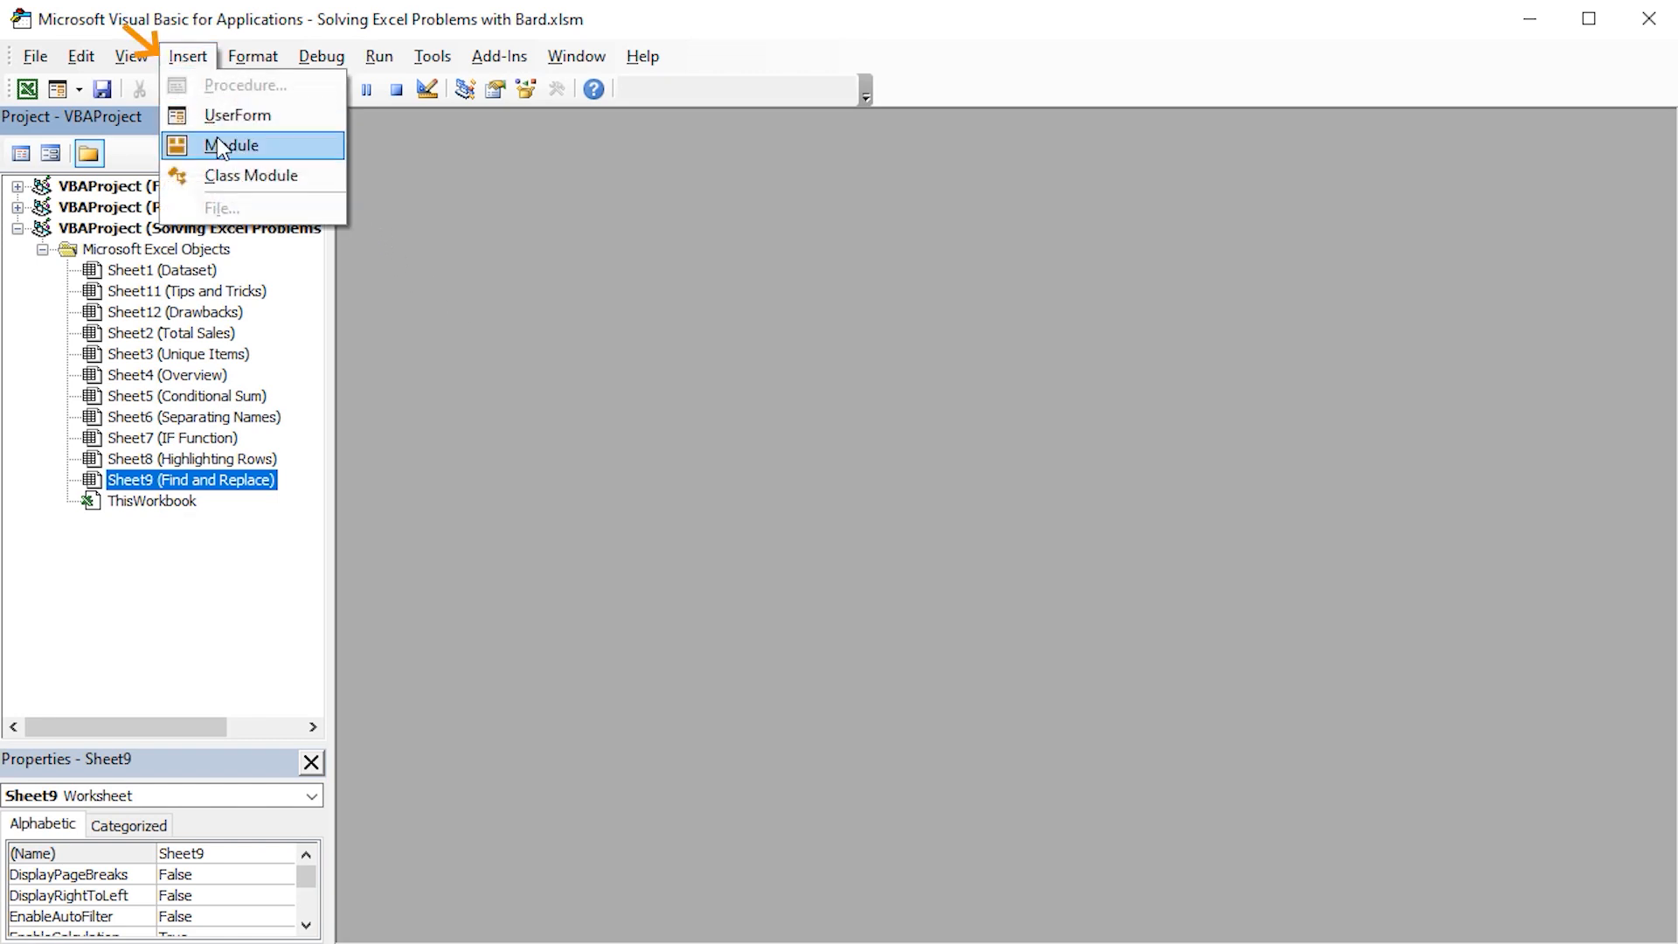
pyautogui.click(231, 145)
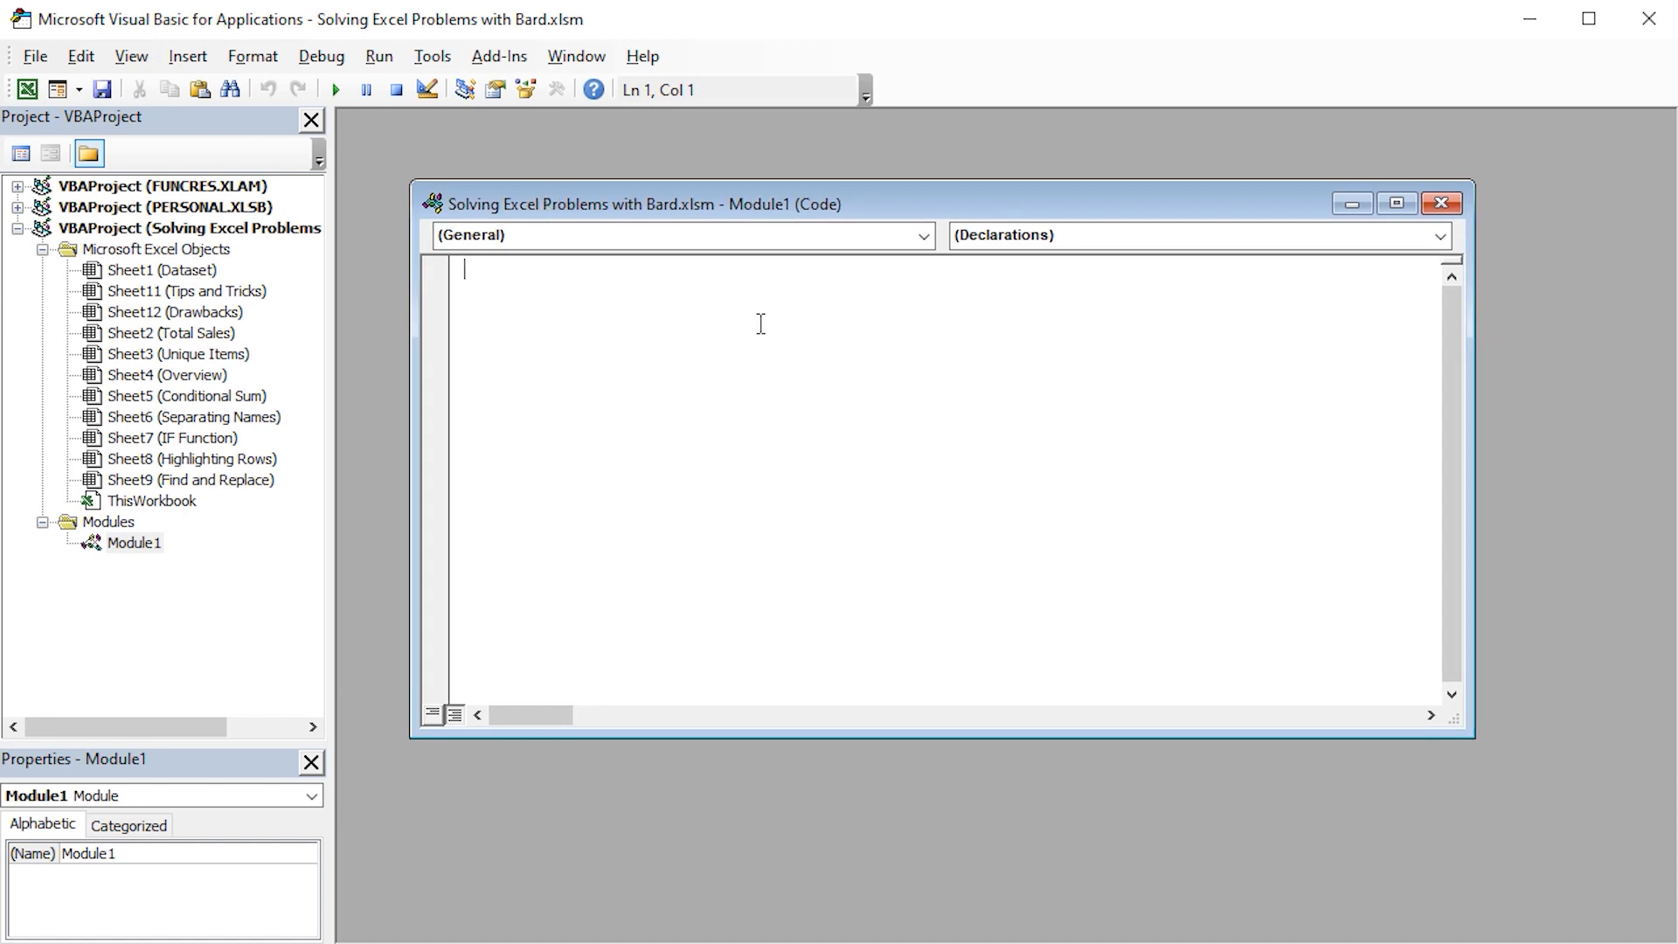
pyautogui.moveTo(578, 383)
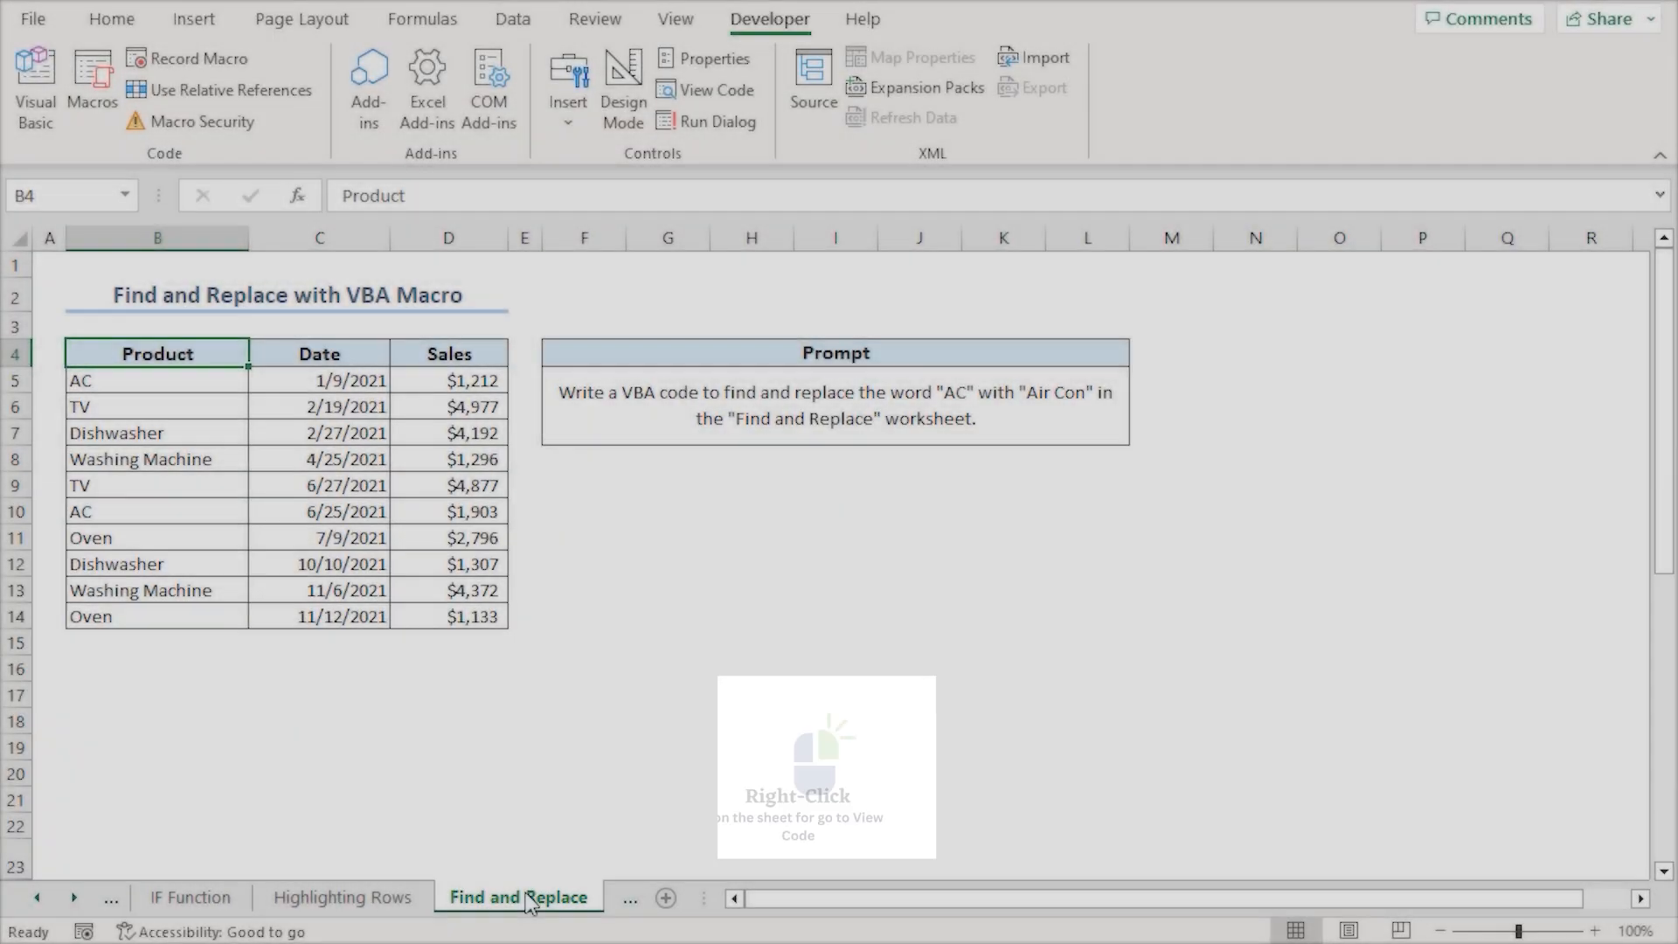
# View the Find and Replace sheet's code window in the VBA editor.
pyautogui.rightClick(519, 896)
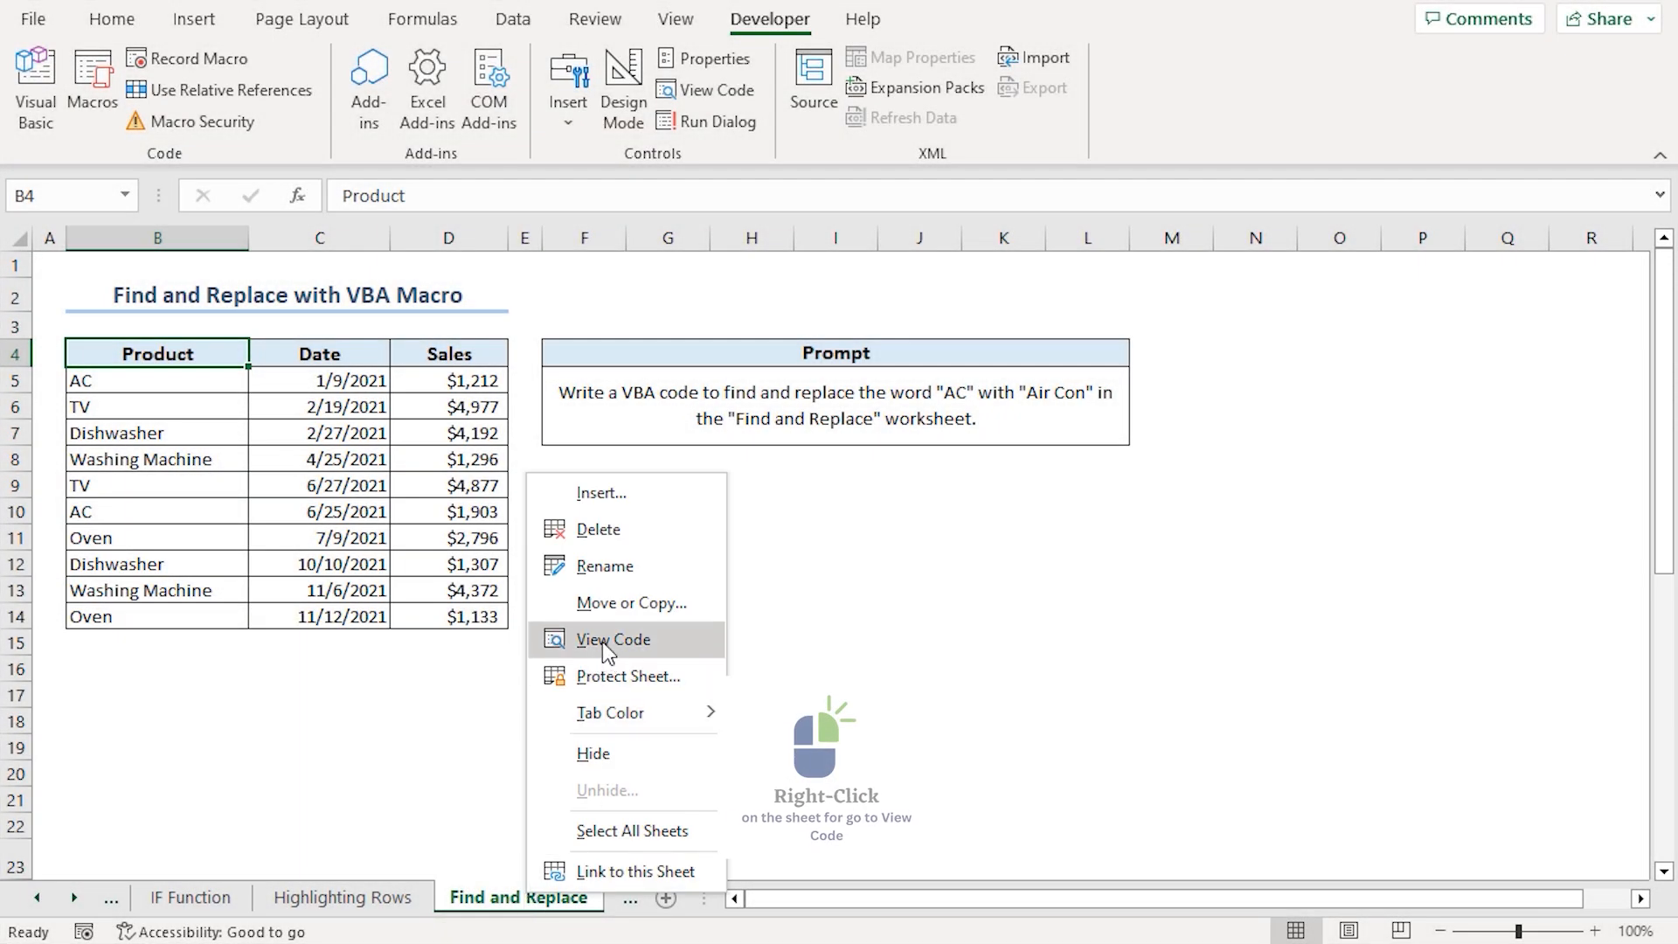
pyautogui.click(614, 640)
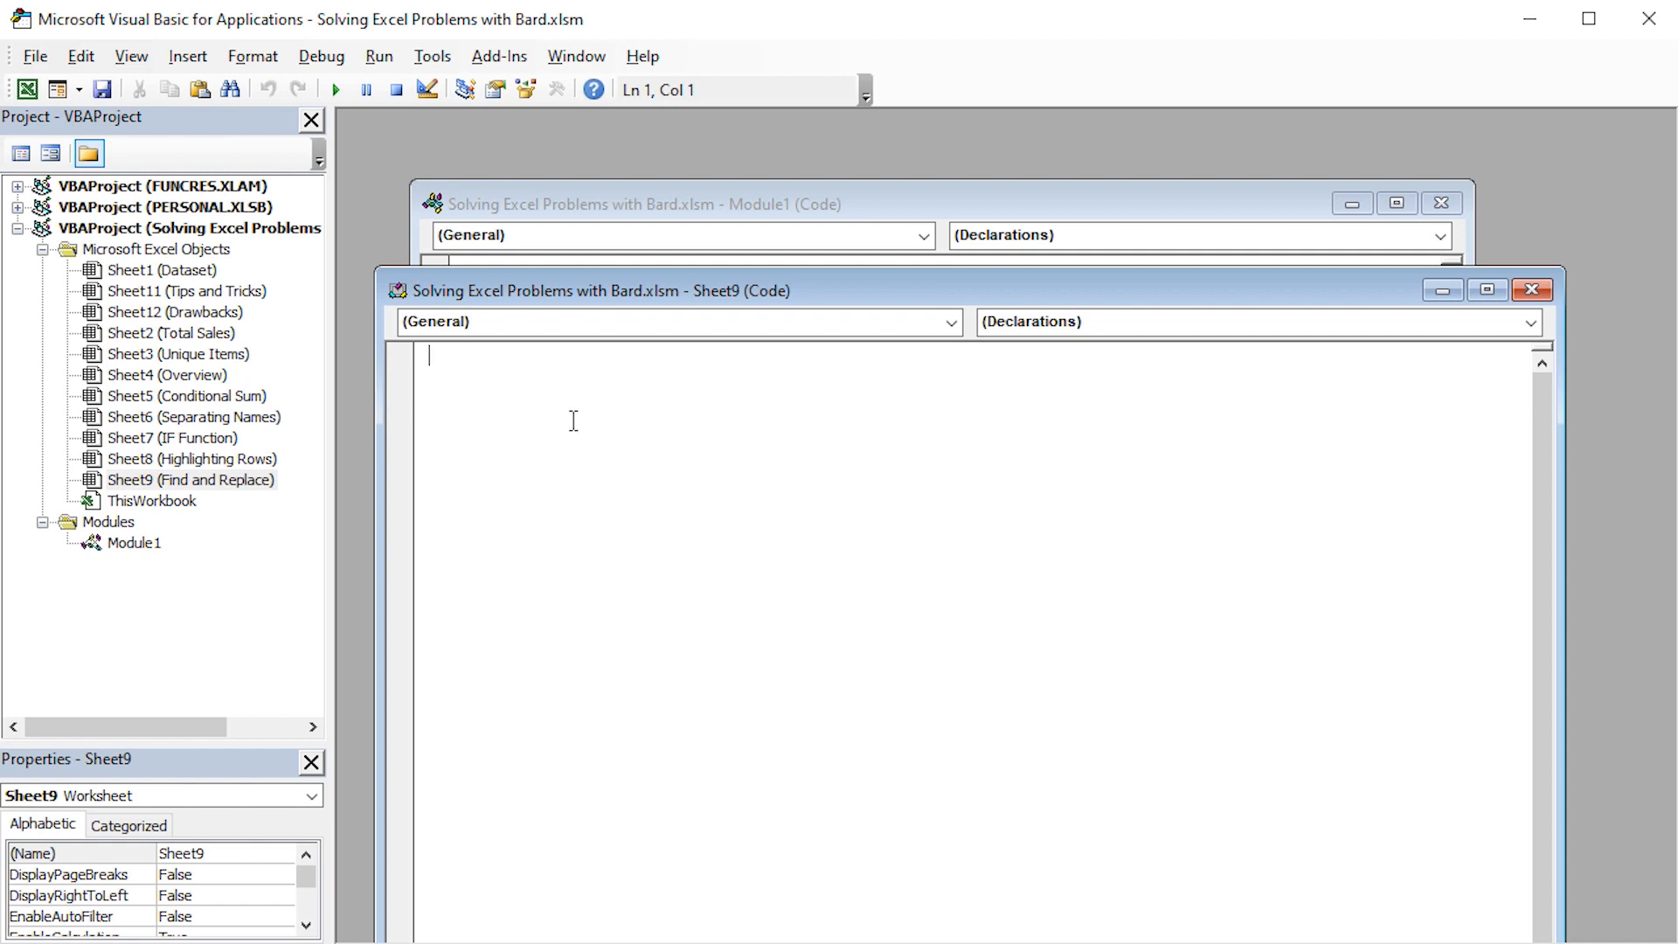
pyautogui.moveTo(800, 671)
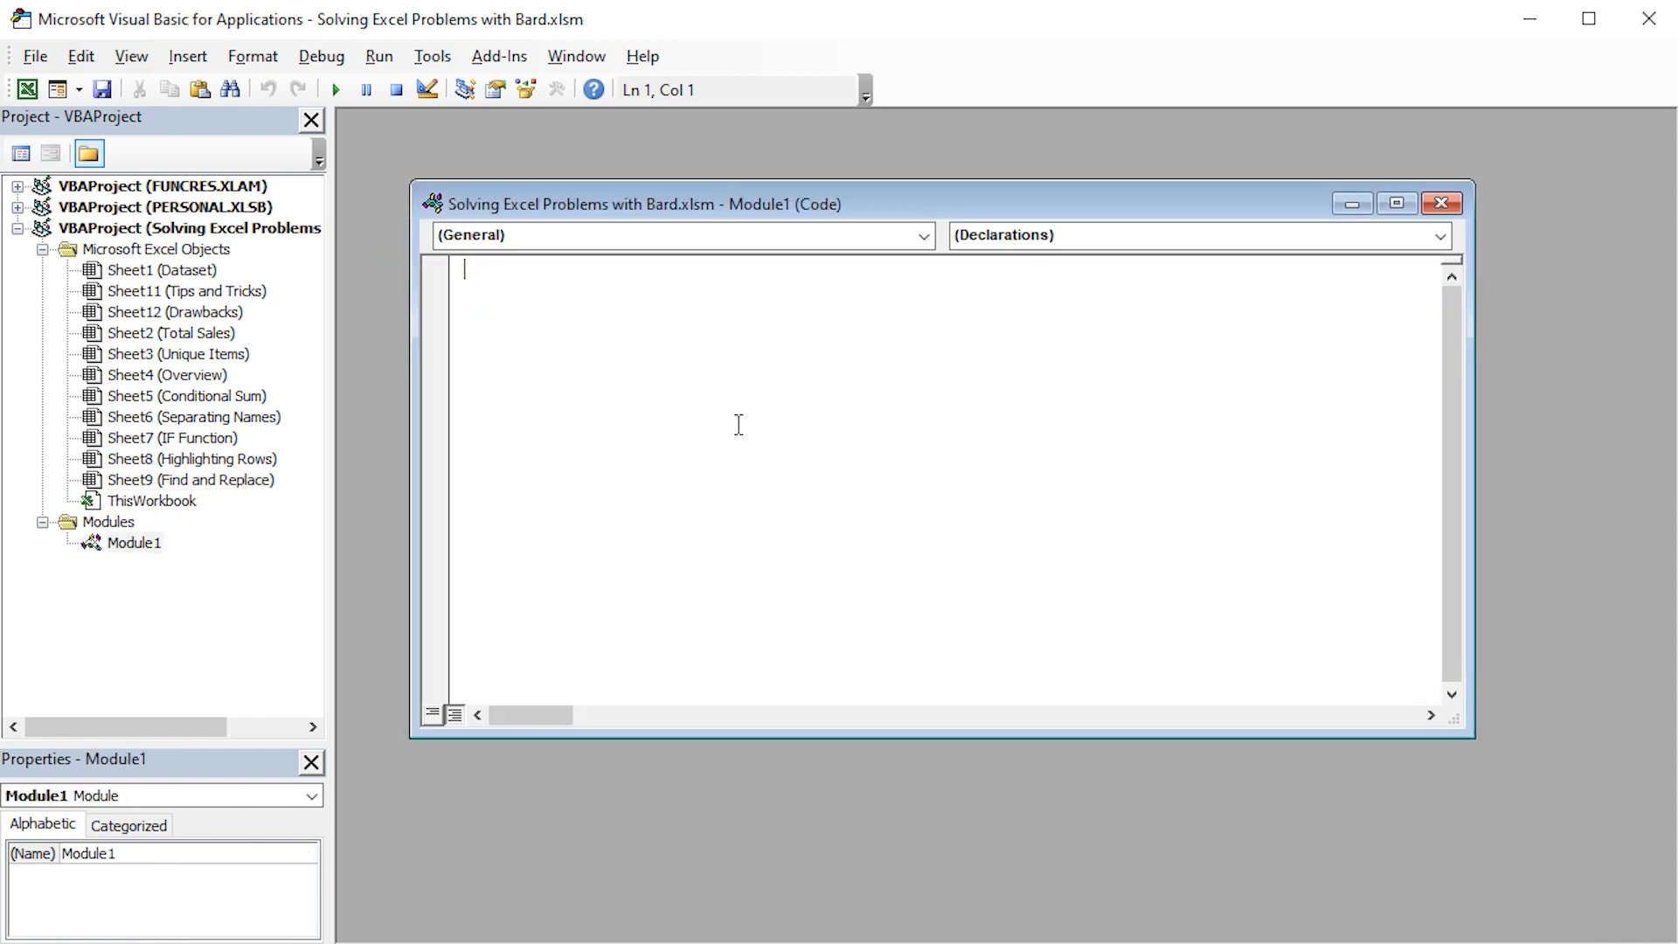
pyautogui.moveTo(608, 416)
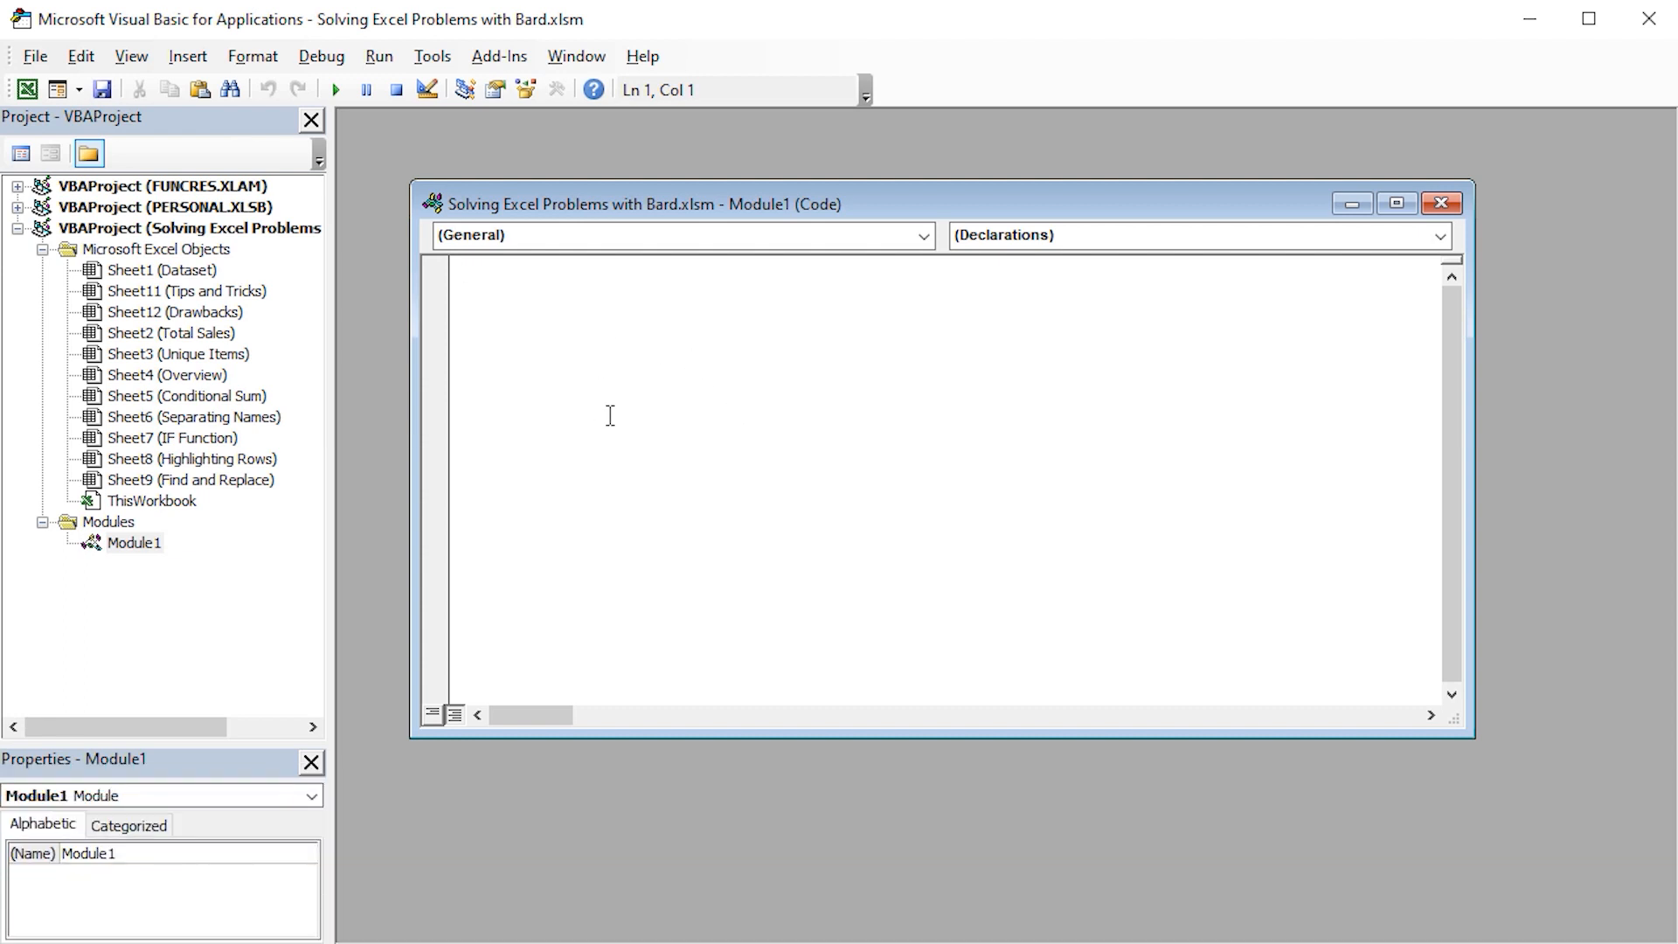
# Paste Bard's FindAndReplaceAC macro into Module1 and run it from the toolbar.
pyautogui.press('ctrl+v')
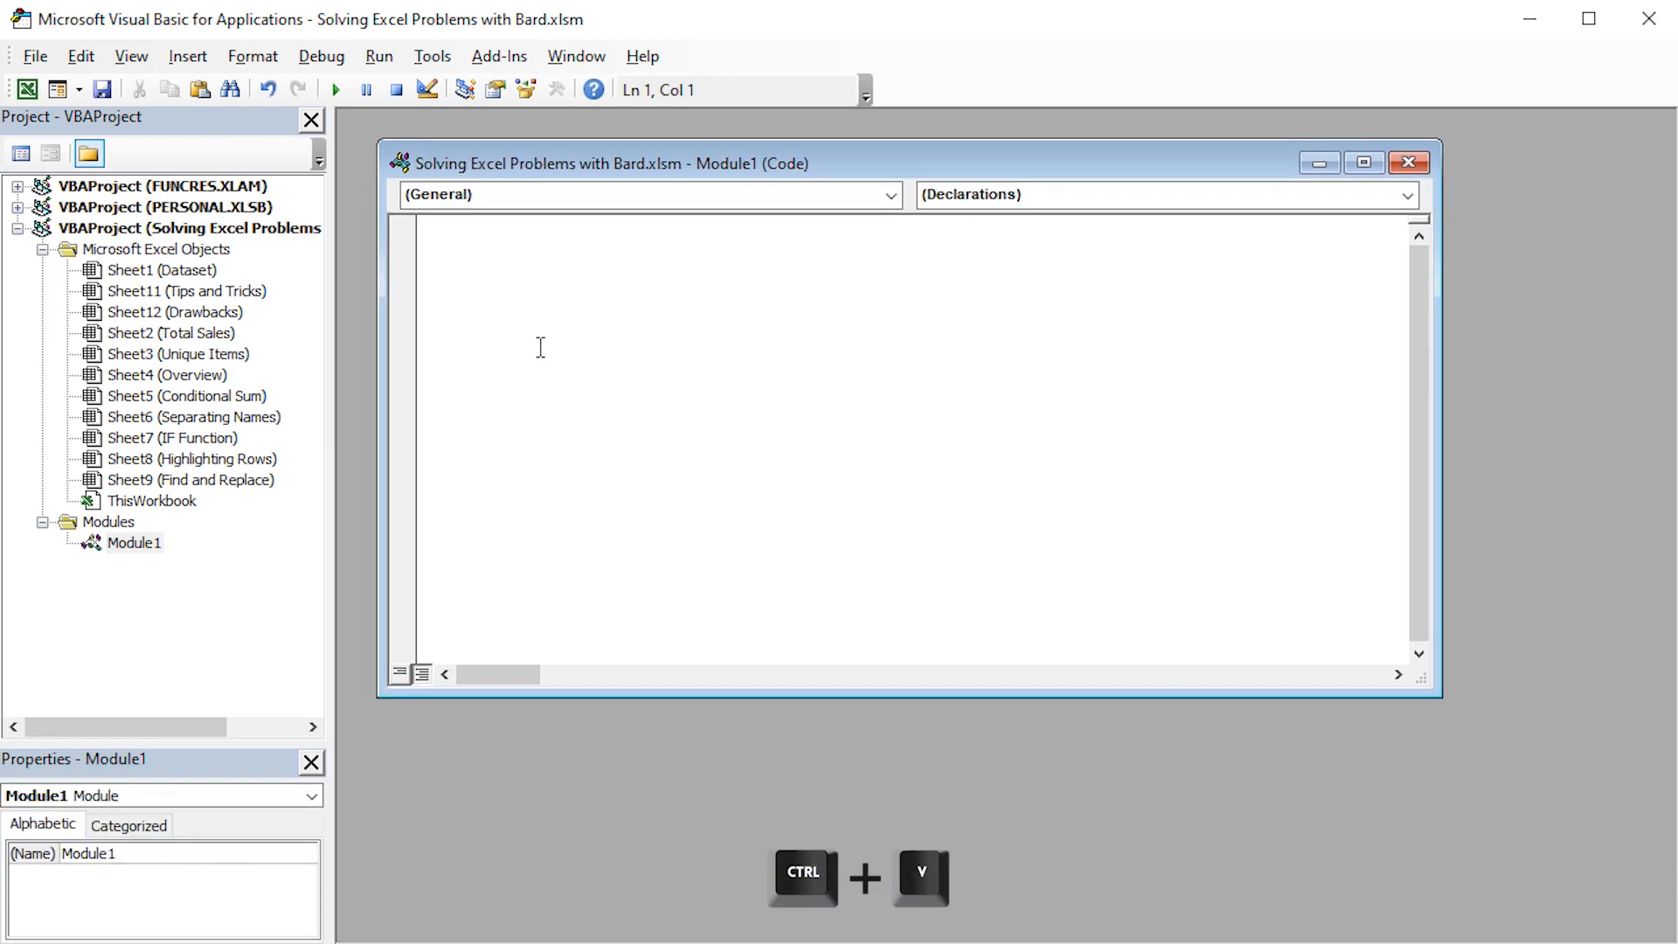
pyautogui.press('ctrl+v')
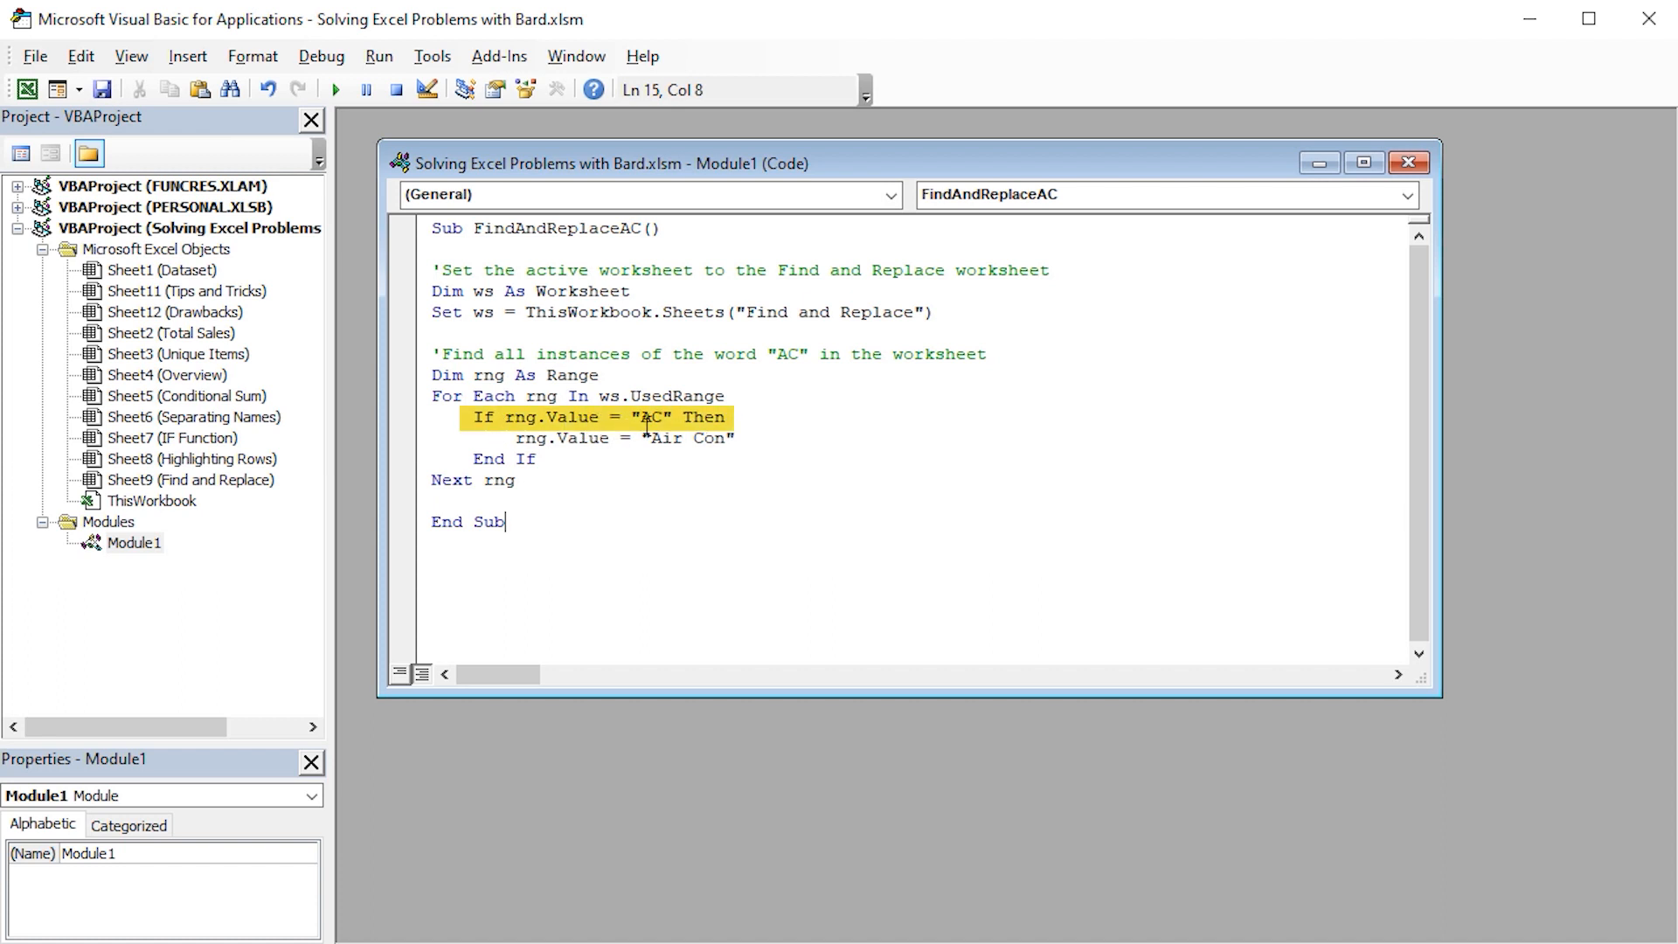
pyautogui.click(589, 452)
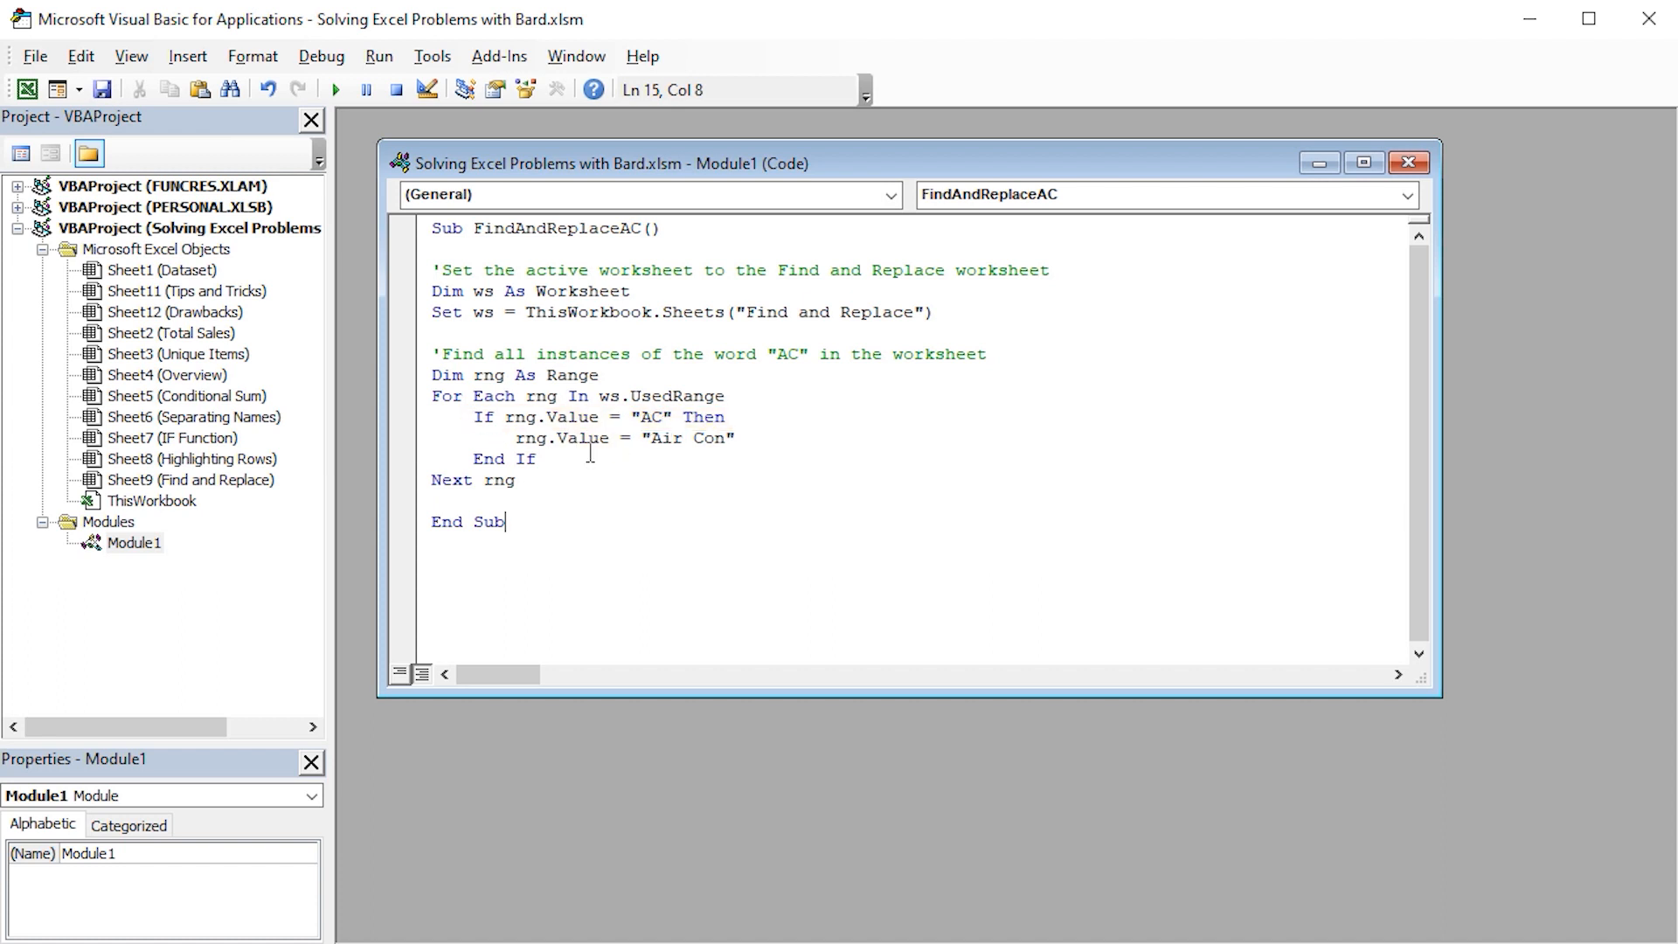
pyautogui.doubleClick(685, 437)
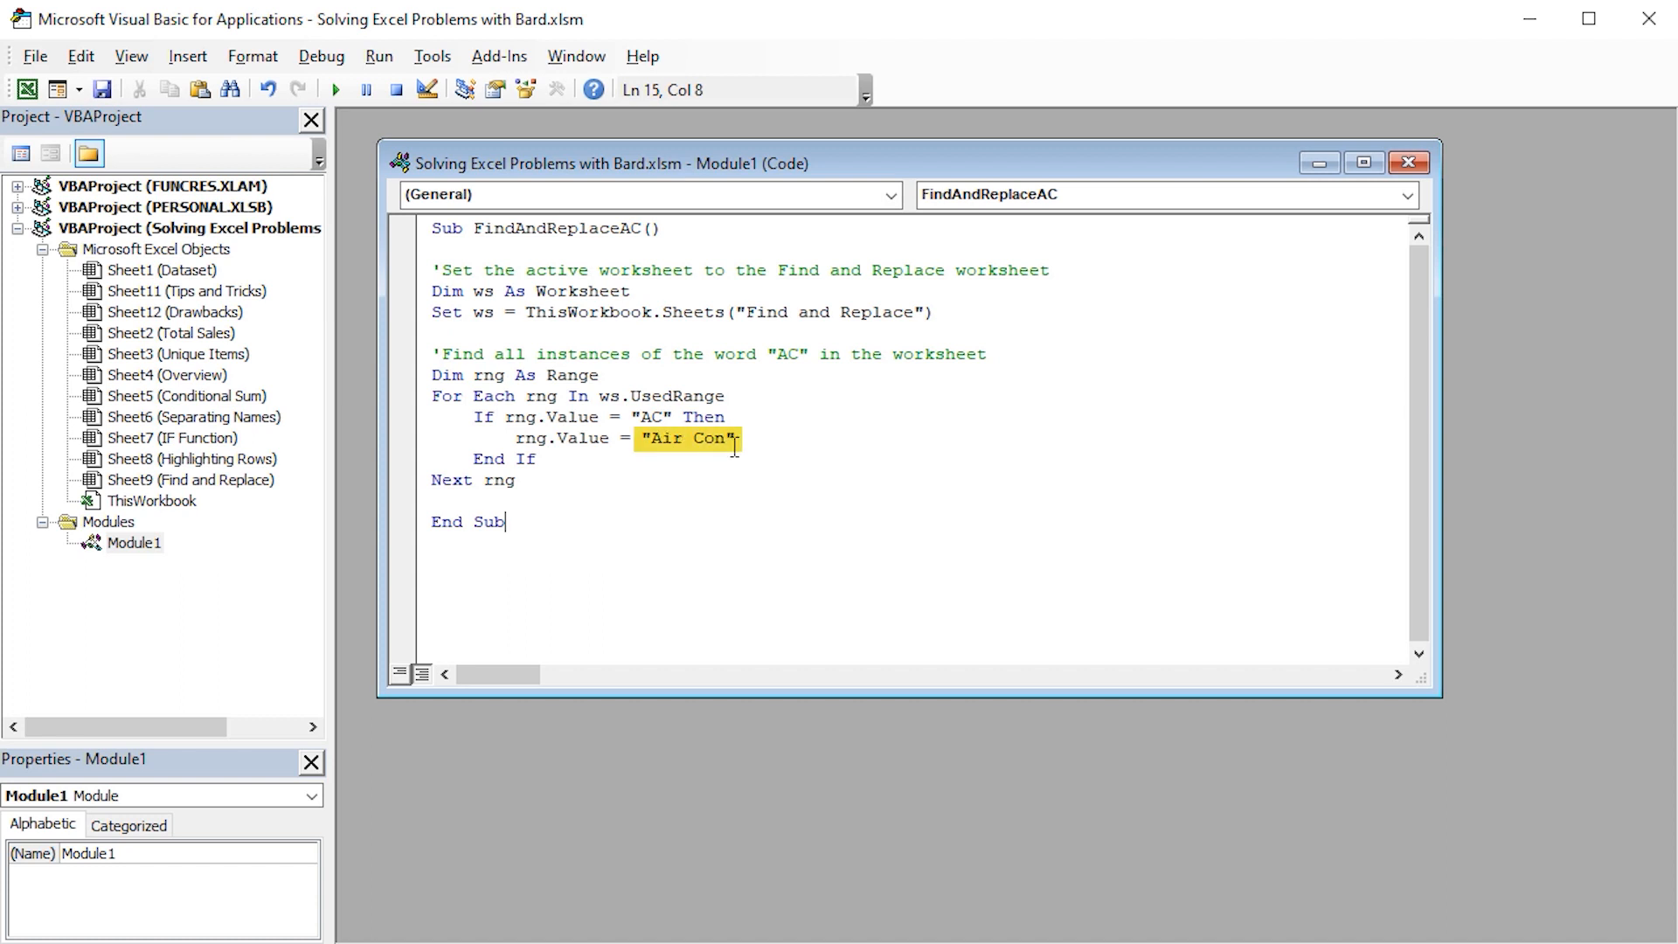
pyautogui.click(529, 495)
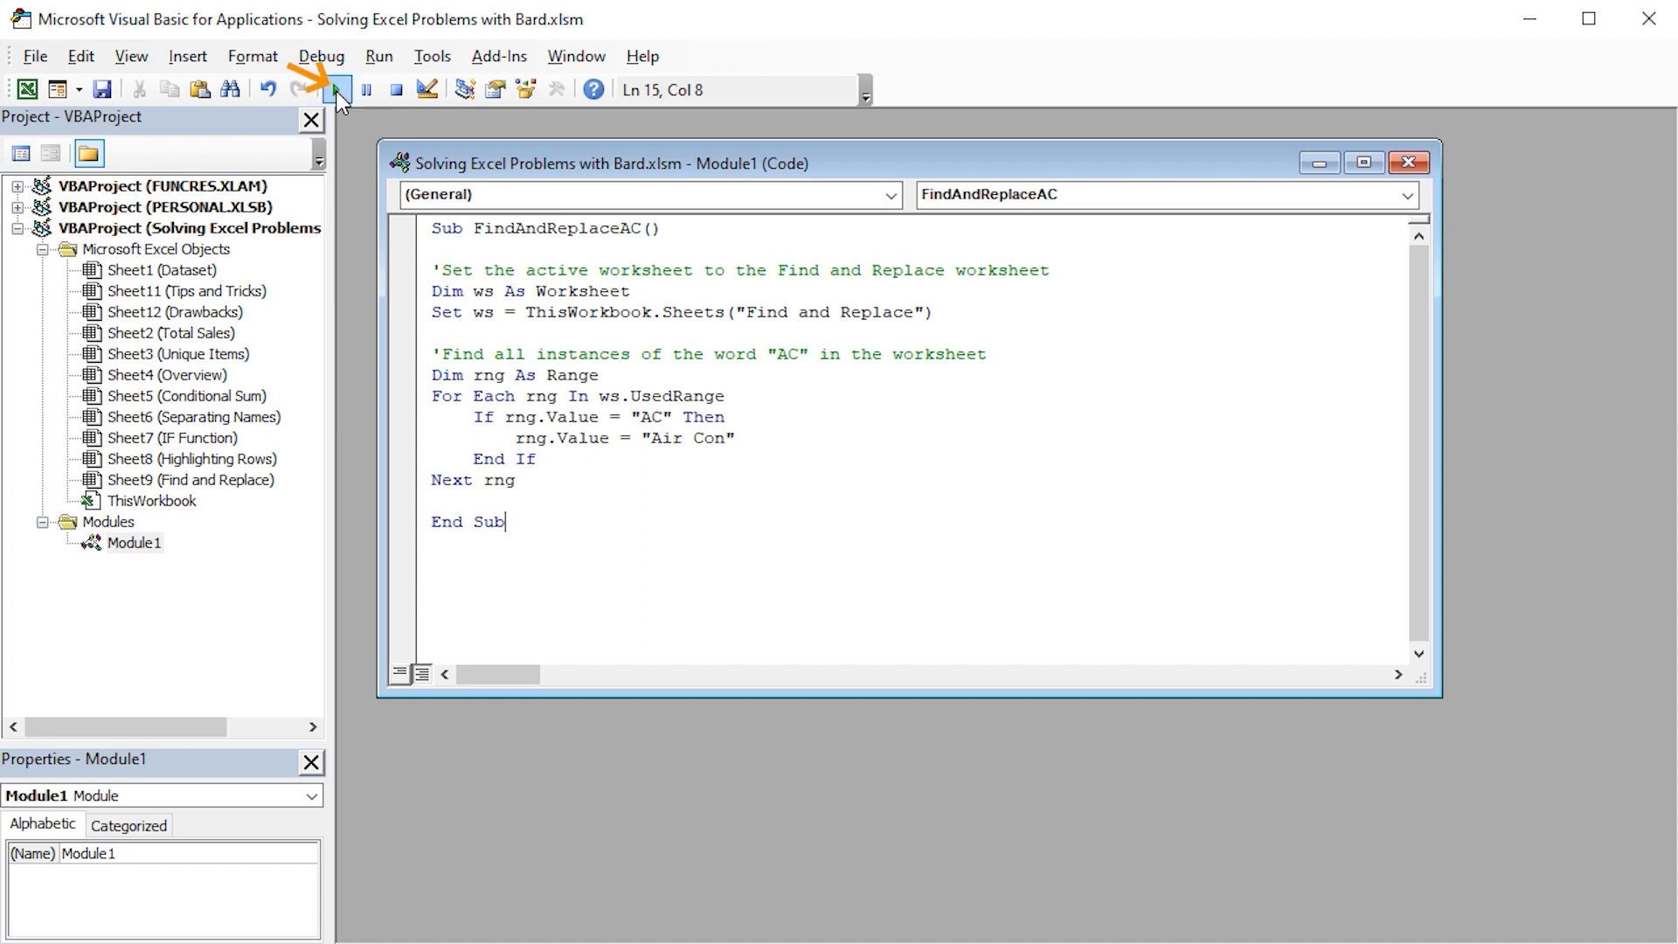
pyautogui.moveTo(338, 89)
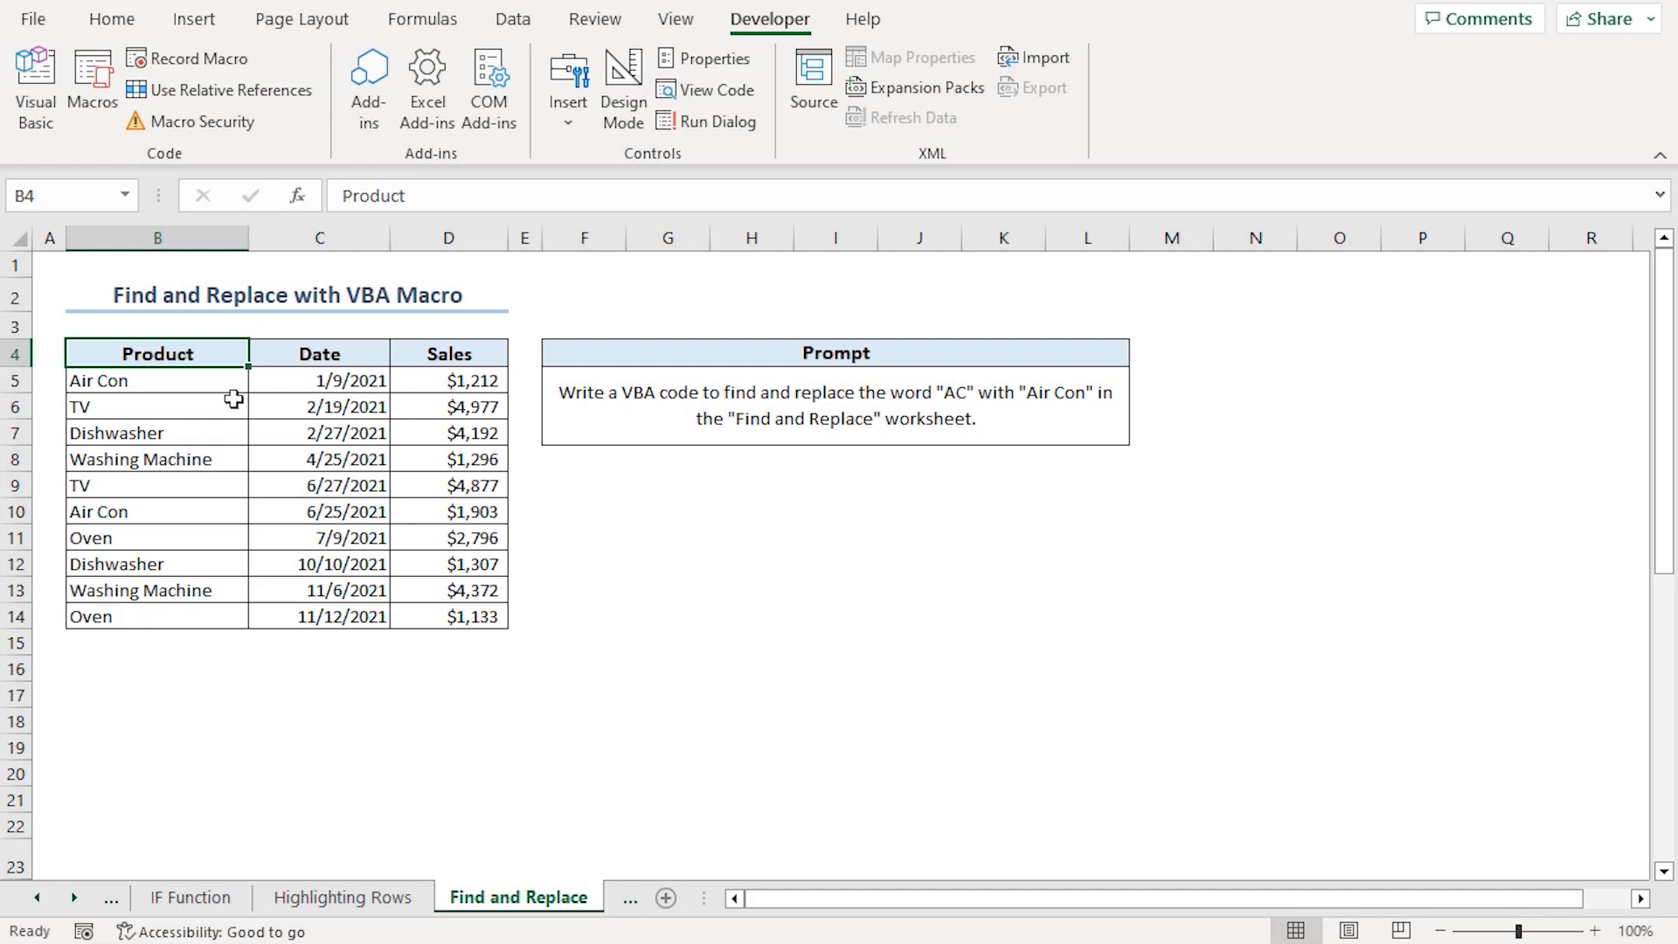
# Return to the Find and Replace sheet showing Air Con in the Product column.
pyautogui.click(374, 897)
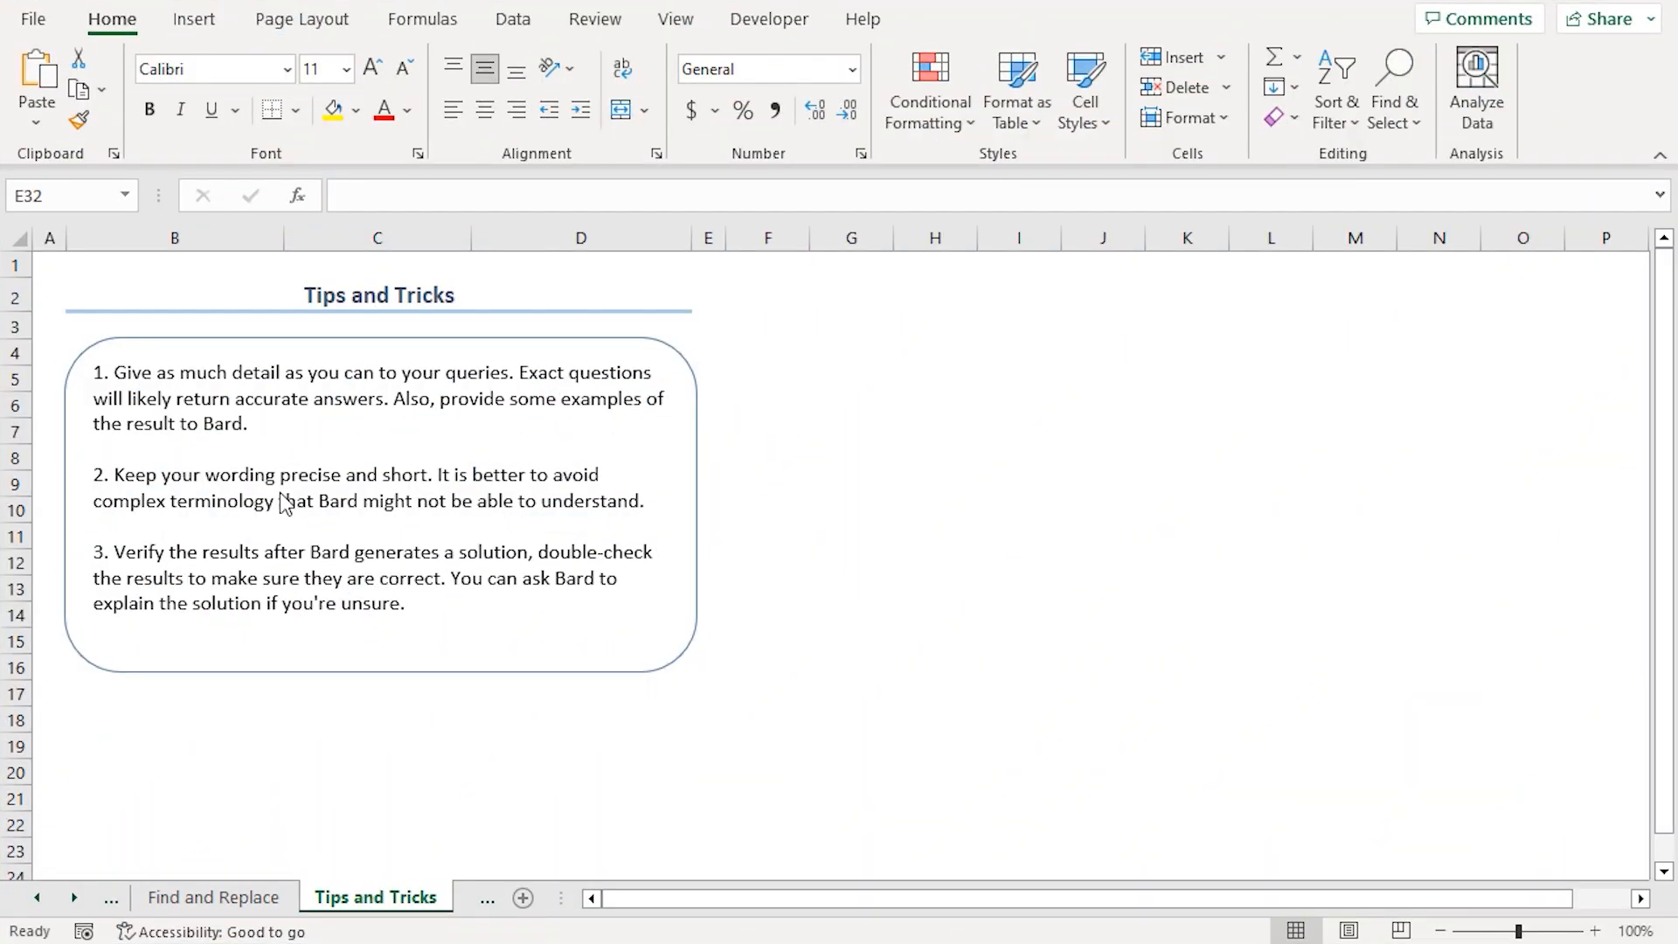
pyautogui.moveTo(281, 474)
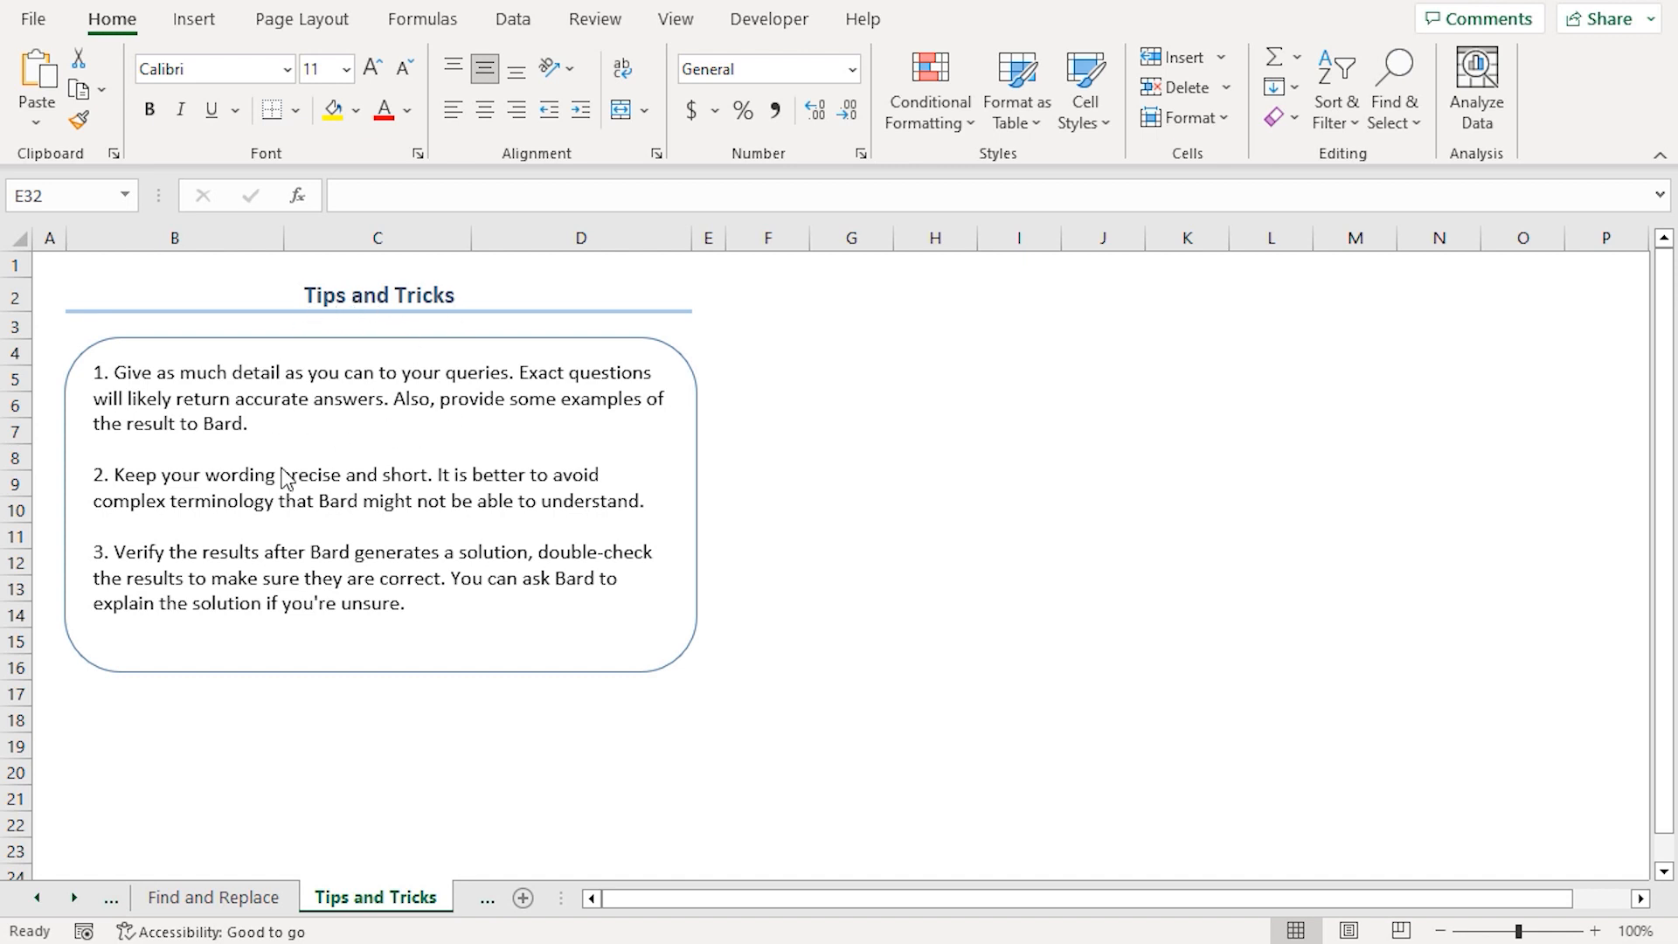
pyautogui.moveTo(283, 442)
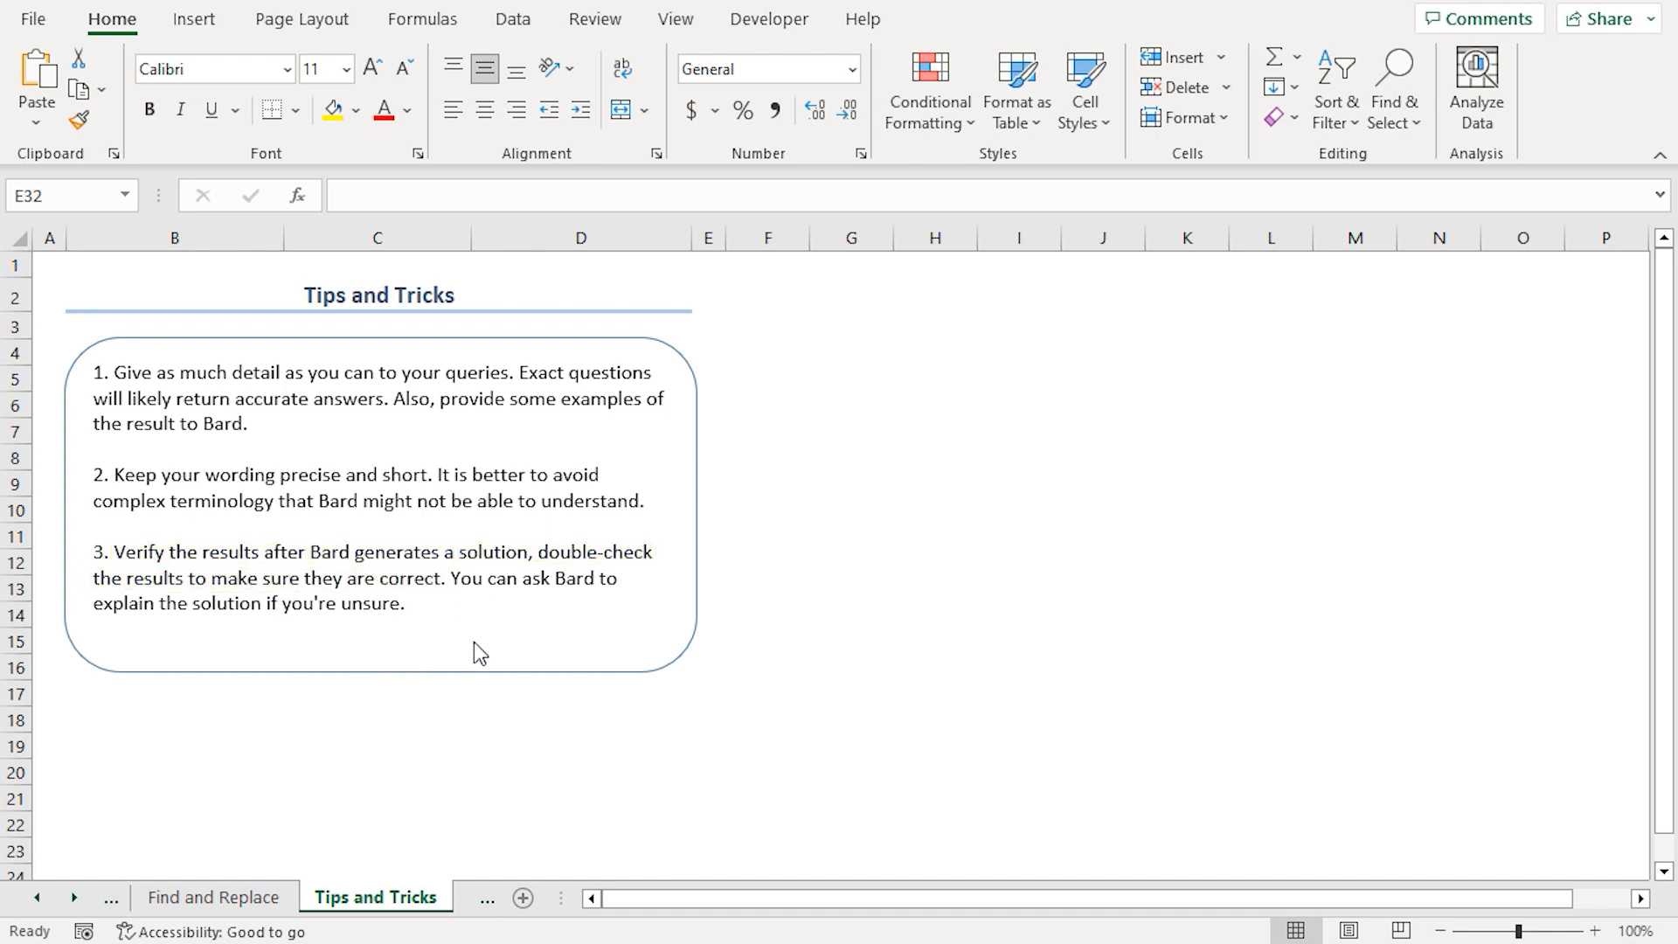
pyautogui.moveTo(486, 642)
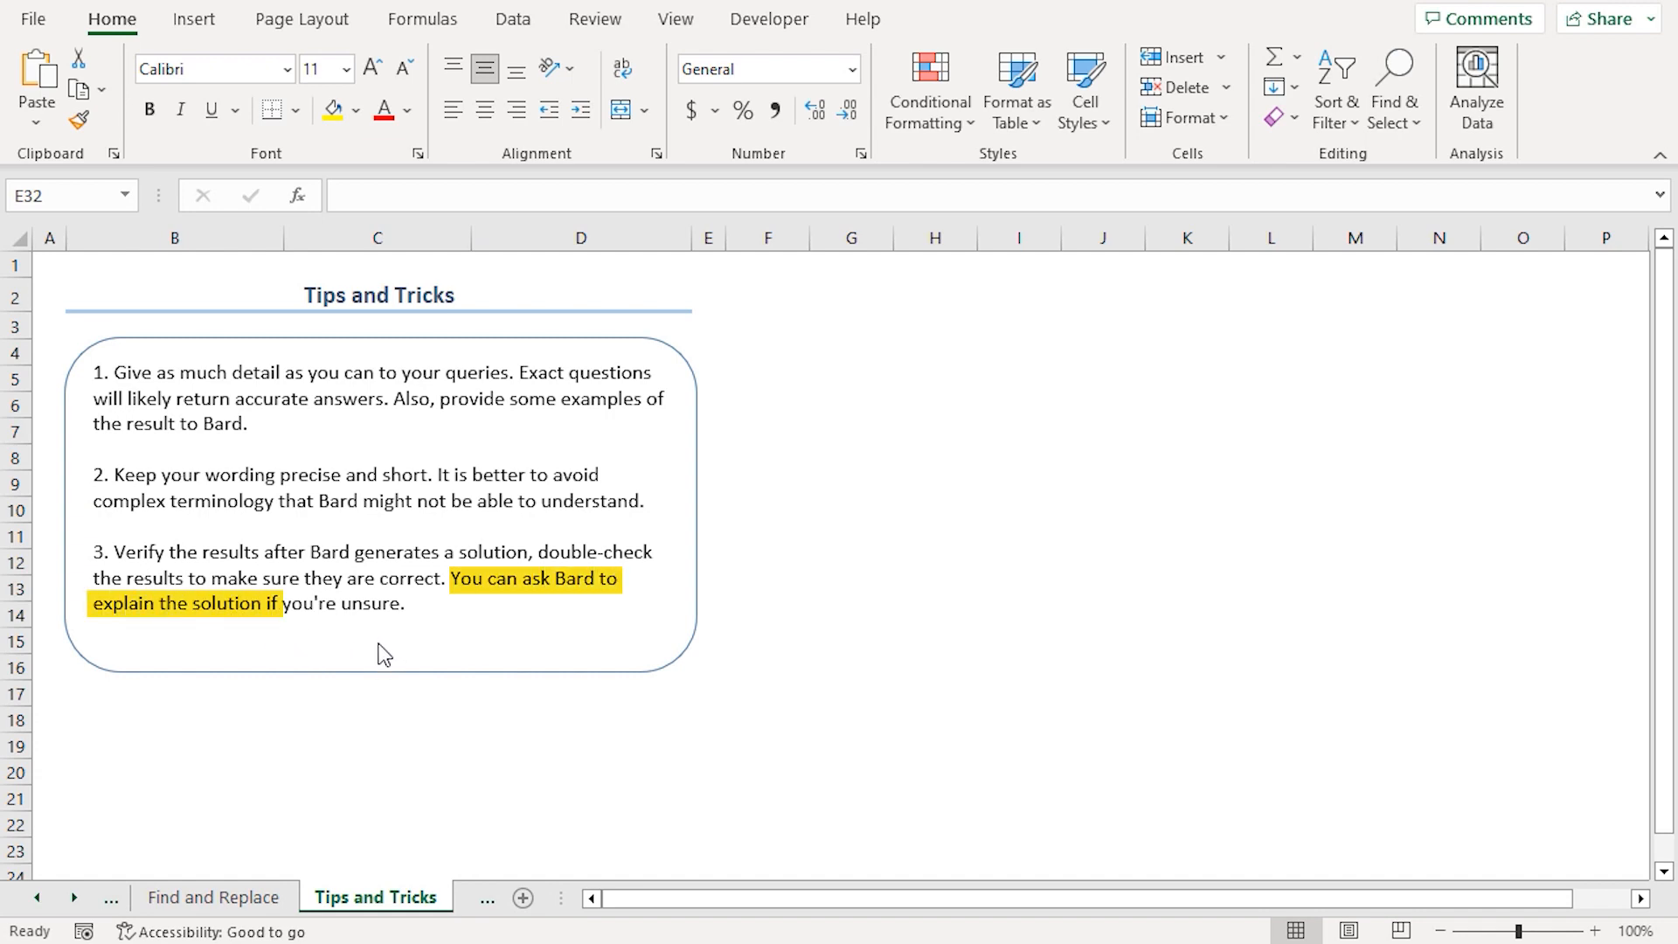
# Switch to the Tips and Tricks sheet.
pyautogui.click(332, 897)
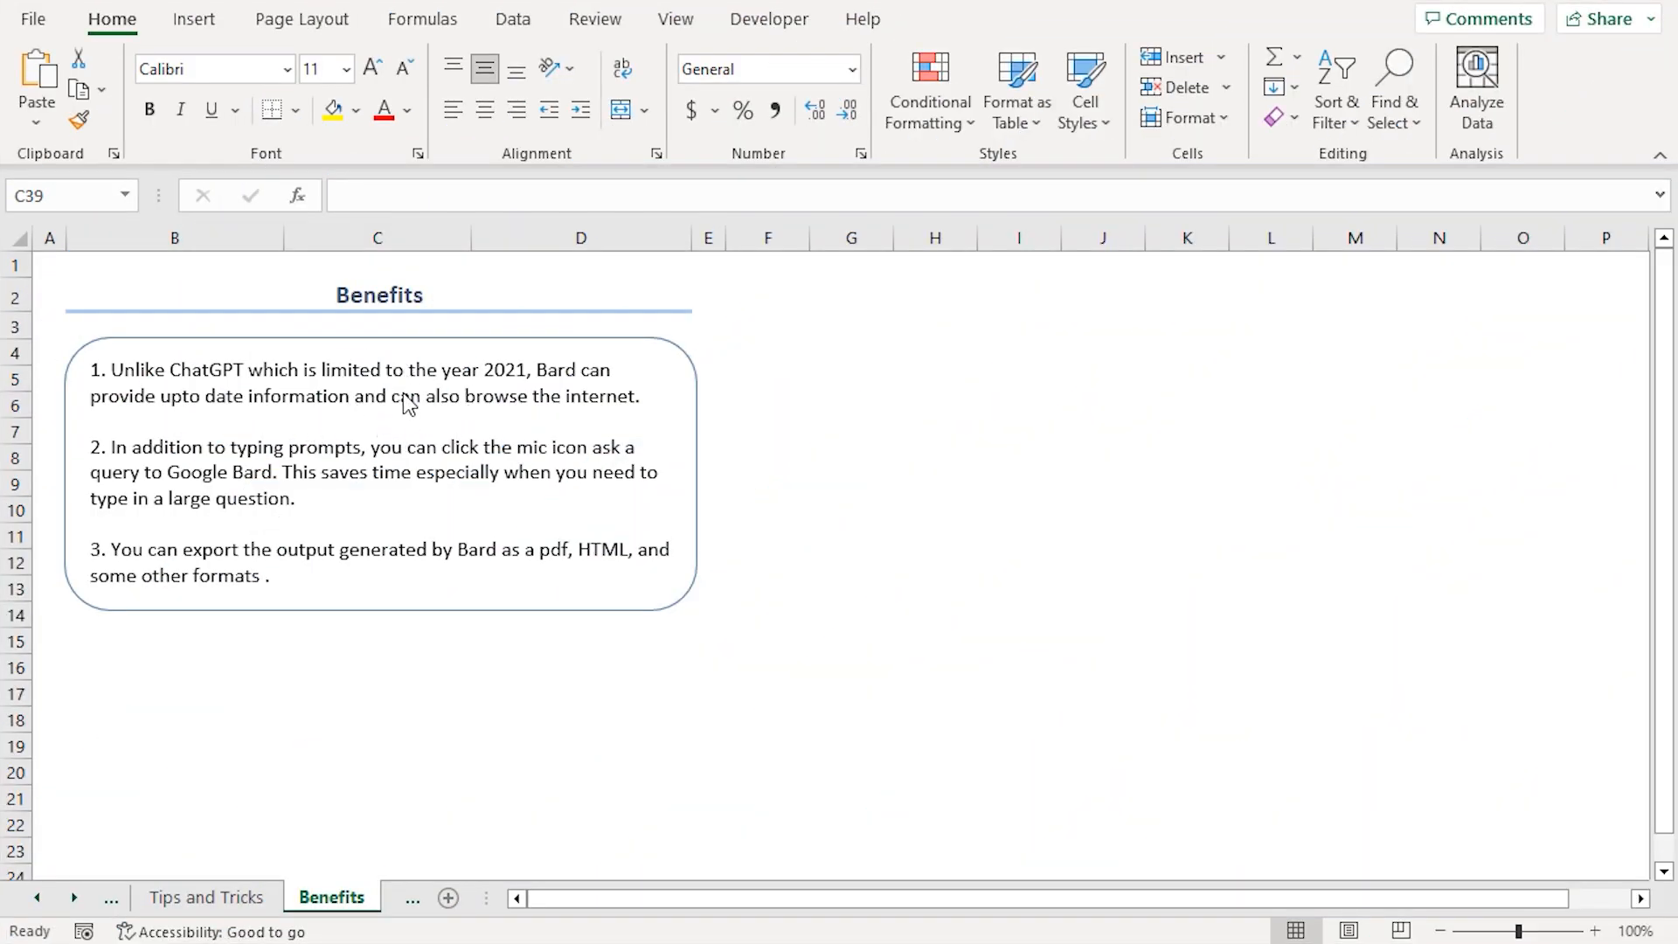
pyautogui.moveTo(374, 419)
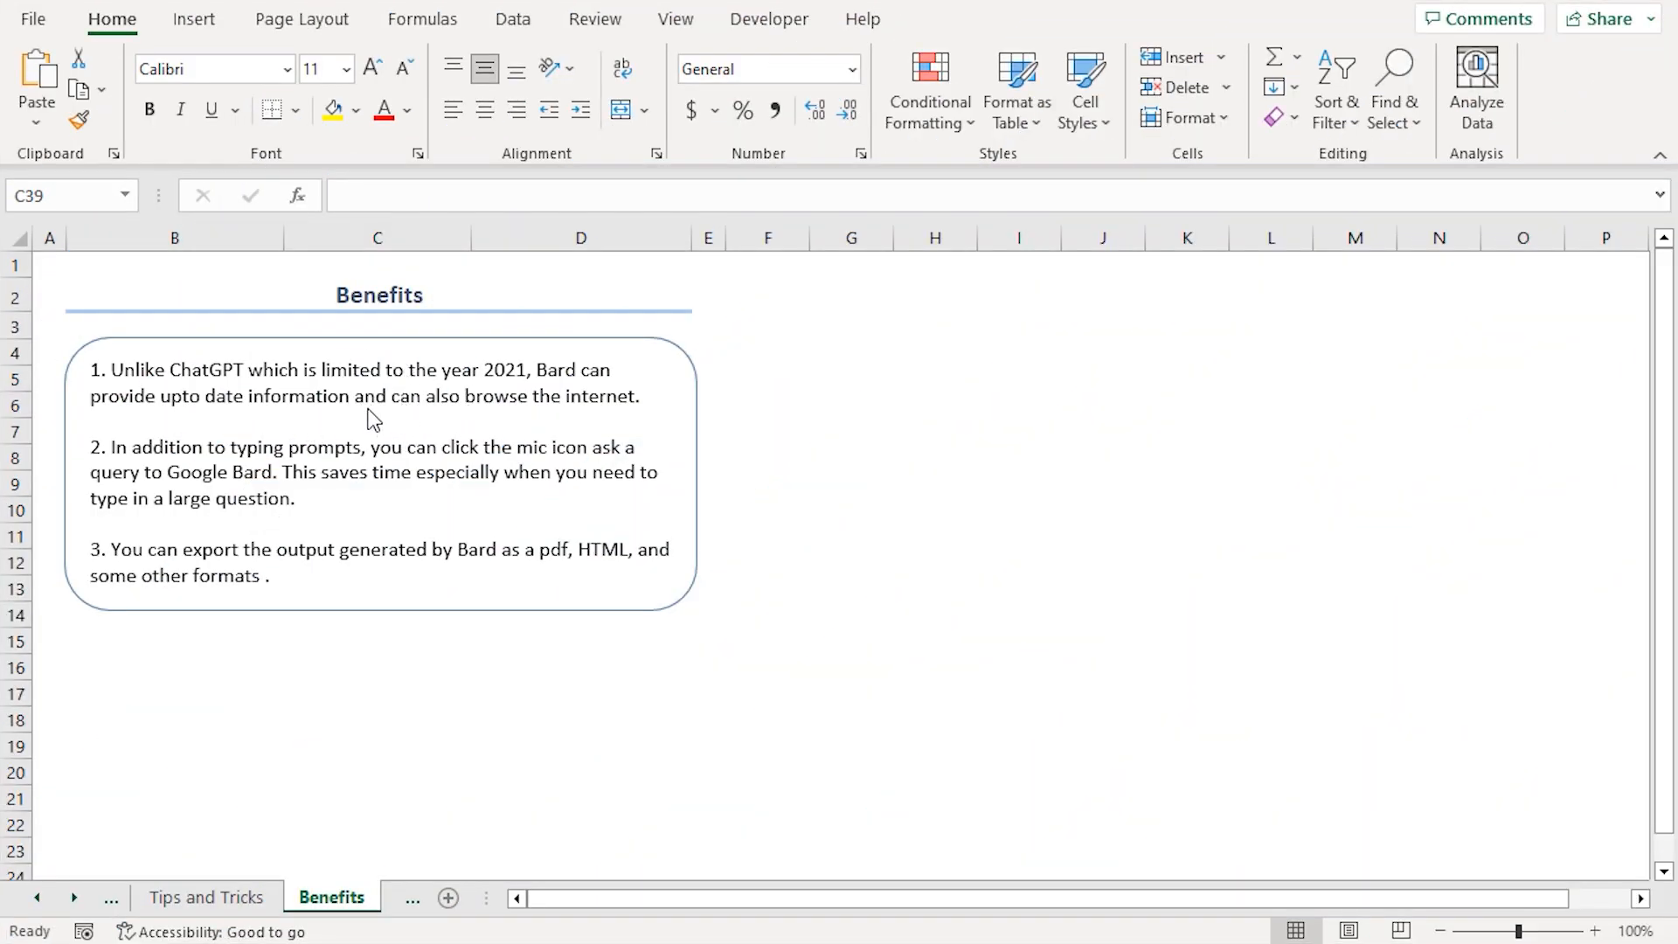
# Review the Benefits sheet's Bard advantages, then move on to the Drawbacks sheet.
pyautogui.doubleClick(126, 369)
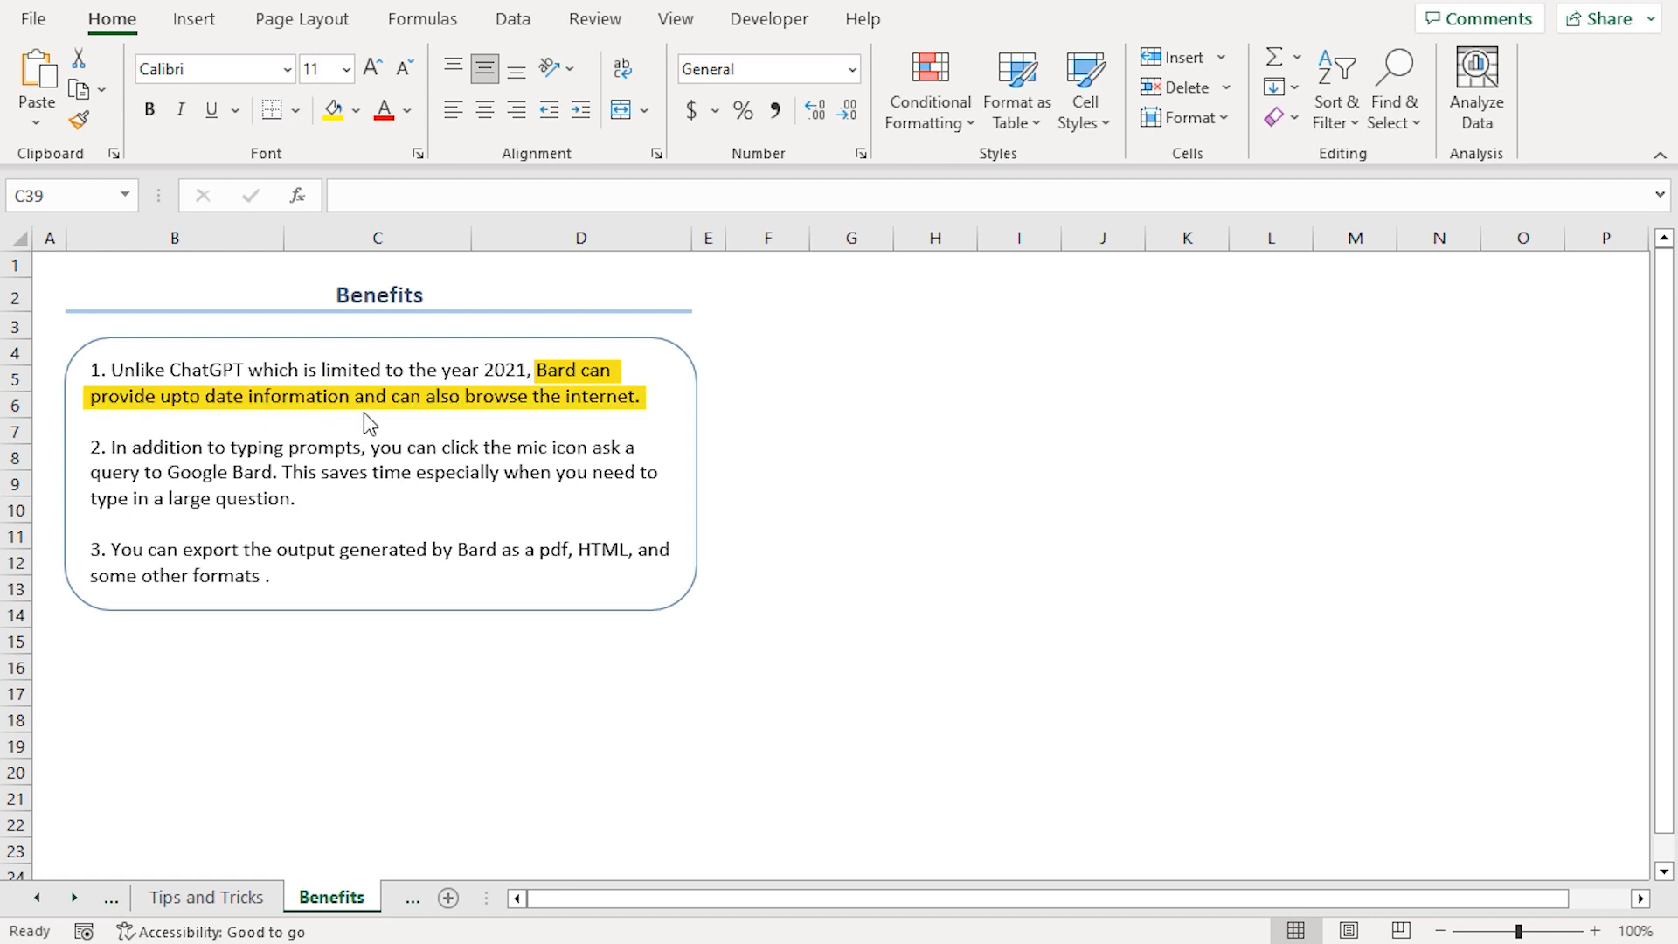
pyautogui.moveTo(575, 411)
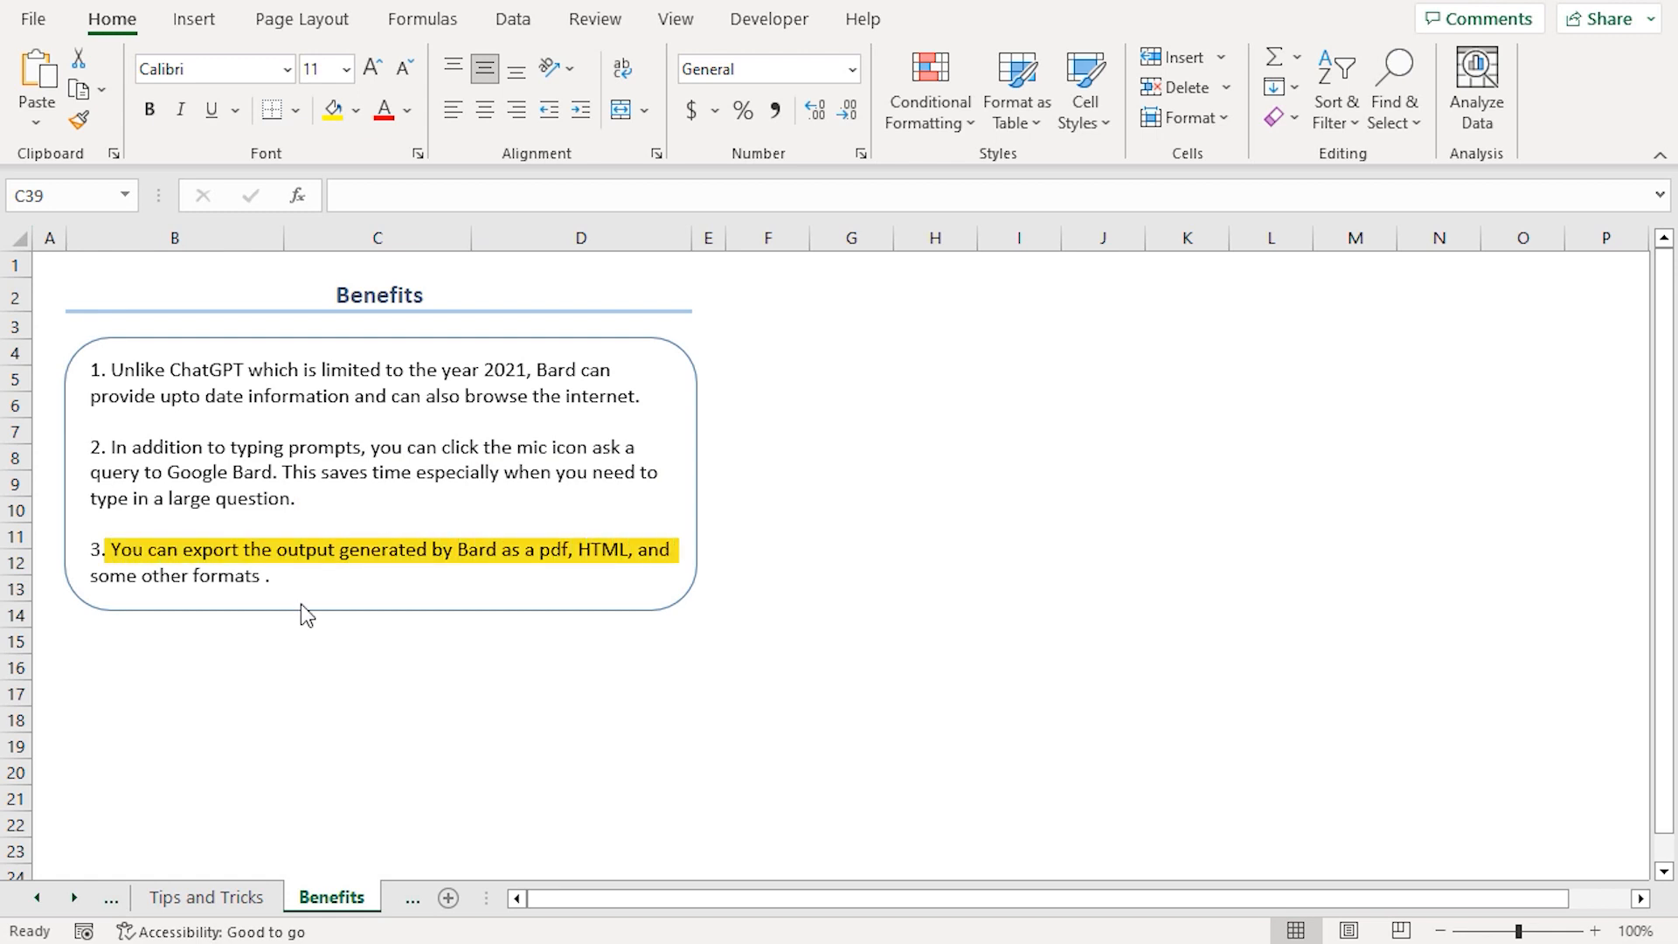
pyautogui.moveTo(510, 597)
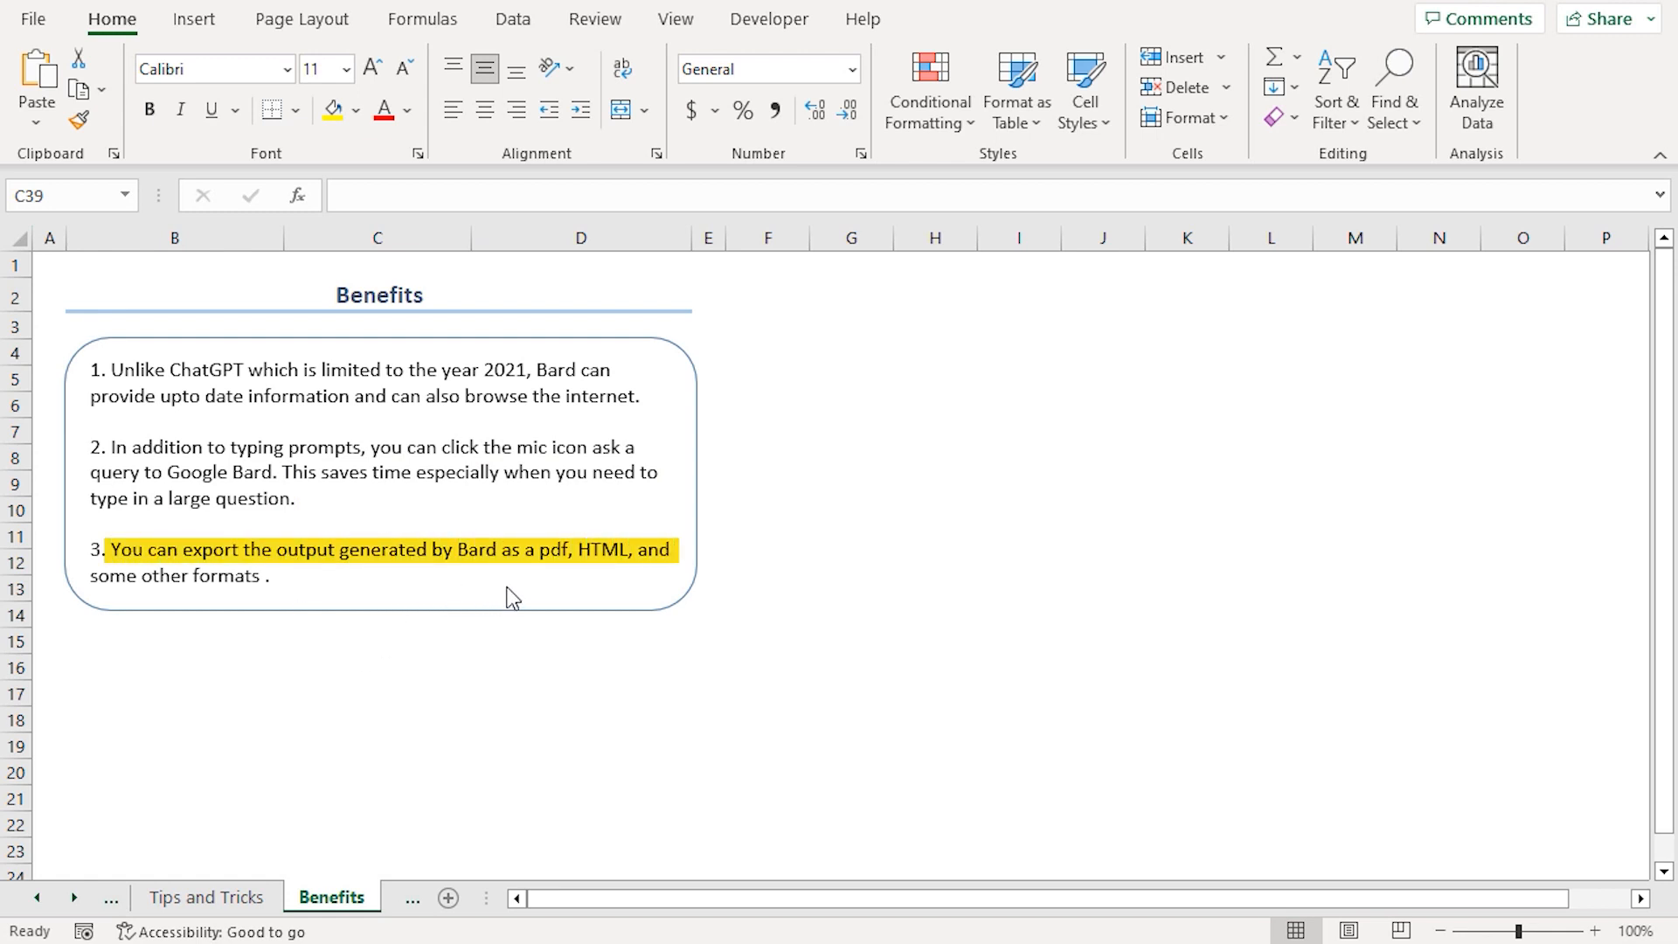
pyautogui.moveTo(469, 584)
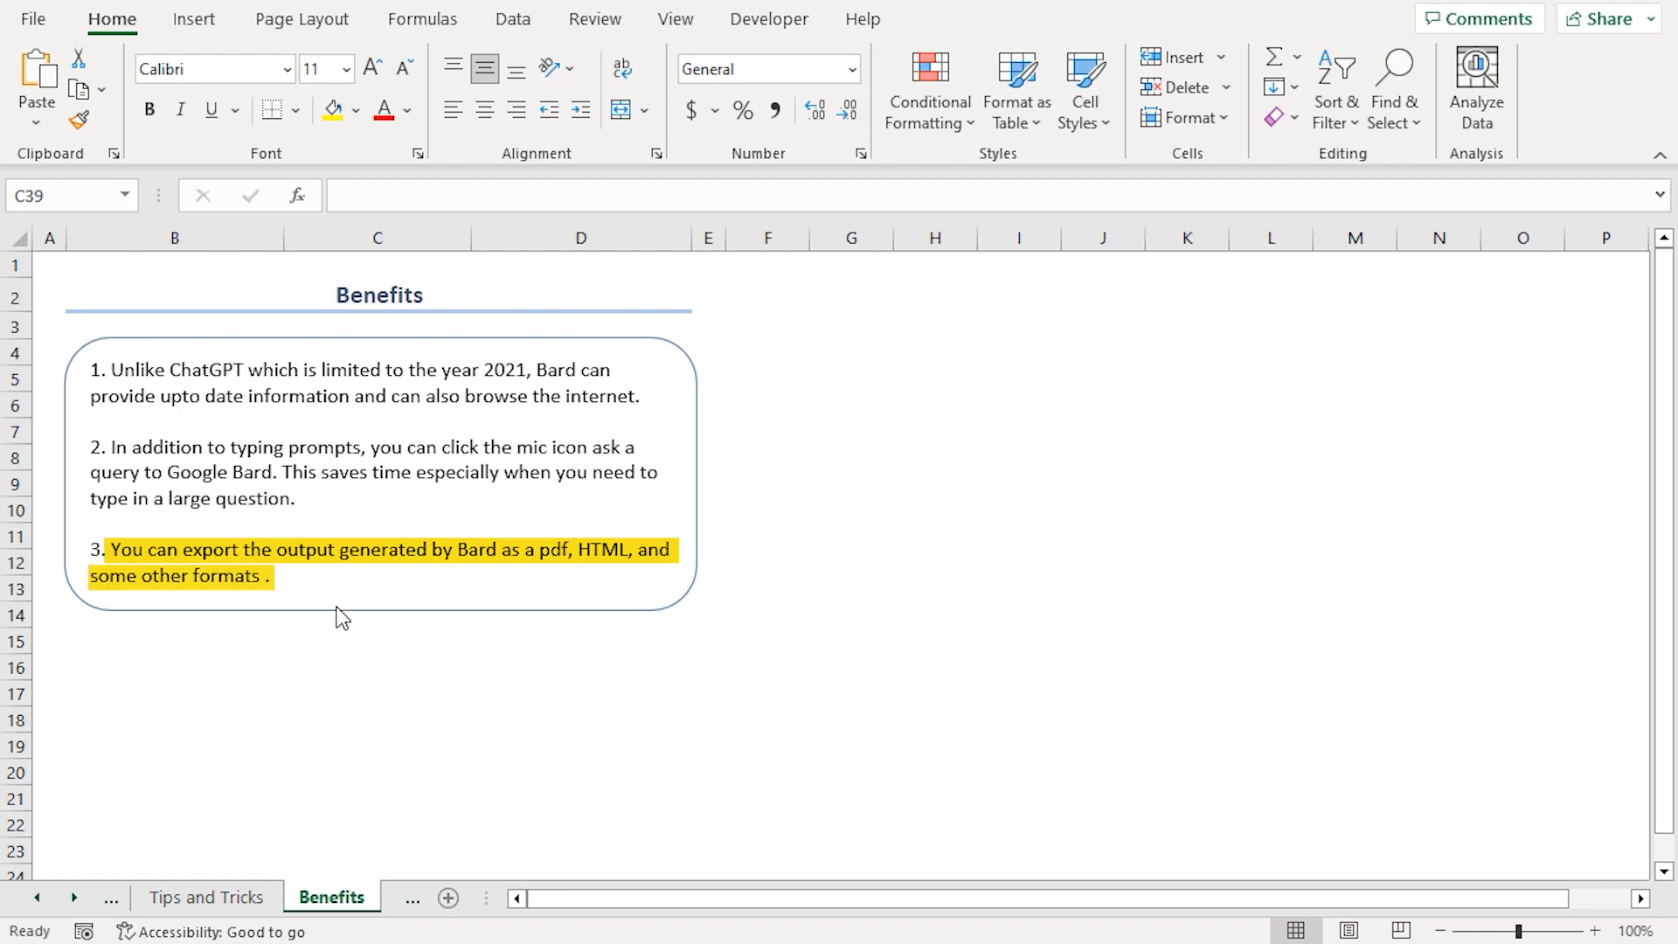
pyautogui.click(285, 897)
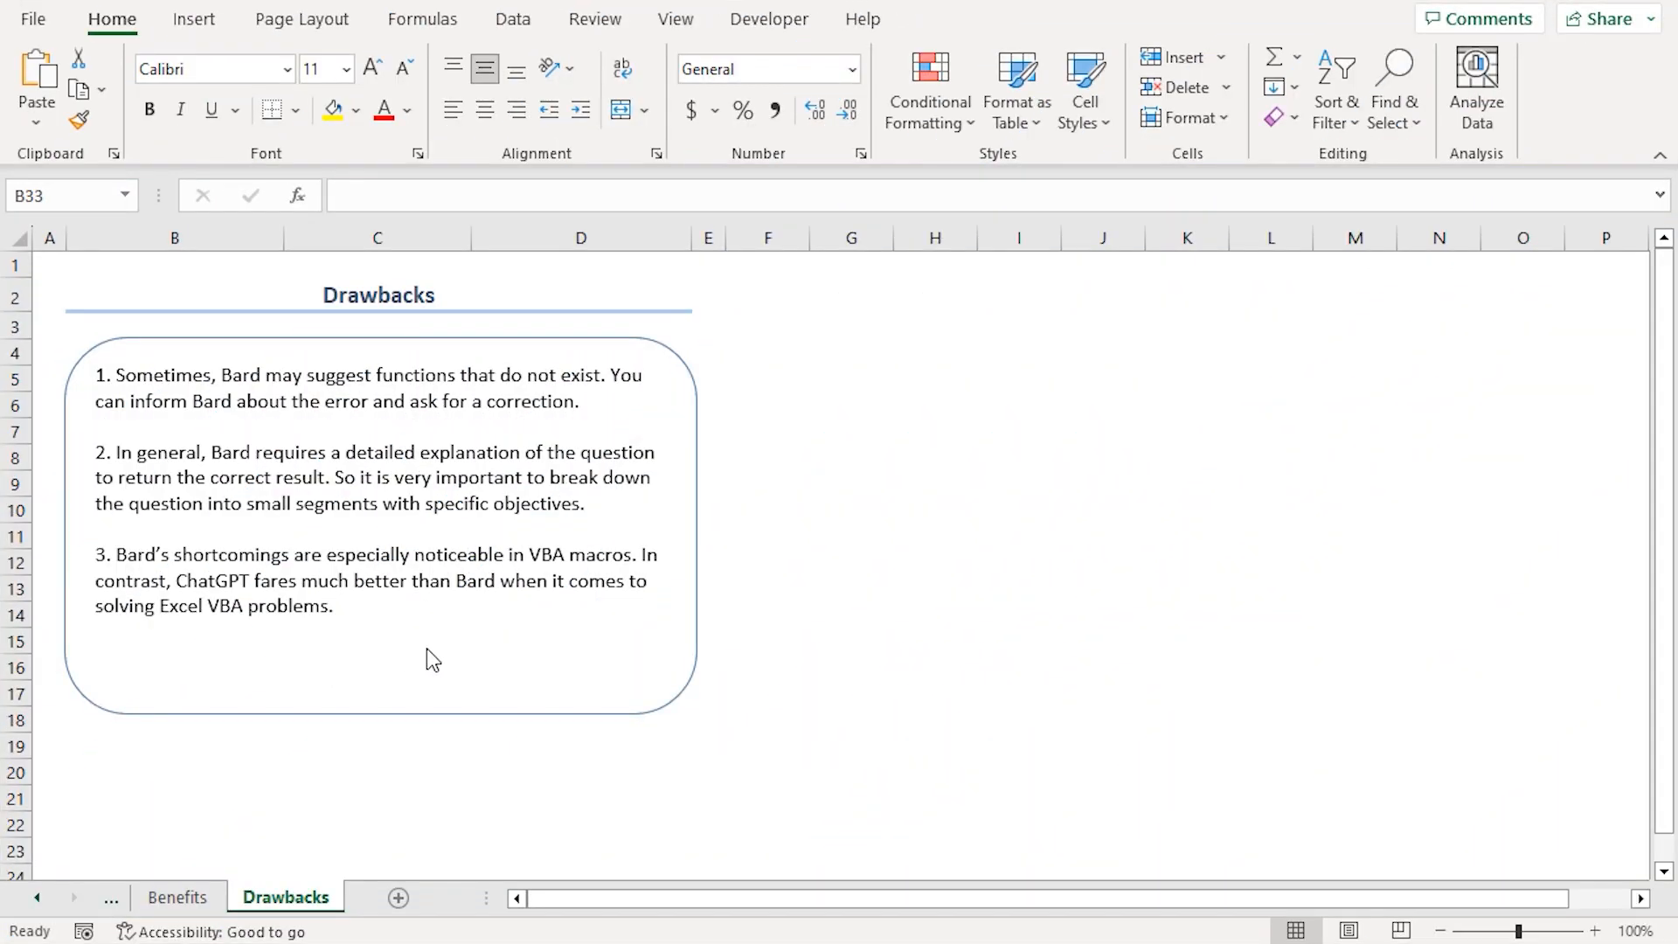
pyautogui.moveTo(470, 610)
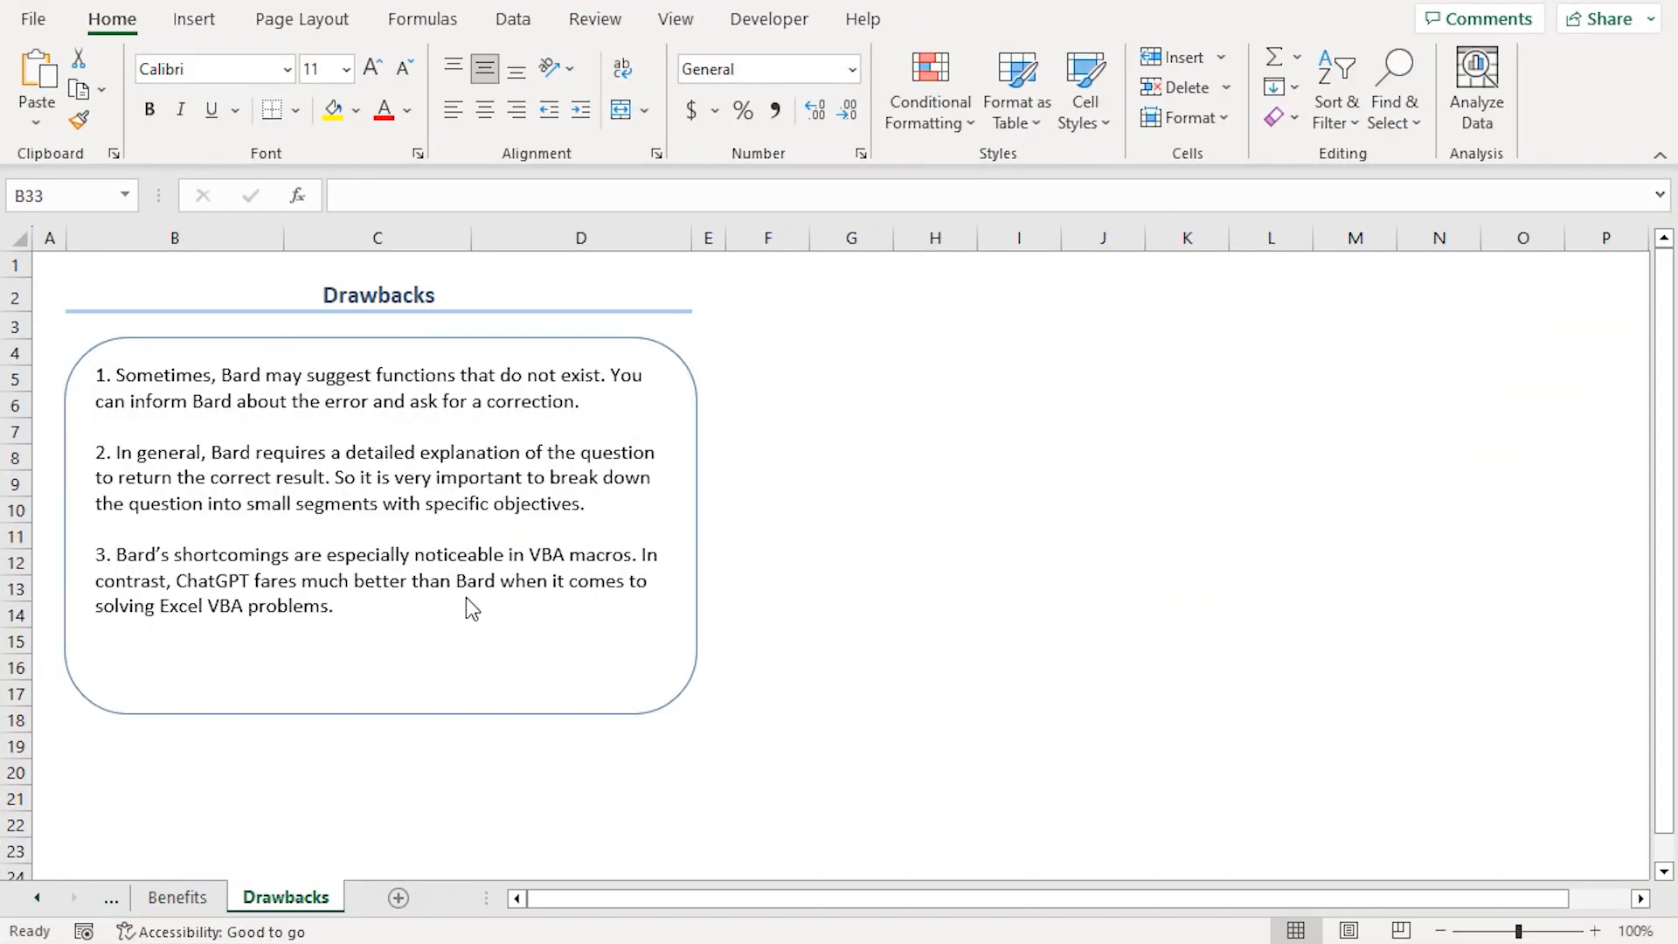
pyautogui.moveTo(449, 626)
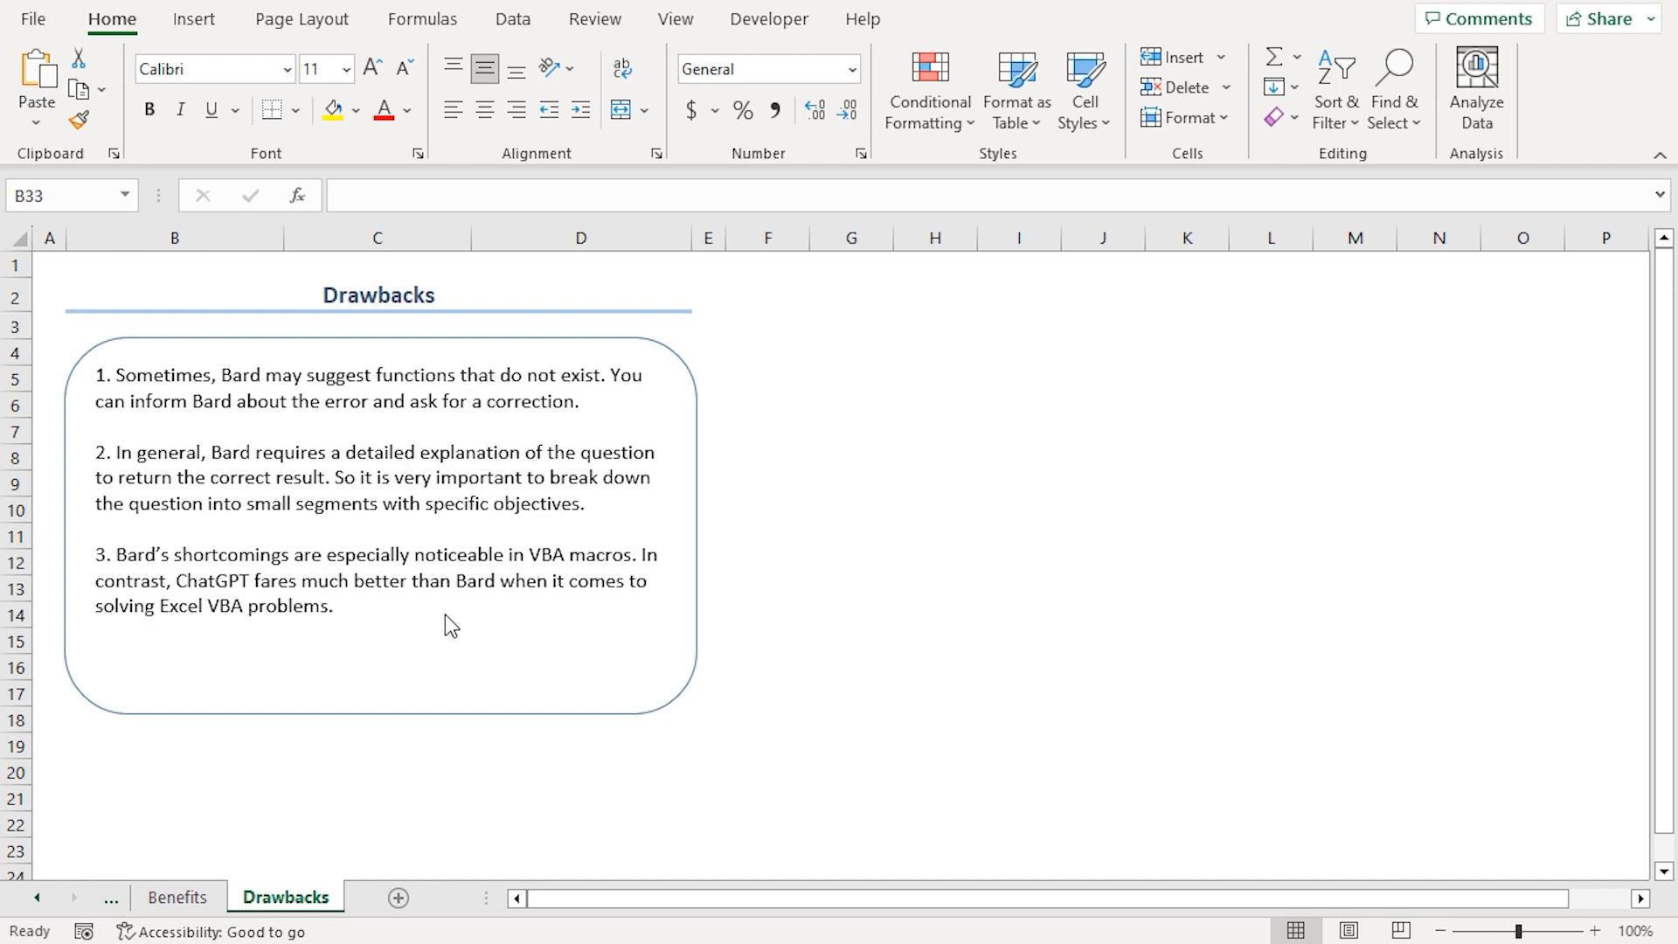
pyautogui.moveTo(372, 594)
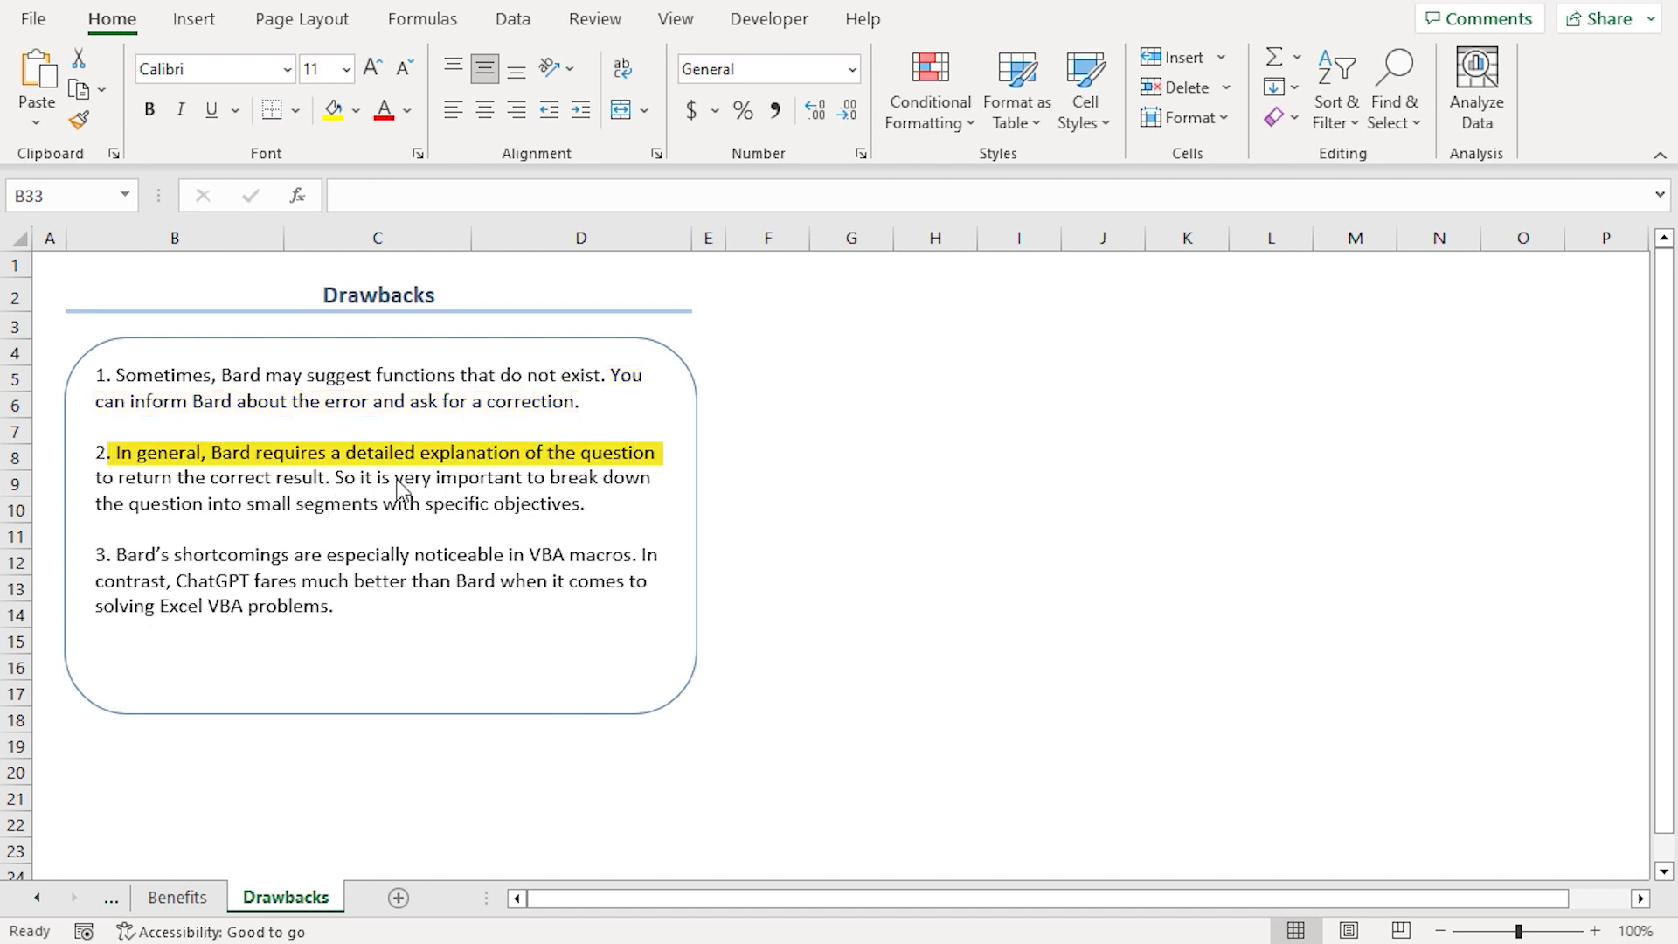
pyautogui.moveTo(271, 509)
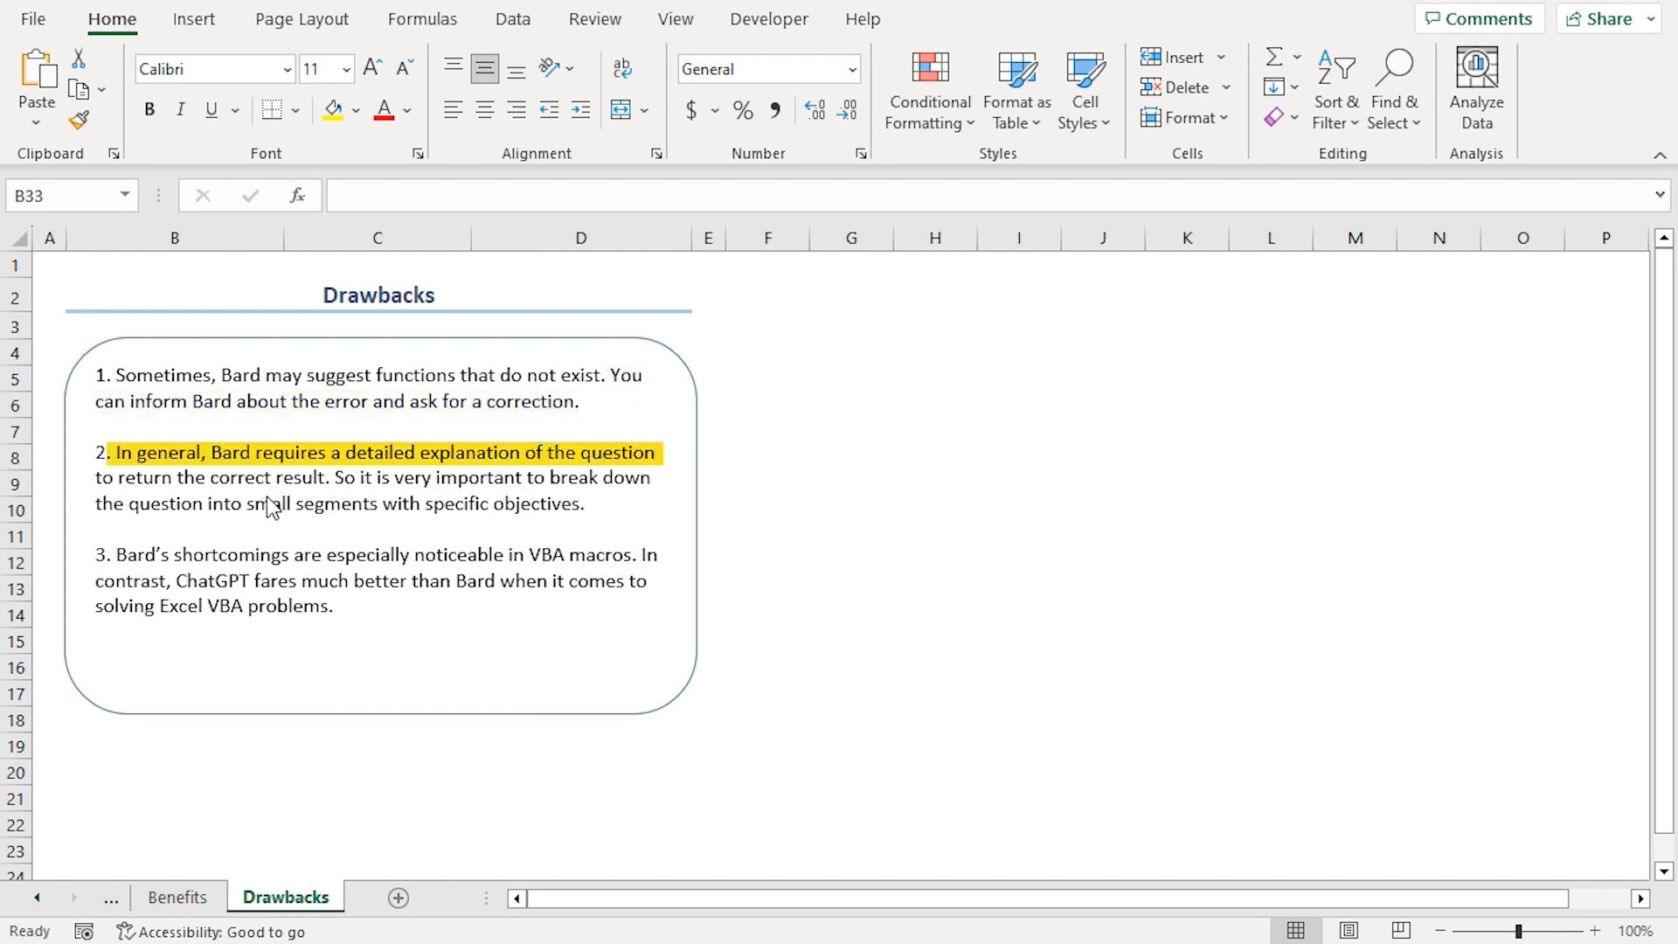